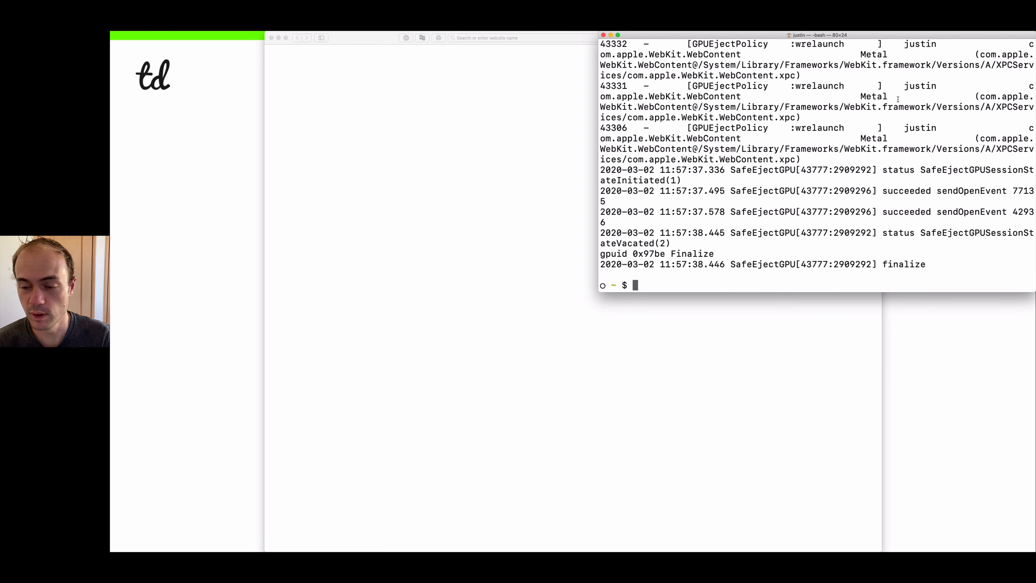
- Bring Terminal forward and cd into code/searls/kamesame on its master branch
left_click(129, 35)
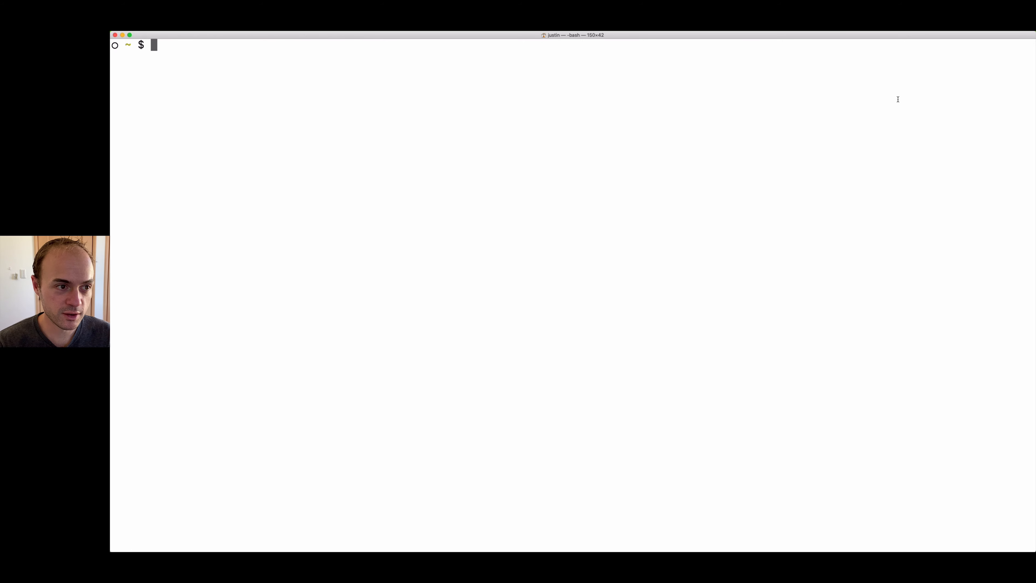
type("cd code")
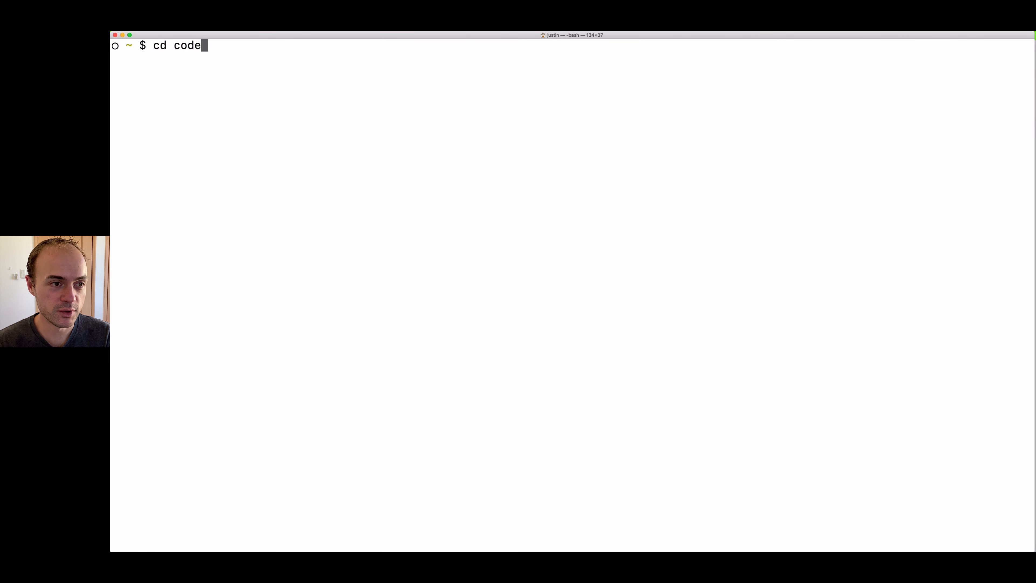
type("/searls/")
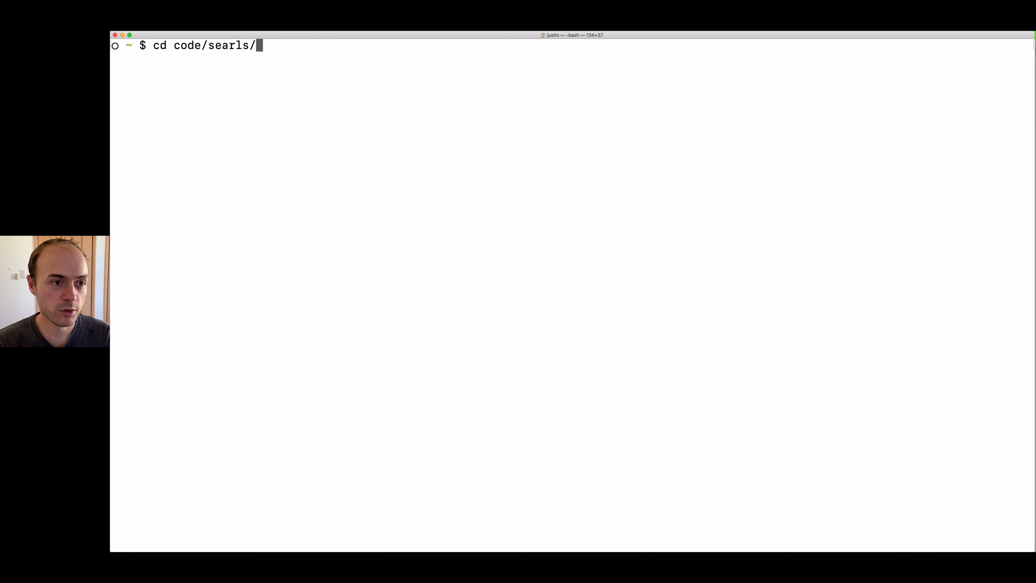
key("Return")
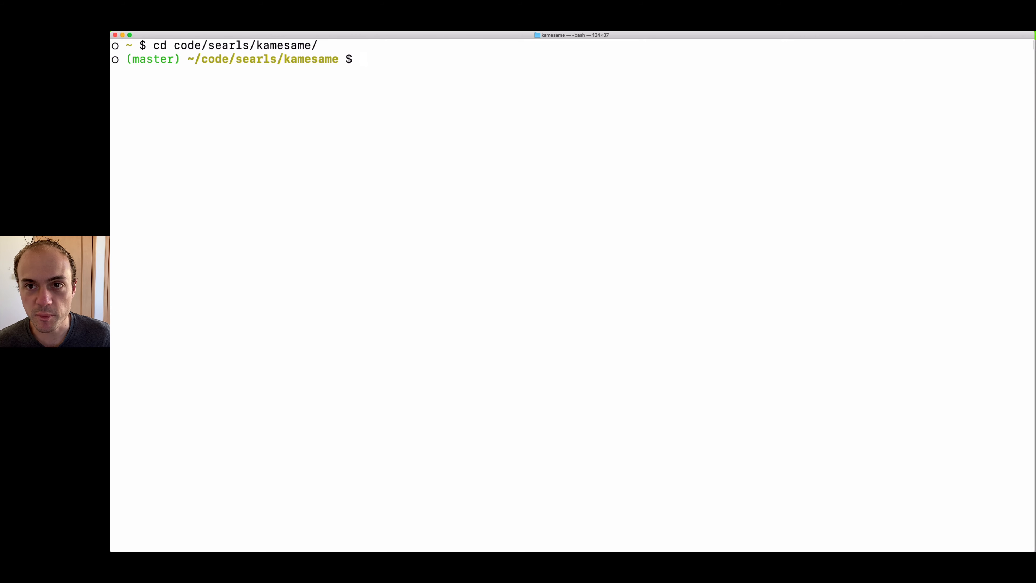
type("saf")
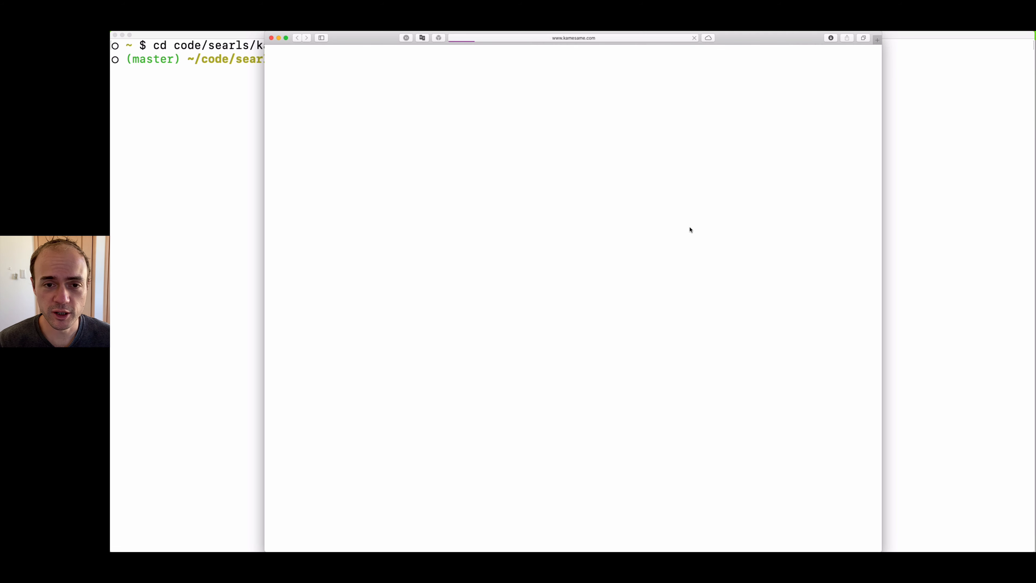
mouse_move(756, 85)
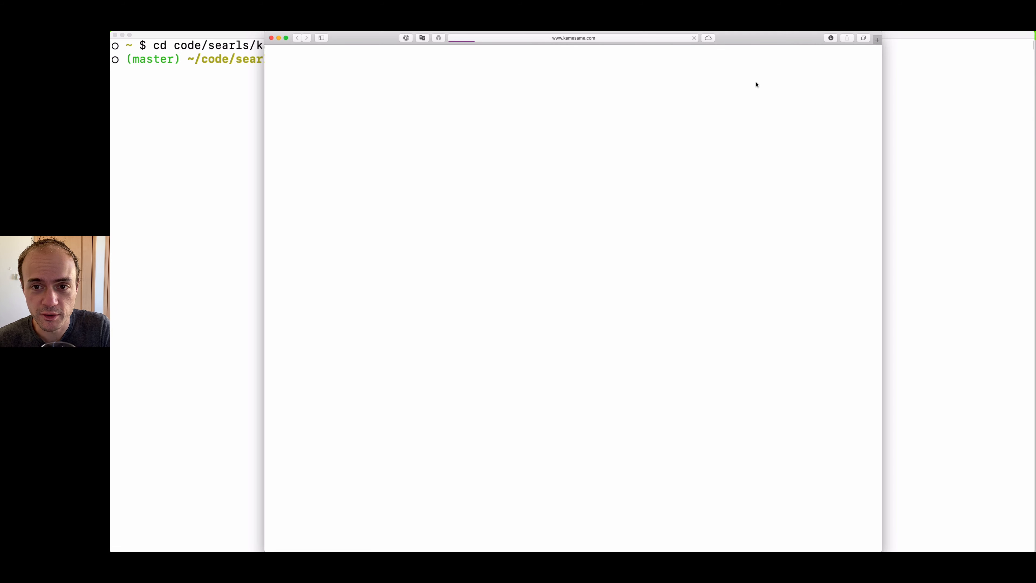
mouse_move(268, 303)
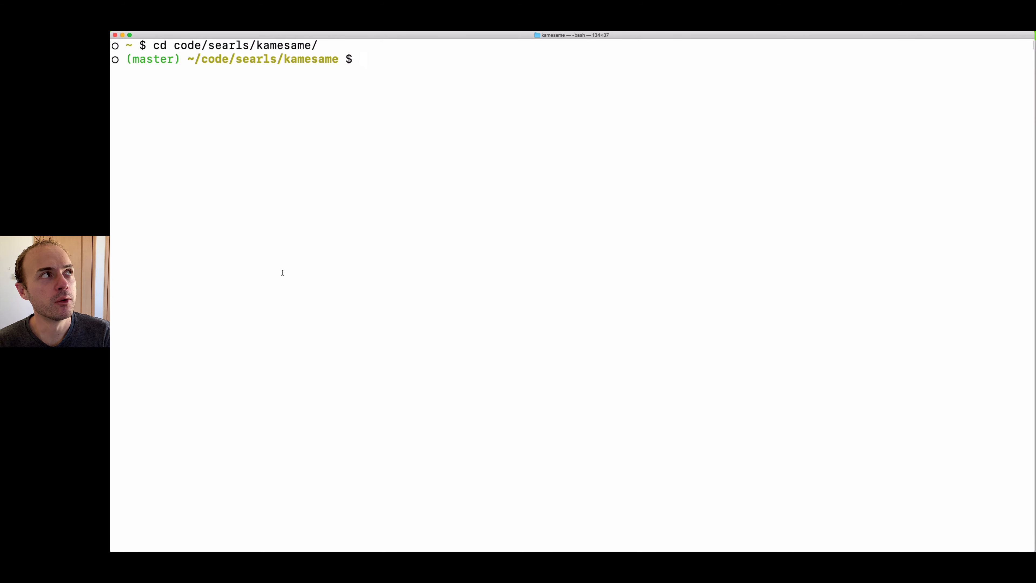
- Start bin/webpack-dev-server in a new Terminal tab, serving the project at localhost:3035
type("vi")
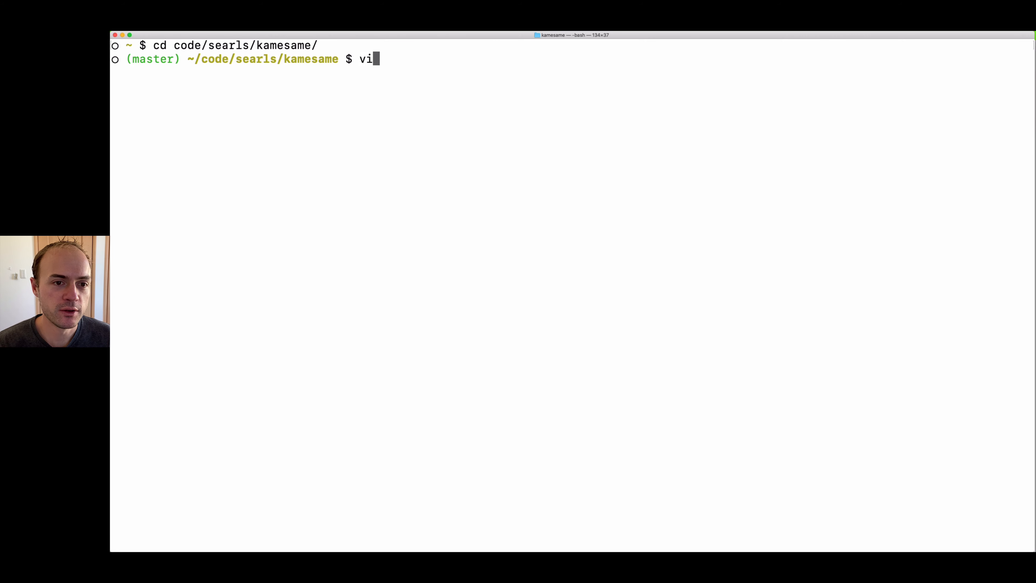
key("Return")
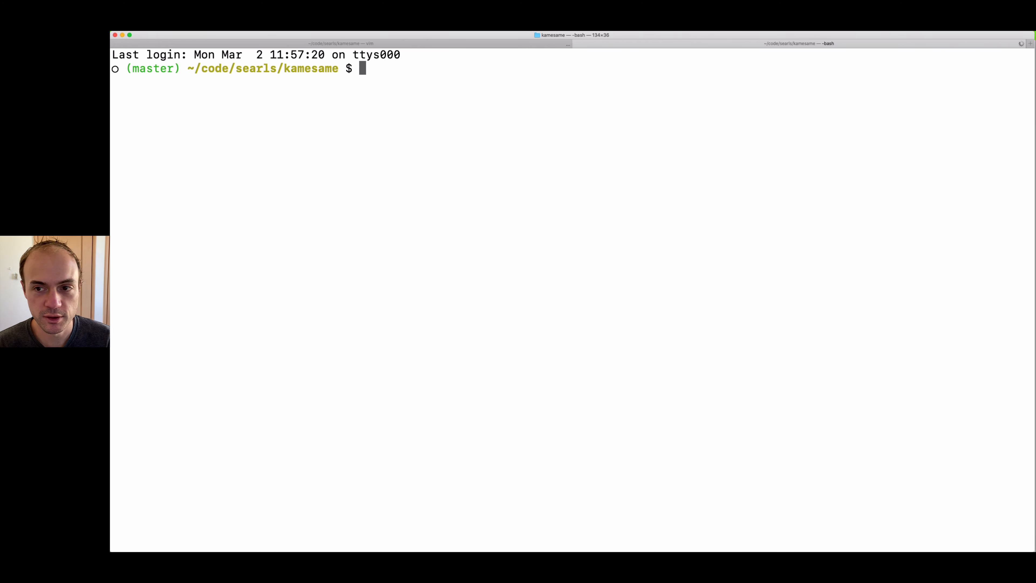
type("be r")
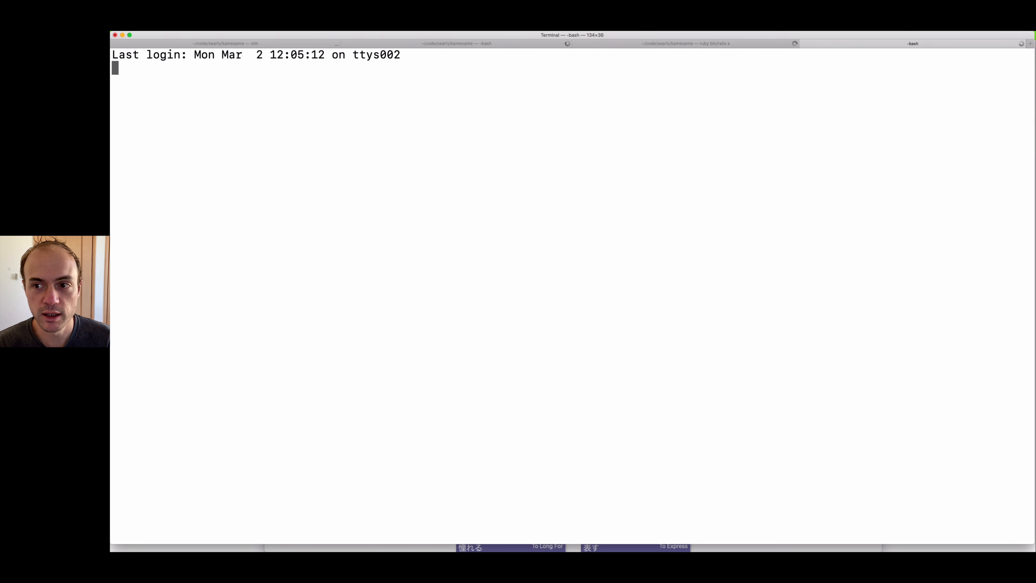
type("bin/webpack-")
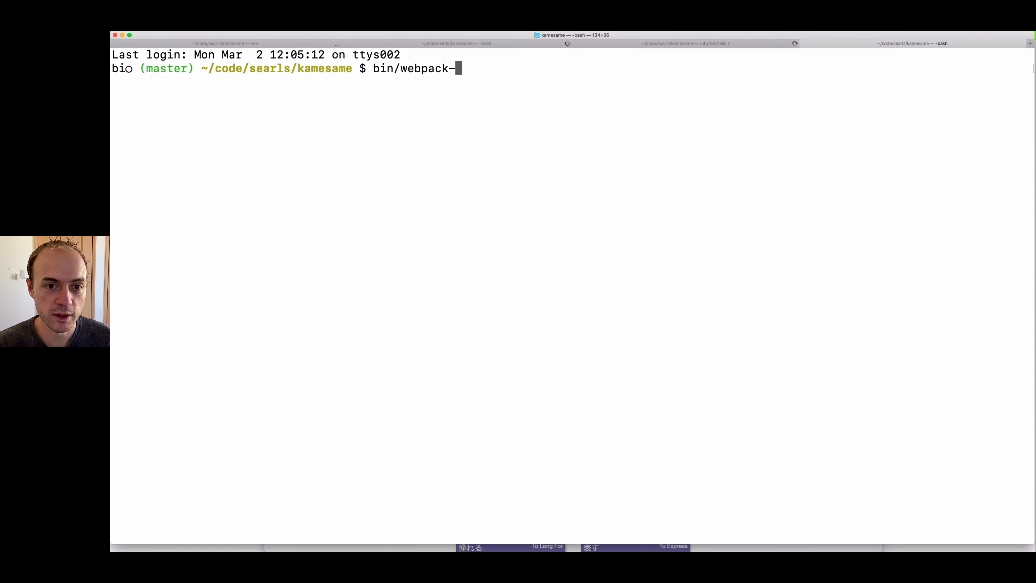
key("Return")
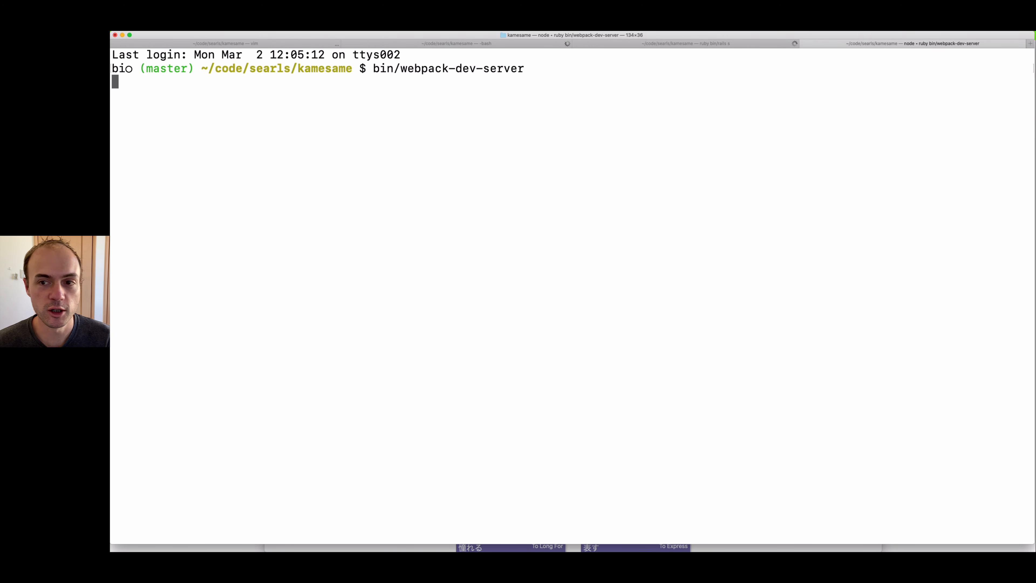
key("Return")
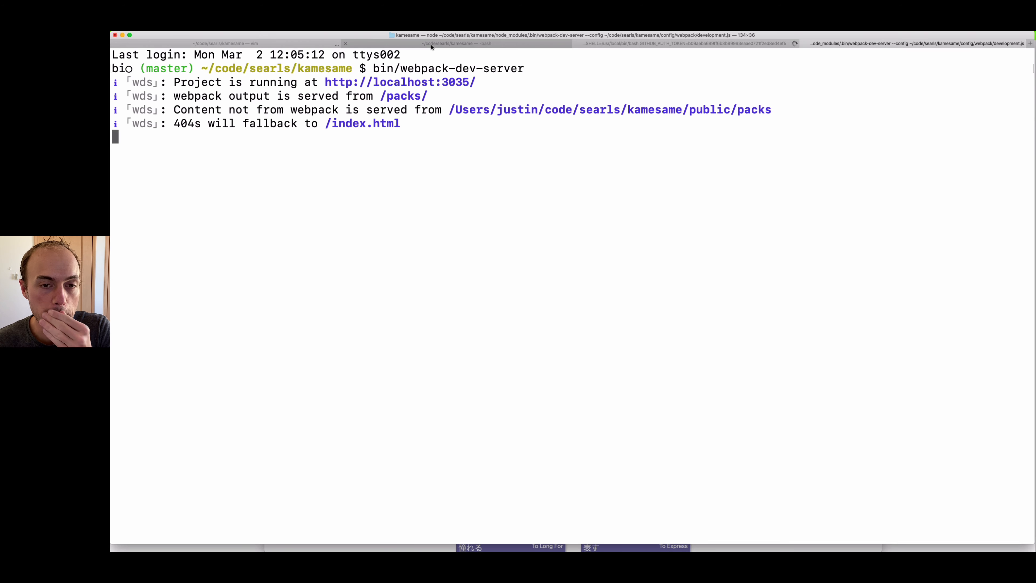
left_click(456, 44)
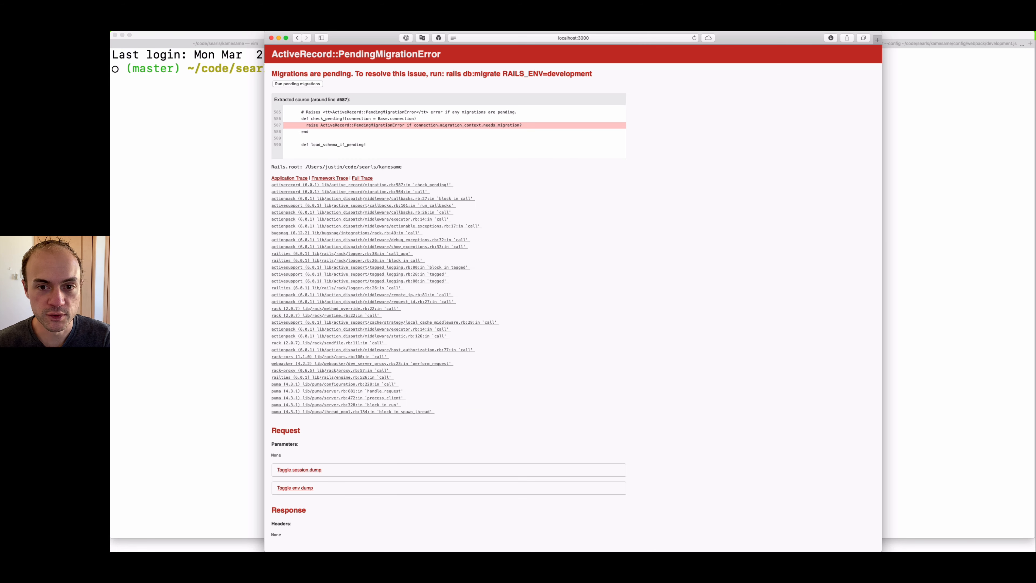
mouse_move(399, 288)
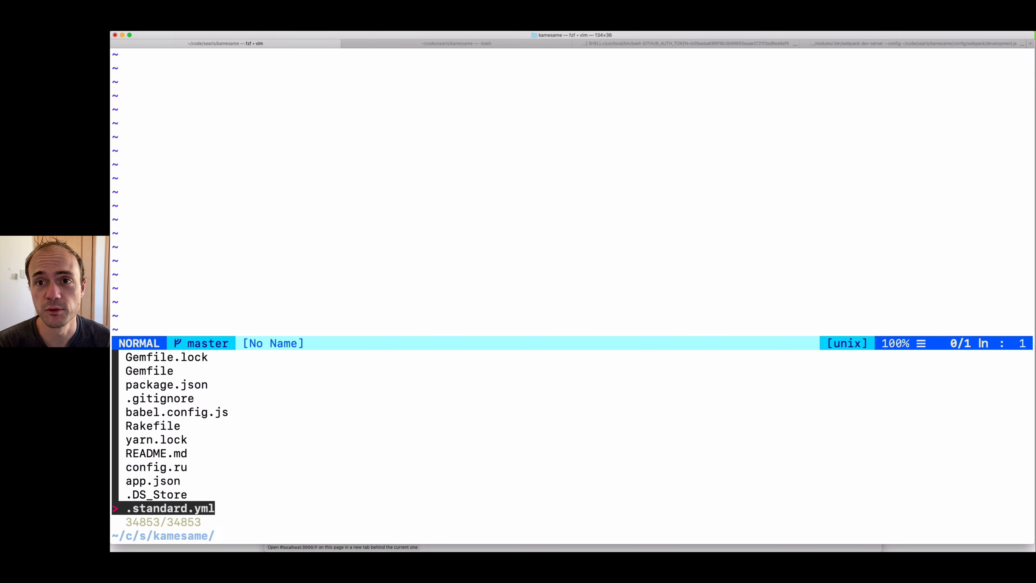
- Fuzzy-find config/database.yml in Vim, showing kamesame_development as the development database
type("data")
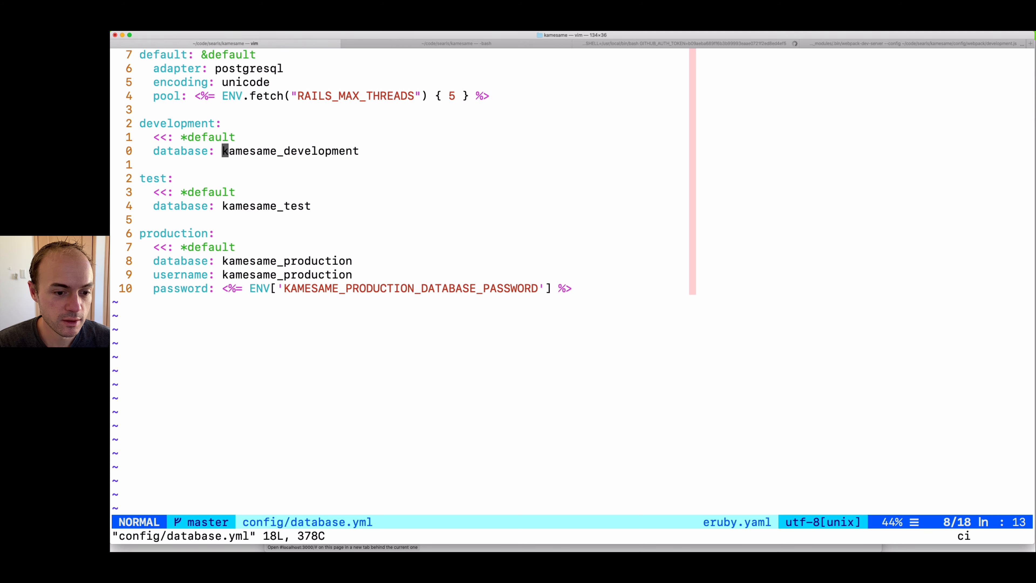
type("2020")
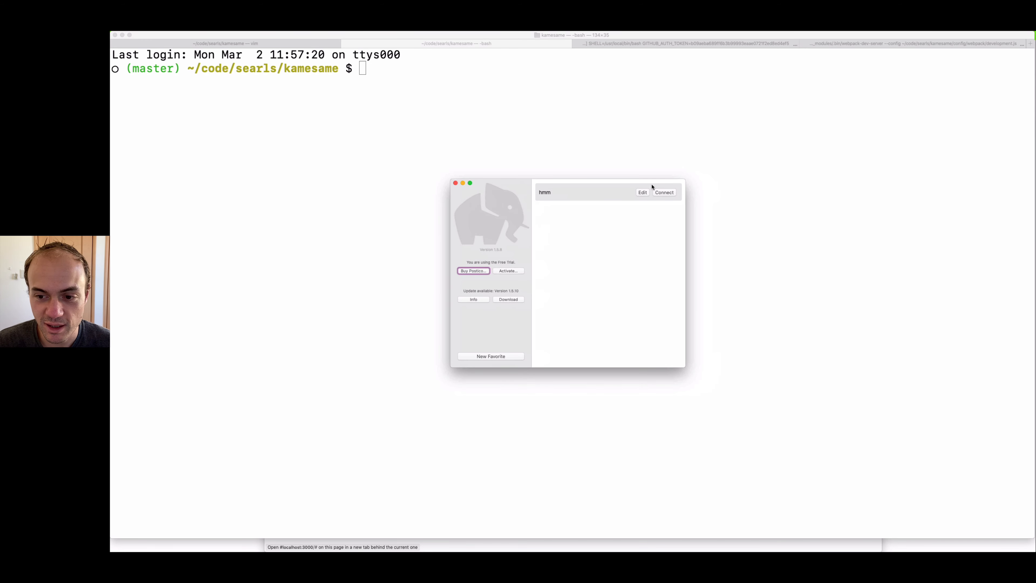
- Connect Postico to the local PostgreSQL server and list all its databases
left_click(663, 191)
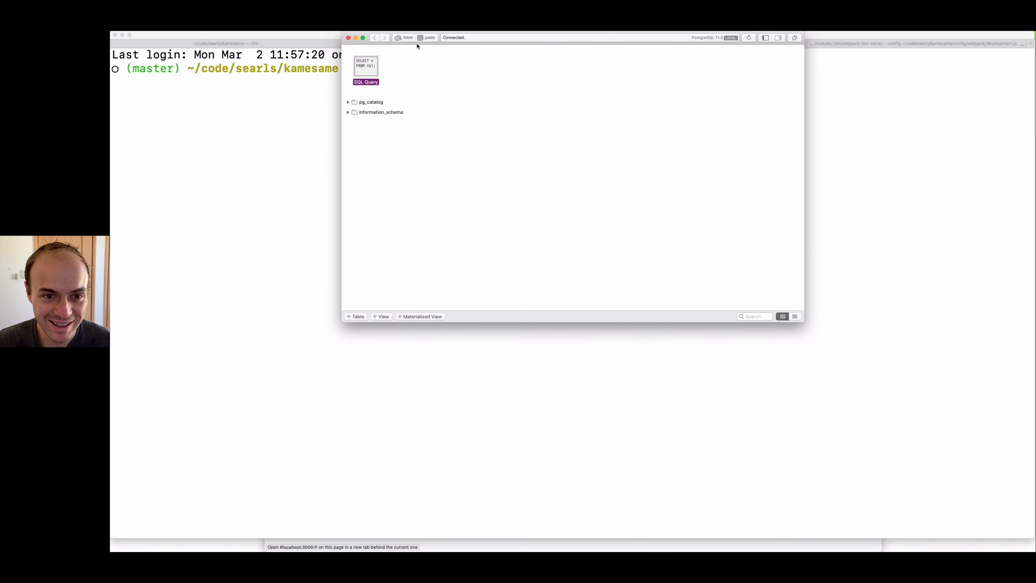
left_click(404, 37)
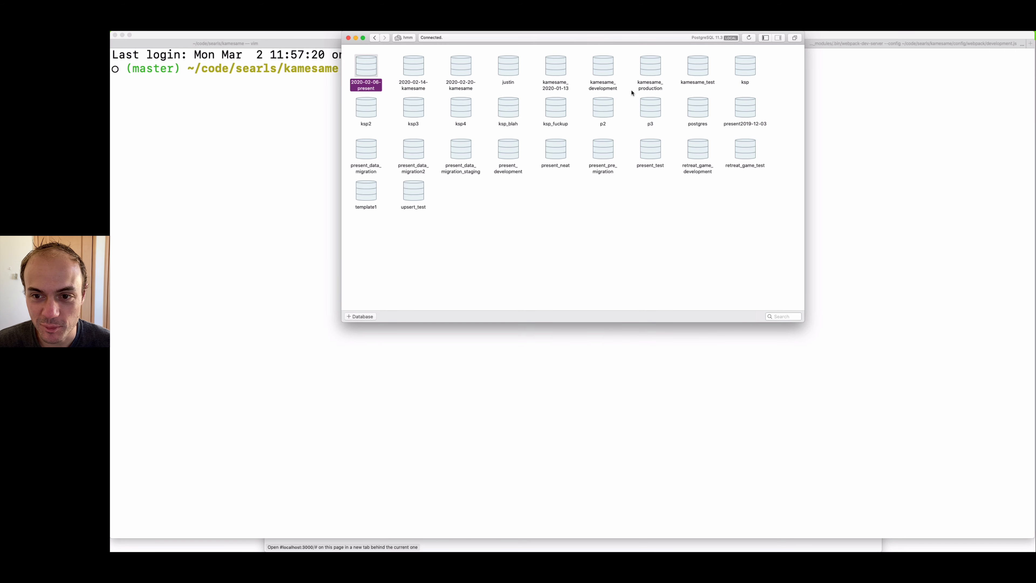
mouse_move(559, 80)
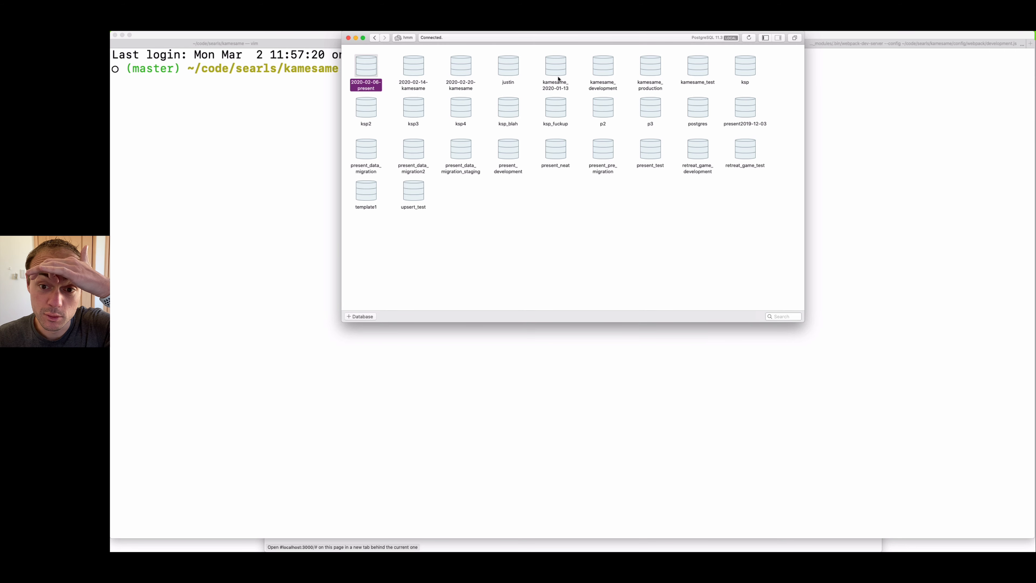
mouse_move(456, 73)
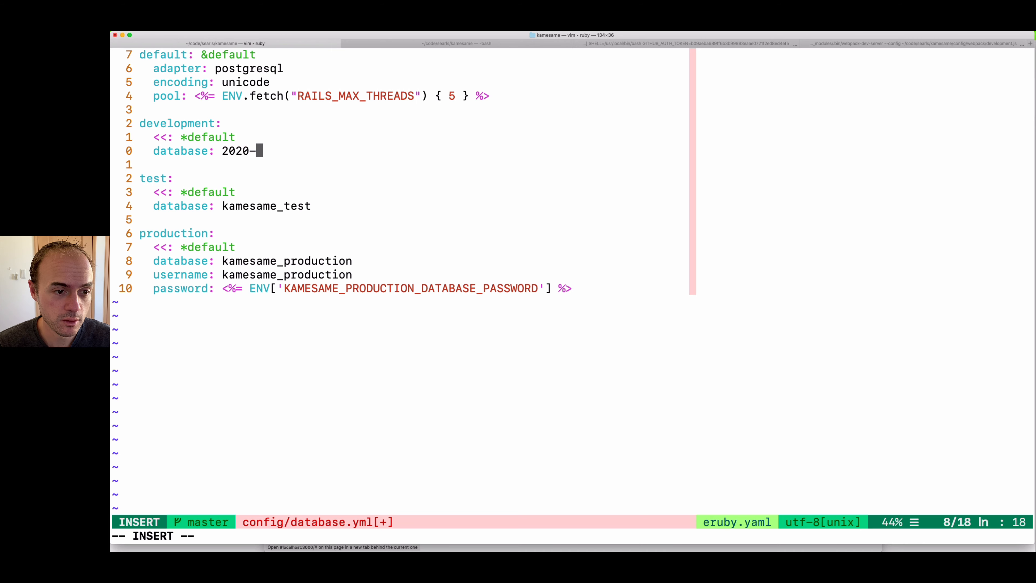
- Point the development database at 2020-02-20-kamesame, save, and reload the local app's reviews page
type("02-20-kame")
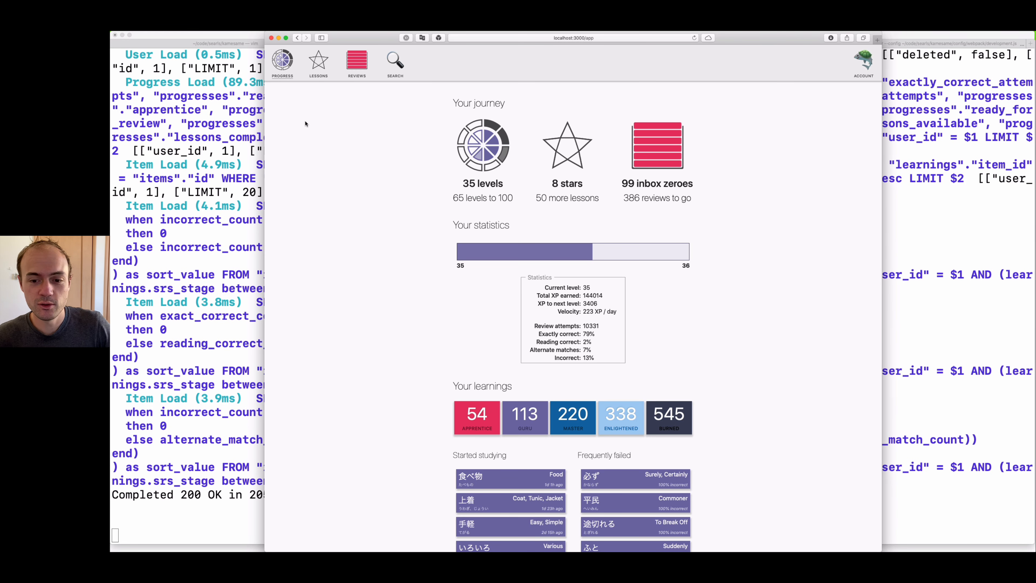
mouse_move(318, 63)
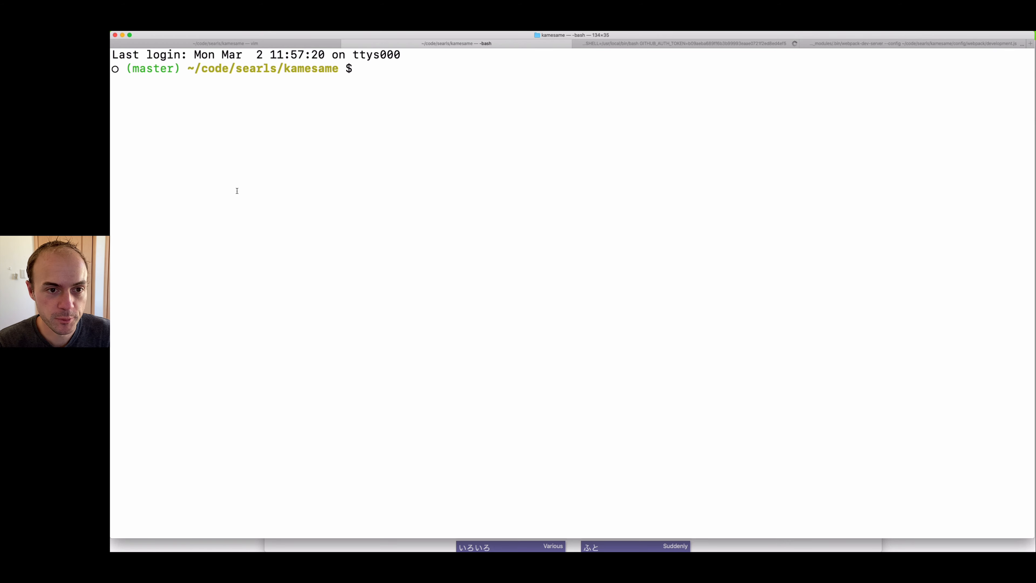
left_click(228, 43)
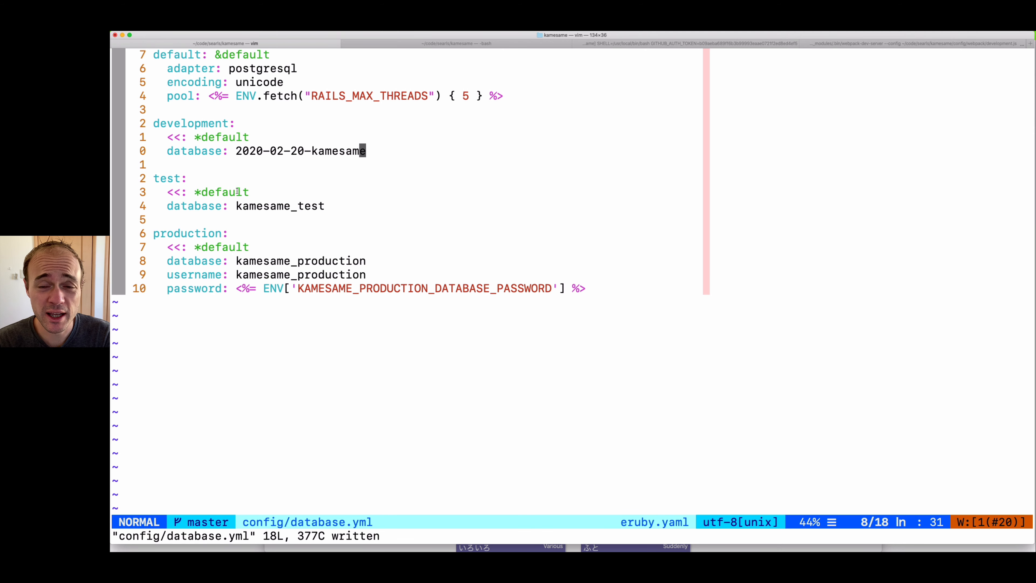
left_click(454, 44)
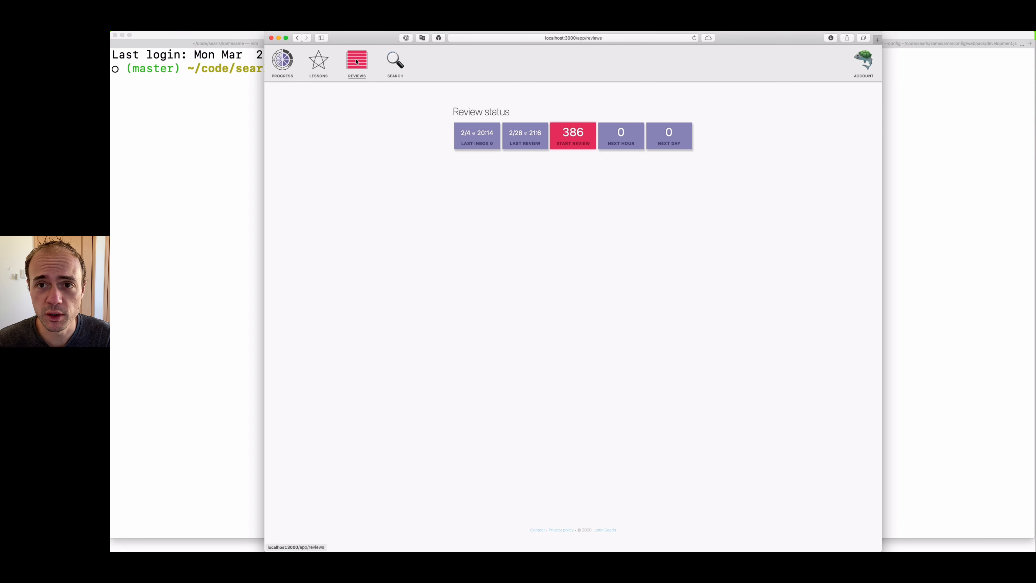
- Visit KameSame's Progress page and then its Search page in Safari
left_click(283, 63)
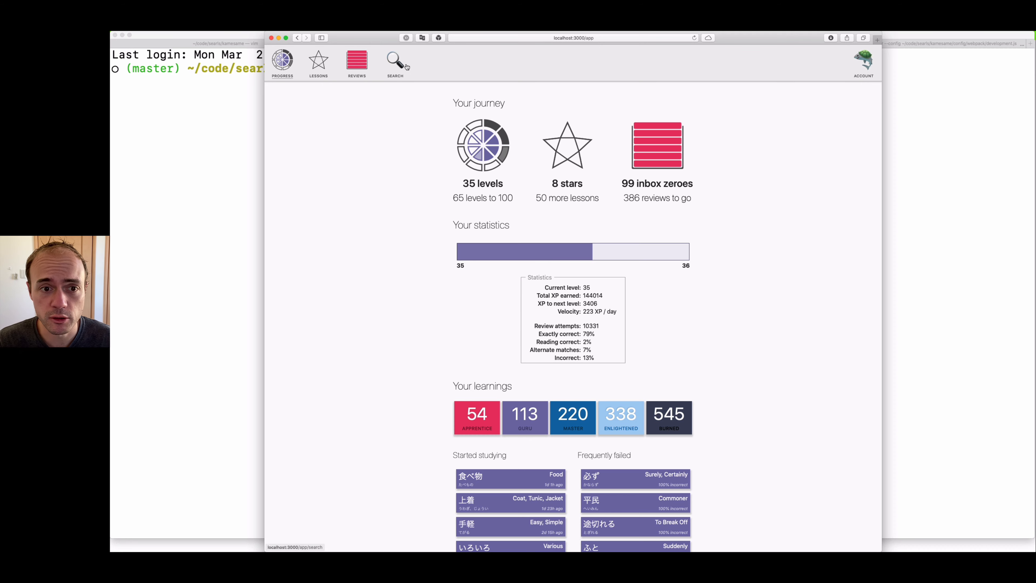
left_click(395, 59)
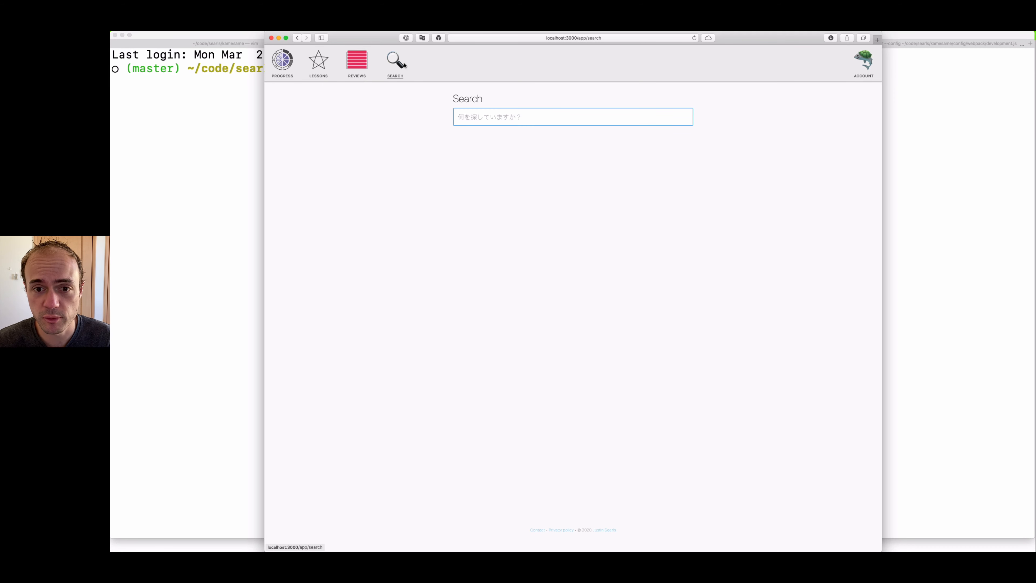
mouse_move(377, 129)
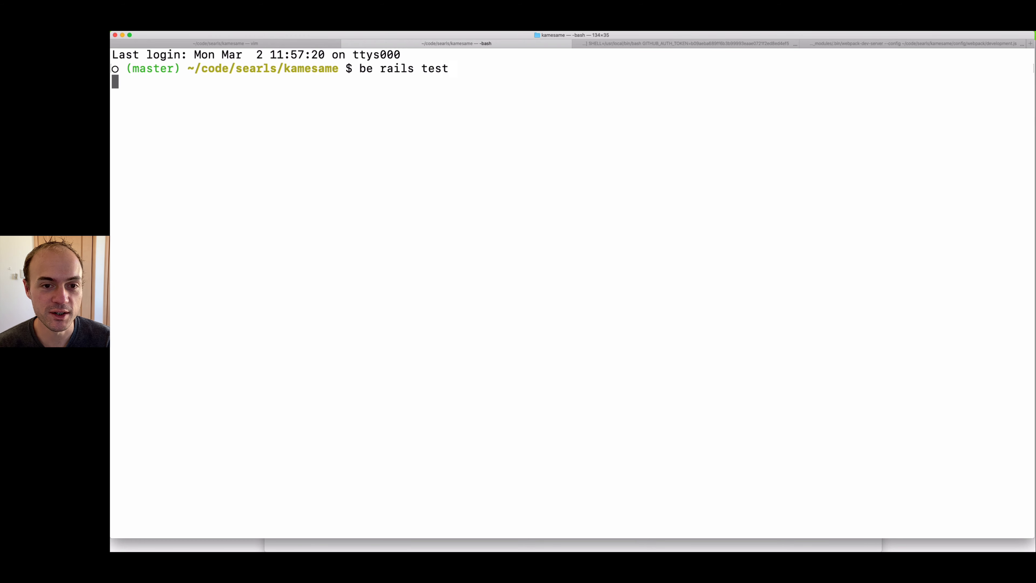
- Run be rails test, reporting 0 runs and 0 failures, and begin a rails generate command
key("Return")
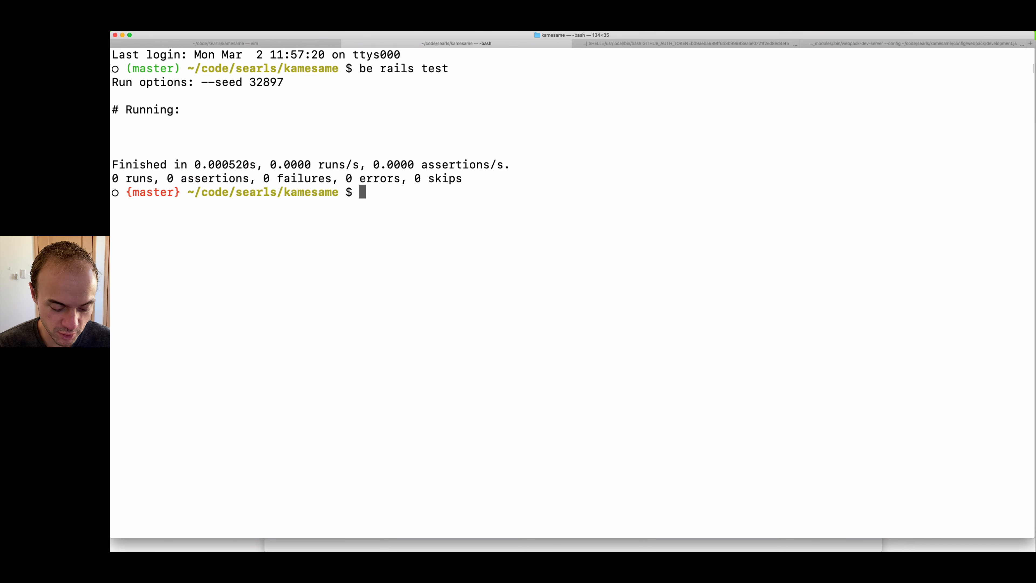
type("be")
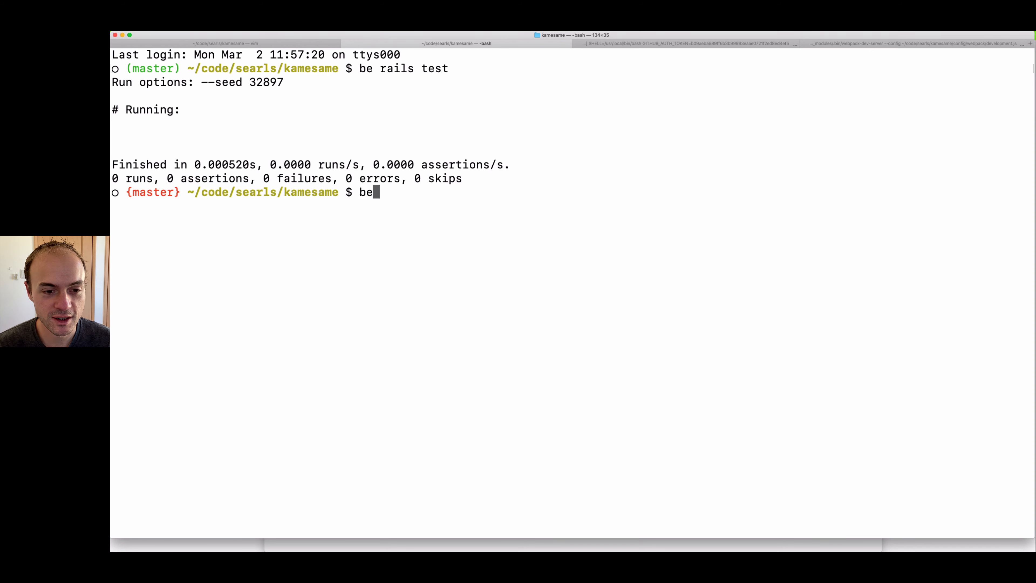
type("rails ge")
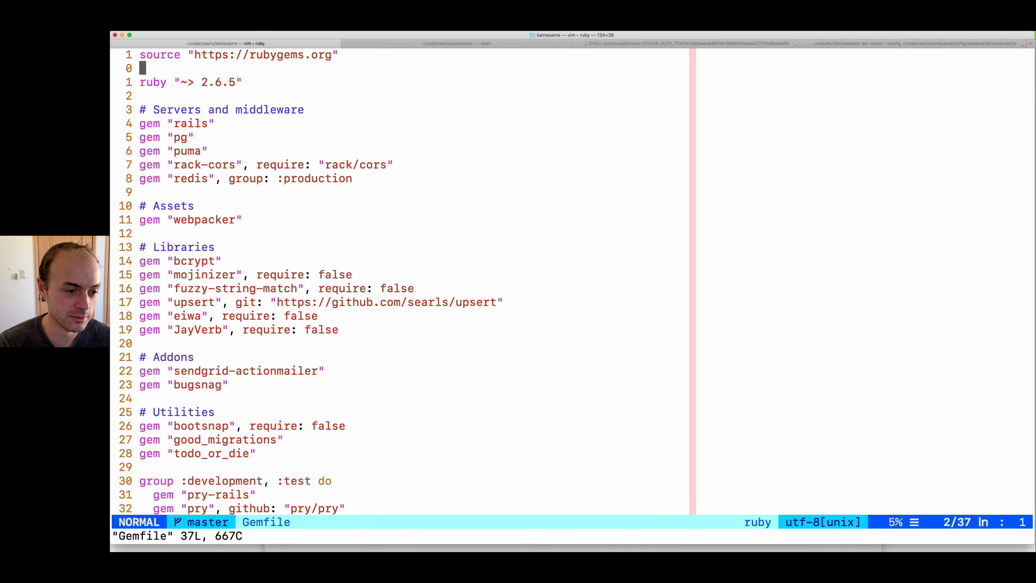
- Drop the separate :test group and add gem "capybara" to the Gemfile's :development, :test group
key("G")
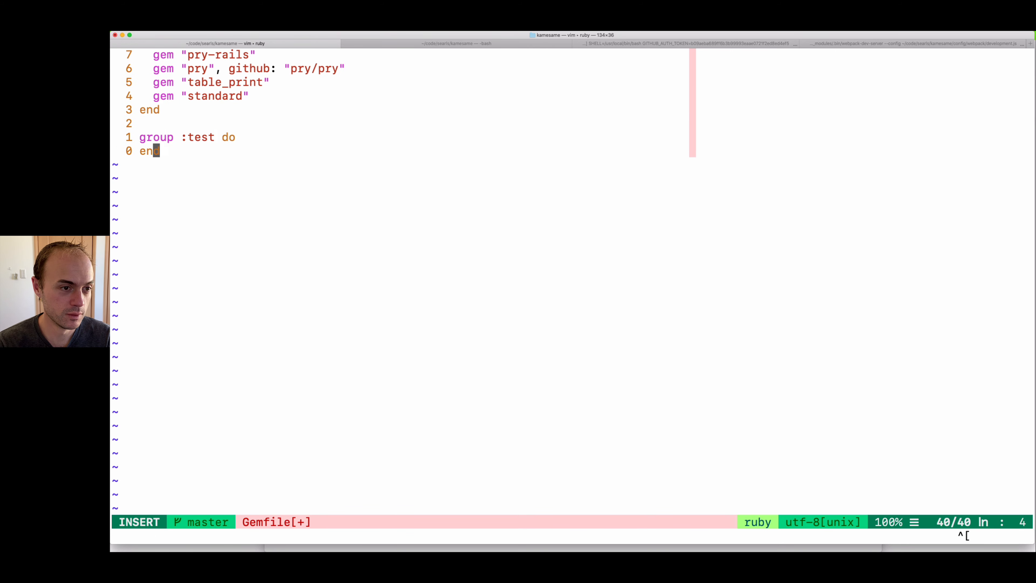
key("Escape")
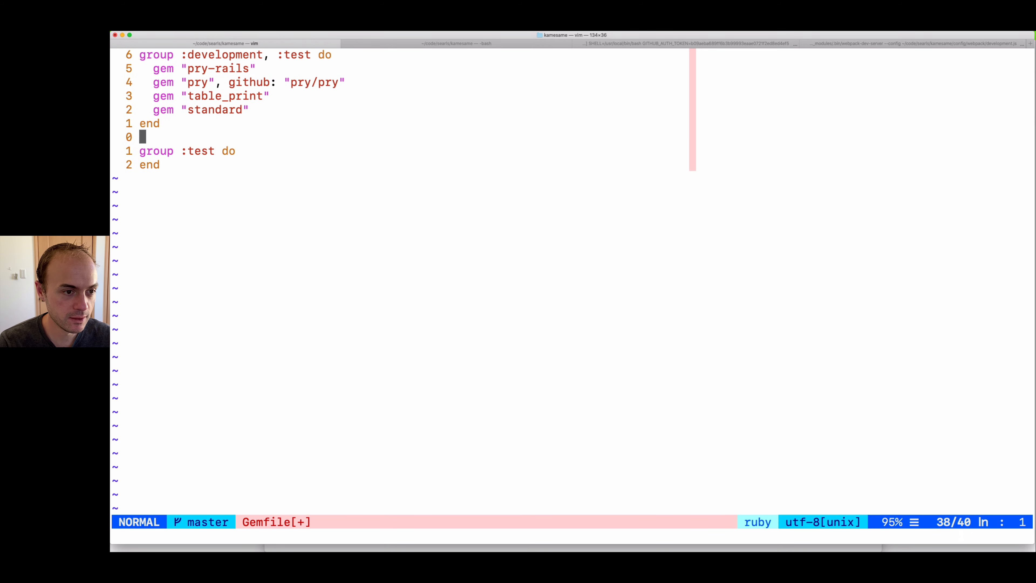
key("o")
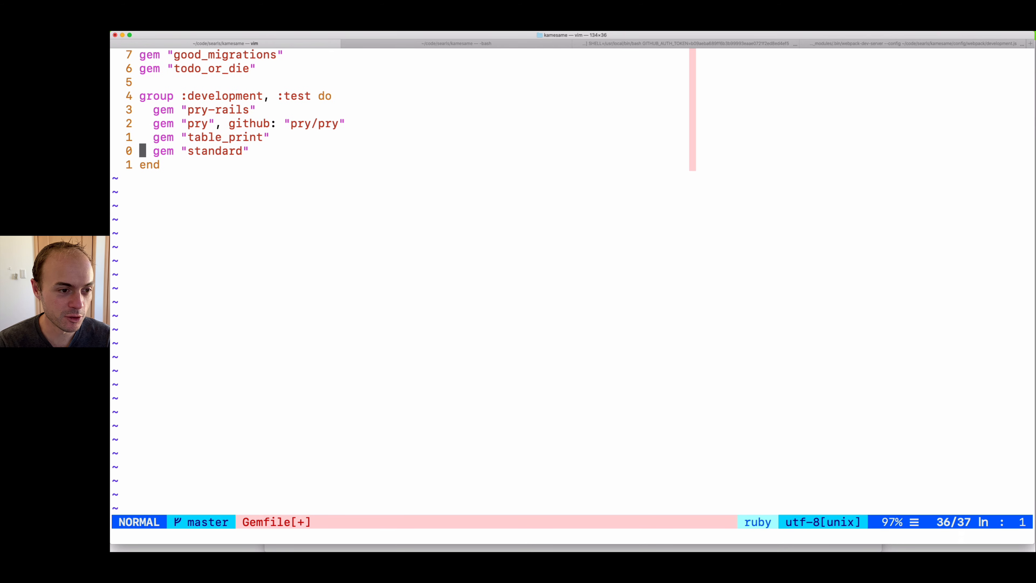
key("o")
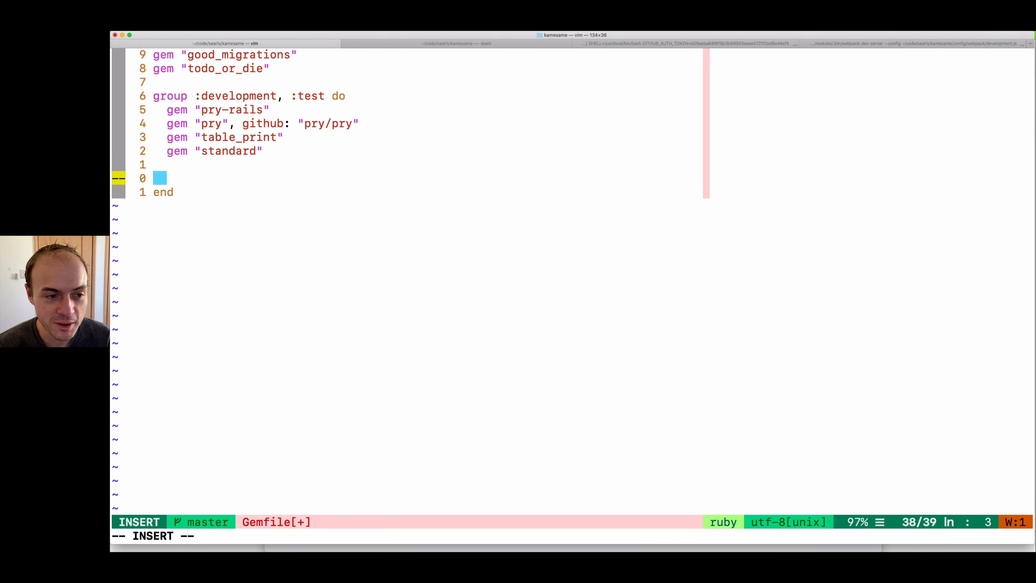
type("gem")
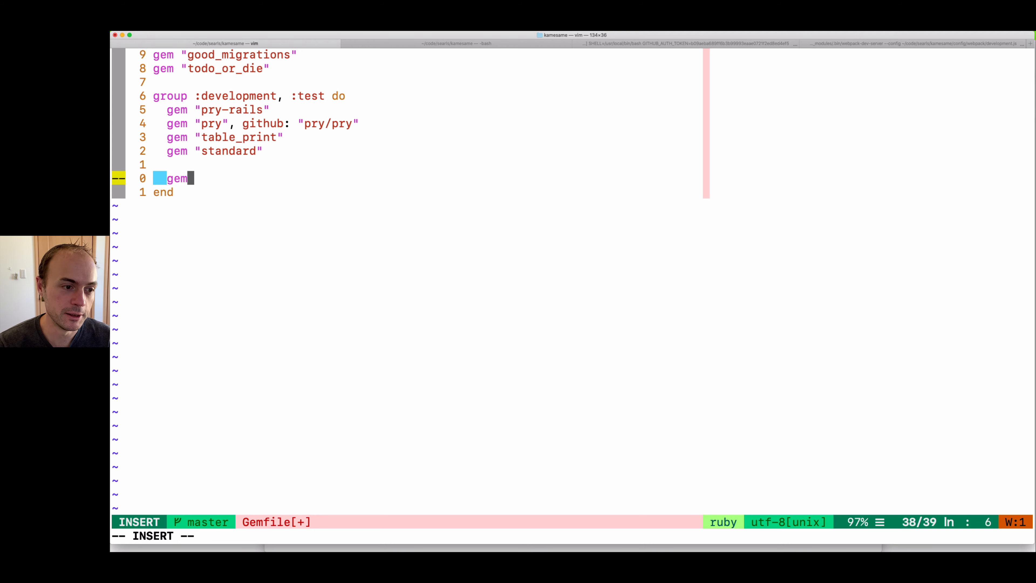
type("\"cap")
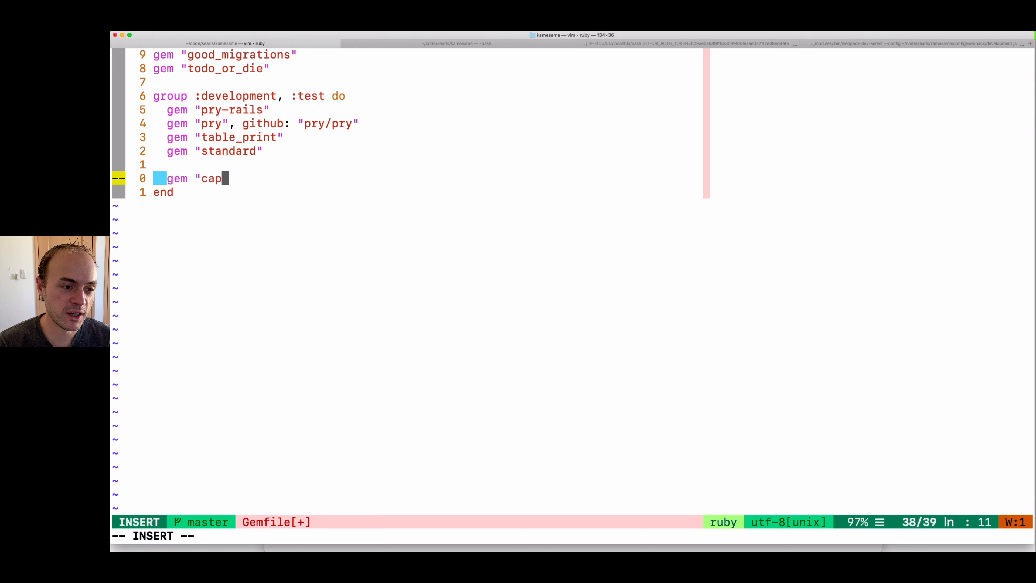
type("ybara\"")
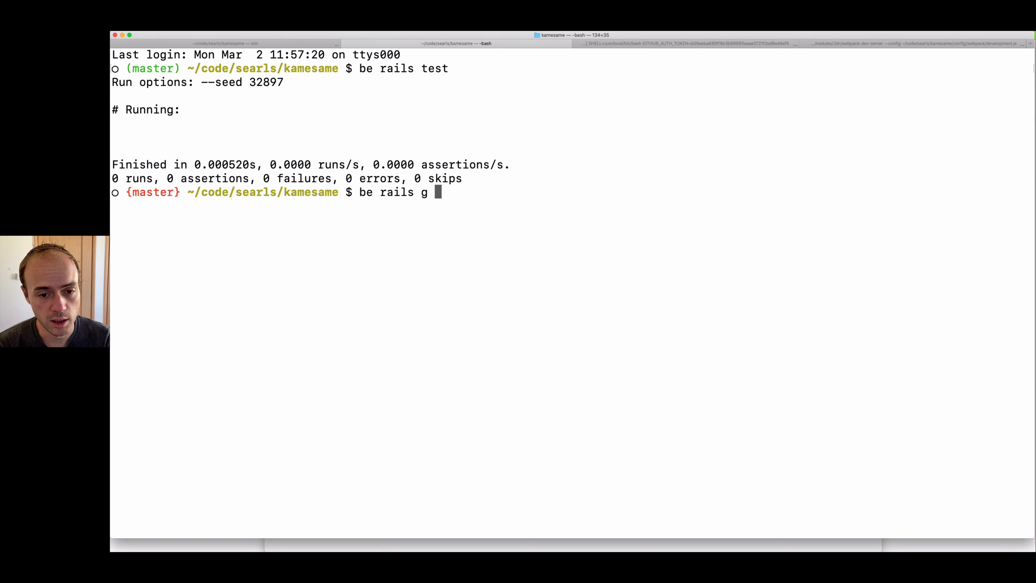
- Run be rails g system_test for usage, generate a hello system test, and list test/system/.keep
type("system_test")
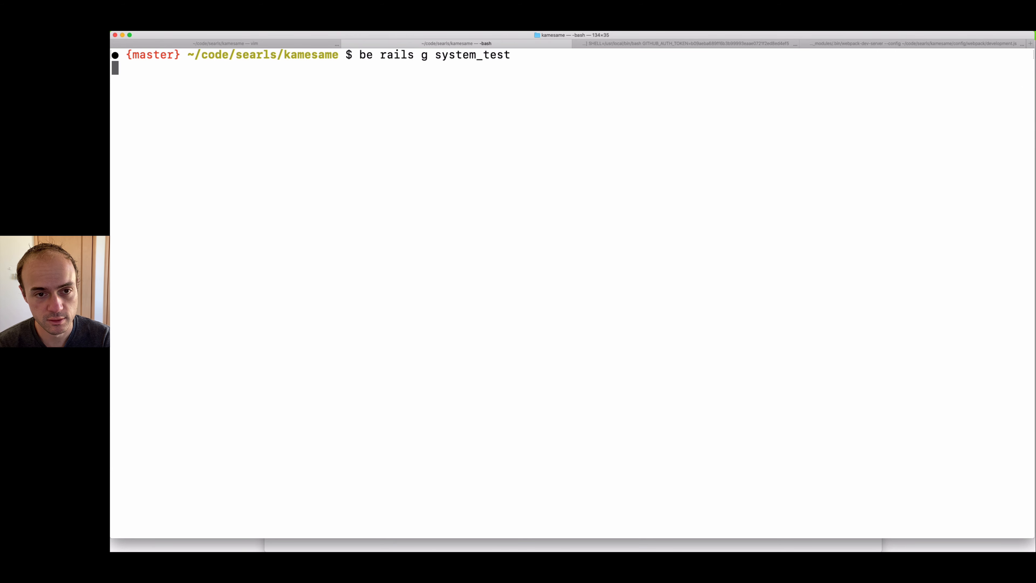
key("Return")
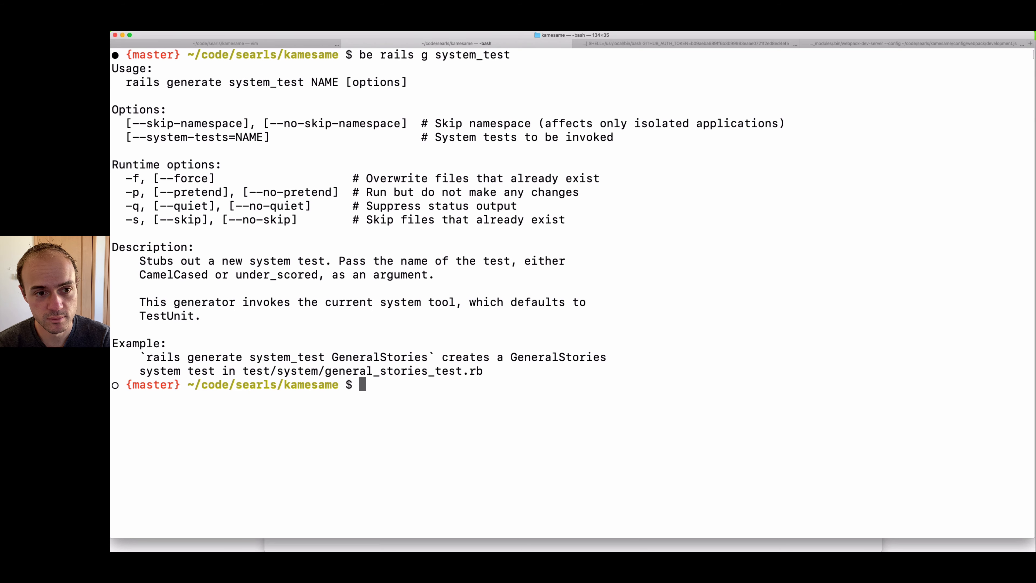
type("be rails g system_test")
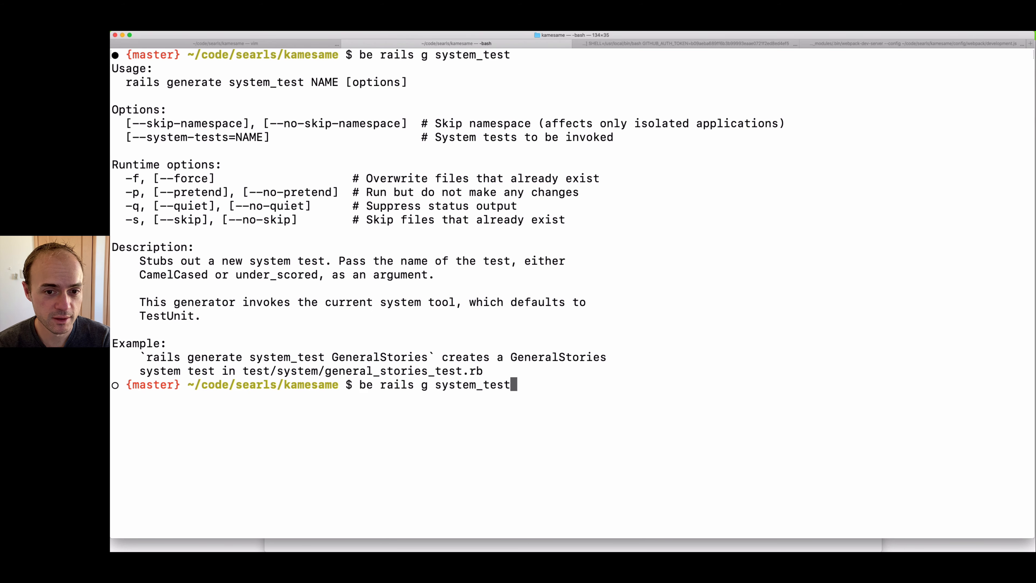
type("hel")
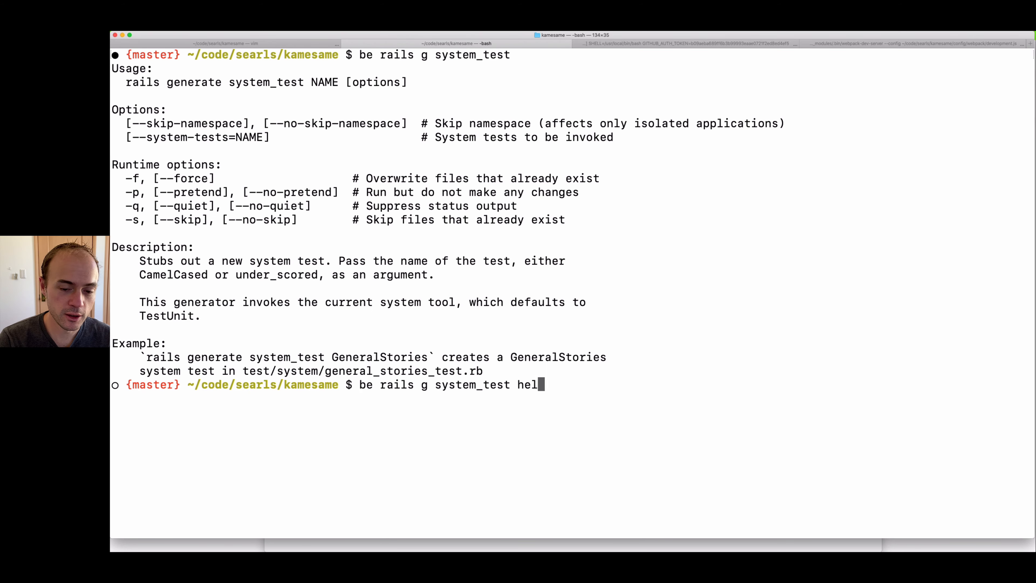
key("Return")
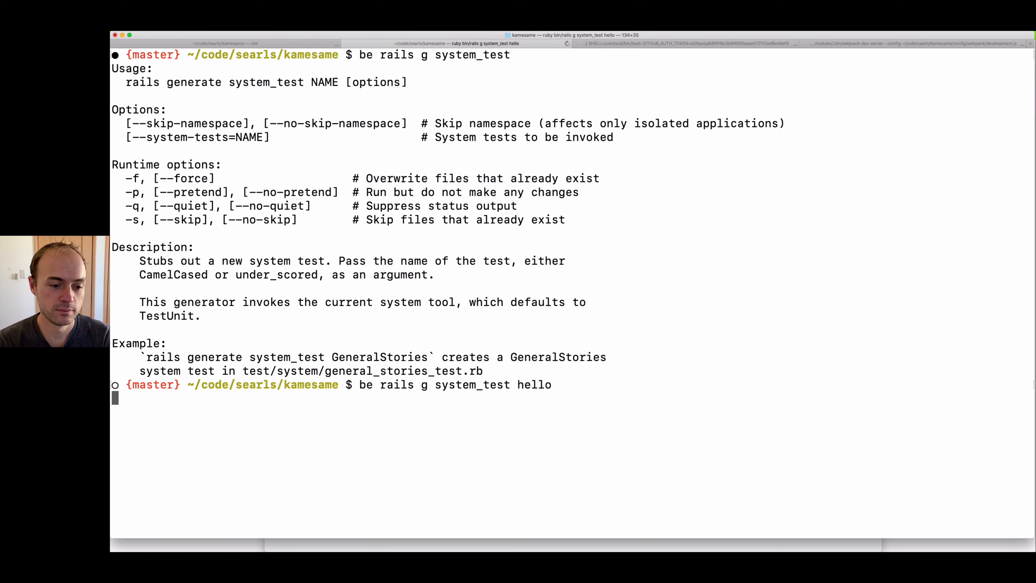
key("Return")
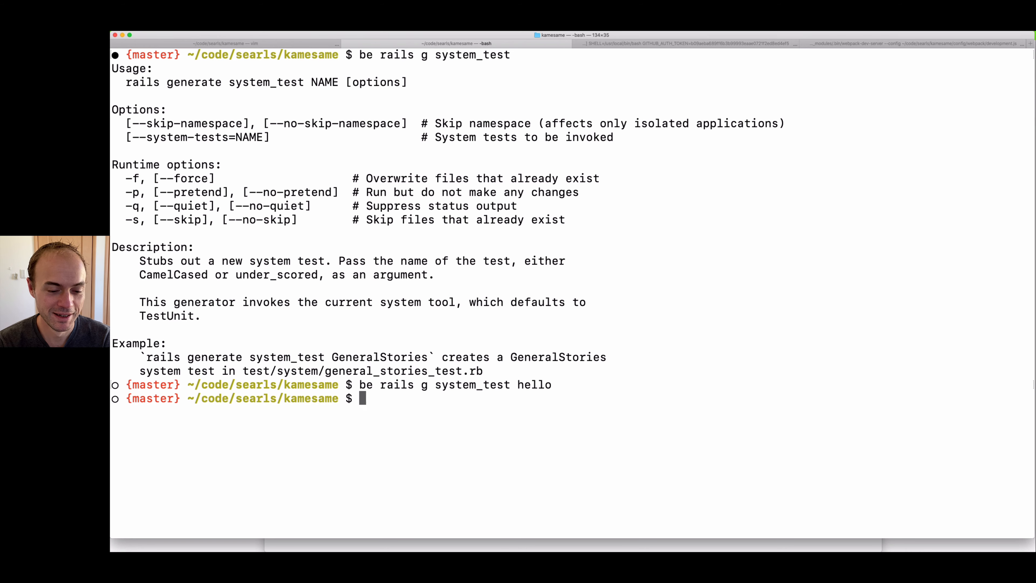
type("ls")
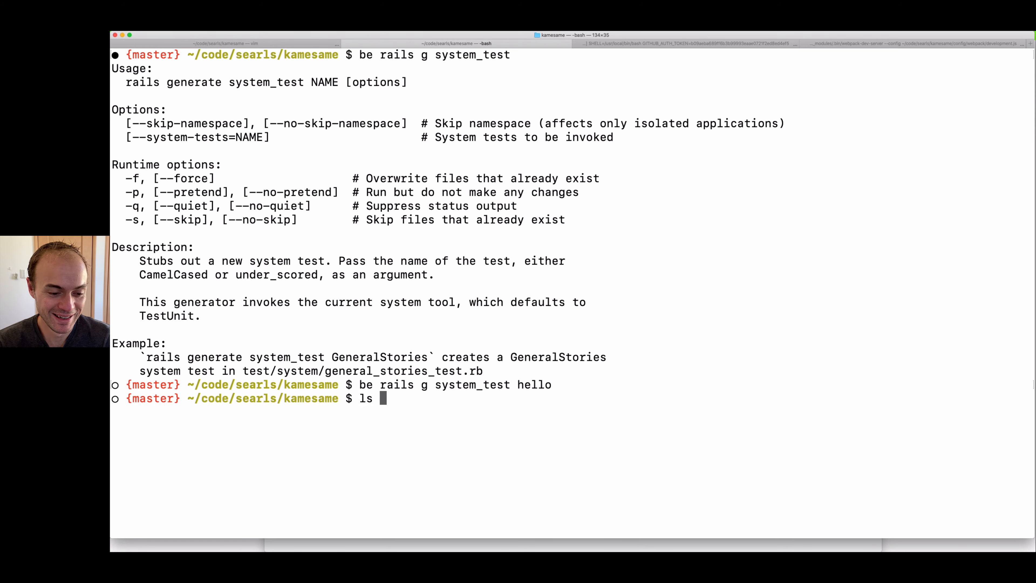
type("test/system/.keep")
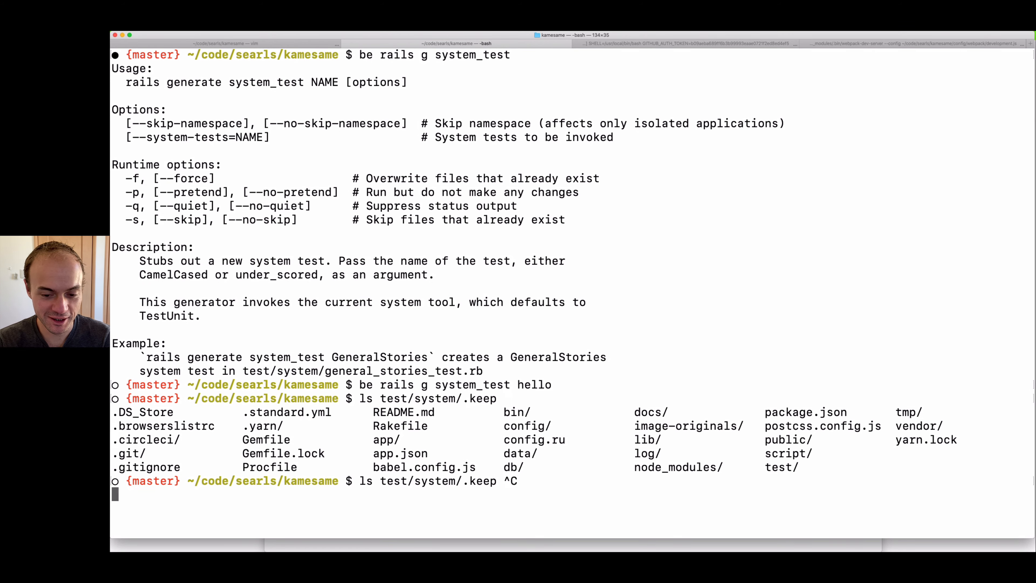
- Generate the GeneralStories system test and list the contents of test/system/
type("be rails g system_test hel")
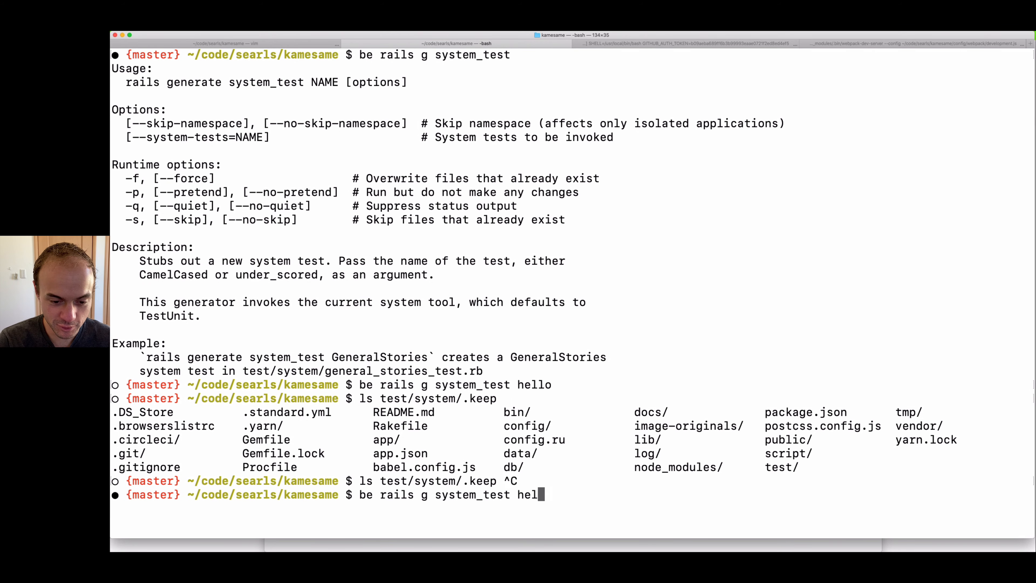
key("Backspace")
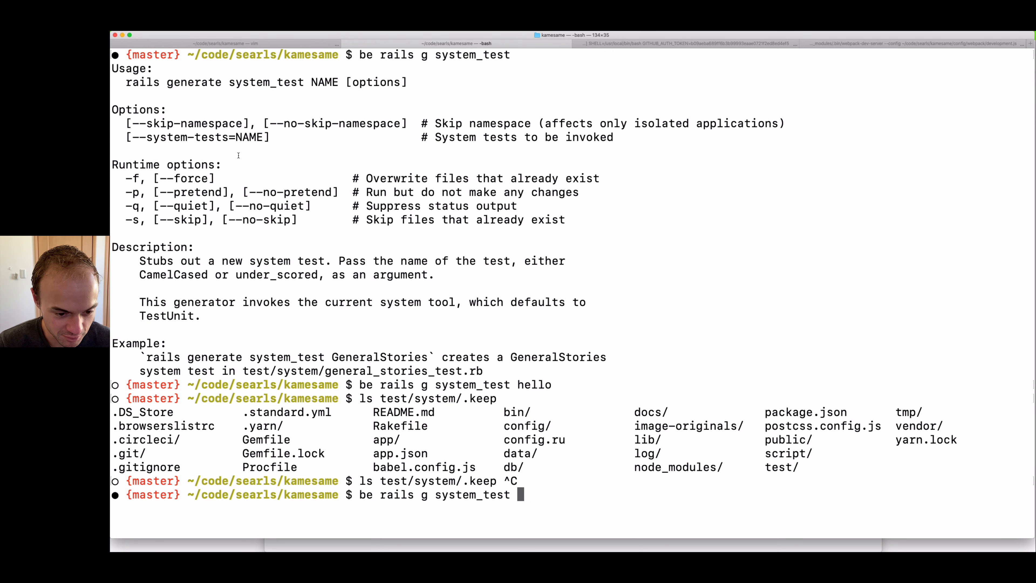
double_click(379, 357)
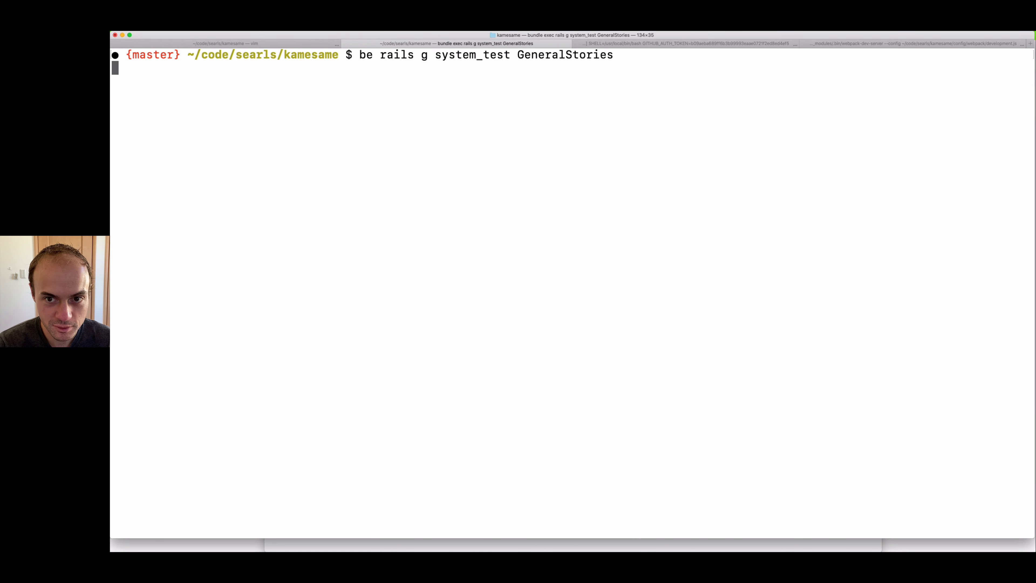
key("Return")
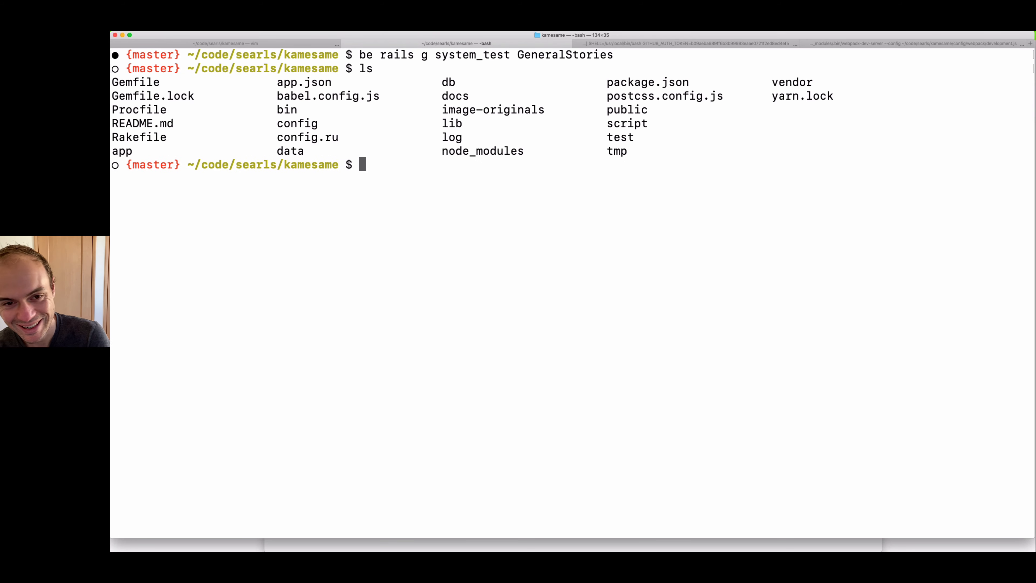
type("ls test/system/")
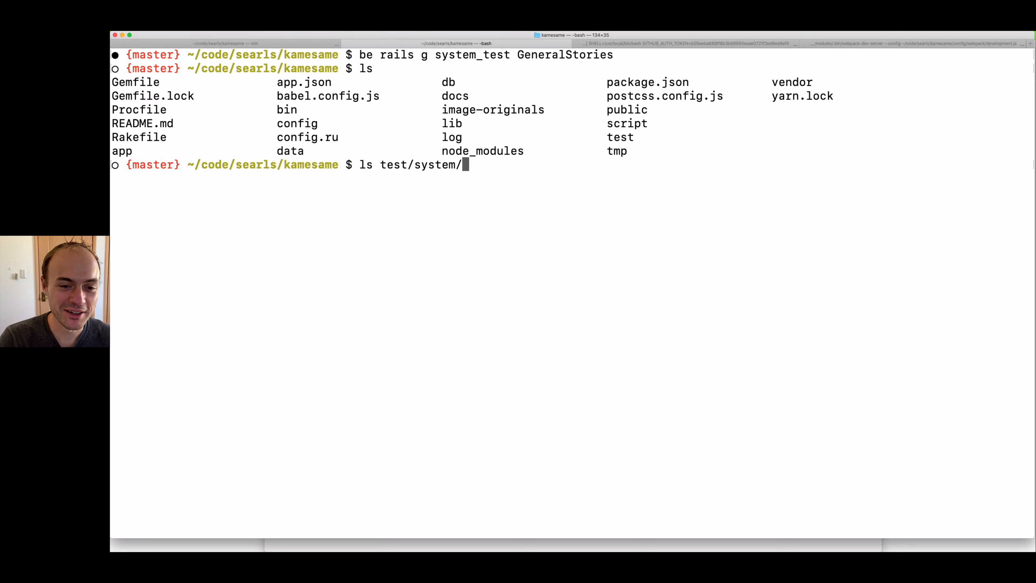
key("Return")
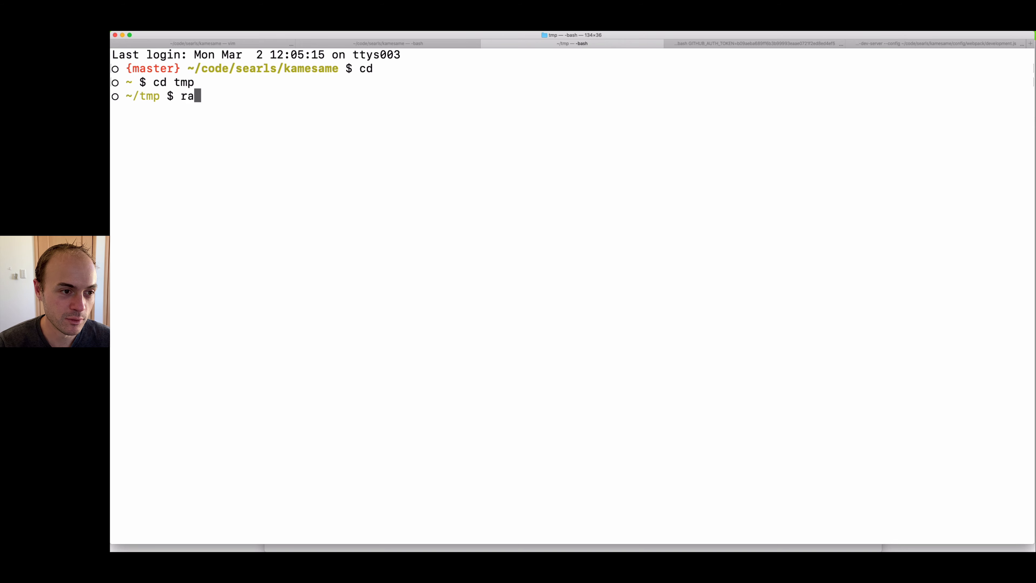
- Check rails -v reports 6.0.2.1 and start rails new for a throwaway app
key("Return")
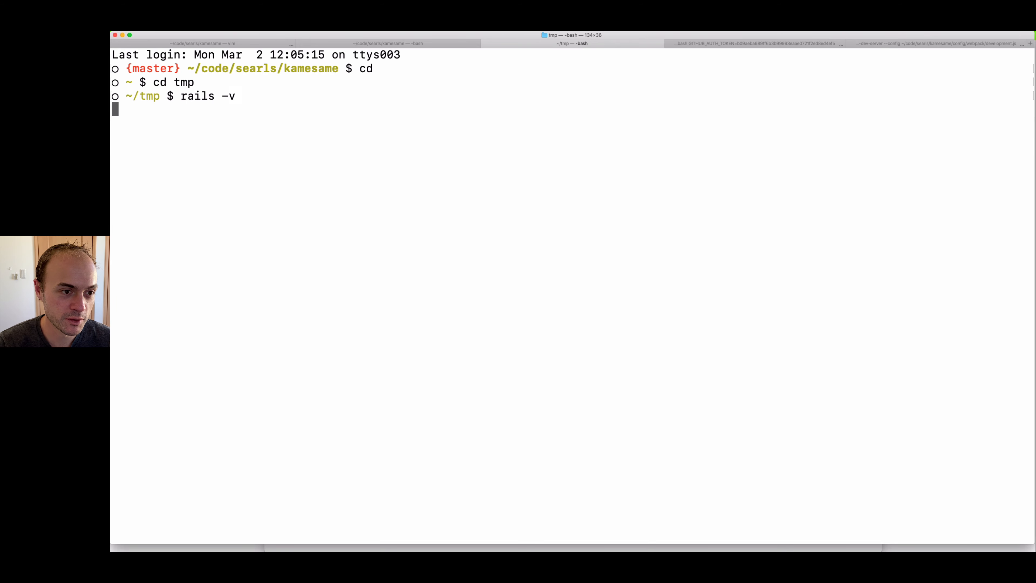
key("Return")
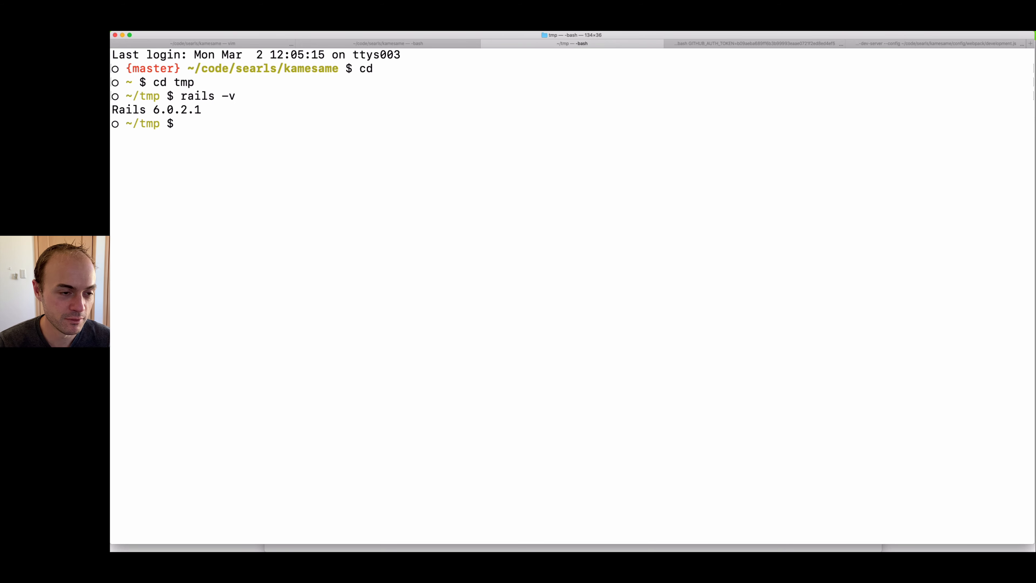
type("rails new L")
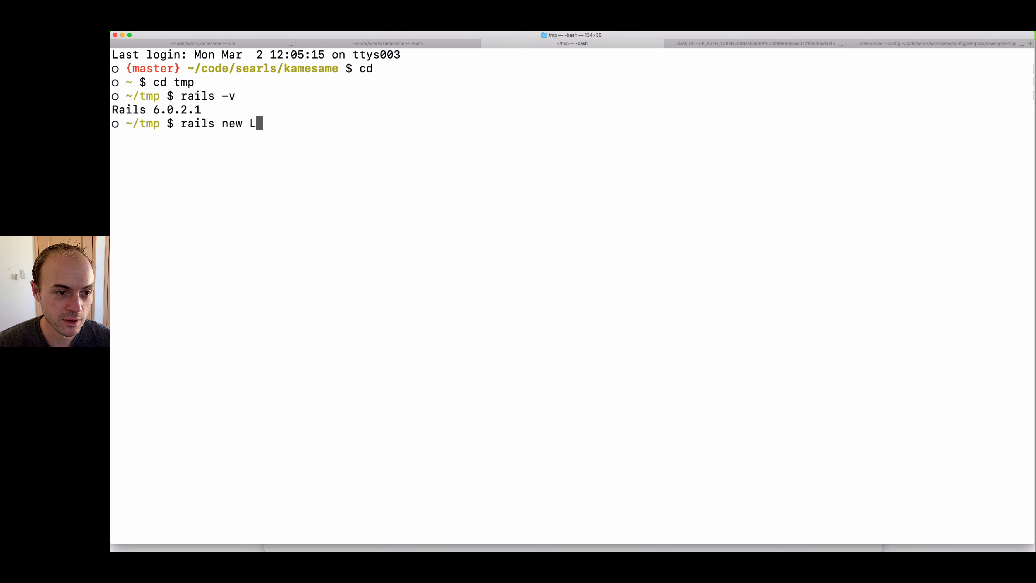
key("Return")
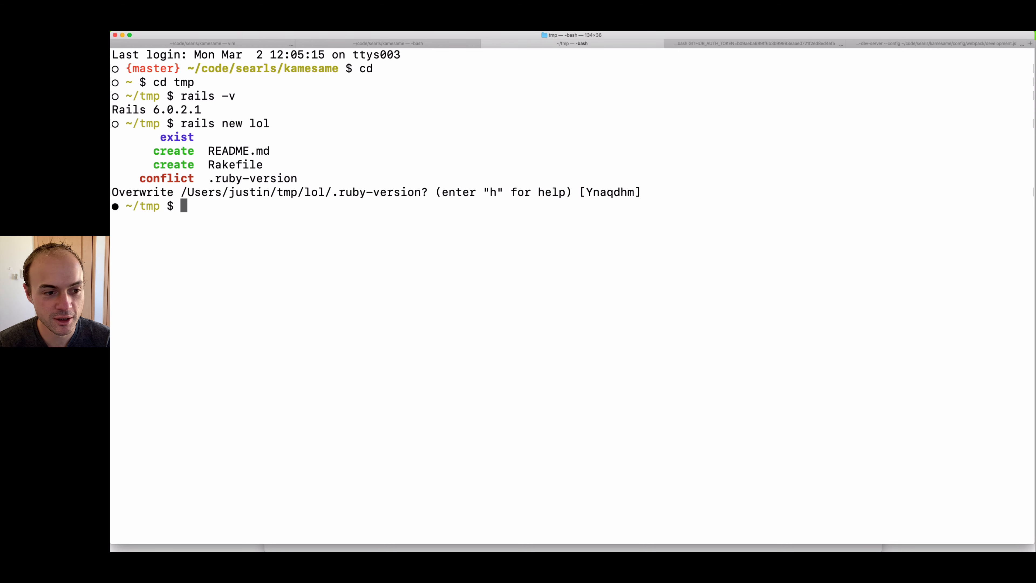
- Create a new Rails app named bar in ~/tmp, cd into it and view its Gemfile with less
type("rails new")
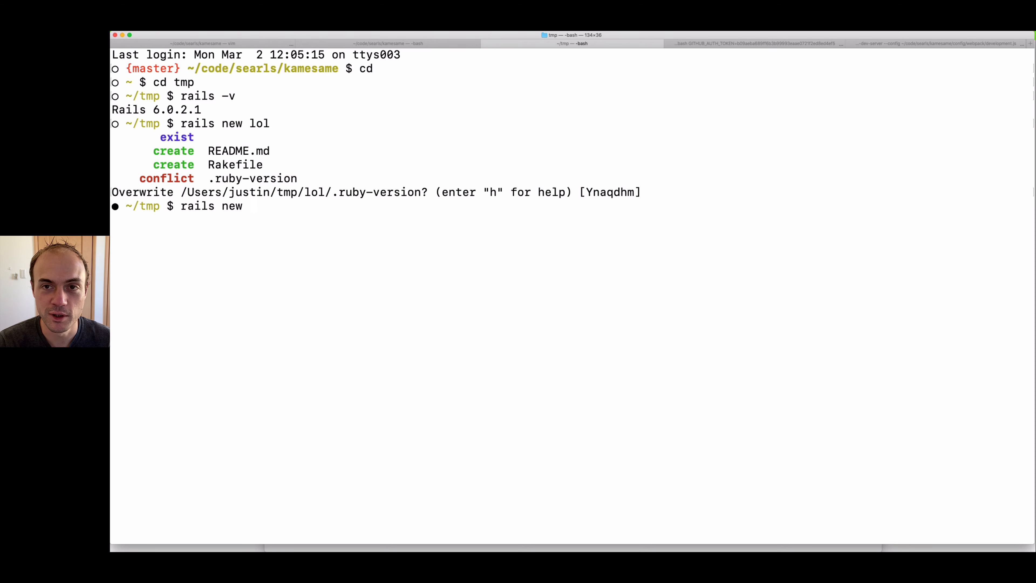
type("bar")
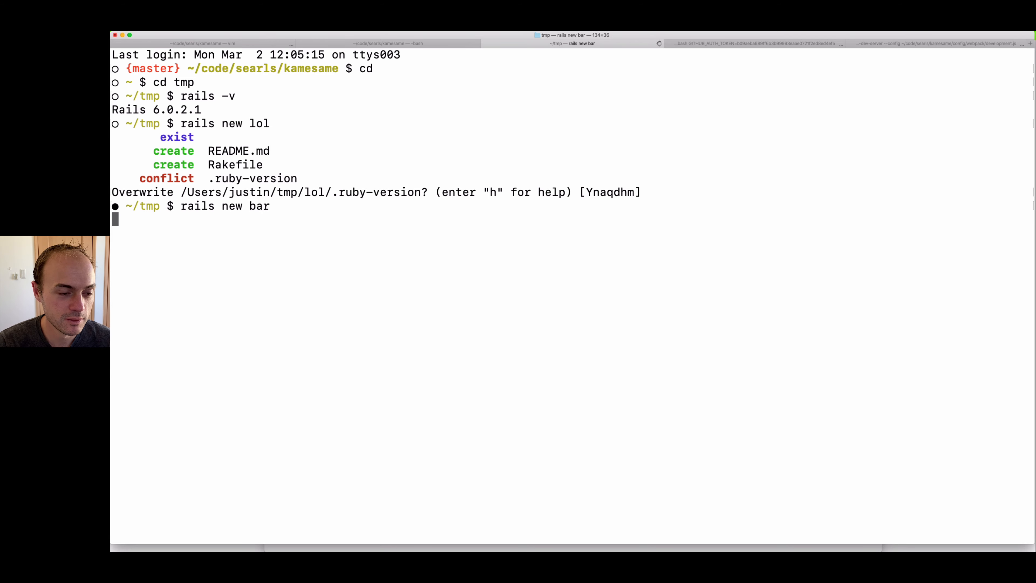
key("Return")
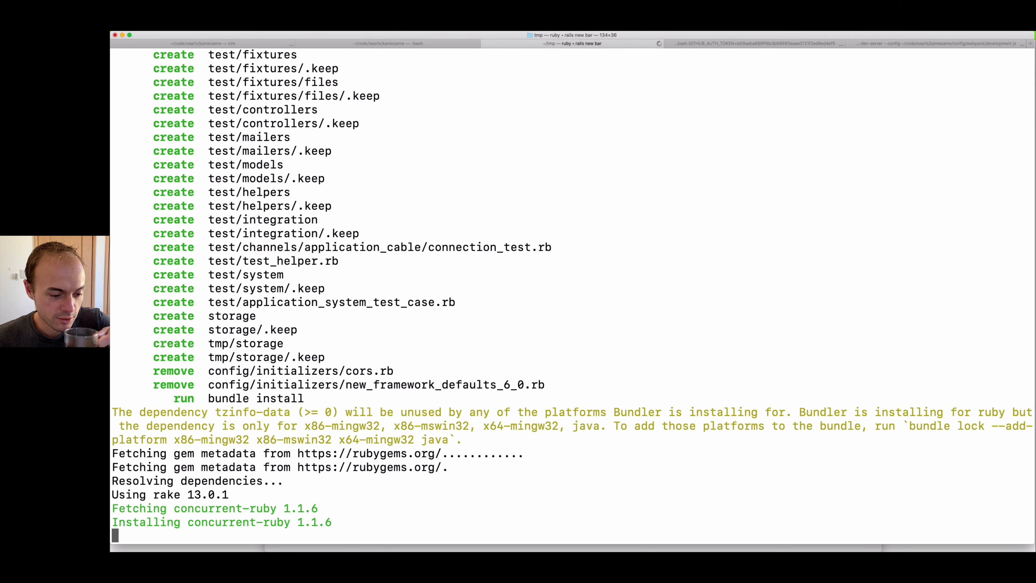
scroll("down", 3)
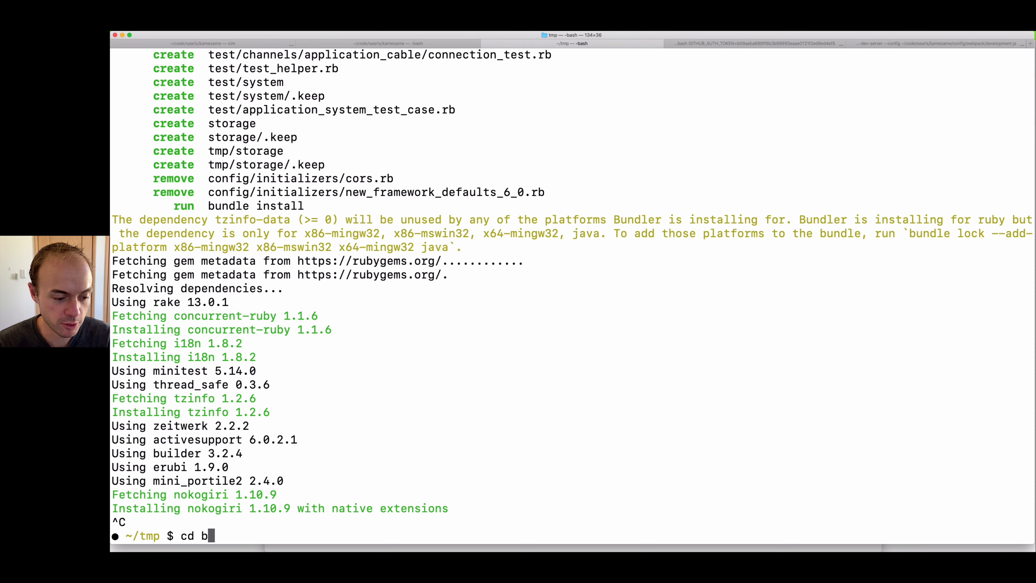
key("Return")
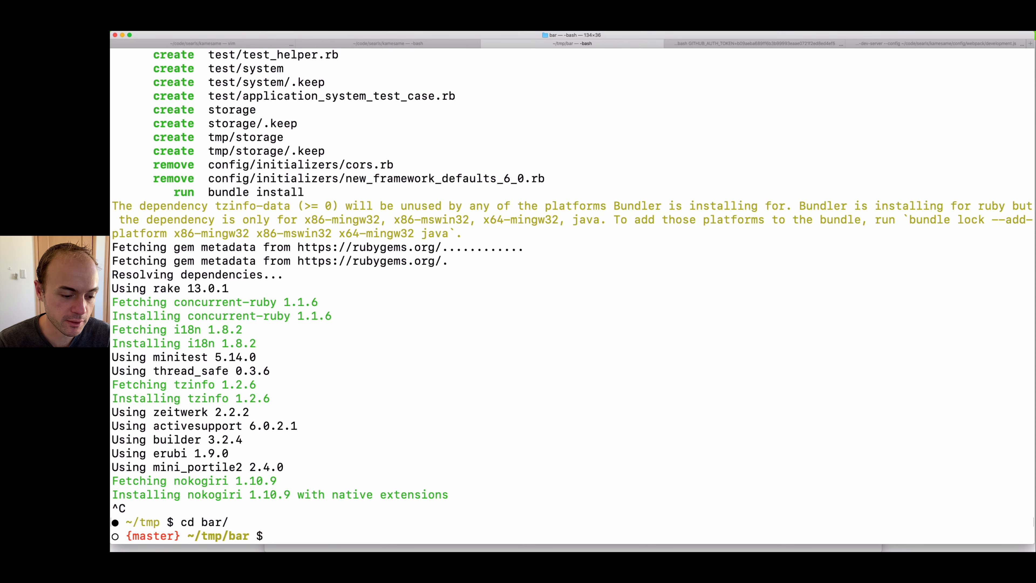
type("less Gemfile")
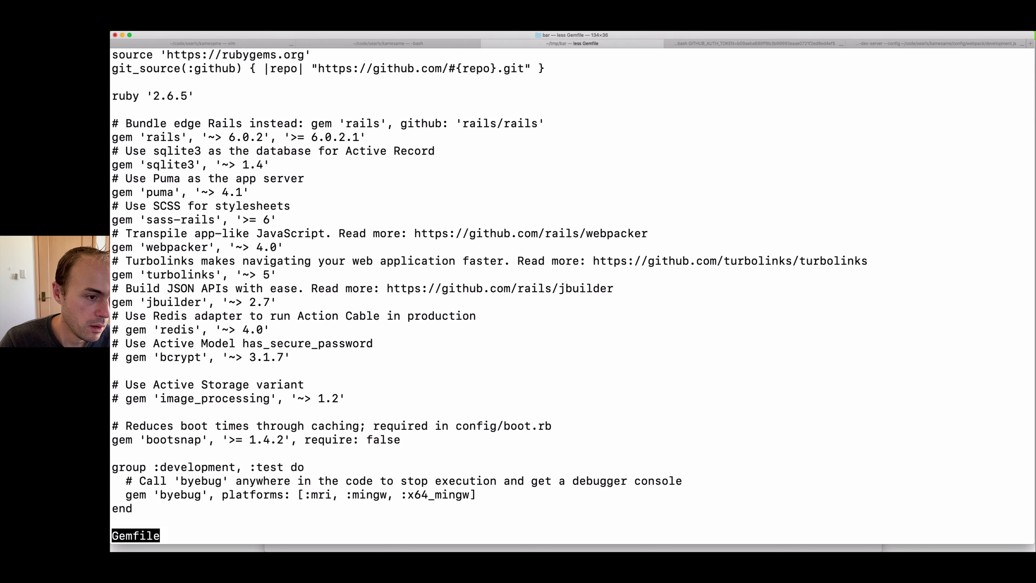
- Copy the default Gemfile's capybara, selenium-webdriver and webdrivers lines and return to the project Gemfile
scroll("down", 3)
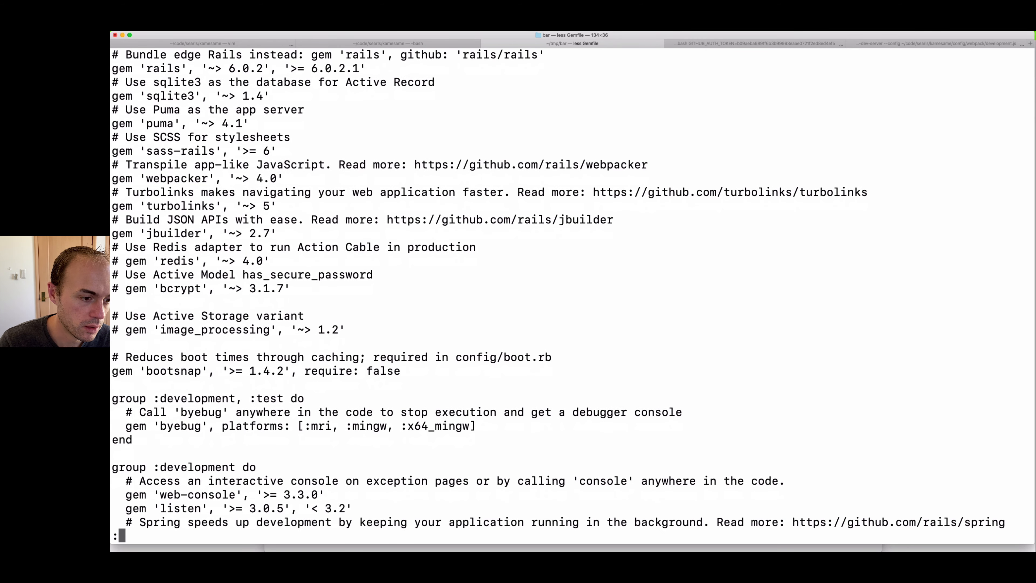
scroll("down", 3)
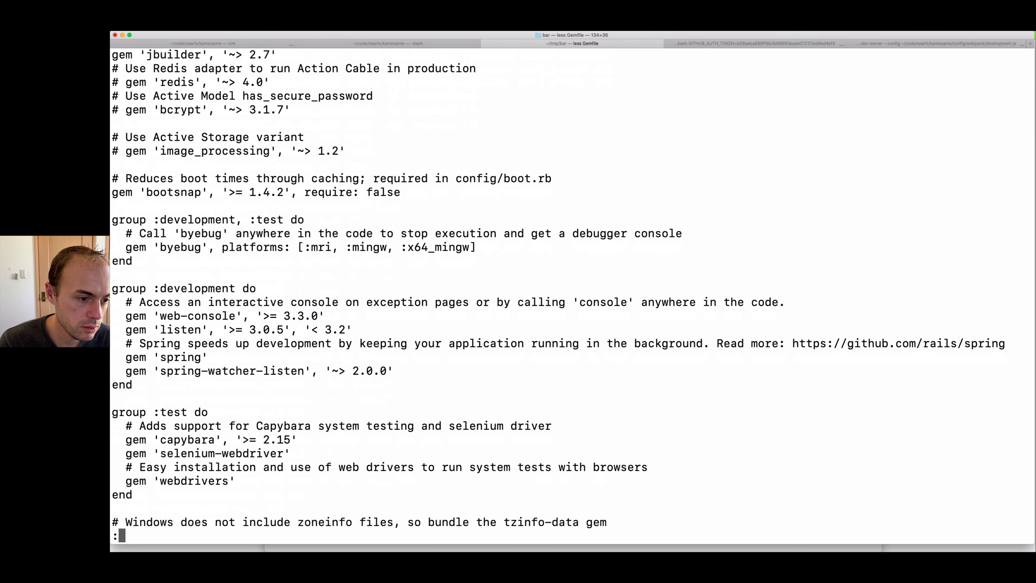
scroll("down", 3)
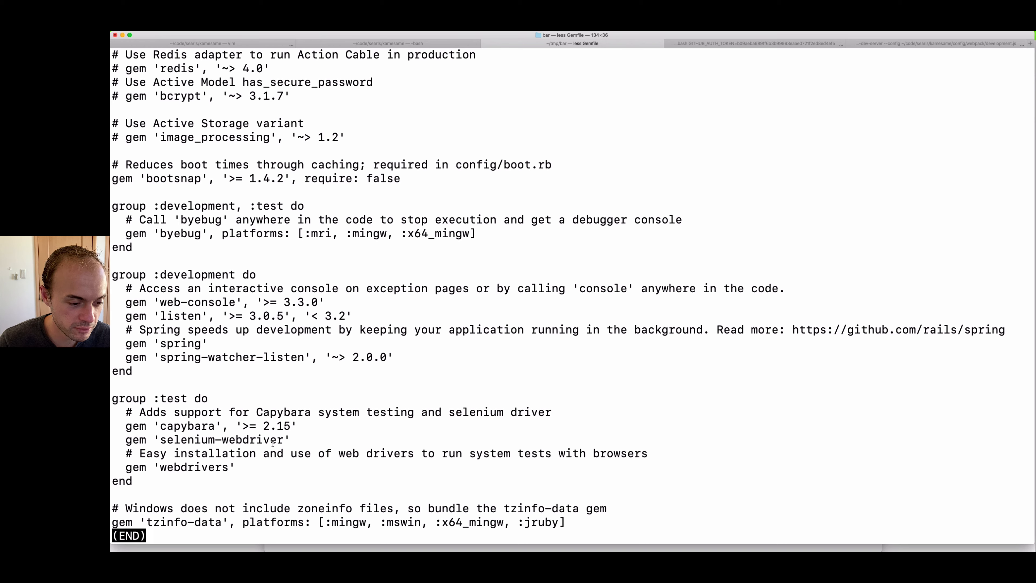
mouse_move(257, 469)
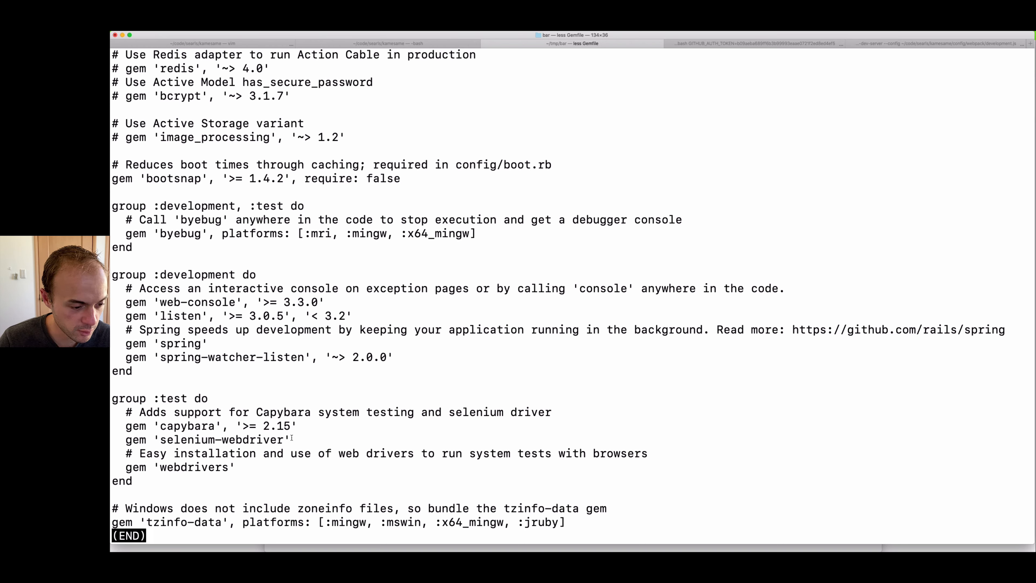
mouse_move(257, 468)
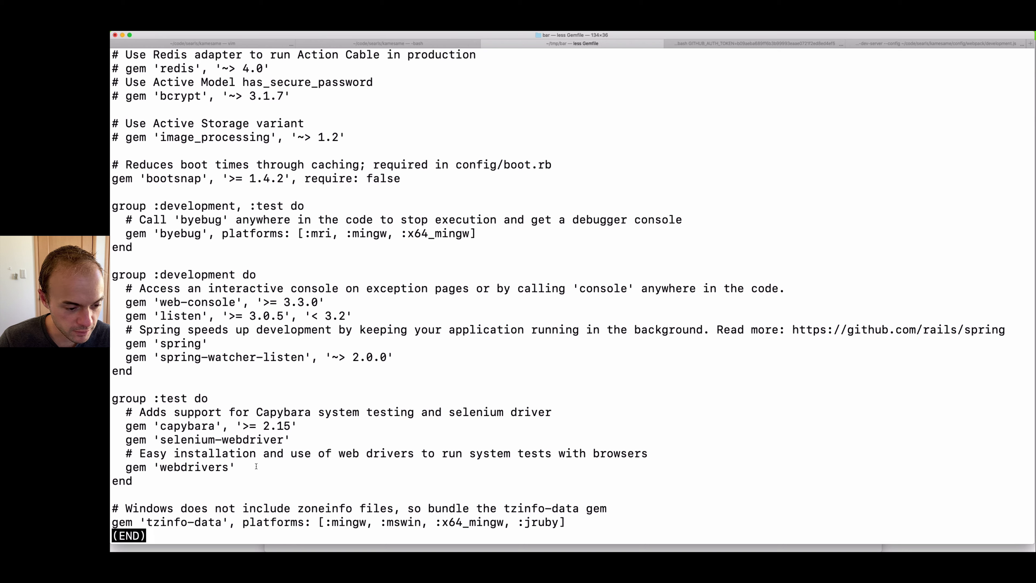
double_click(198, 467)
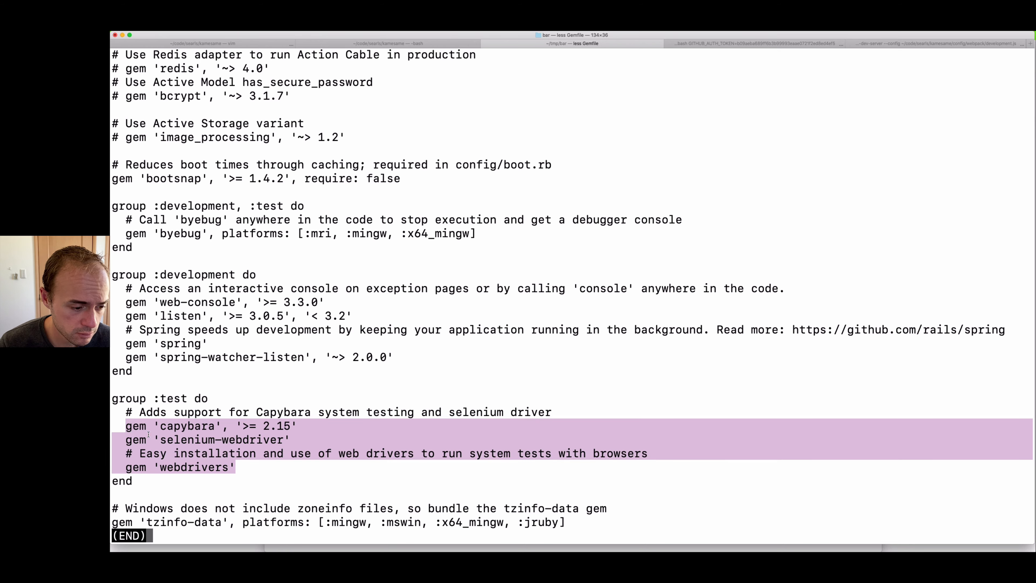
left_click(201, 44)
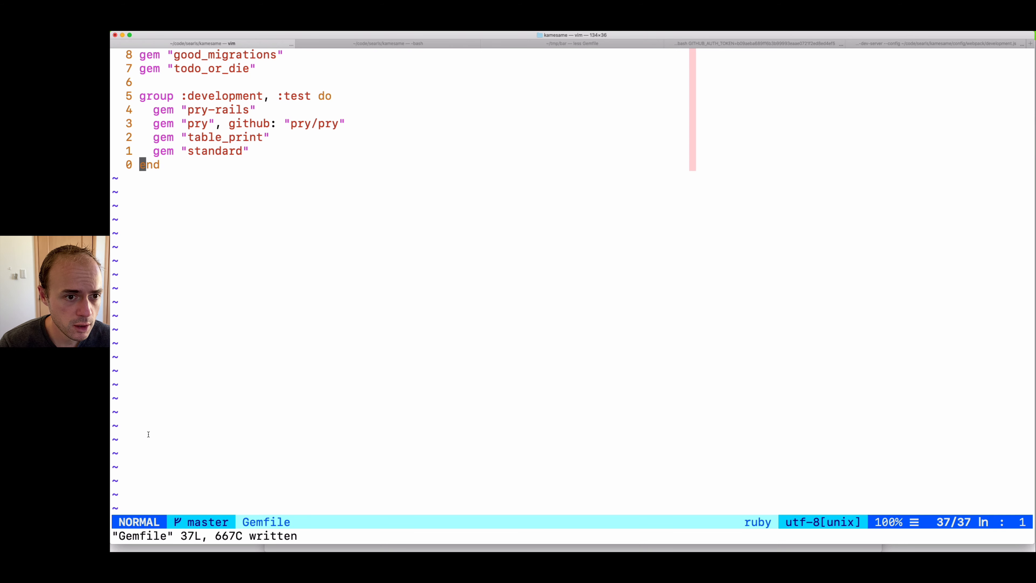
- Paste the capybara, selenium-webdriver and webdrivers gems into the development/test group and save
key("O")
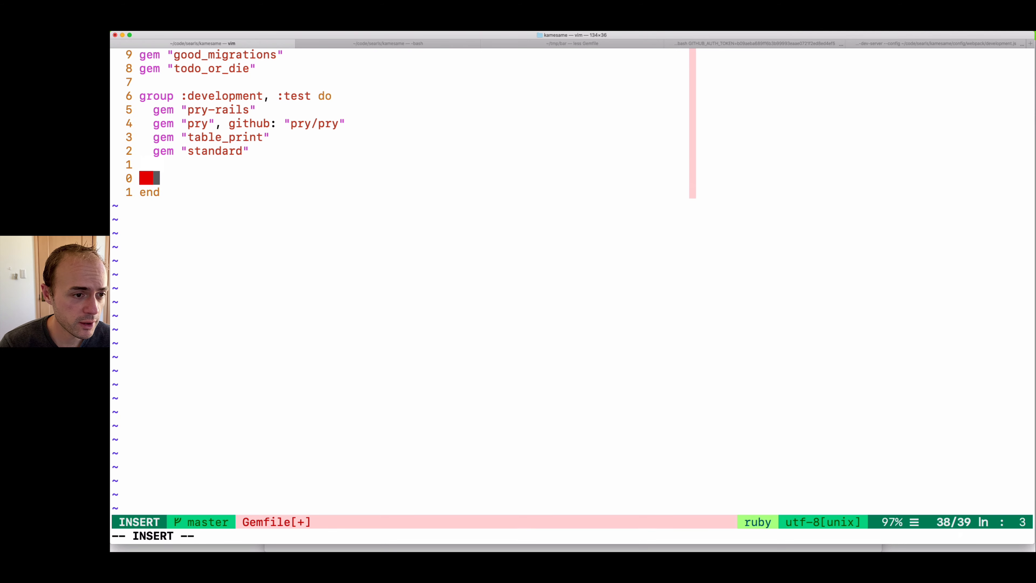
key("Escape")
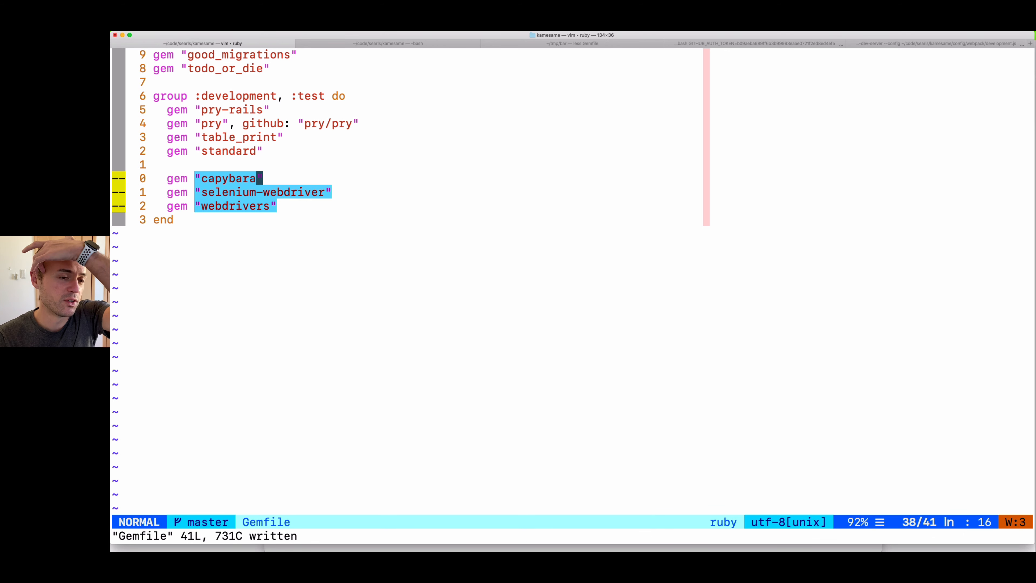
key("Escape")
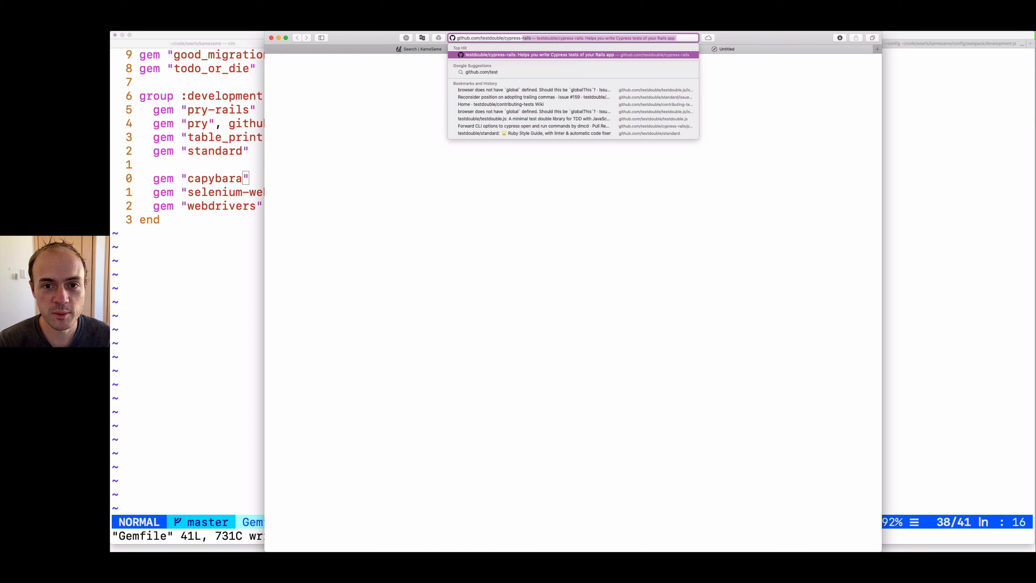
left_click(533, 133)
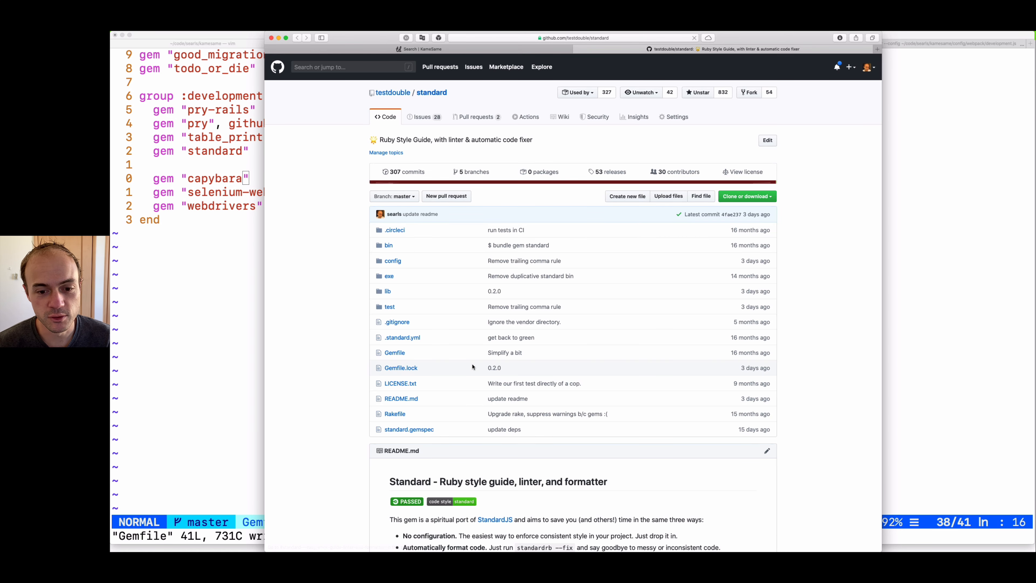
scroll("down", 3)
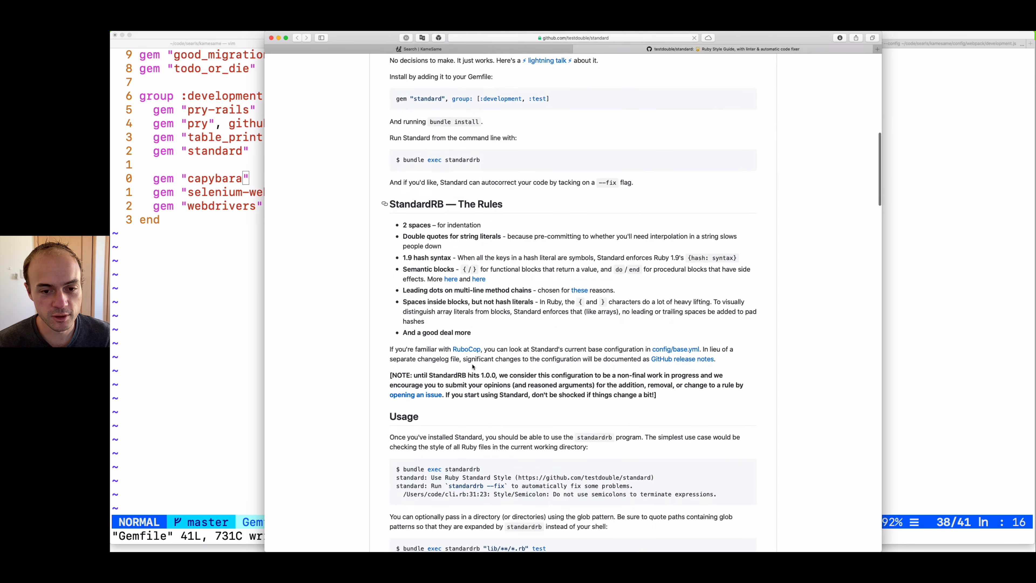
scroll("down", 3)
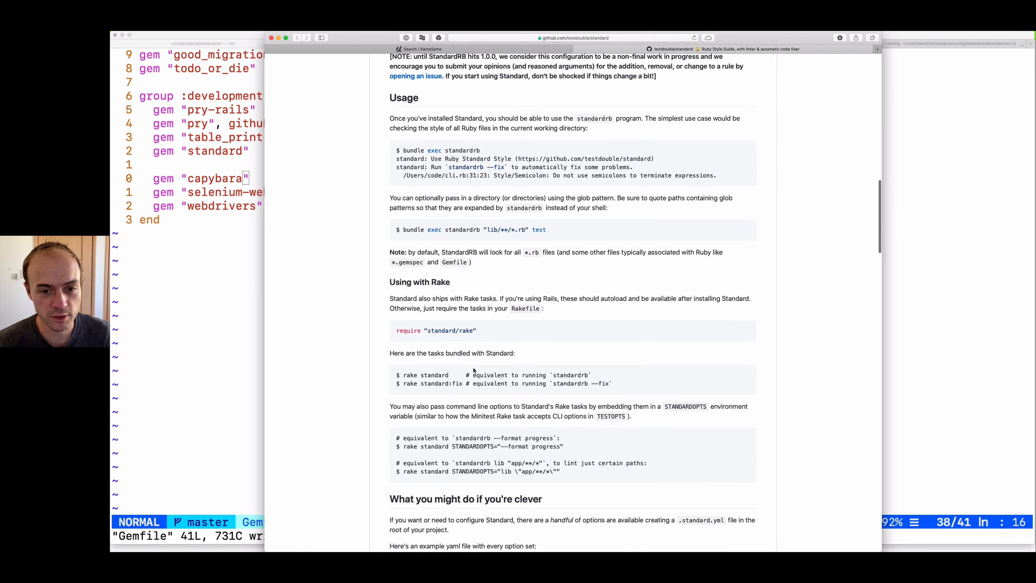
mouse_move(483, 173)
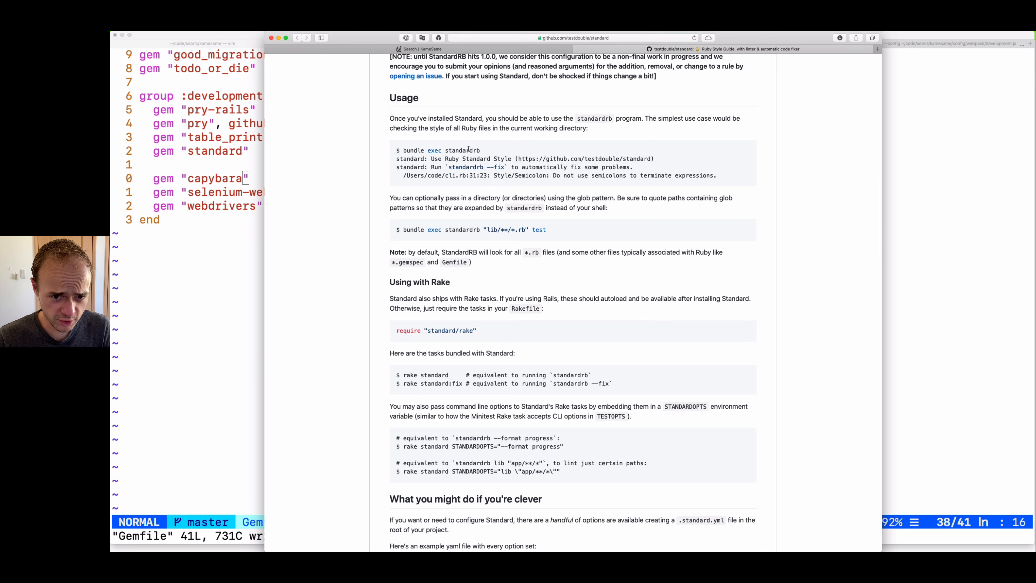
scroll("down", 3)
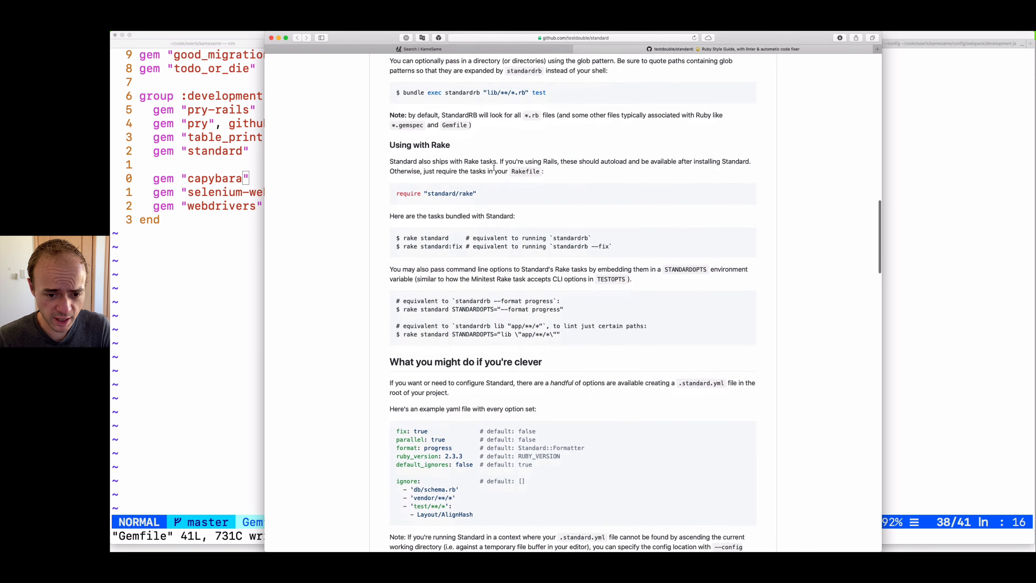
scroll("down", 3)
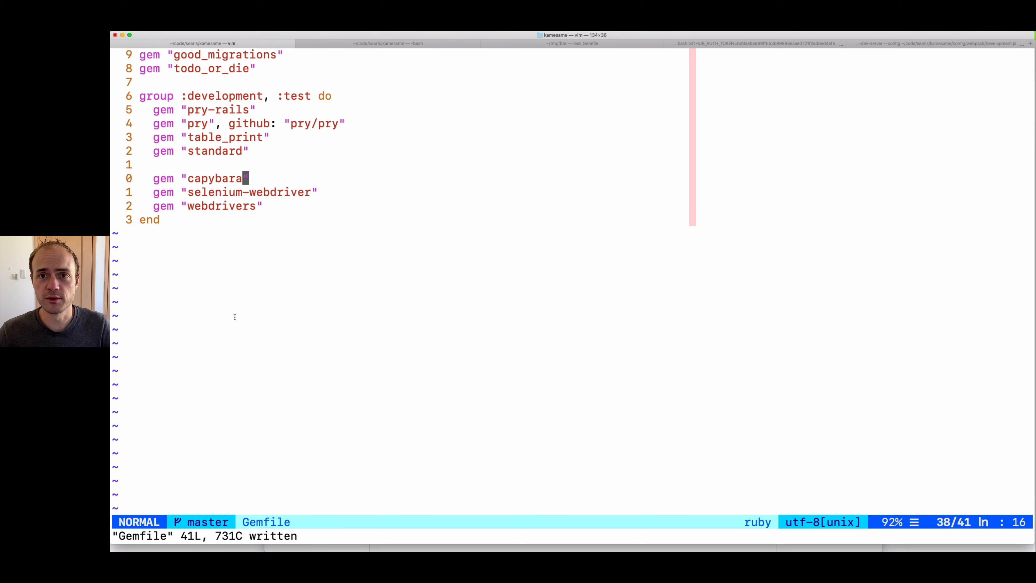
- Run bundle and generate a HelloCapybara system test with rails g system_test
left_click(387, 43)
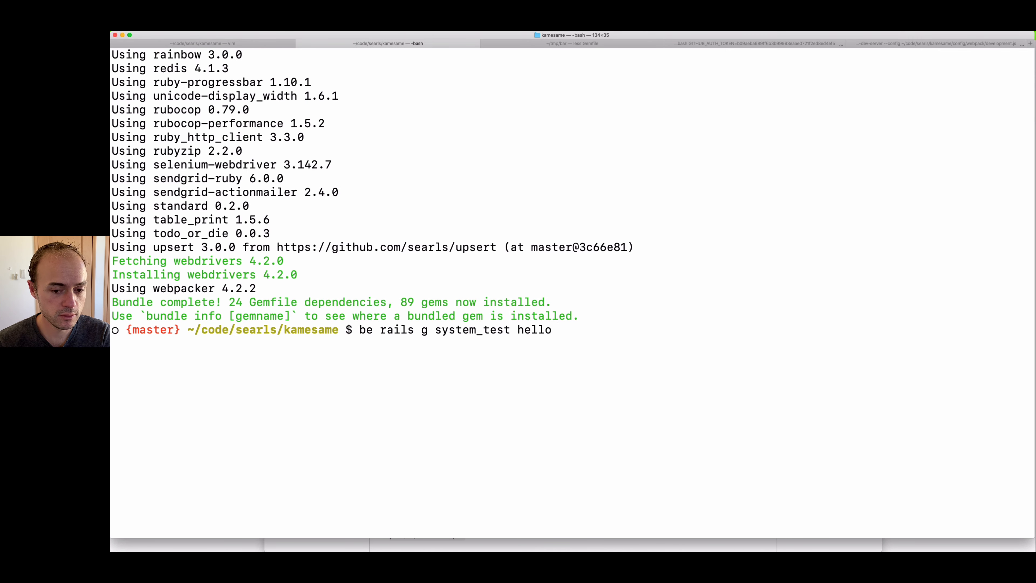
type("_capybr")
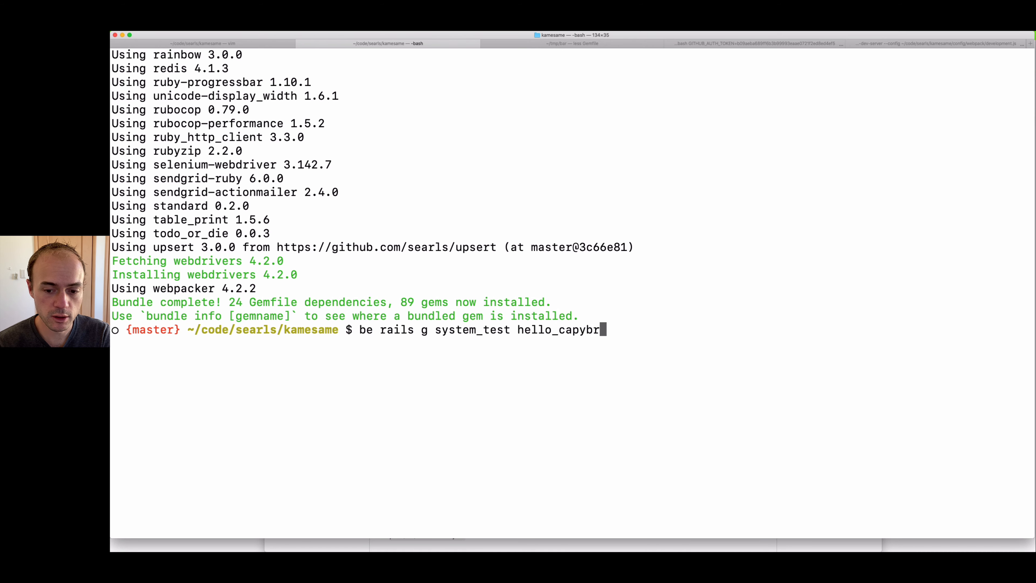
type("a")
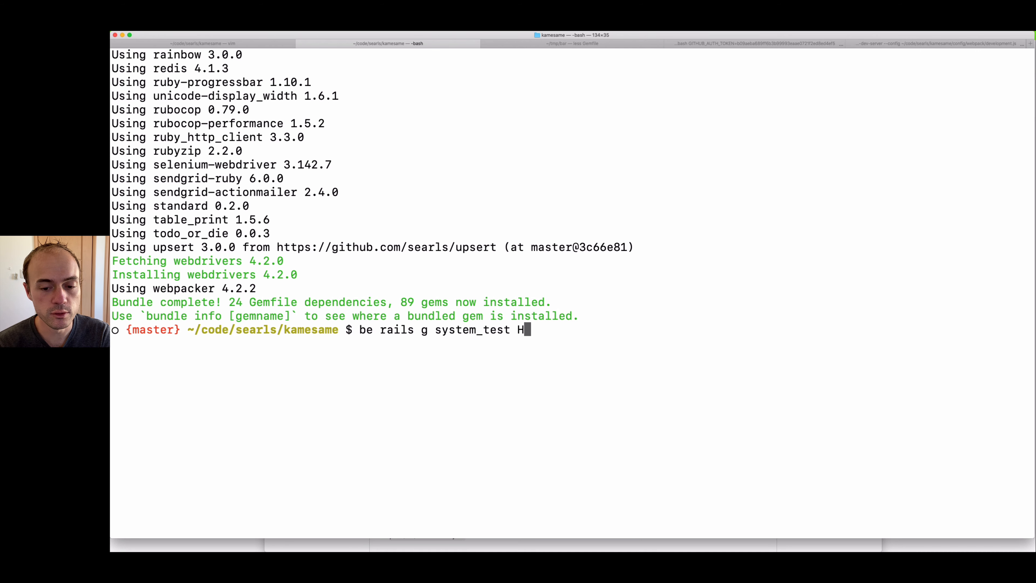
type("ello")
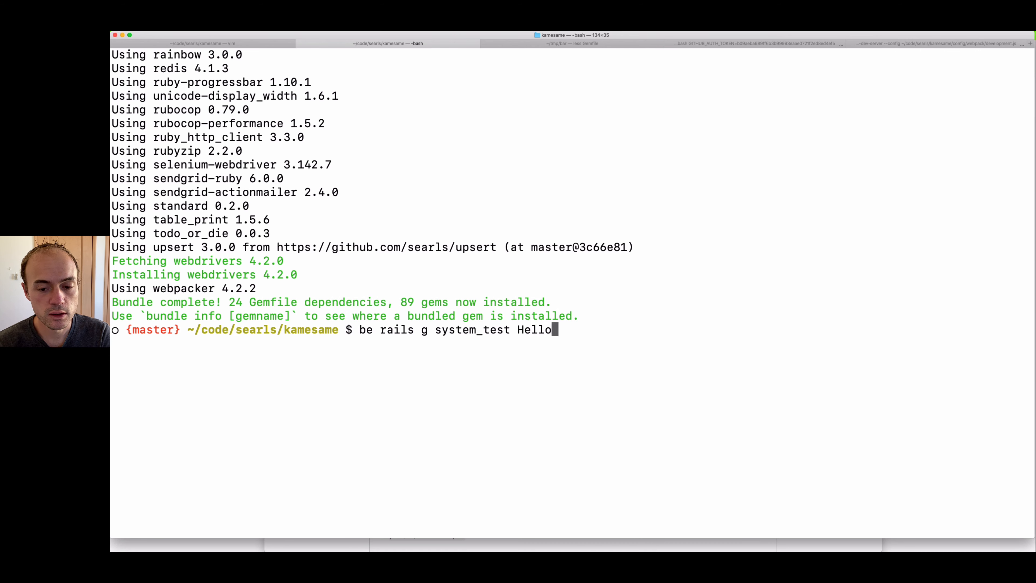
type("Capybara")
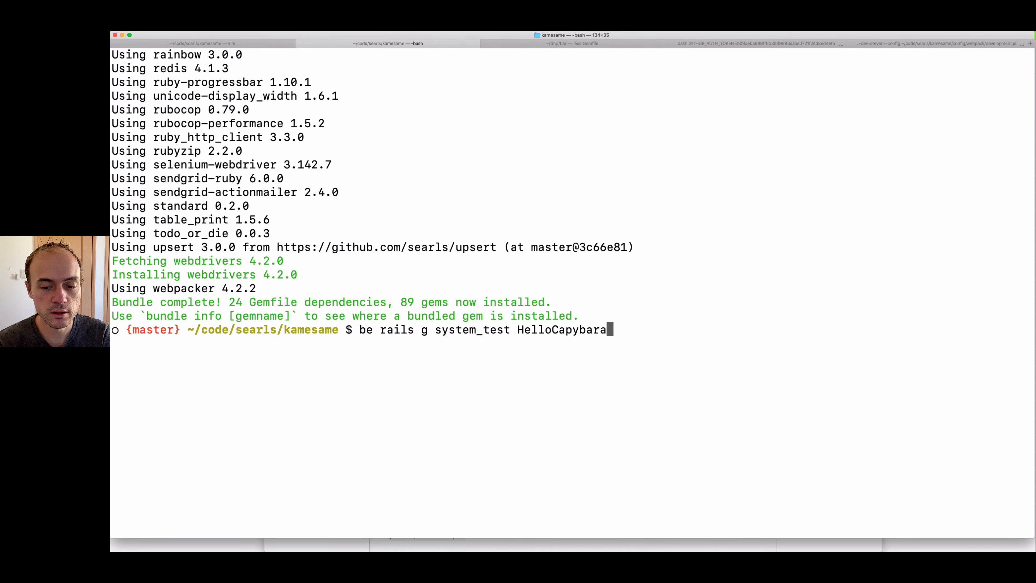
key("Return")
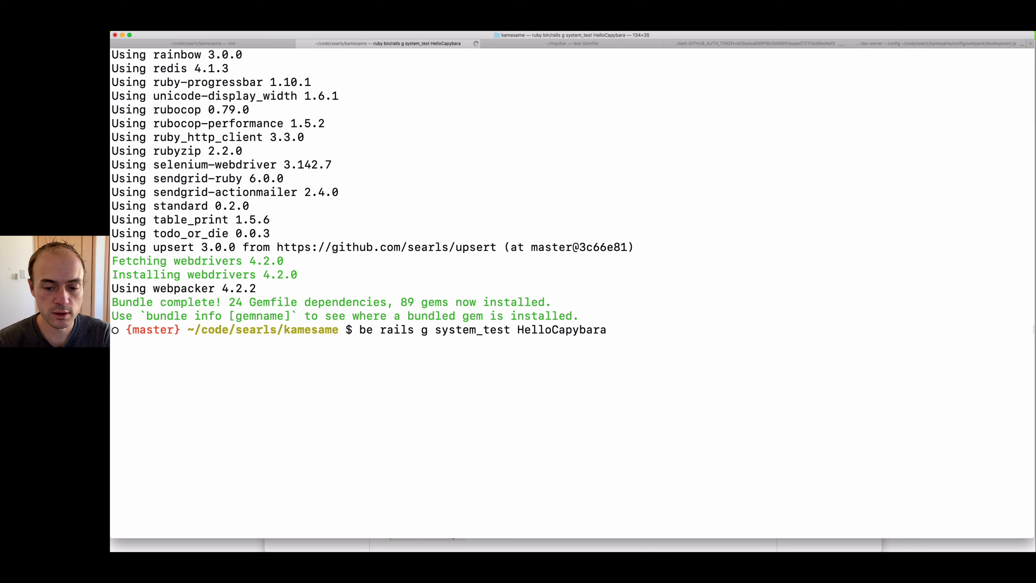
key("Return")
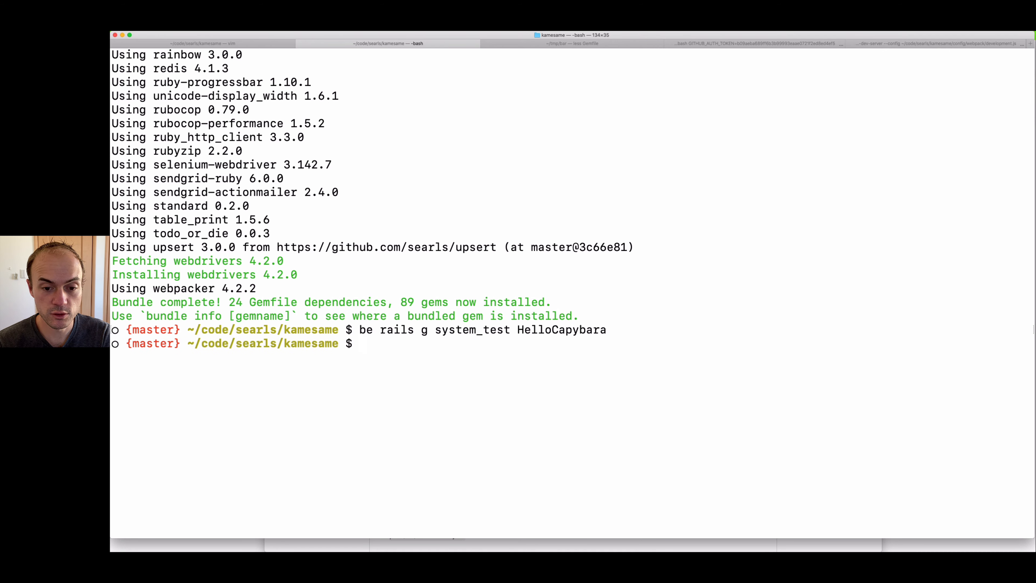
- List the test/system folder contents and begin editing a file under test/system in Vim
type("ls test")
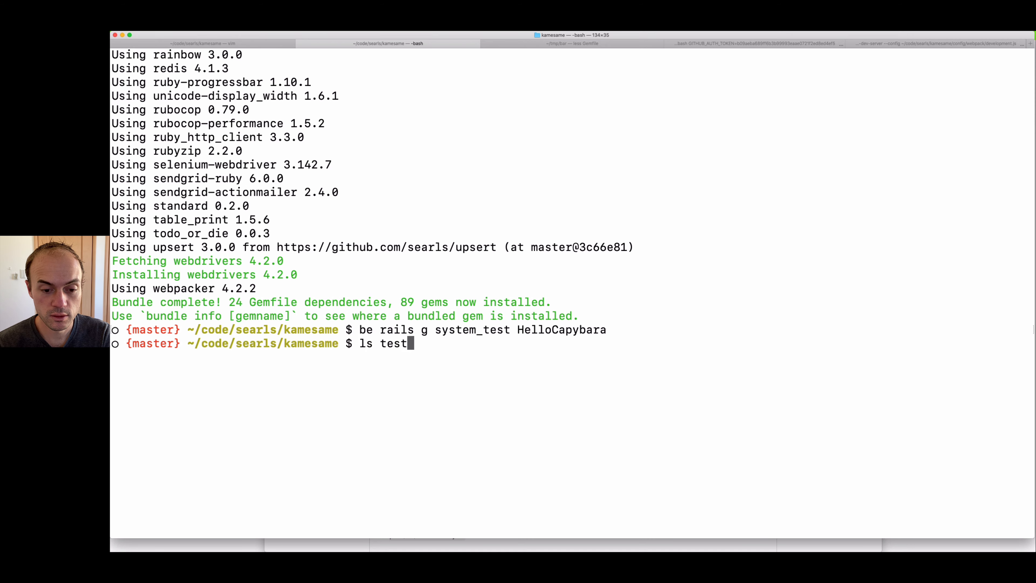
type("/system/.keep")
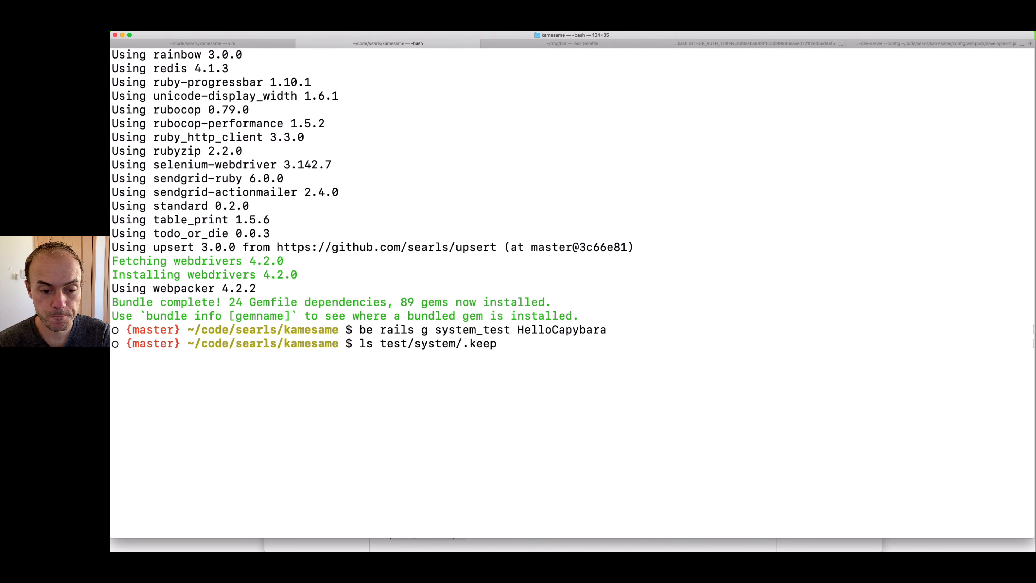
key("Return")
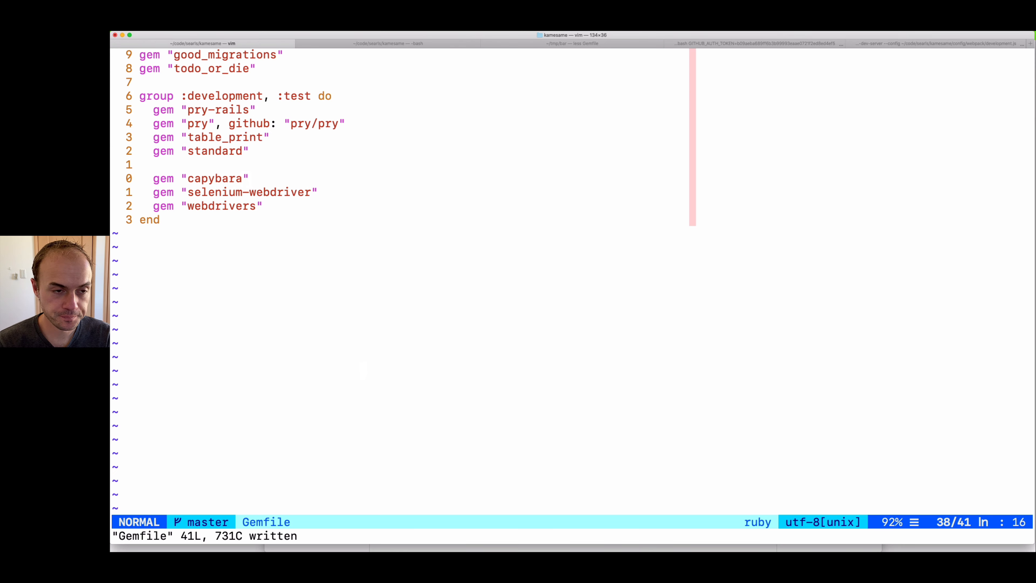
type(":e")
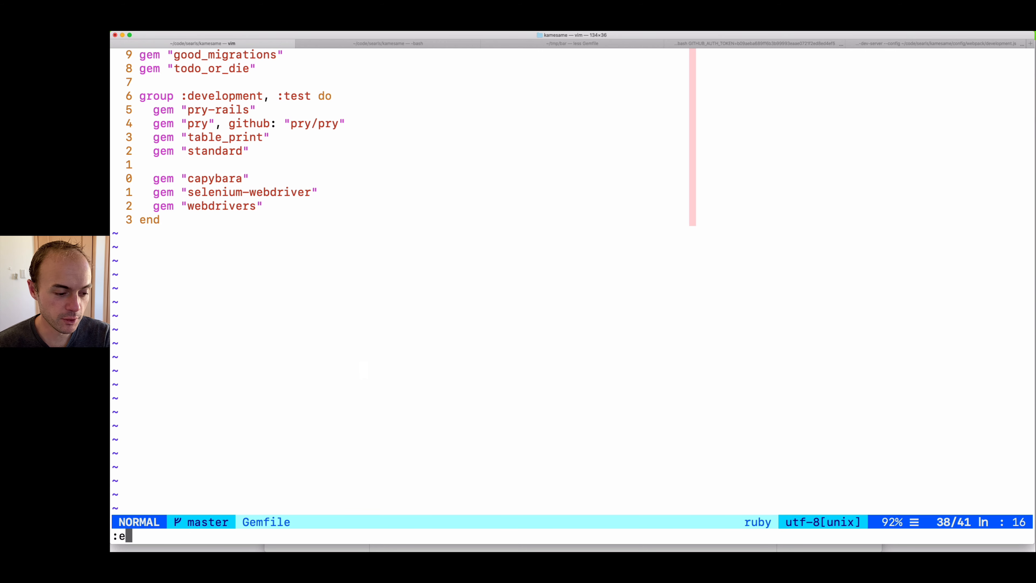
type("test/system/")
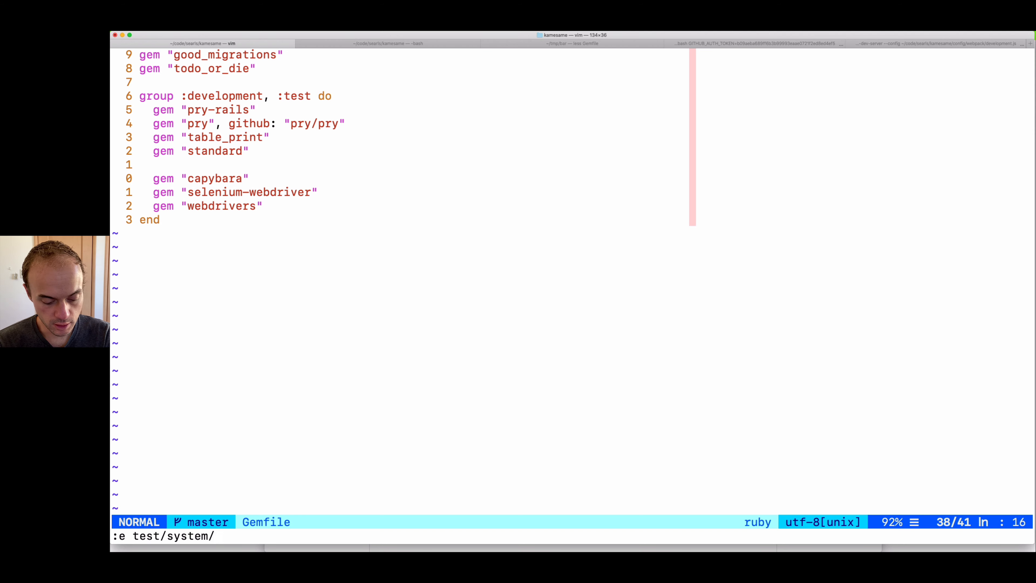
- Create hello_capybara.rb with class HelloCapybara < ActiveSupport::SystemTestCase
type("hello_capybara")
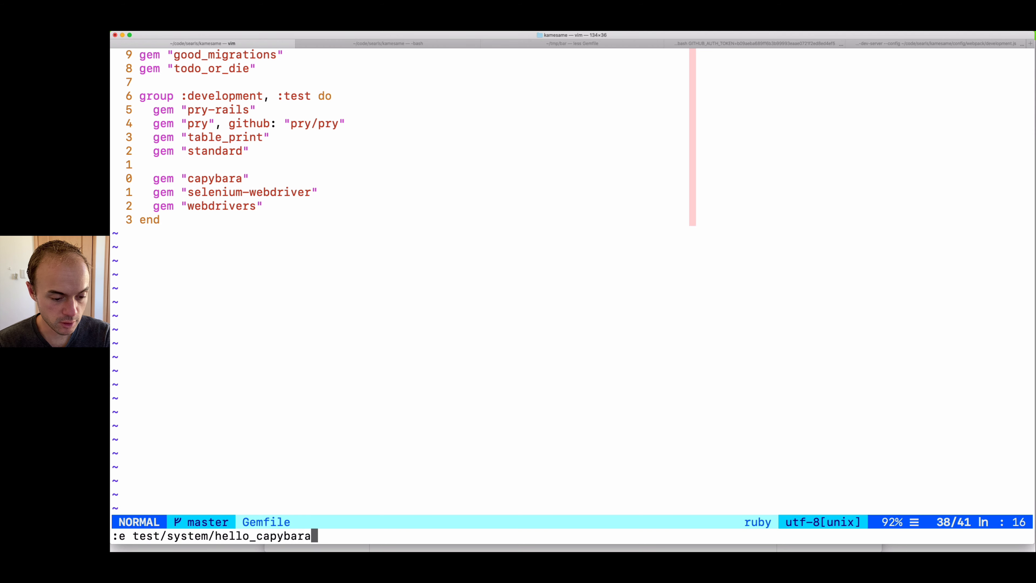
key("Return")
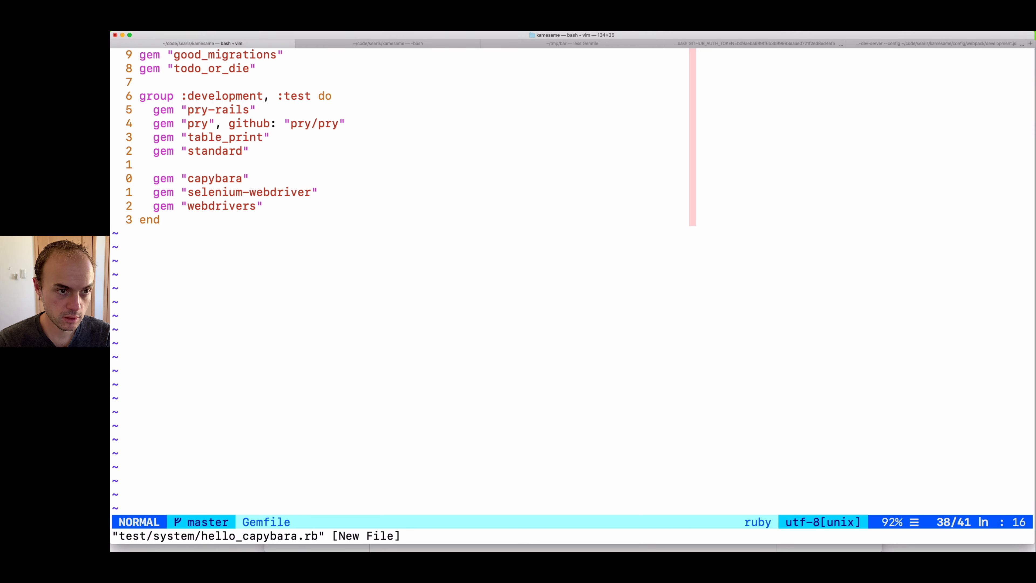
type("class")
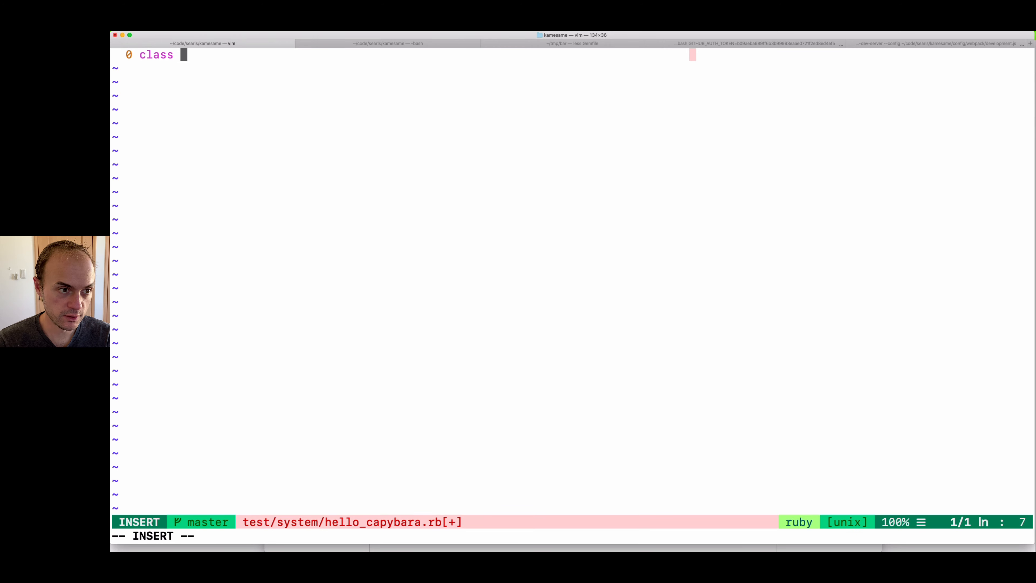
type("Hello")
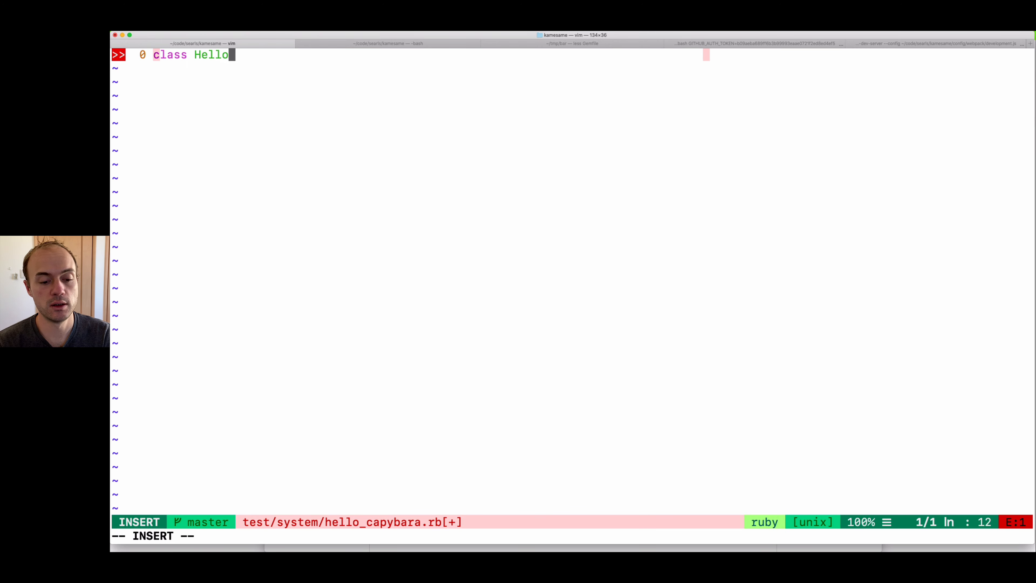
type("Capyb")
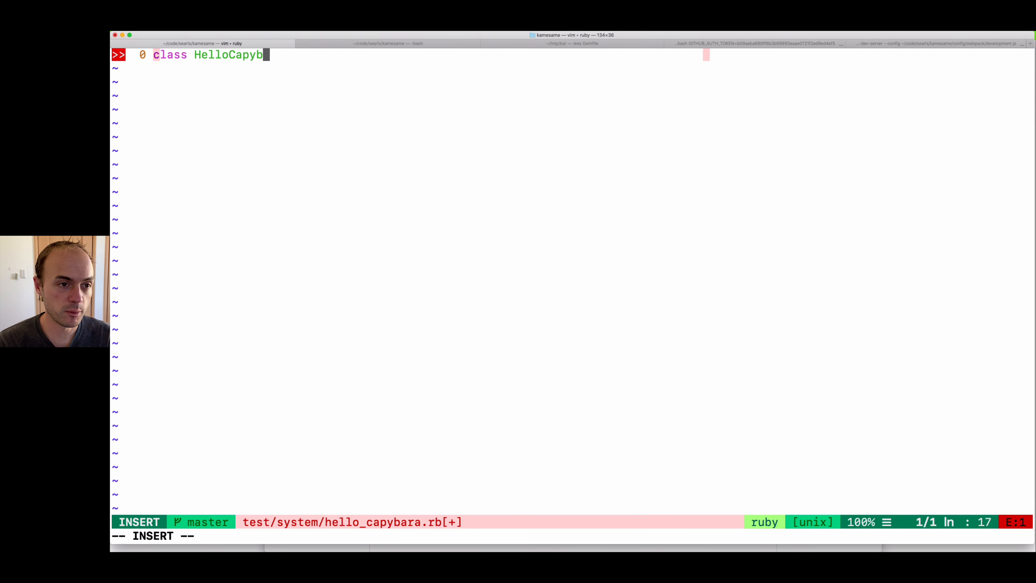
type("ara < Ac")
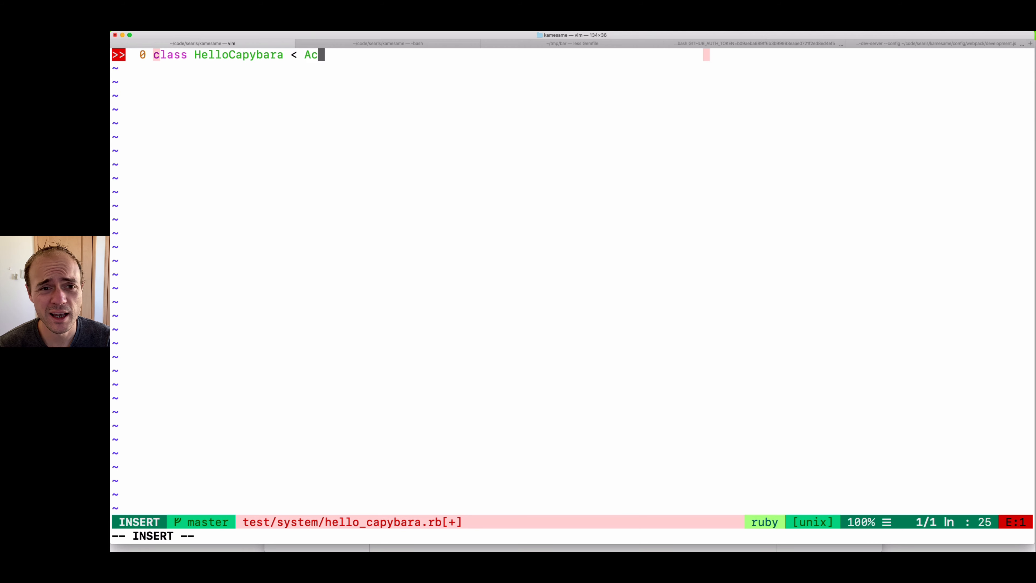
type("tiveSupport::S")
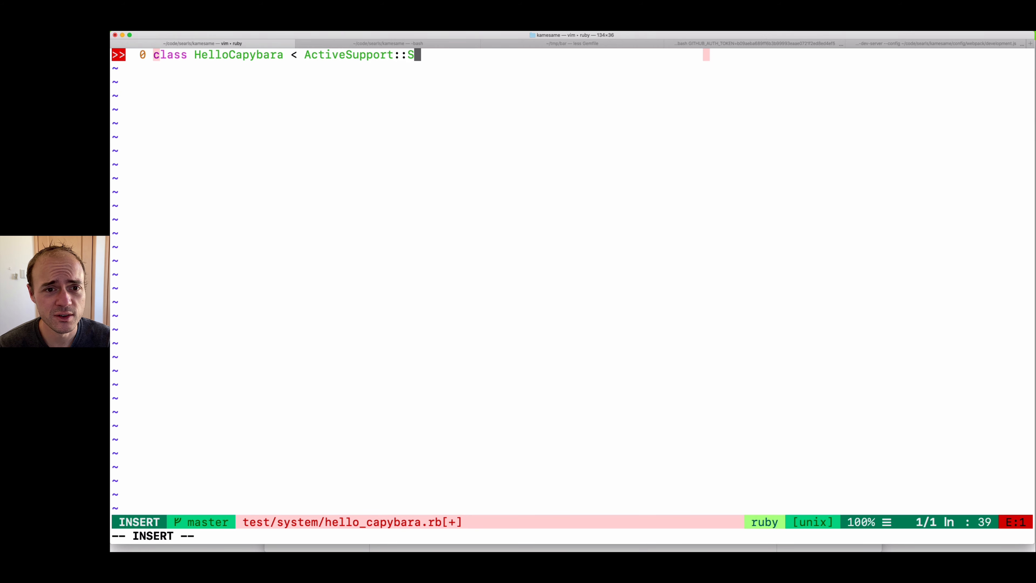
type("ystemTestCase")
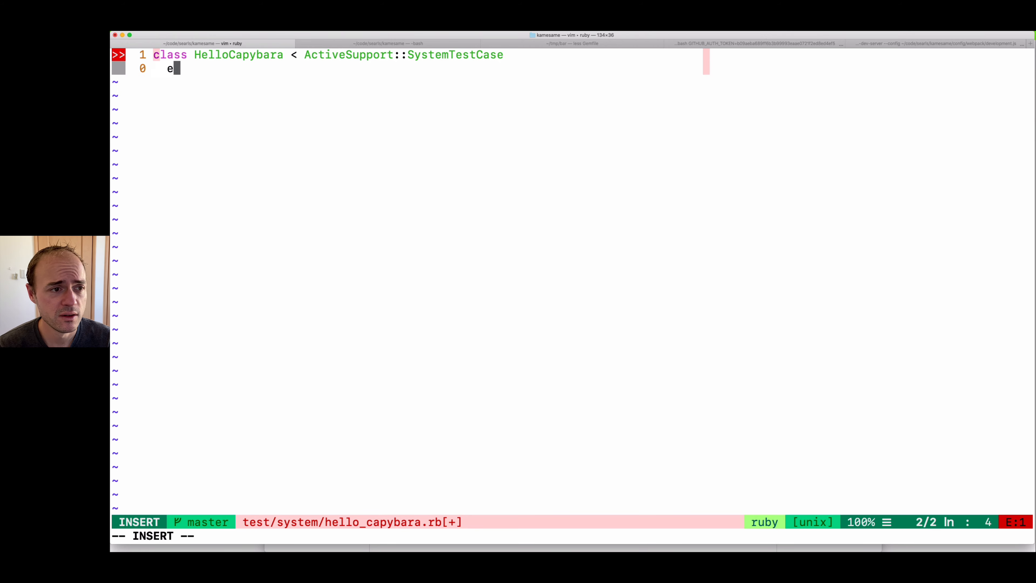
- Add a test_neat method containing a fail call and switch to the shell
type("def test_neat")
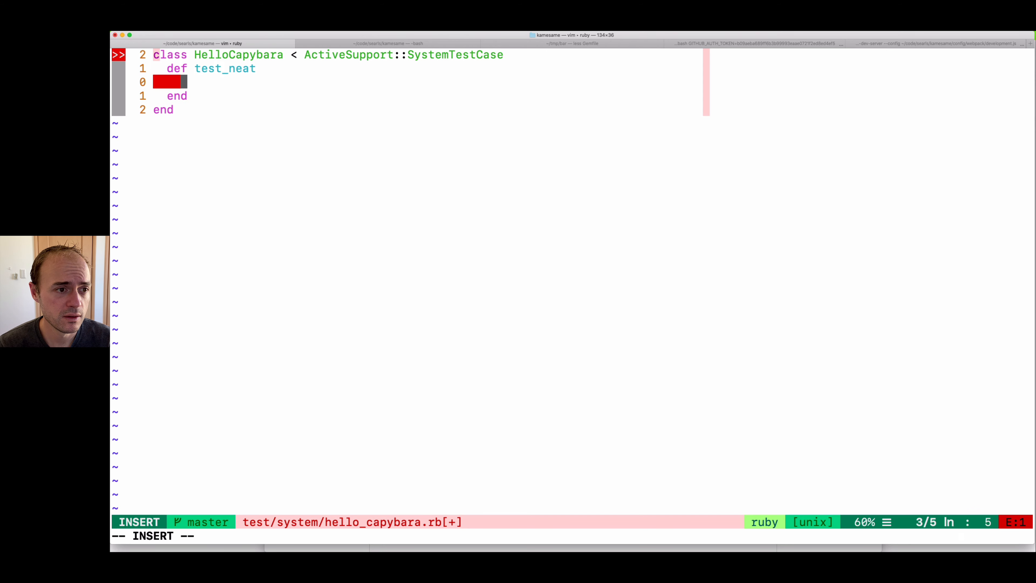
type("fail \"")
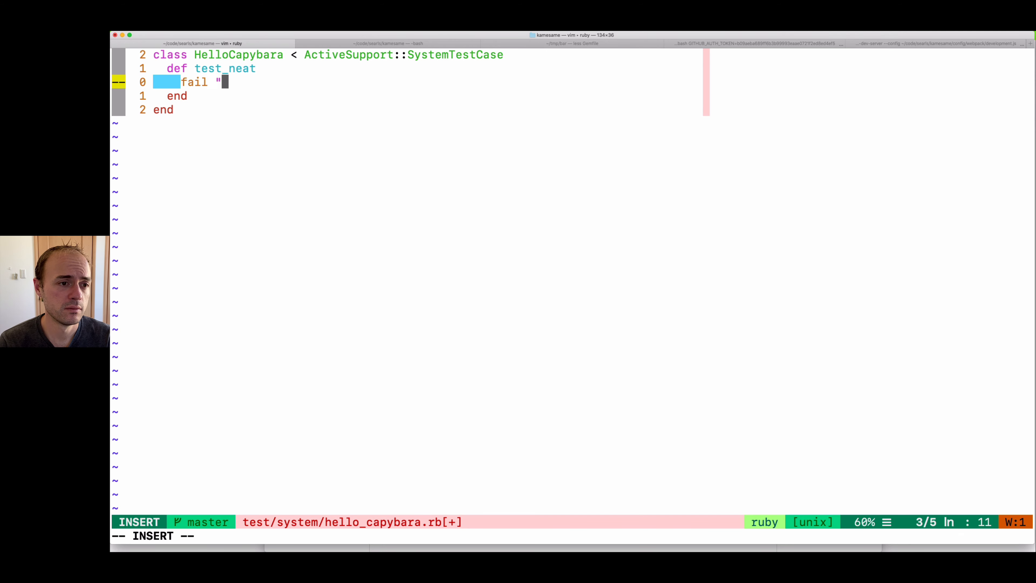
left_click(403, 43)
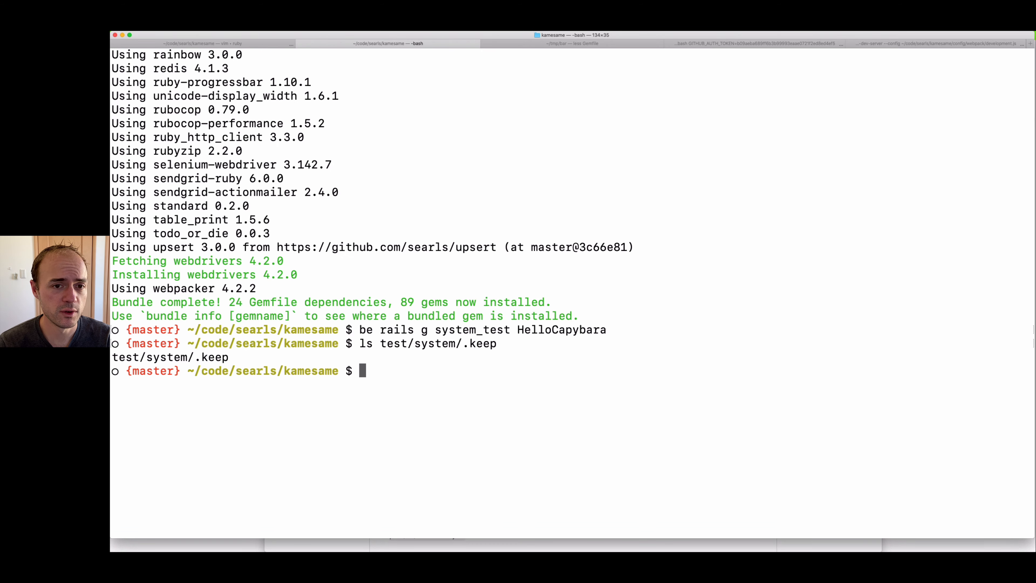
- Run be rails test, then test:system via rails and rake, and return to the Gemfile pager
type("be rak")
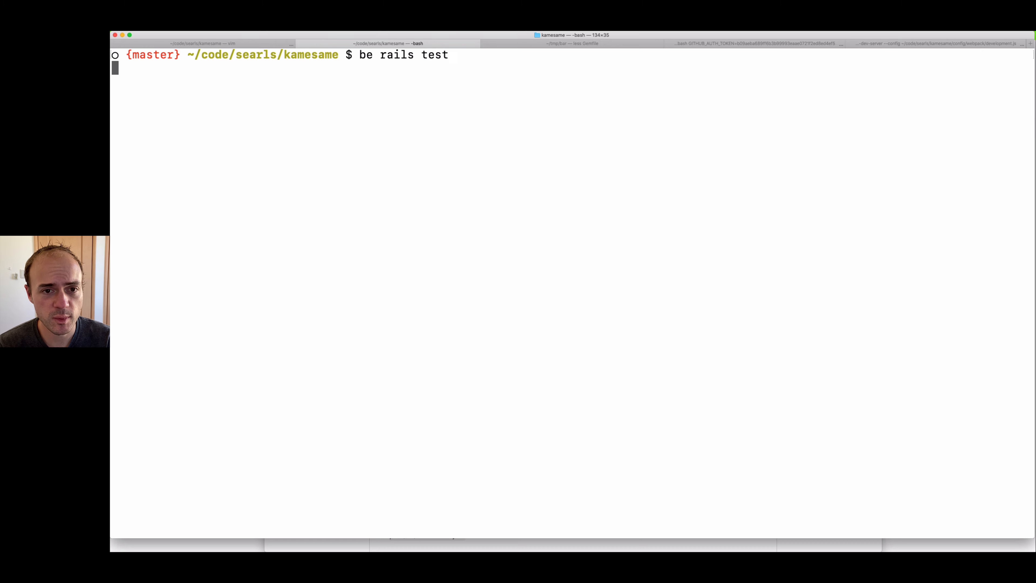
key("Return")
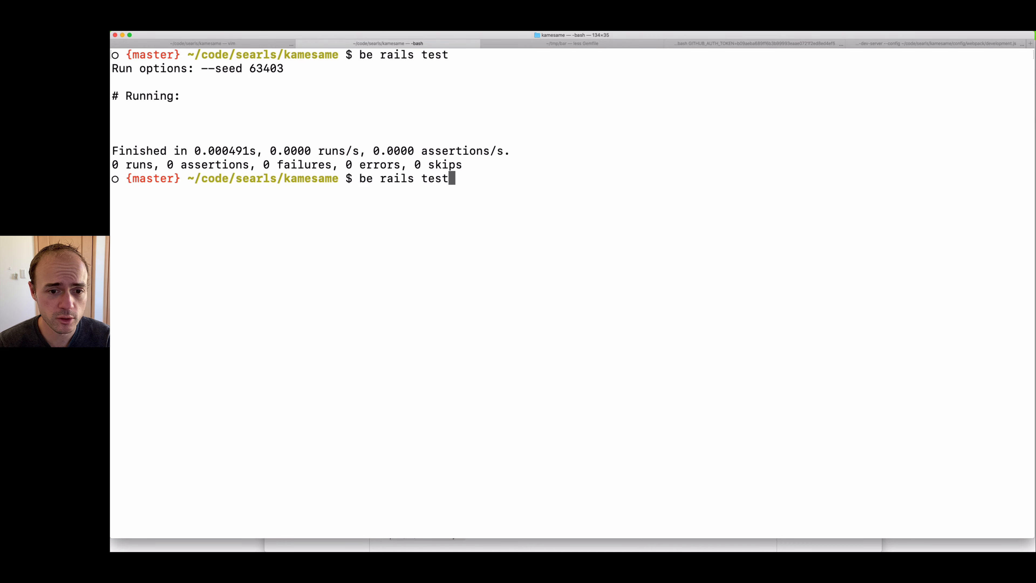
type(":")
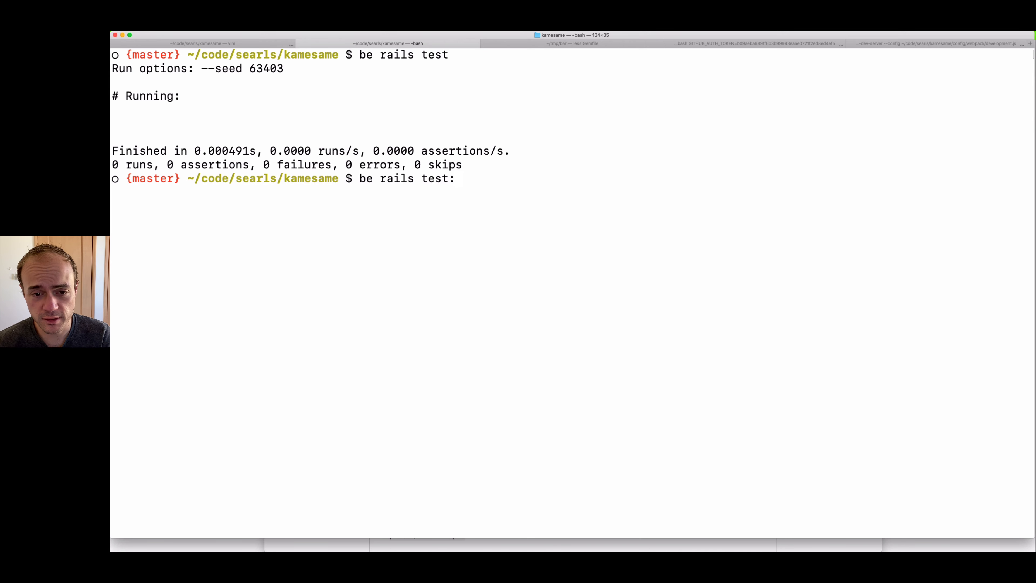
type("system")
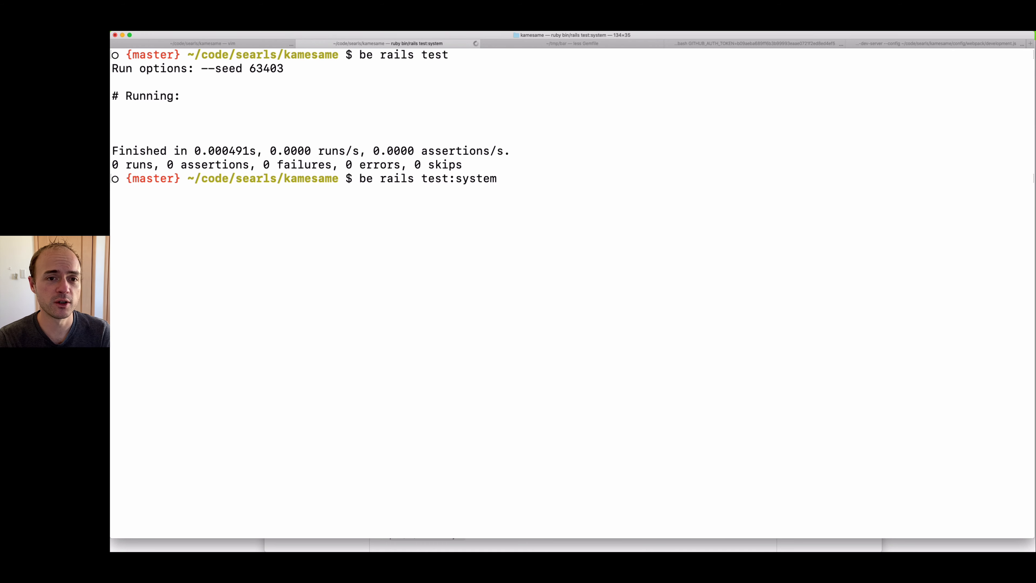
key("Return")
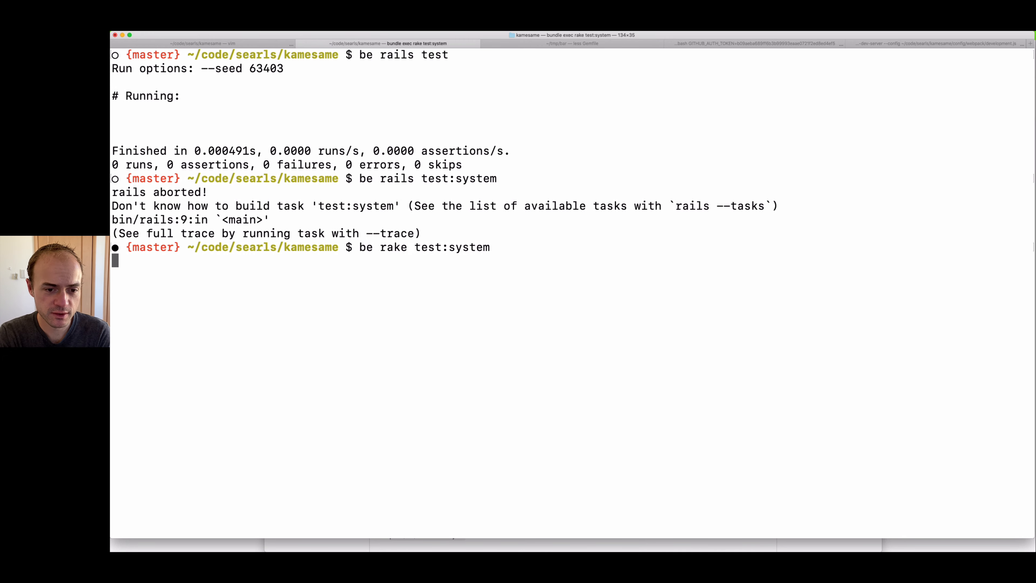
key("Return")
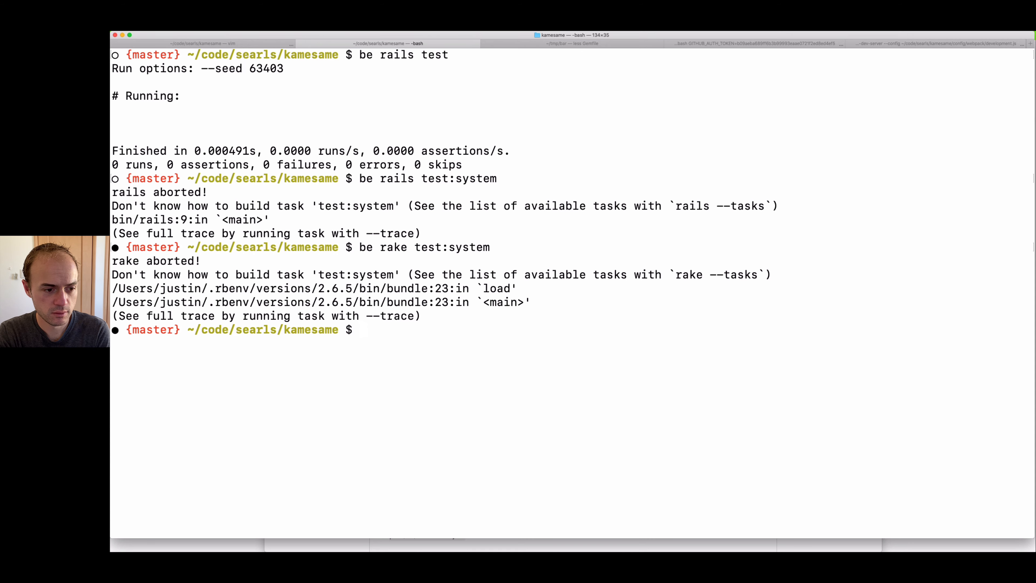
left_click(571, 43)
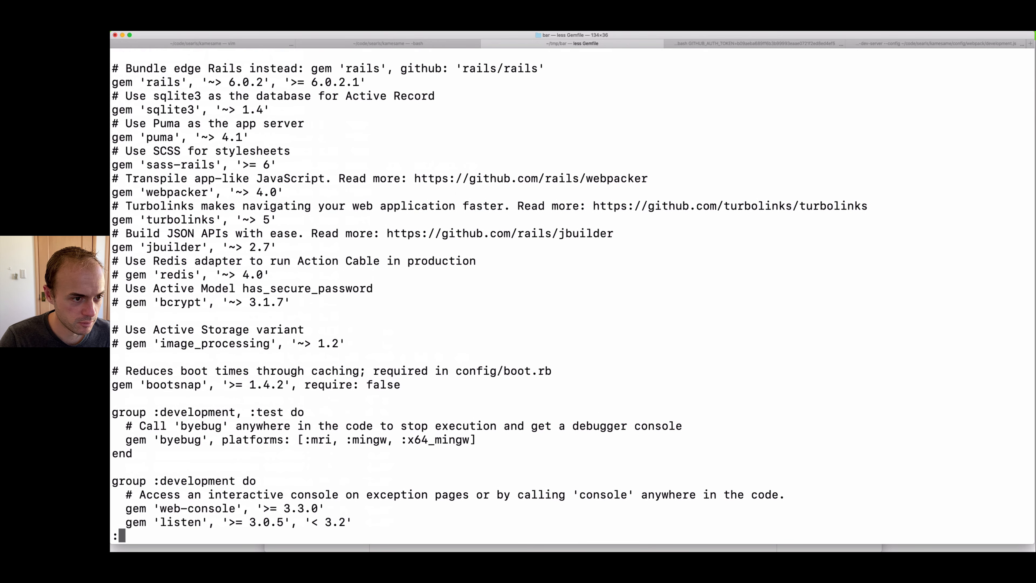
- Page to the end of the Gemfile showing the capybara, selenium-webdriver and webdrivers test group
scroll("up", 3)
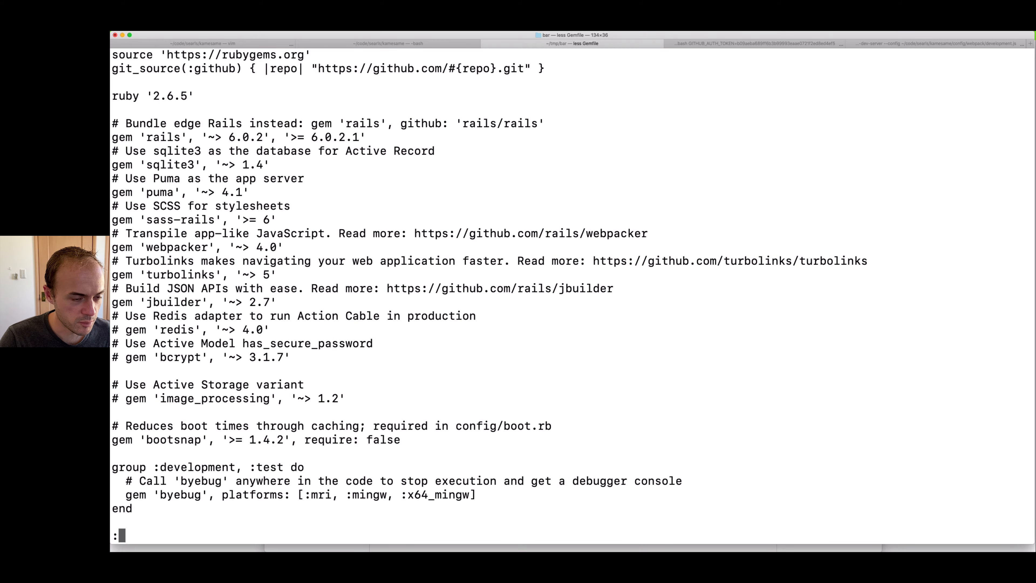
scroll("down", 3)
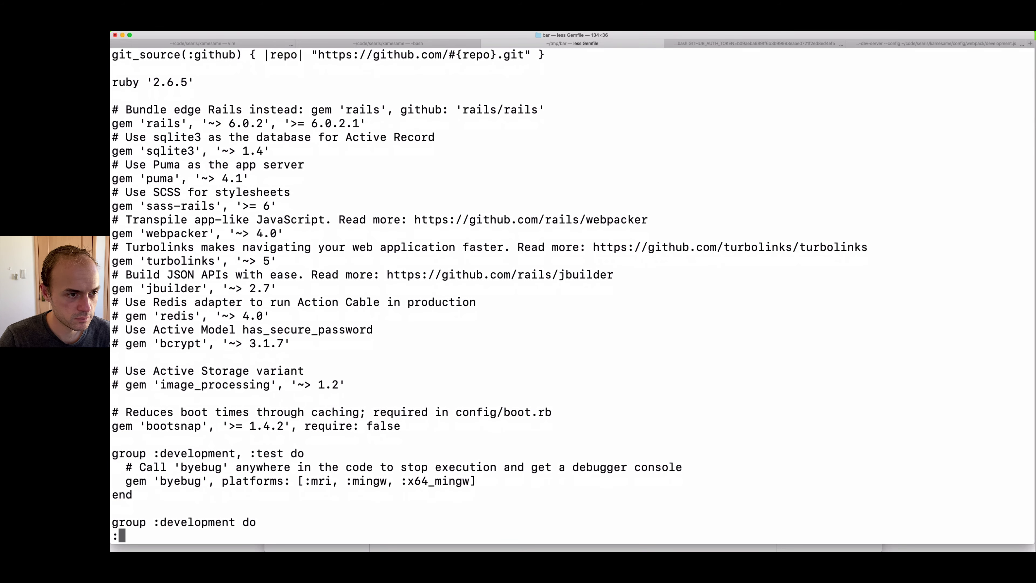
scroll("down", 3)
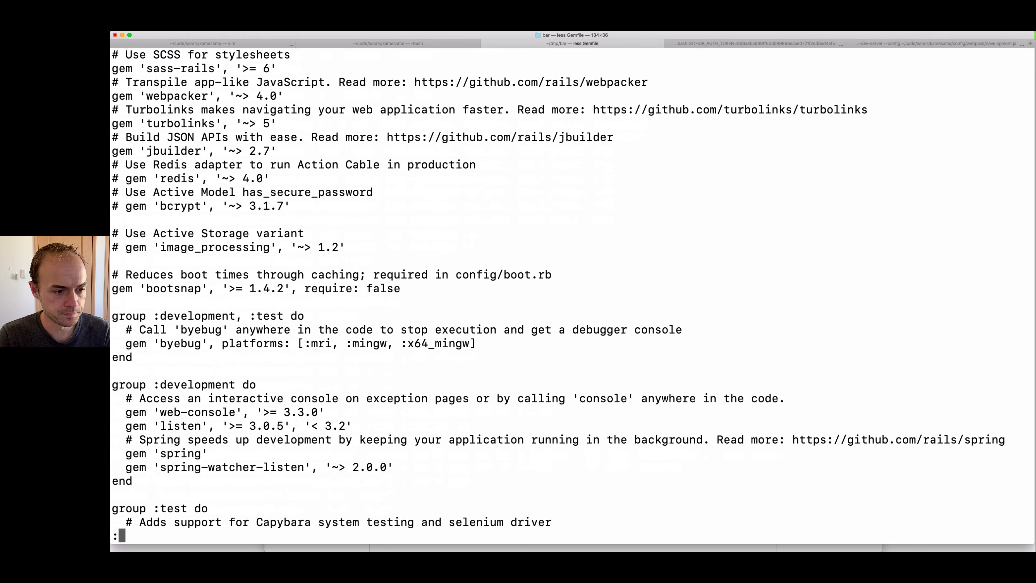
scroll("down", 3)
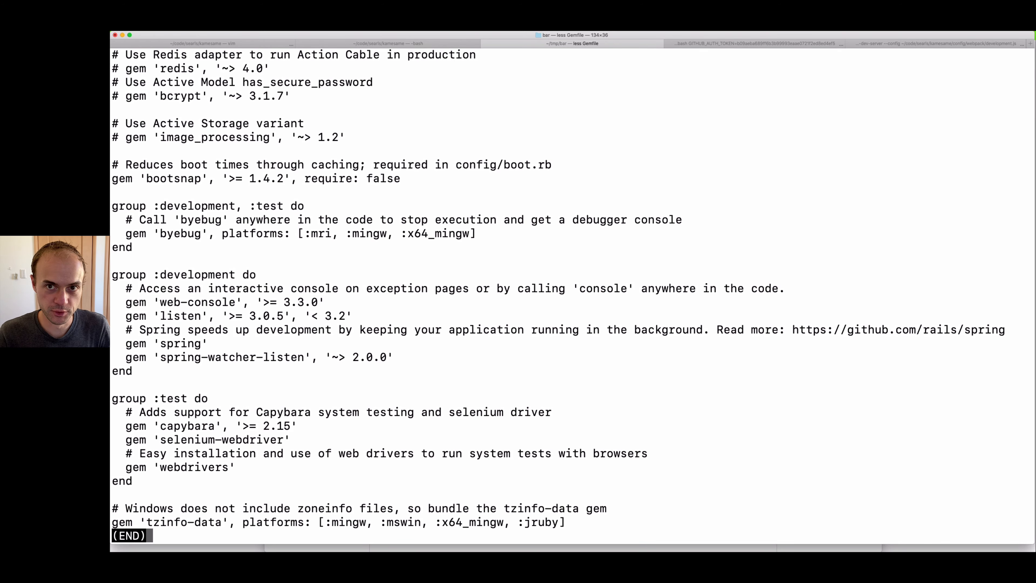
mouse_move(366, 553)
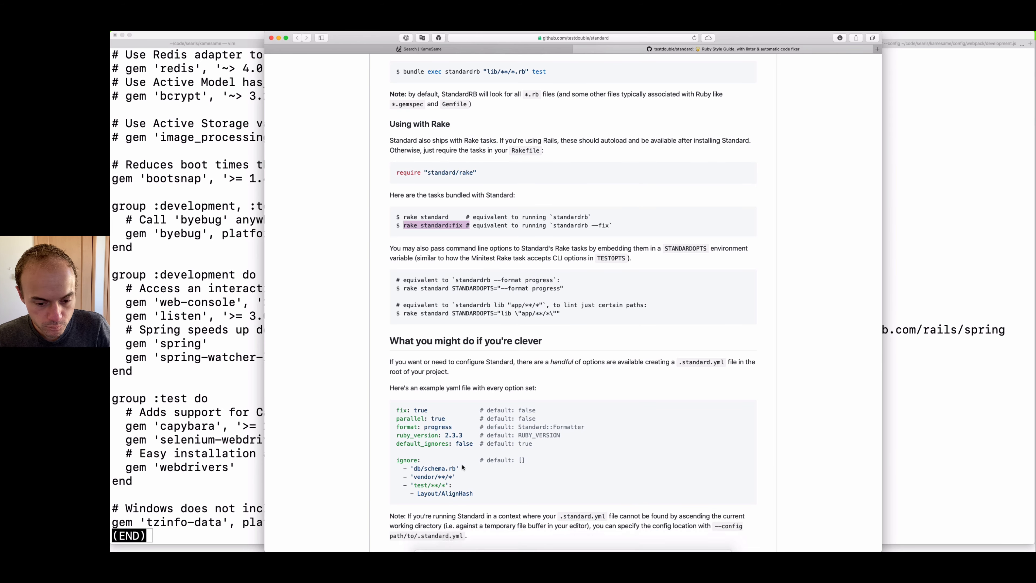
mouse_move(477, 398)
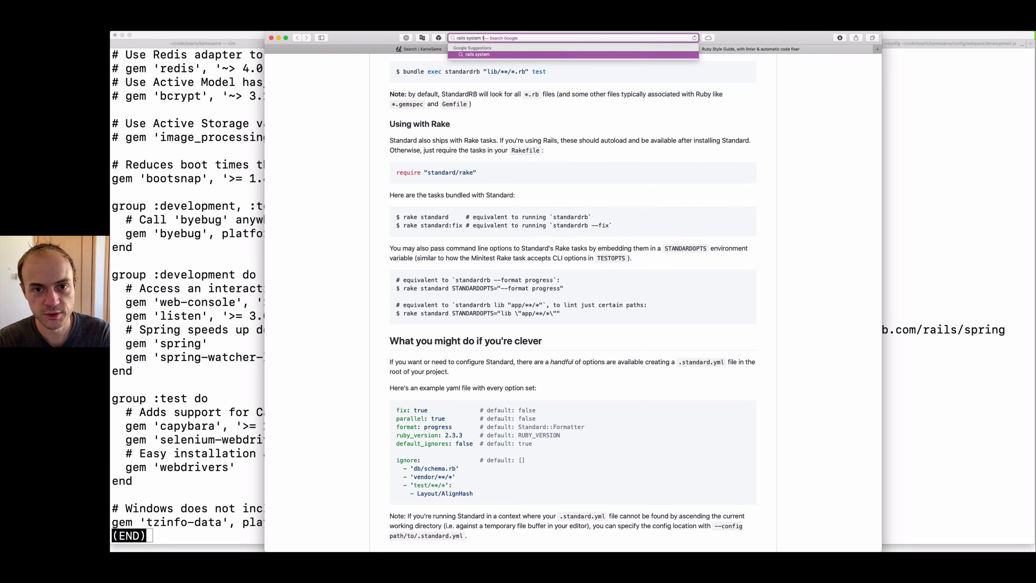
- Search Google for rails system test, read the Rails Guides system-test example, and return to the terminal
key("Return")
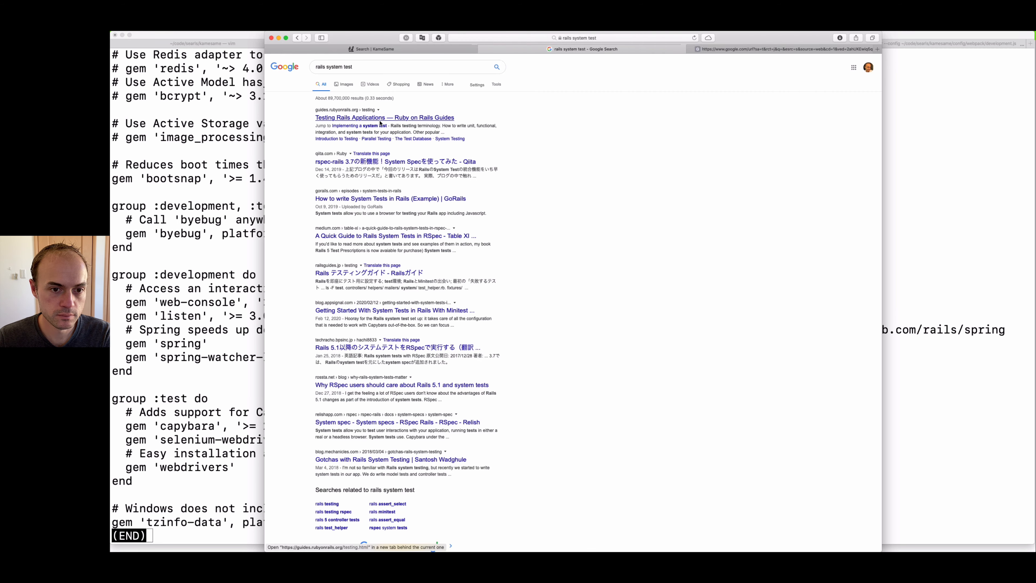
left_click(386, 118)
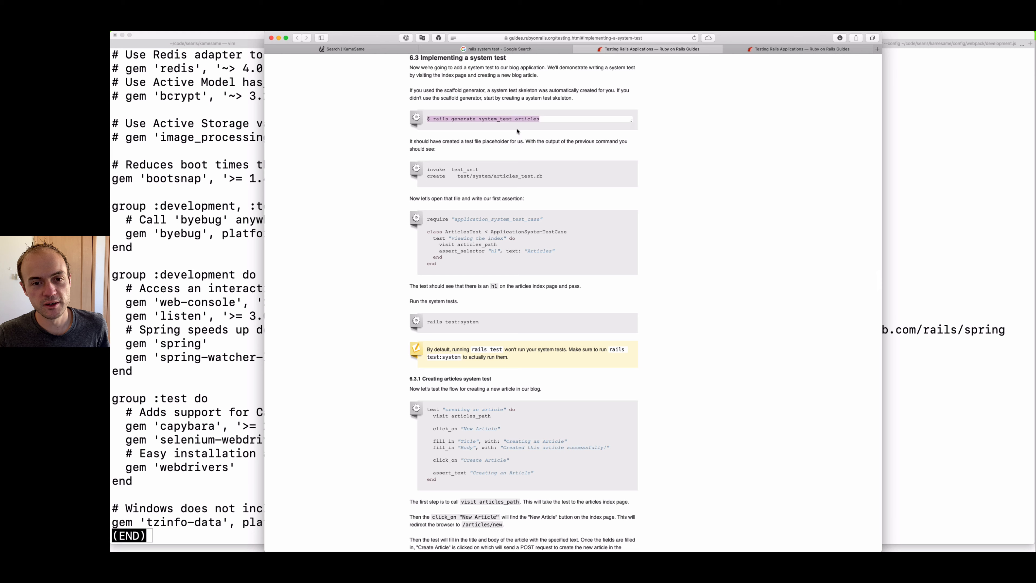
scroll("down", 3)
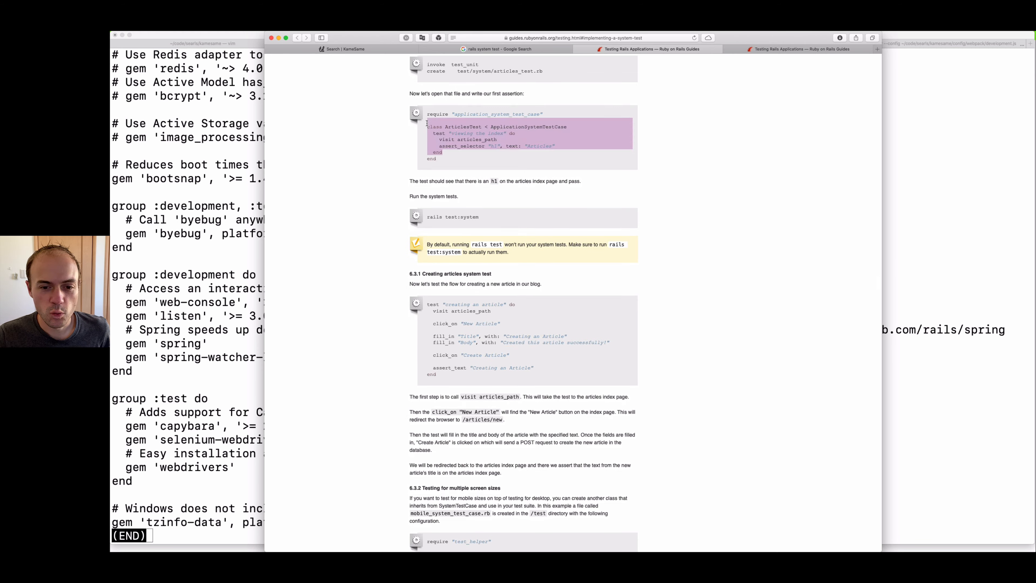
mouse_move(467, 168)
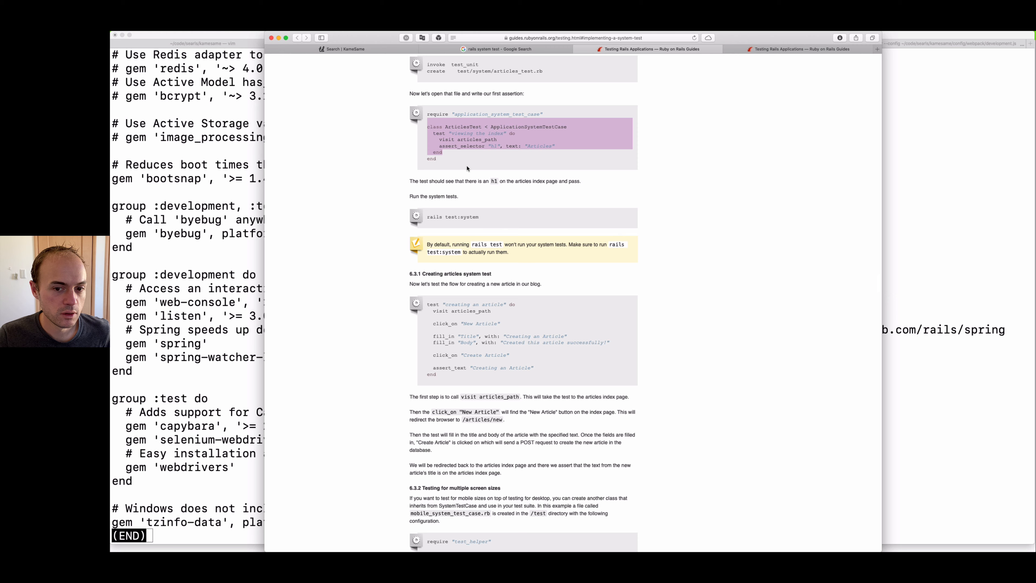
left_click(464, 163)
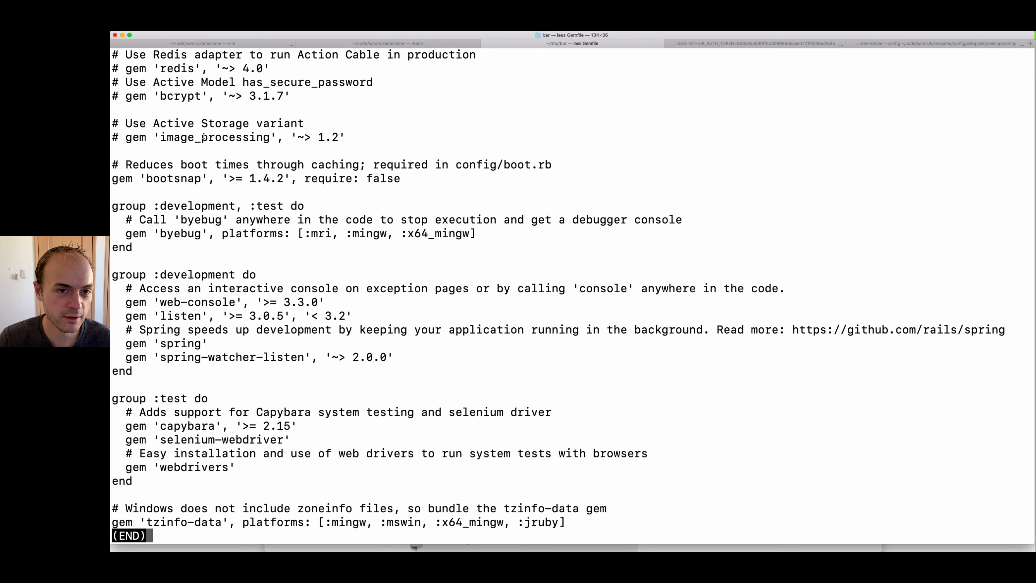
- Change HelloCapybara's parent class to ApplicationSystemTestCase and switch to the shell
left_click(222, 43)
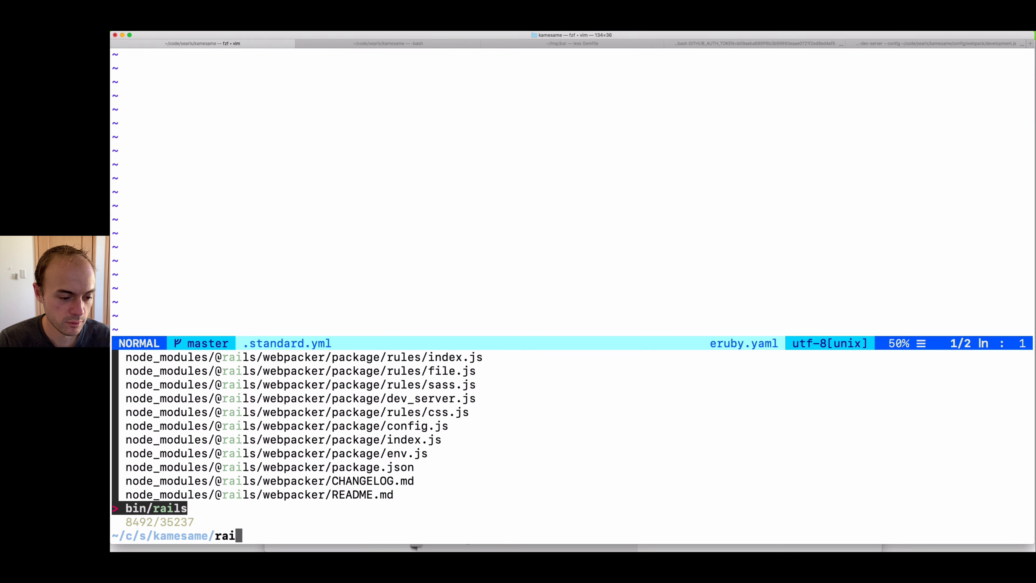
type("sapplication_system_test_case\"")
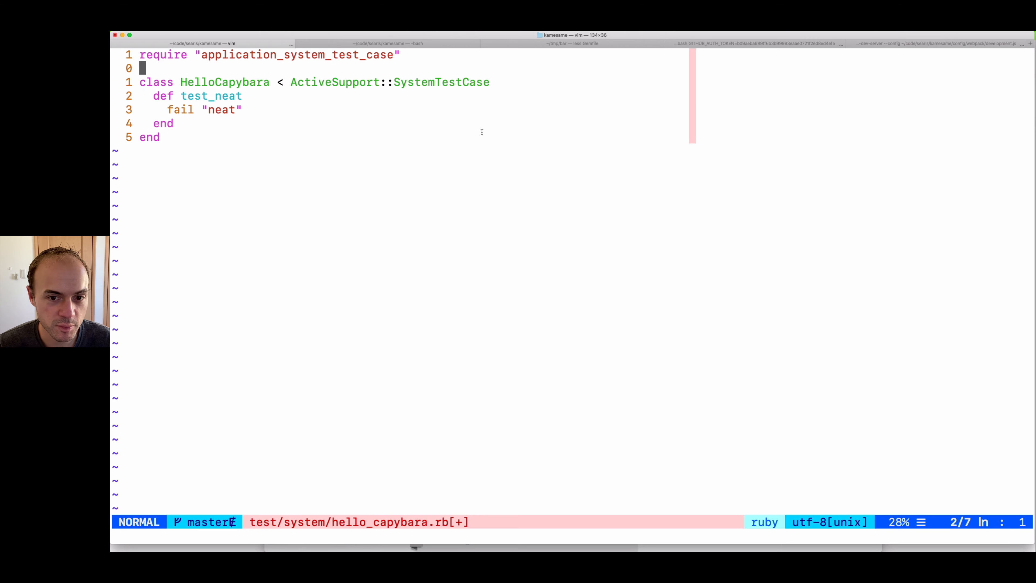
key("i")
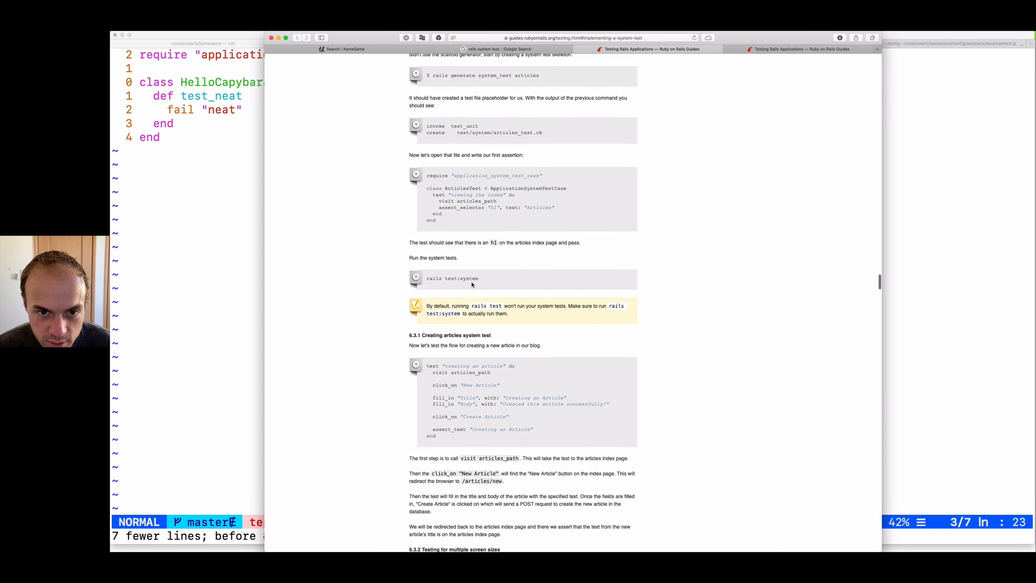
scroll("up", 3)
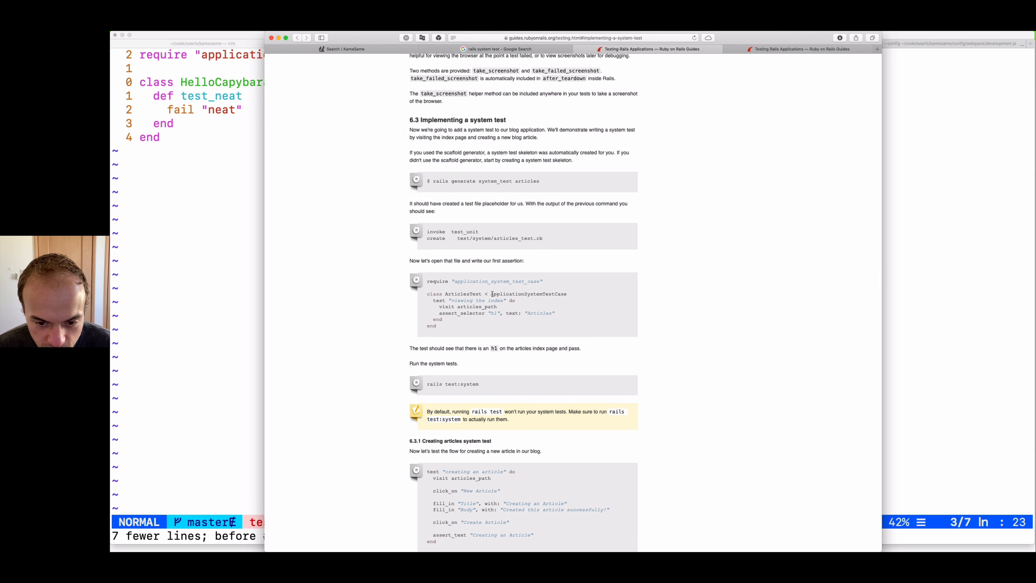
double_click(528, 294)
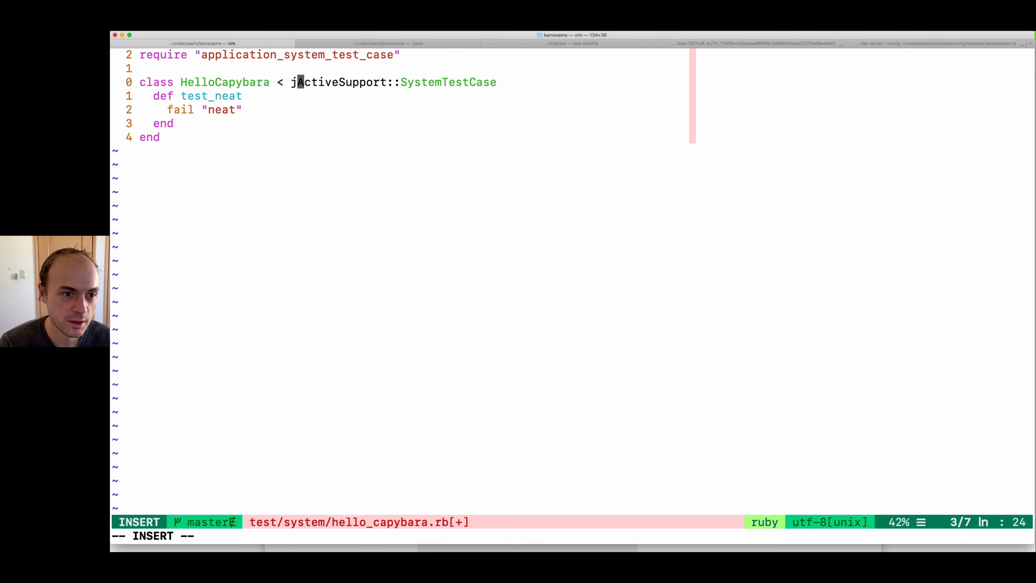
type("ApplicationSystemTestCase")
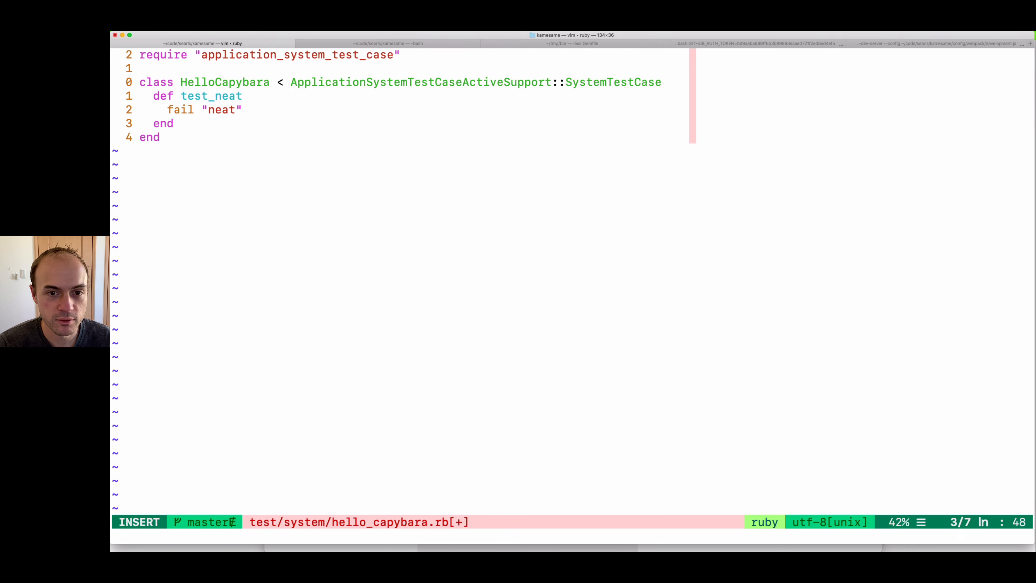
left_click(388, 44)
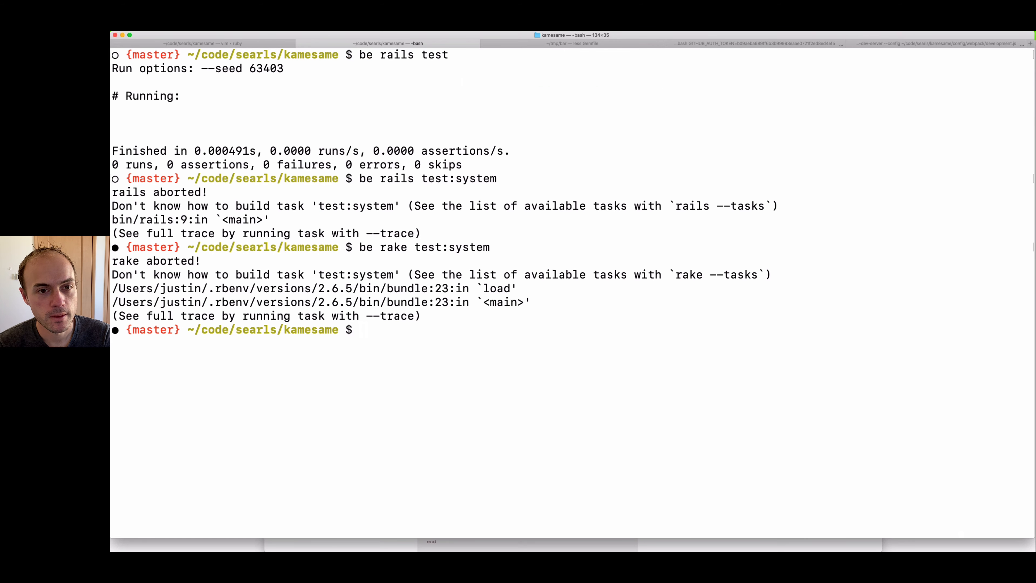
- Rerun be rake test:system, then list all tasks with rake -T
key("Return")
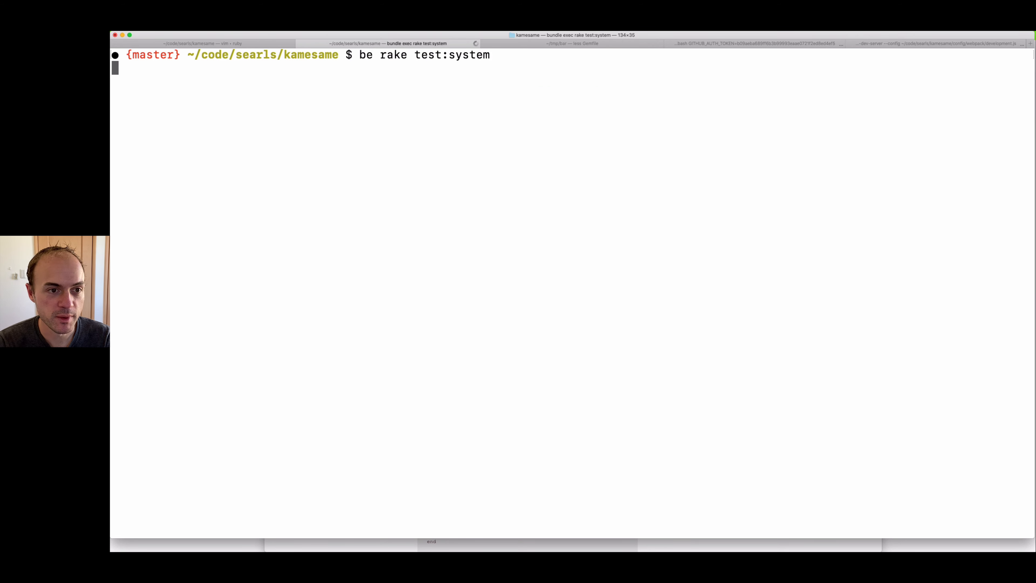
key("Return")
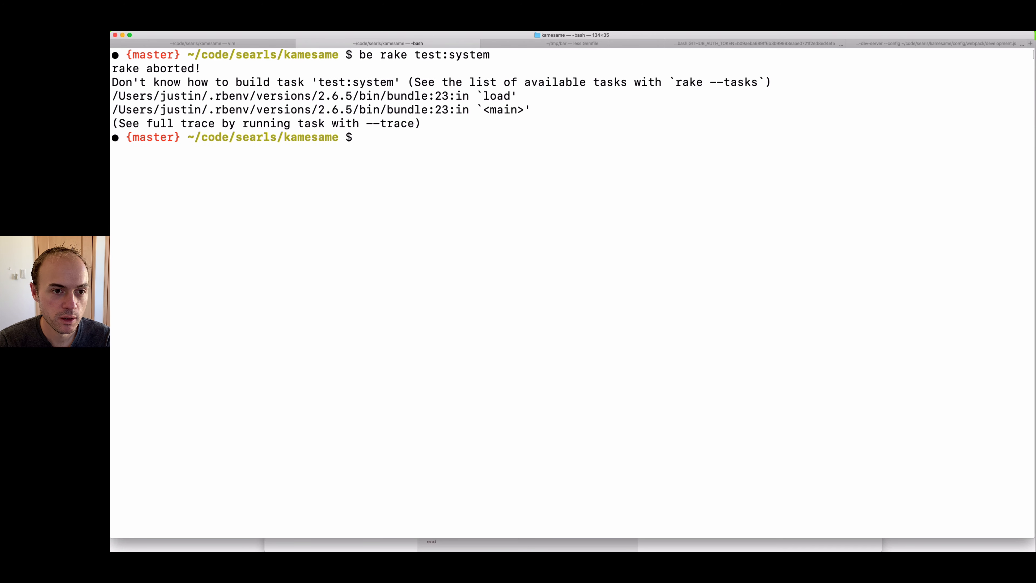
type("rake")
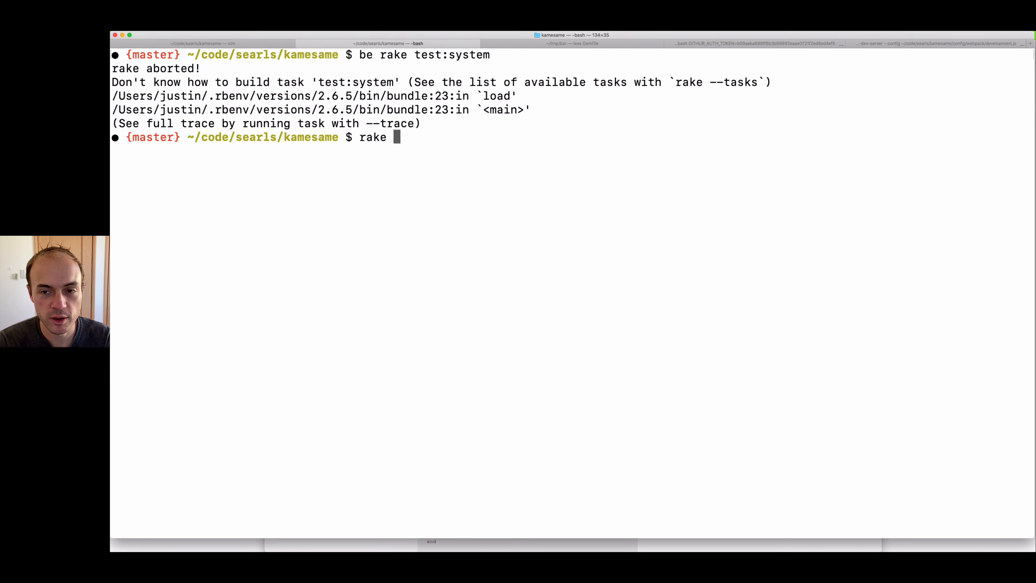
type("-T")
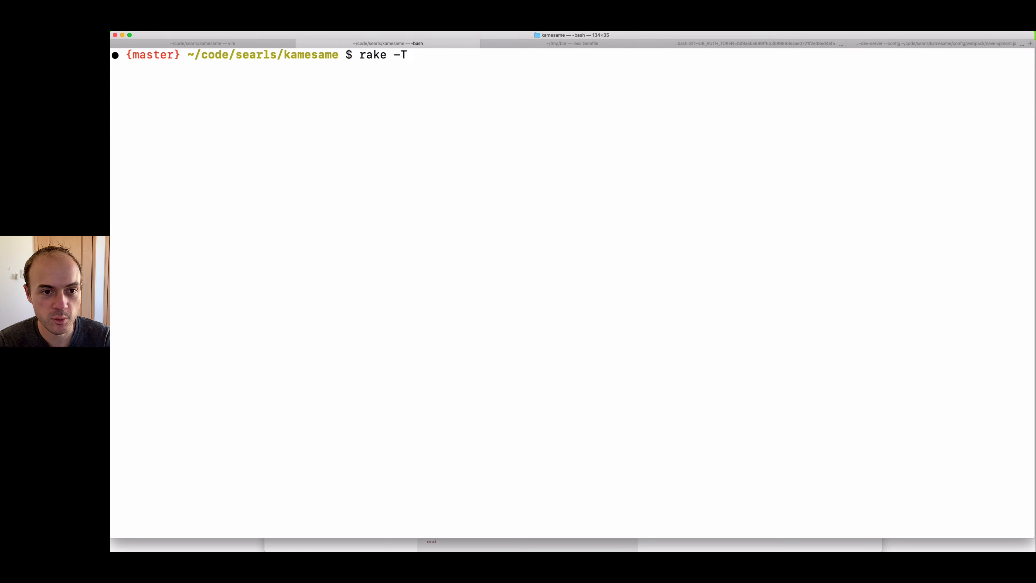
key("Return")
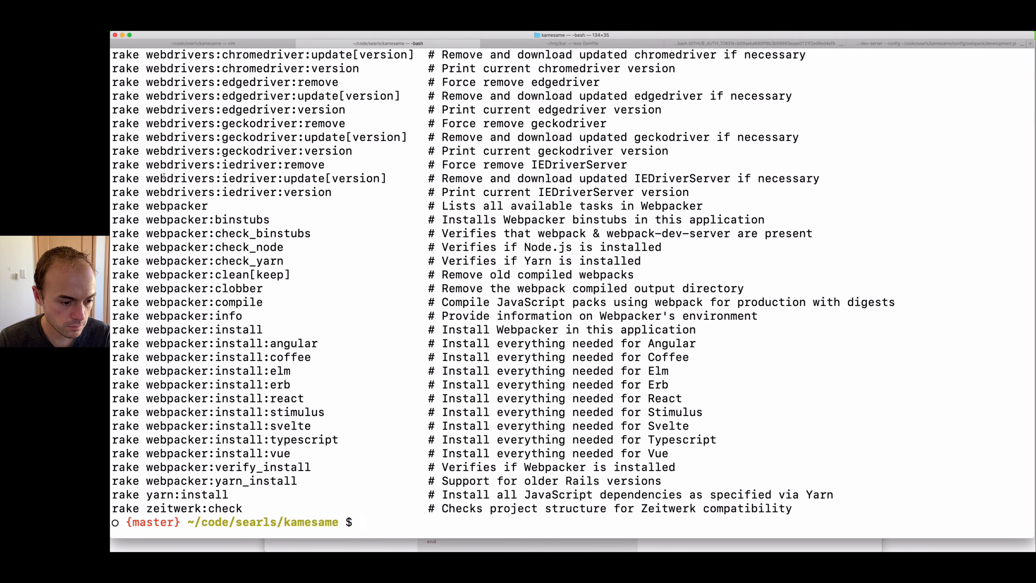
- Scroll through the rake -T task list looking for a system test task
scroll("up", 3)
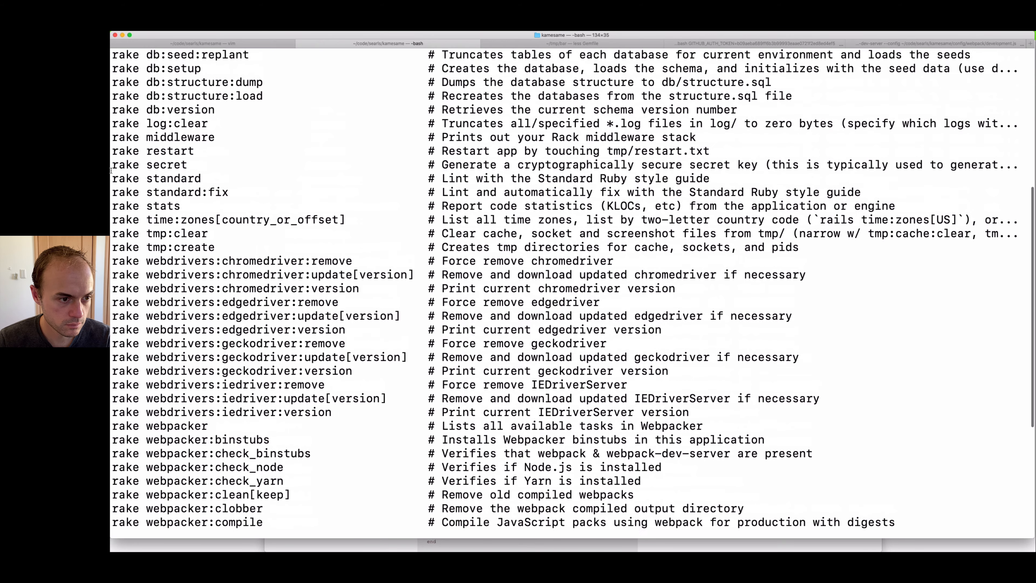
scroll("up", 3)
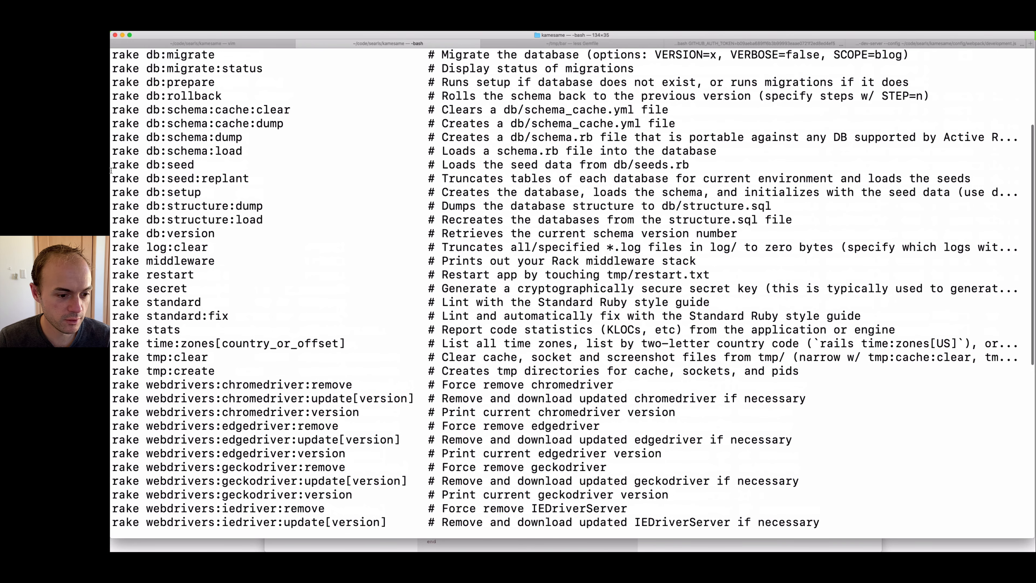
scroll("up", 3)
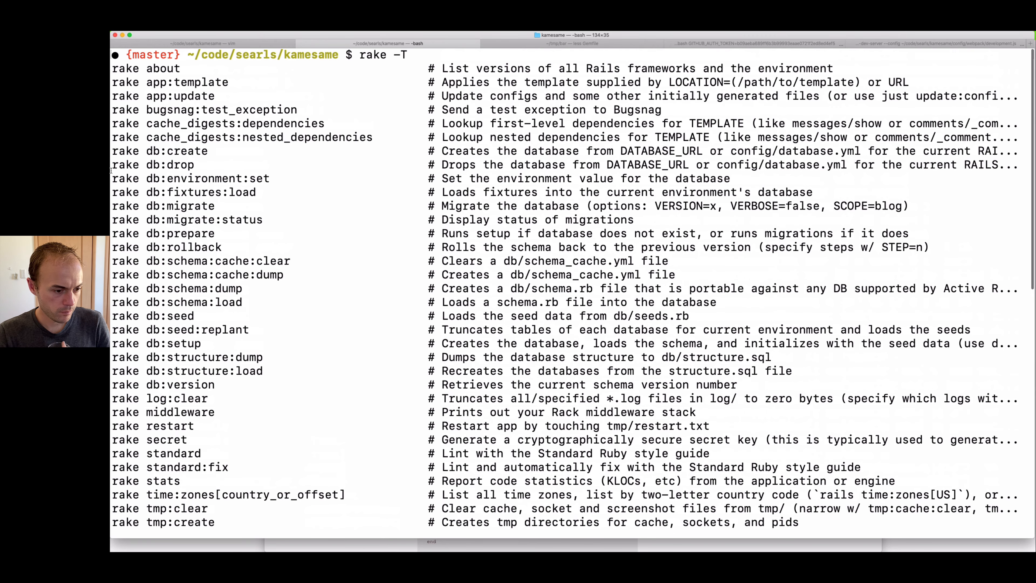
scroll("down", 3)
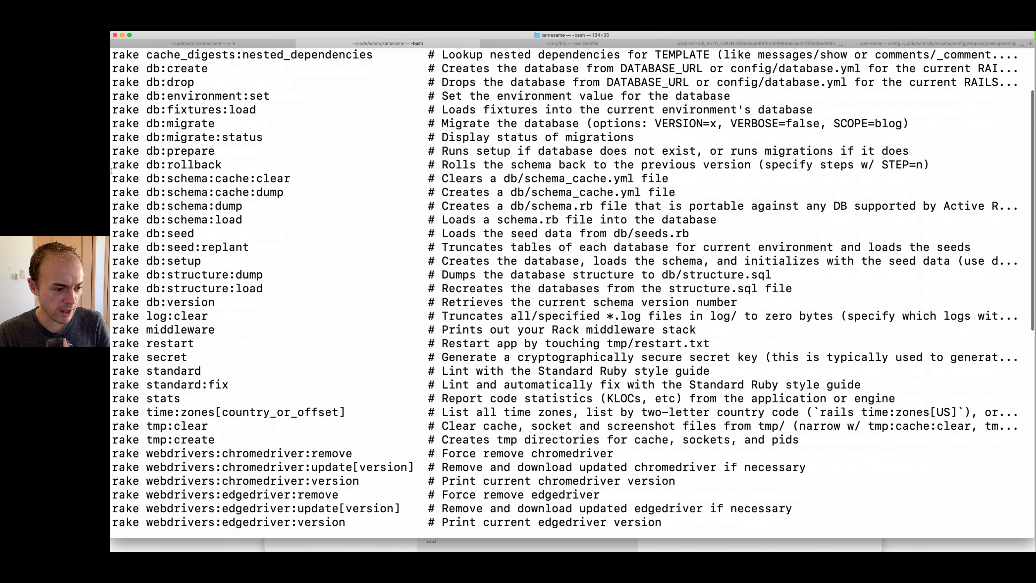
scroll("down", 3)
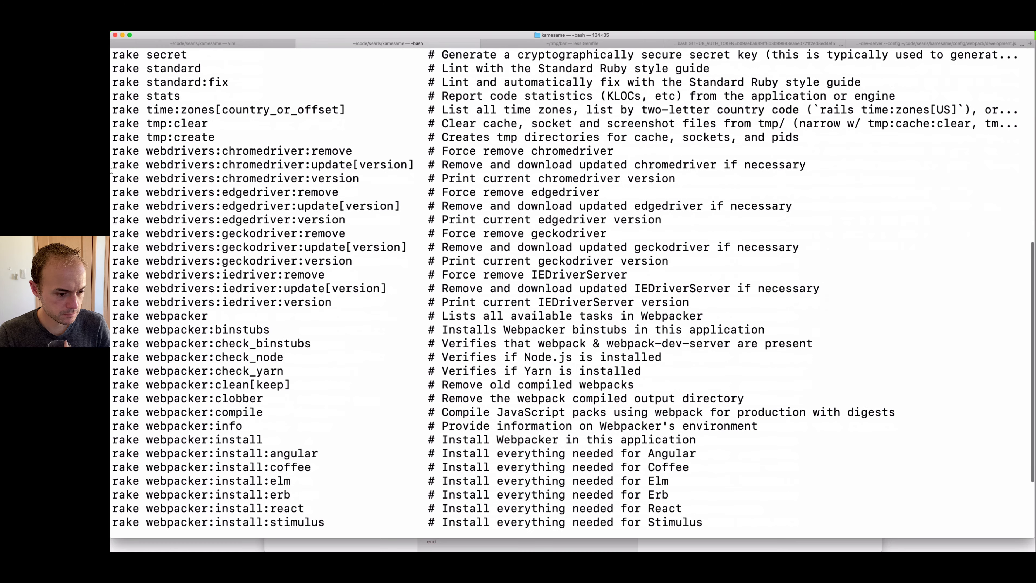
scroll("down", 3)
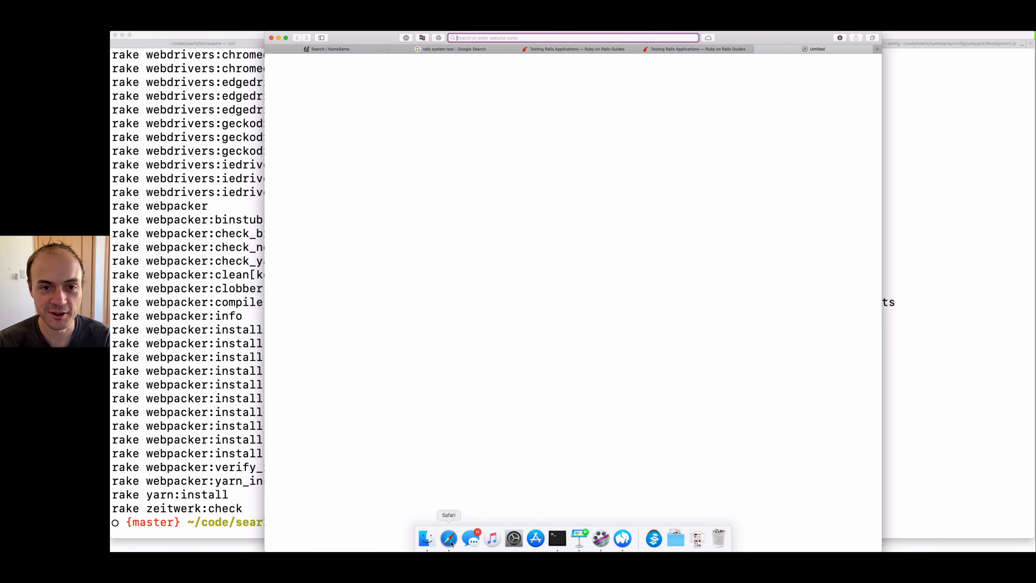
- Search Google for how to undo skip test unit in rails
type("how to add tests to rails app that has had skip tests")
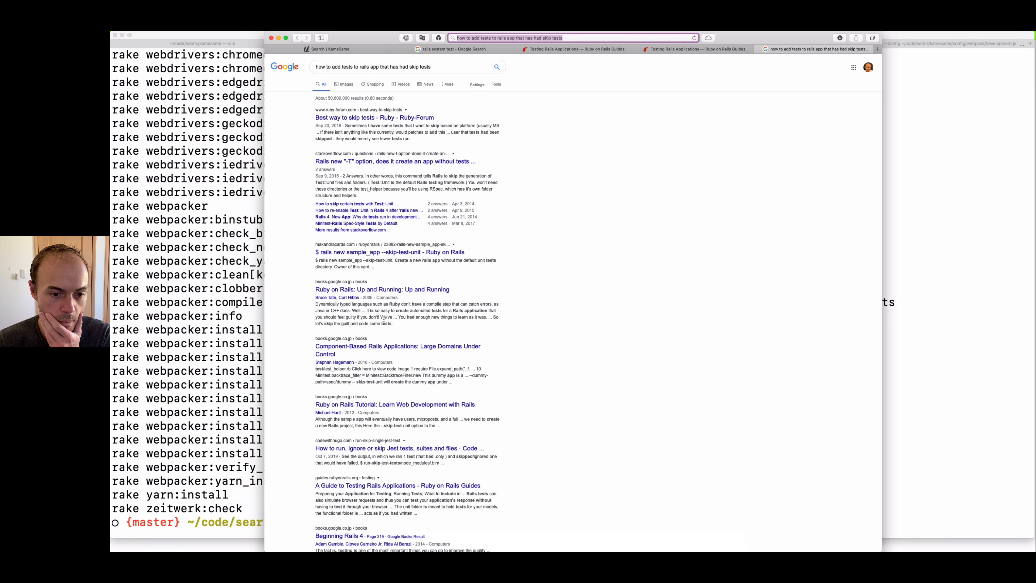
mouse_move(383, 289)
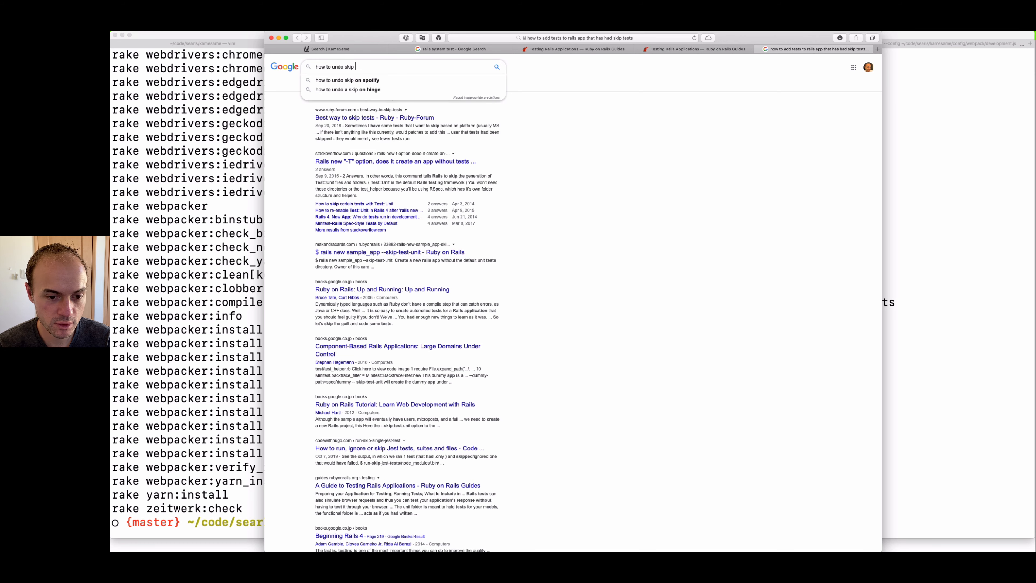
type("test")
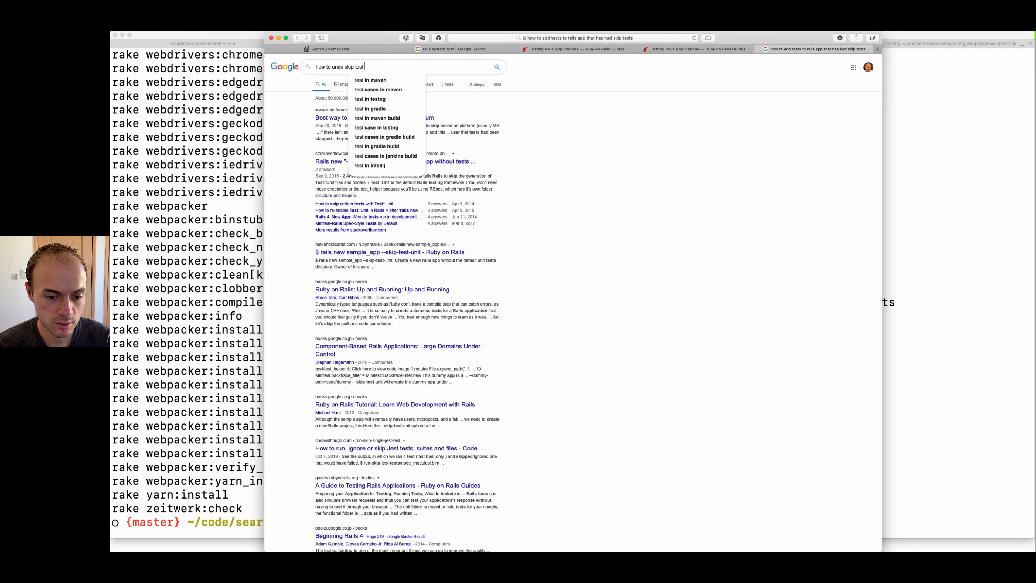
type("unit in rails")
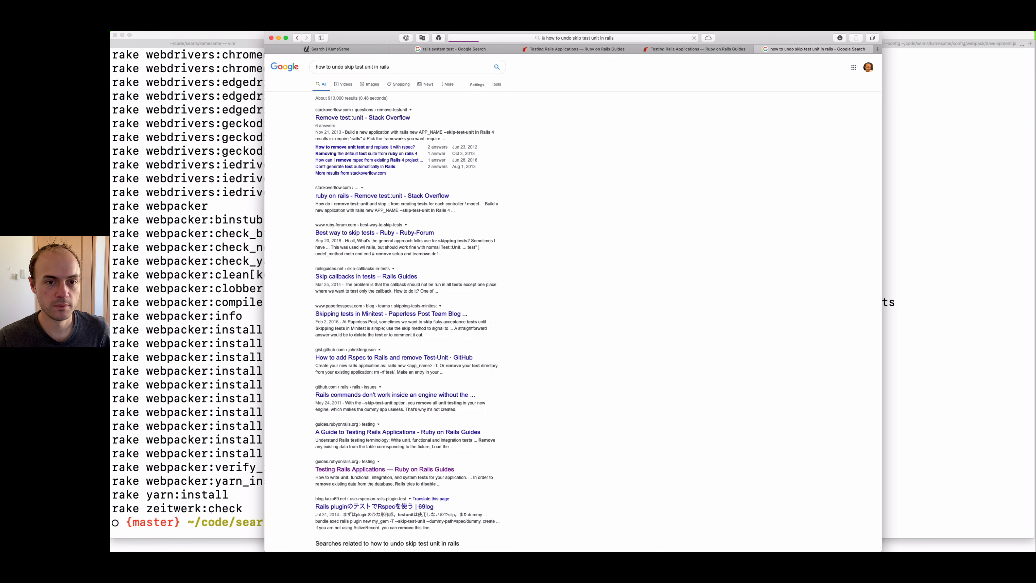
mouse_move(442, 118)
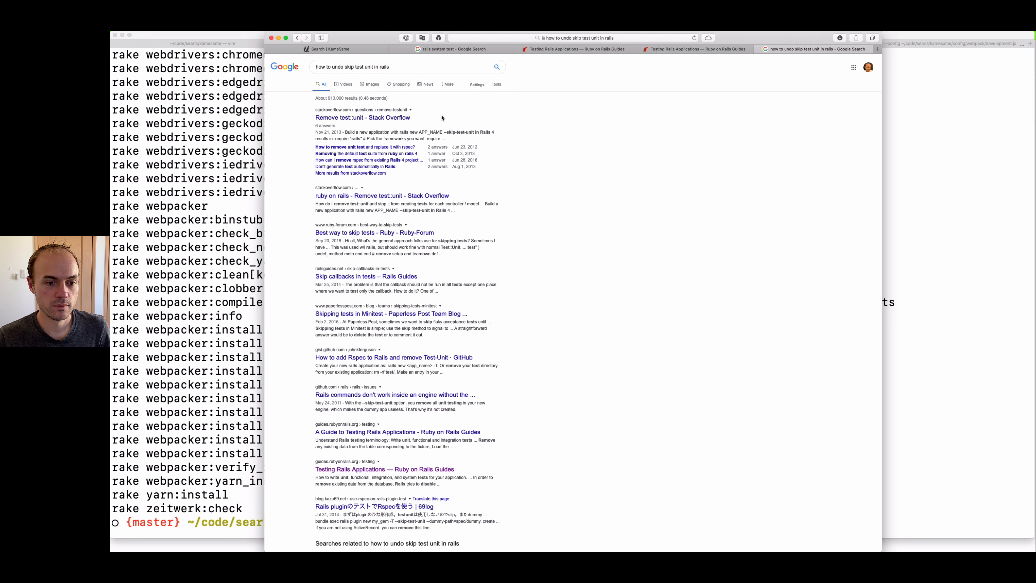
mouse_move(401, 203)
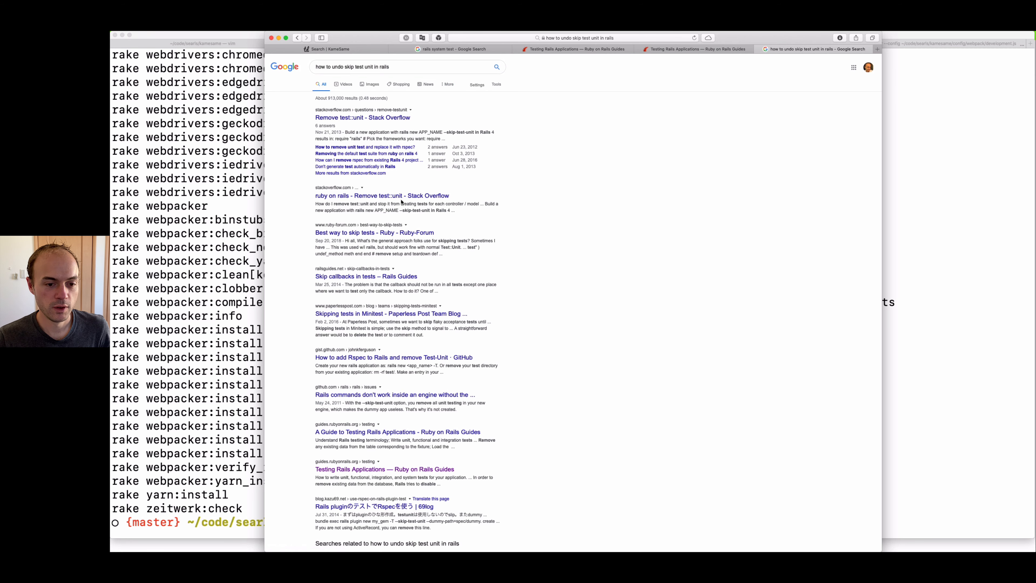
scroll("down", 3)
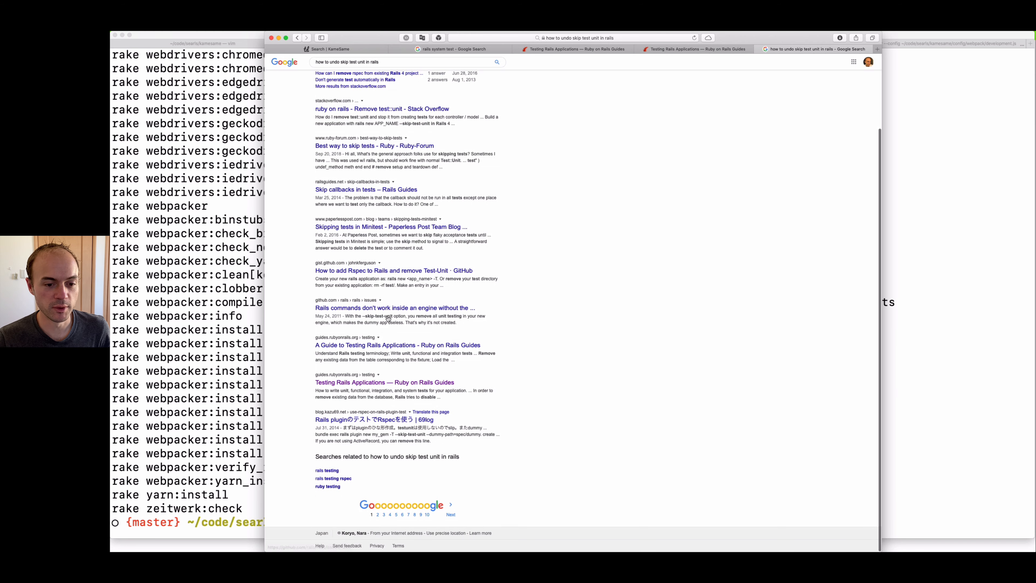
mouse_move(387, 368)
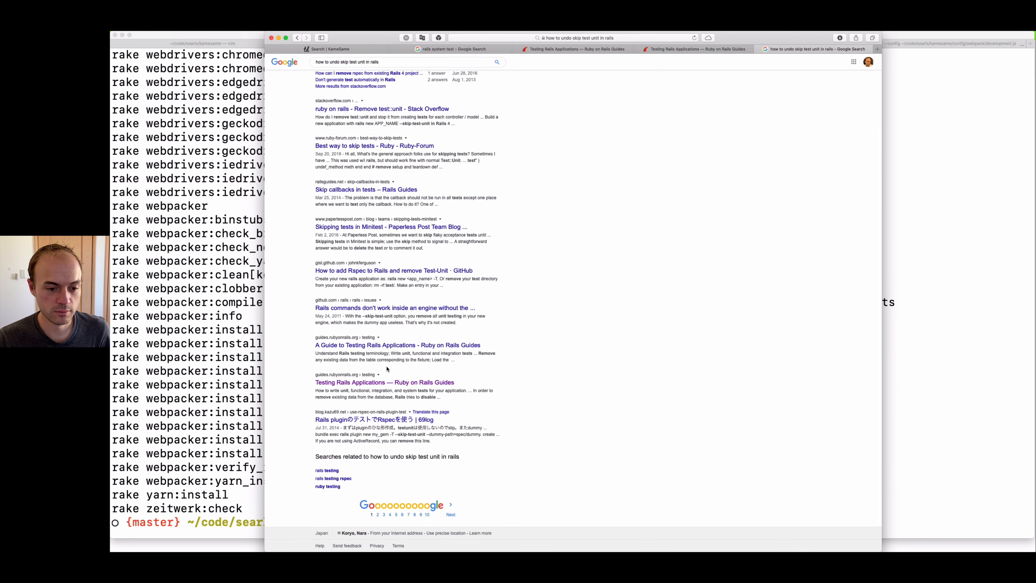
mouse_move(397, 344)
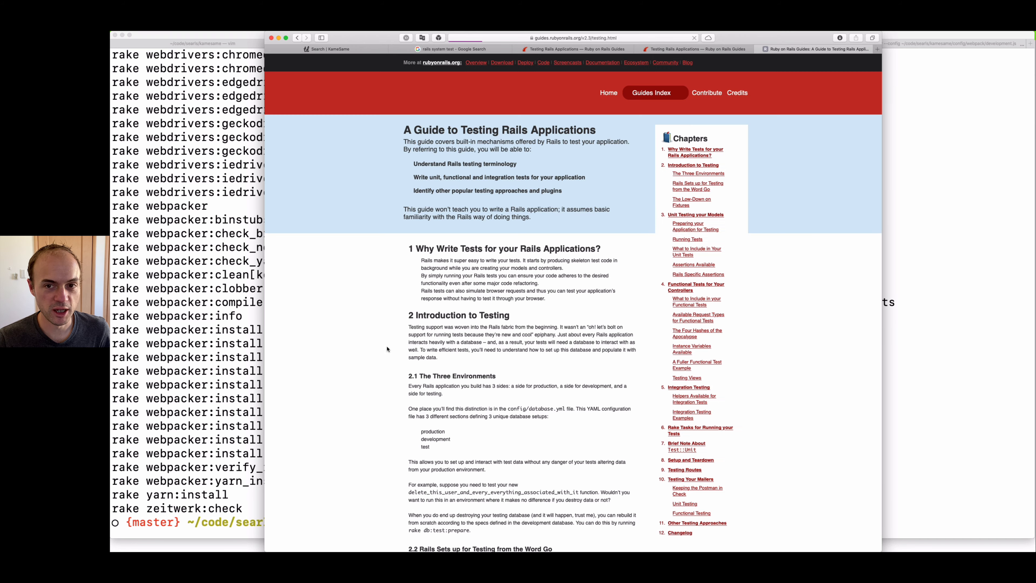
- Read down through the Rails Guides testing page from the results
scroll("down", 3)
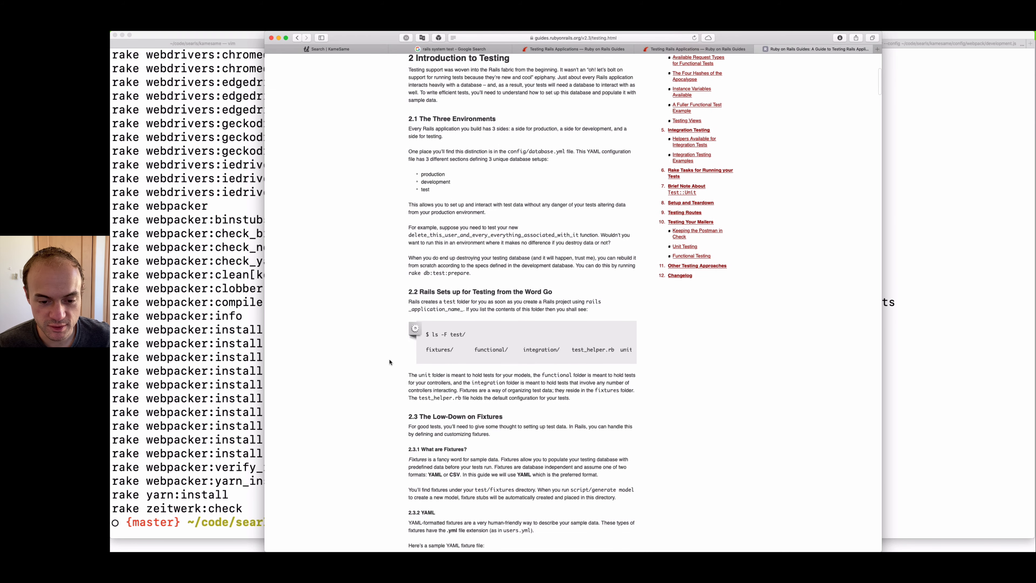
scroll("down", 3)
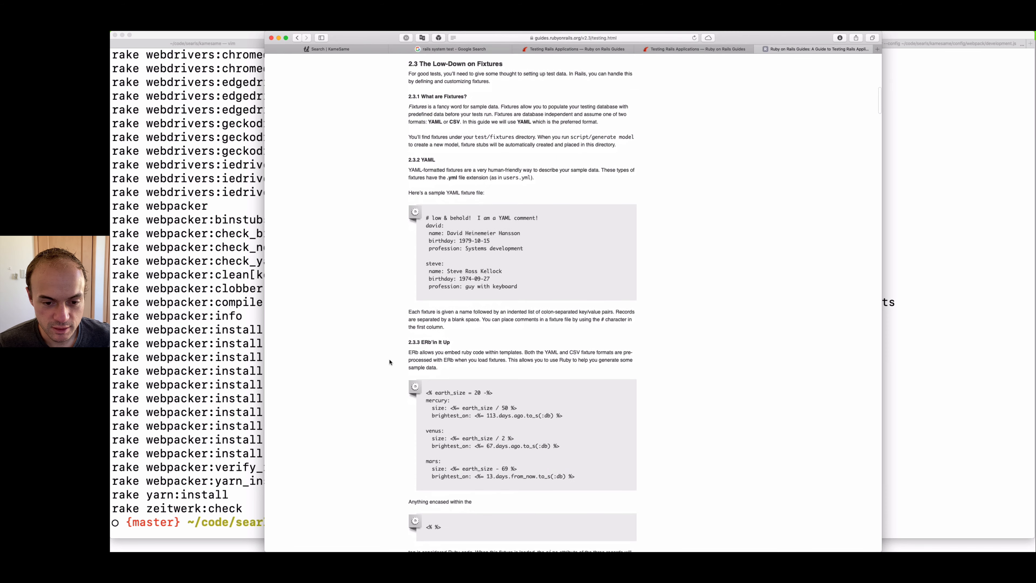
scroll("down", 3)
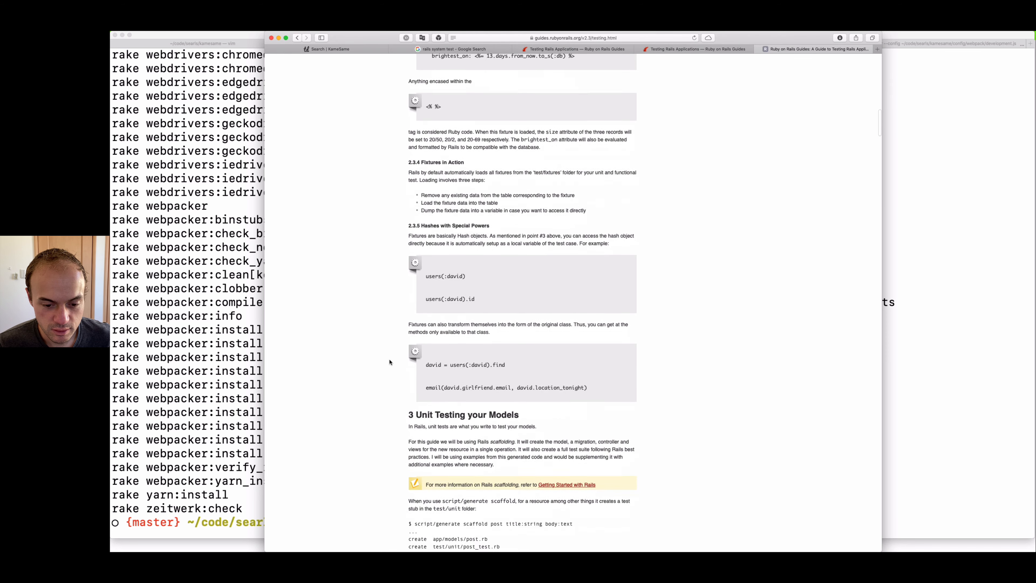
scroll("down", 3)
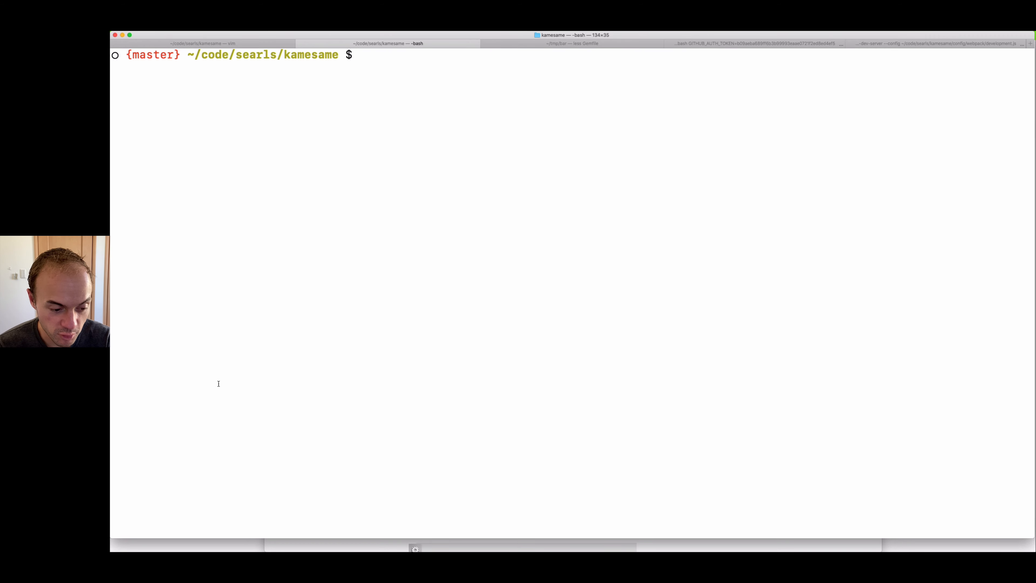
- Run 'rails g' to list kamesame's generators, including system_test and TestUnit ones
type("rails g")
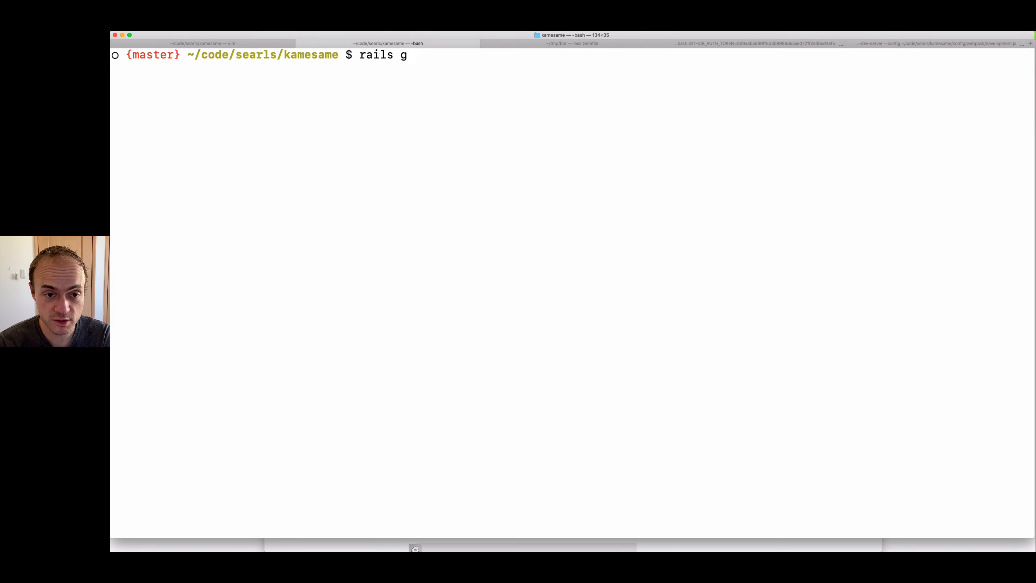
key("Return")
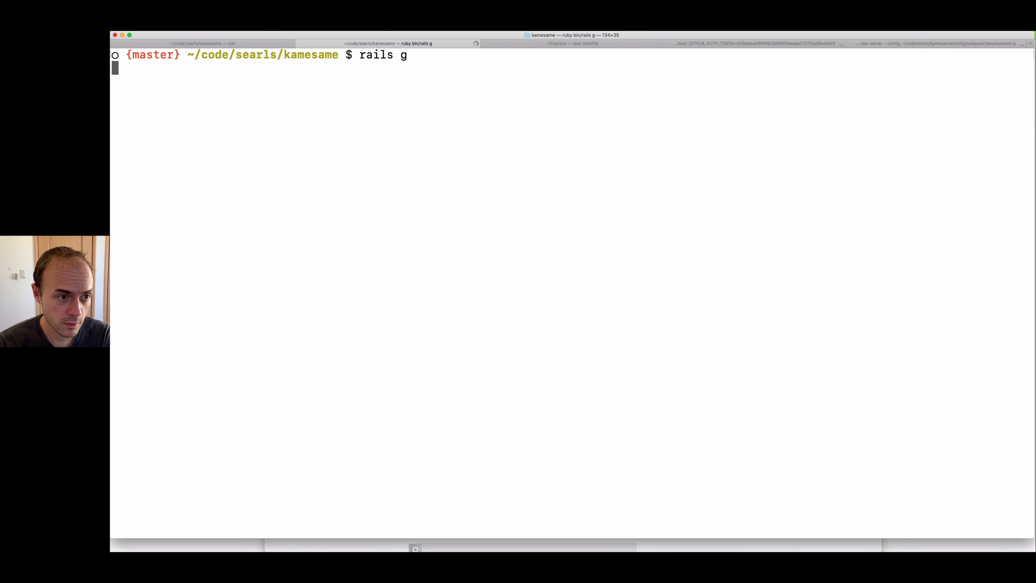
key("Return")
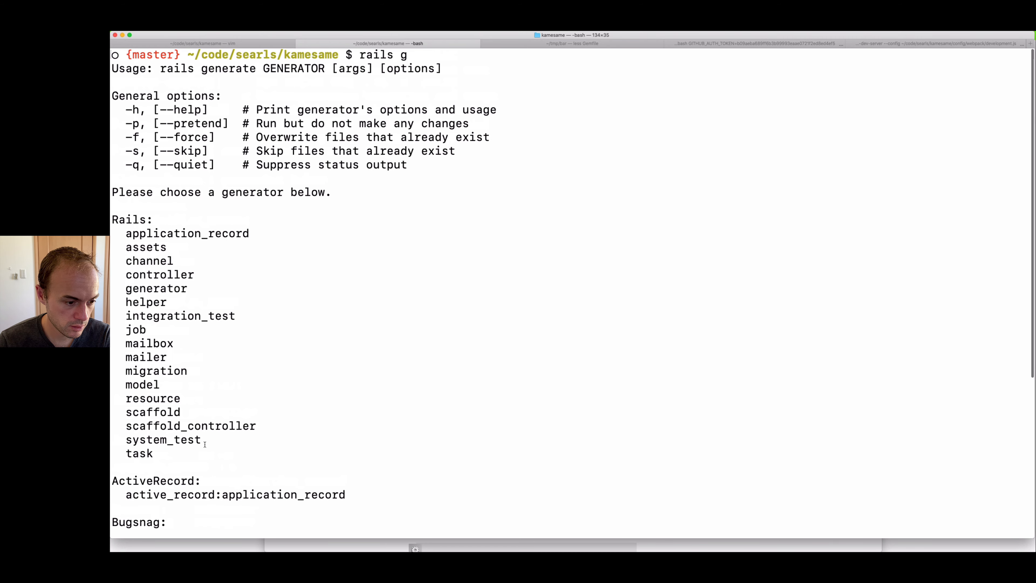
scroll("down", 3)
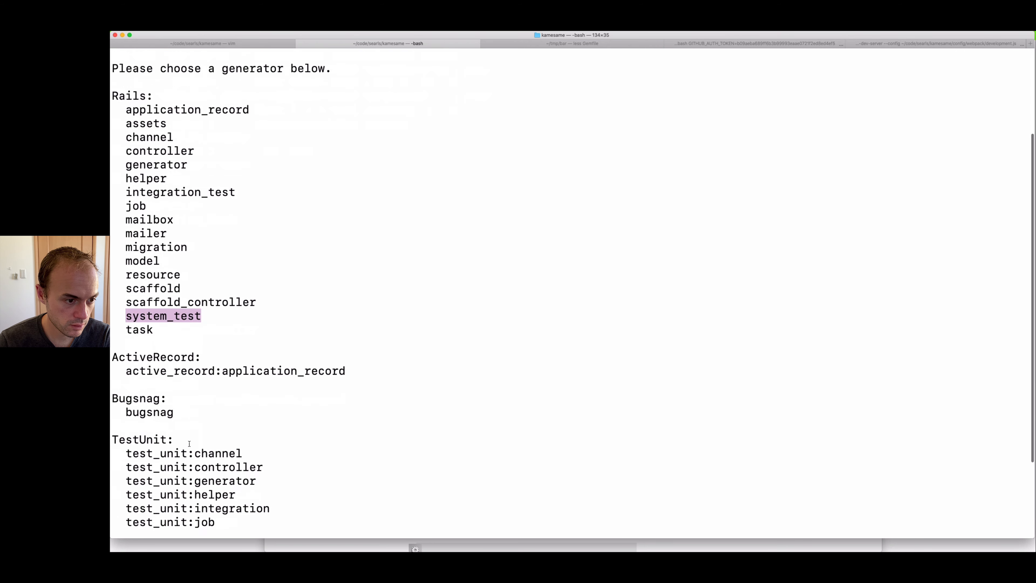
scroll("down", 3)
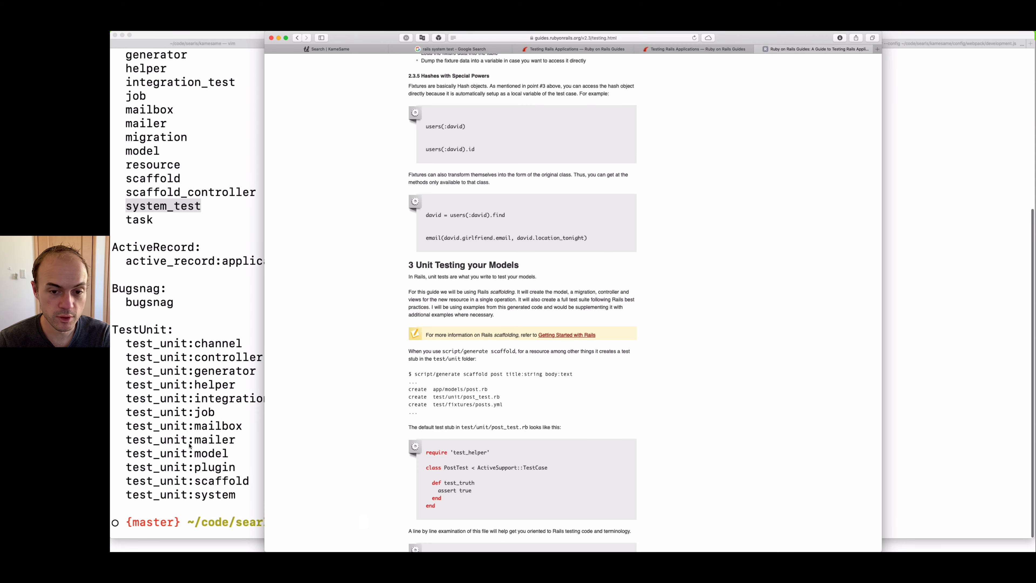
- Scroll the Rails testing guide past Unit Testing down to section 3.2 Running Tests
scroll("down", 3)
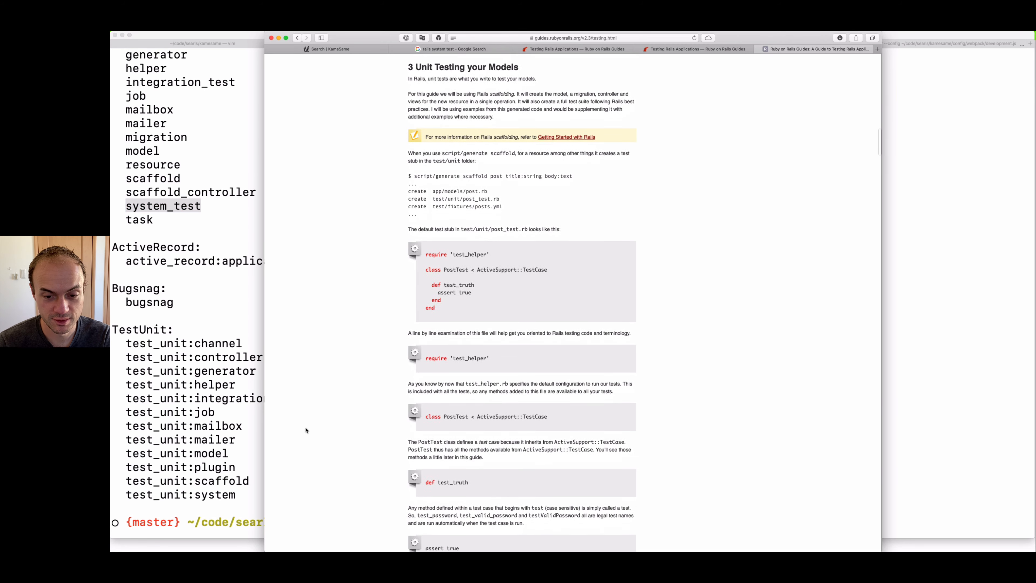
scroll("down", 3)
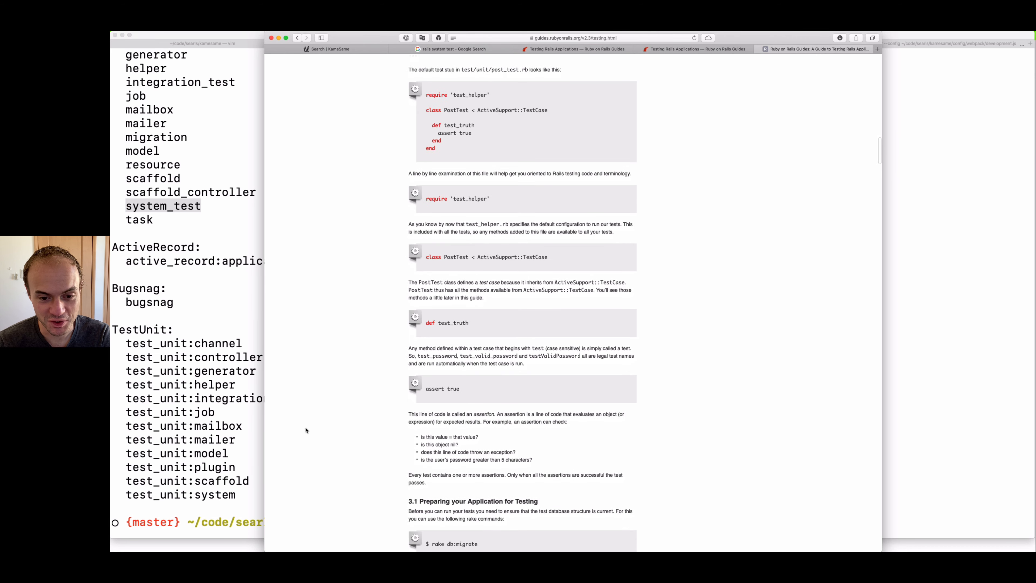
scroll("down", 3)
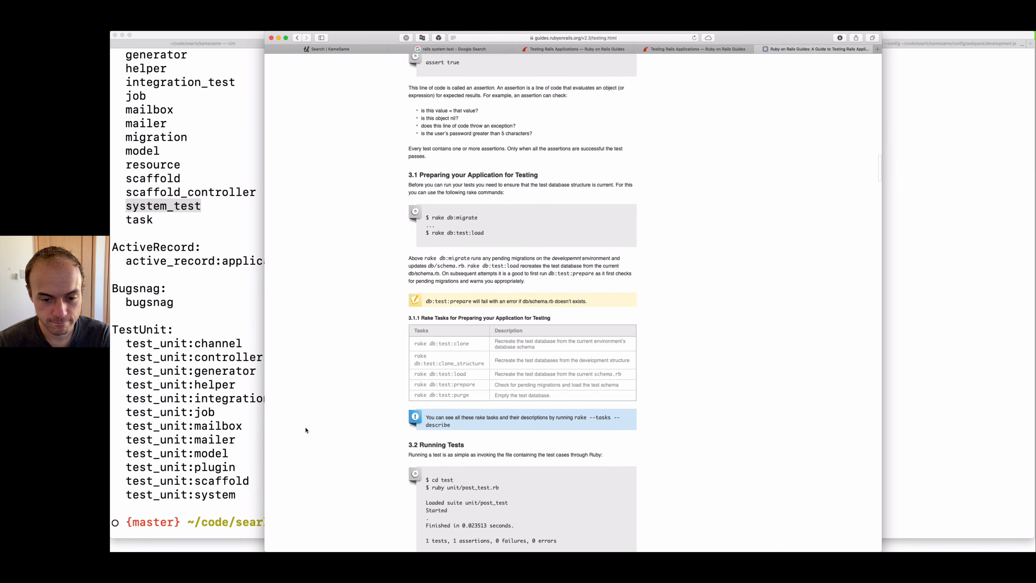
scroll("down", 3)
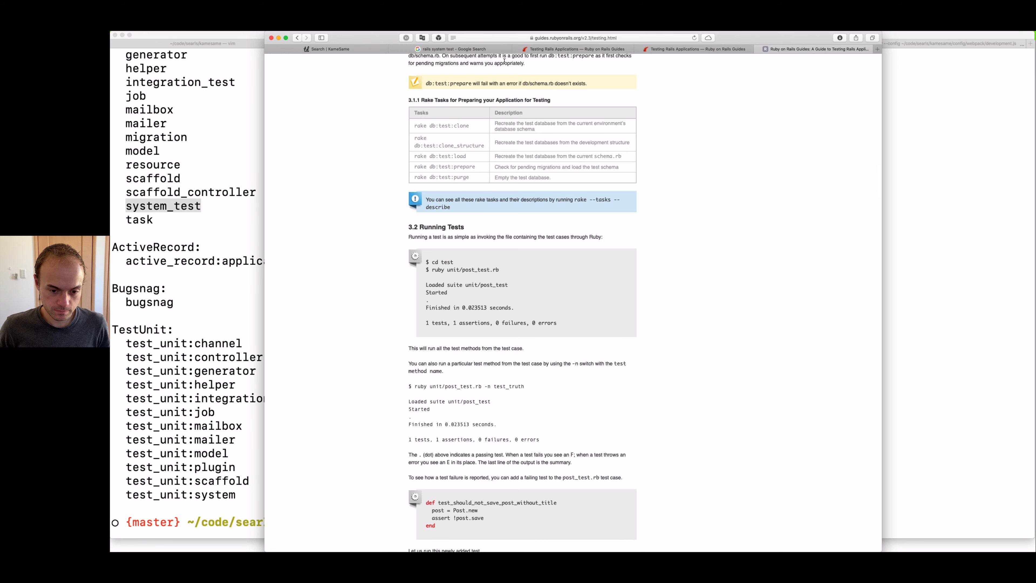
mouse_move(158, 280)
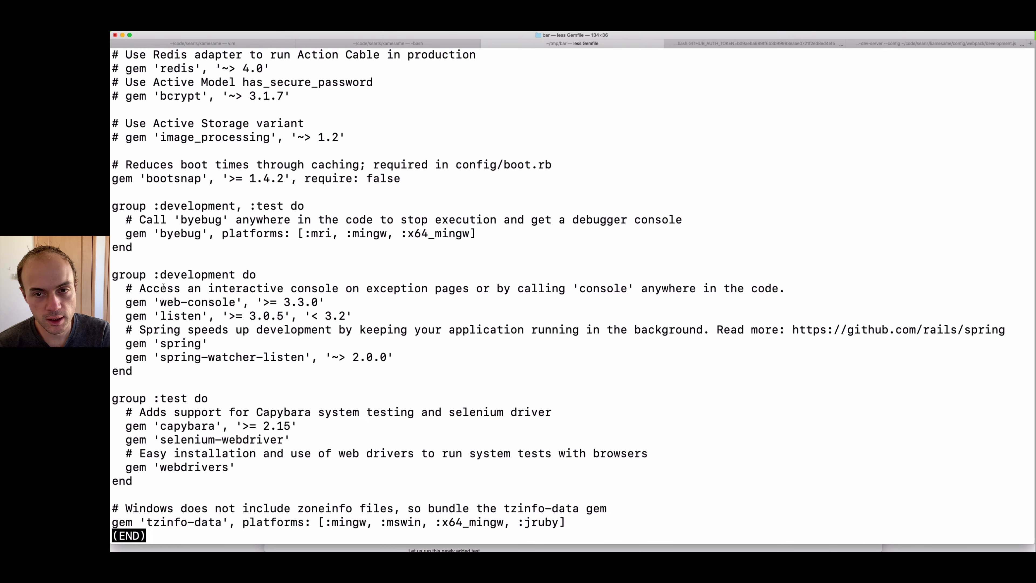
- Quit less and run git add . ; git commit -am 'lol' to commit all changes
key("q")
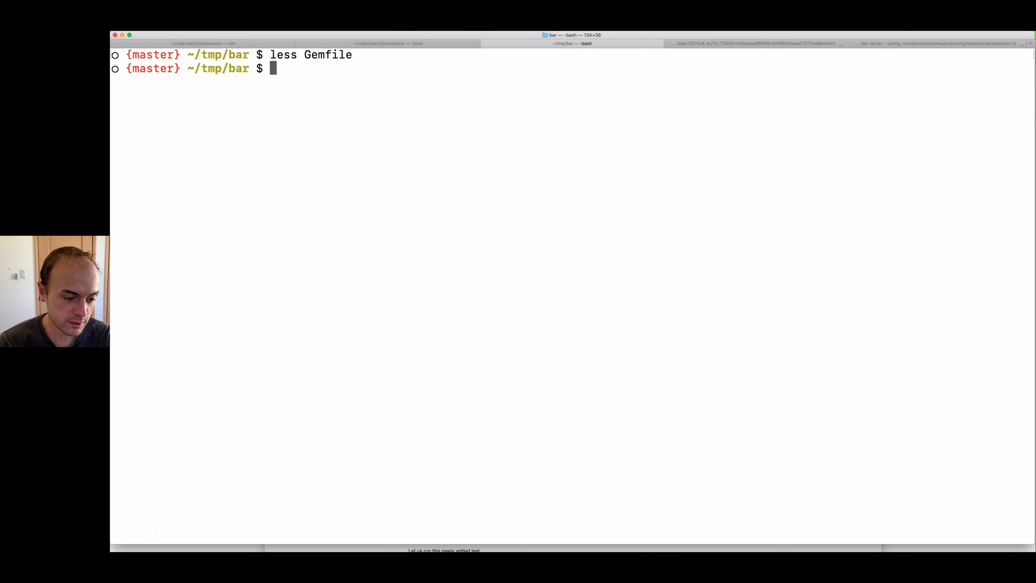
type("git")
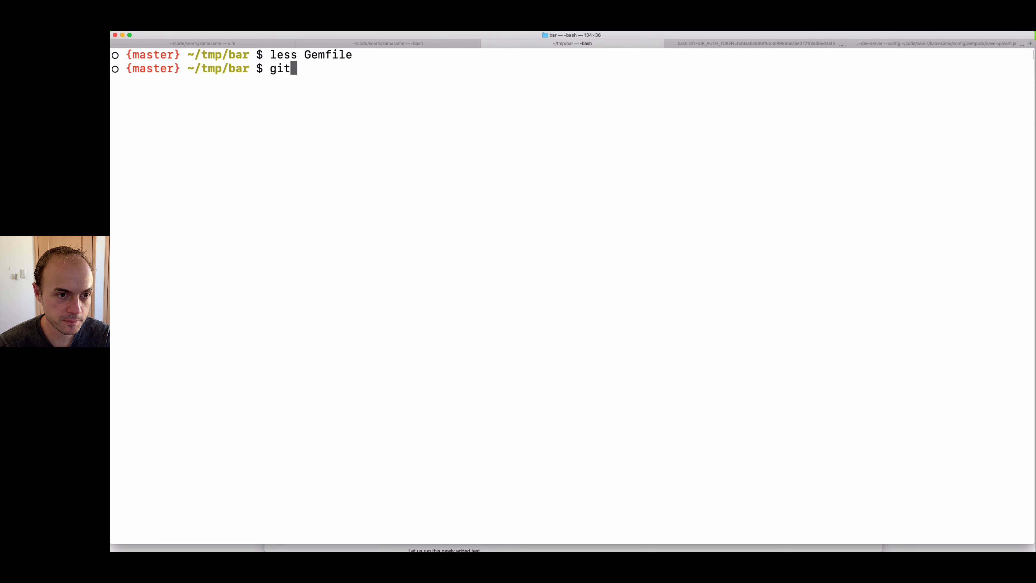
type("add .")
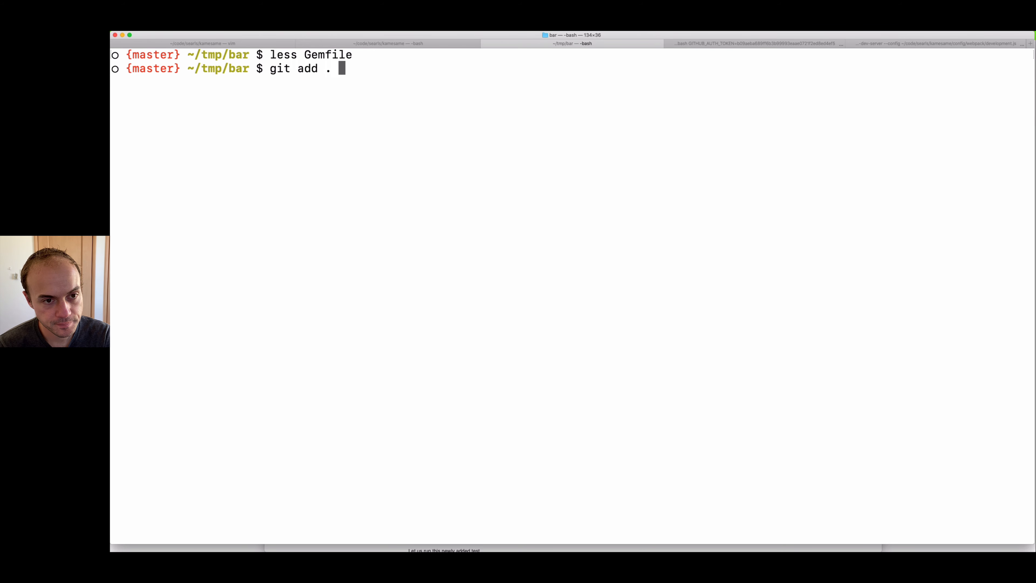
type("; git co")
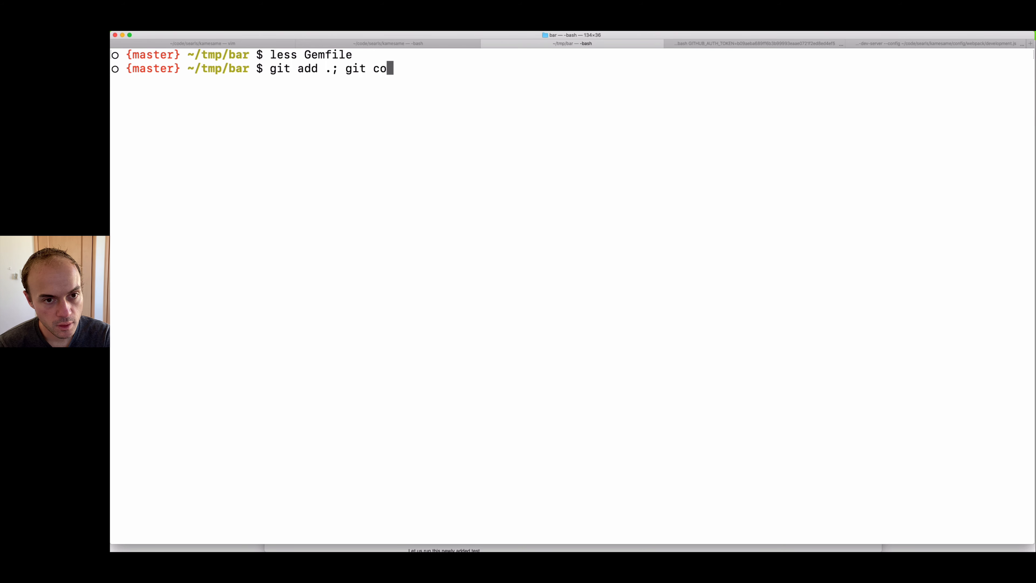
type("mmit -am 'lol'")
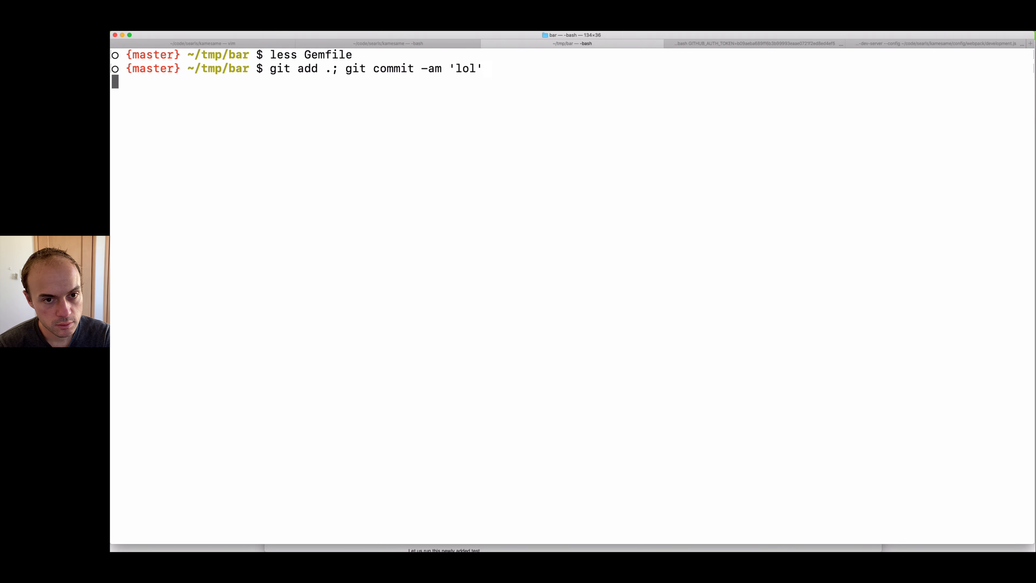
key("Return")
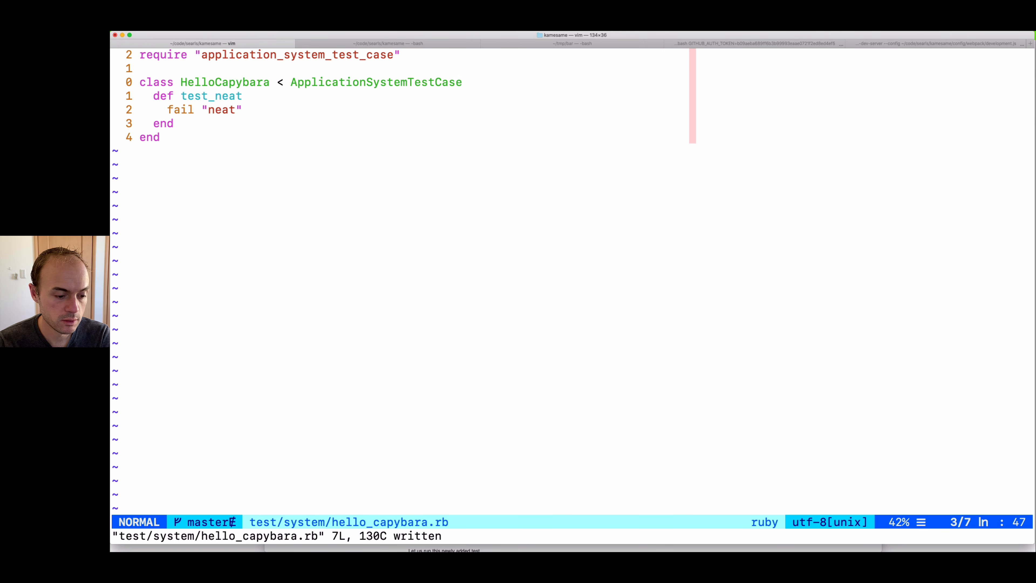
- View config/environments/test.rb and test/test_helper.rb, then browse the test/fixtures directory
type("confenv")
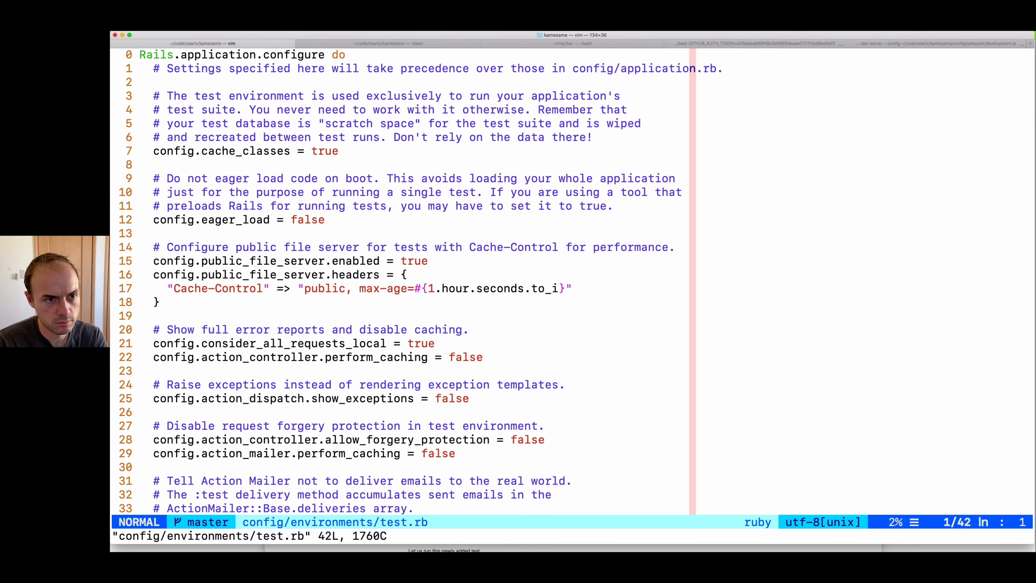
type("testhe")
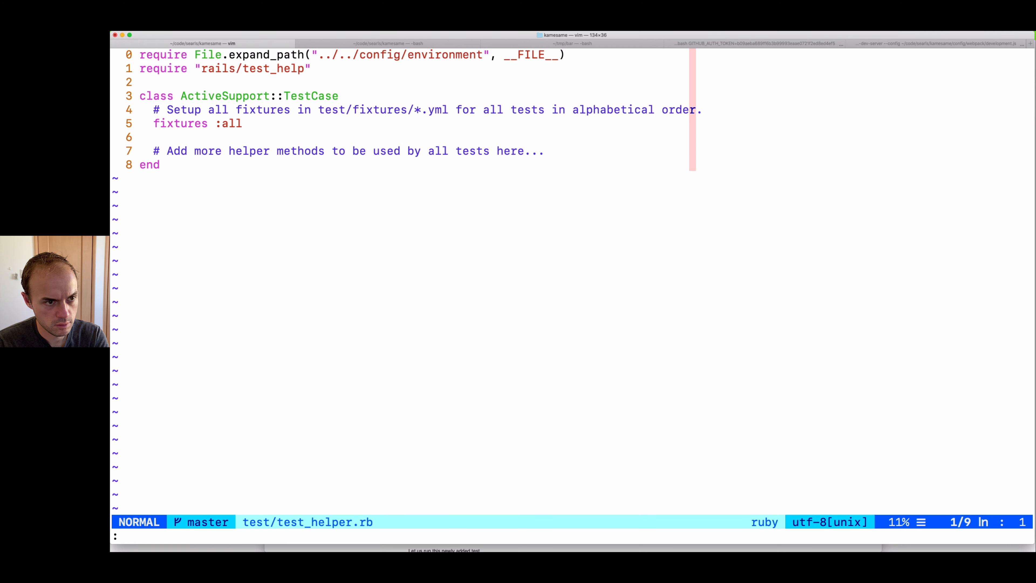
type("e fi")
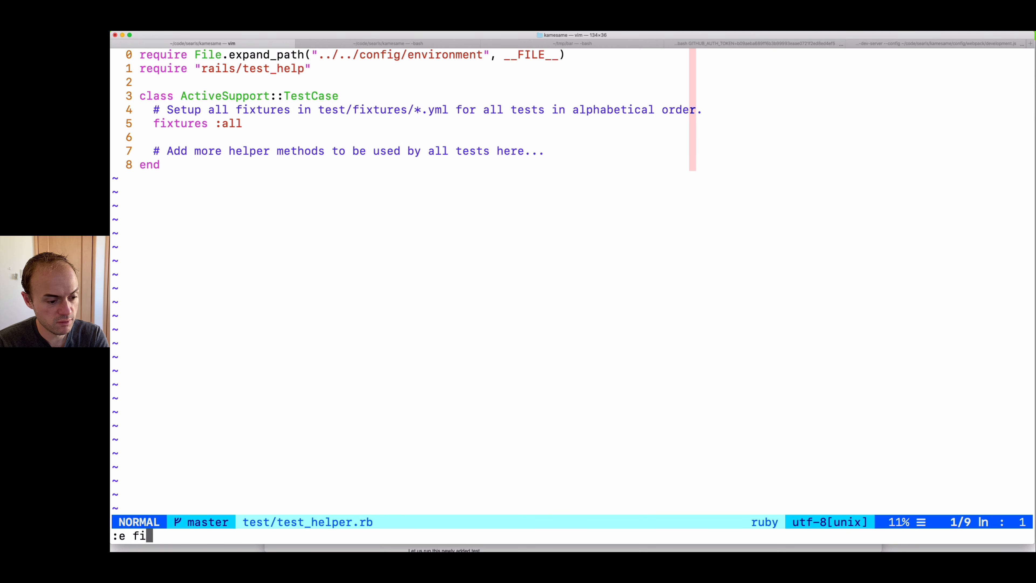
type("test/fixtures/")
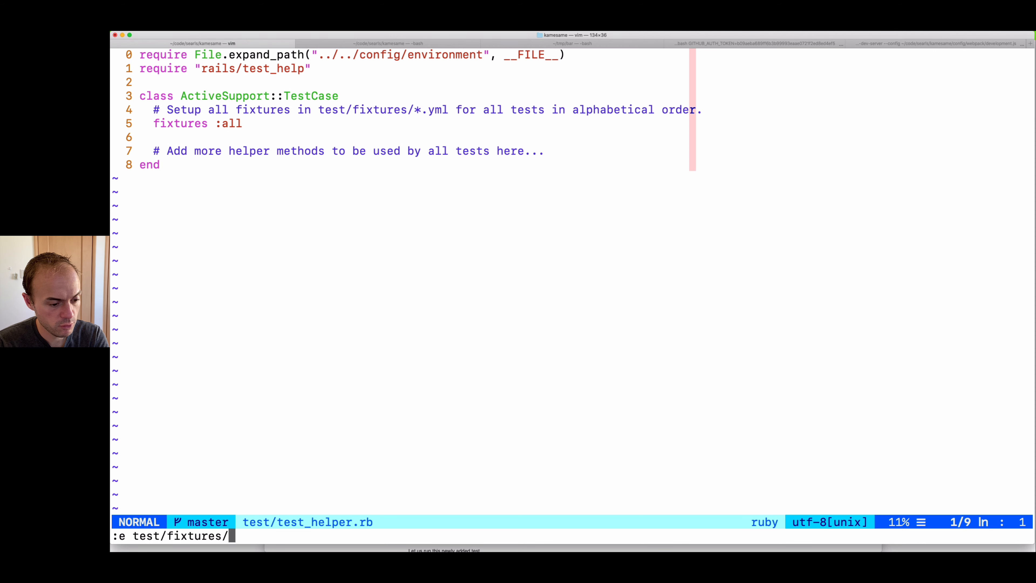
key("Return")
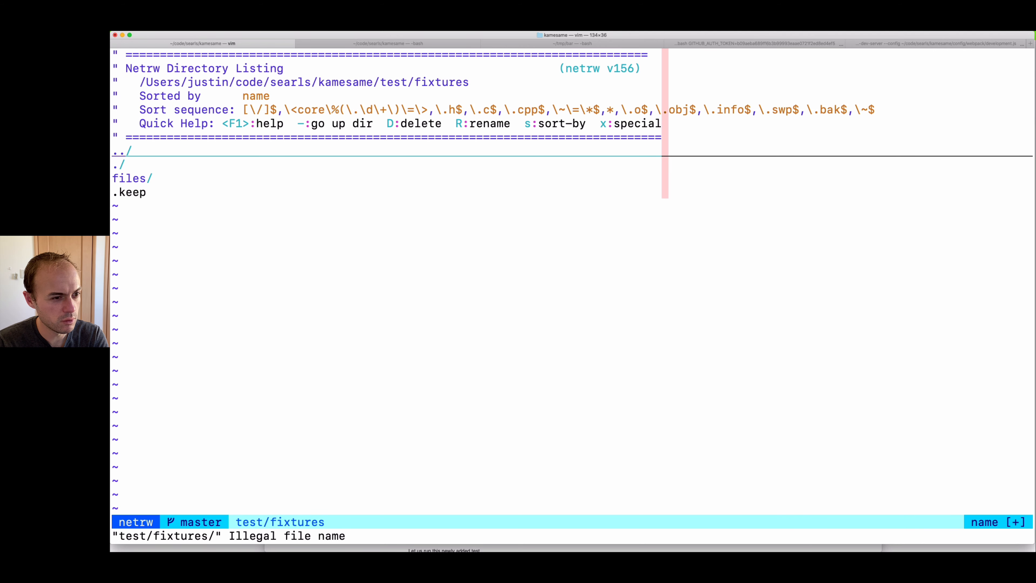
key("Return")
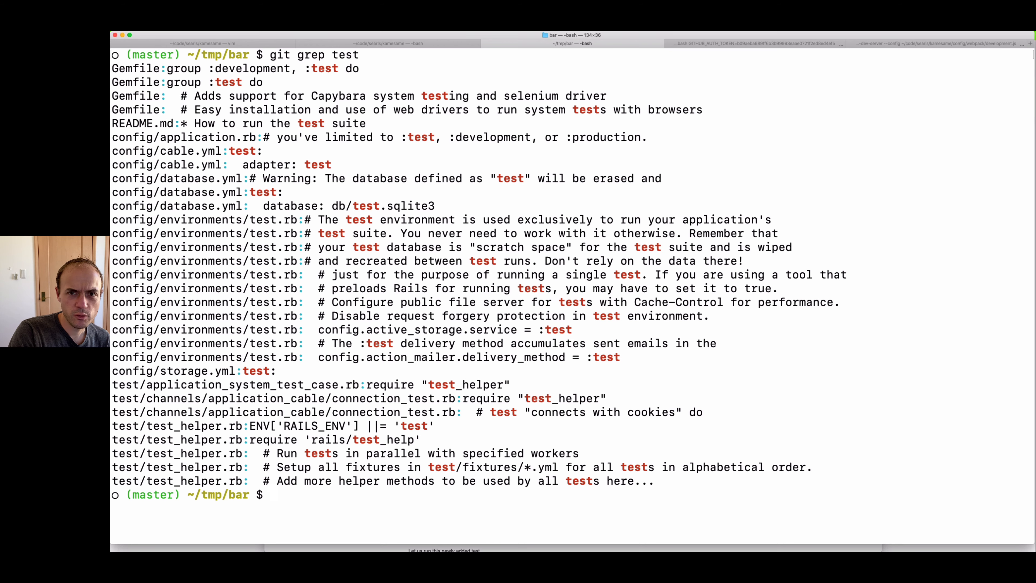
- Inspect config/boot.rb and config/locales, then require the rails/test_unit railtie in config/application.rb
type("be")
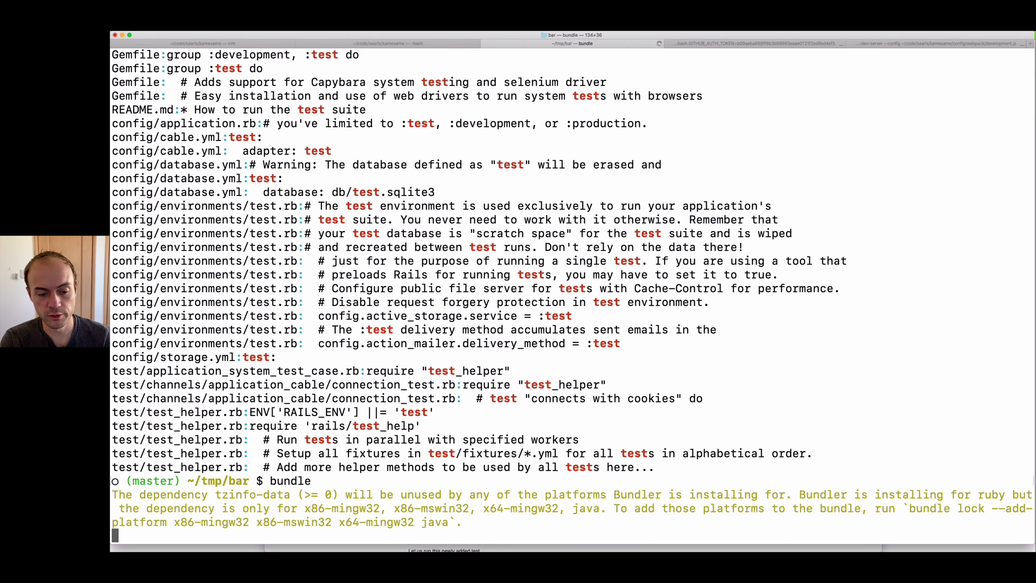
scroll("down", 3)
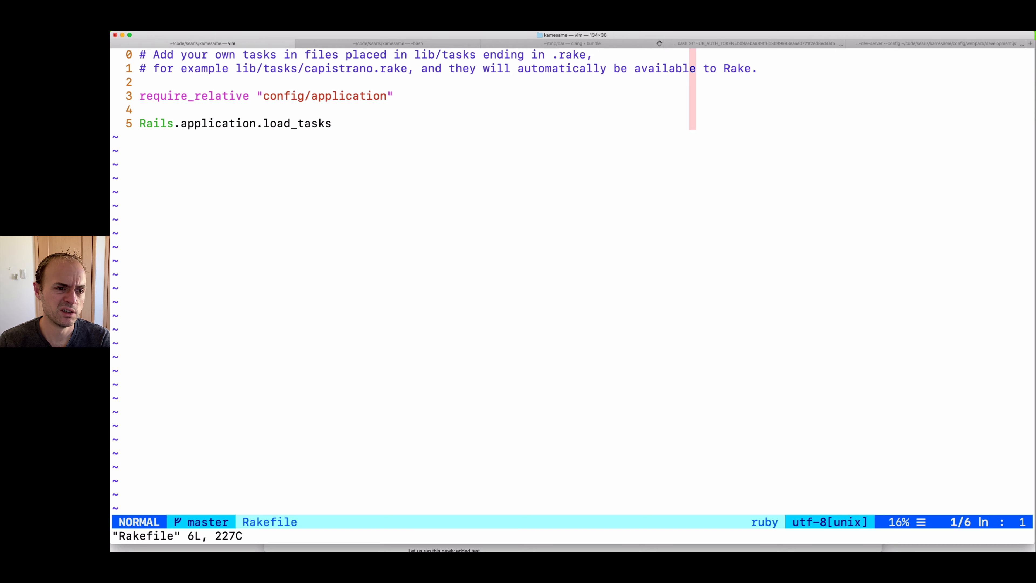
type(":e")
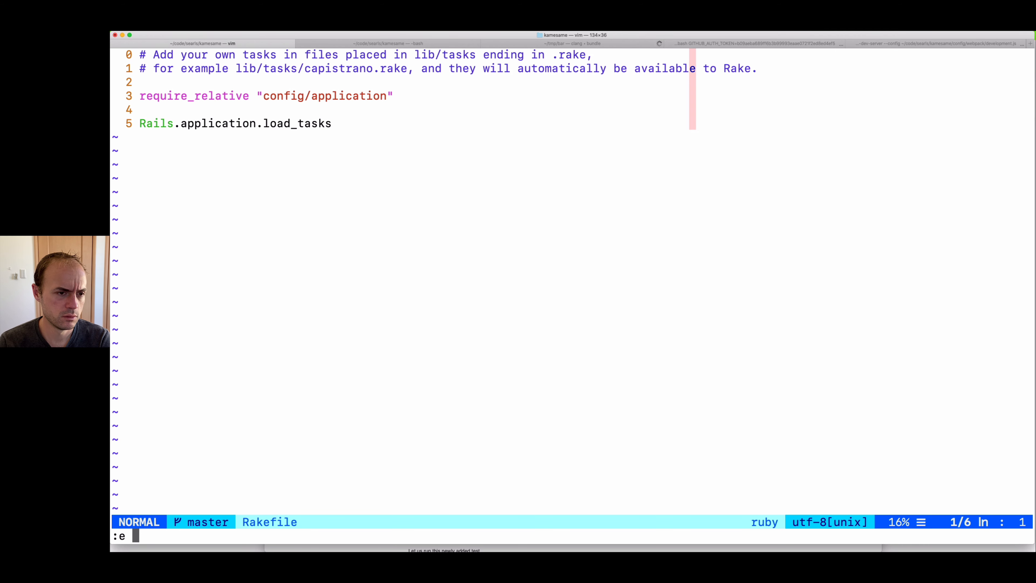
type("c")
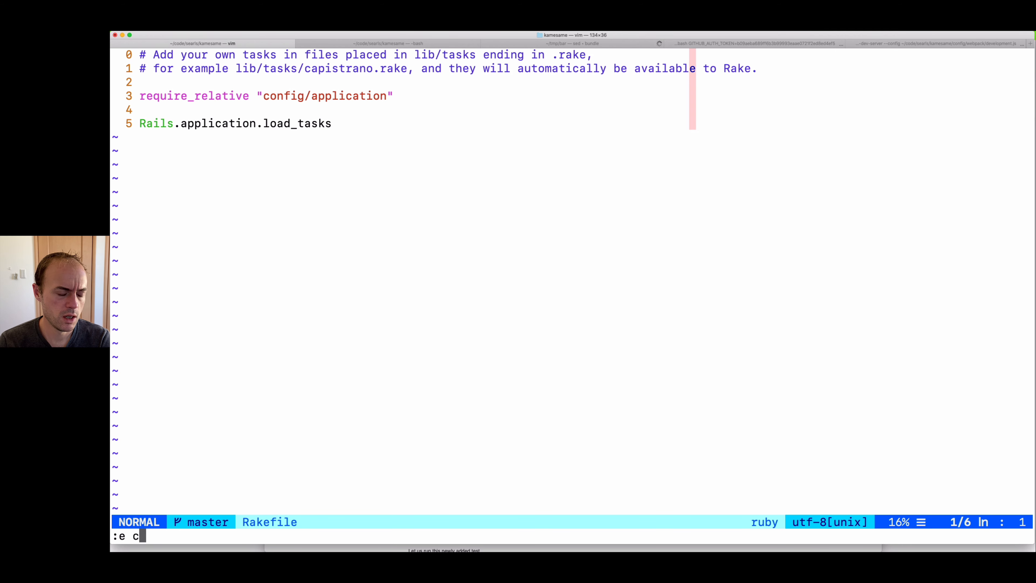
type("onfig/boot.rb")
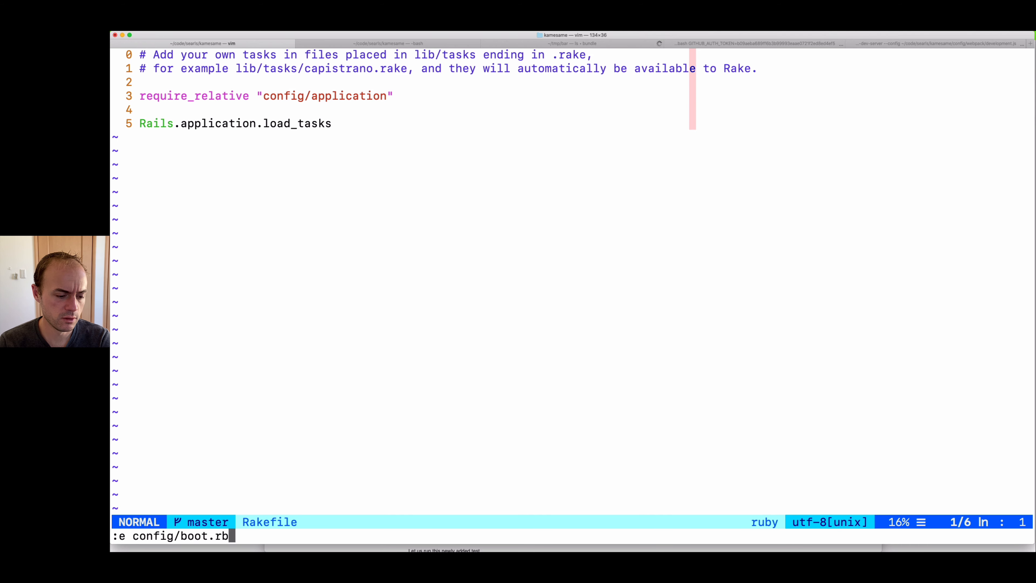
type("config/locales/")
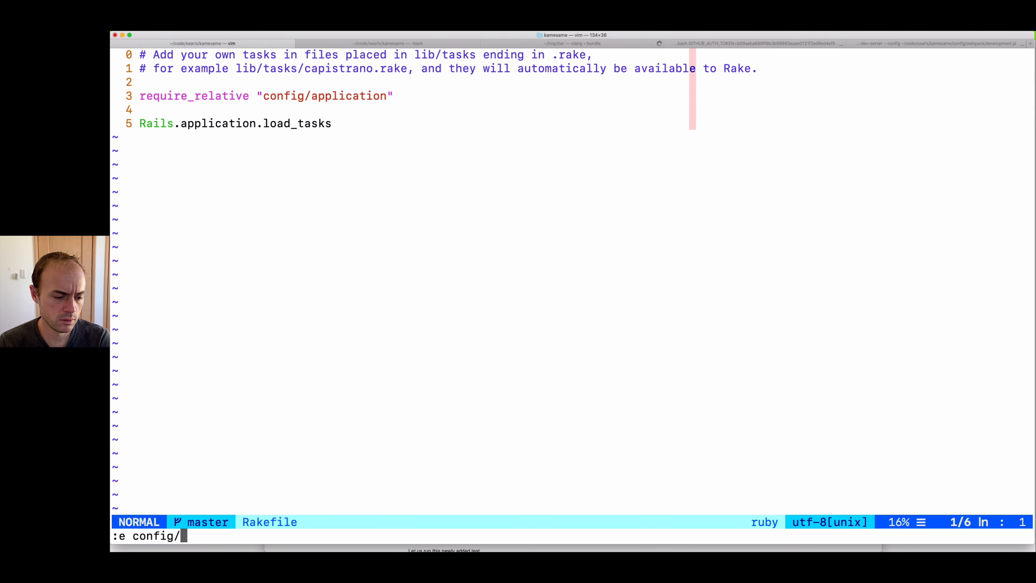
key("Return")
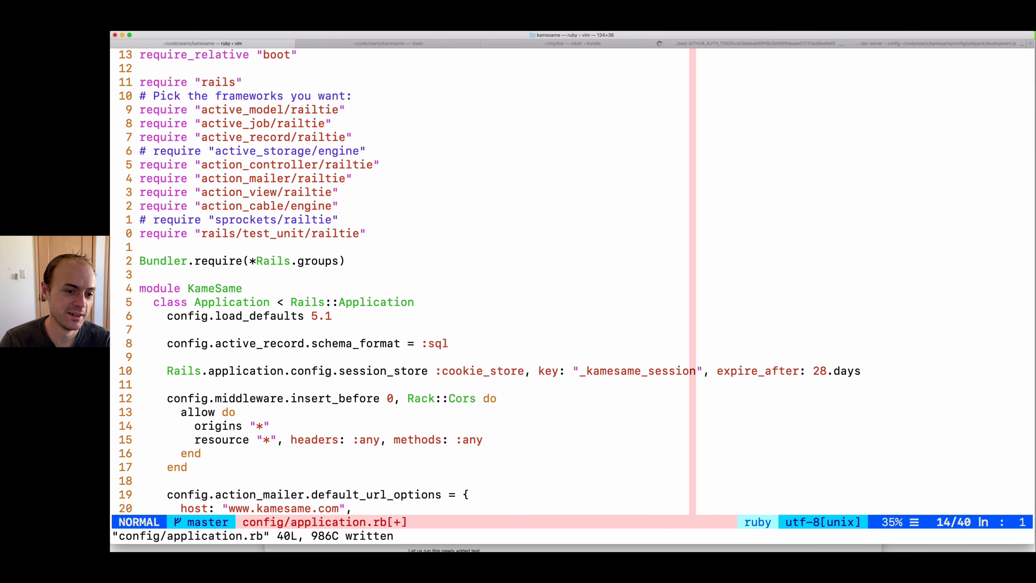
left_click(396, 43)
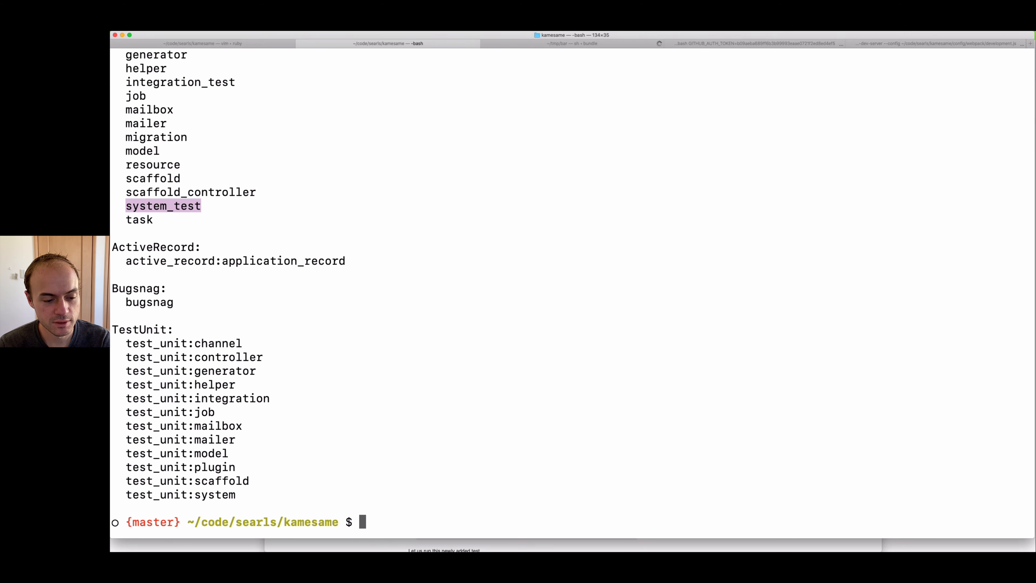
- Run 'be rails test:system' in the kamesame shell, which reports 0 runs
type("b")
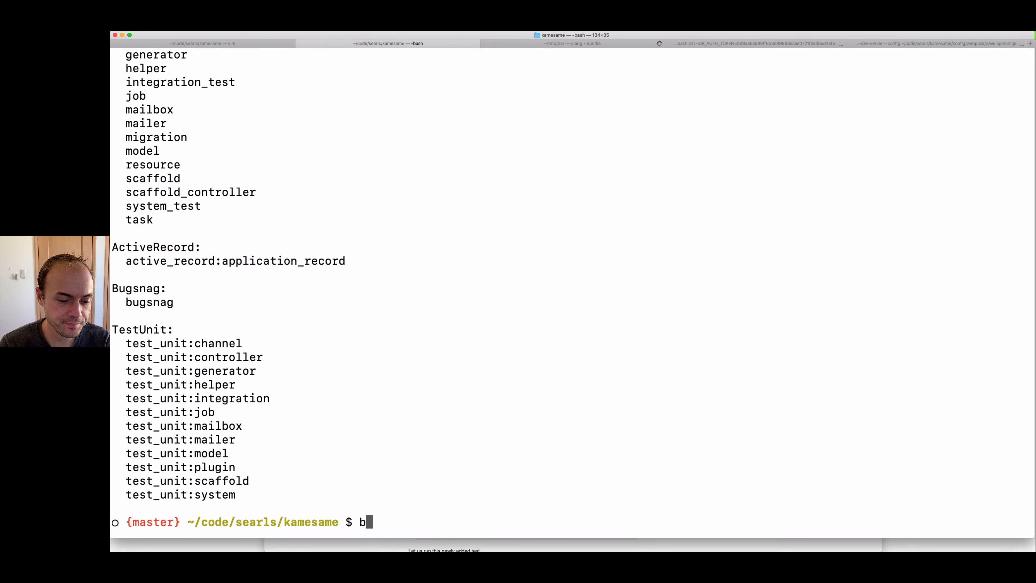
type("e rails test")
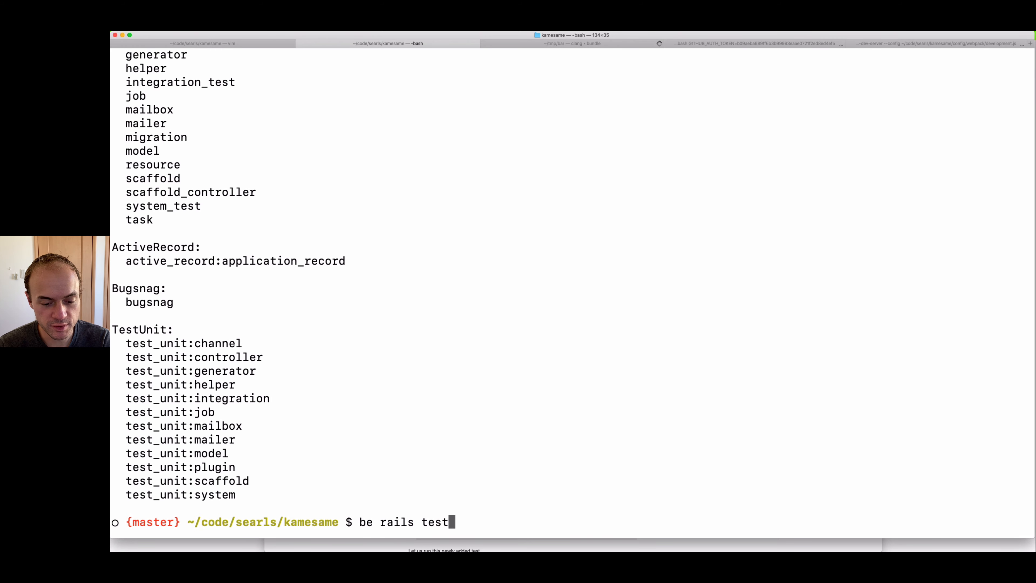
type(":system")
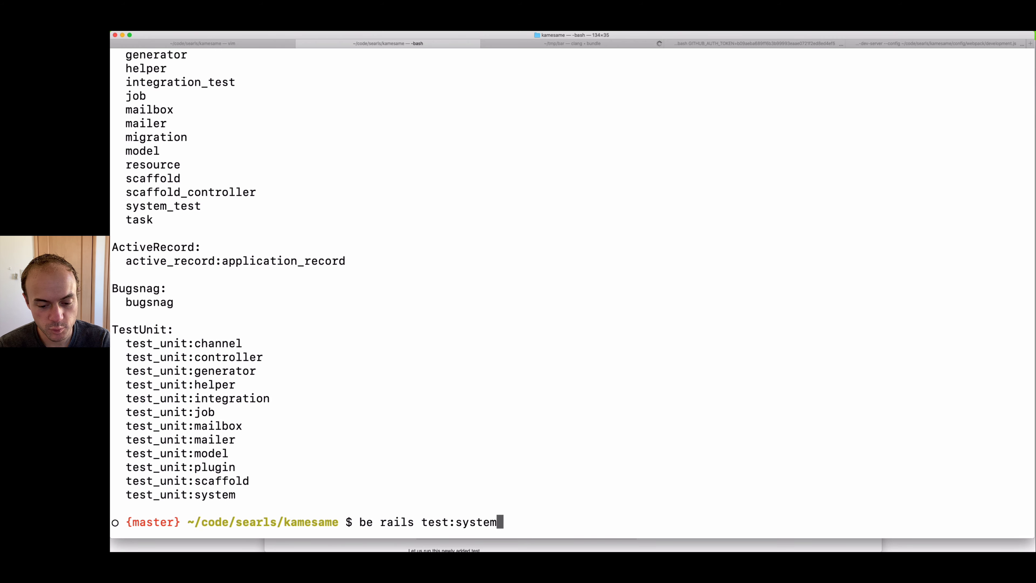
key("Return")
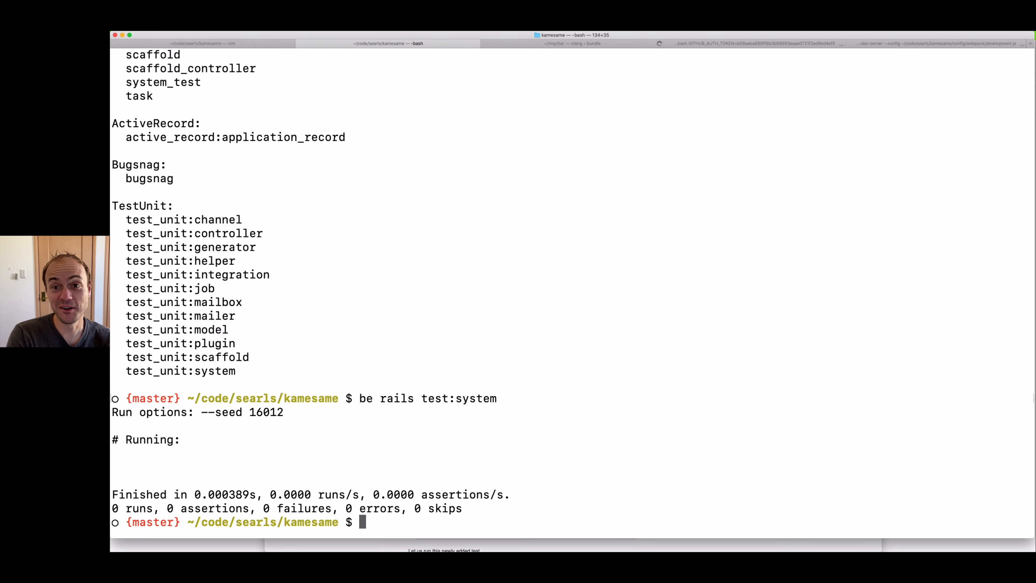
type("be rails test:system")
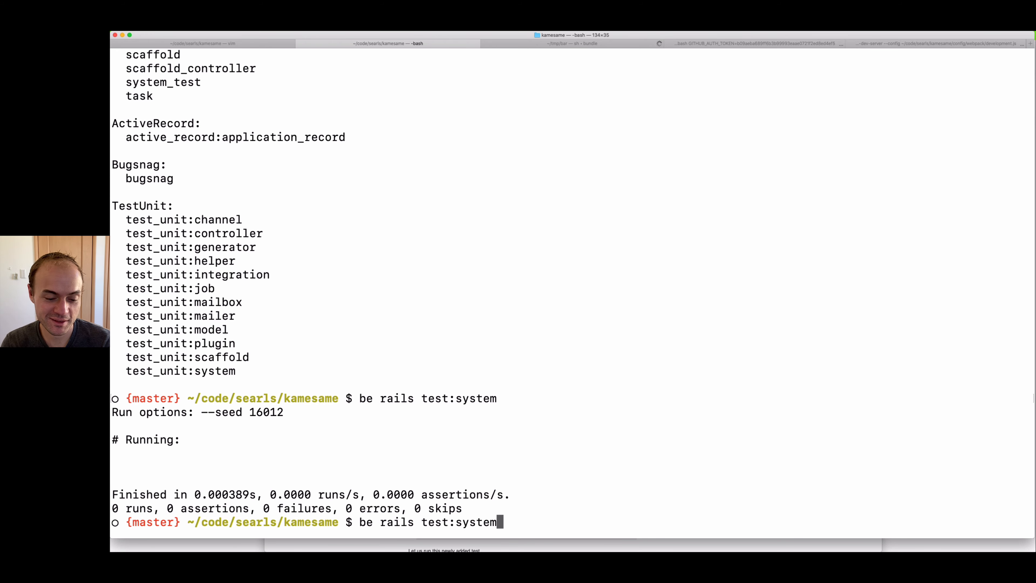
key("Return")
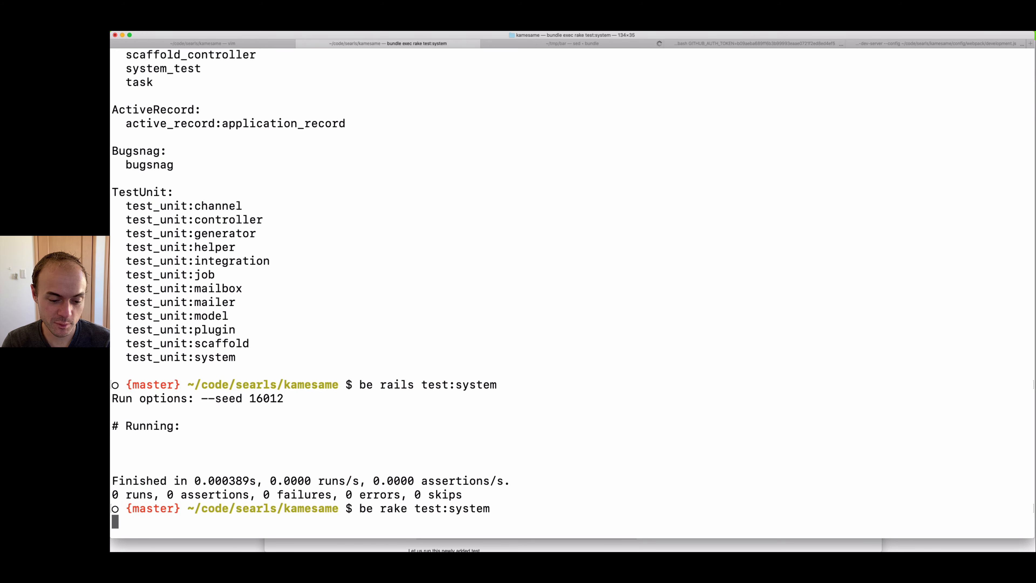
key("Return")
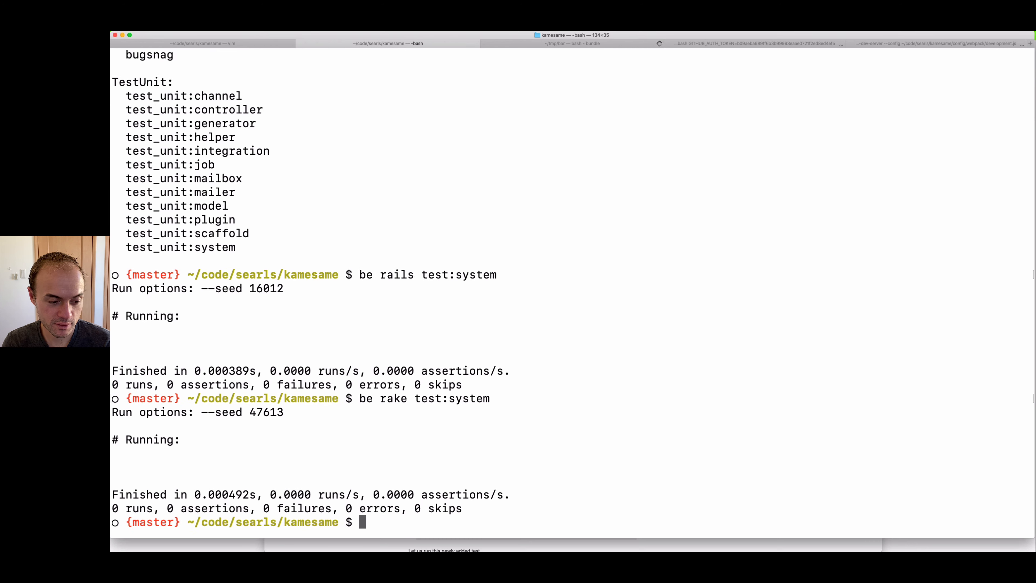
left_click(205, 44)
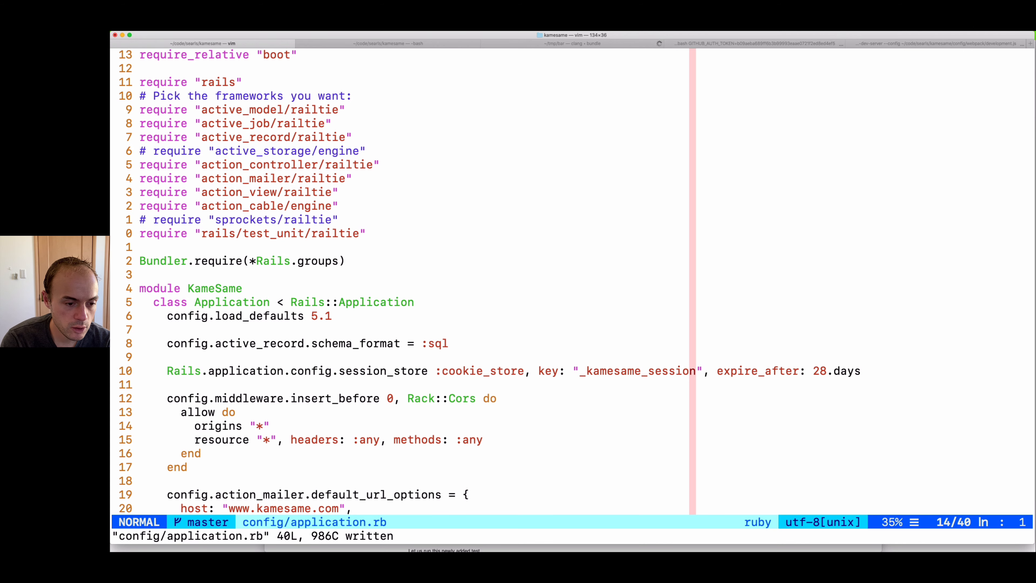
- Add a test "doo dad" block failing with "neat" above test_neat and rerun the system tests
left_click(388, 44)
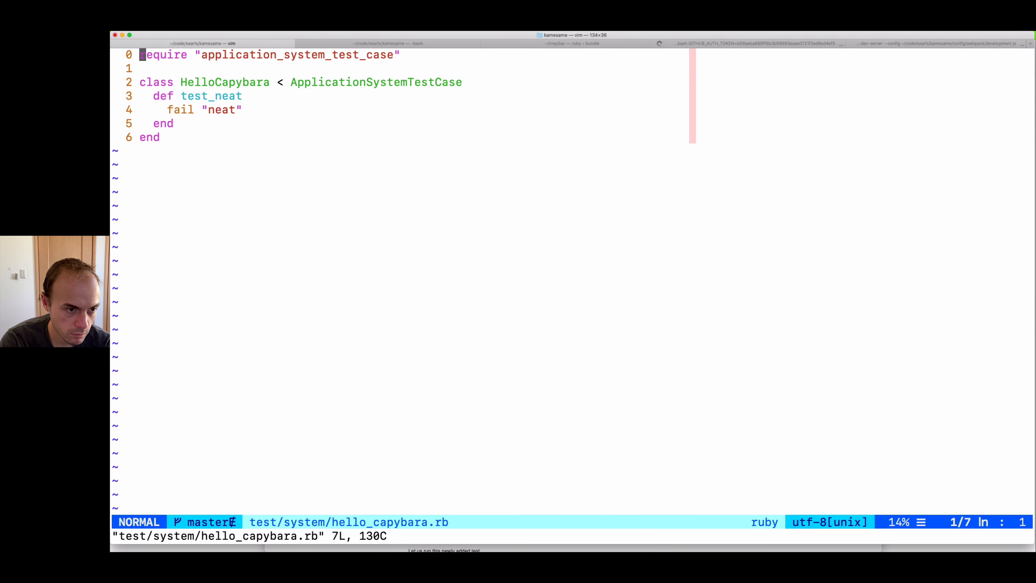
key("j")
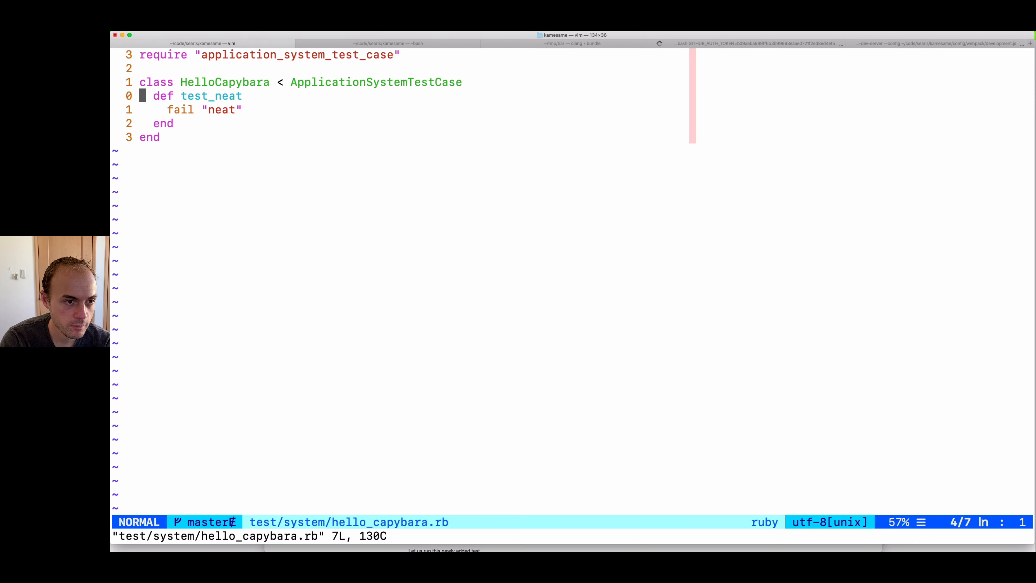
key("i")
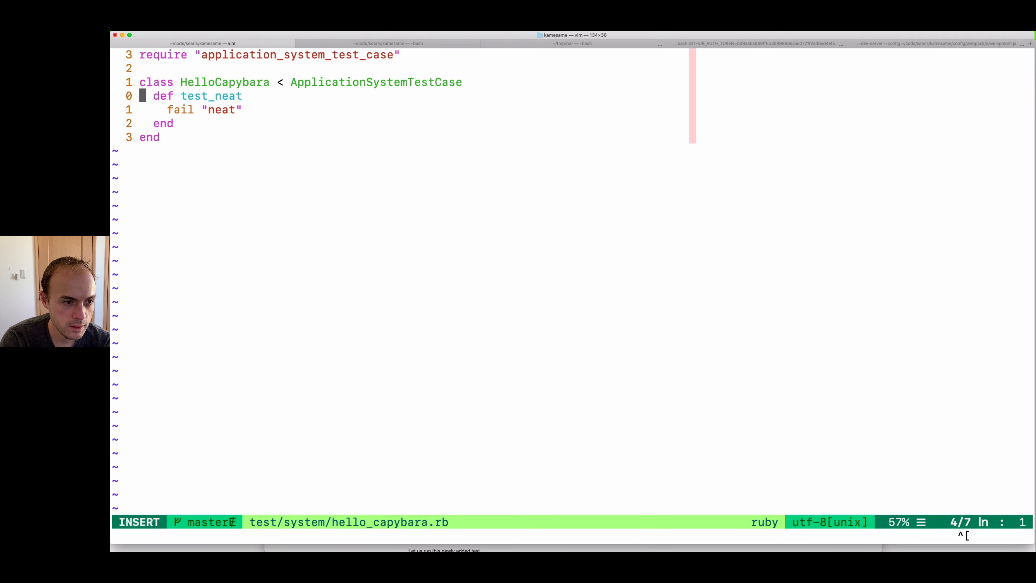
type("test")
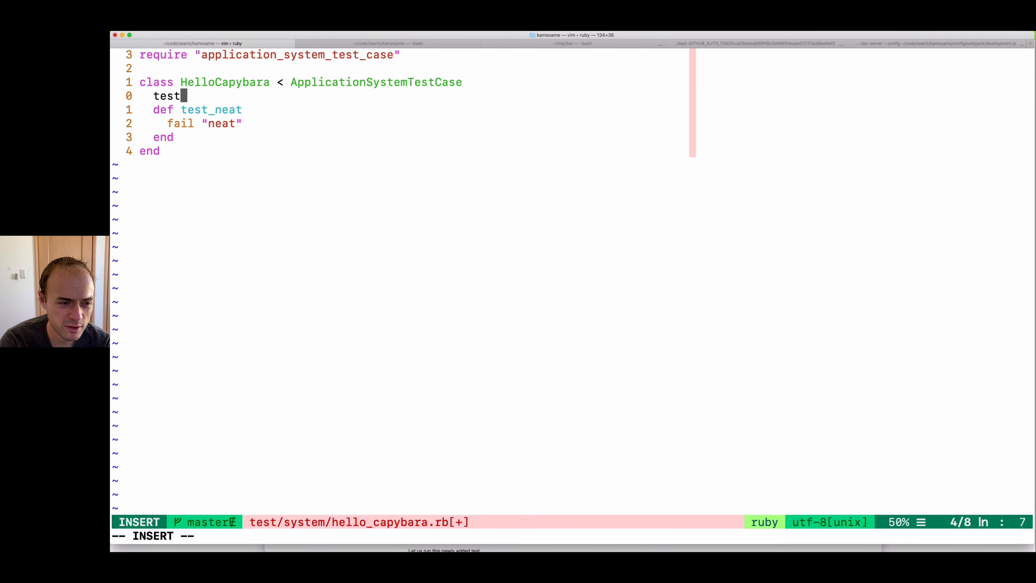
type("\"")
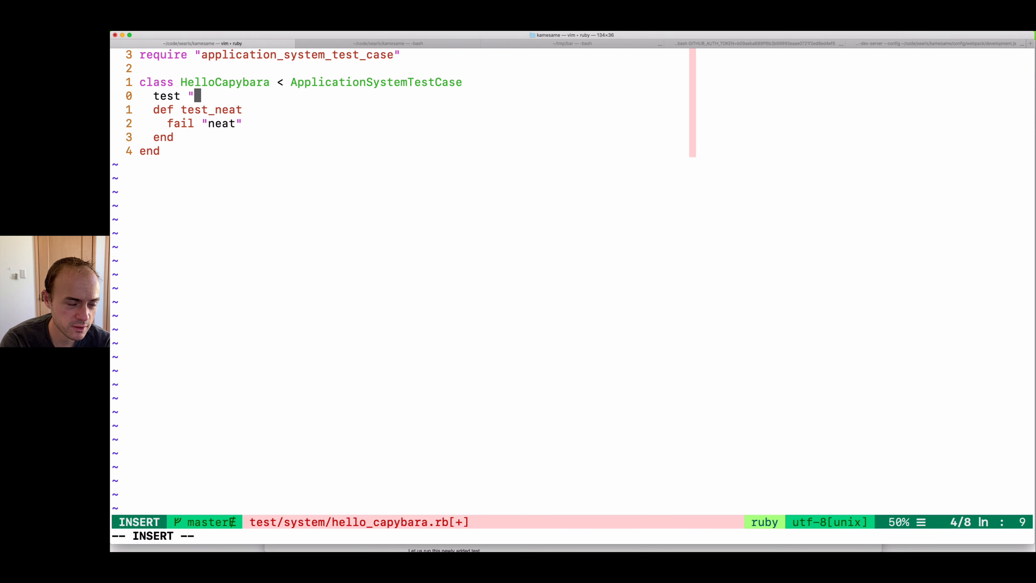
type("doo dad\" do")
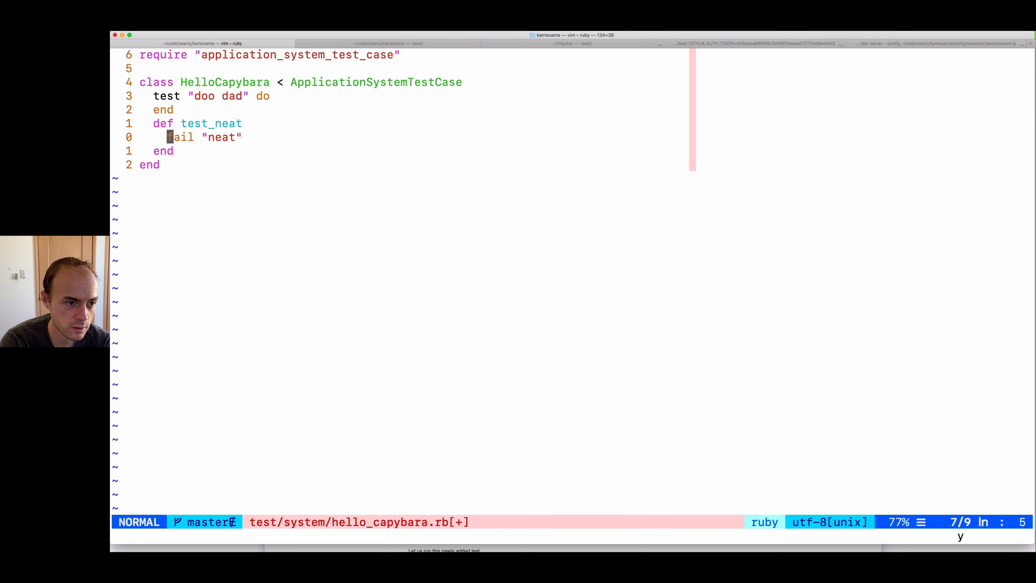
left_click(389, 43)
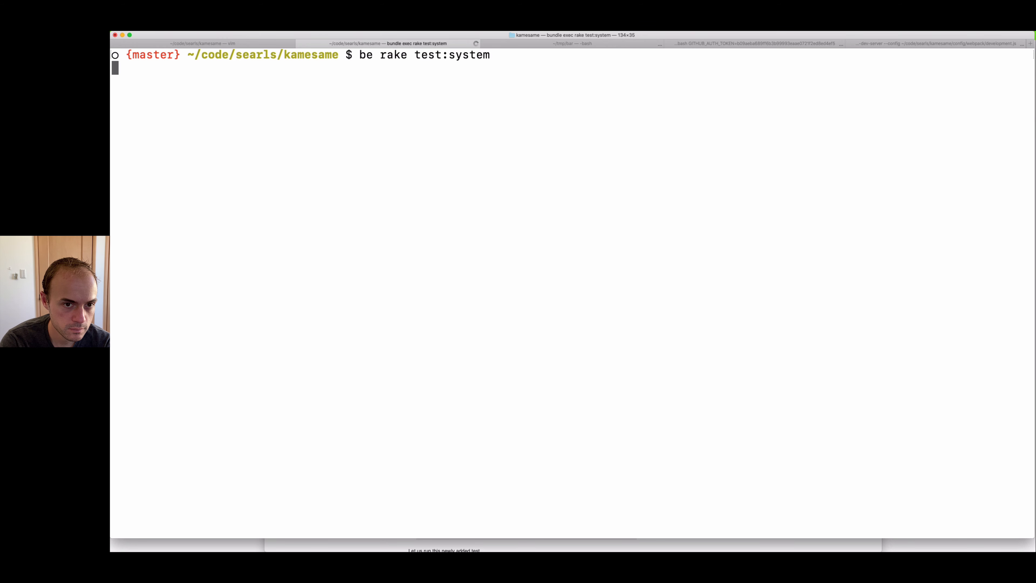
key("Return")
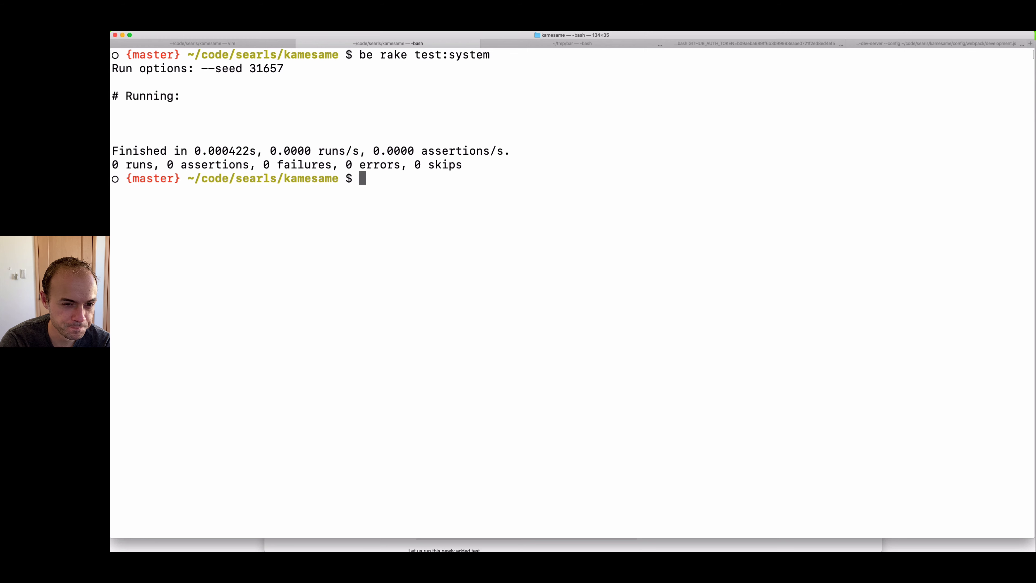
left_click(201, 43)
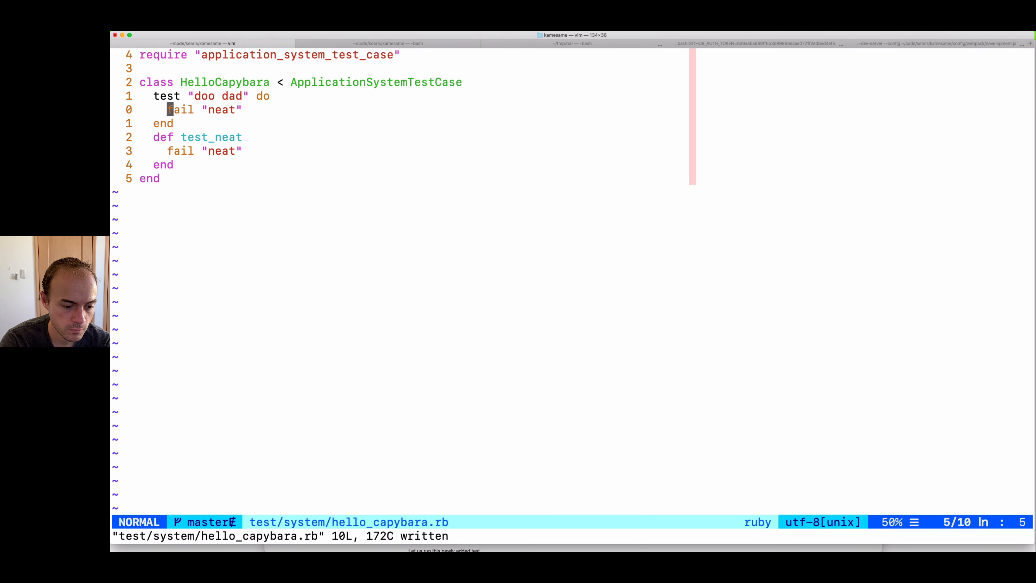
- Generate a why_not system test with 'be rails g system_test' and view why_nots_test.rb in Vim
left_click(391, 44)
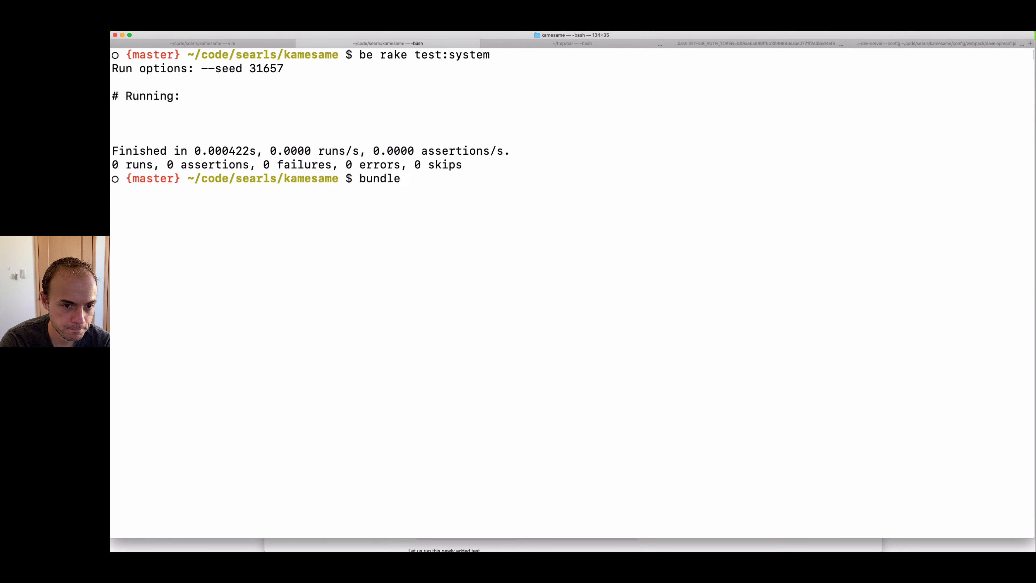
type("be rai")
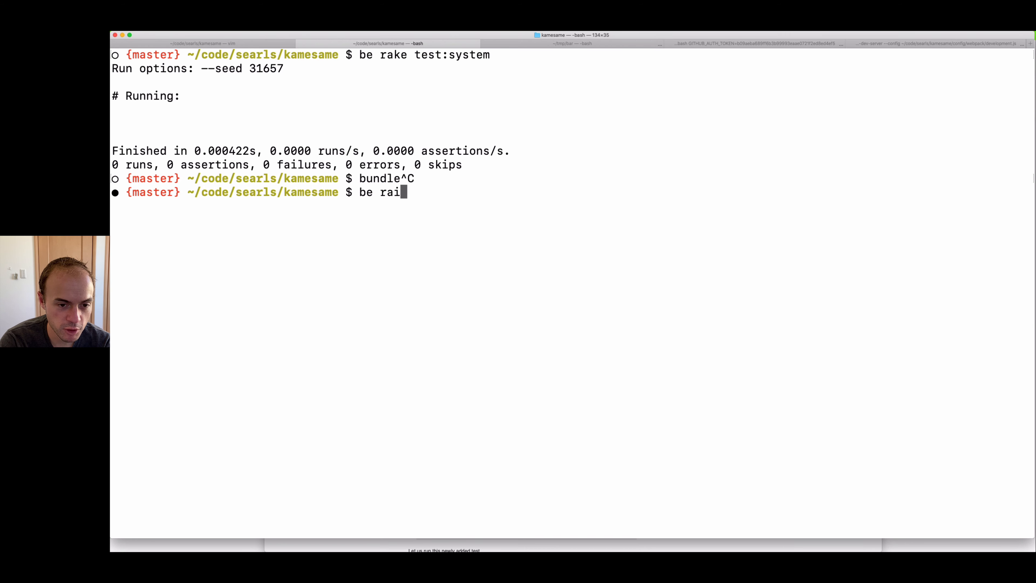
type("ls g system_test why_no")
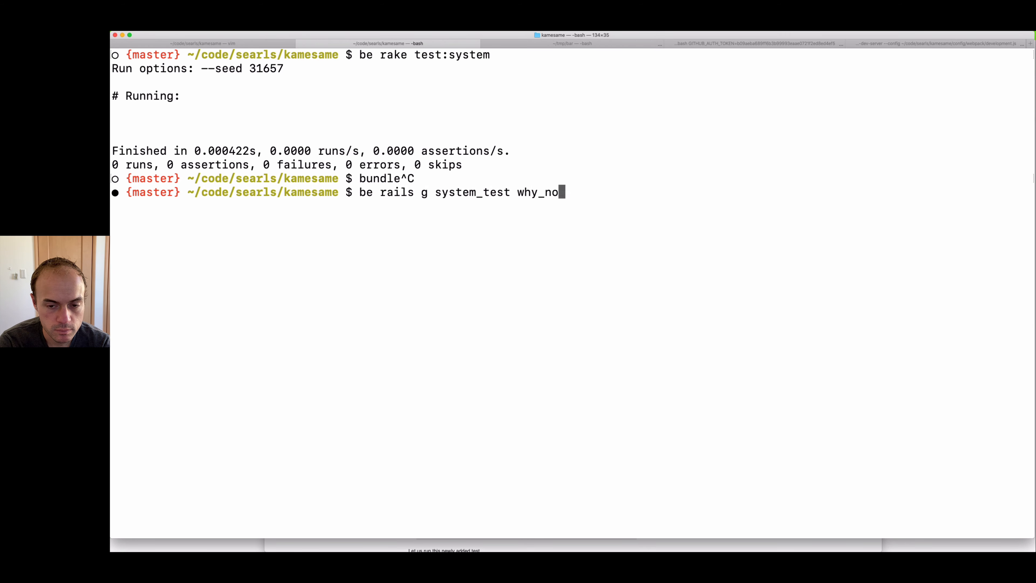
key("Return")
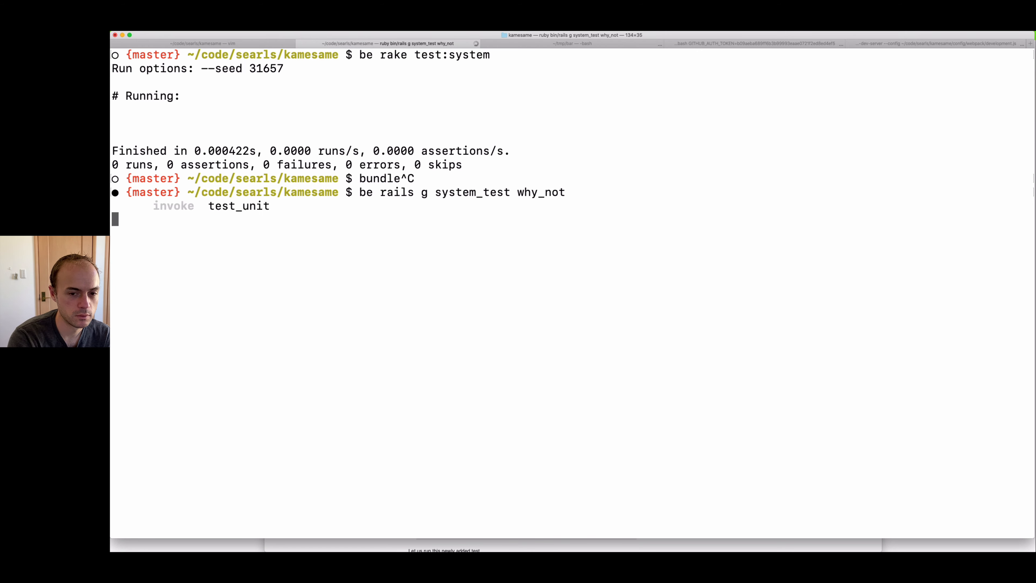
key("Return")
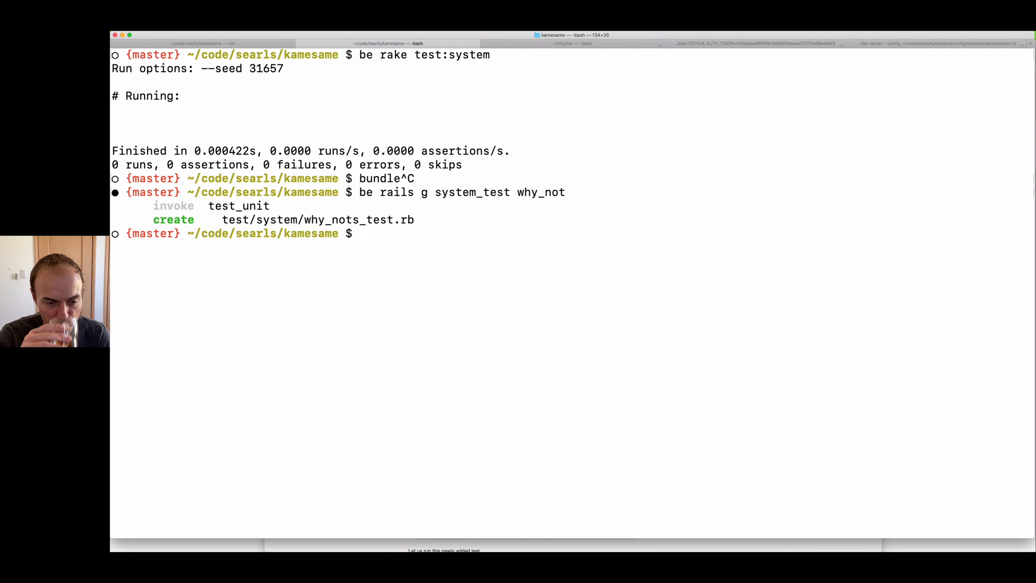
left_click(202, 44)
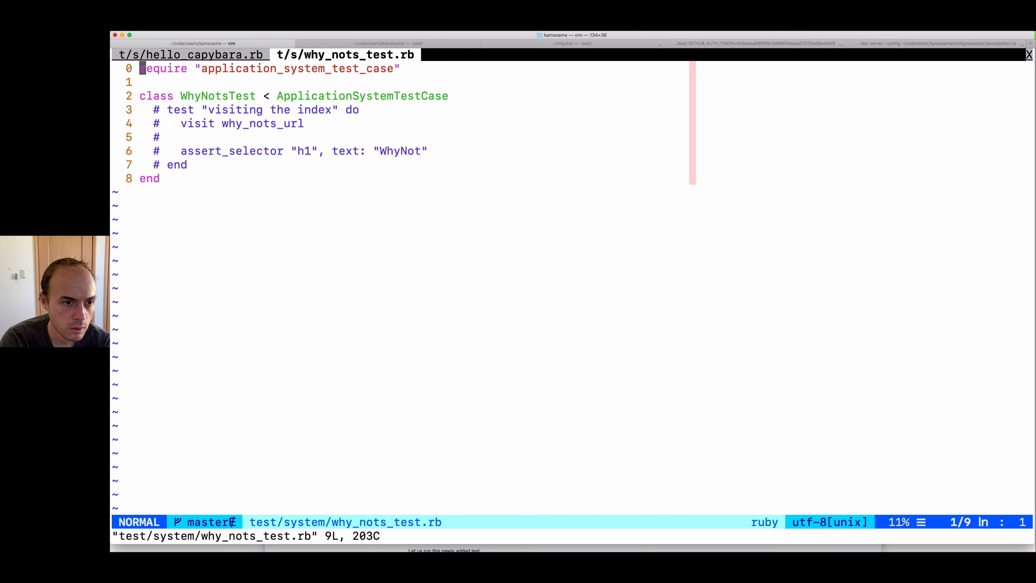
key("j")
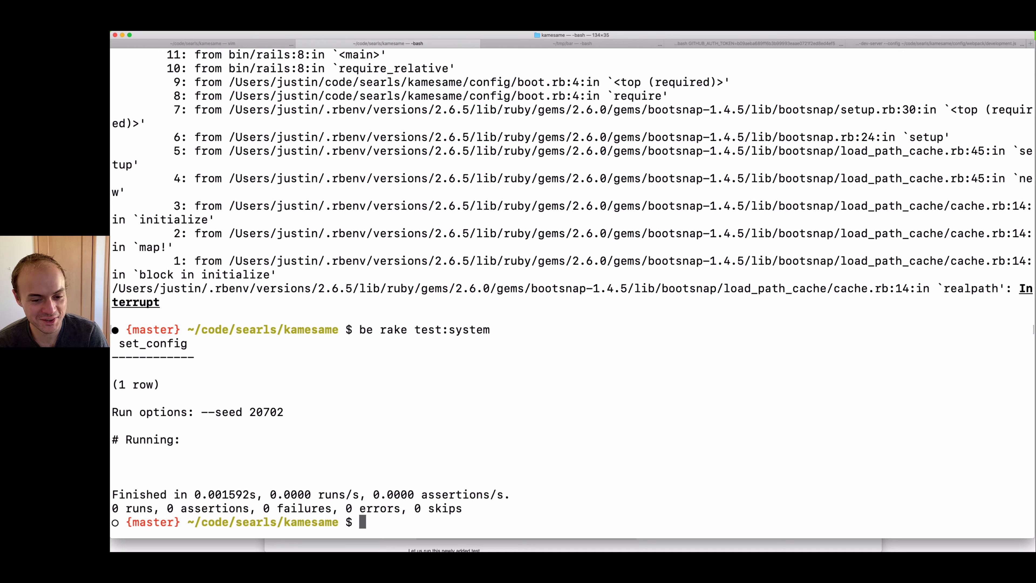
- Run 'be rails test:system', then make the doo dad test visit why_nots_url and assert a WhyNot h1
type("be rails g system_test why_not")
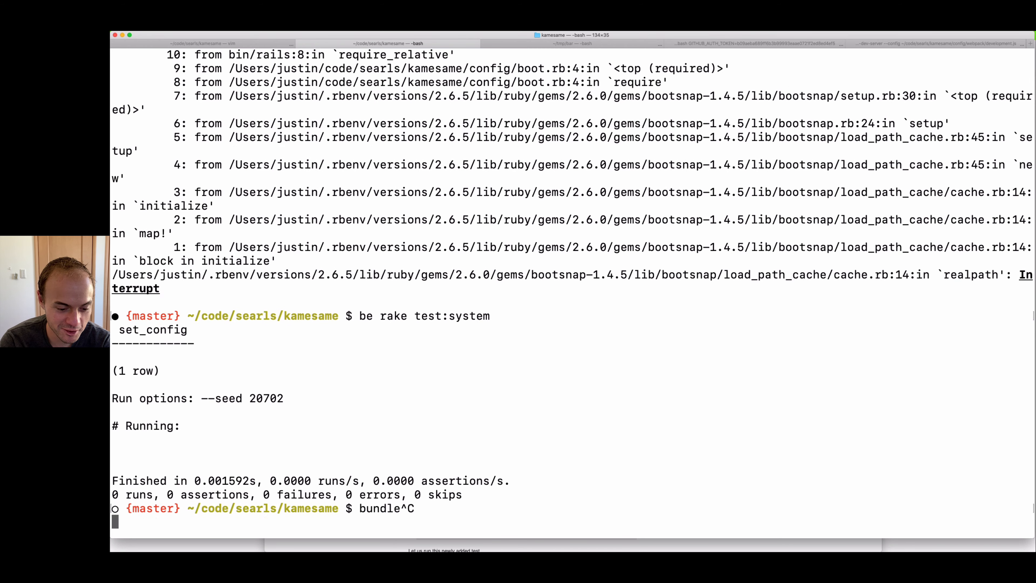
type("be rails test:system")
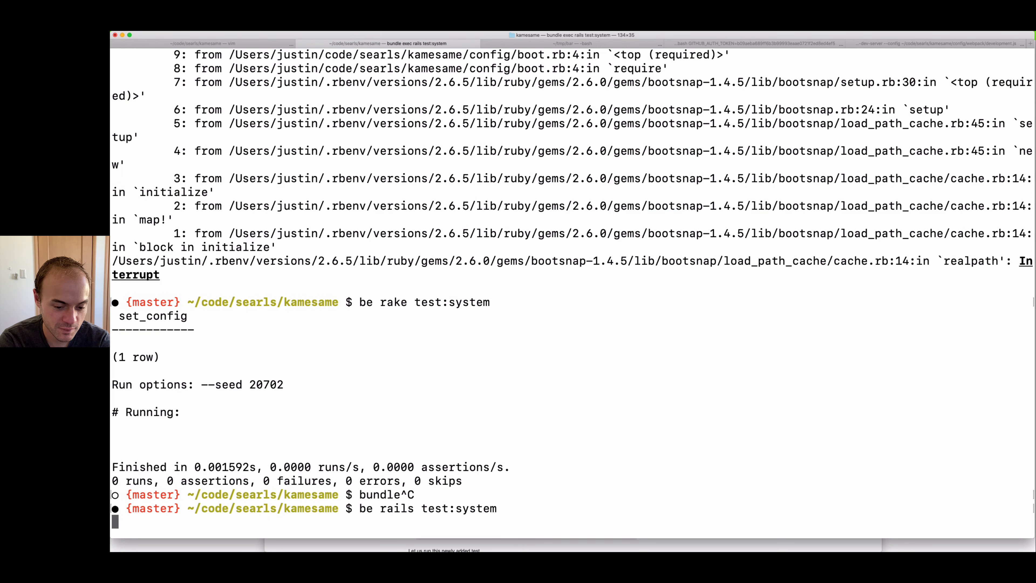
key("Return")
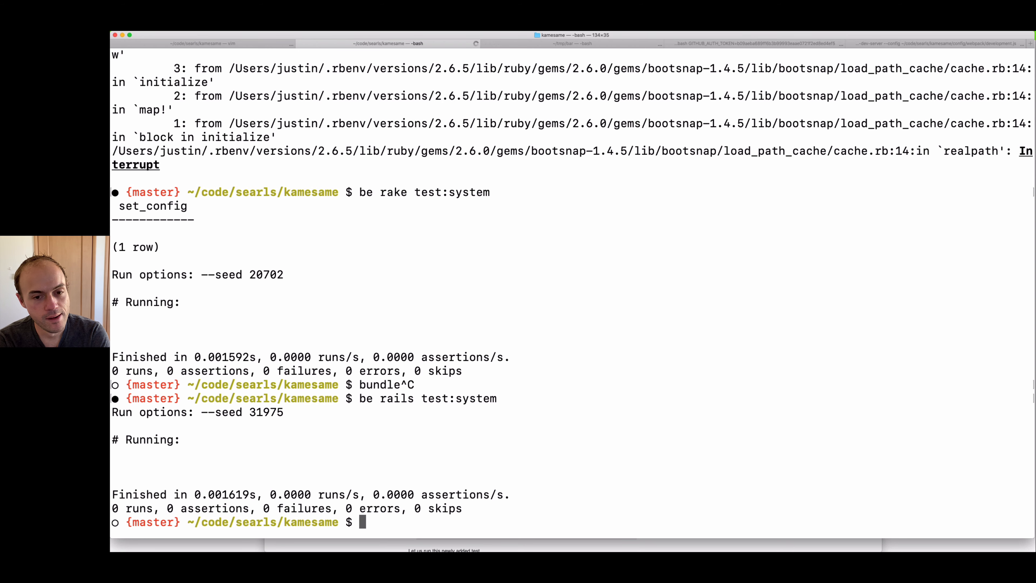
left_click(192, 43)
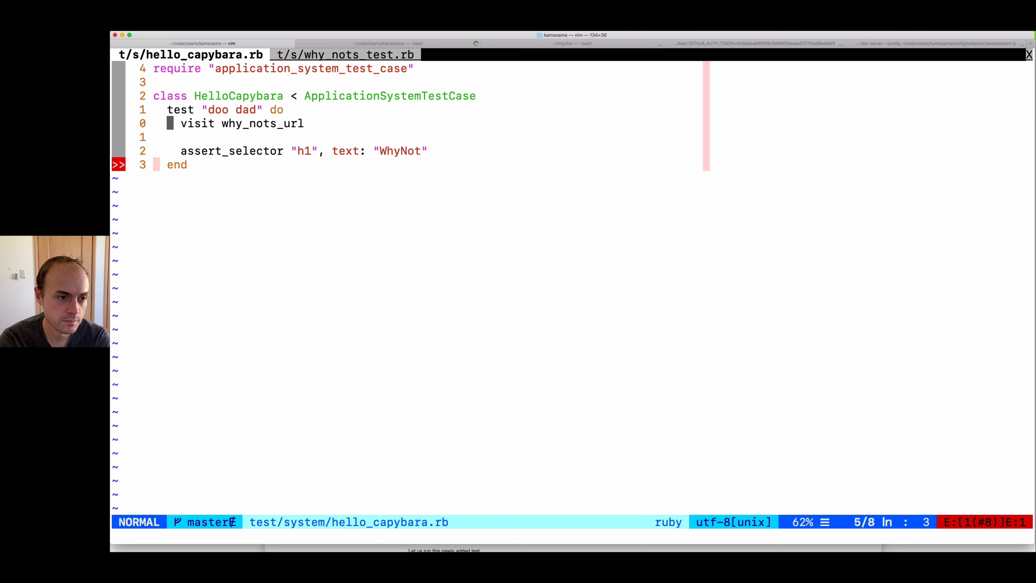
key("G")
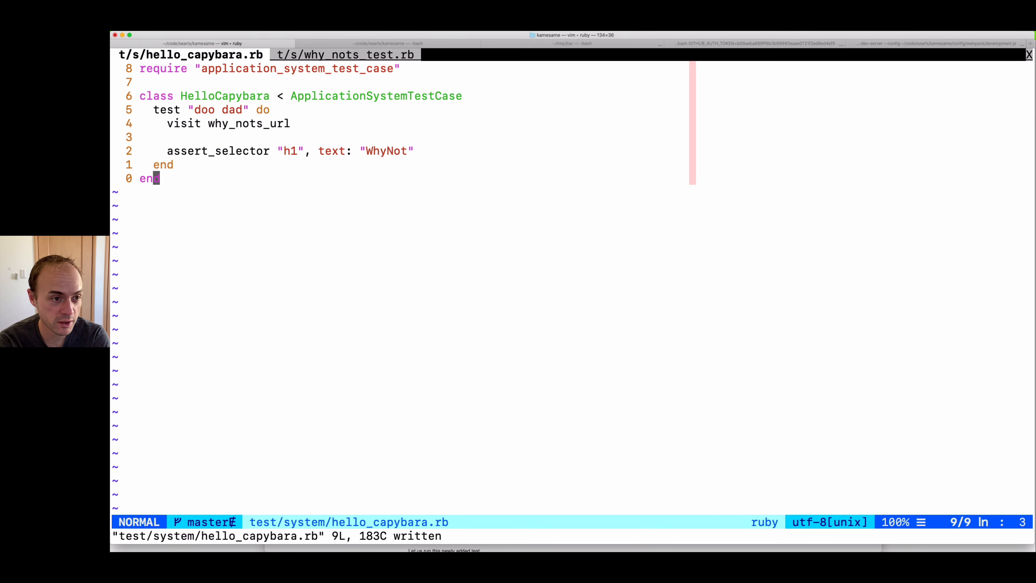
left_click(387, 43)
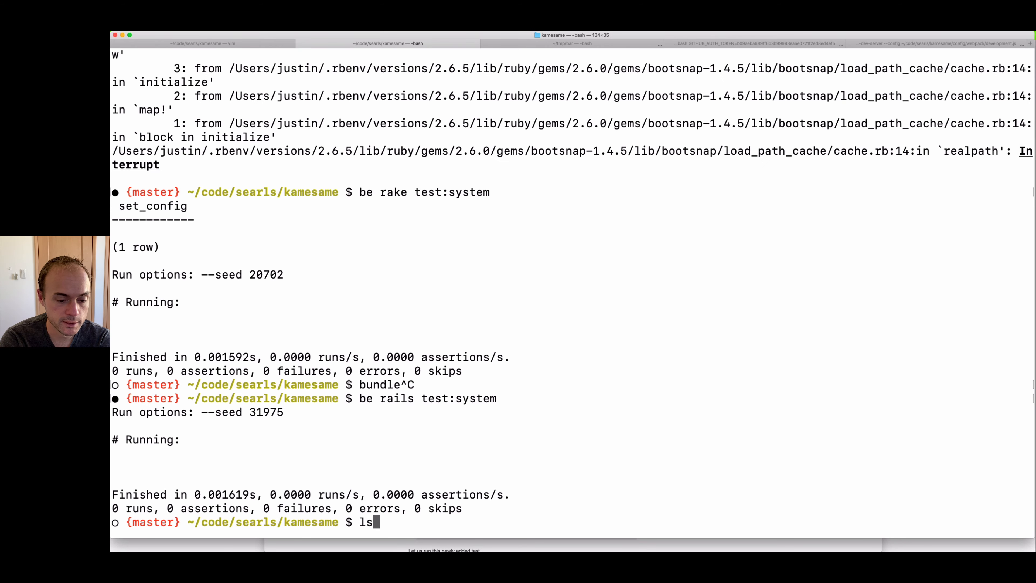
- List test/system, check test_helper.rb, and remove test/system/why_nots_test.rb
key("Return")
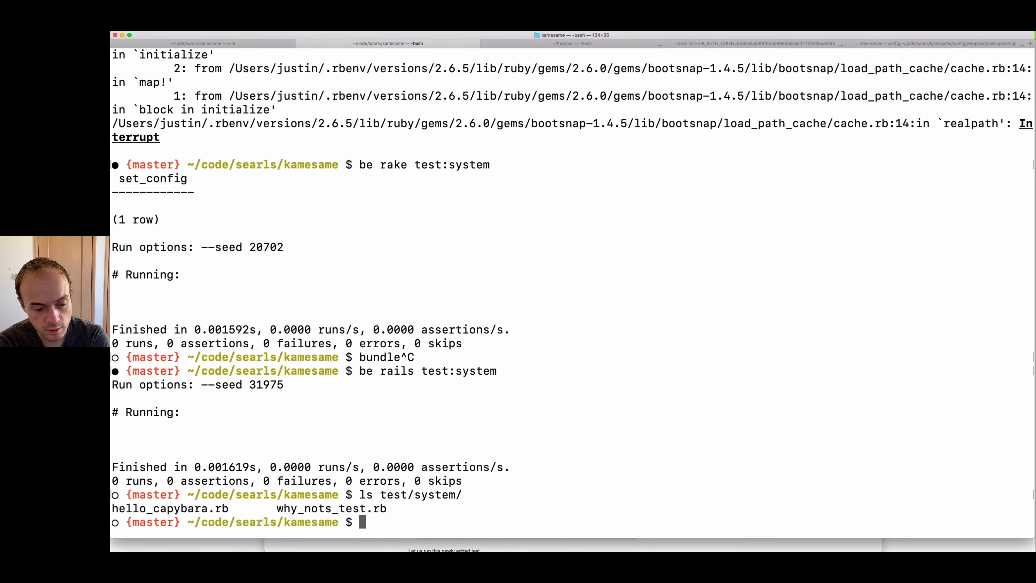
type("ls test/system/why_nots_test.rb")
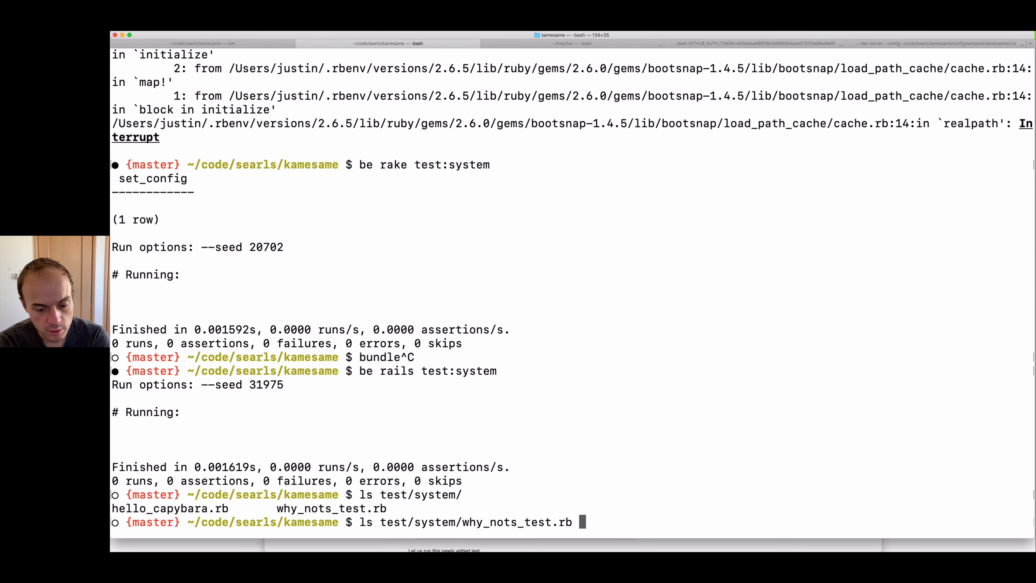
key("Return")
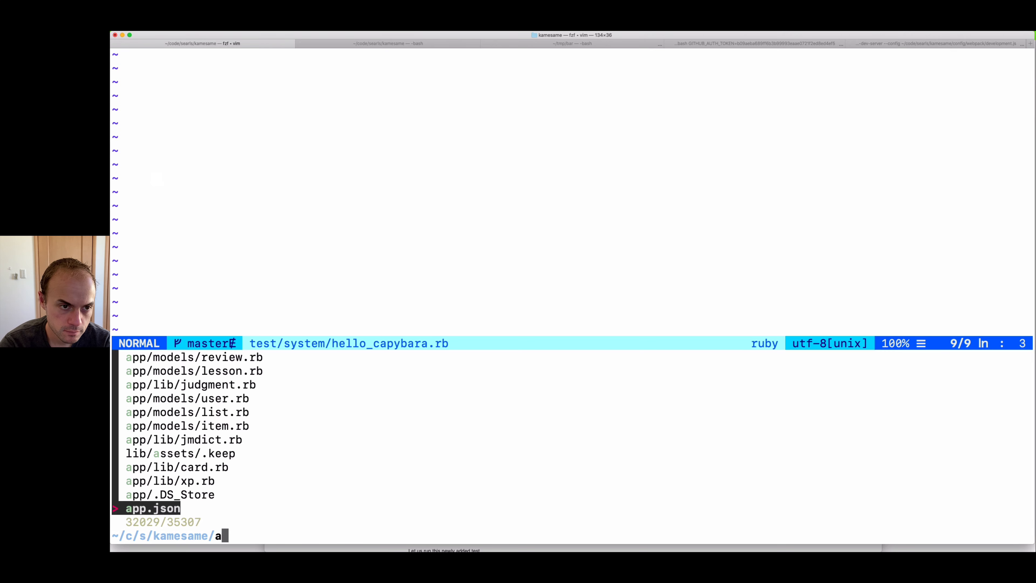
type("ppsys")
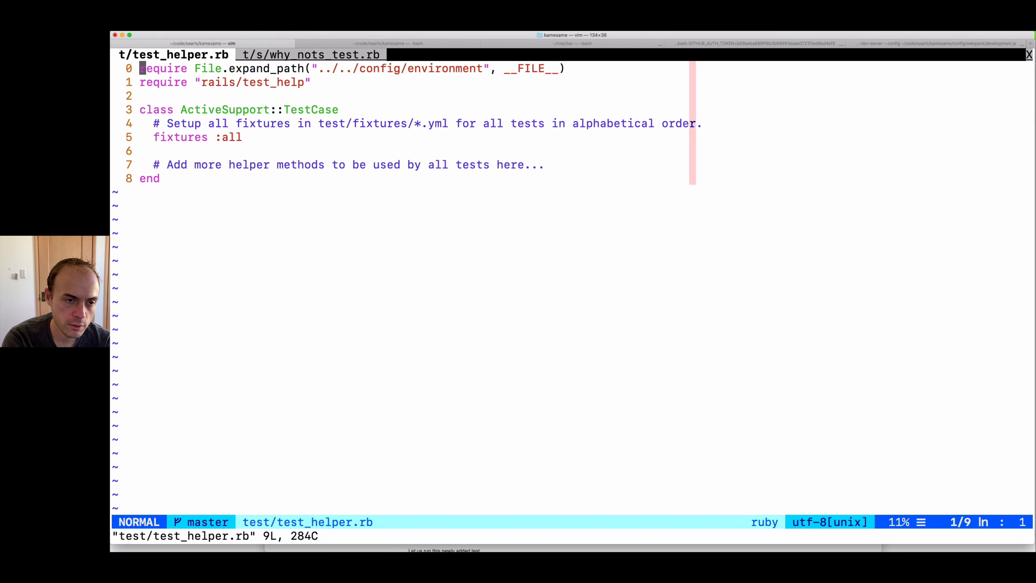
key("j")
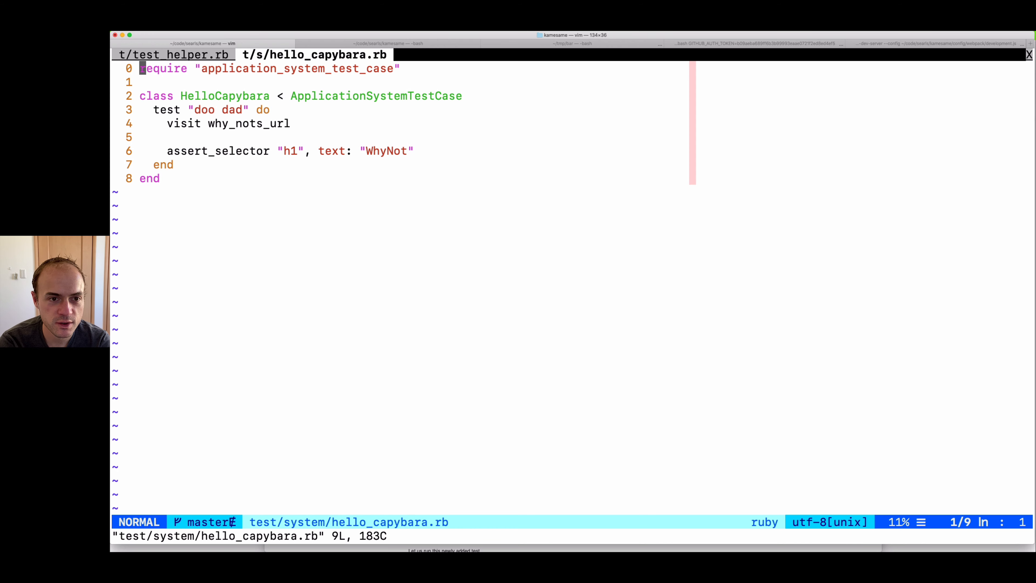
left_click(389, 44)
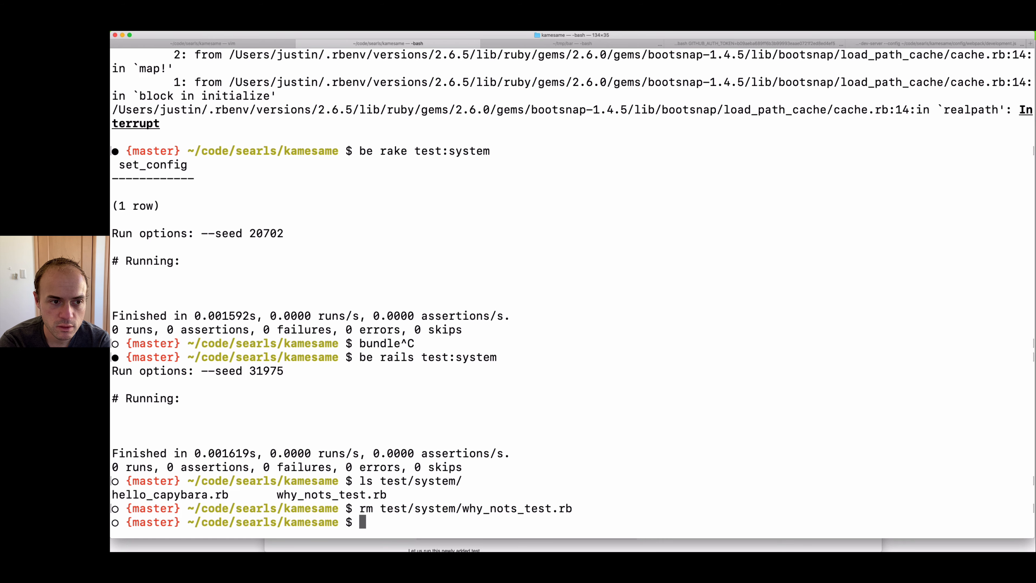
- Rename test/system/hello_capybara.rb to hello_capybara_test.rb with mv
type("m")
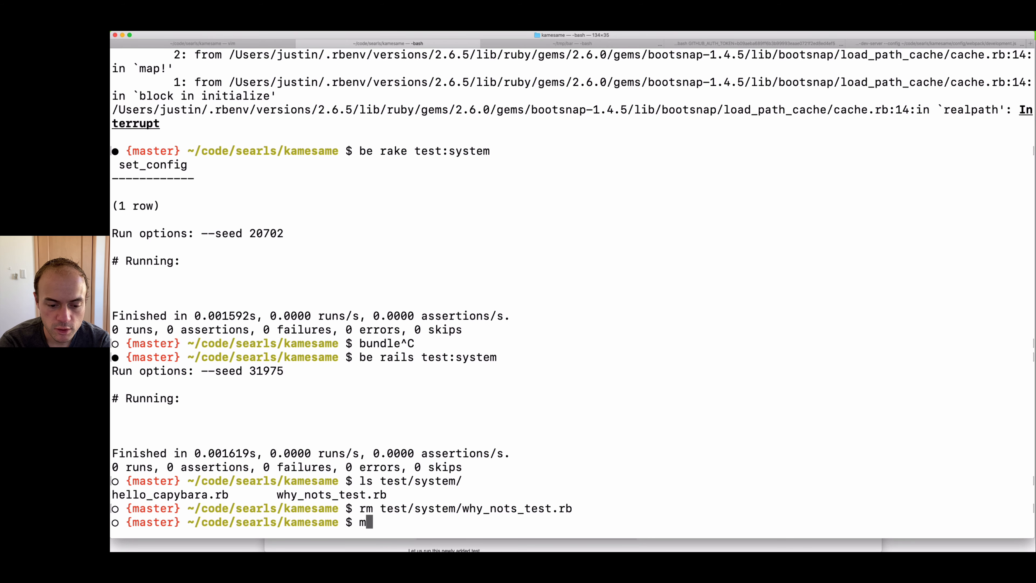
type("v test/helpers/")
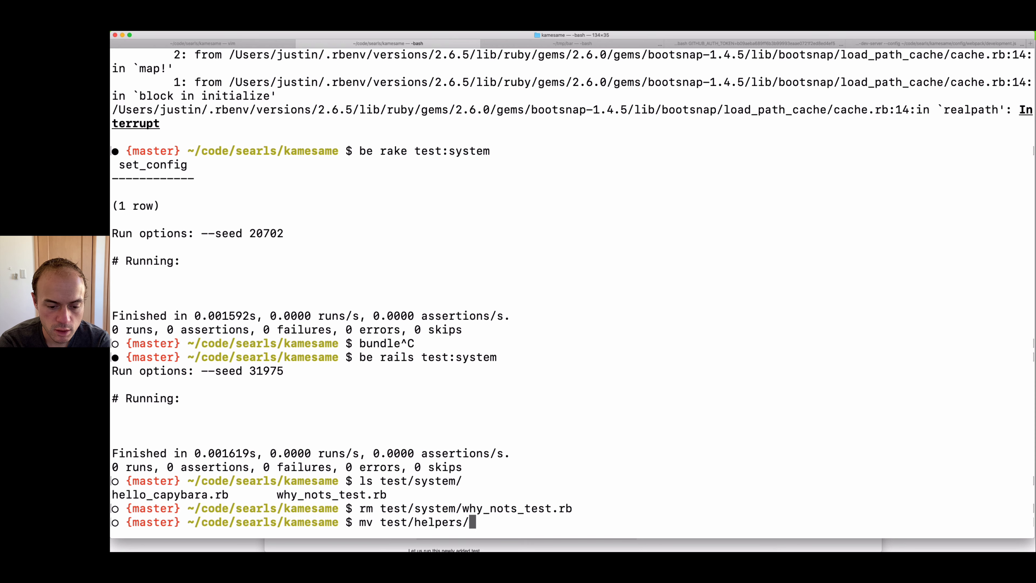
type("test/system/h")
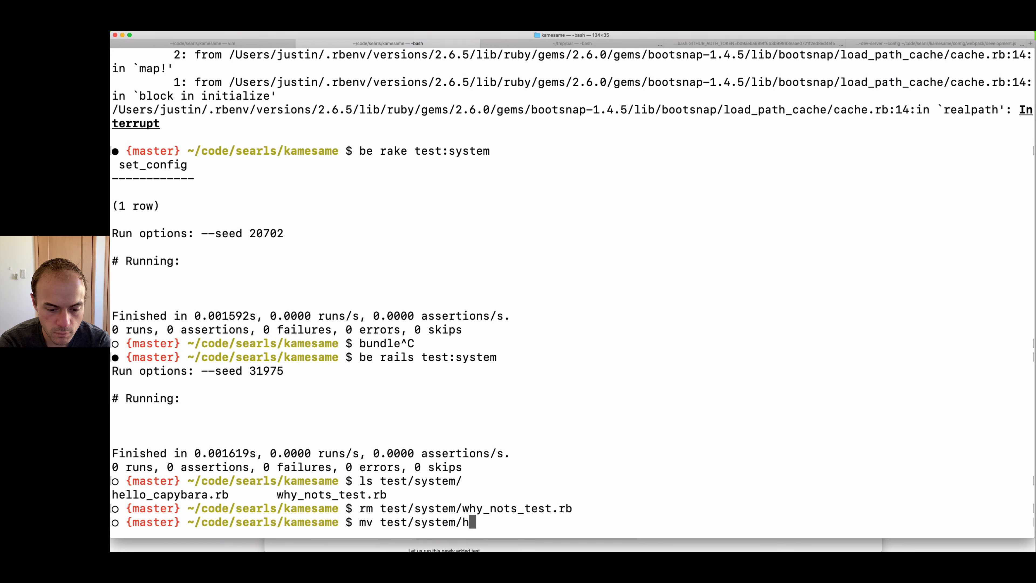
type("ello_capybara.rb test")
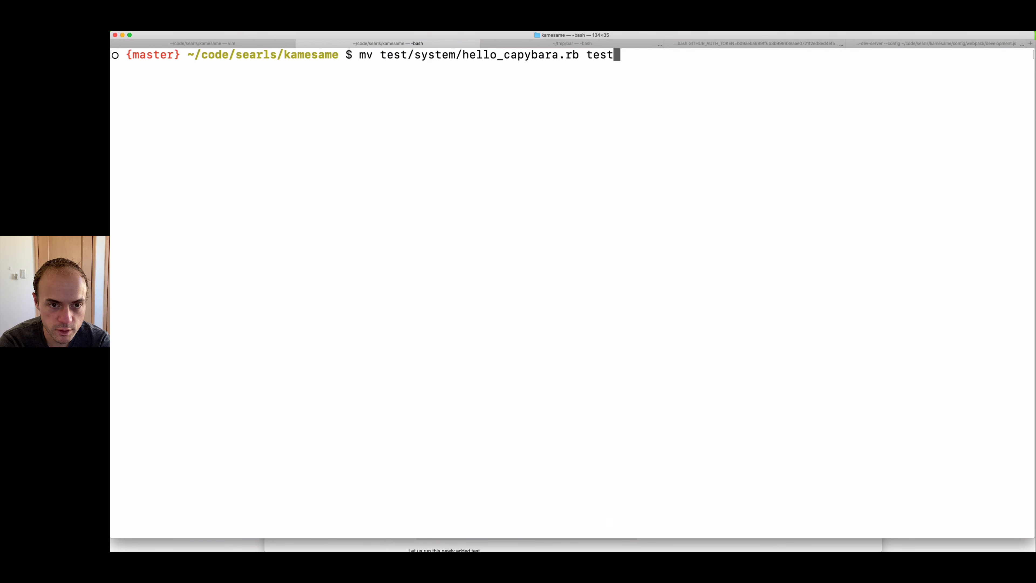
type("/sys")
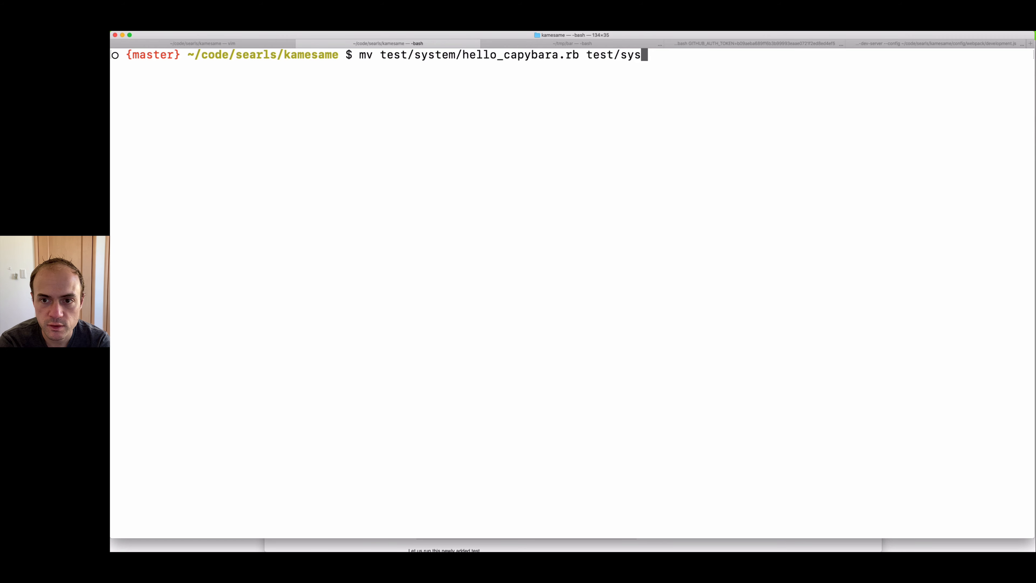
type("tem/hello")
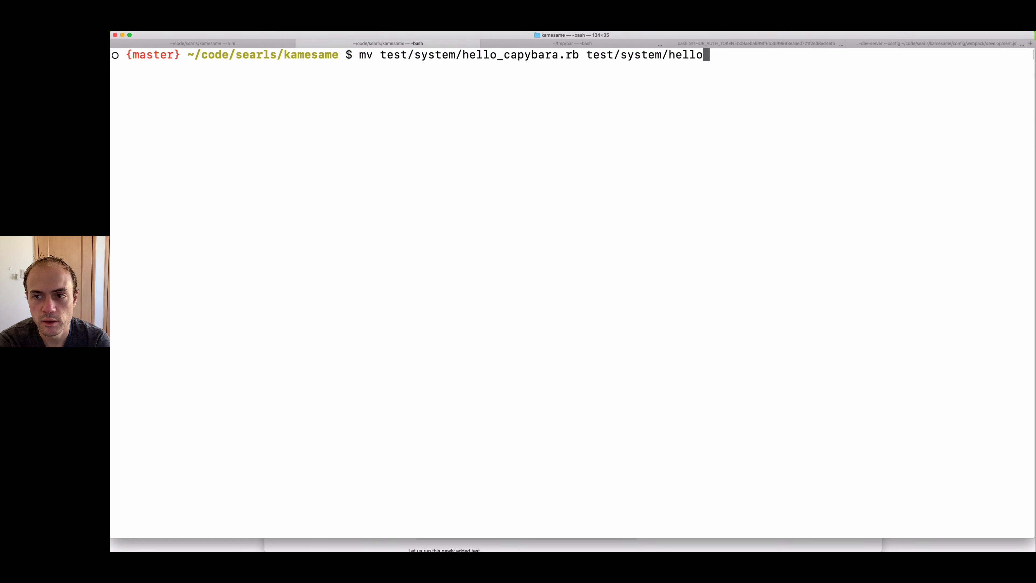
type("_capybara_test")
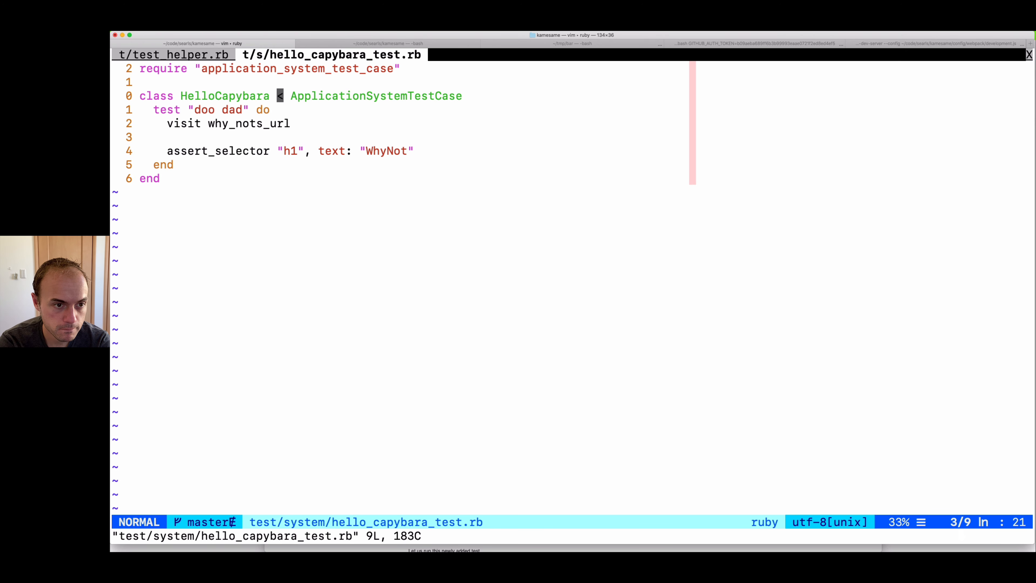
- Run be rails test:system, see the why_nots_url error and dismiss the blank failure screenshot
left_click(389, 44)
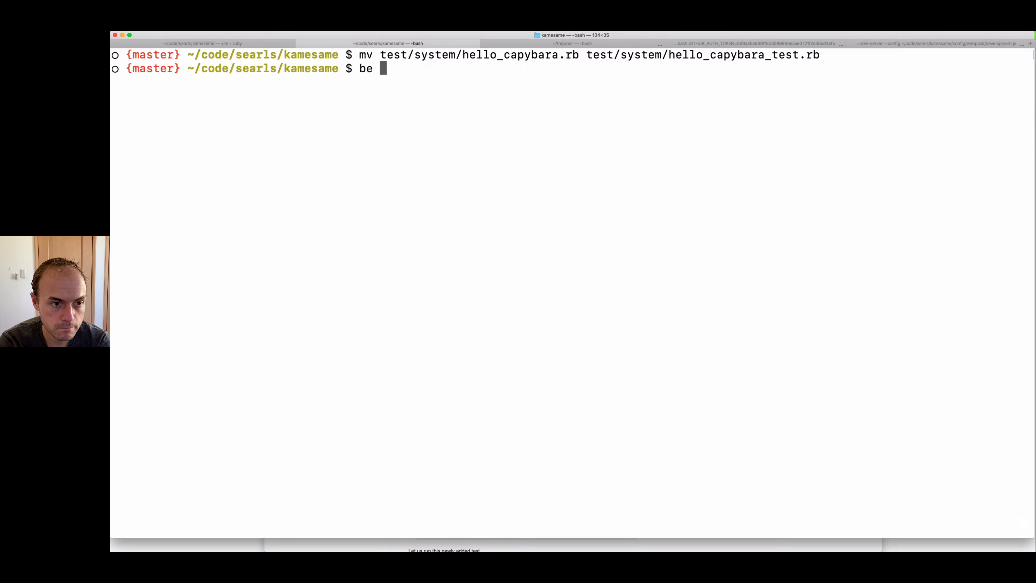
type("rails")
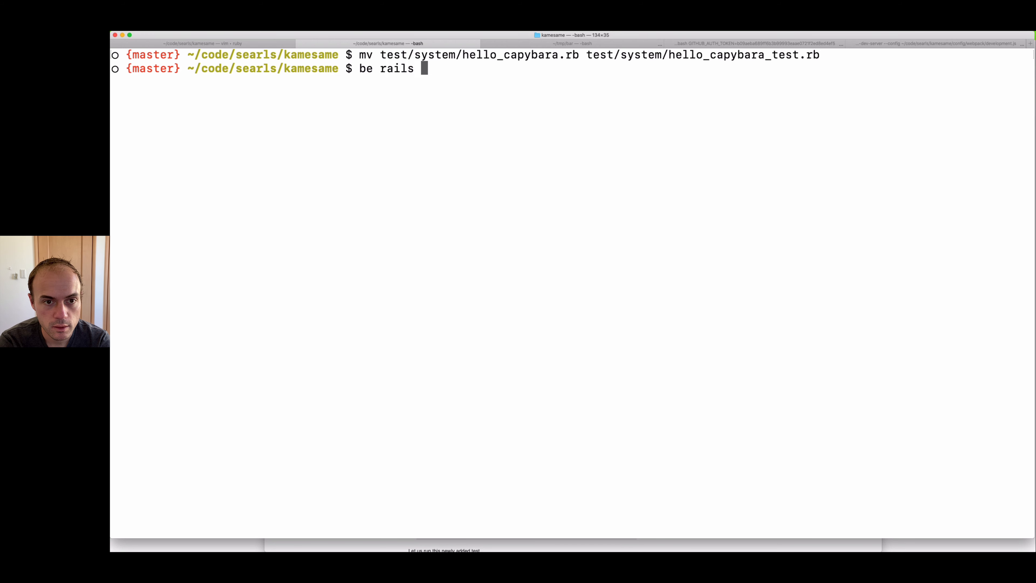
type("test:system")
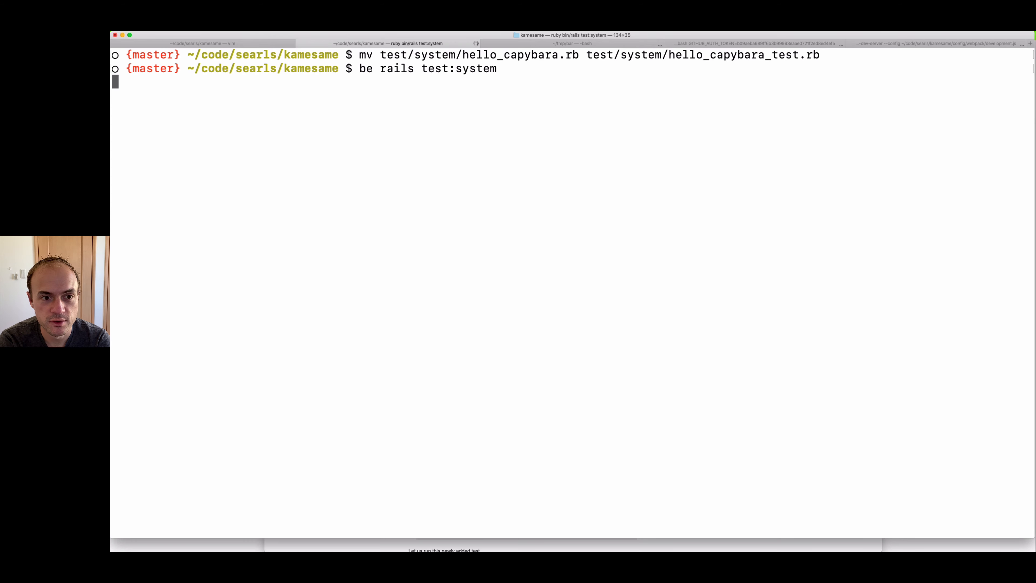
key("Return")
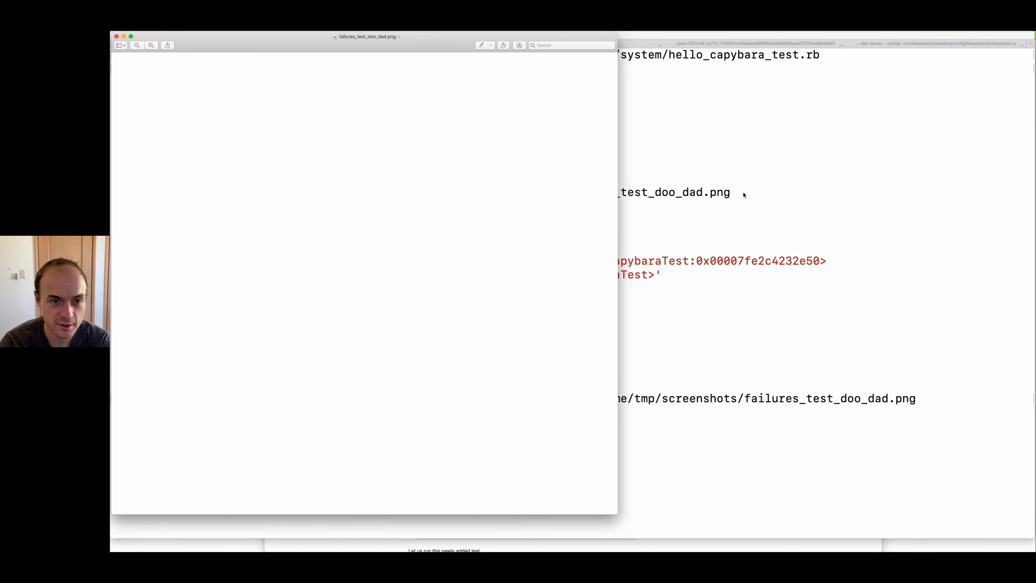
mouse_move(730, 249)
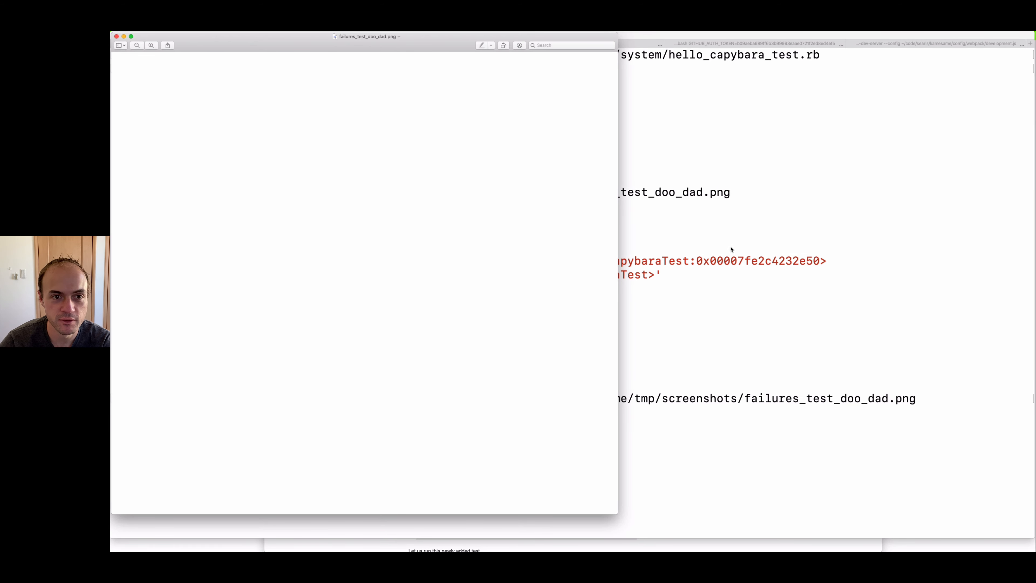
left_click(117, 36)
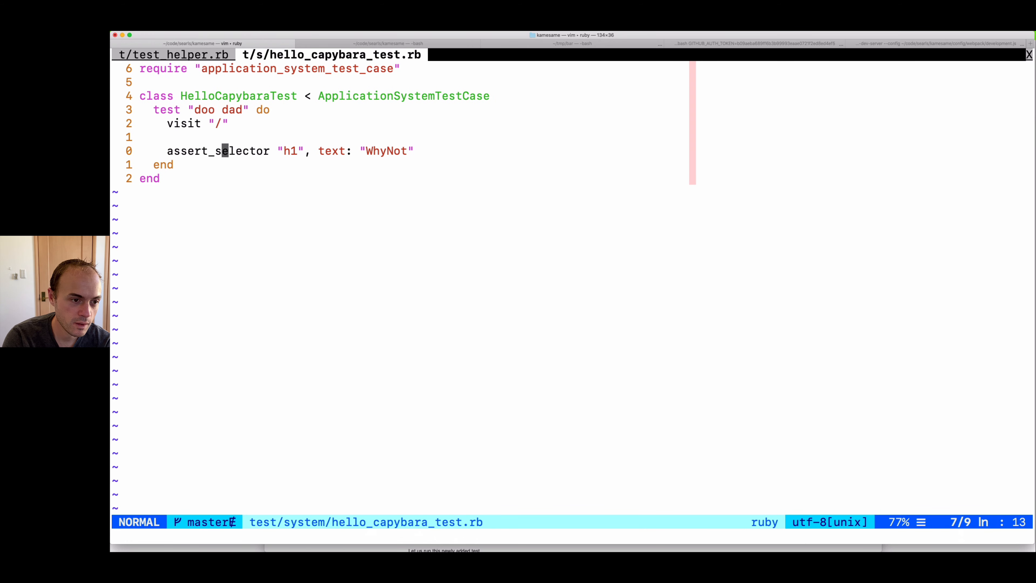
- After editing the test to visit "/", rerun be rails test:system
left_click(389, 44)
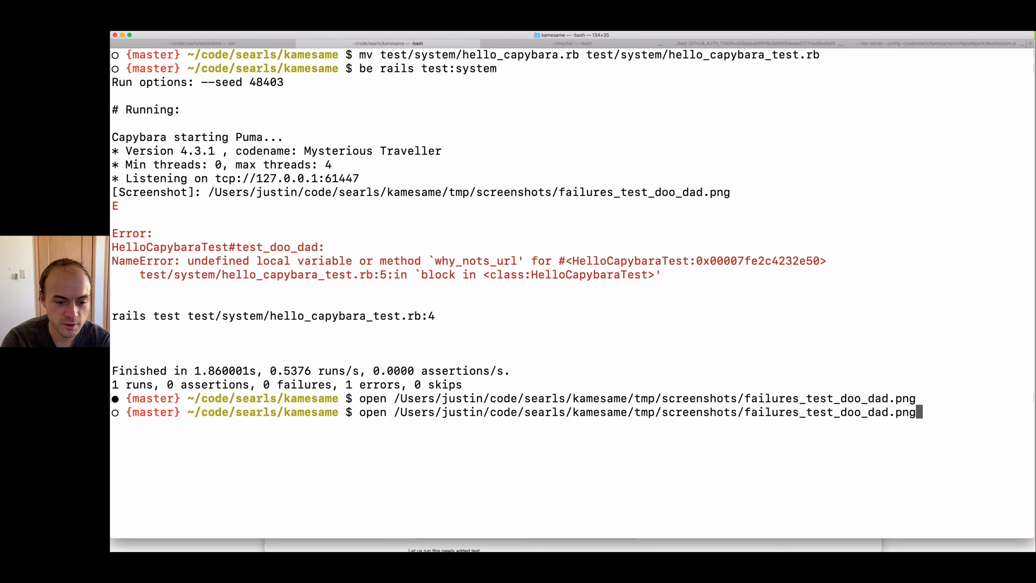
type("be rails test:system")
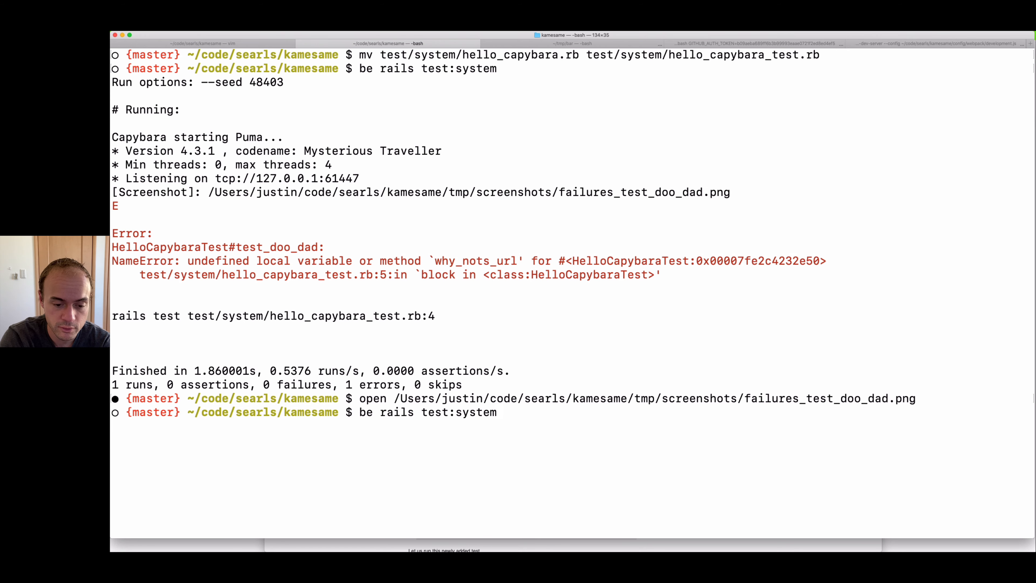
key("Return")
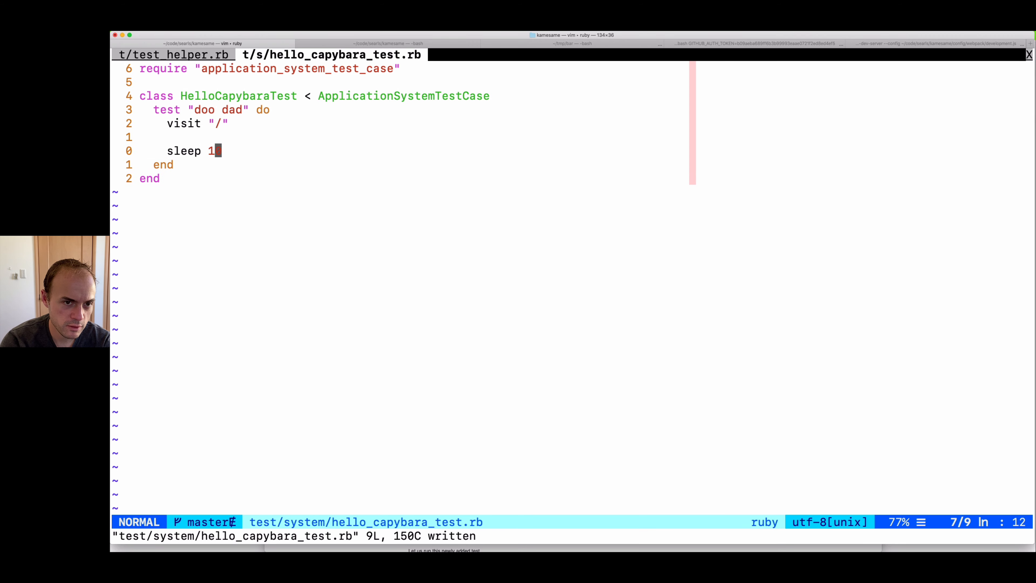
- Rerun the sleep-only system test to 0 failures, then move to the app server shell
left_click(370, 43)
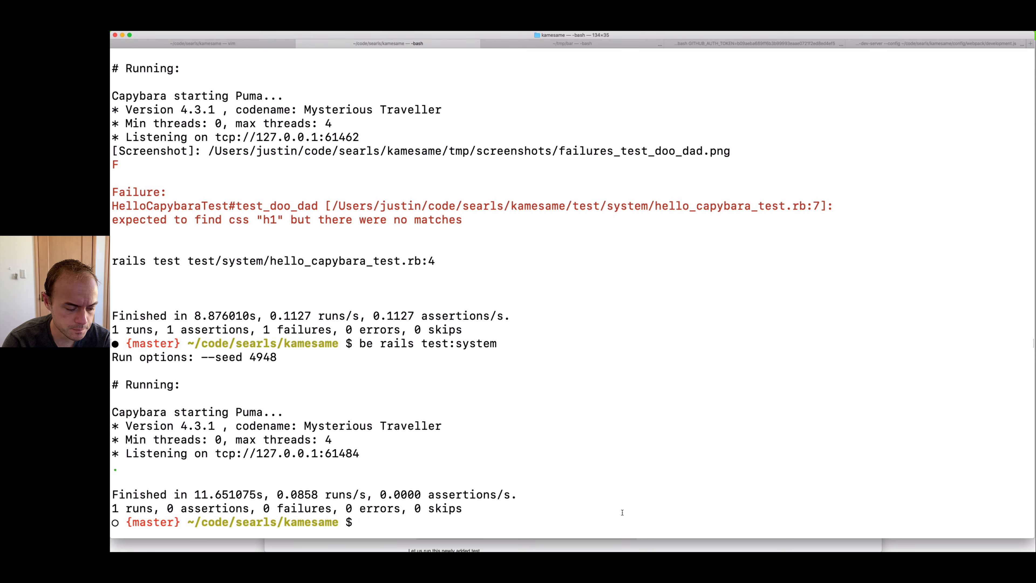
left_click(733, 43)
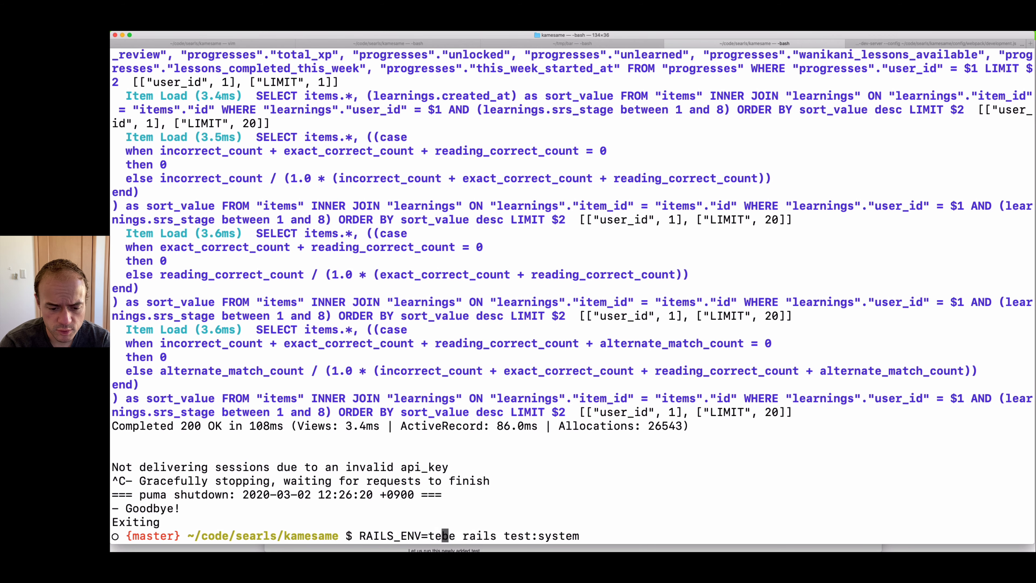
- Try RAILS_ENV=test bin/webpack-dev-server and RAILS_ENV=test be rails test:system, then bring Safari forward
type("be")
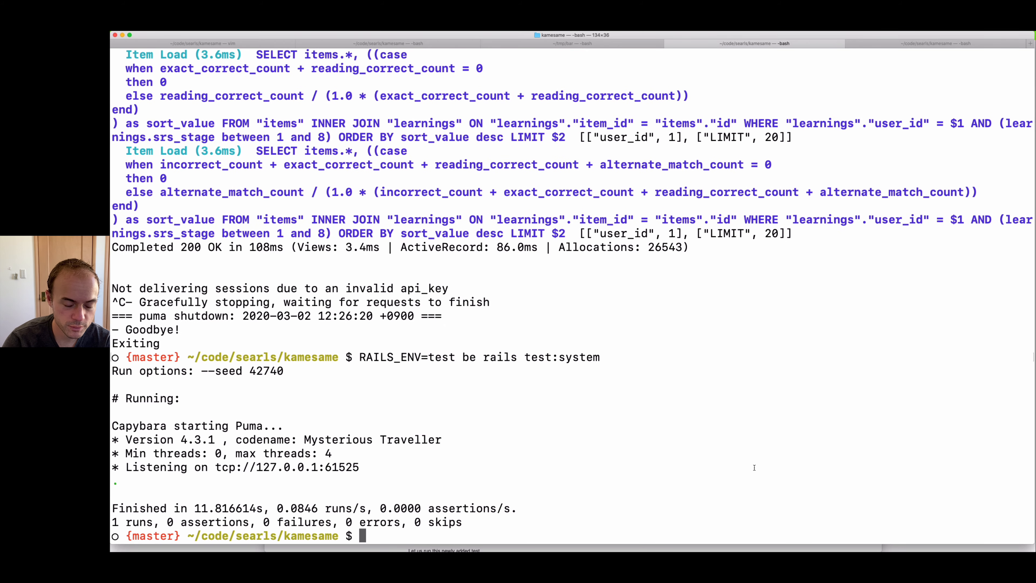
type("RAILS_ENV=test bin")
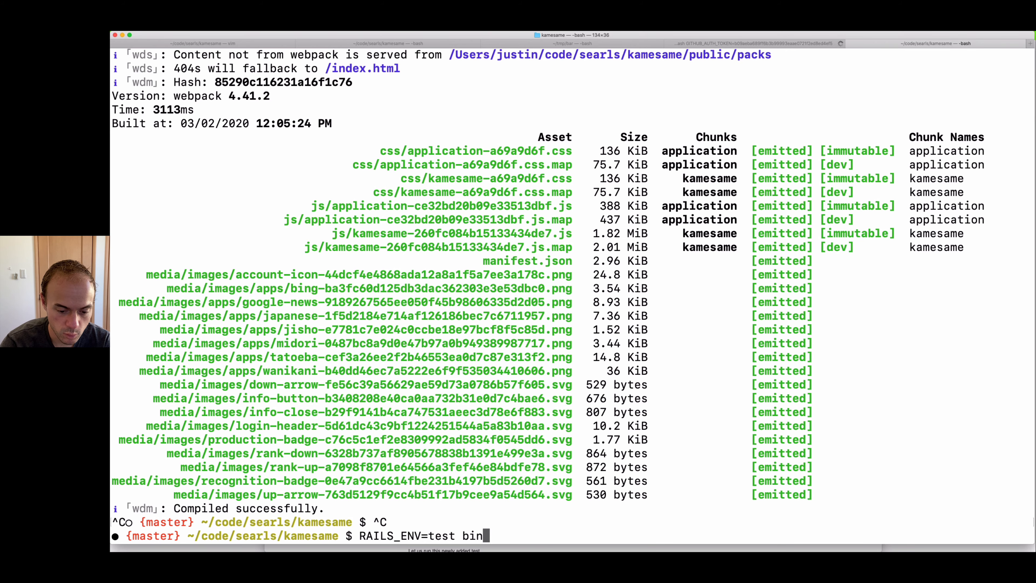
type("/webpack-dev-server")
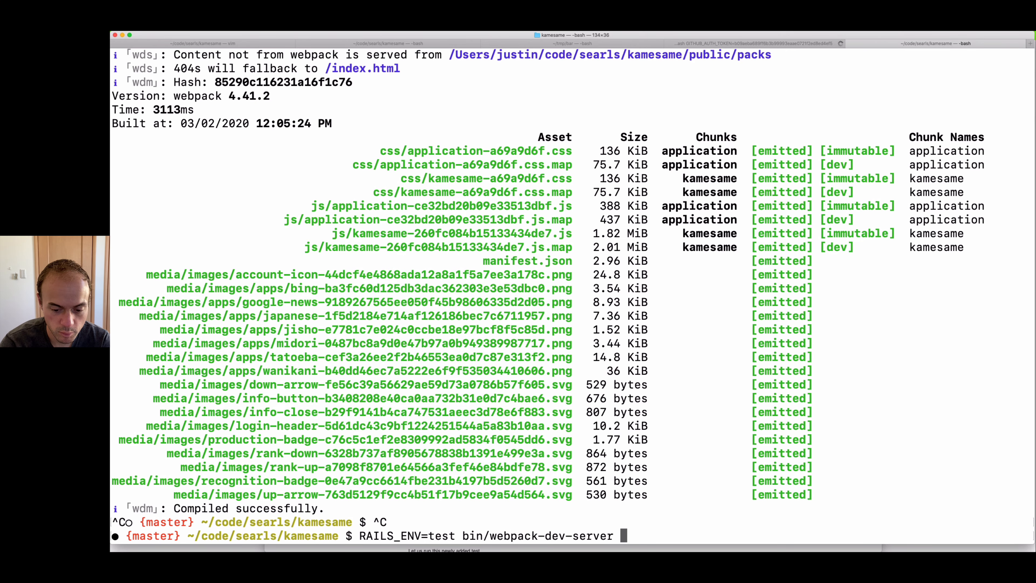
key("Return")
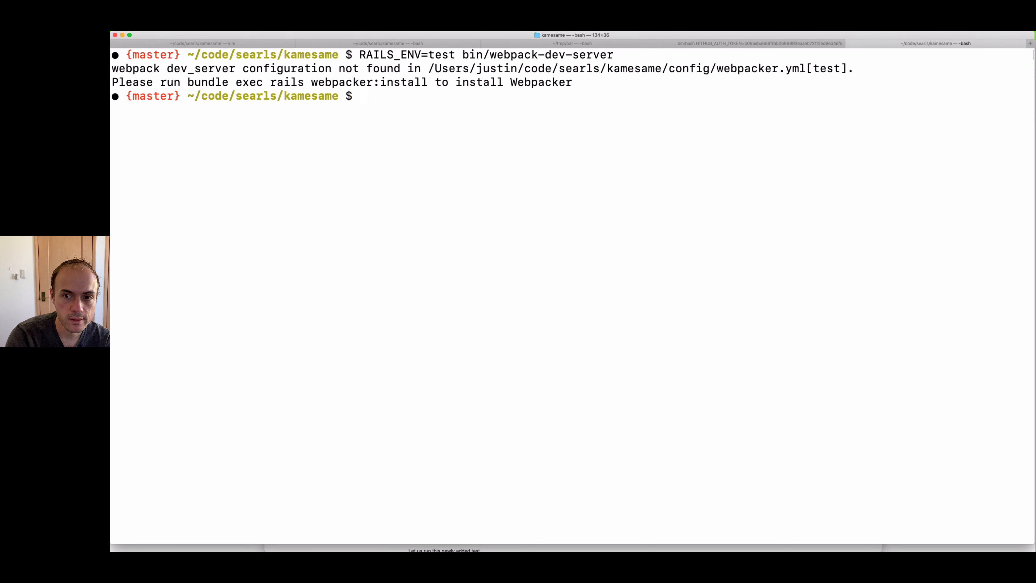
type("RAILS_ENV=test be rails test:system^C")
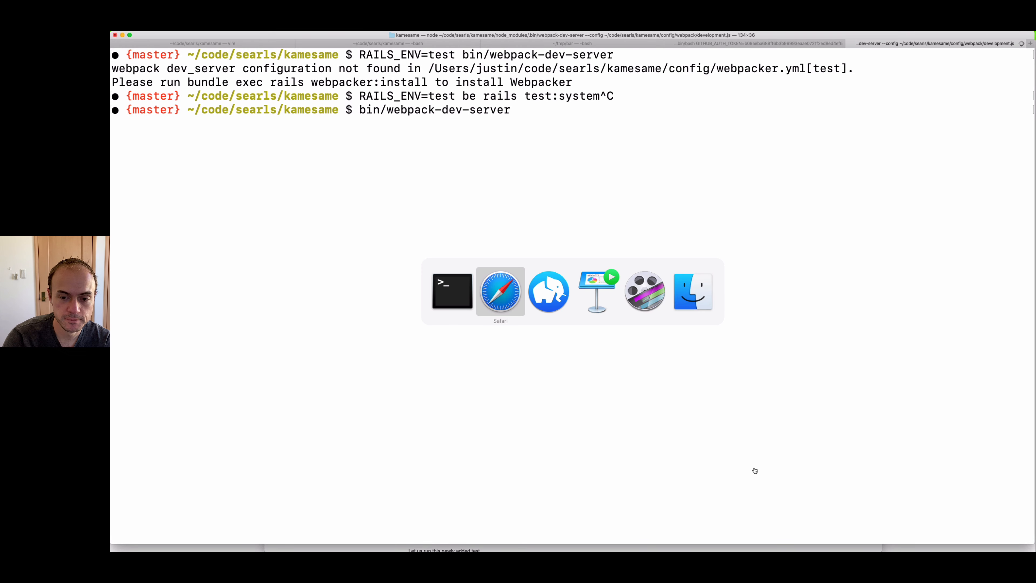
left_click(500, 291)
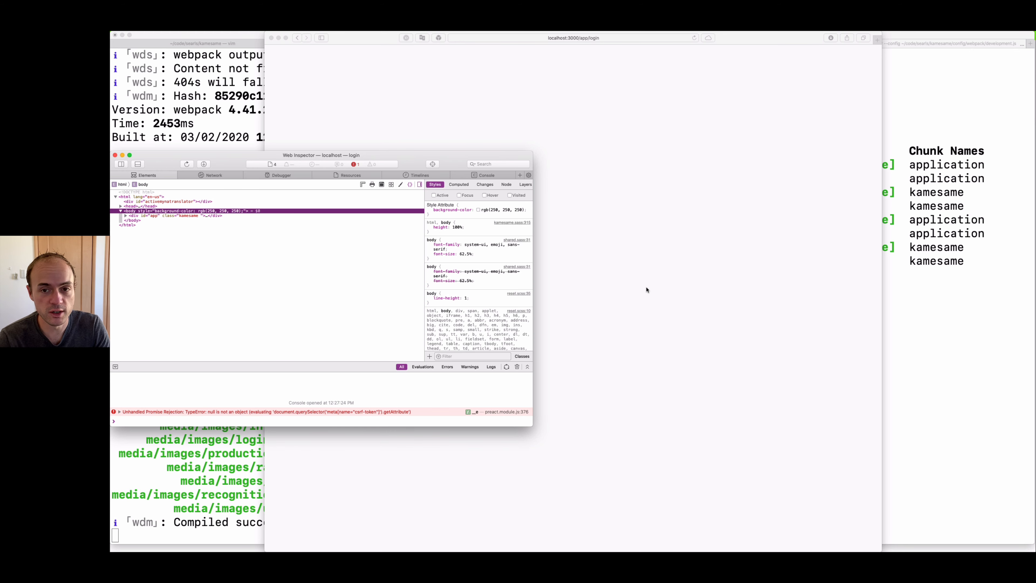
mouse_move(528, 394)
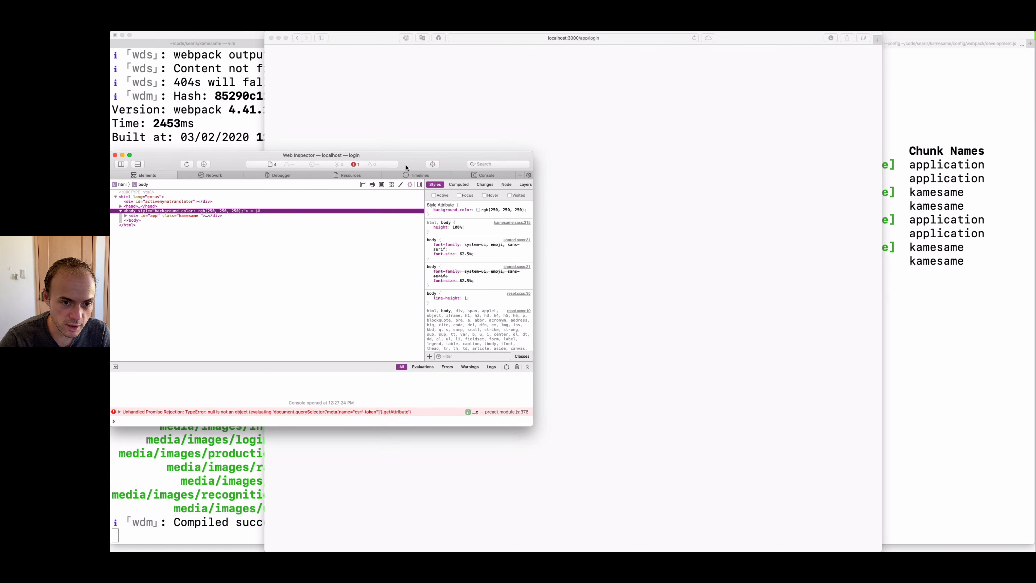
- Read the csrf-token null error in Web Inspector, then switch to a free shell tab
left_click_drag(321, 155, 403, 77)
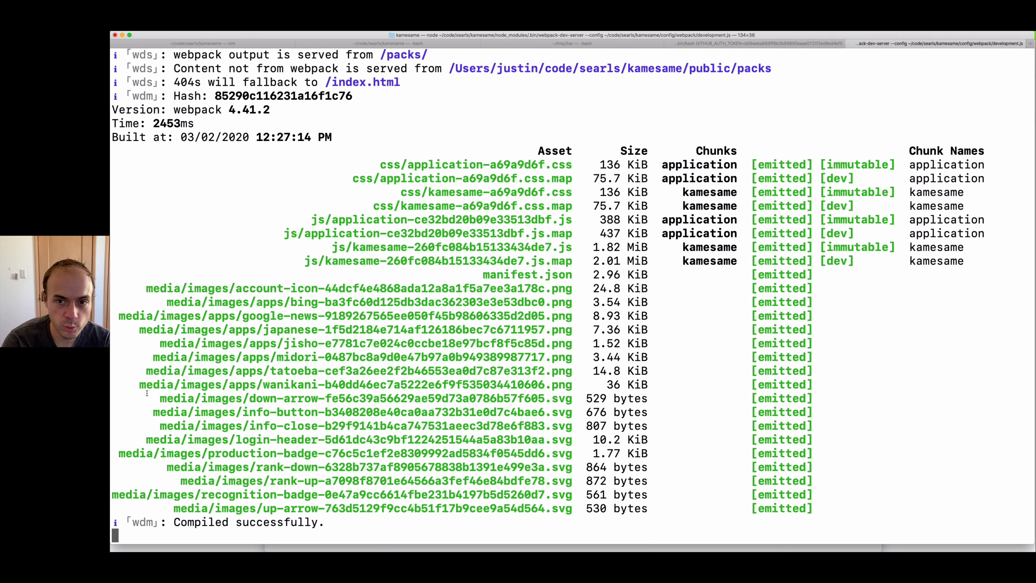
left_click(573, 43)
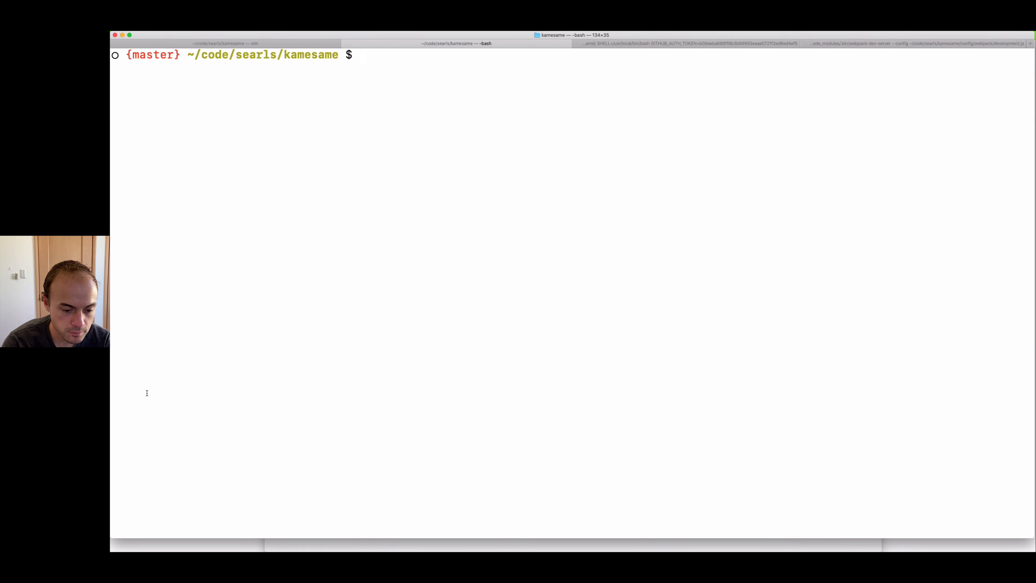
- git grep for csrf and jump to the csrf-token lookup in app/javascript/kamesame.js
type("git grep cs")
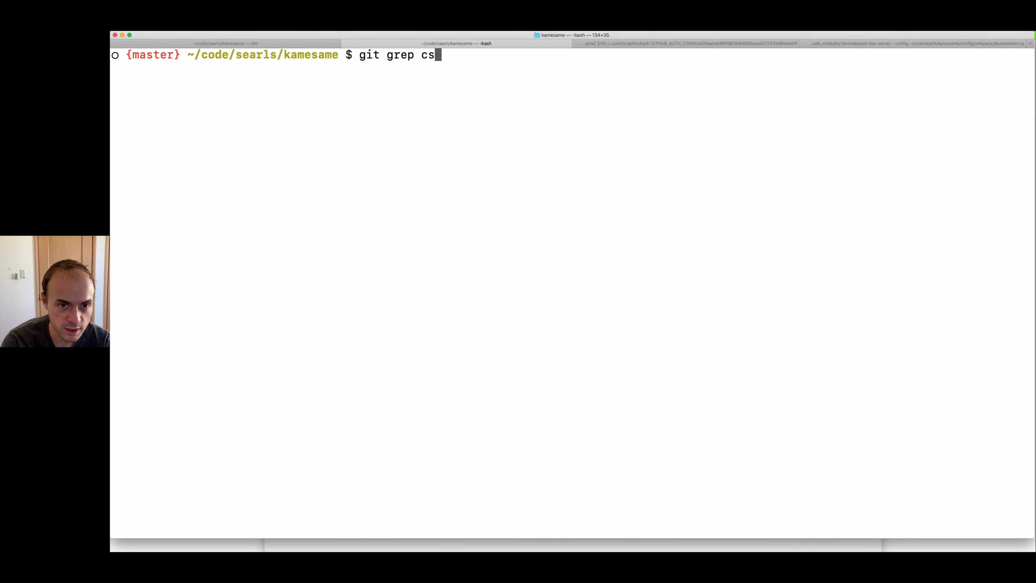
key("Return")
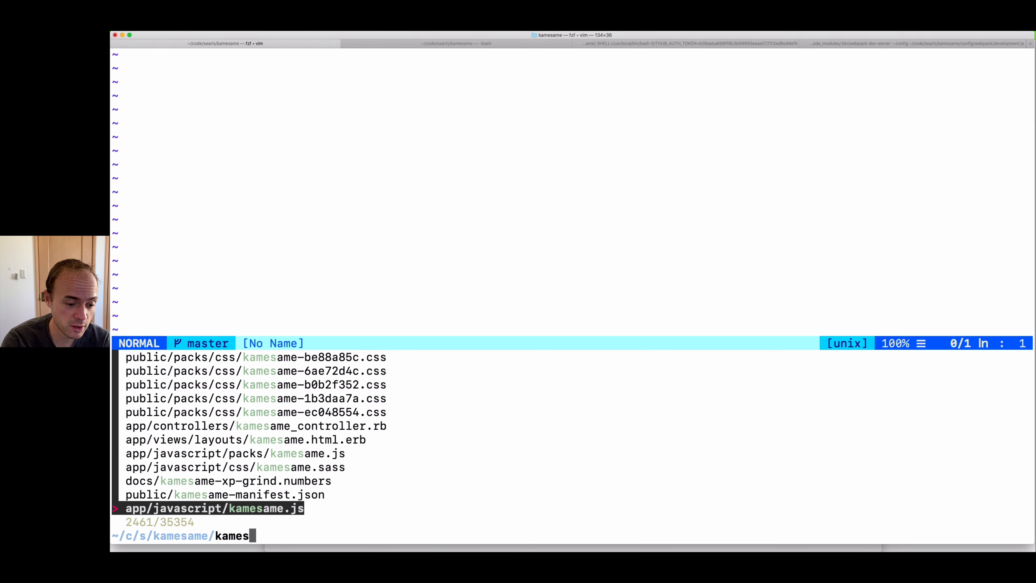
key("Return")
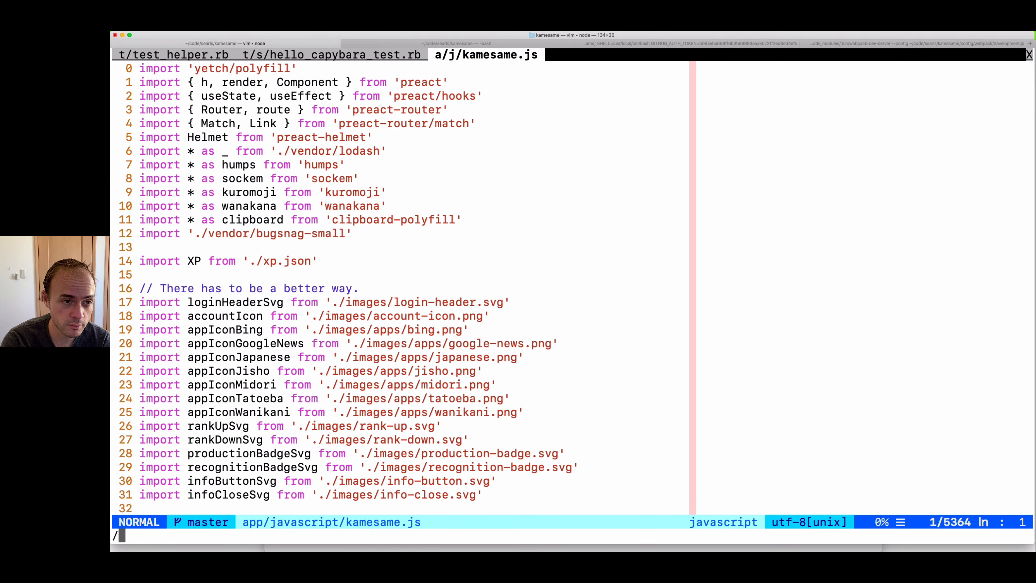
type("csrf")
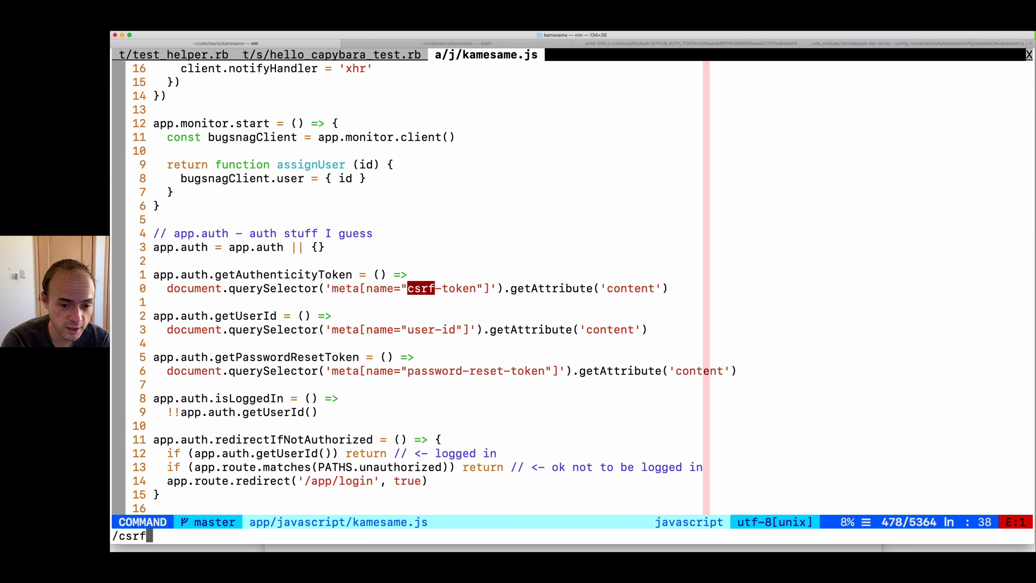
key("Return")
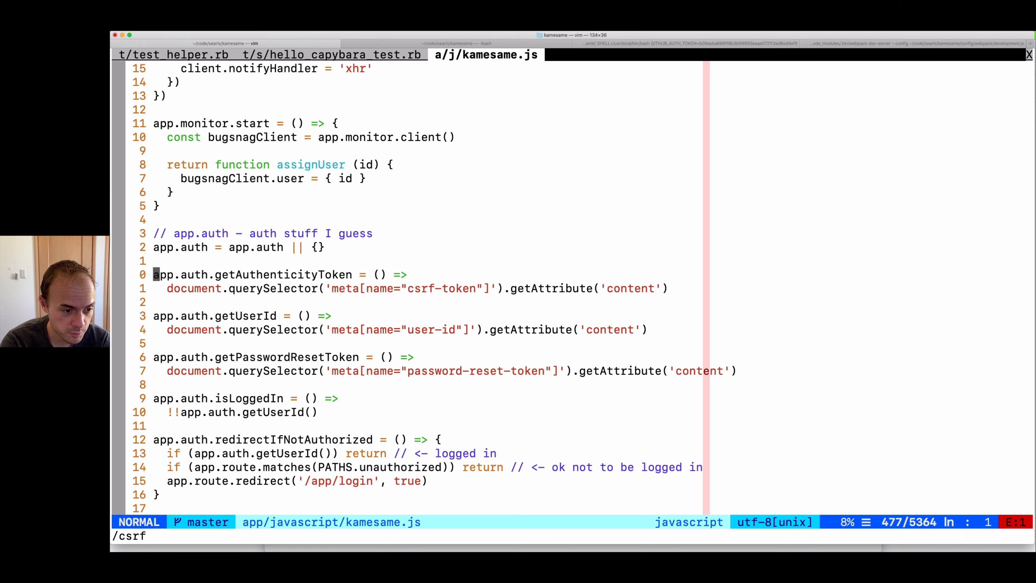
- Trace app.auth.getAuthenticityToken to the form's authenticity_token input, then start a 'csrf in test' search
key("v")
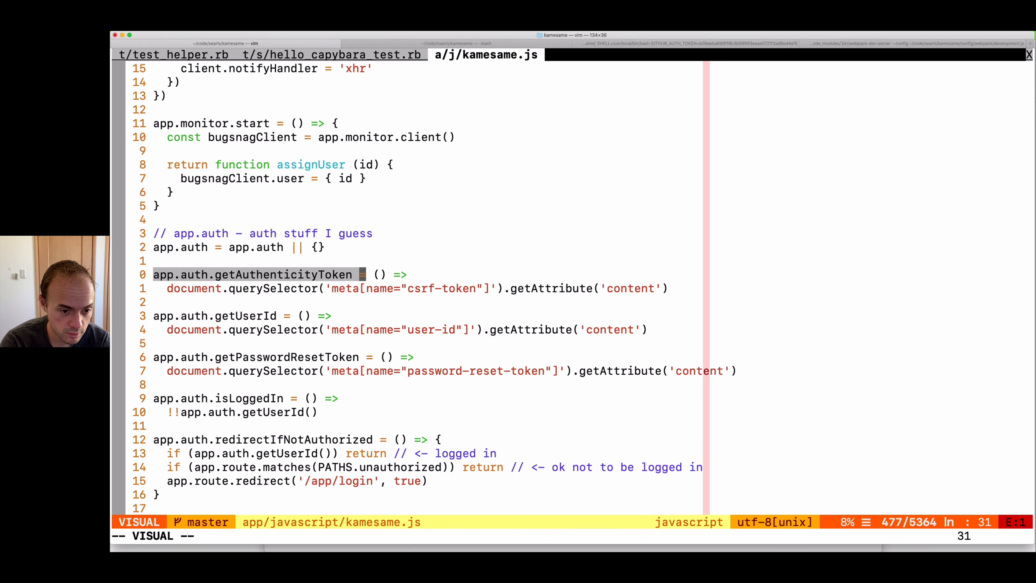
type("/app.auth.getAuthenticityToken")
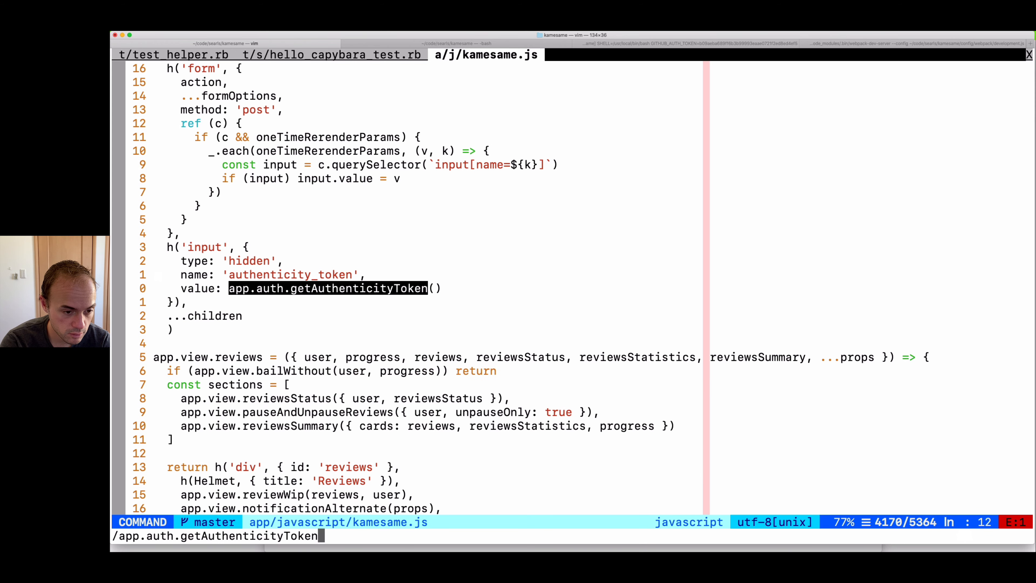
key("Return")
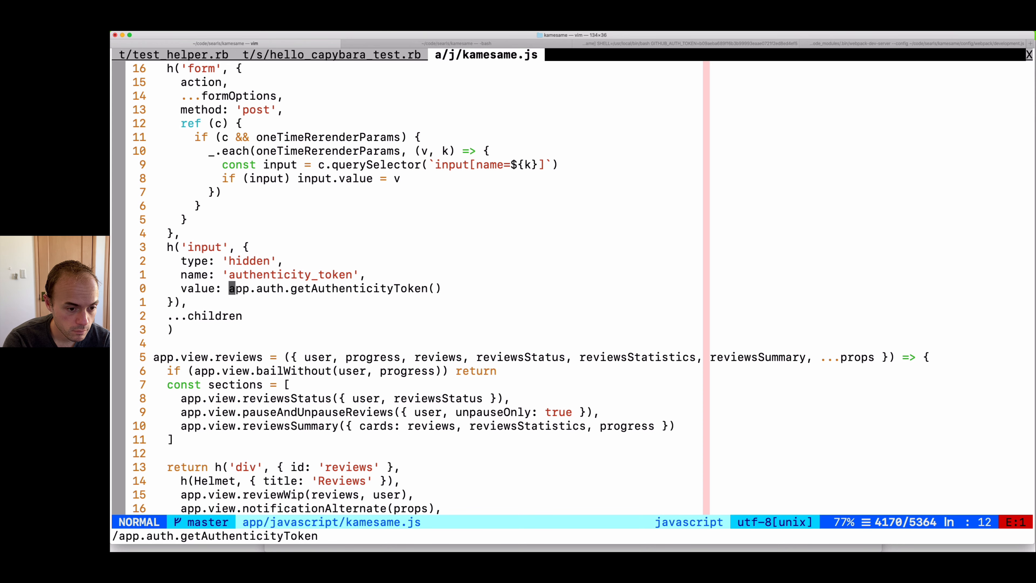
key("k")
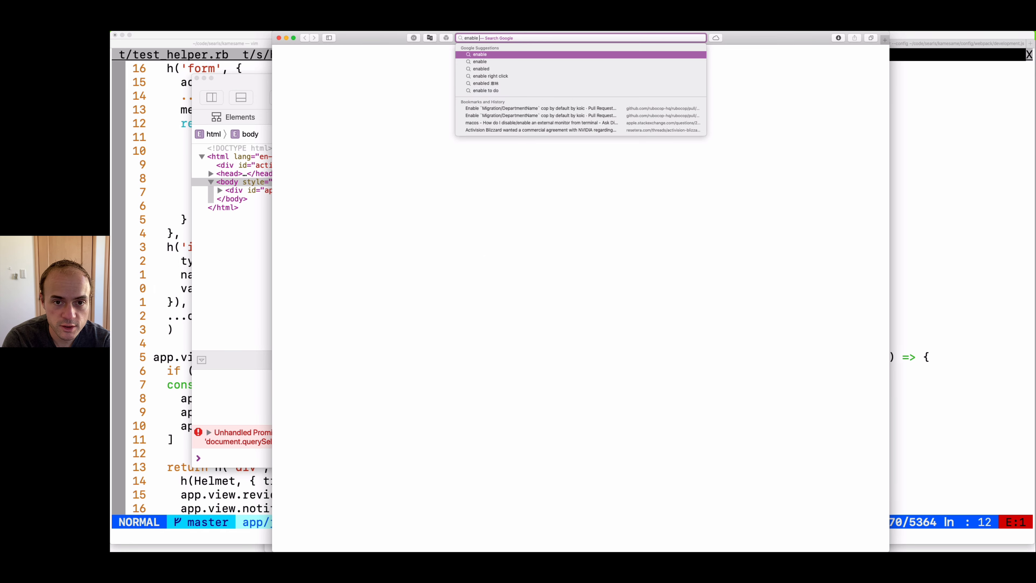
type("csrf in test")
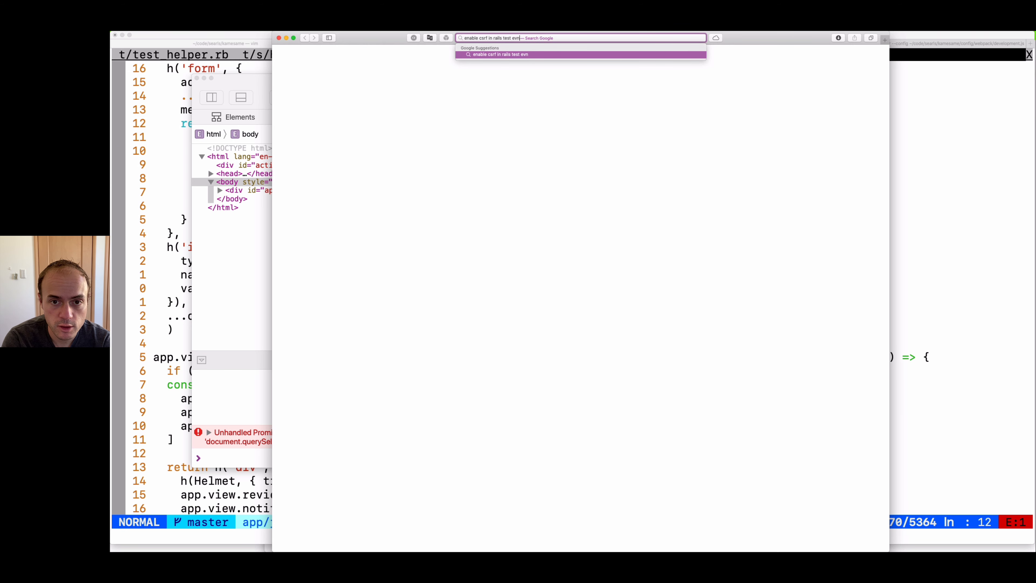
- Search 'enable csrf in rails test env' and read the Stack Overflow allow_forgery_protection answer
key("Return")
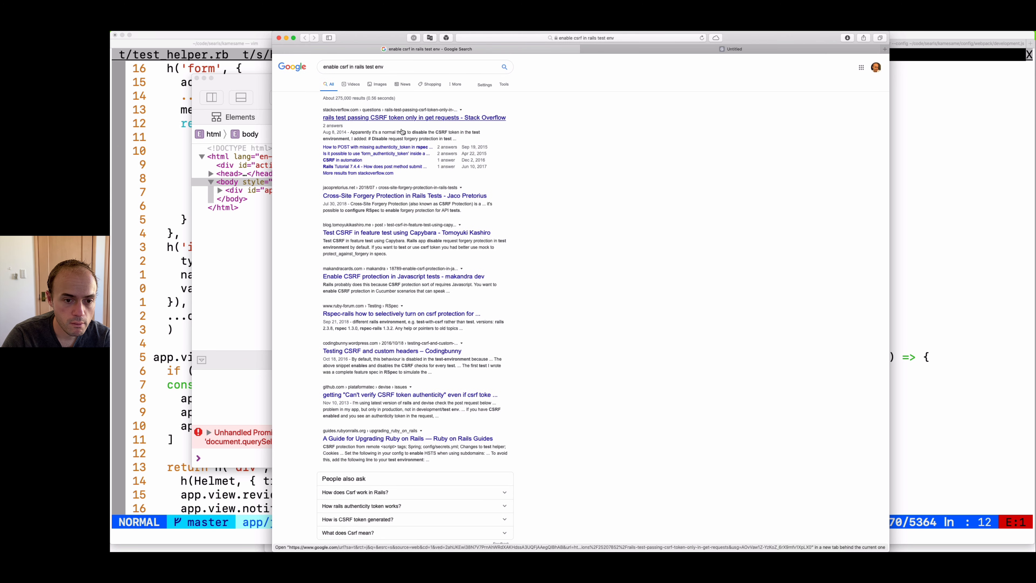
left_click(414, 117)
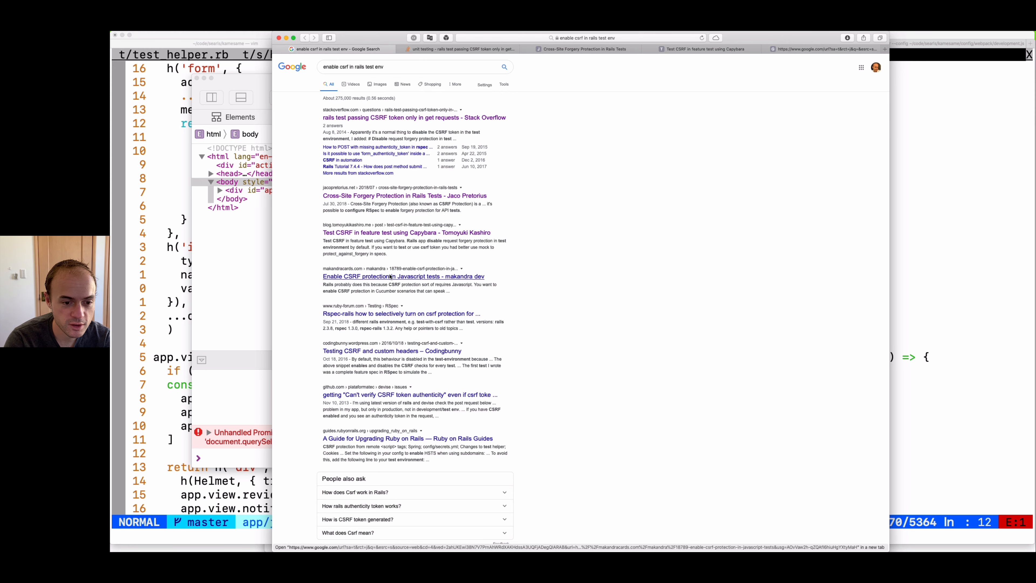
left_click(413, 117)
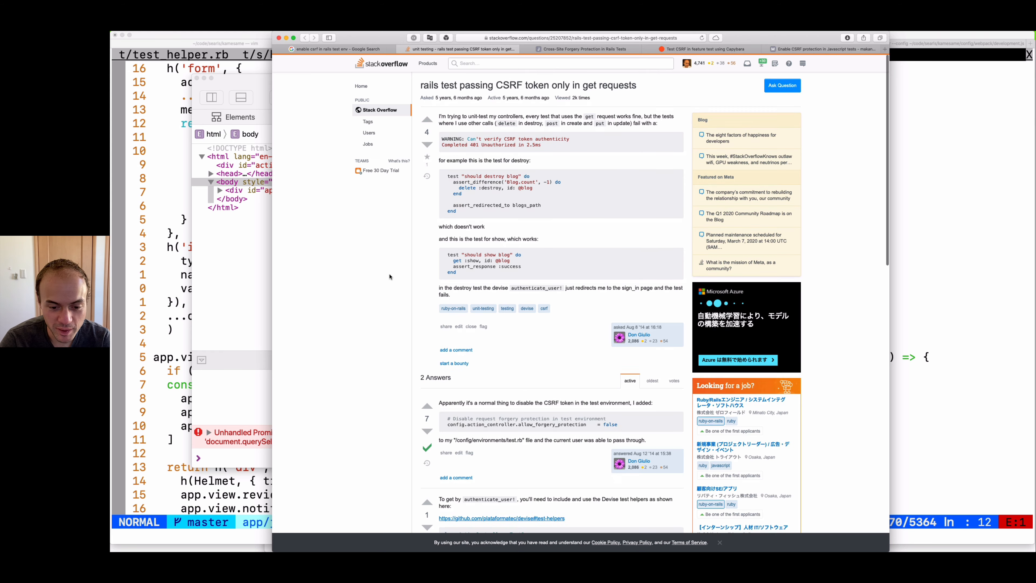
scroll("down", 3)
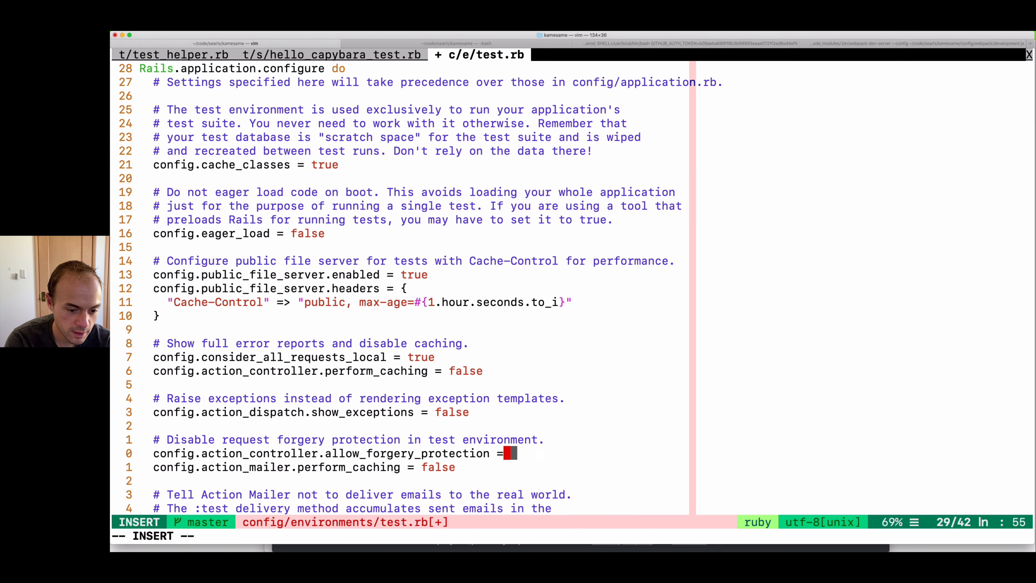
- Restart RAILS_ENV=test be rails s and reload the KameSame login page in Safari
left_click(456, 43)
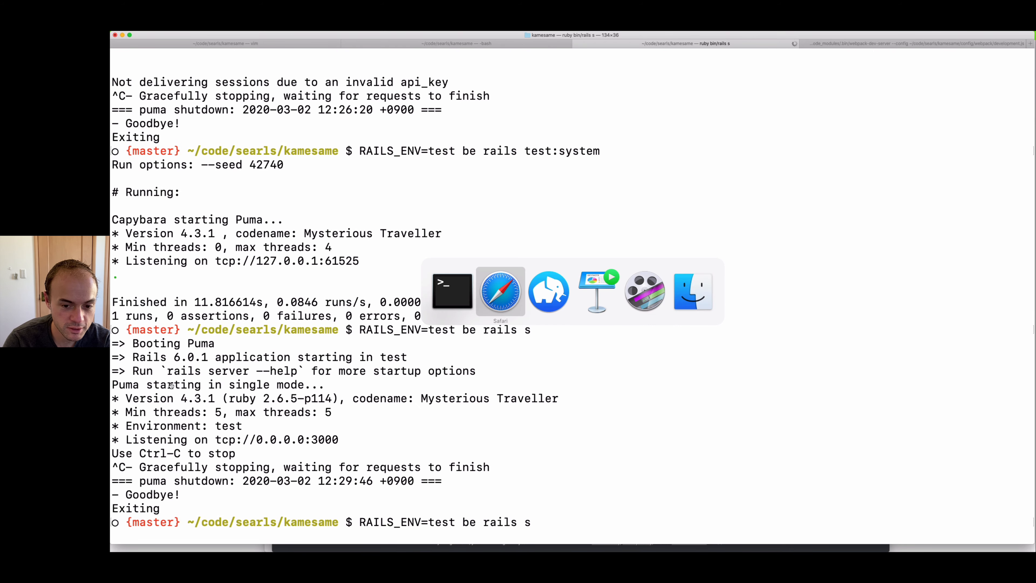
left_click(500, 291)
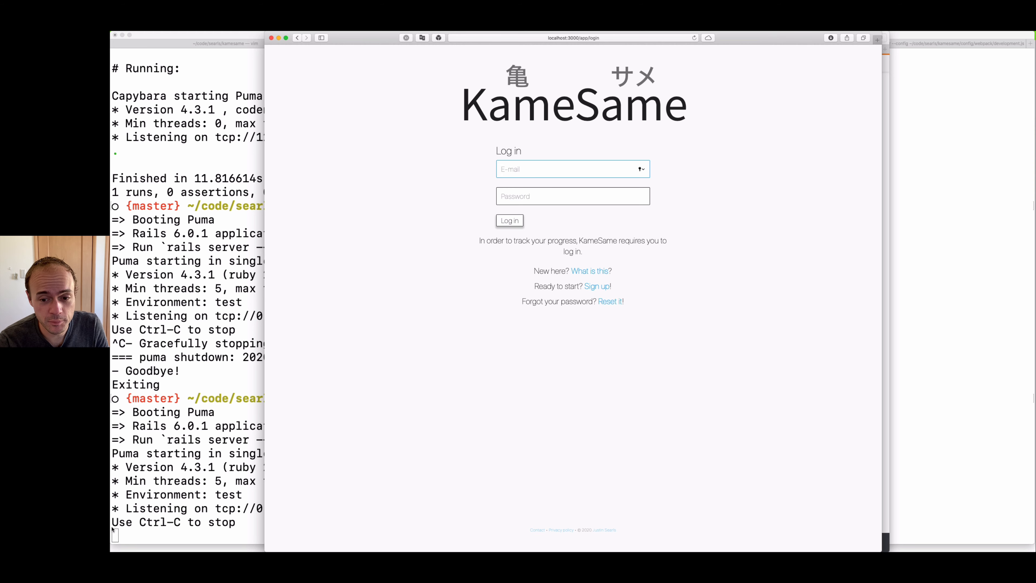
- Visit the KameSame sign-up form and inspect its WaniKani key and Name fields
left_click(596, 286)
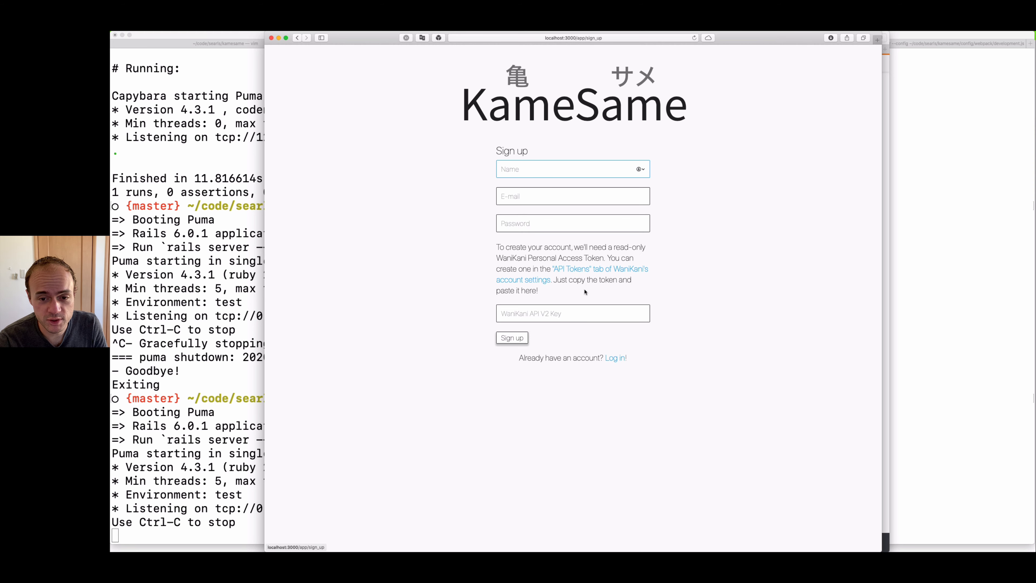
left_click(572, 313)
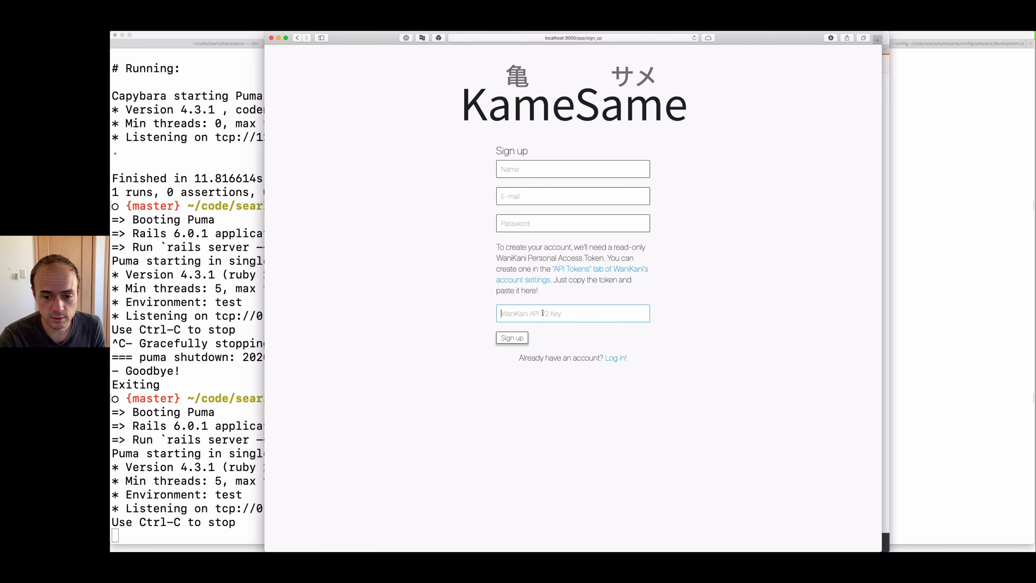
mouse_move(581, 401)
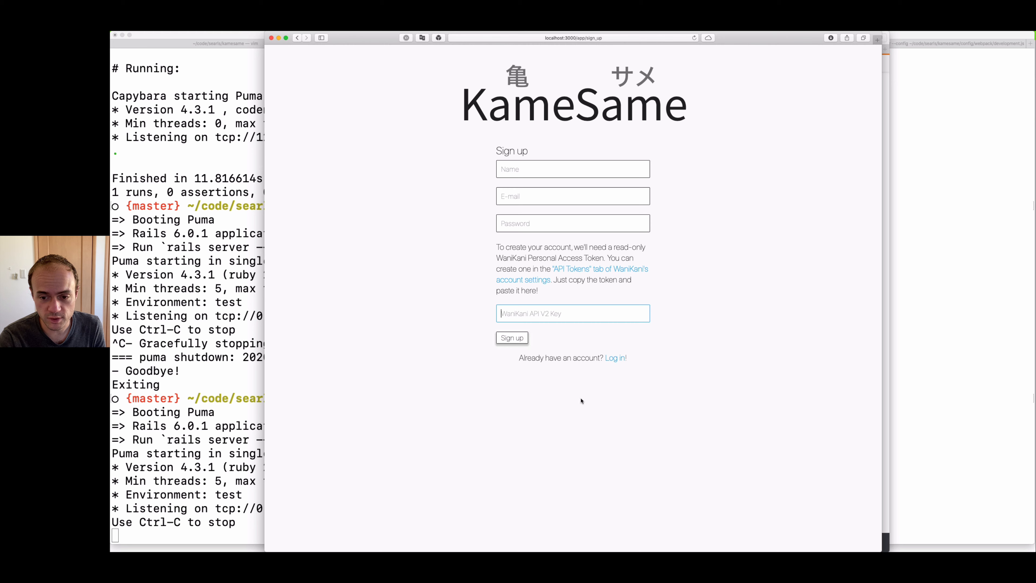
mouse_move(556, 303)
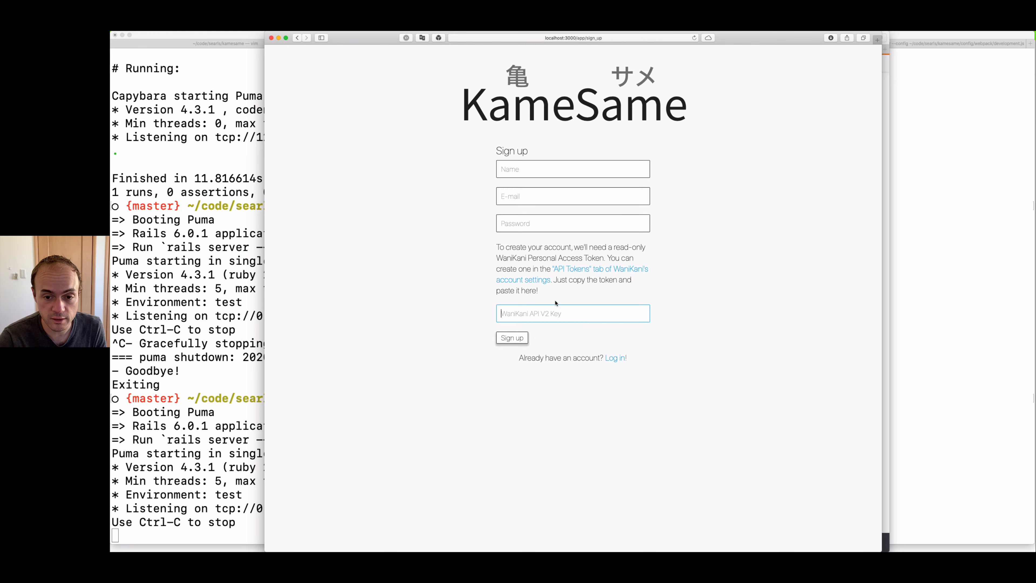
mouse_move(306, 375)
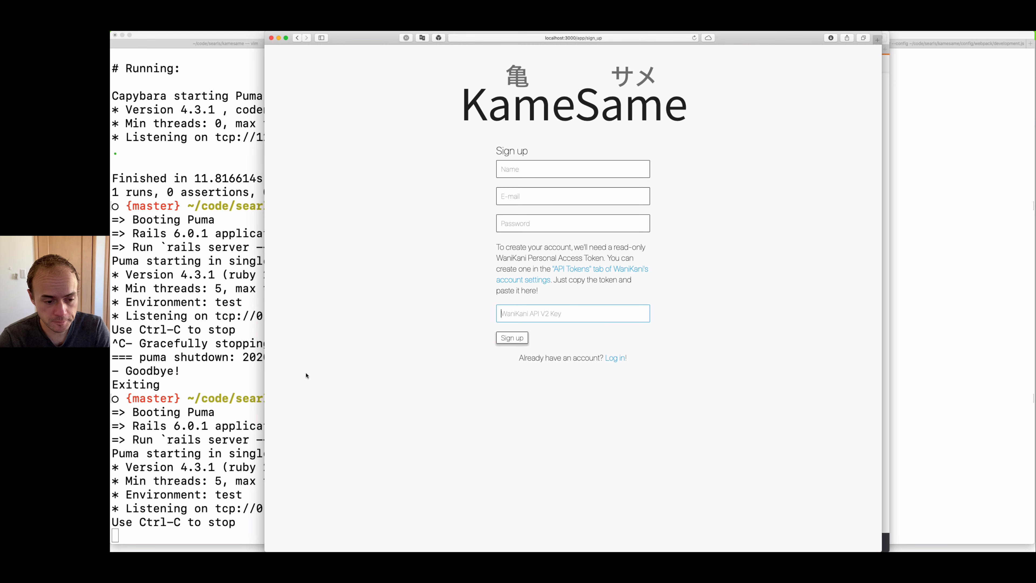
left_click(572, 168)
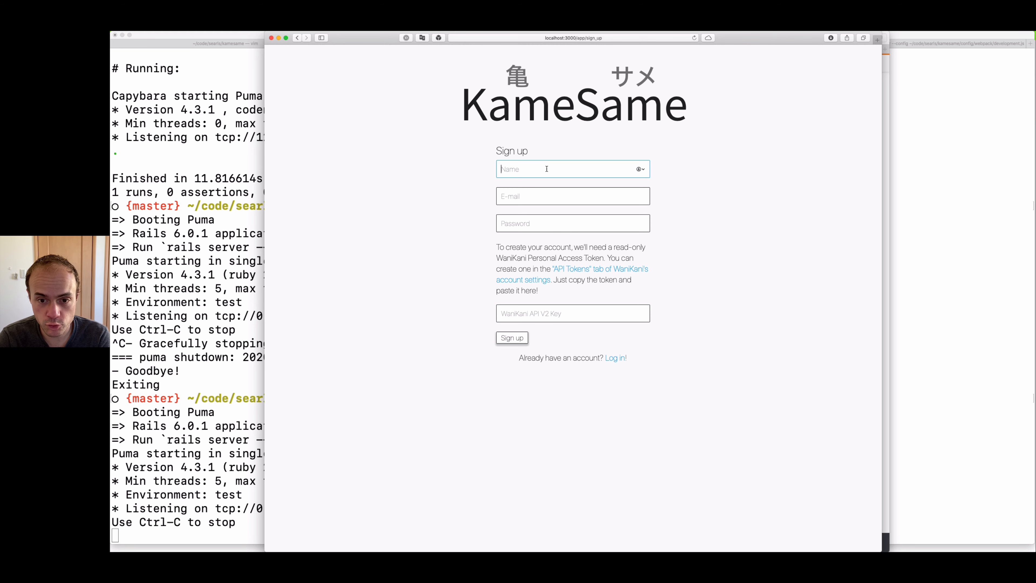
mouse_move(588, 73)
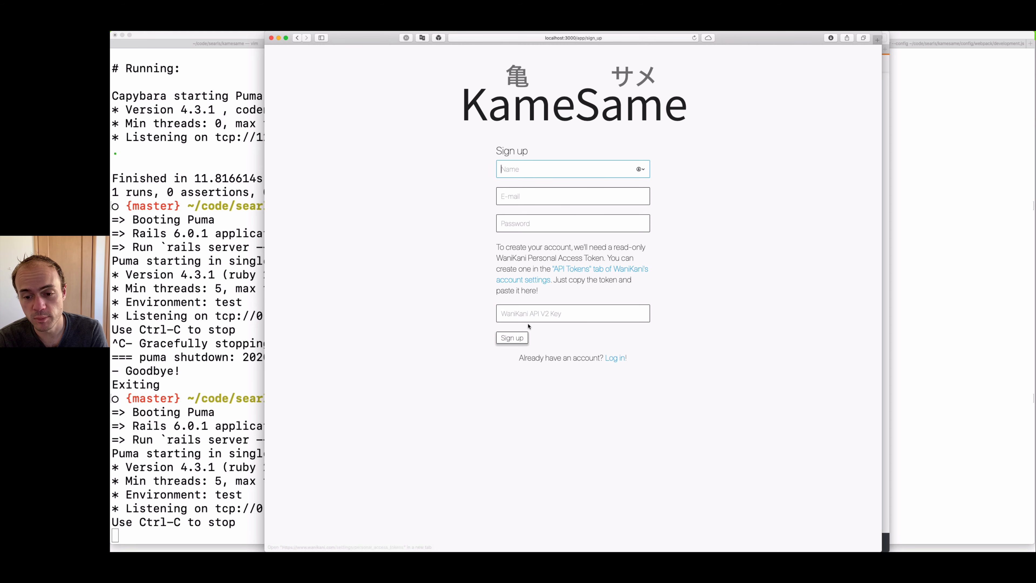
mouse_move(512, 338)
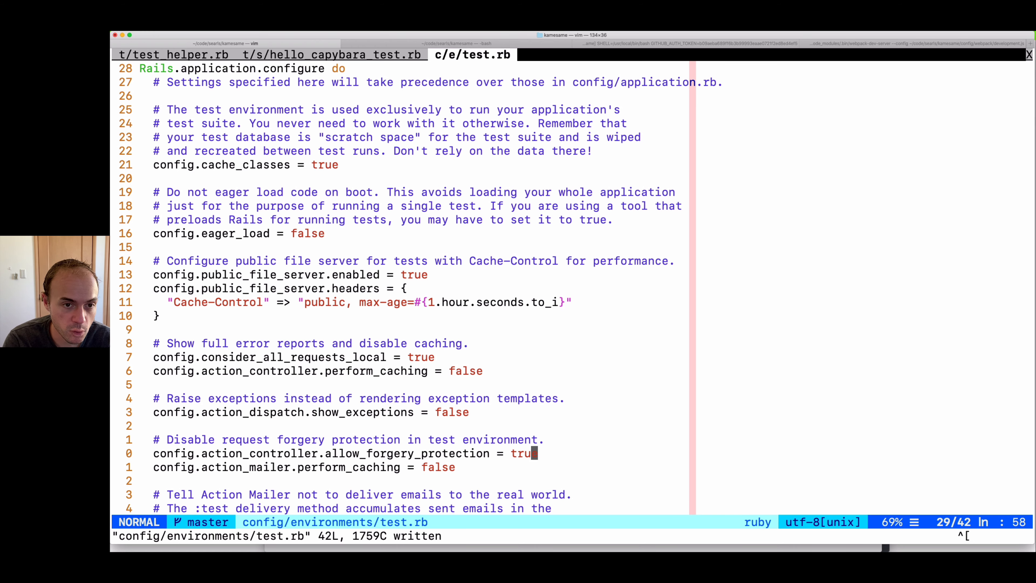
- Set allow_forgery_protection = true in test.rb and rename the Capybara test to "tries to sign up"
left_click(331, 55)
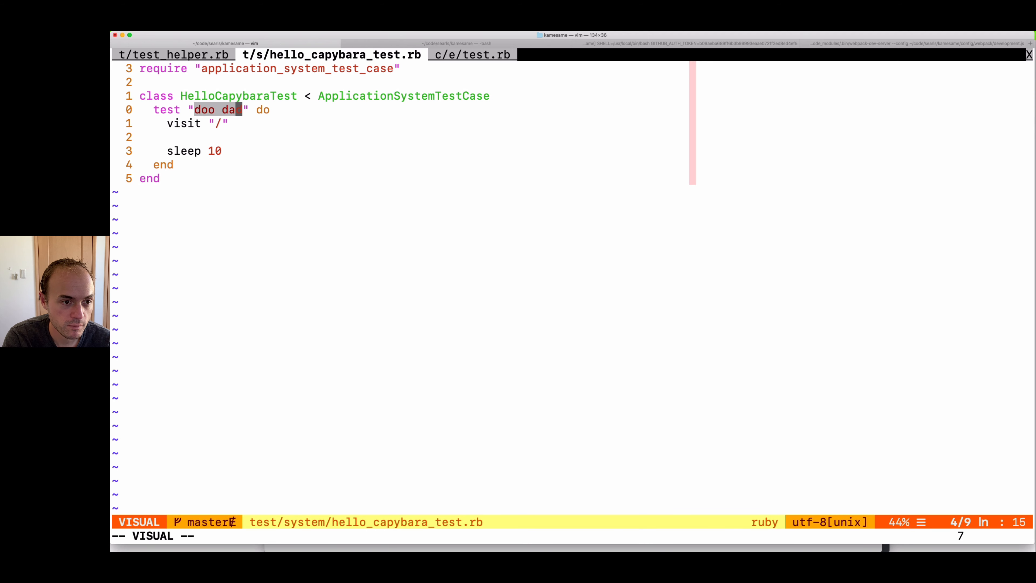
type("tries to sign")
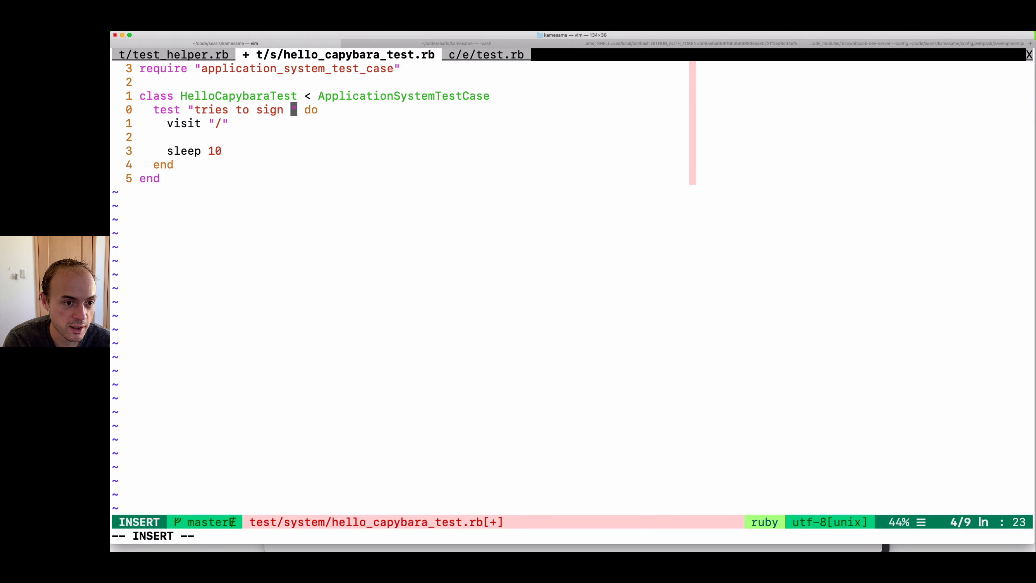
type("u")
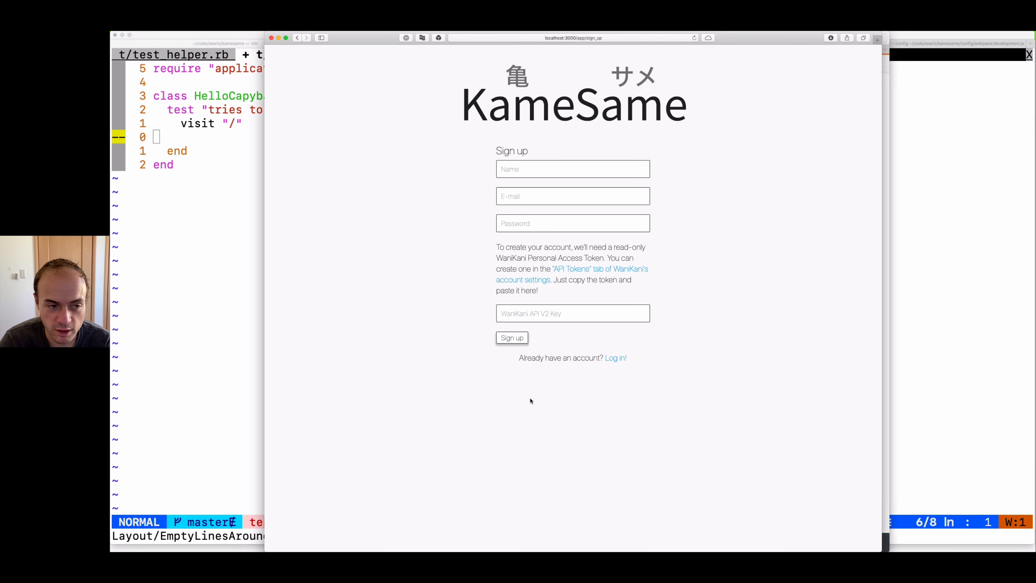
- Add click_link "Sign up" to the test and follow the Sign up link in Safari
left_click(614, 357)
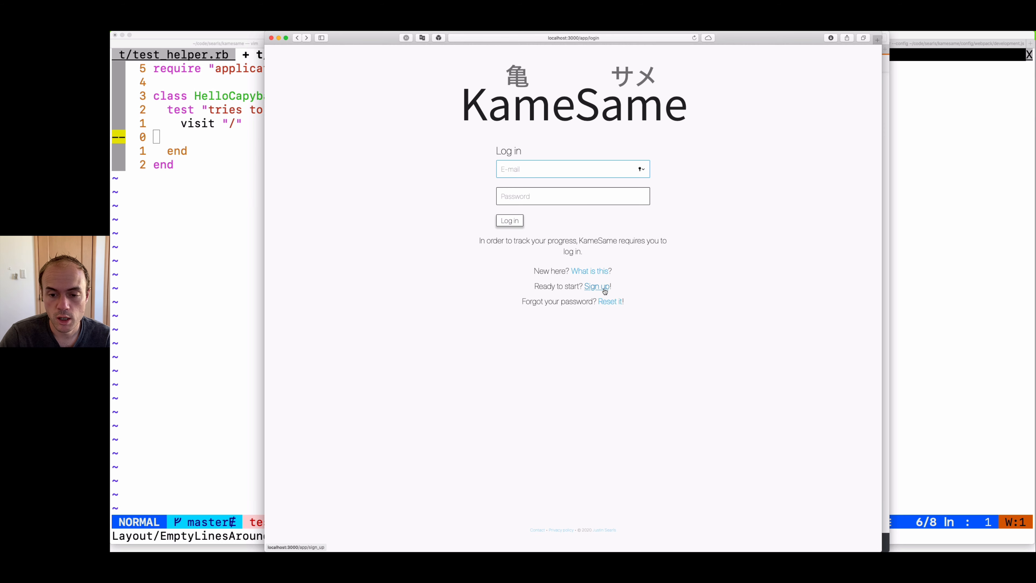
mouse_move(616, 292)
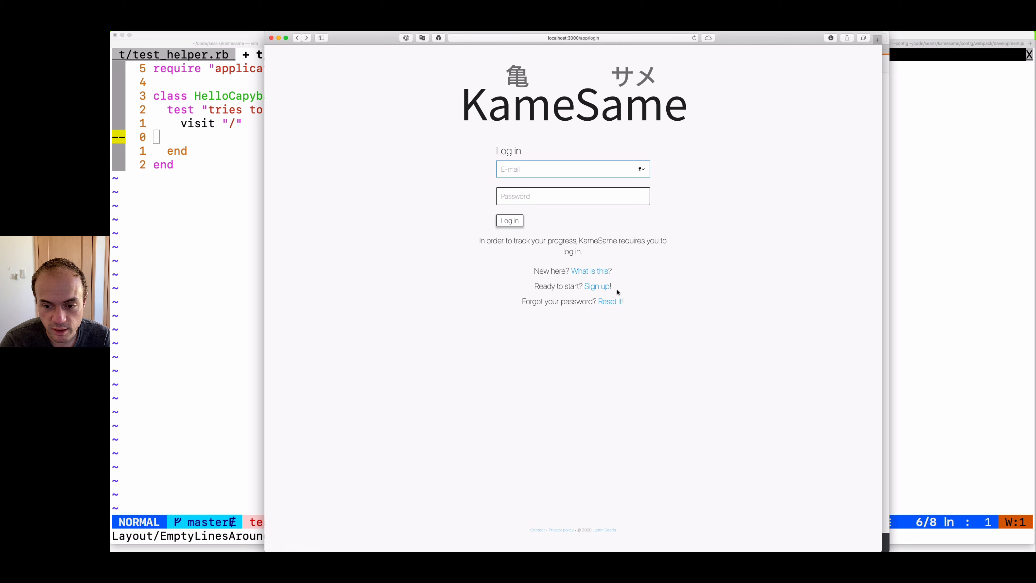
mouse_move(597, 286)
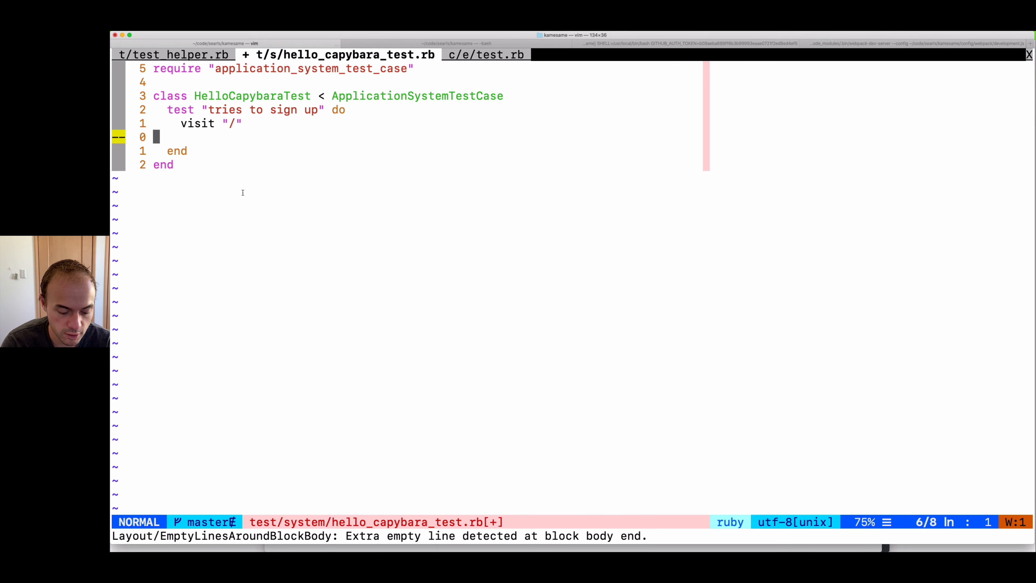
type("click")
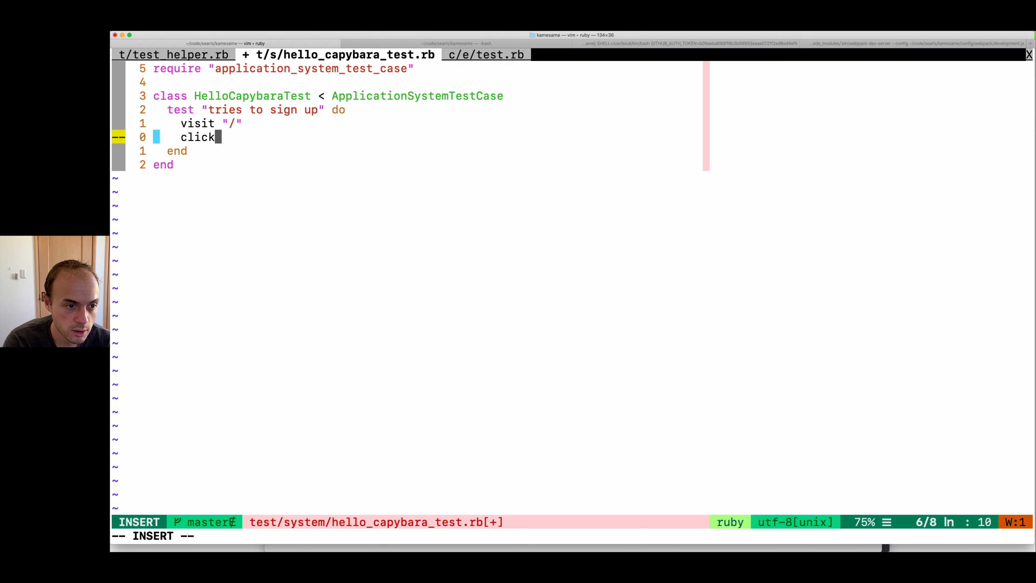
type("_link \"Sign u")
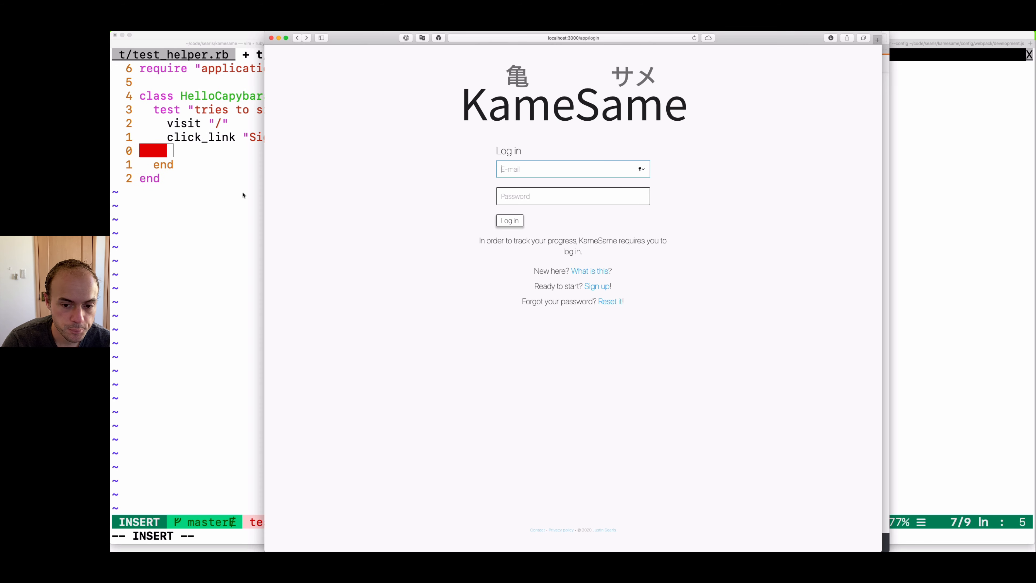
left_click(597, 286)
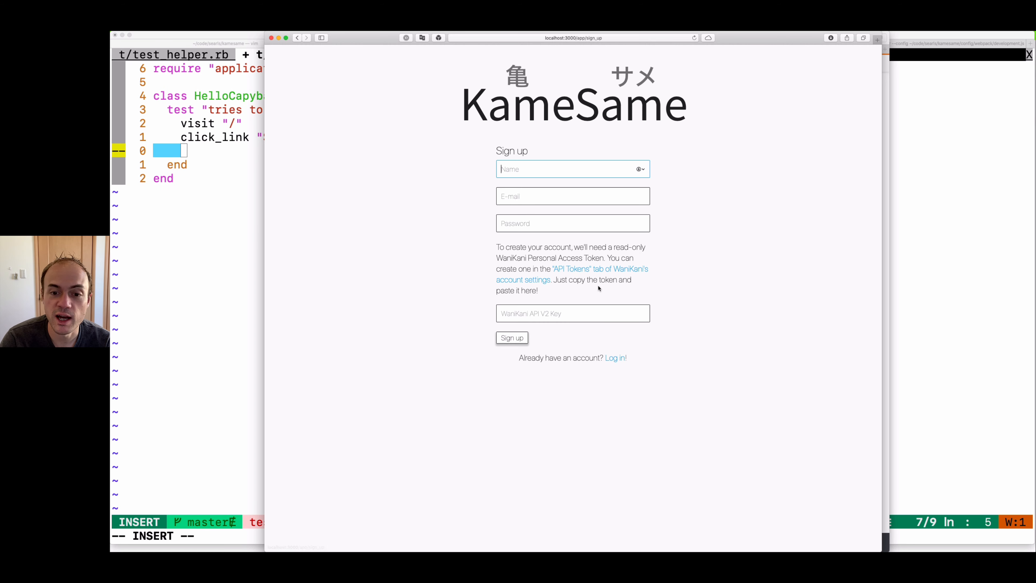
mouse_move(191, 239)
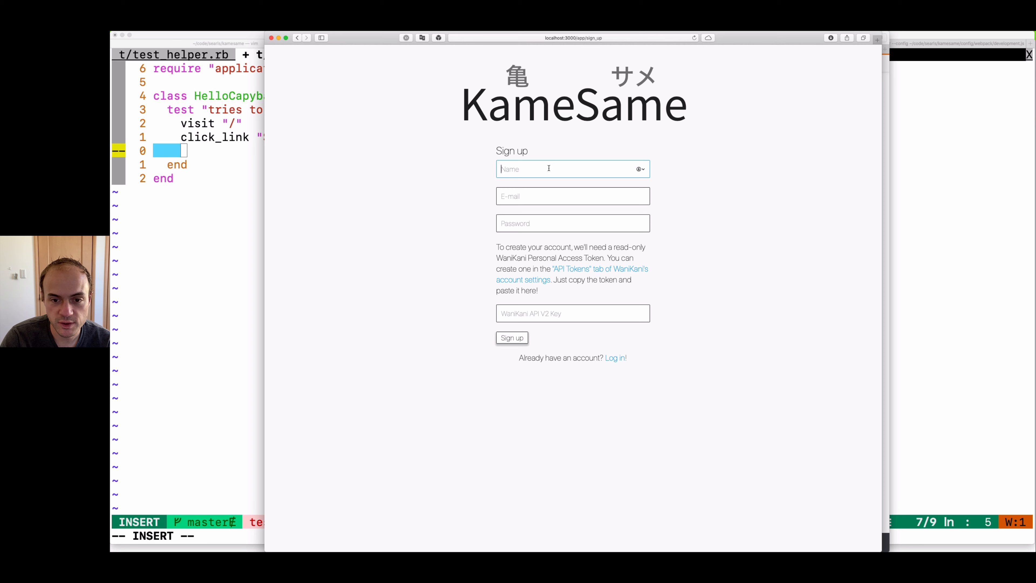
- Inspect the sign-up form's Name and E-mail fields, then return to Vim to start a fill_in line
left_click(572, 195)
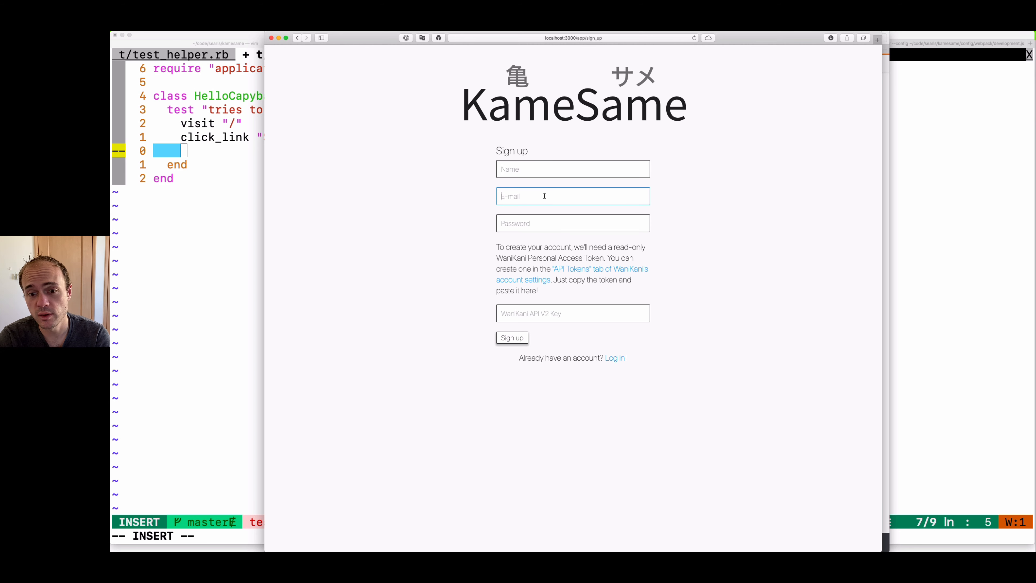
left_click(571, 168)
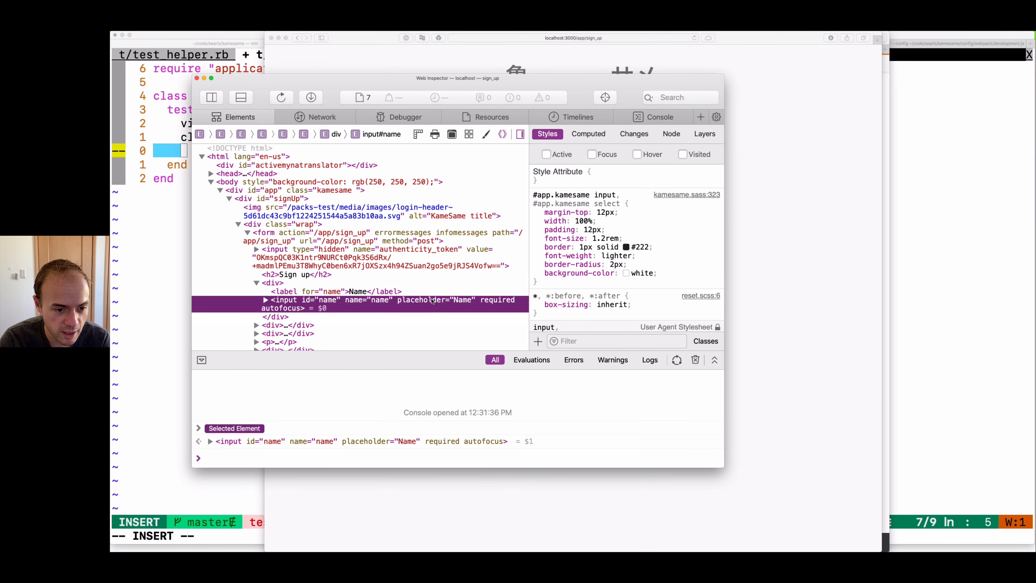
left_click(337, 291)
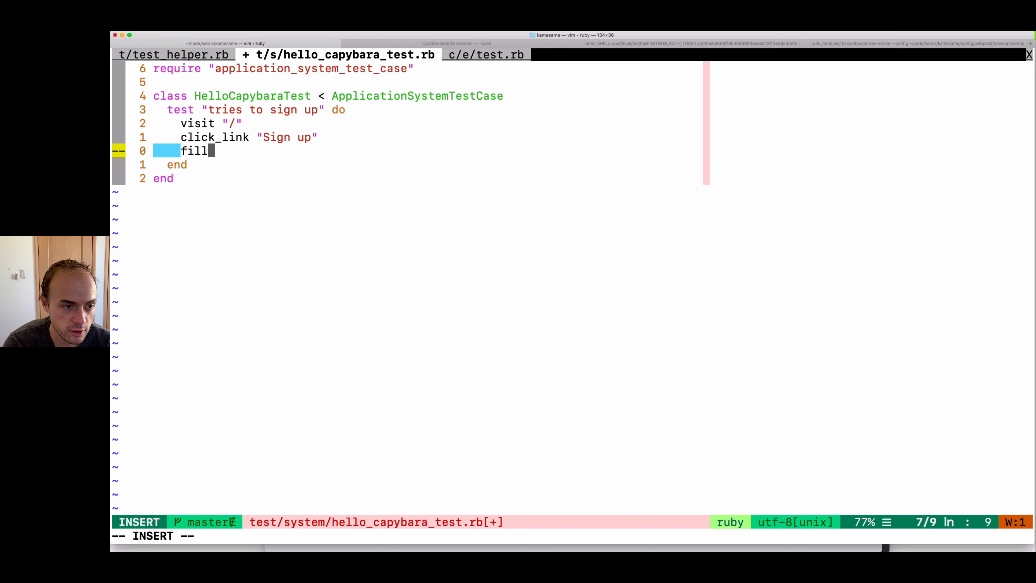
type("_in \"")
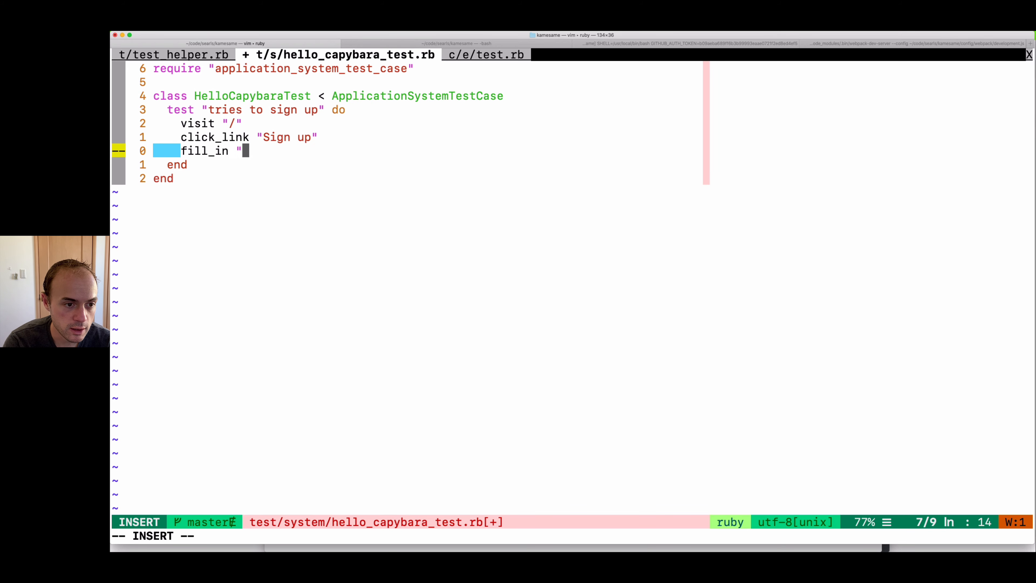
type("Name\", with")
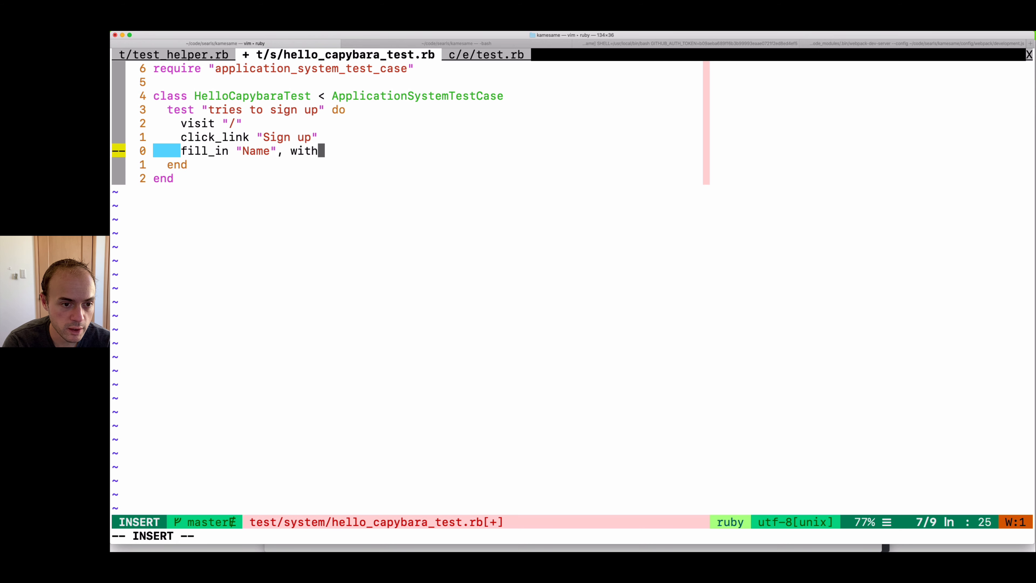
type(":")
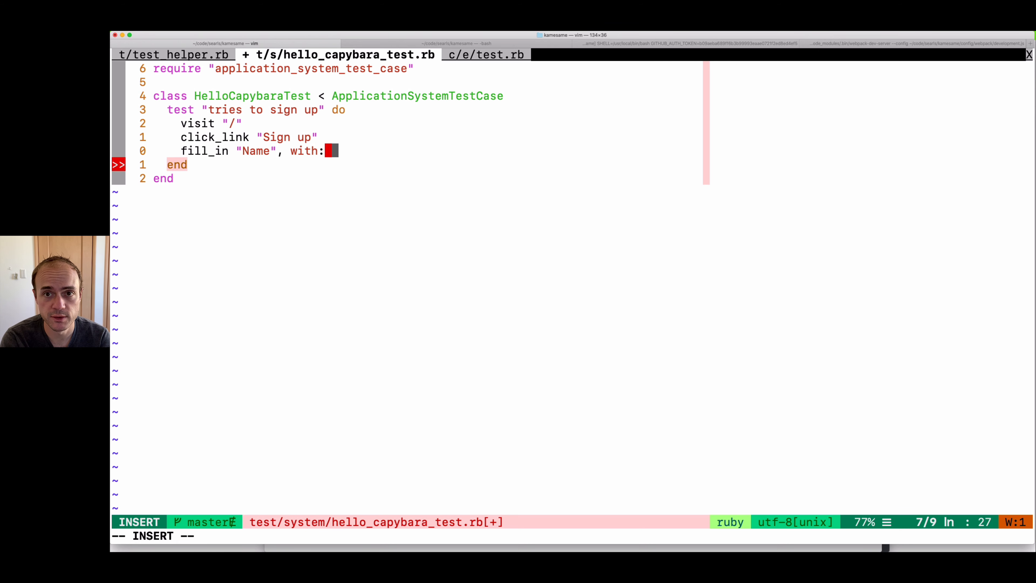
type("\"")
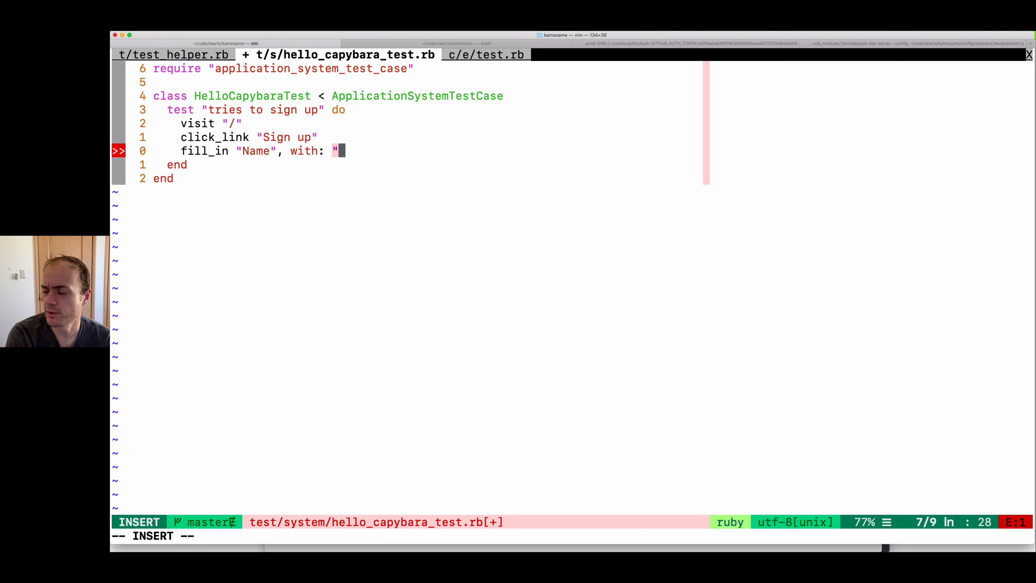
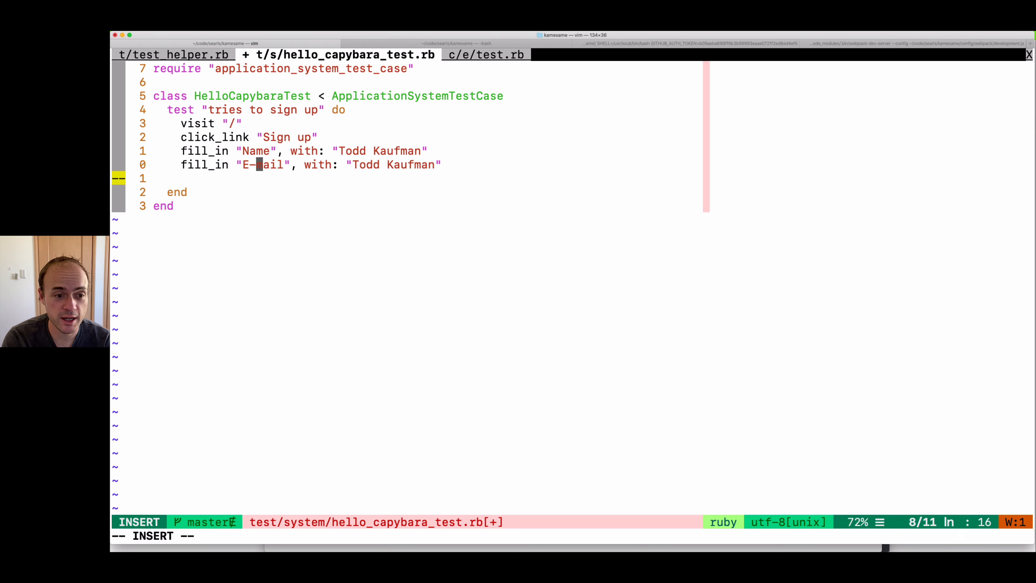
key("Escape")
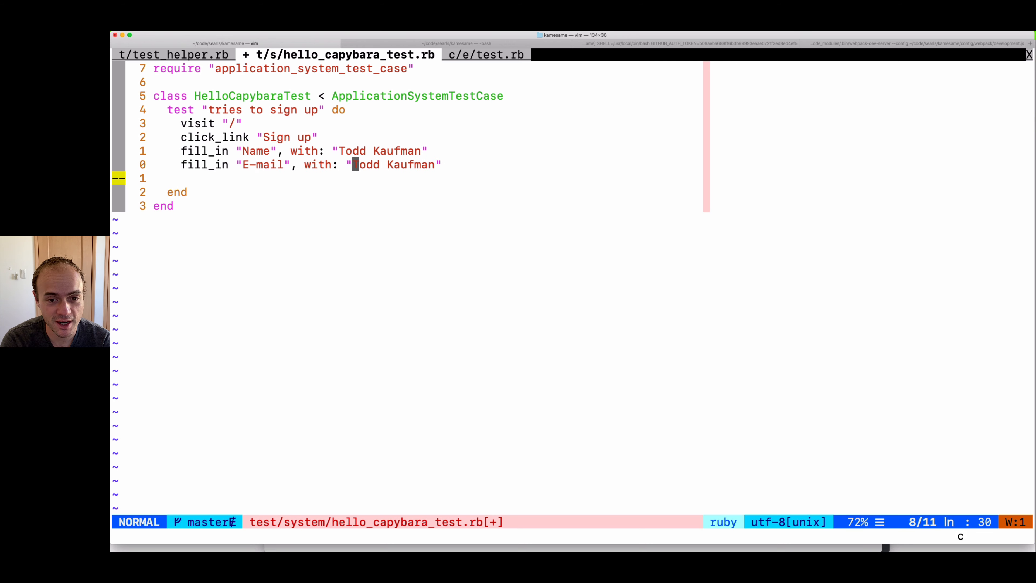
type("todd@")
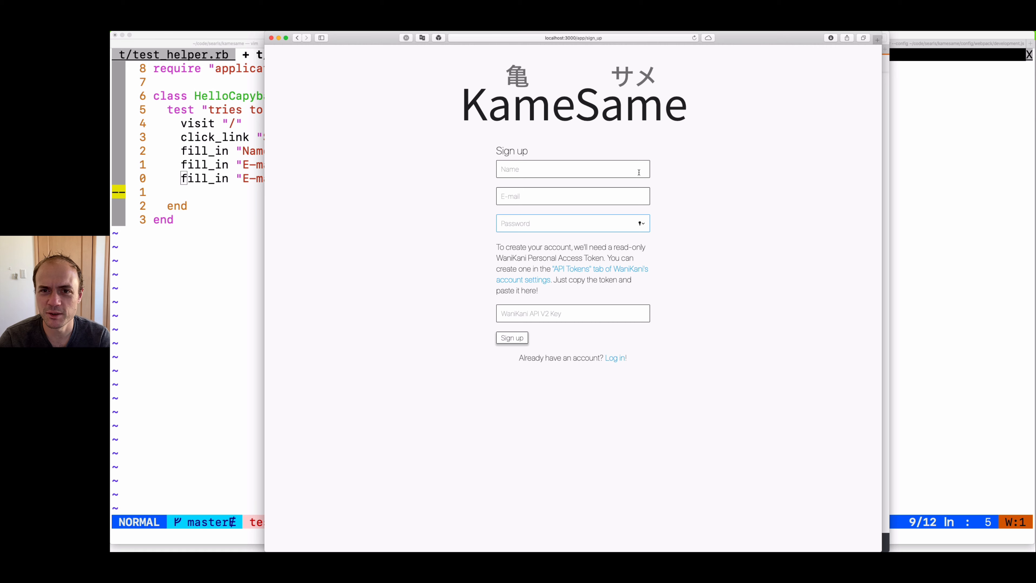
mouse_move(255, 194)
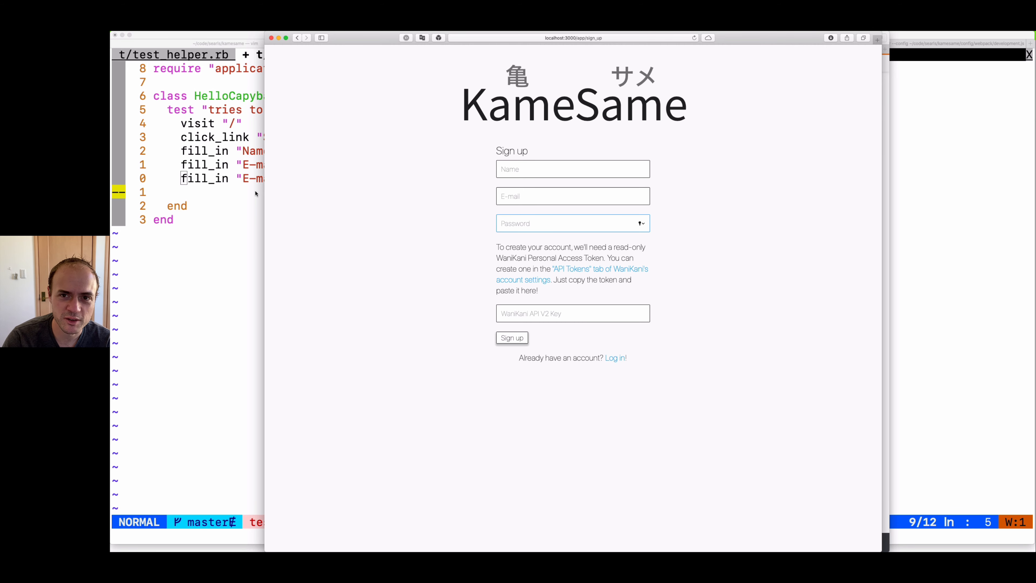
mouse_move(207, 241)
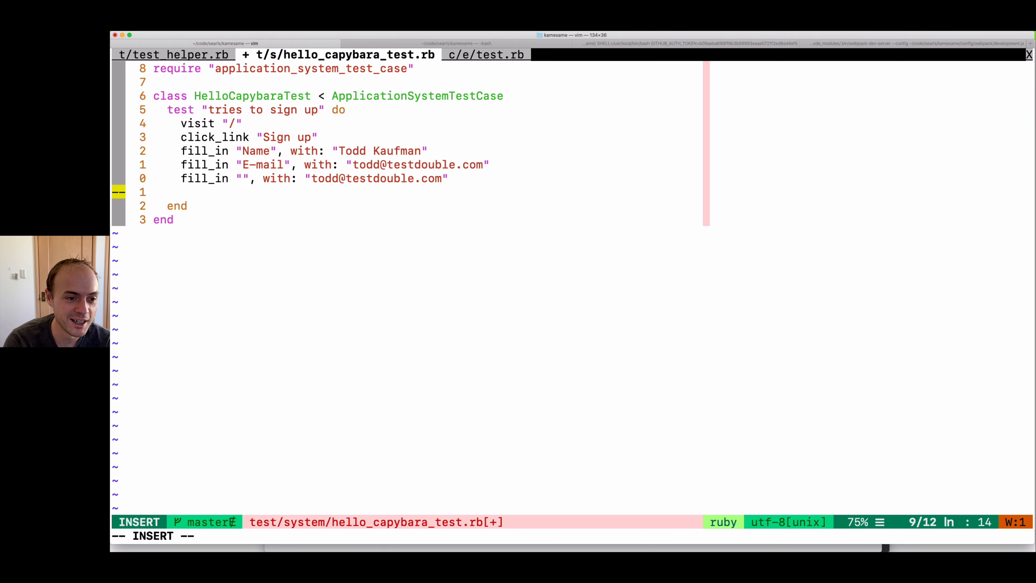
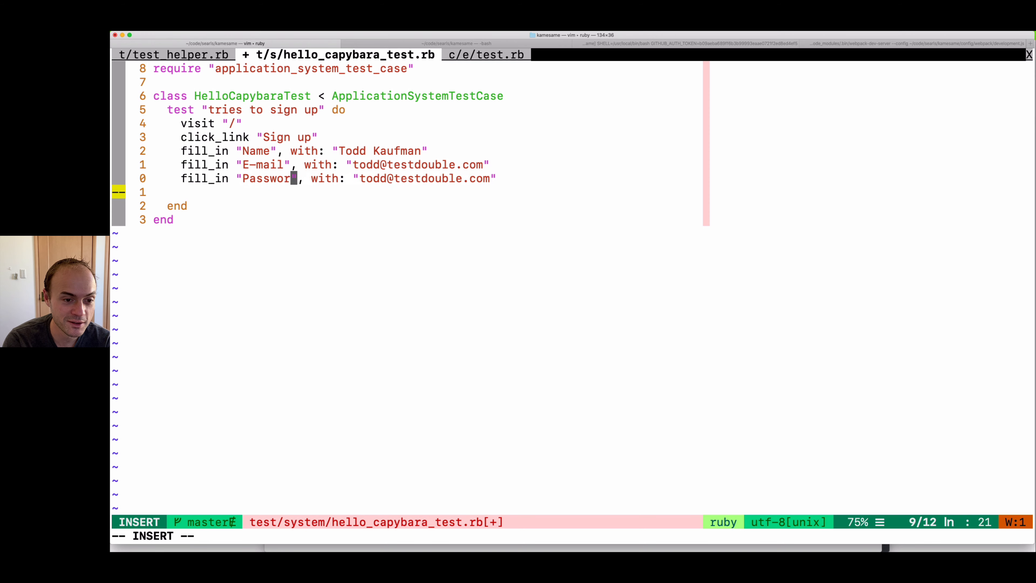
key("Escape")
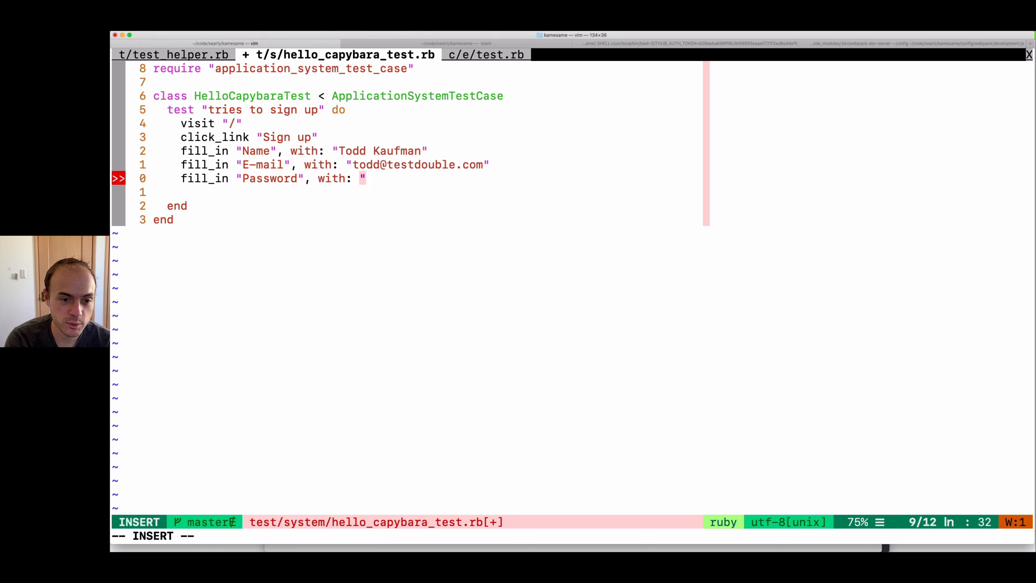
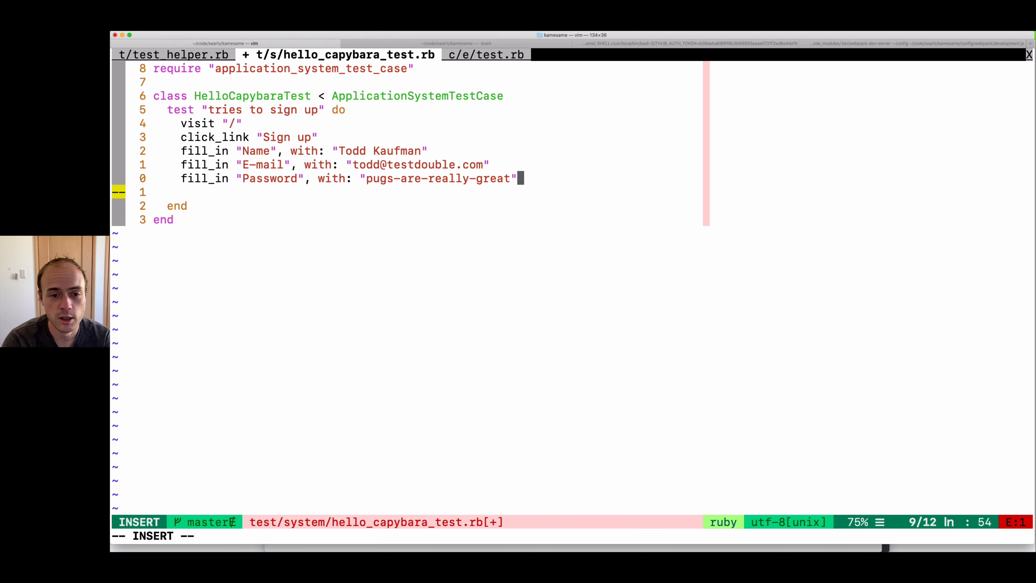
key("Escape")
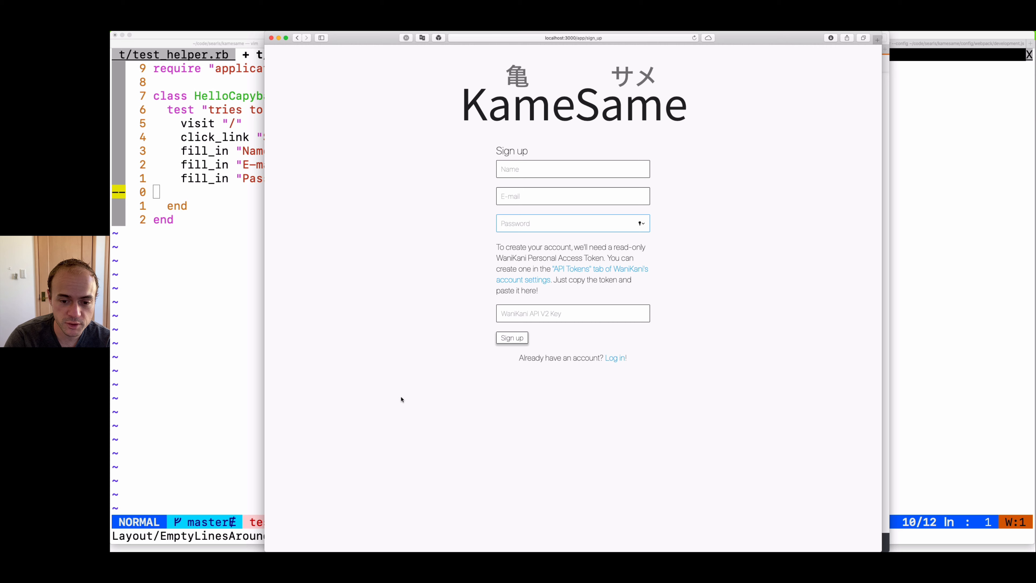
- Submit the empty KameSame sign-up form in Safari to see the Name field prompt
left_click(512, 338)
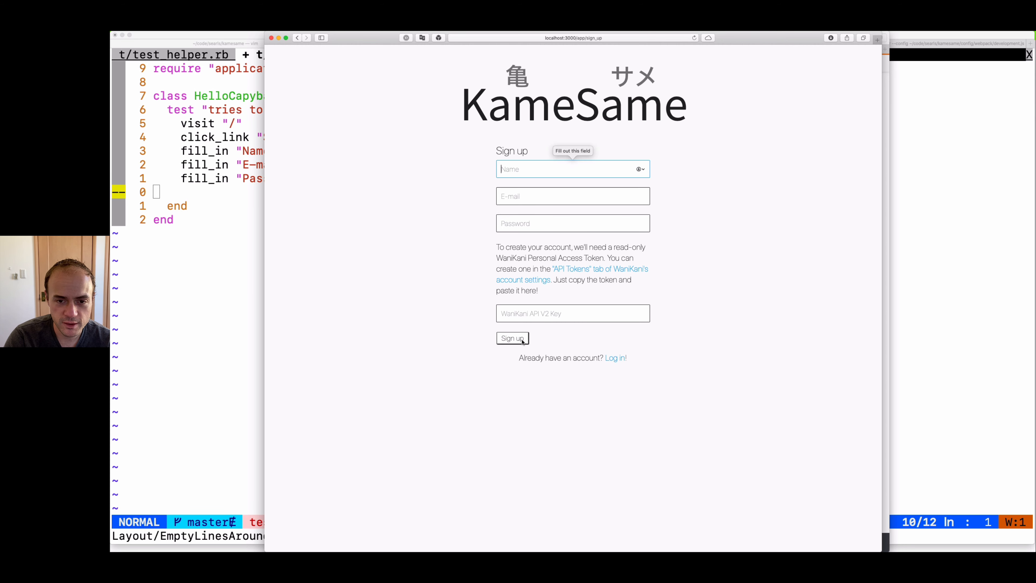
mouse_move(530, 258)
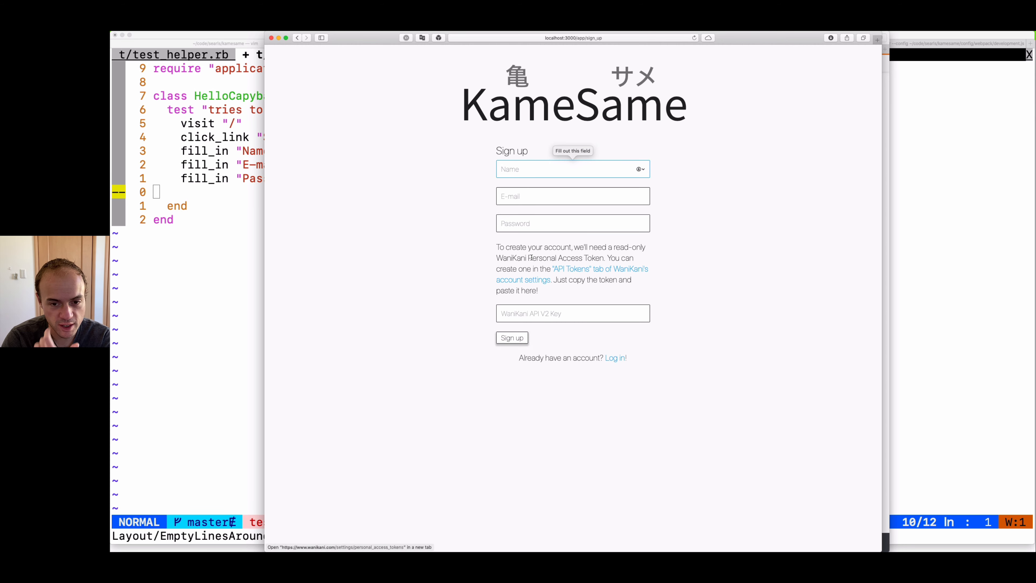
mouse_move(482, 291)
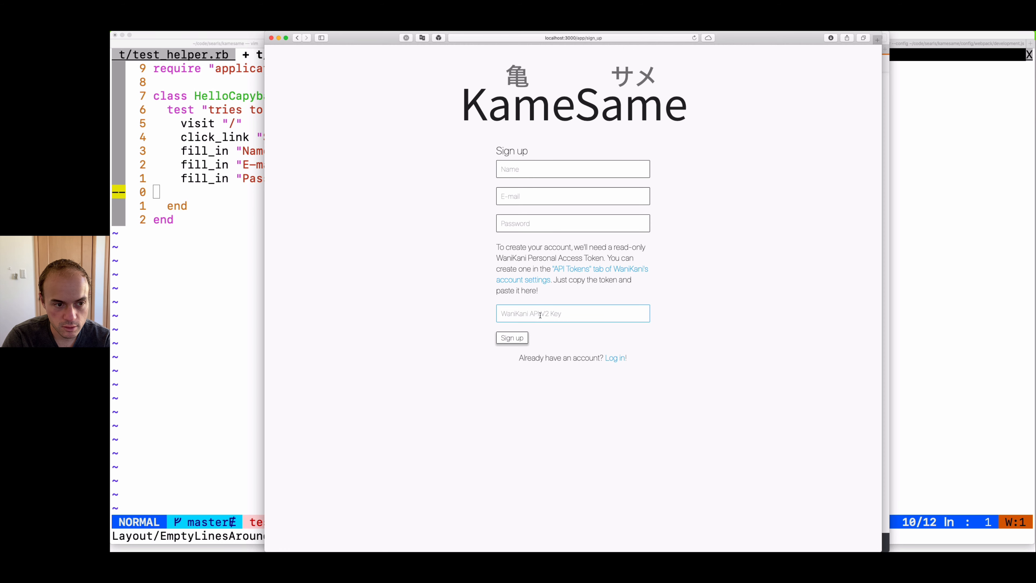
mouse_move(380, 296)
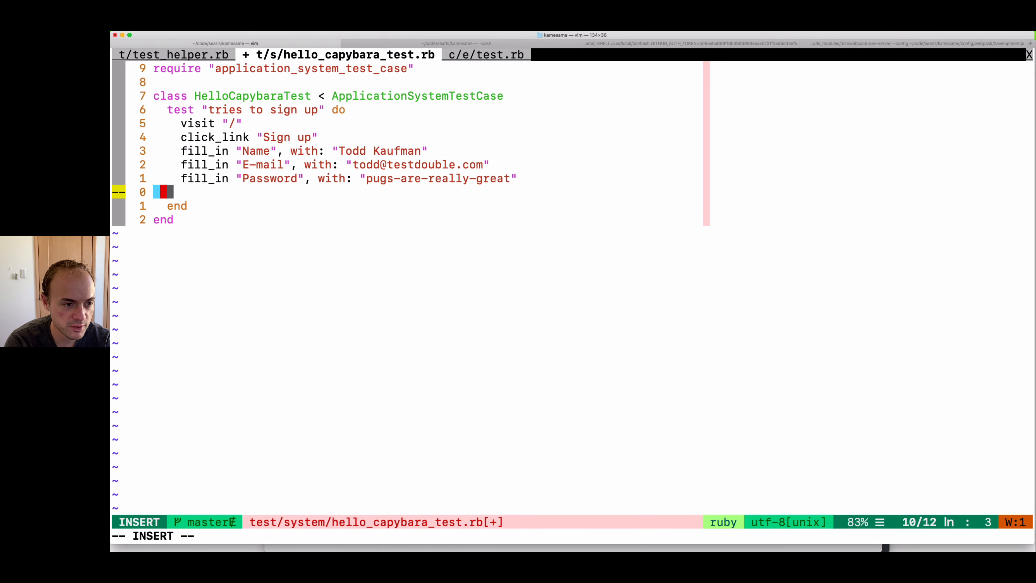
- End the Vim sign-up test with click_button "Sign up"
type("click_button \"")
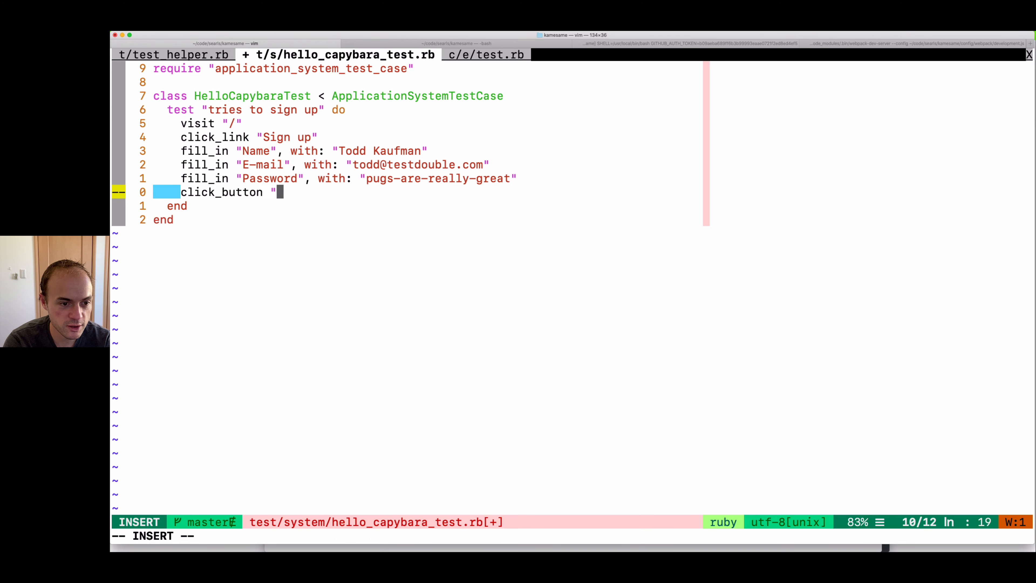
type("Sign u")
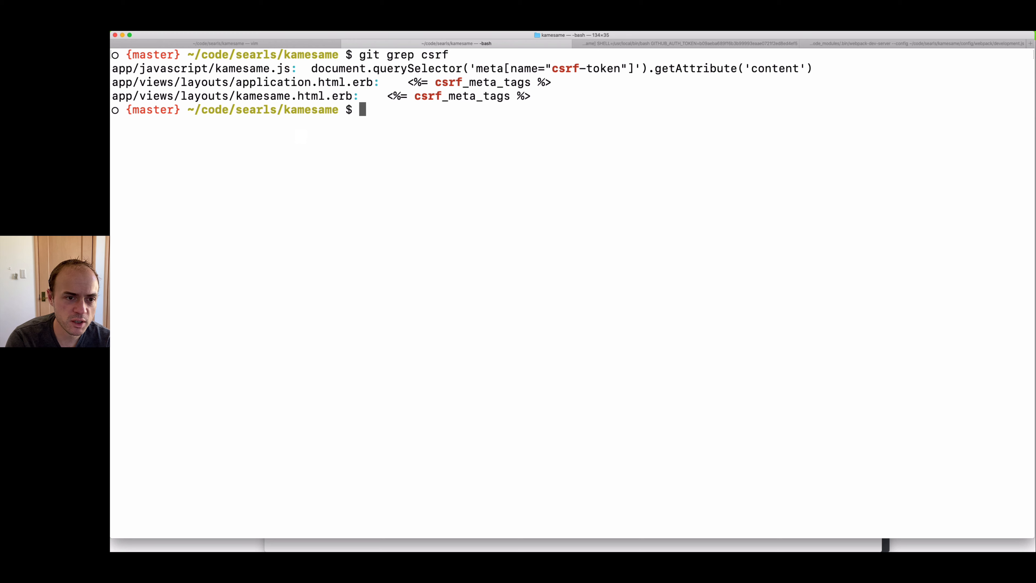
- Clear the shell and run be rails test:system, finishing with 0 failures
key("ctrl+l")
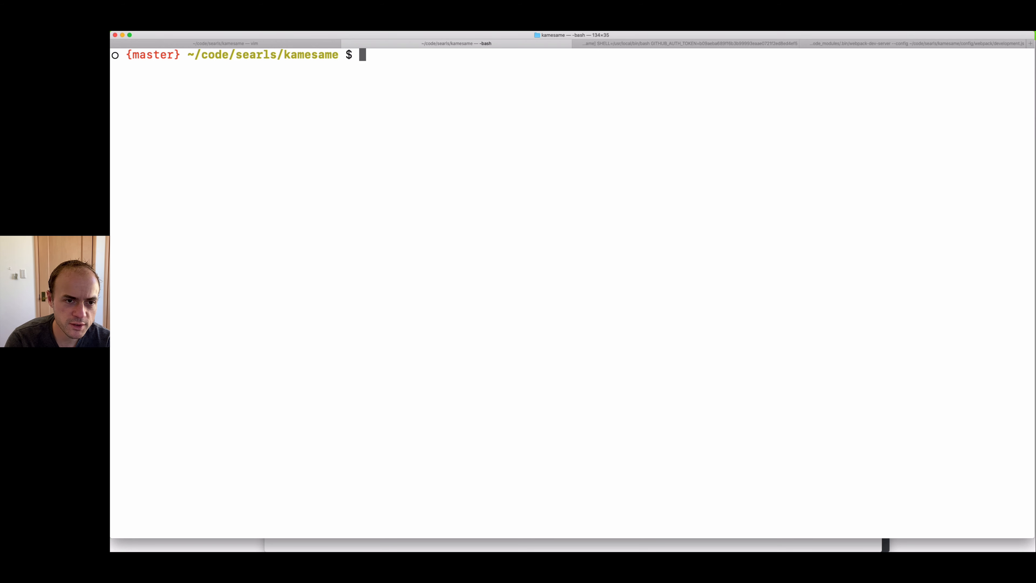
type("be rails test:")
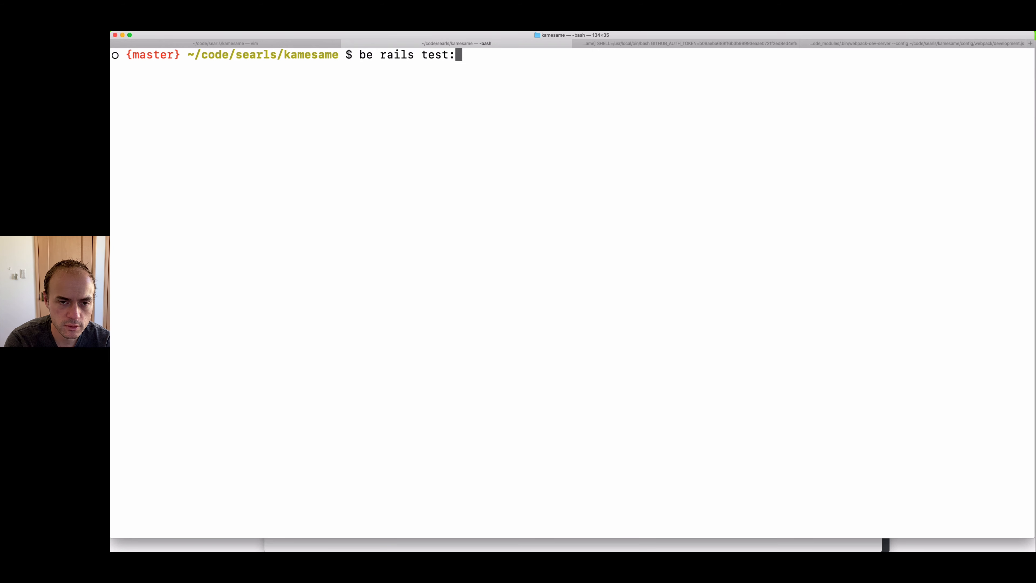
type("sytem")
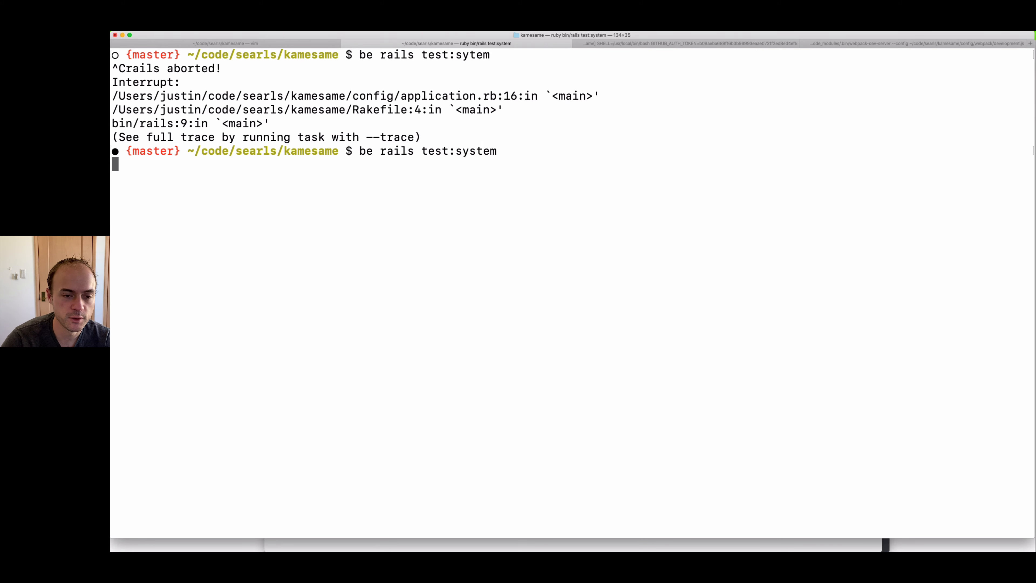
key("Return")
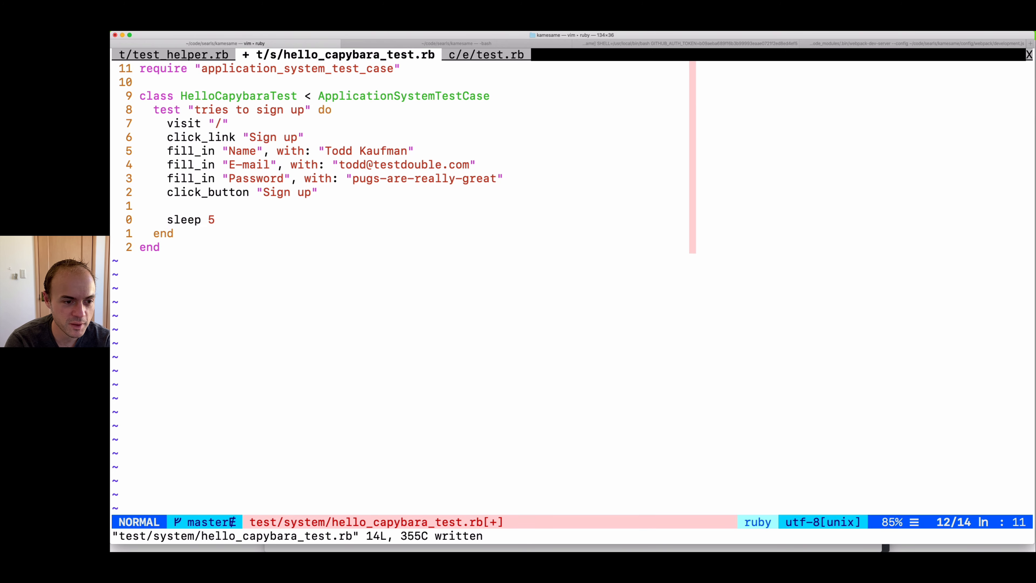
- Rerun the system test with time after adding sleep 5 to the test
left_click(441, 43)
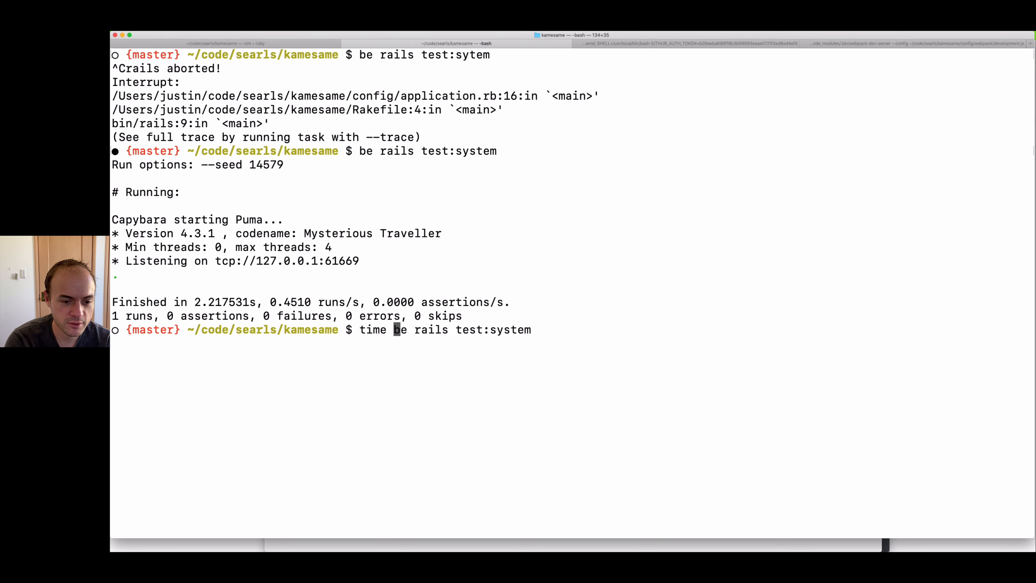
key("Return")
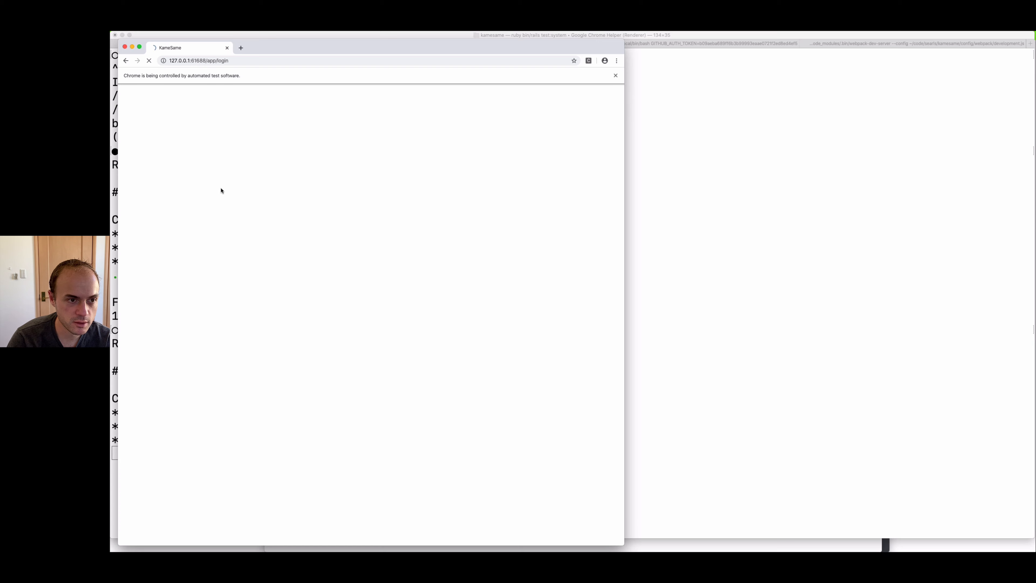
left_click(307, 377)
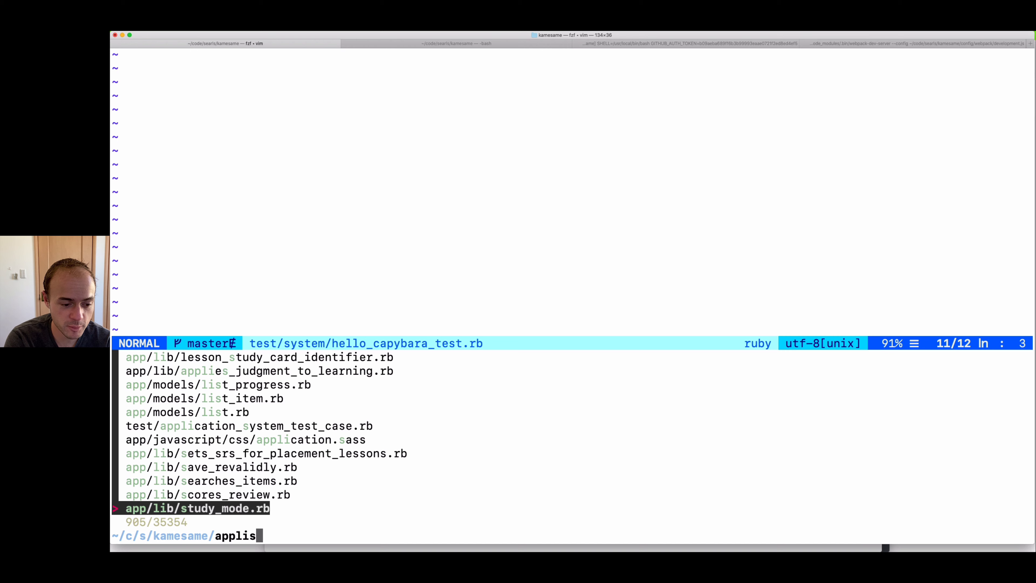
- Finish the timed system test run at about 9.5 seconds with 0 failures and clear the shell
key("Return")
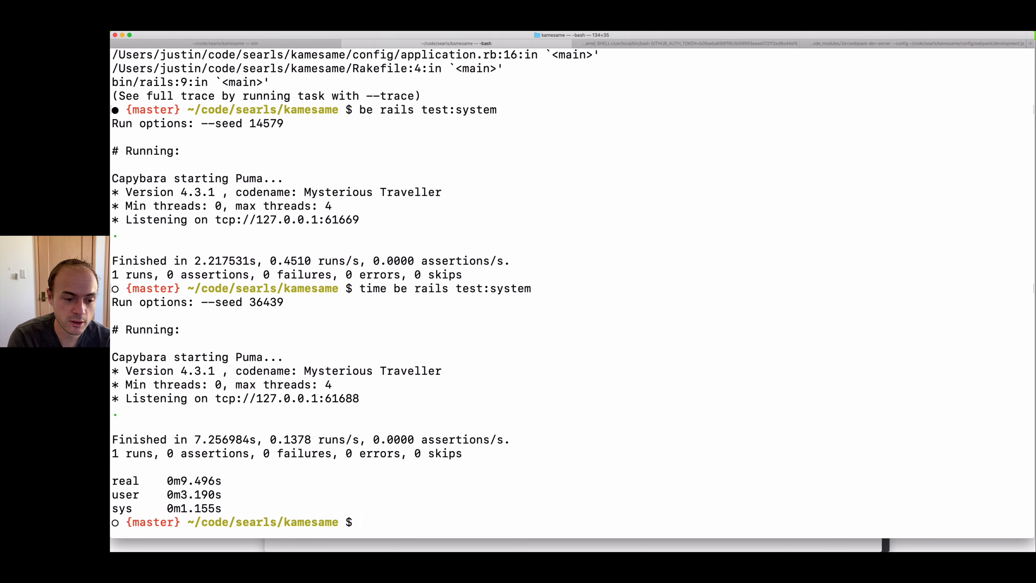
key("ctrl+l")
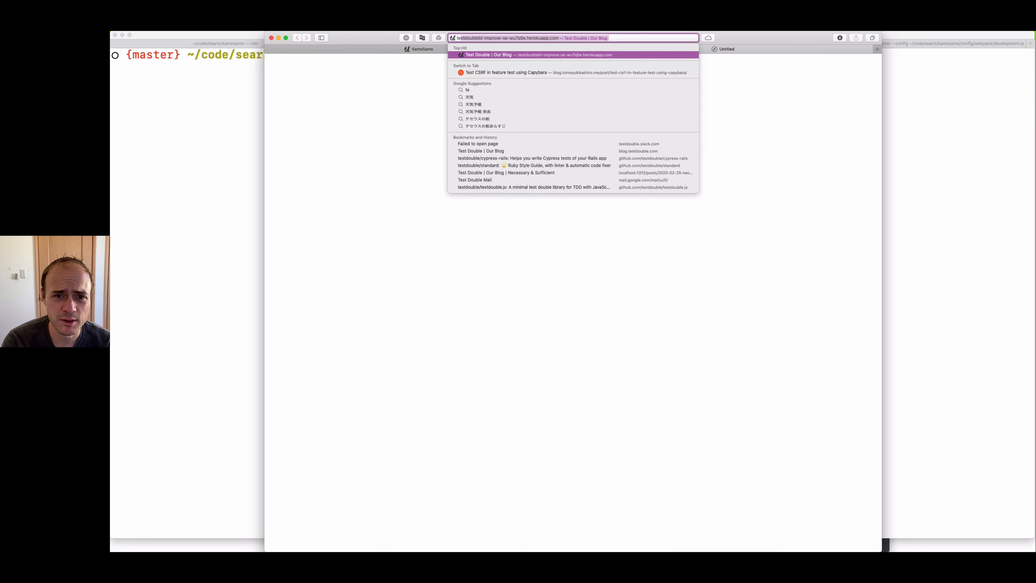
- Browse to github.com, the testdouble/cypress-rails repo, and scroll to the README's Installation section
type("github.com/")
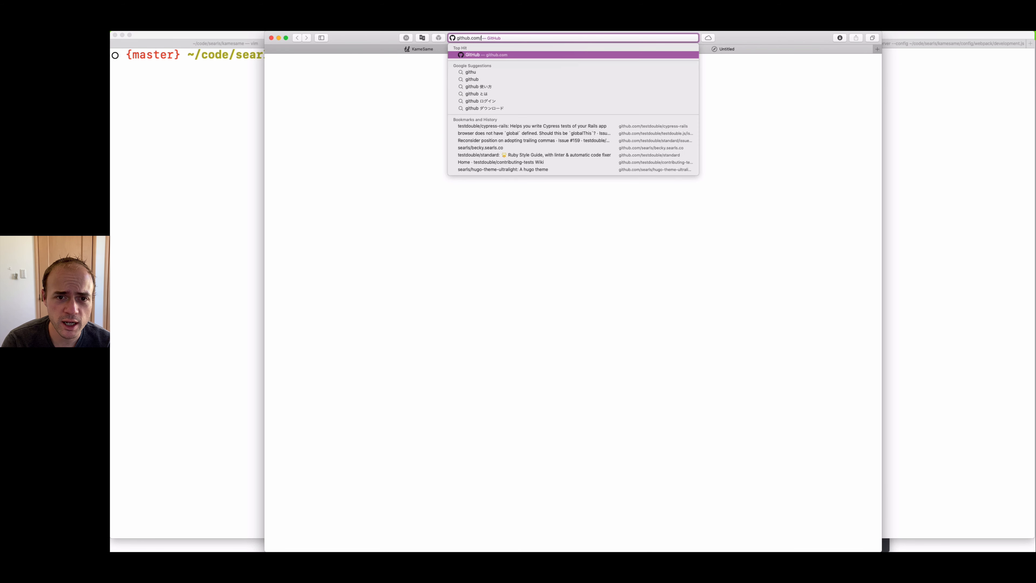
left_click(529, 126)
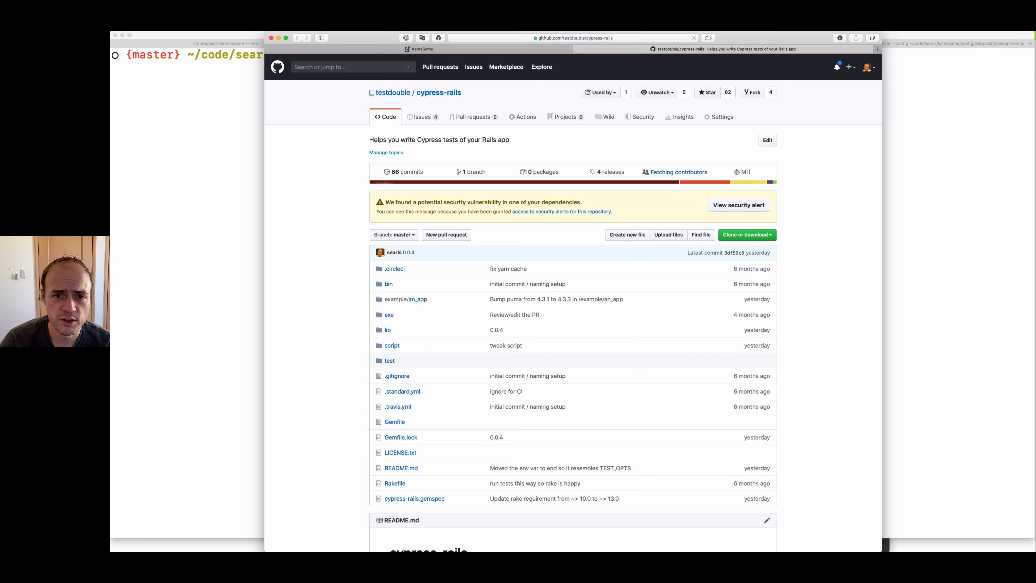
scroll("down", 3)
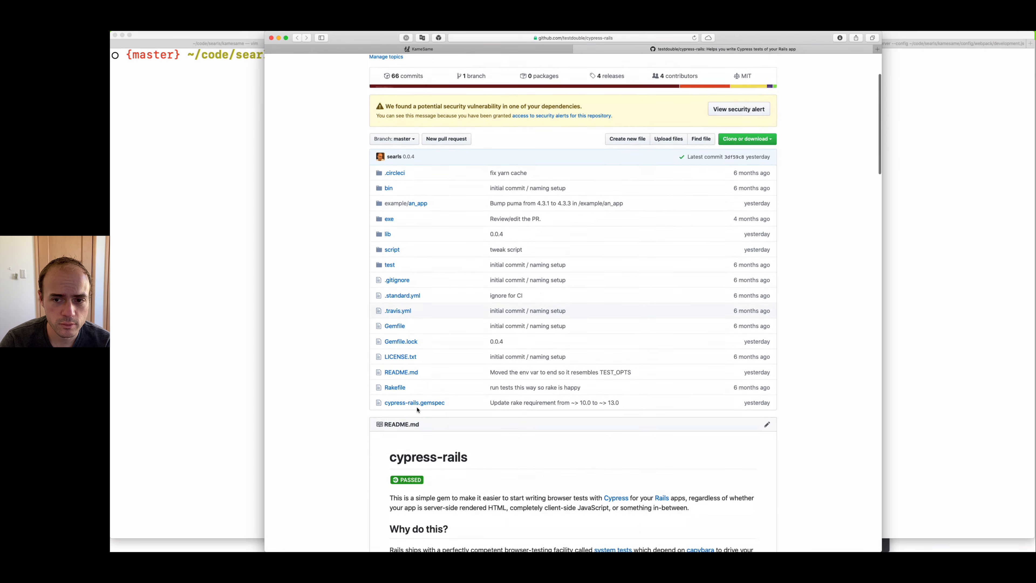
scroll("down", 3)
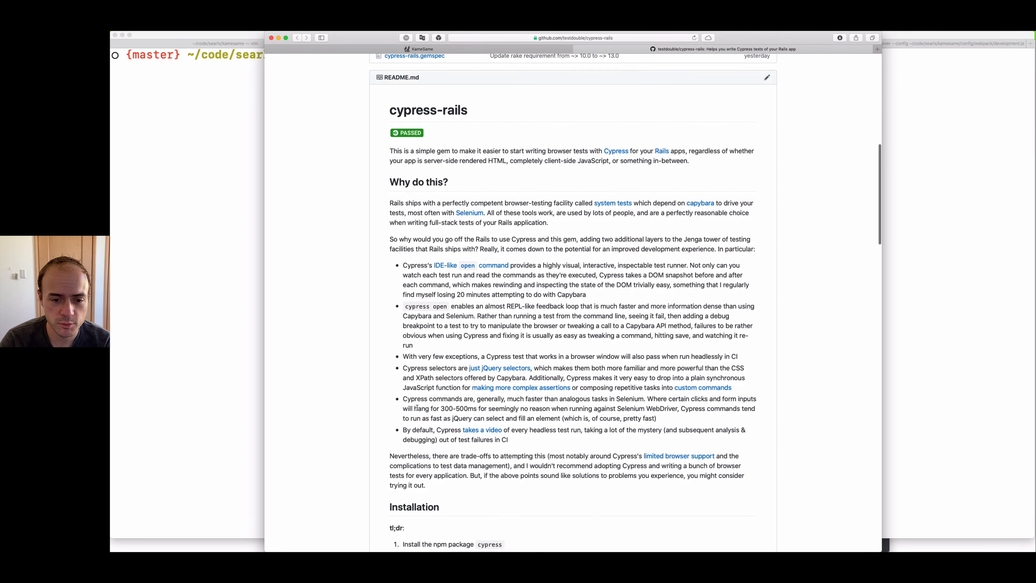
scroll("down", 3)
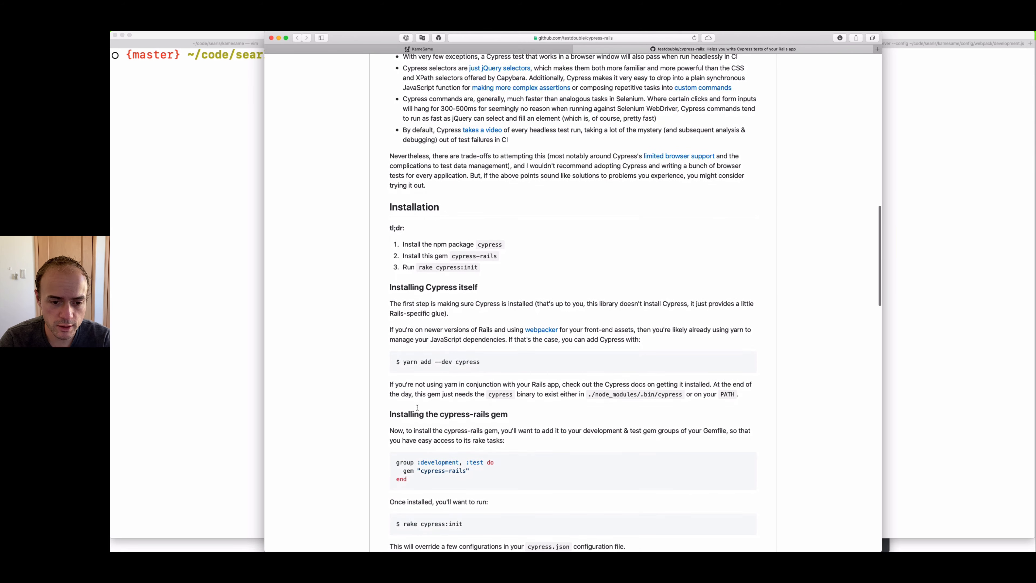
scroll("down", 3)
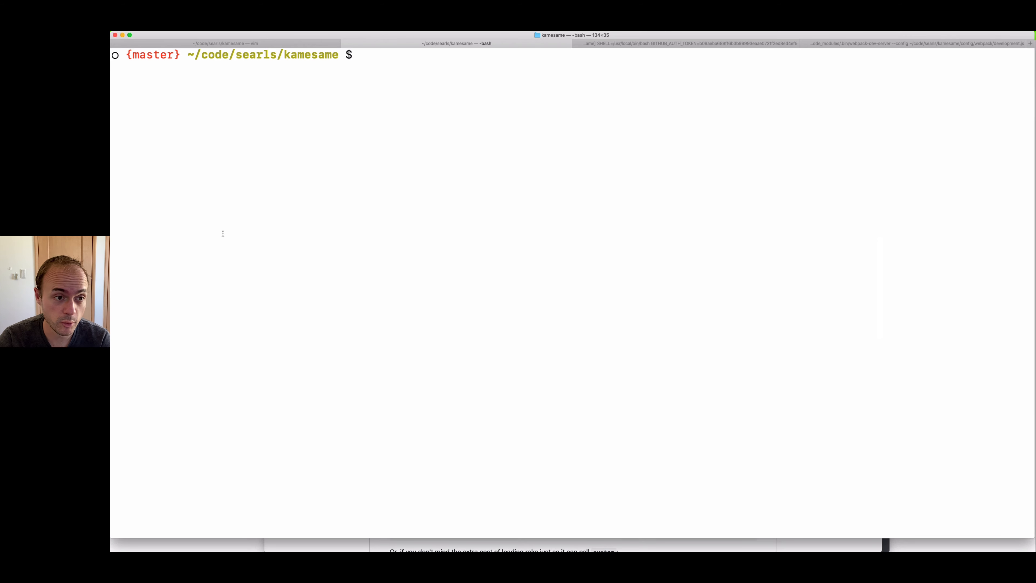
- Run yarn add --development cypress, which fails with a missing-packages error
type("ya")
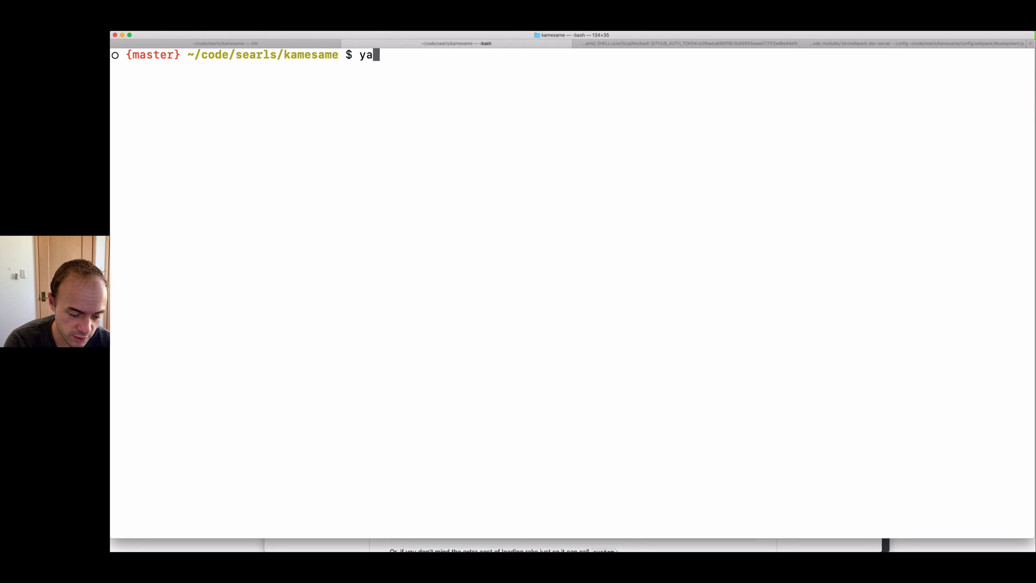
type("rn add")
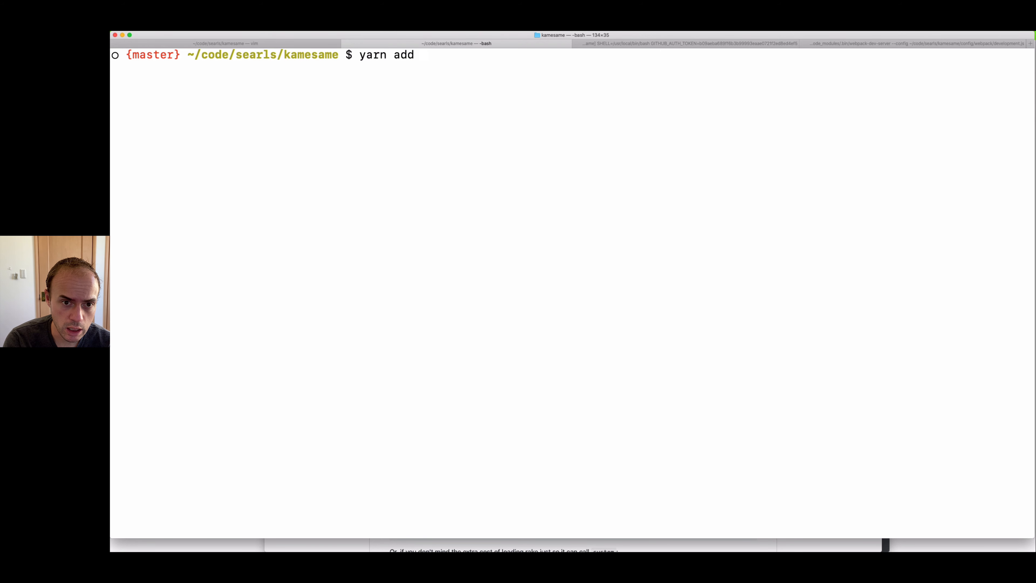
type("--development c")
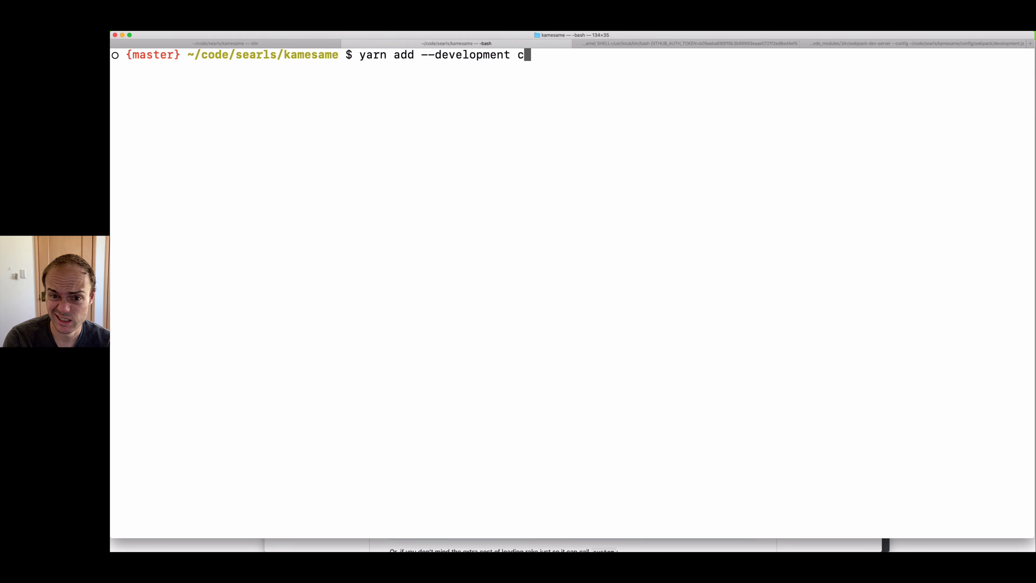
key("Return")
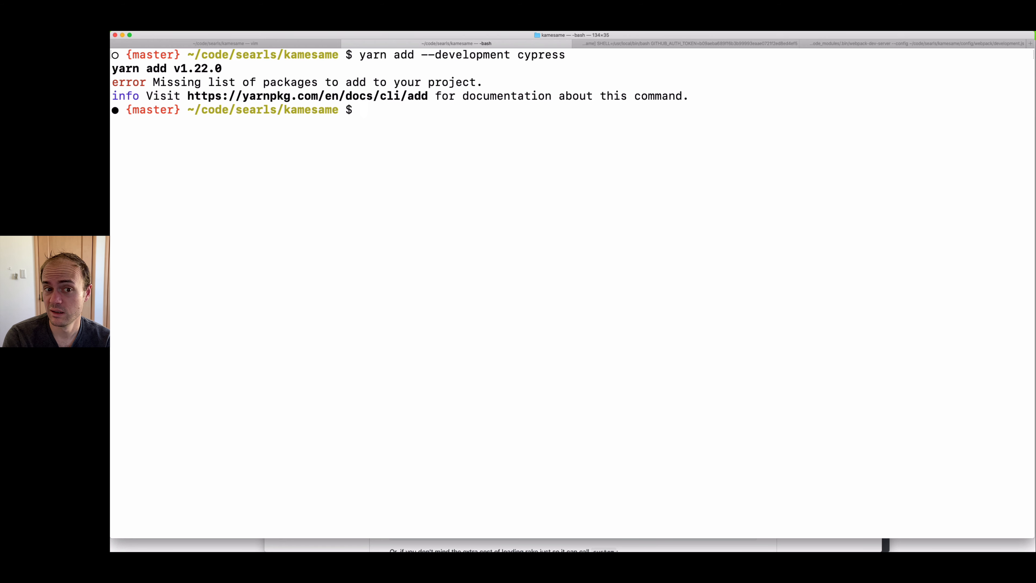
- Rerun the corrected yarn add -D cypress, installing Cypress 4.1.0 as a dev dependency
key("Up")
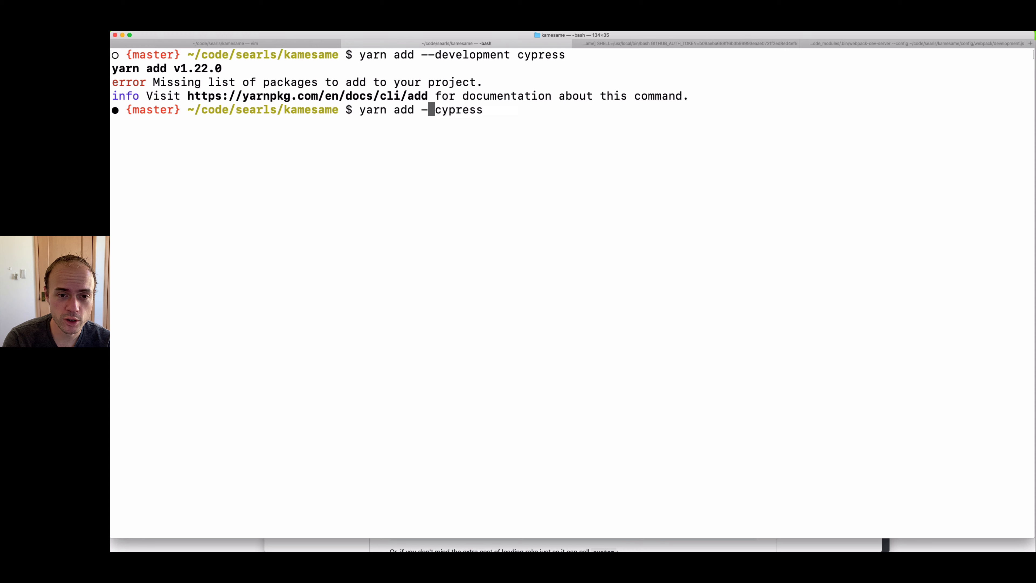
key("Return")
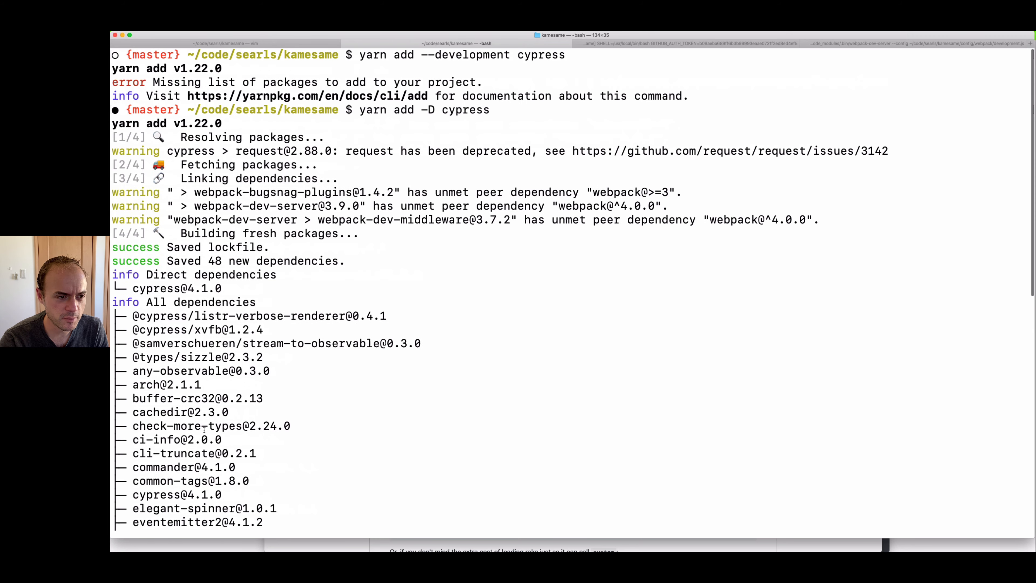
scroll("down", 3)
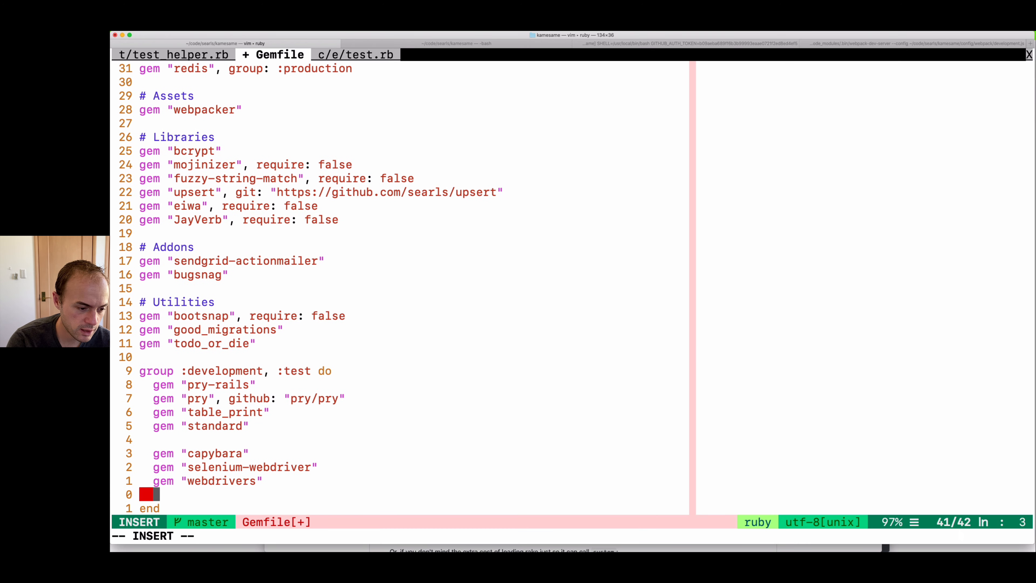
- Add gem "cypress-rails" to the Gemfile's development/test group, save, and bundle in the shell
type("gem \"cypress-rails\"")
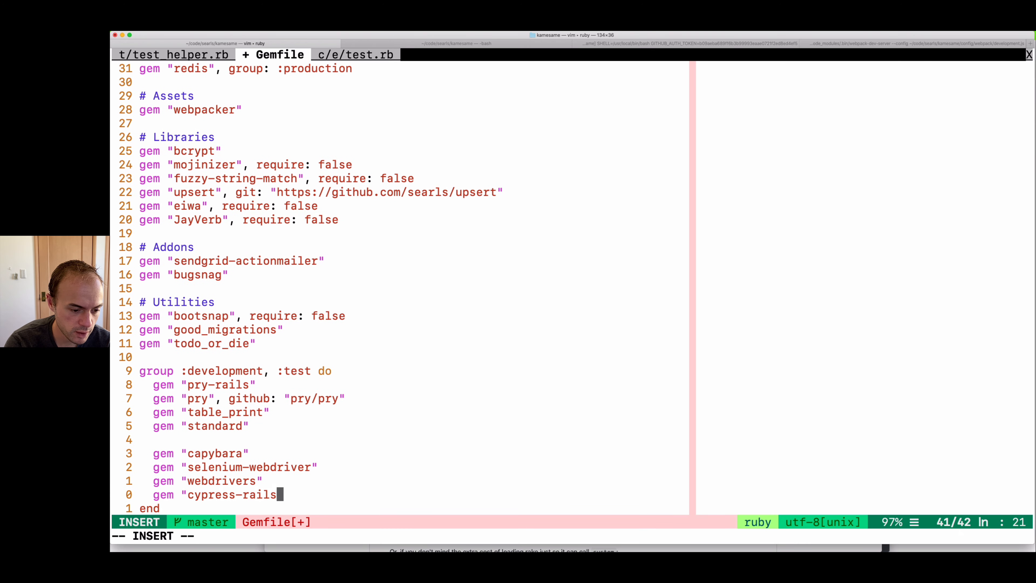
key("Escape")
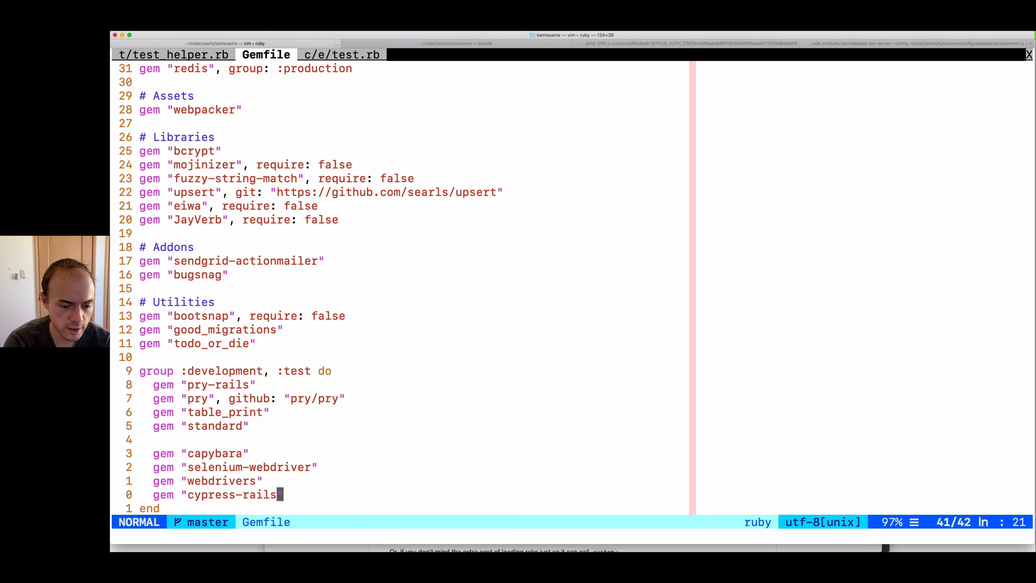
left_click(454, 43)
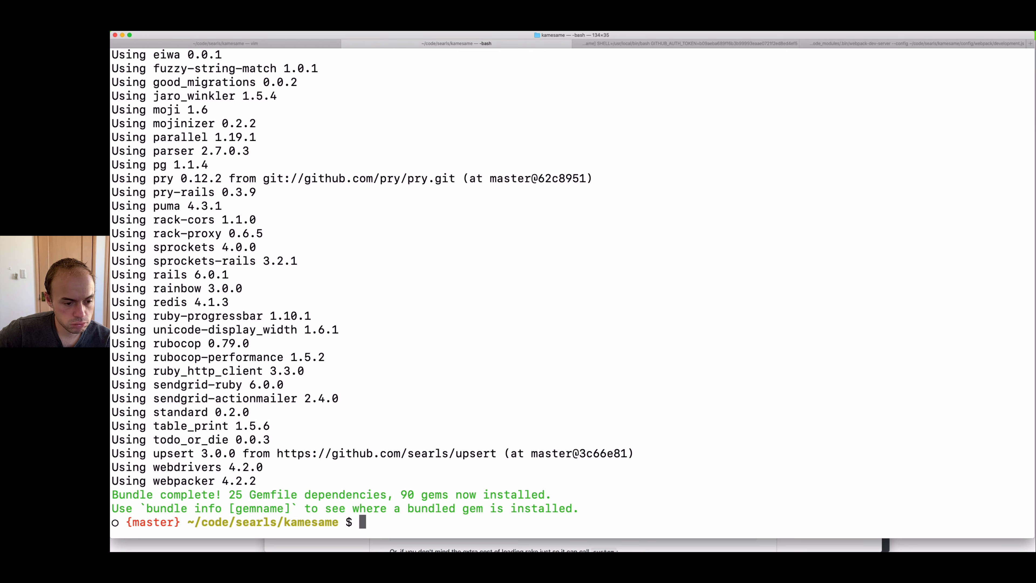
- Enter be rake cypress:init at the shell prompt
type("be ra")
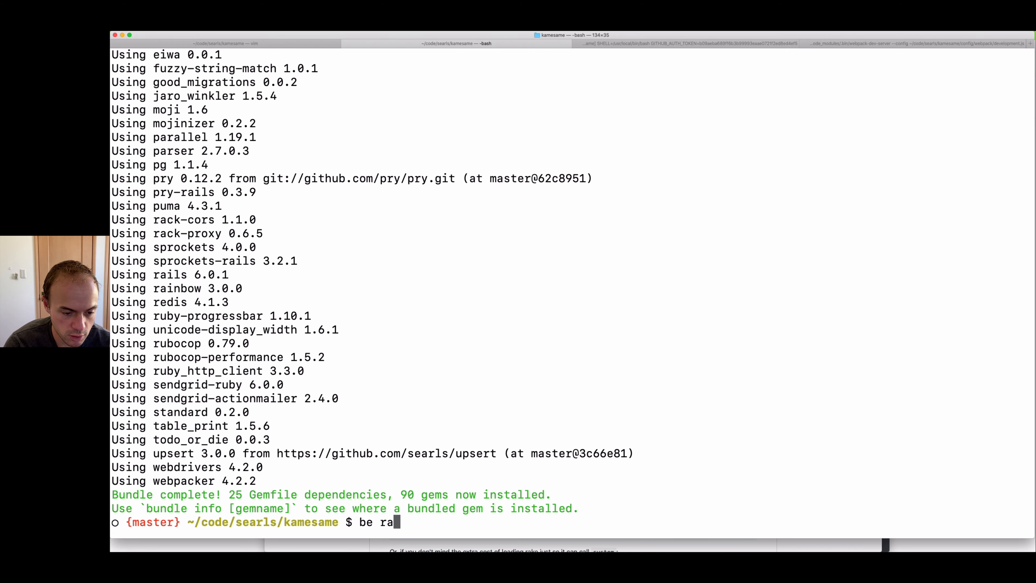
type("ke cypress:init")
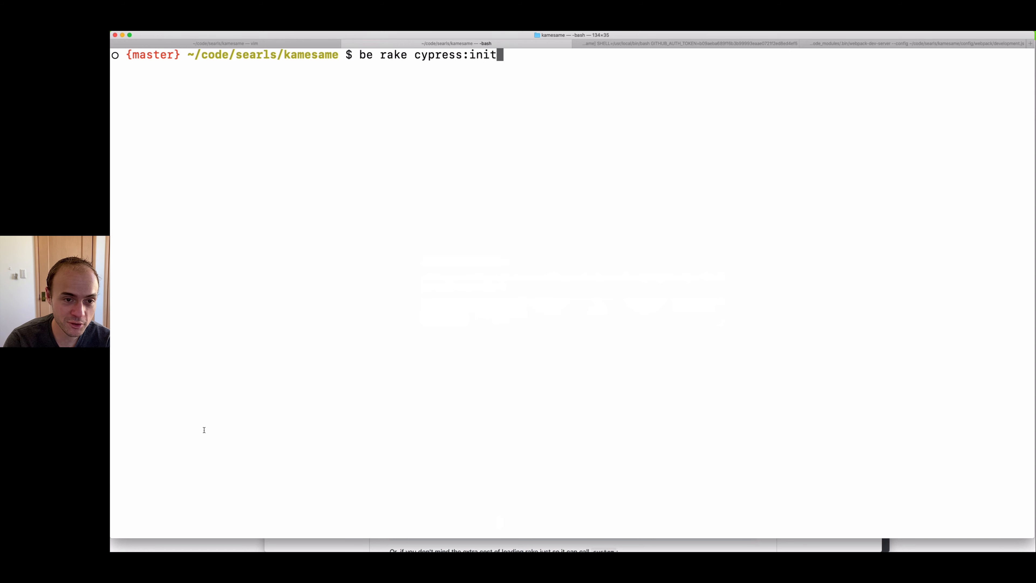
- Run be rake cypress:init to create cypress.json and check package.json in Vim
key("Return")
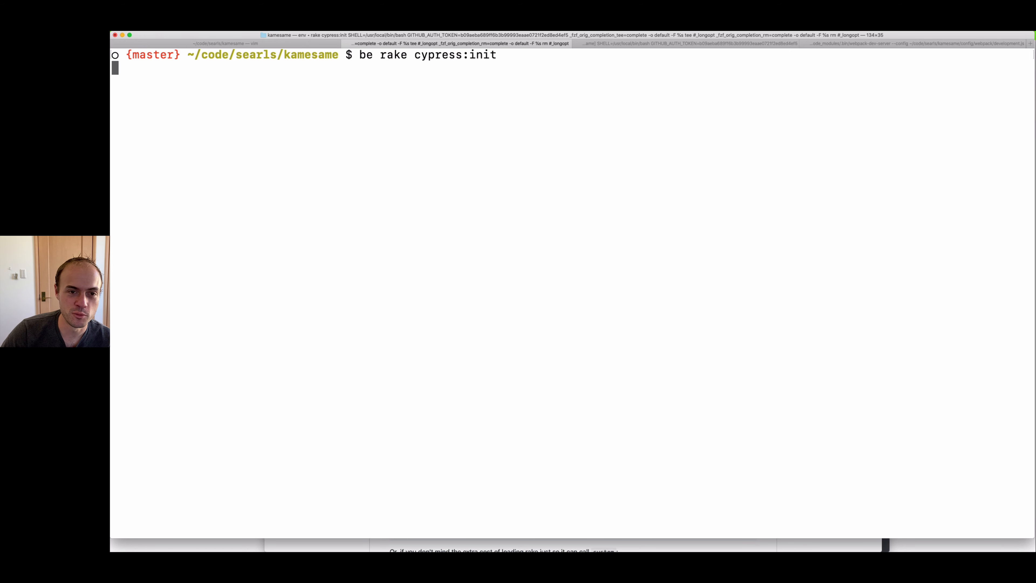
key("Return")
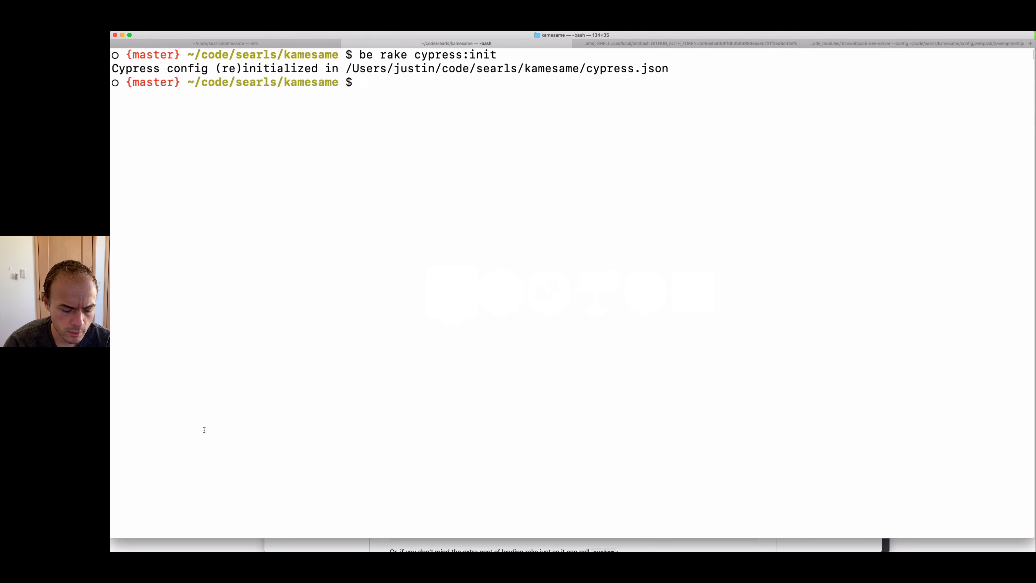
type("pack")
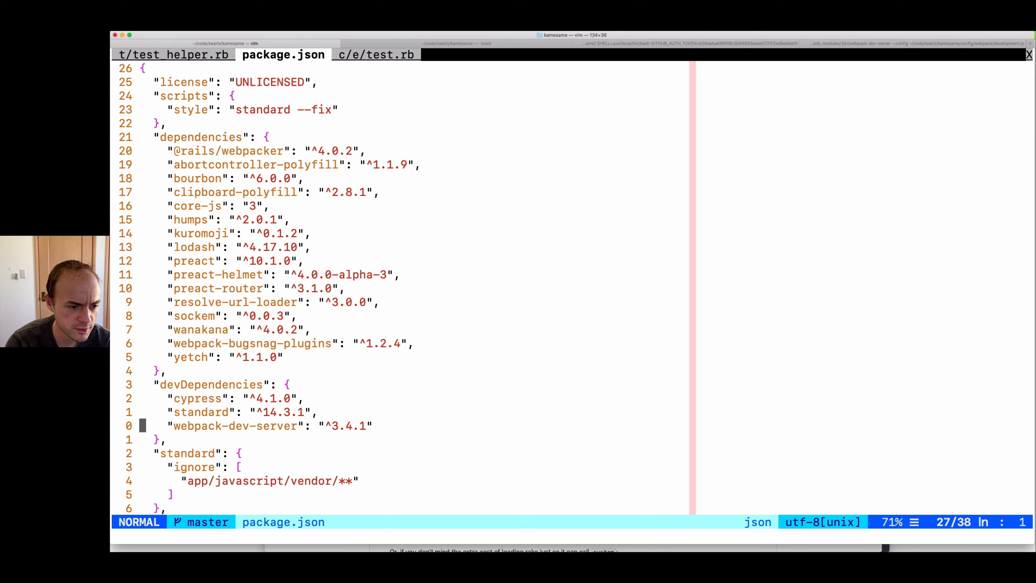
left_click(458, 44)
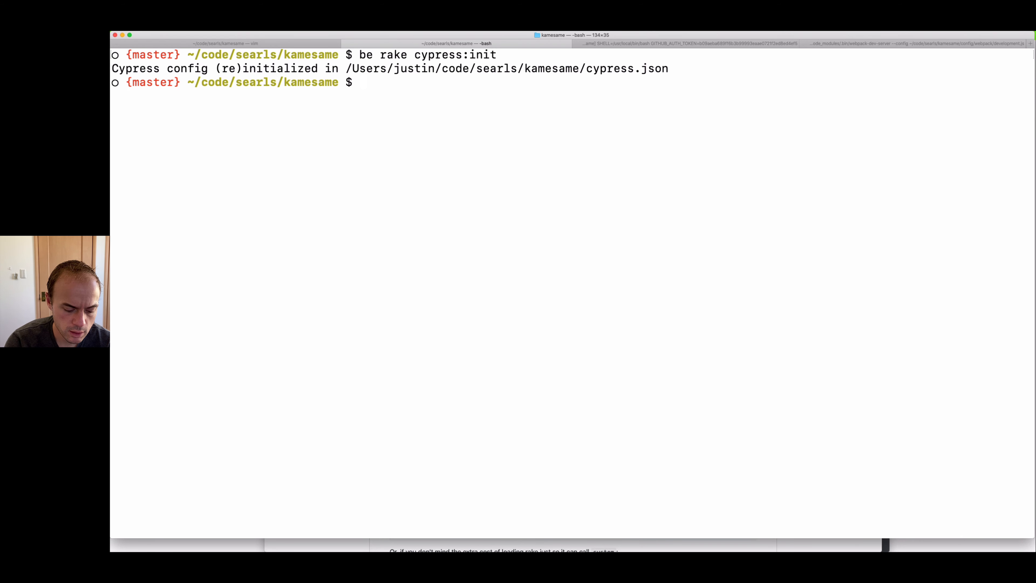
- Abandon a half-typed yarn run command and launch be rake cypress:open instead
type("yarn run cypress:o")
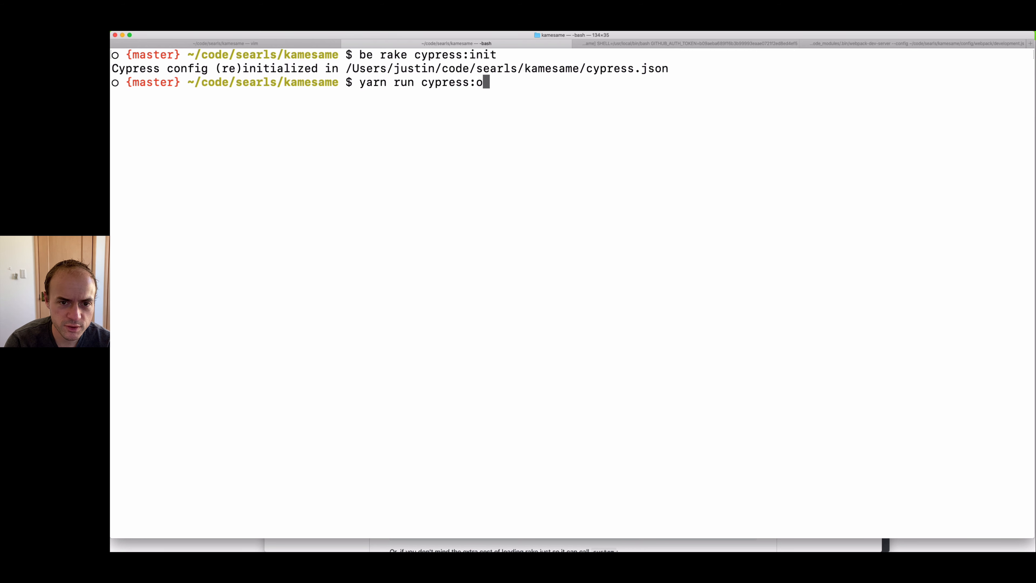
key("ctrl+c")
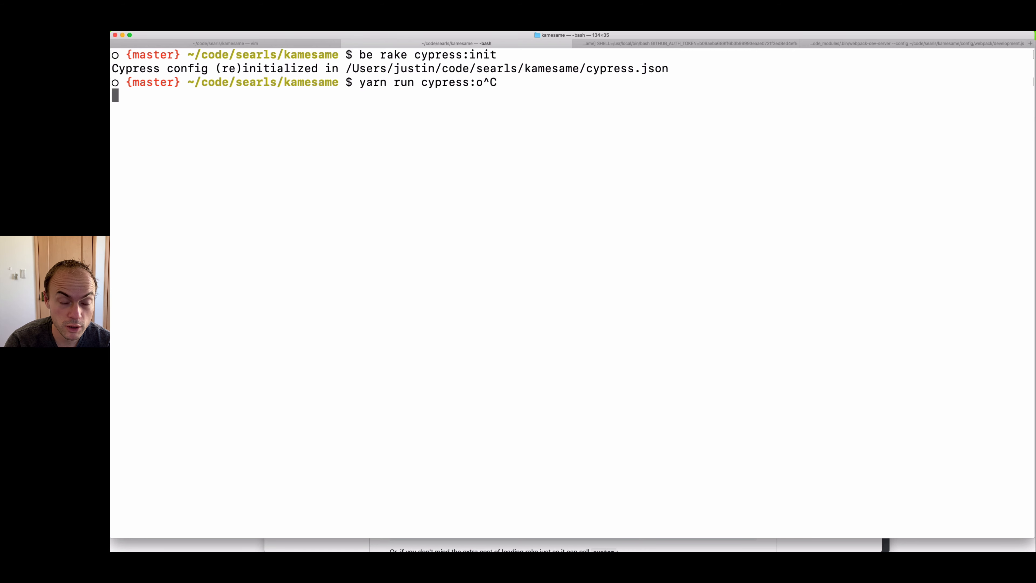
type("be rake")
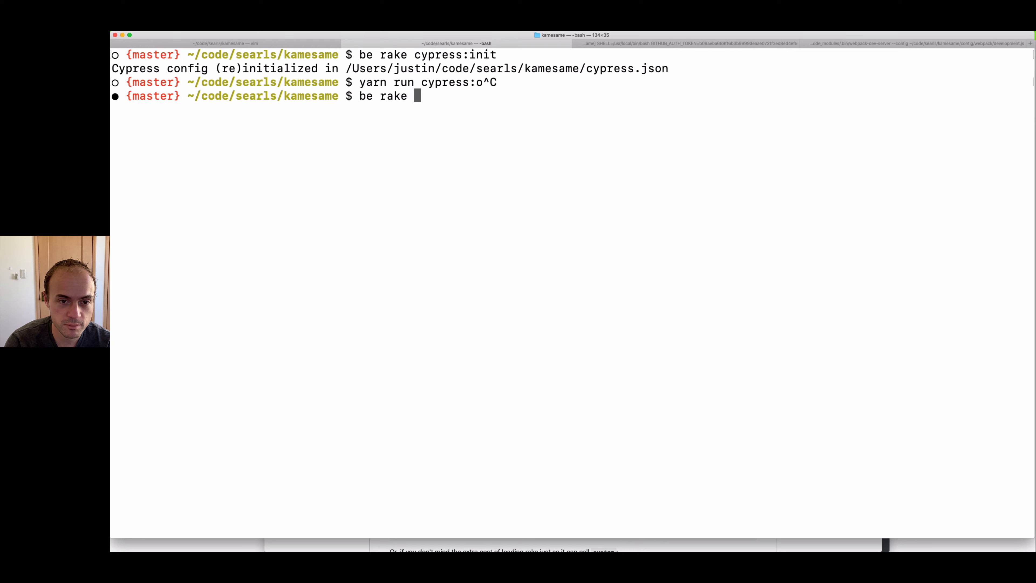
type("cypress:open")
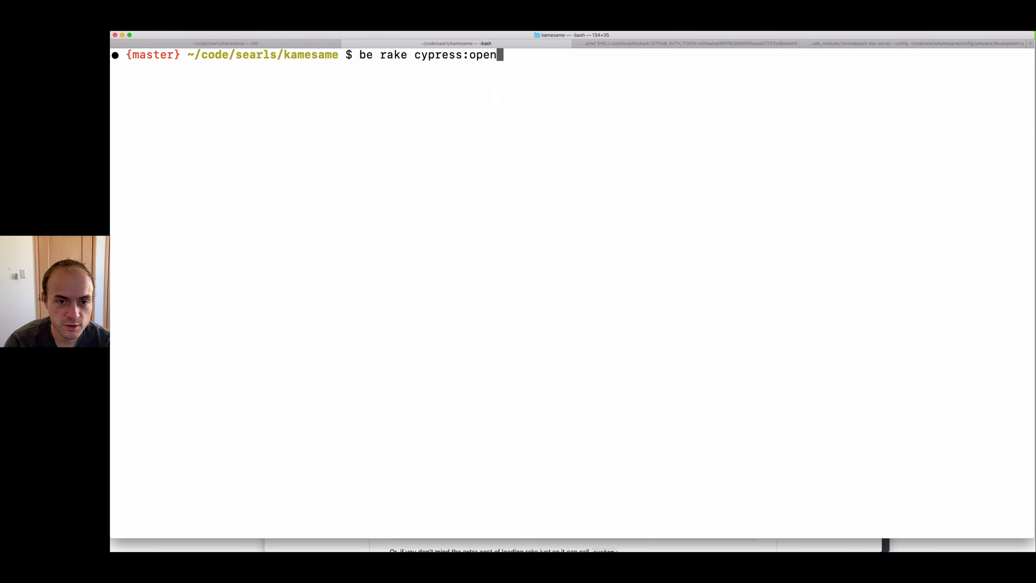
key("Return")
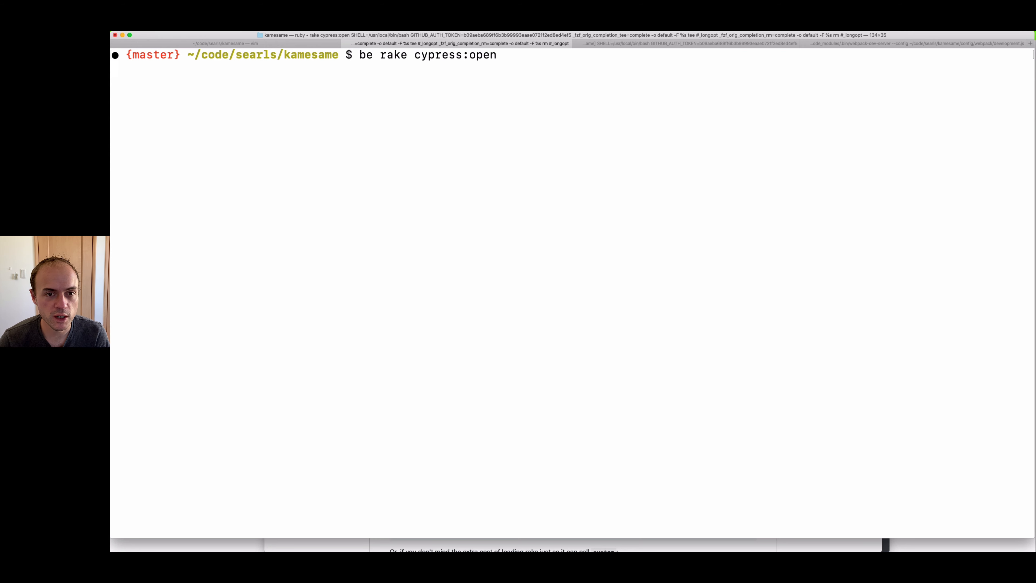
- Dismiss the Cypress getting-started notice to show kamesame's example integration specs
key("Return")
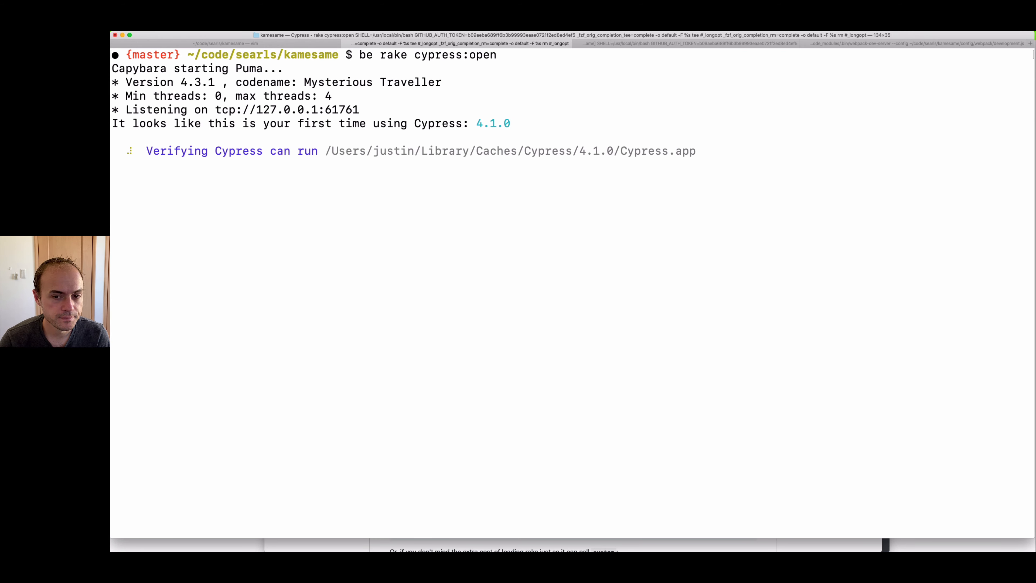
mouse_move(203, 430)
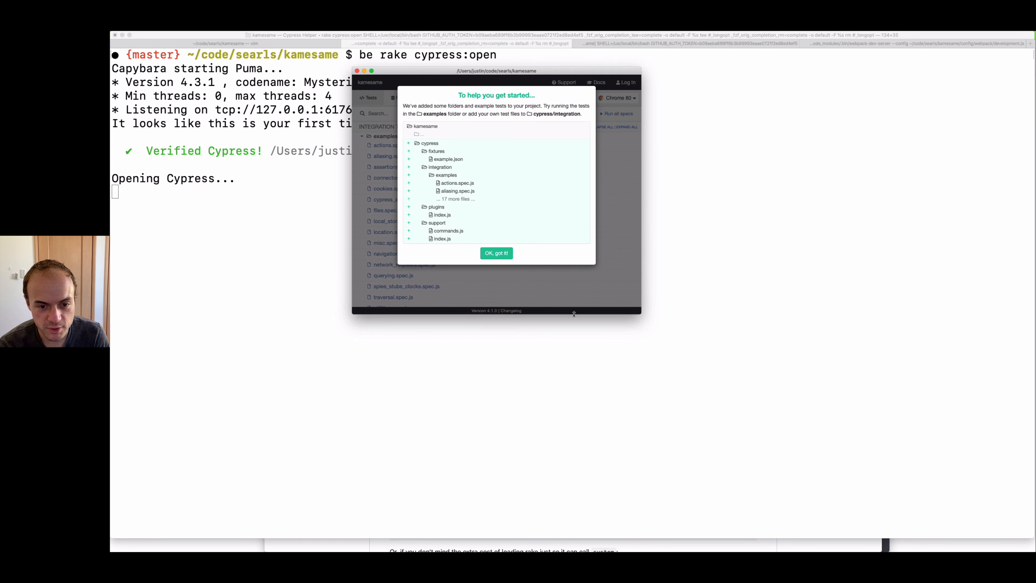
mouse_move(497, 253)
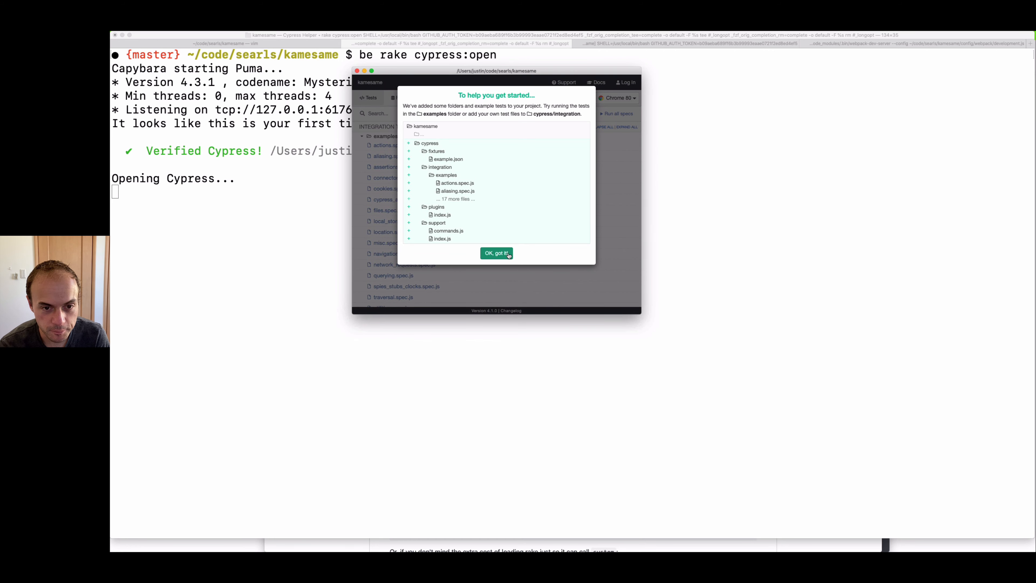
mouse_move(481, 210)
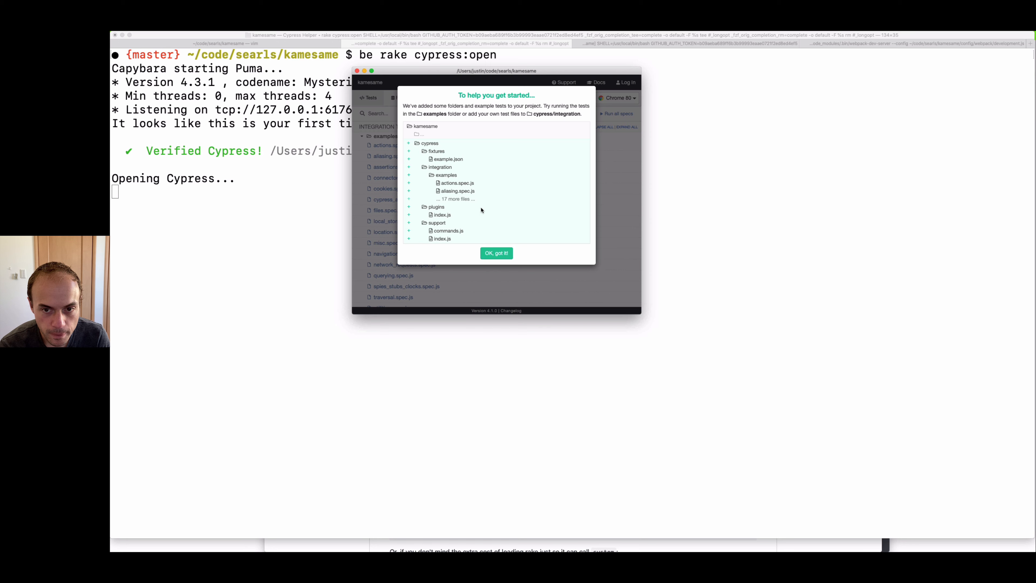
mouse_move(433, 117)
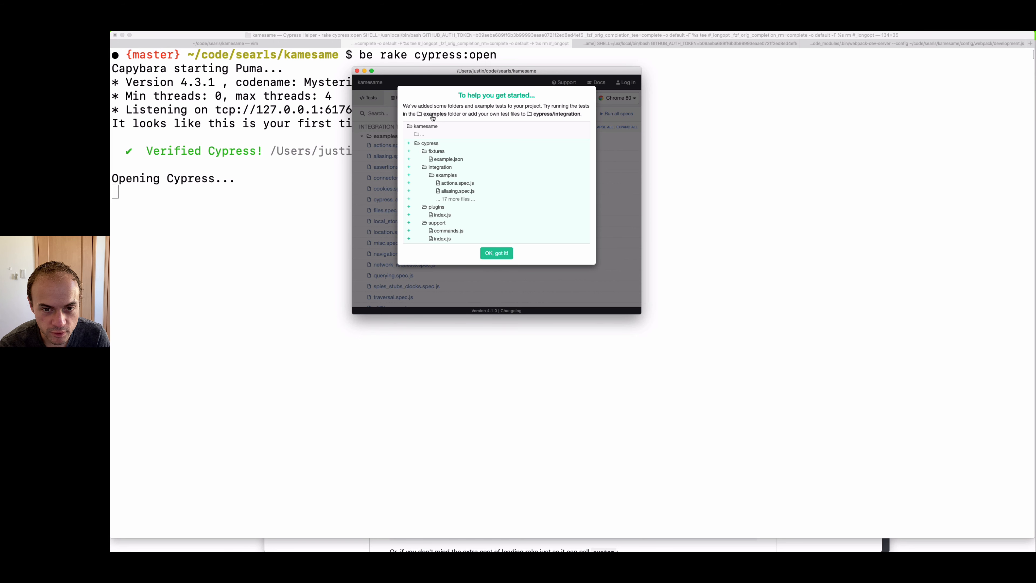
mouse_move(544, 117)
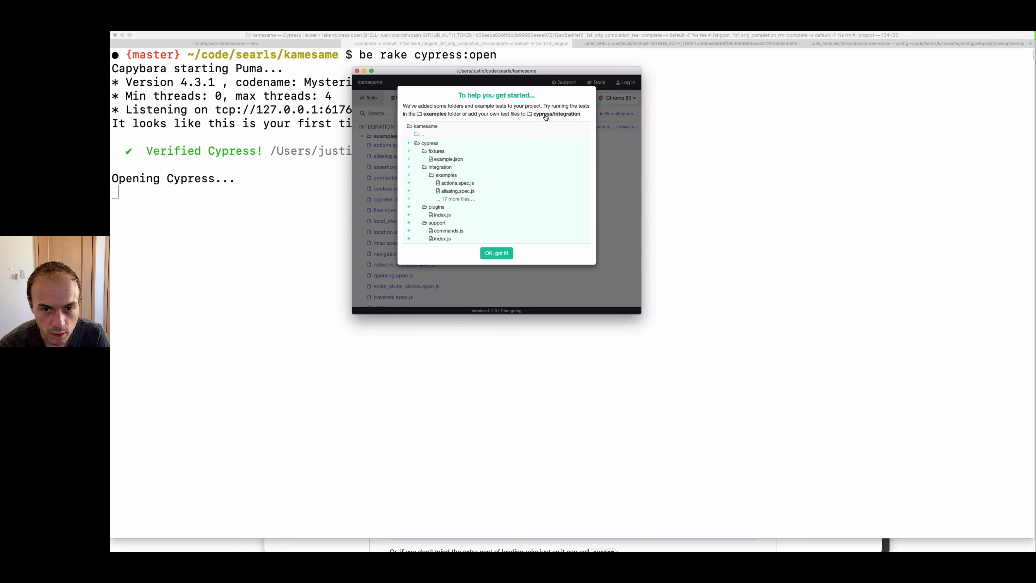
mouse_move(502, 218)
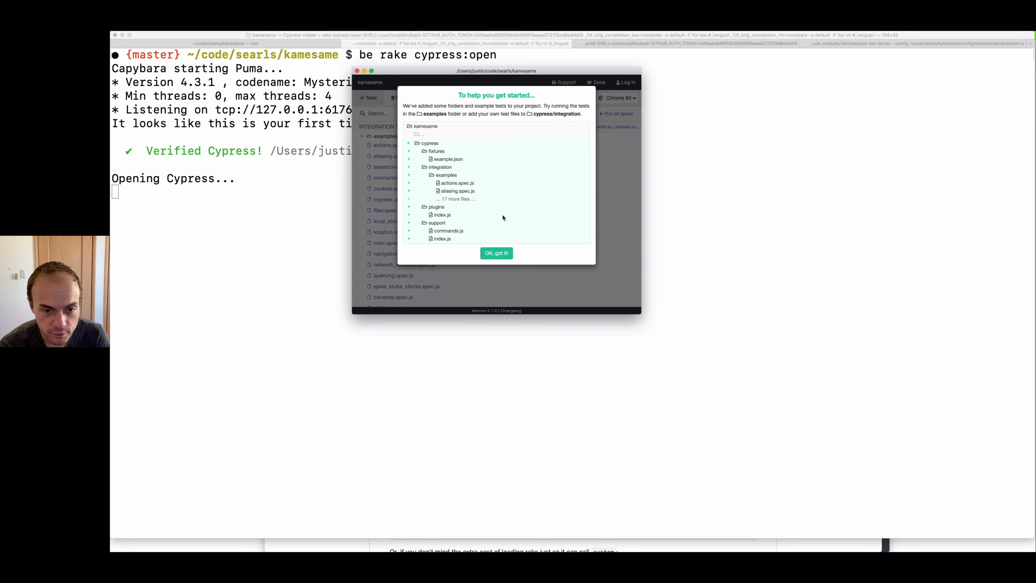
mouse_move(441, 153)
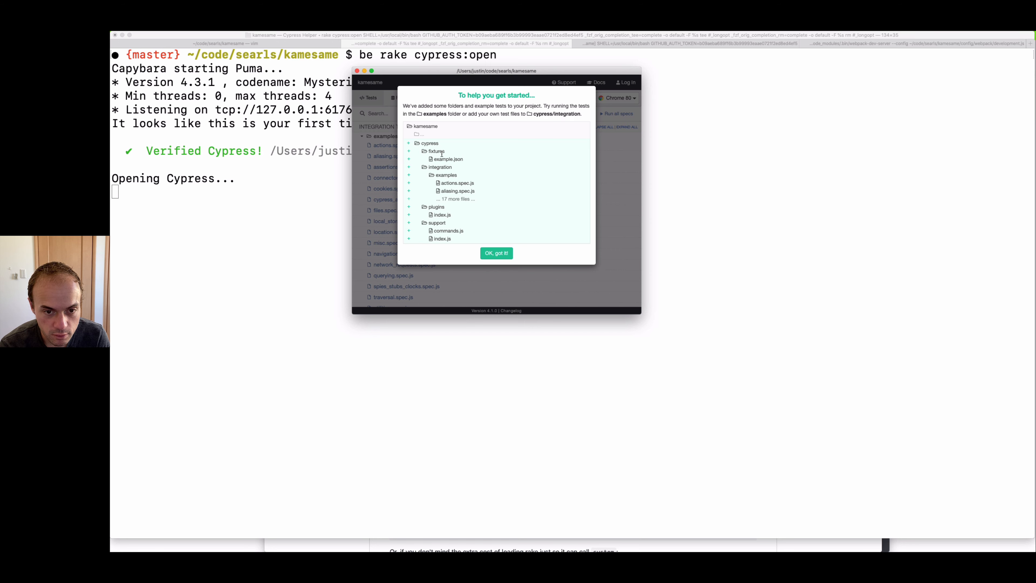
mouse_move(480, 263)
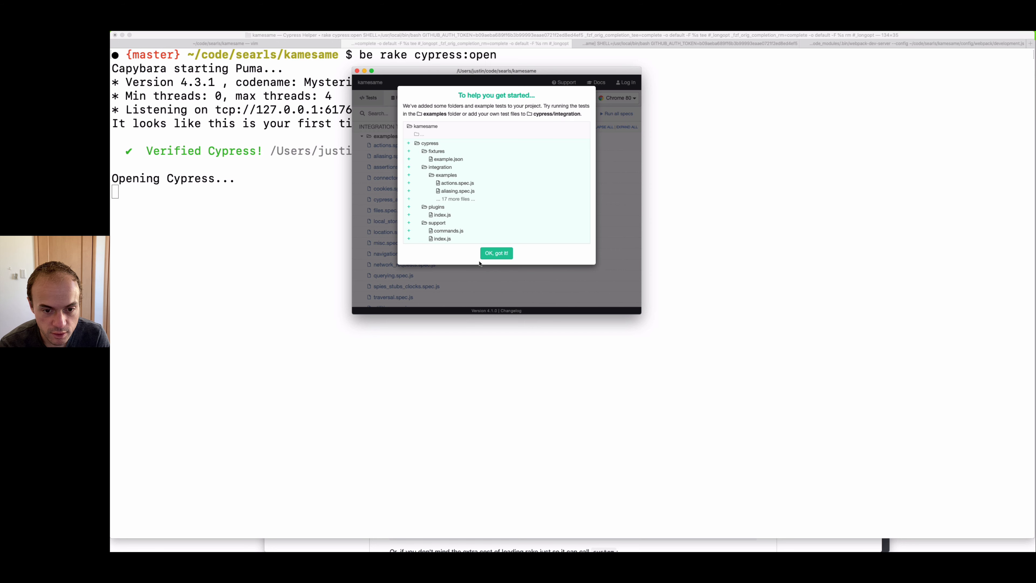
left_click(496, 253)
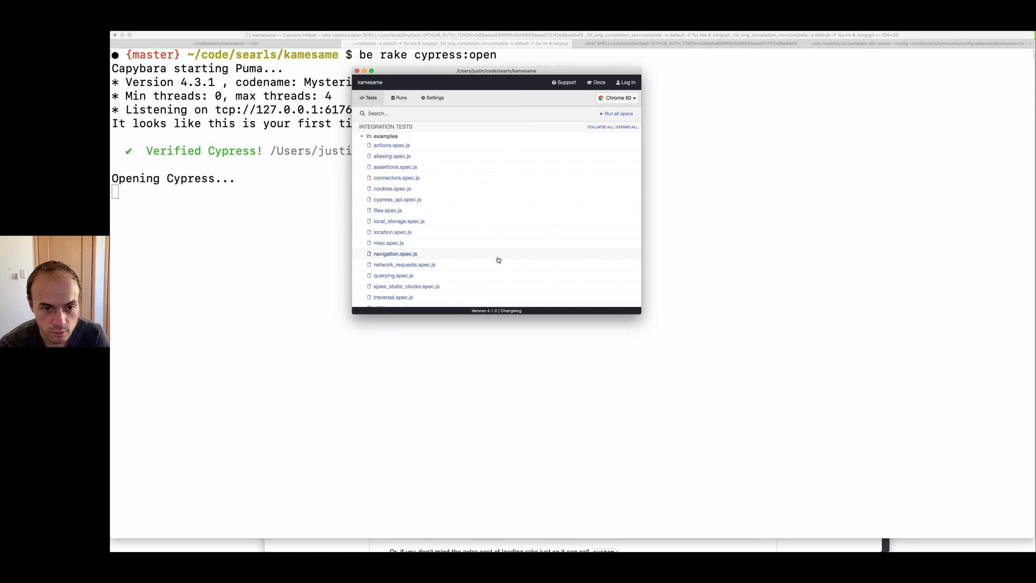
mouse_move(270, 300)
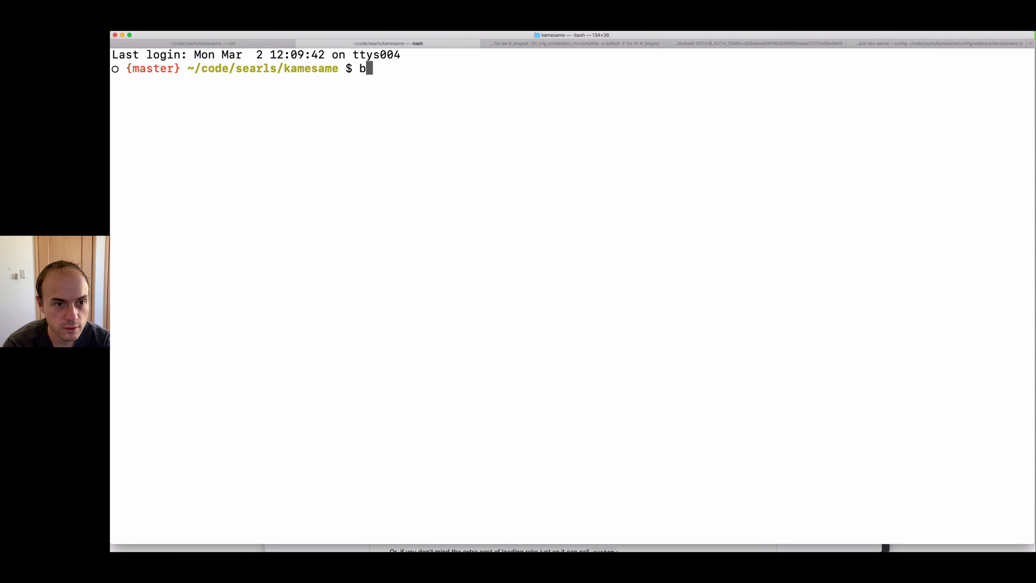
- Run rm cypress/integration/examples/* to delete the example Cypress specs
type("rm")
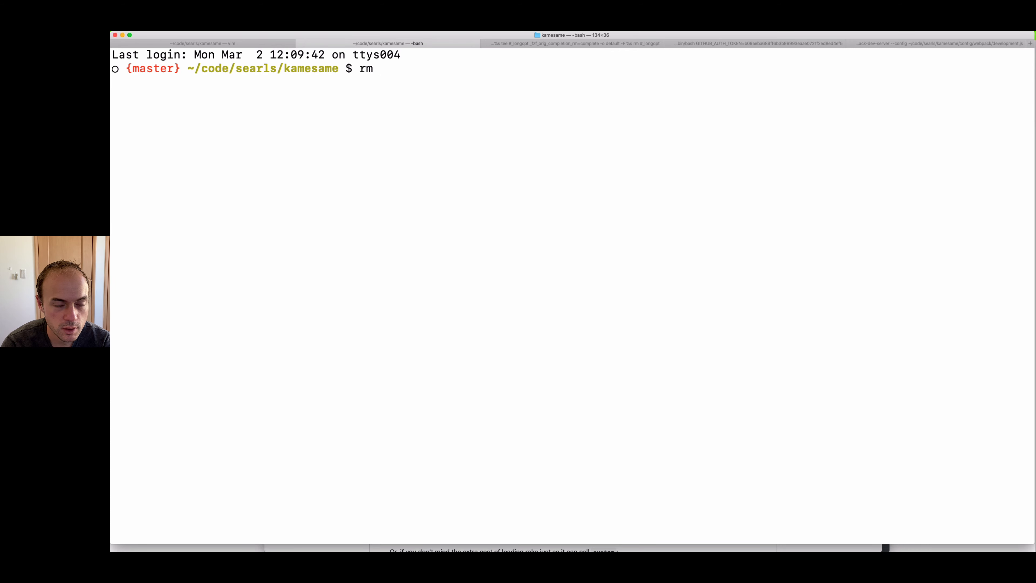
type("cypress/")
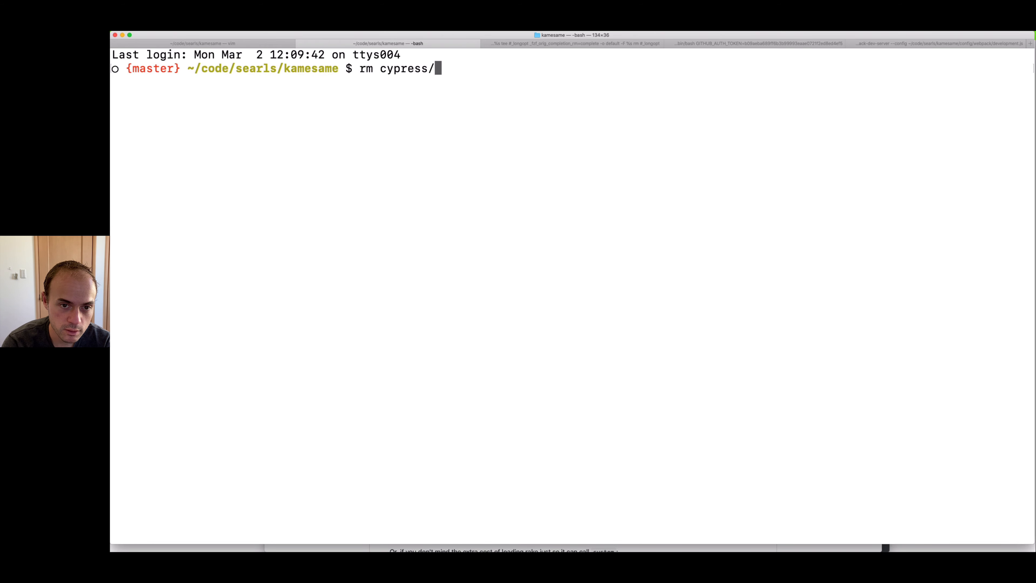
type("integration/examples/*")
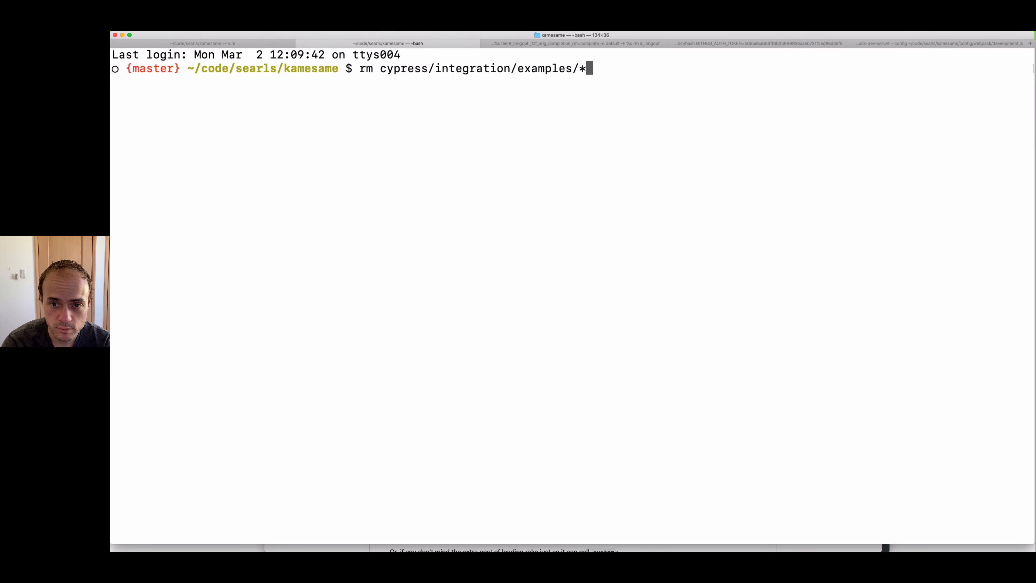
key("Return")
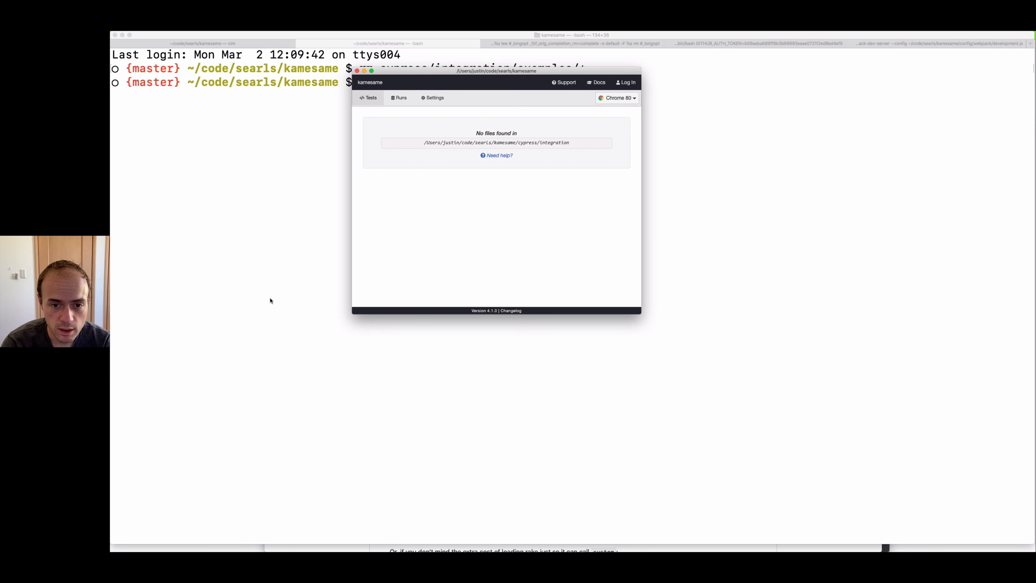
mouse_move(369, 180)
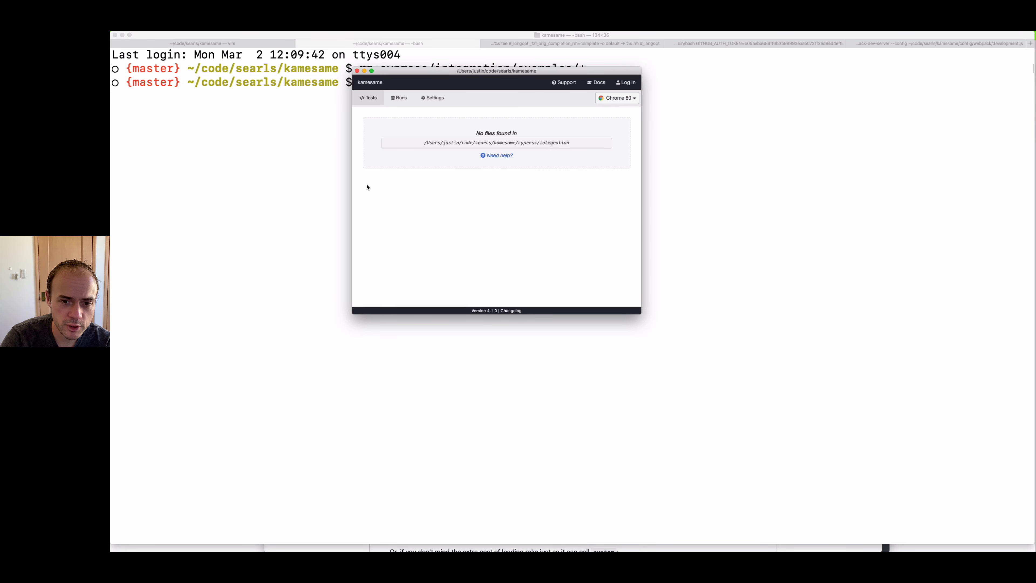
mouse_move(392, 163)
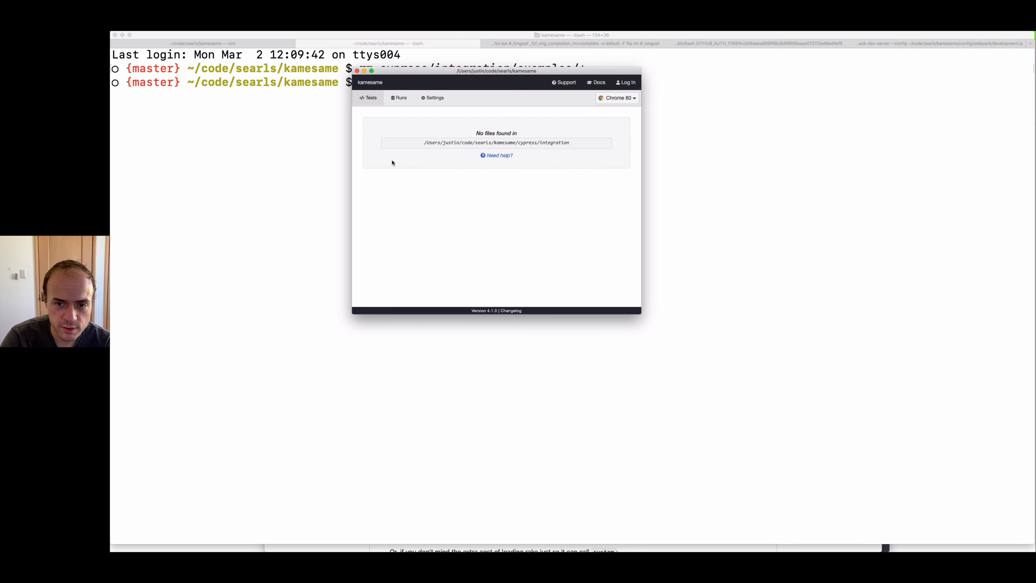
- Inspect the Runs page and Settings, expanding Configuration and Node.js Version details
left_click(399, 97)
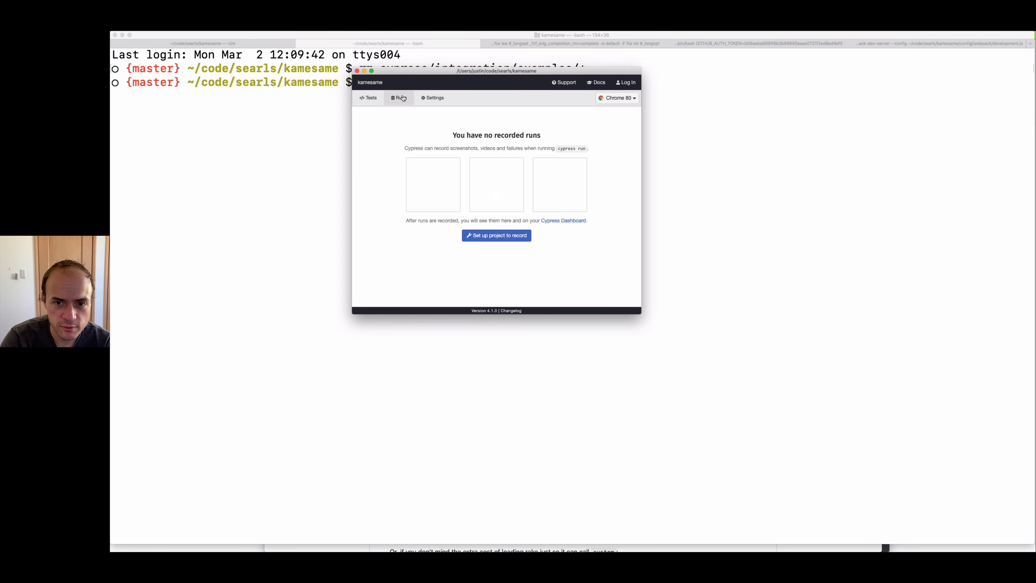
left_click(434, 98)
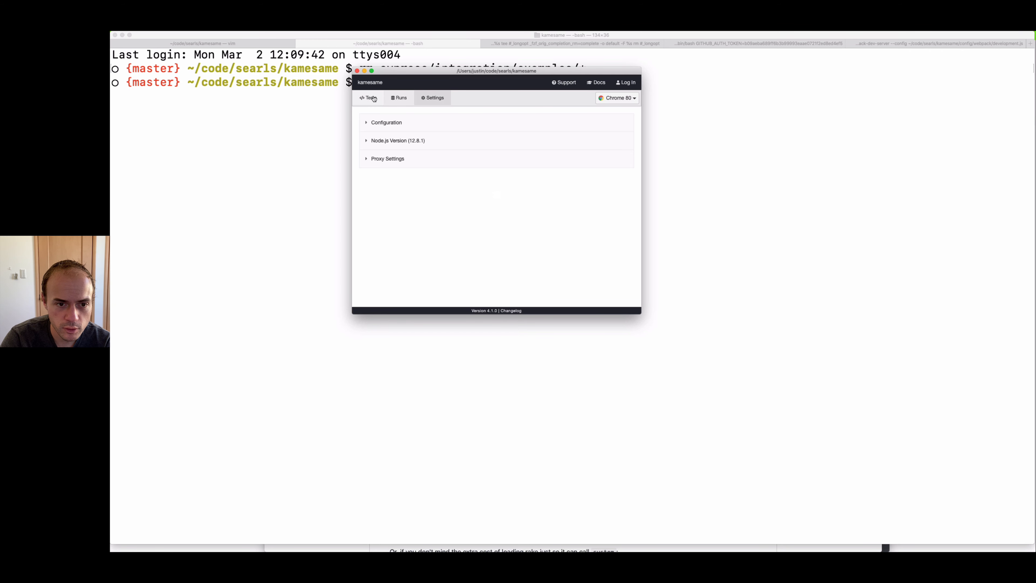
mouse_move(378, 127)
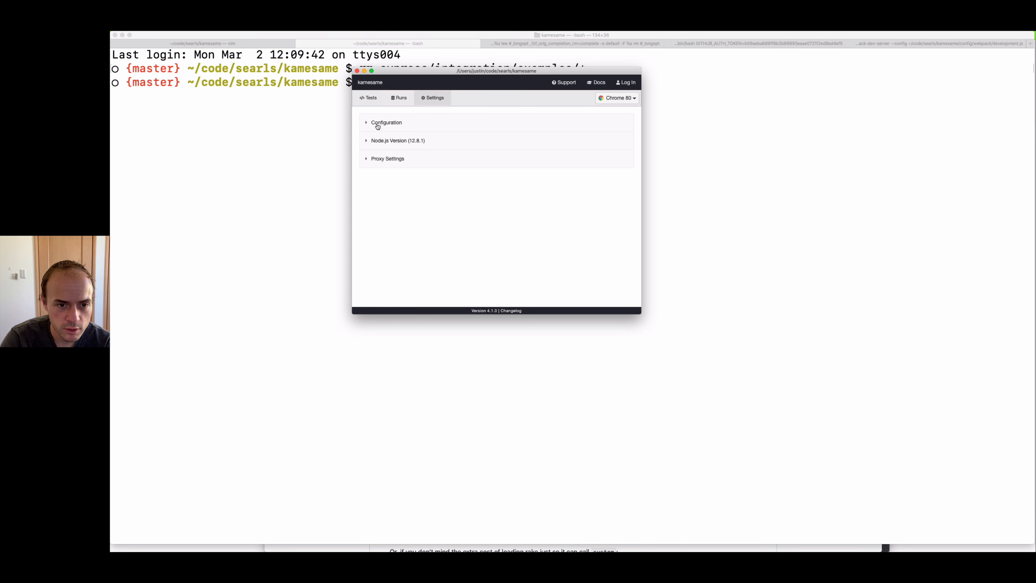
left_click(386, 123)
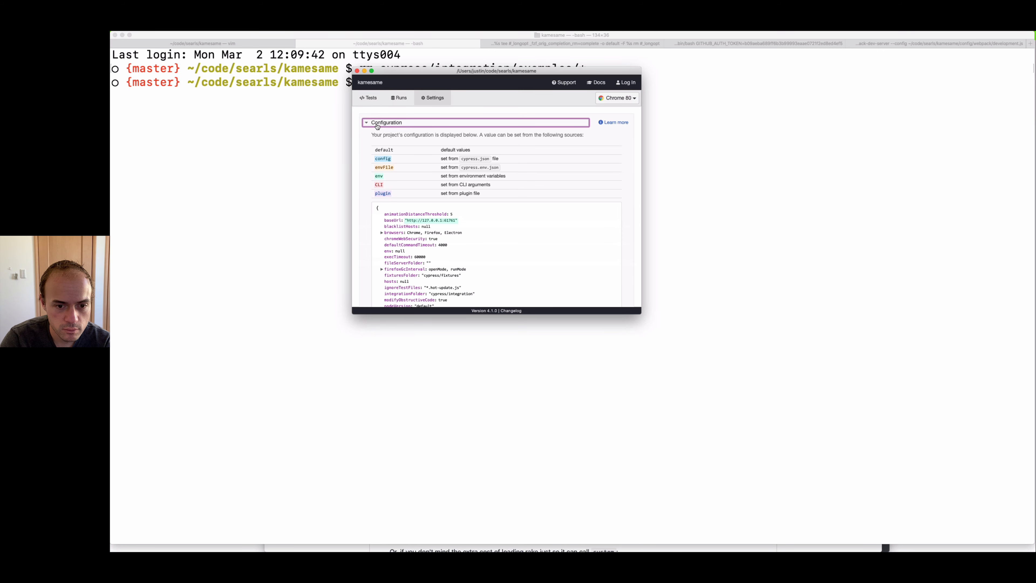
left_click(386, 123)
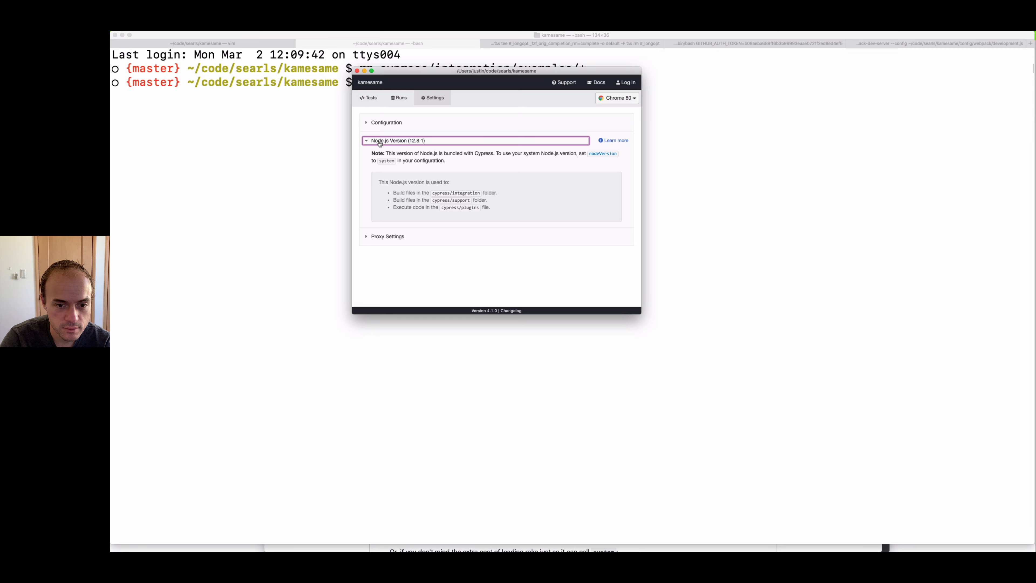
- Browse the project's cypress folder in Finder down to fixtures, then return to Terminal
left_click(369, 97)
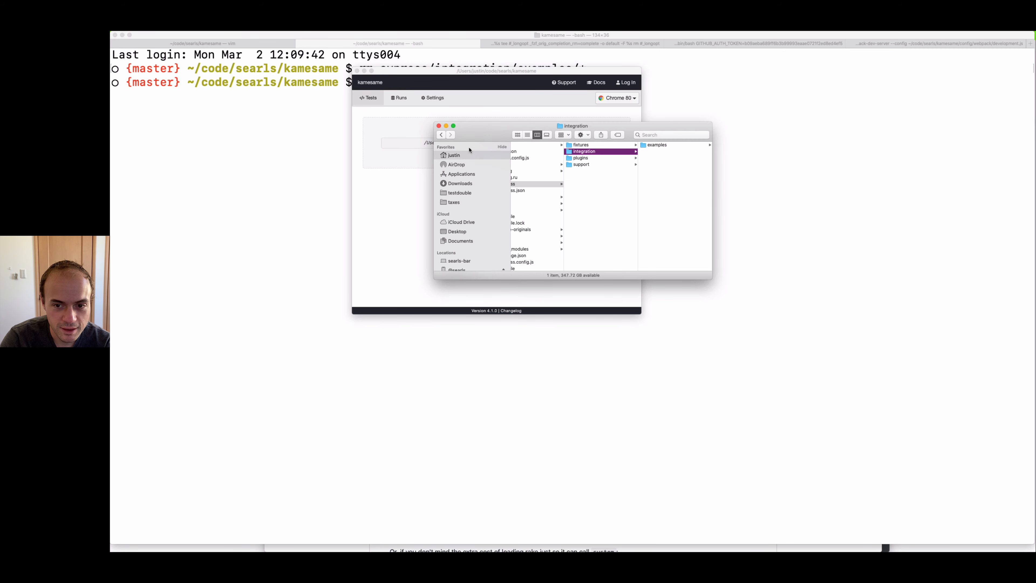
left_click(656, 145)
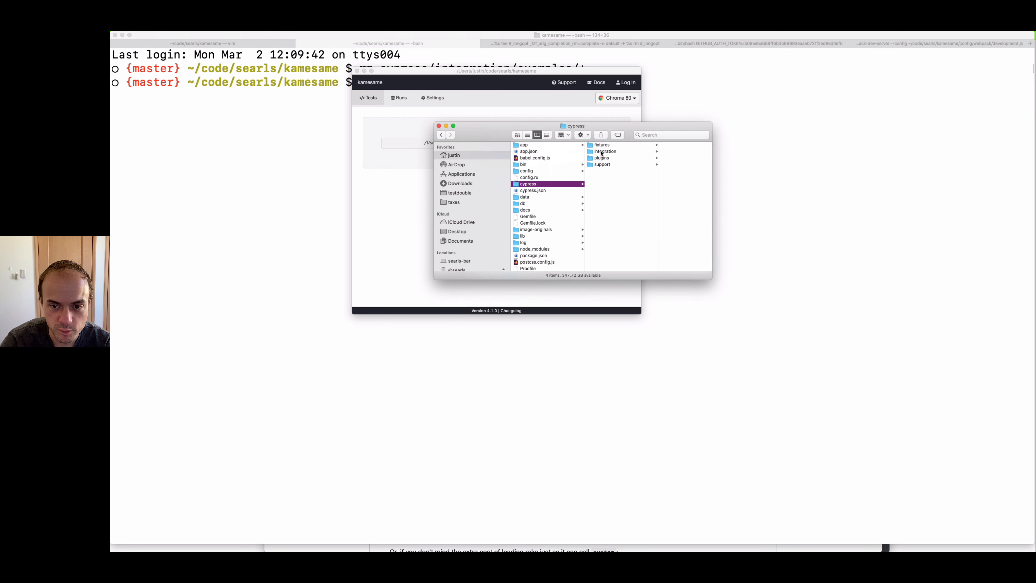
left_click(601, 144)
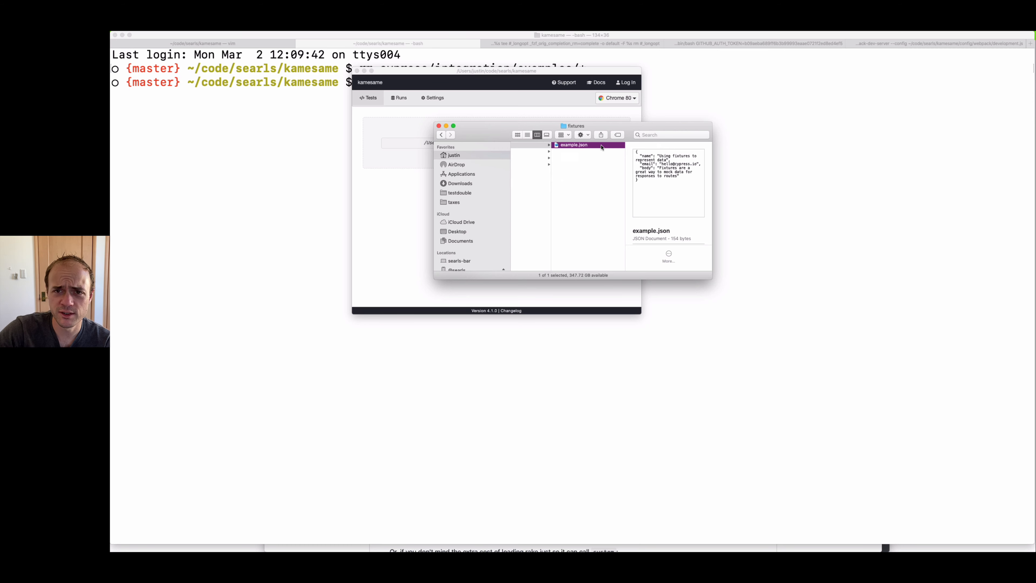
left_click(437, 126)
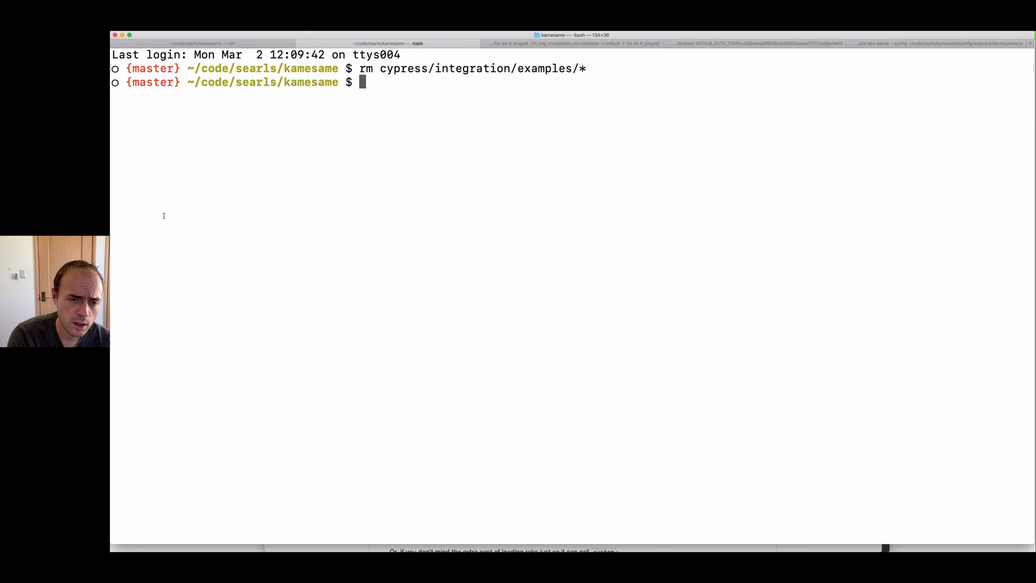
- Create cypress/integration/hello_cypress.js with touch and open it in Vim via the fuzzy finder
type("touch")
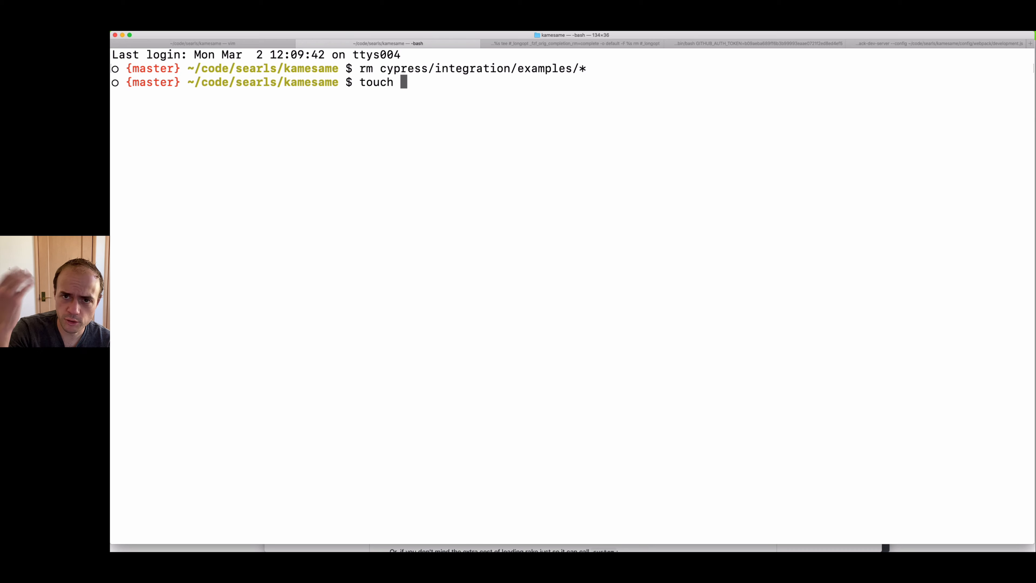
type("c")
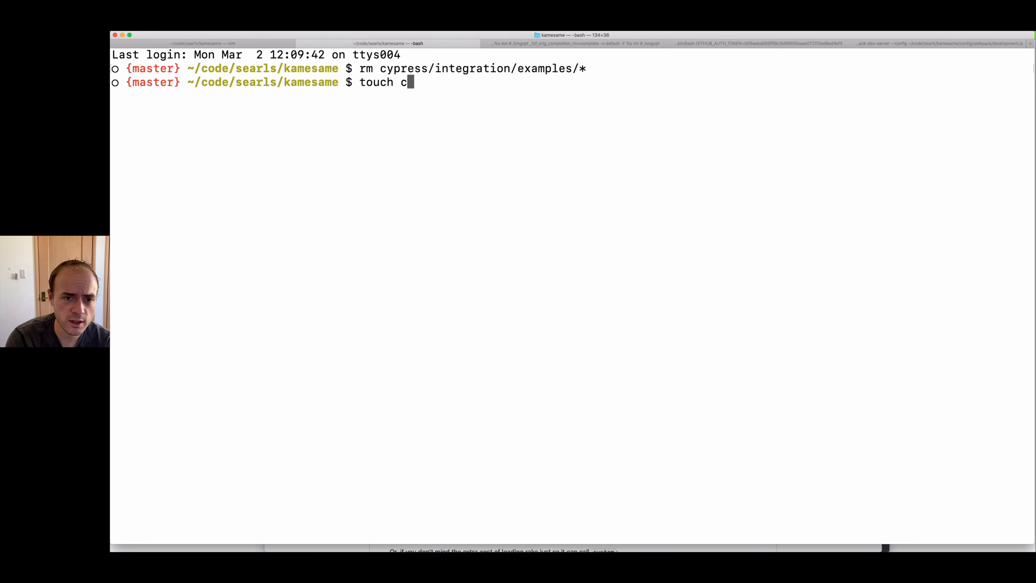
type("ypress/int")
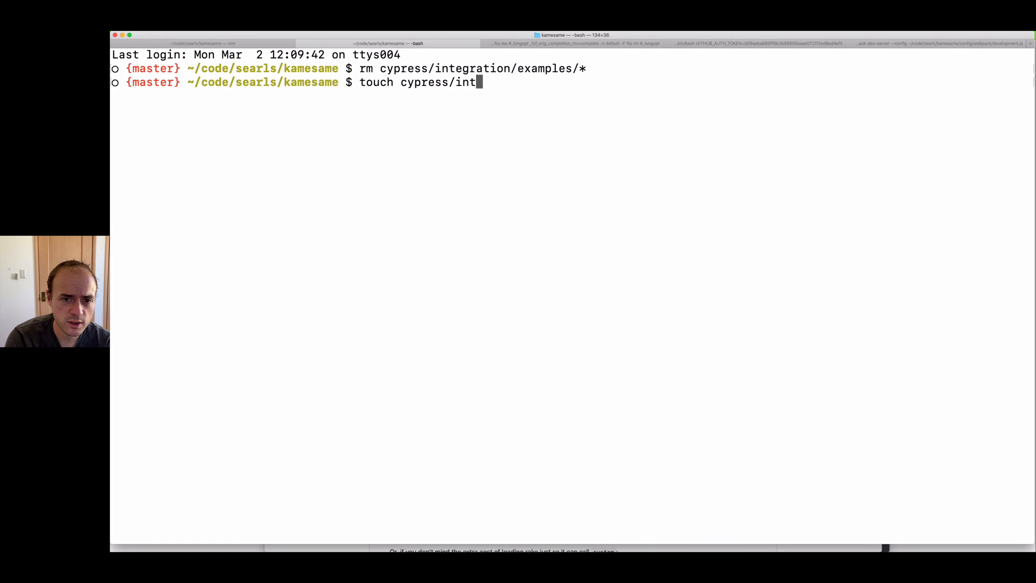
type("egration/hello")
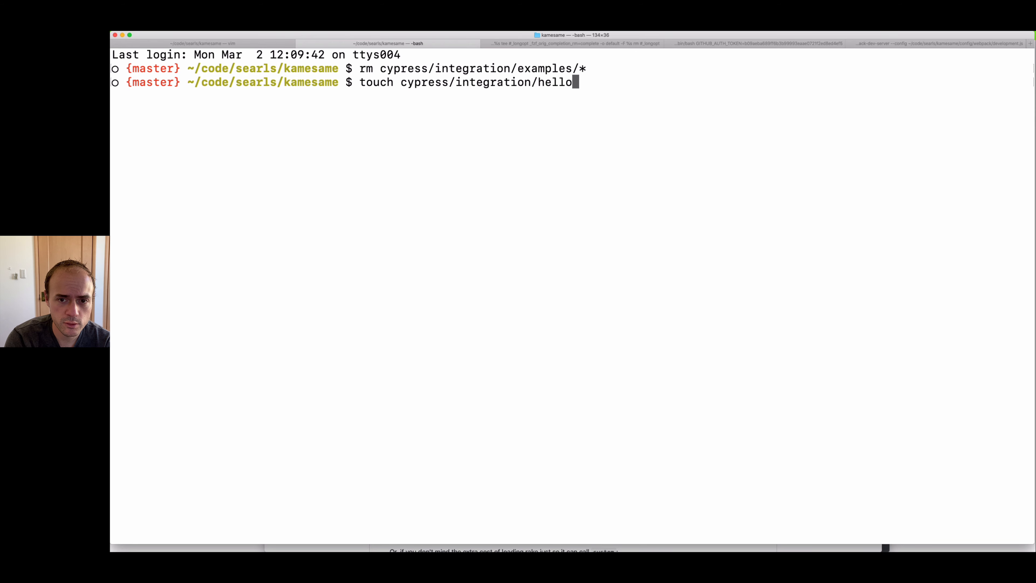
key("Return")
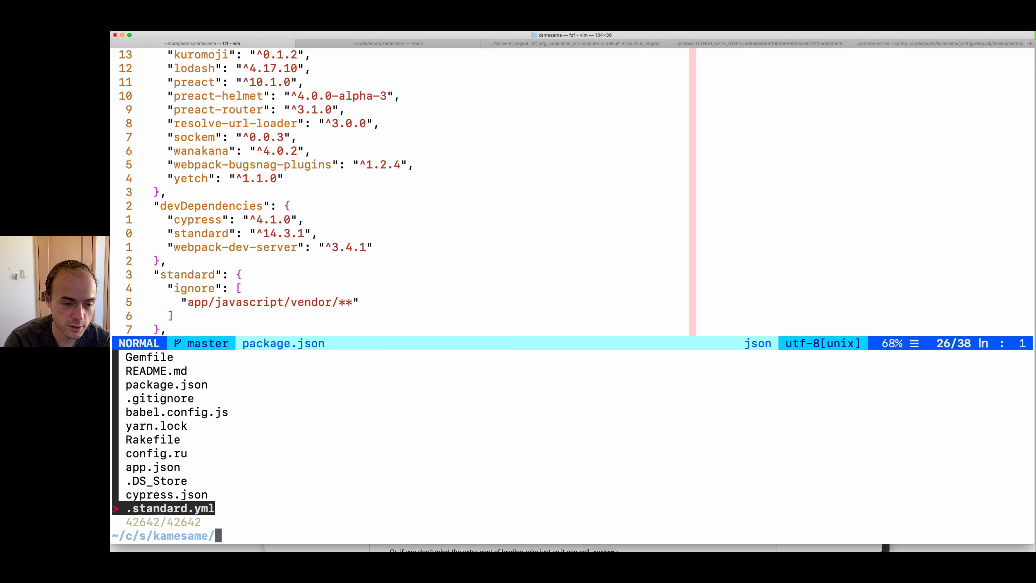
type("hellocyp")
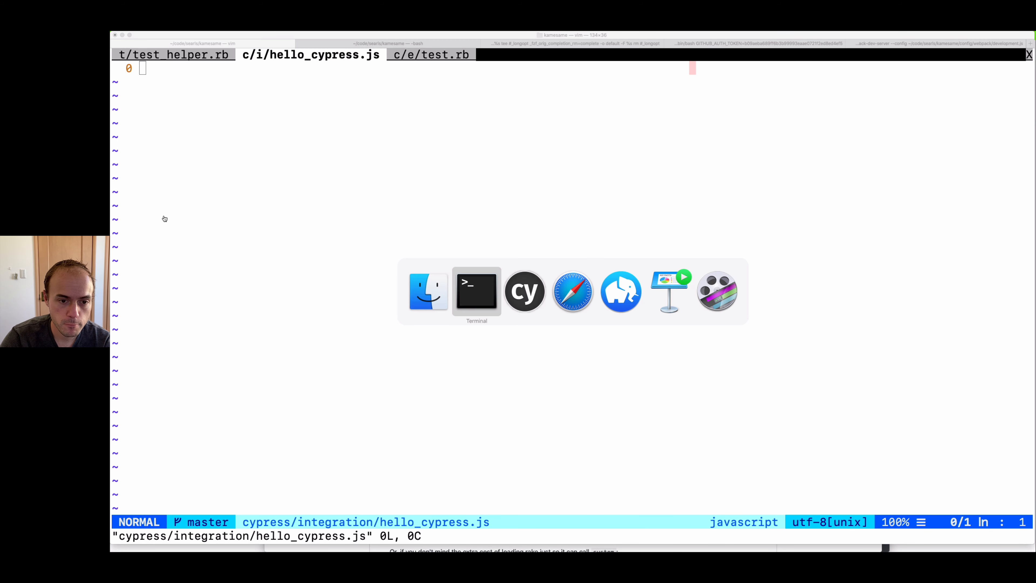
- Bring Cypress forward and run the hello_cypress.js spec from the Integration Tests list
left_click(525, 290)
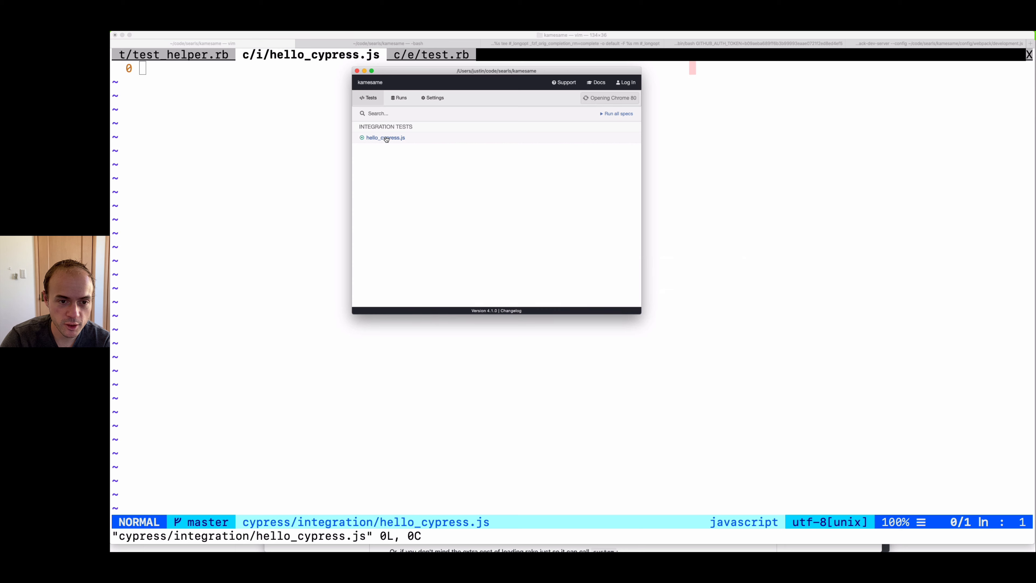
left_click(385, 138)
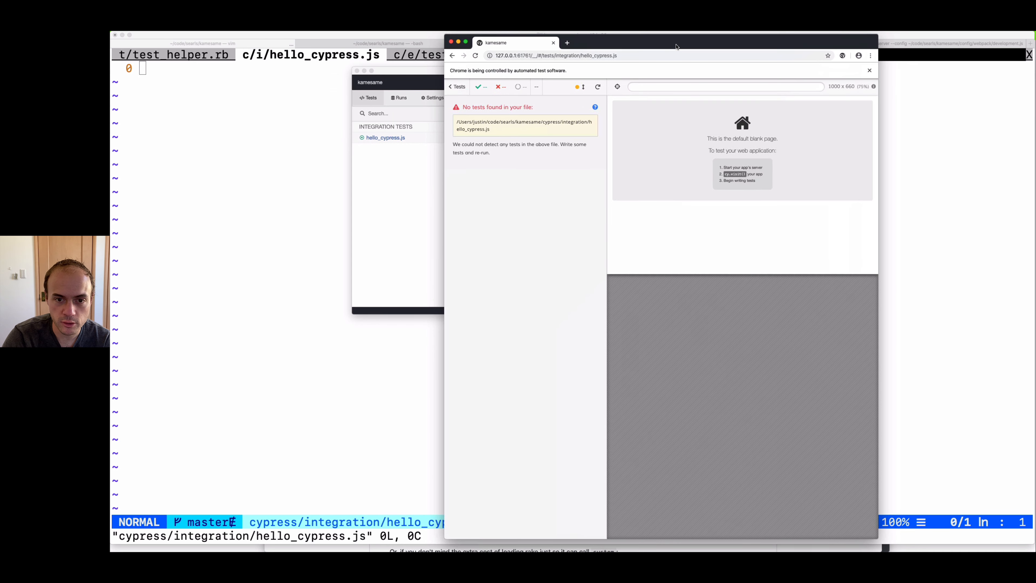
mouse_move(494, 131)
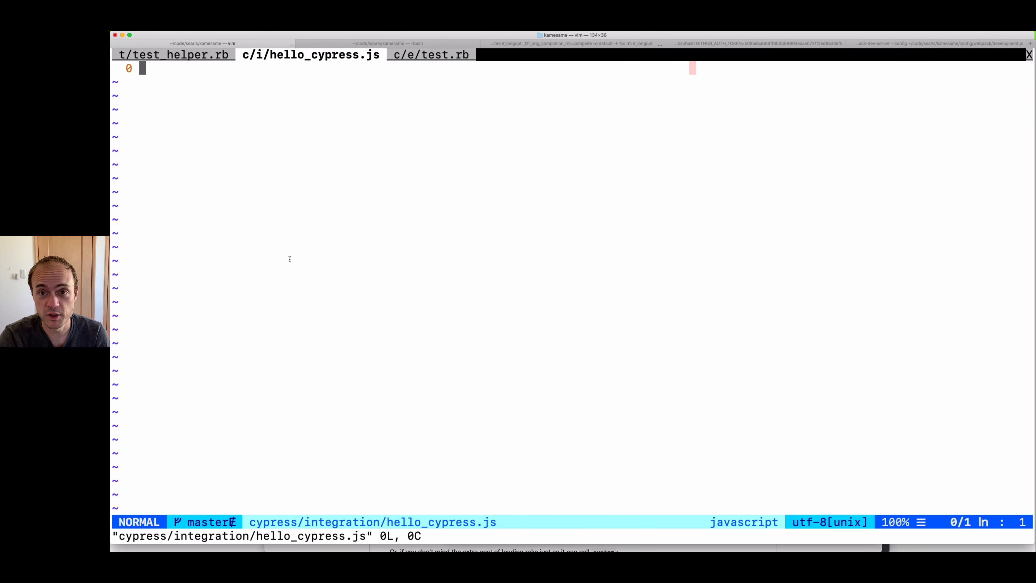
- Write a describe('The login page', () => { }) block in the empty spec
key("i")
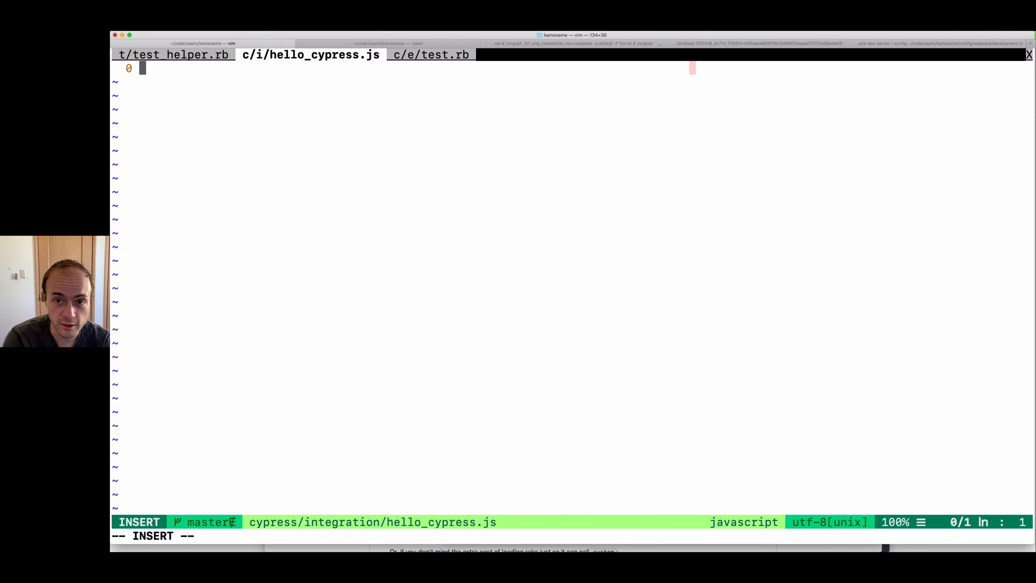
type("describe(")
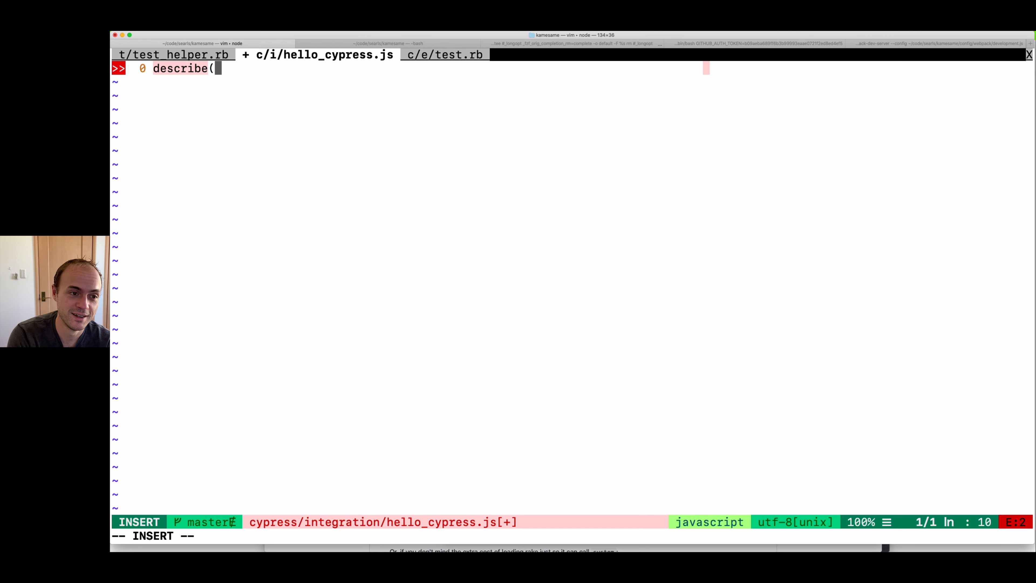
type("''")
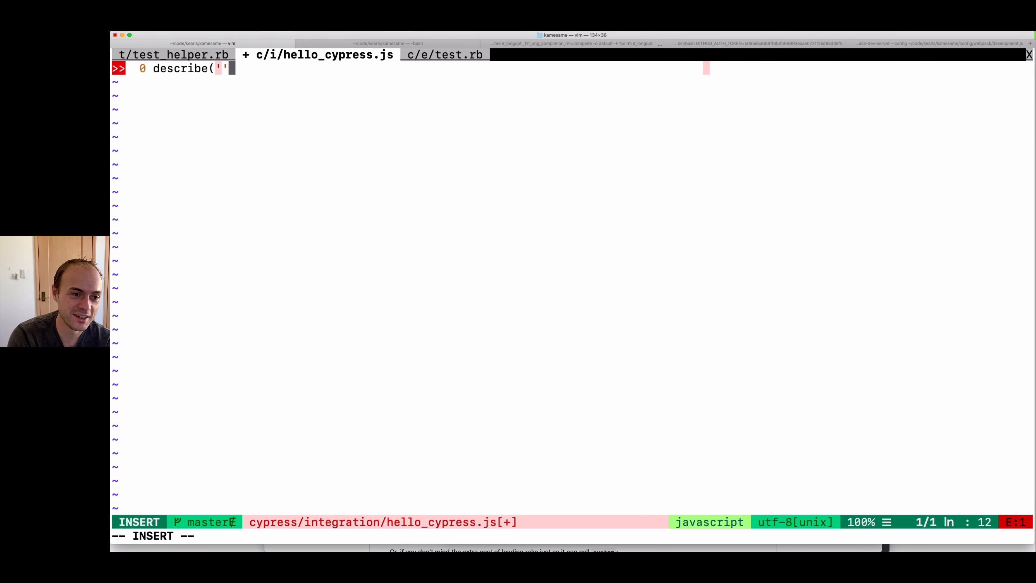
type(", () =>")
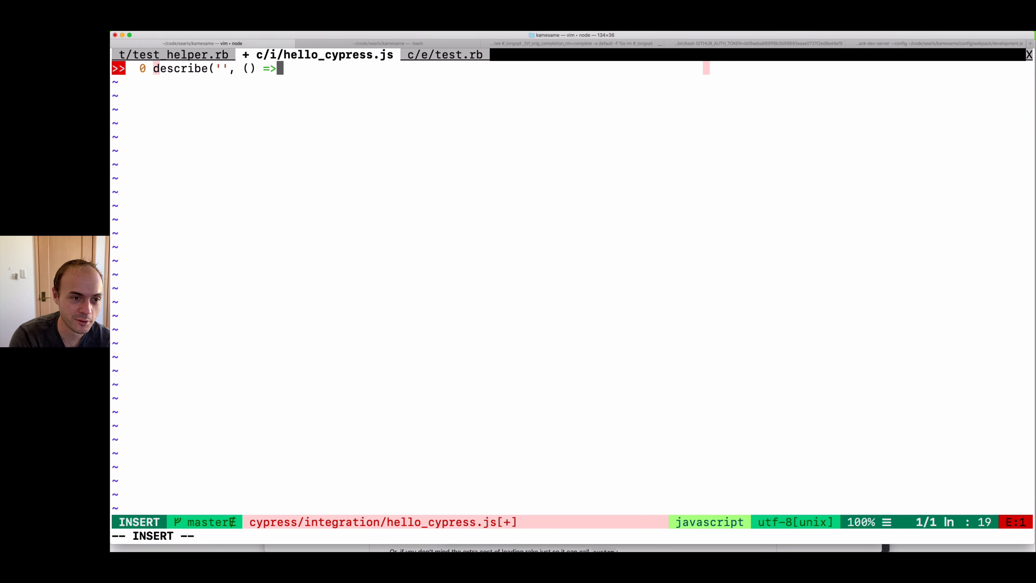
key("Escape")
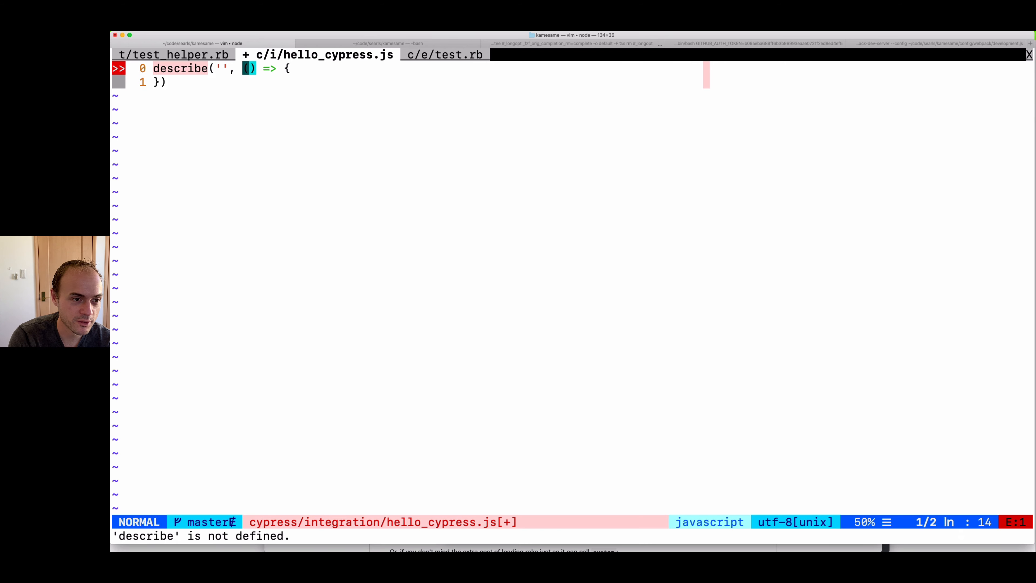
key("i")
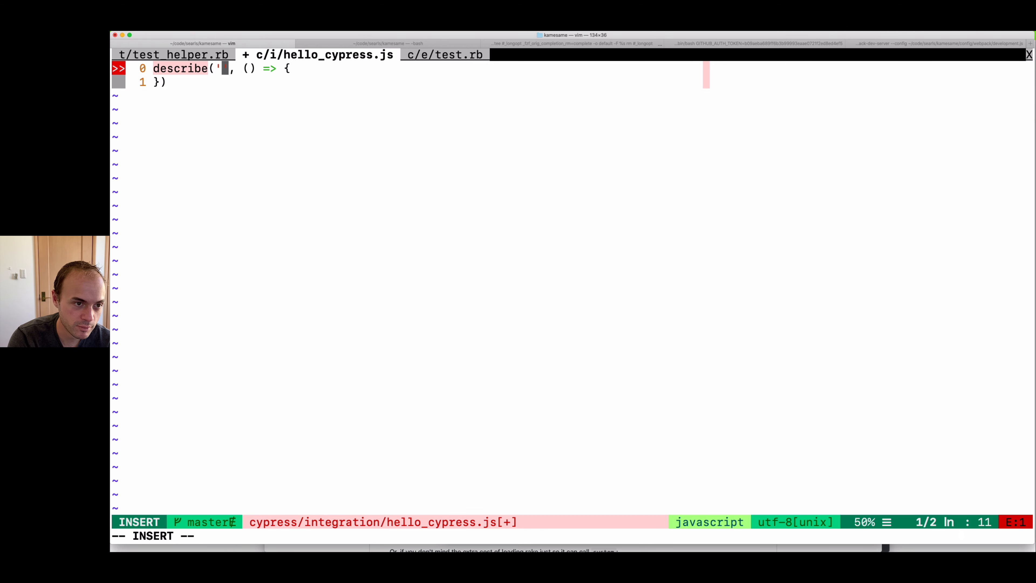
type("The loging page")
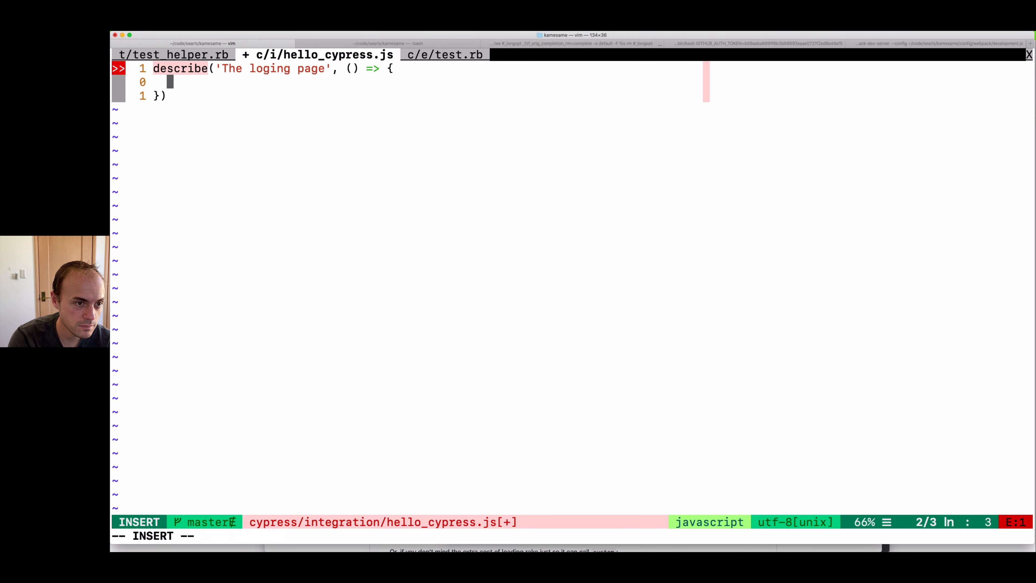
key("Escape")
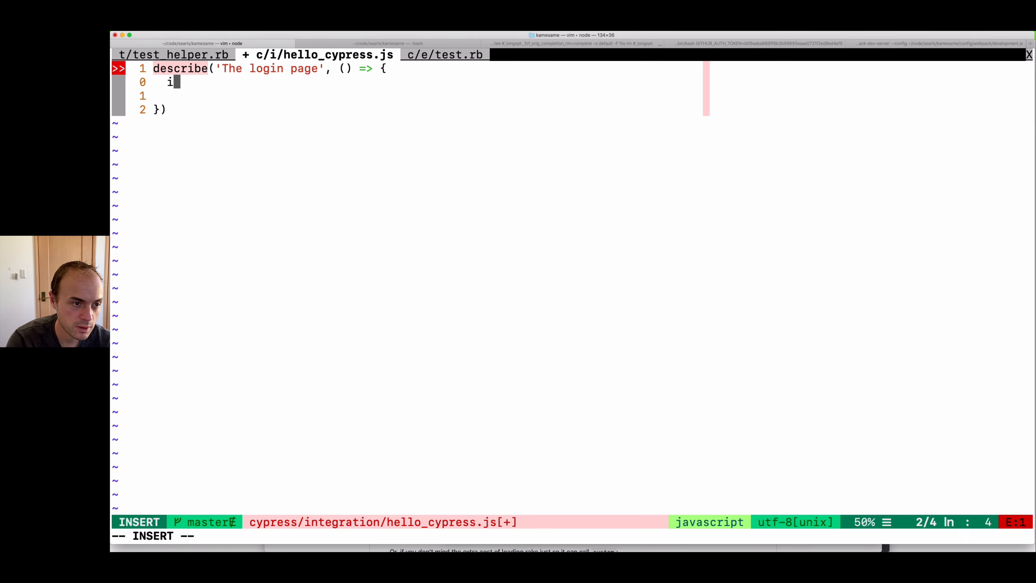
- Add an empty it('lets me sign up', () => { }) test inside the describe block
type("t('")
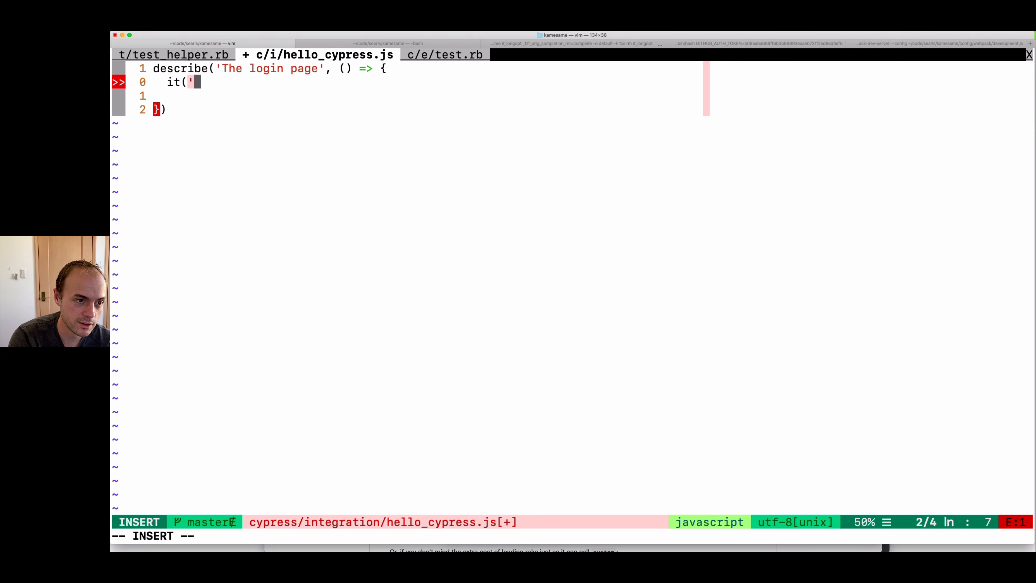
type("lets me sign up', () =>")
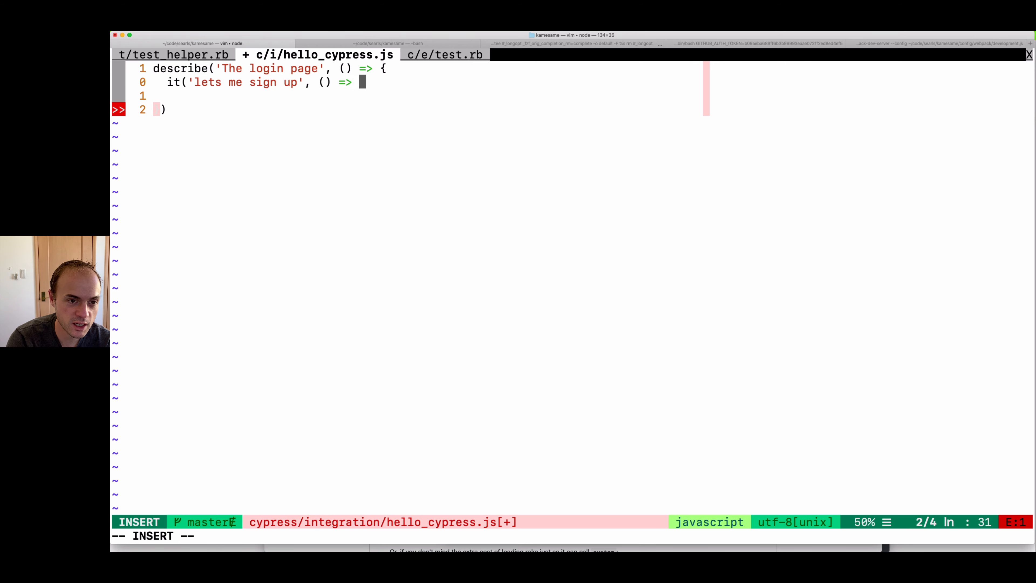
key("Escape")
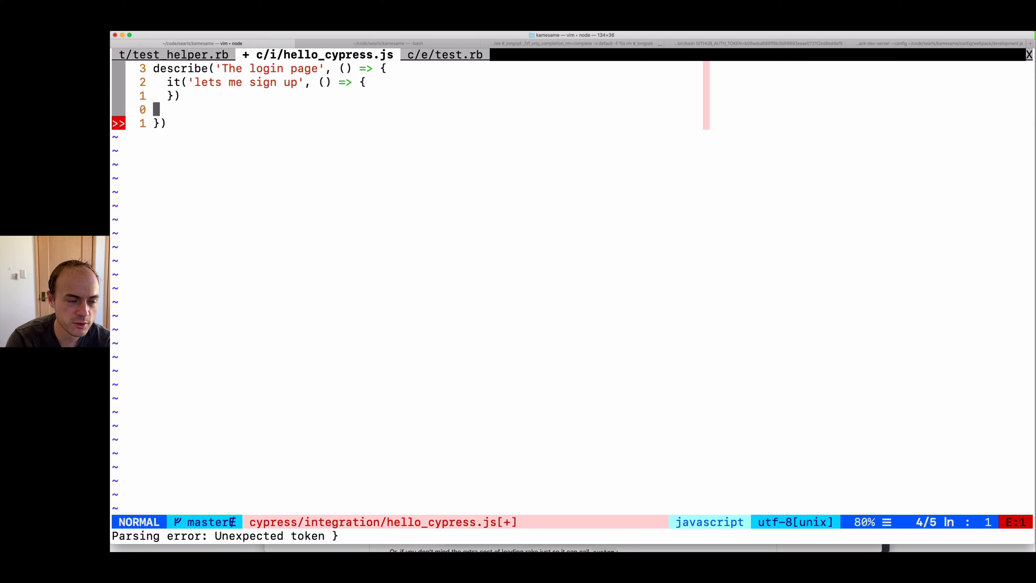
key("o")
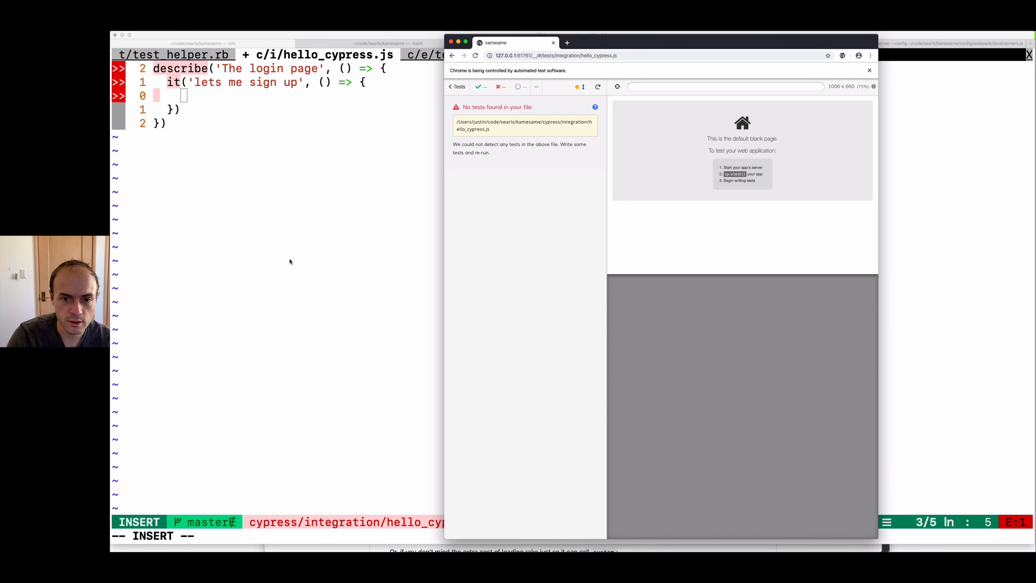
- Save hello_cypress.js with :w after checking the runner's 'No tests found' message
key("Escape")
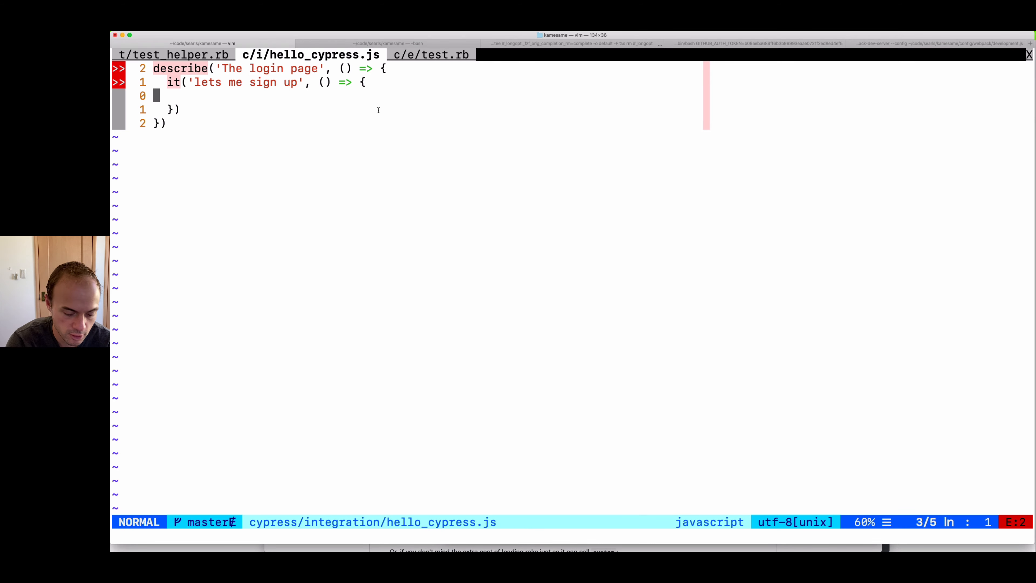
- Make the sign-up test call cy.visit('/') and save so Cypress re-runs it
type("cy.visit(")
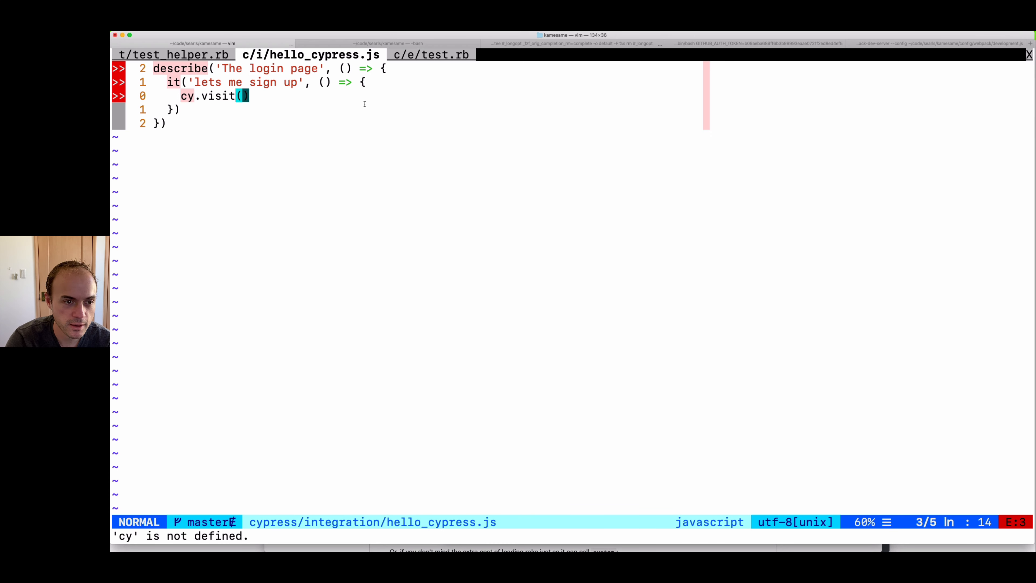
type("'/")
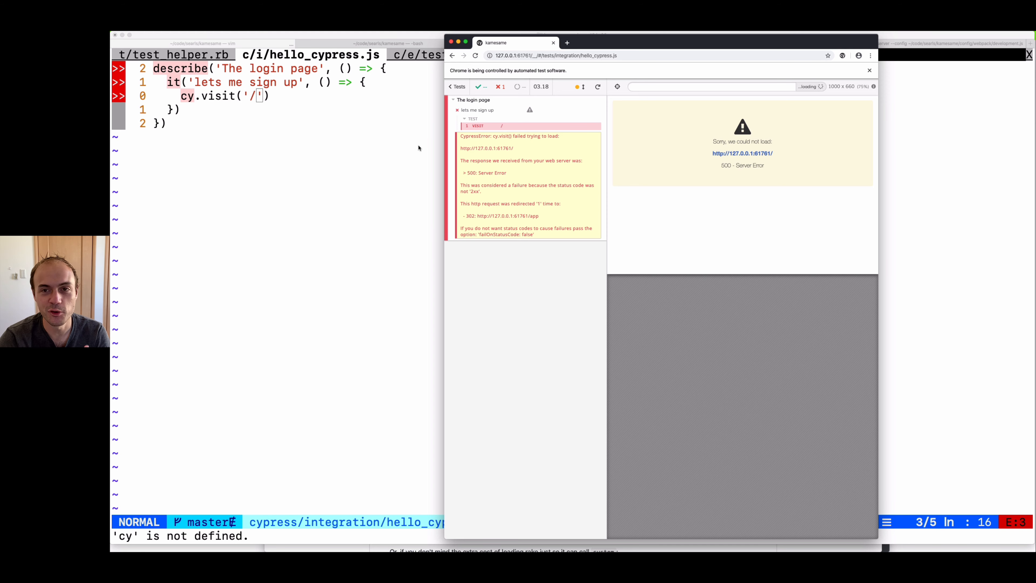
mouse_move(412, 147)
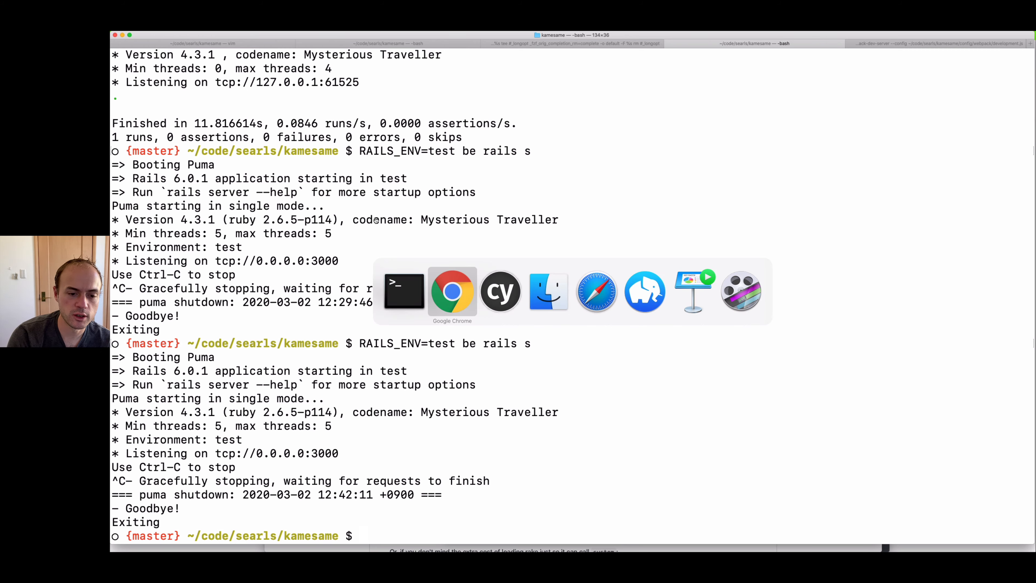
left_click(453, 291)
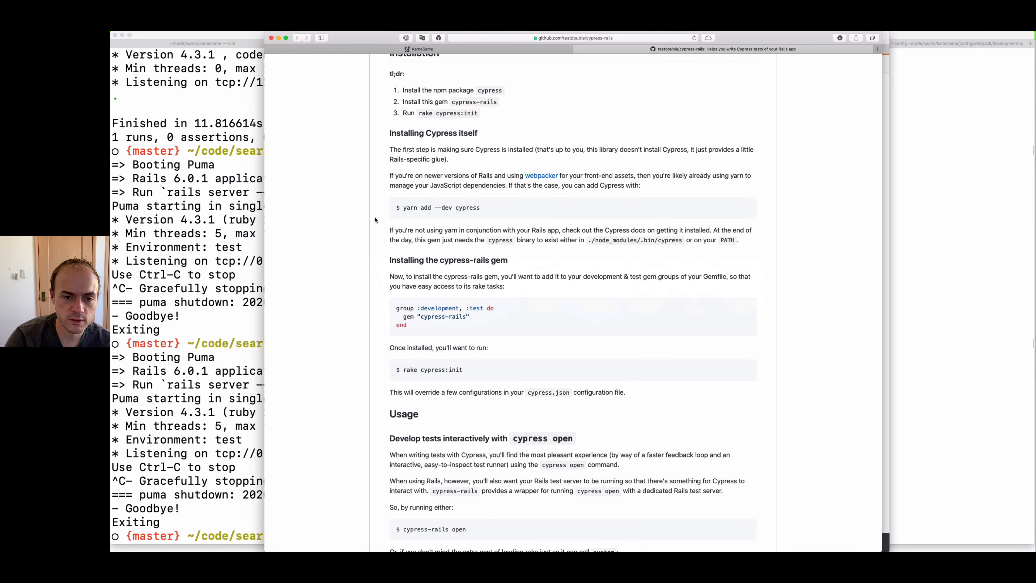
scroll("down", 3)
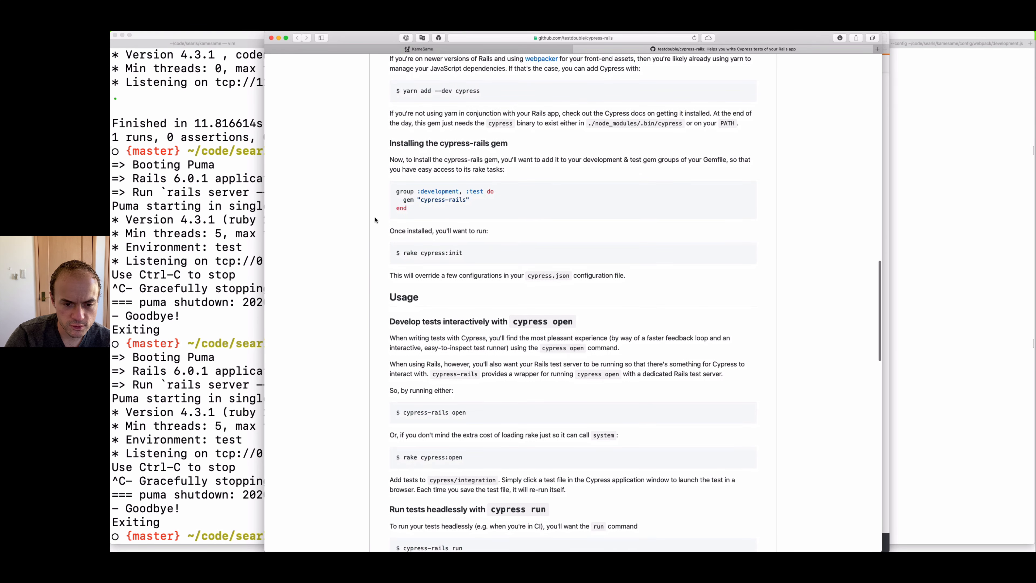
scroll("down", 3)
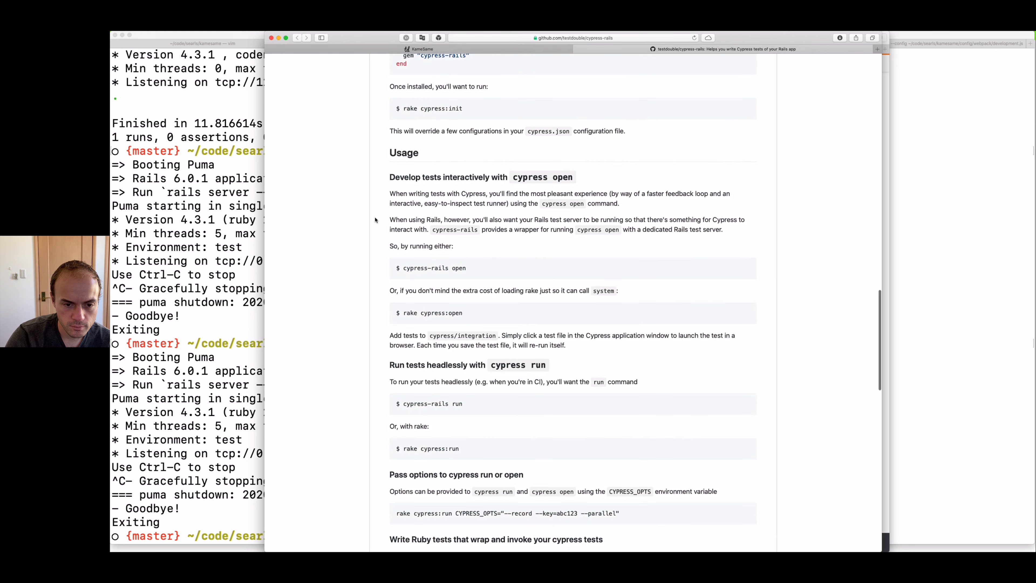
scroll("down", 3)
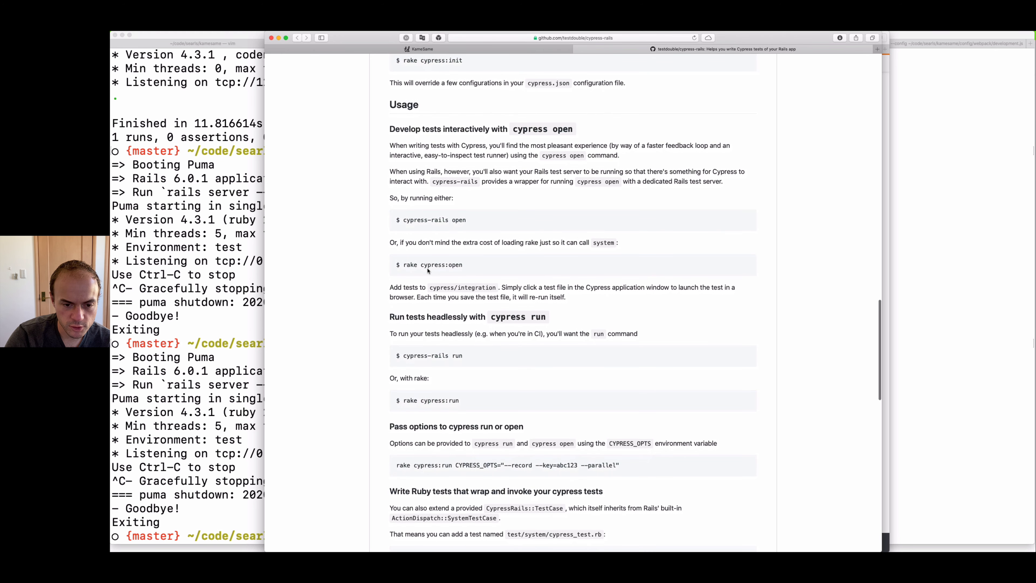
scroll("down", 3)
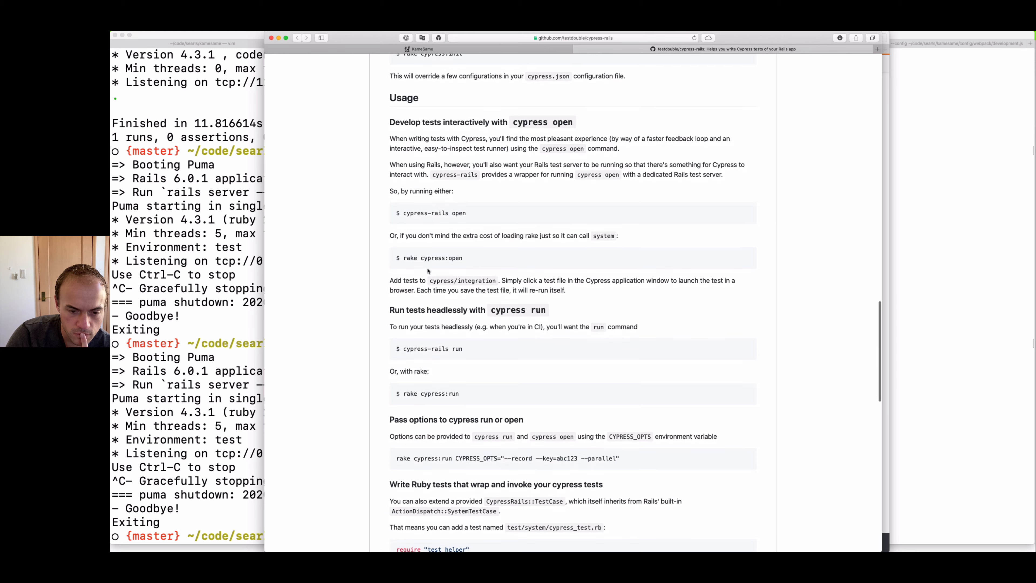
scroll("down", 3)
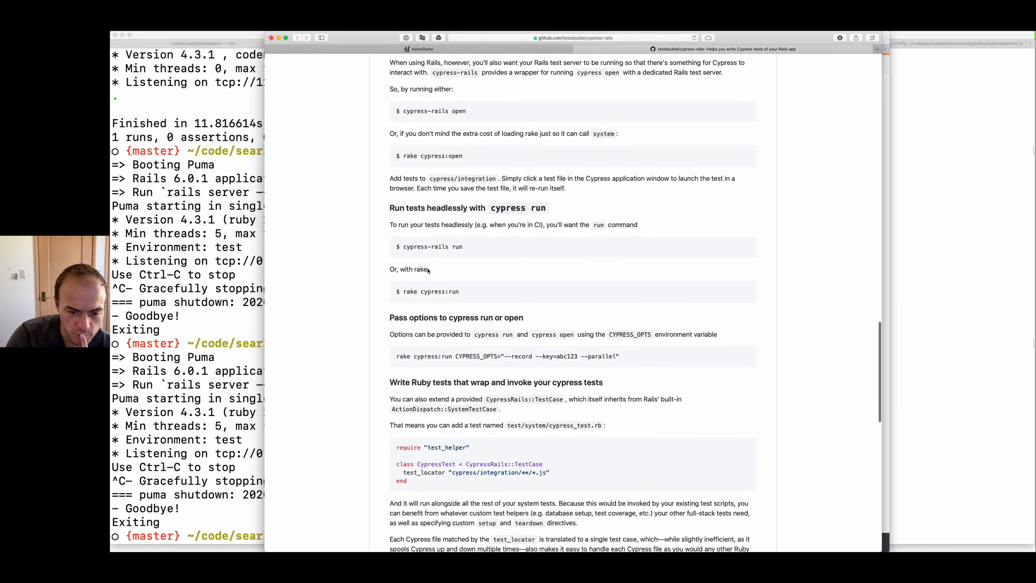
scroll("up", 3)
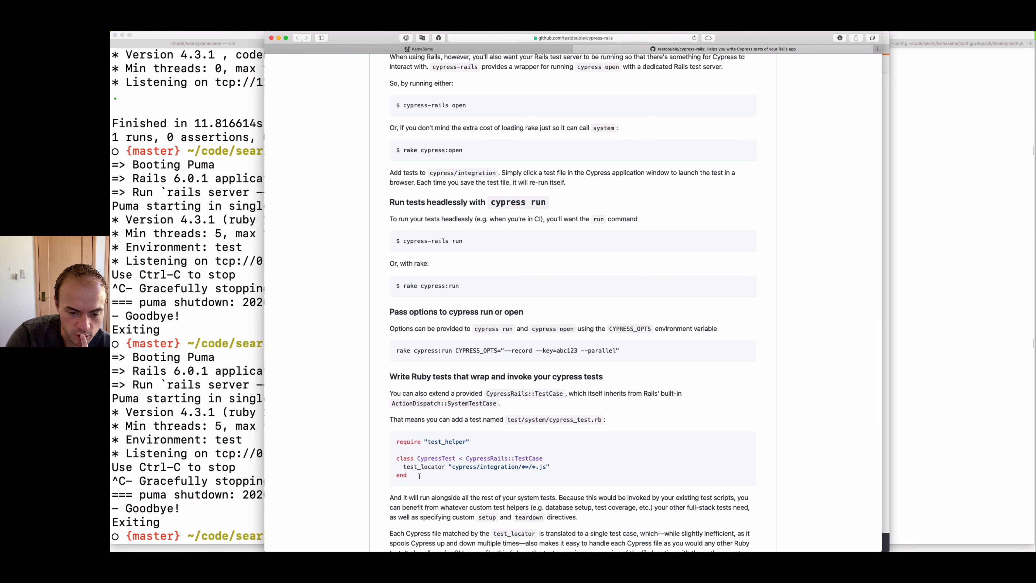
scroll("down", 3)
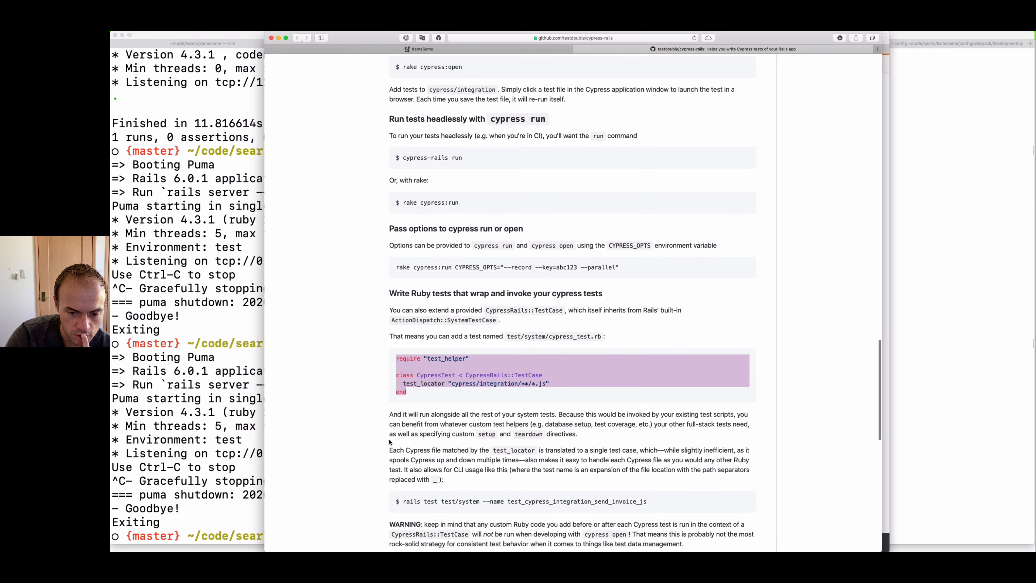
scroll("down", 3)
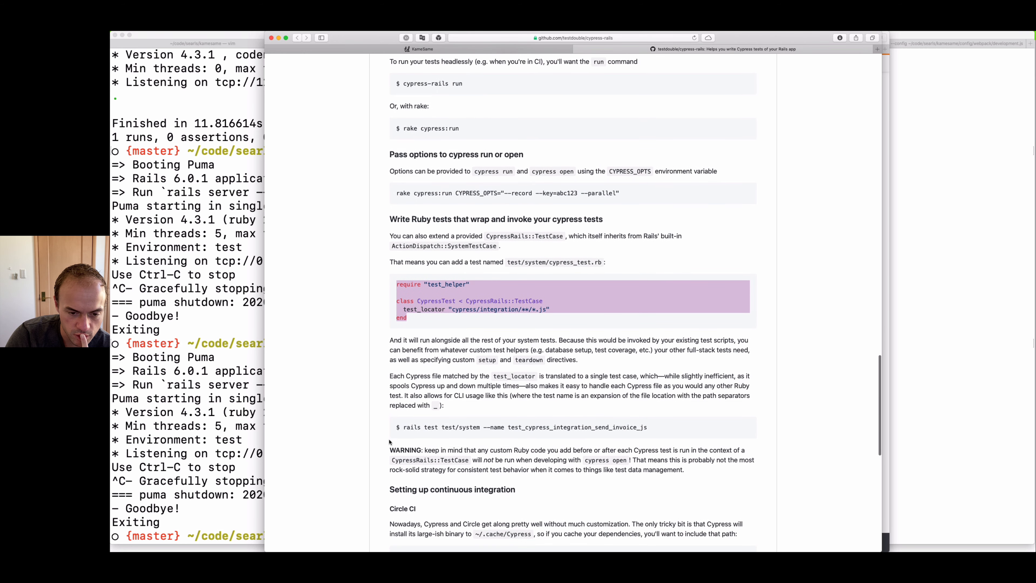
scroll("down", 3)
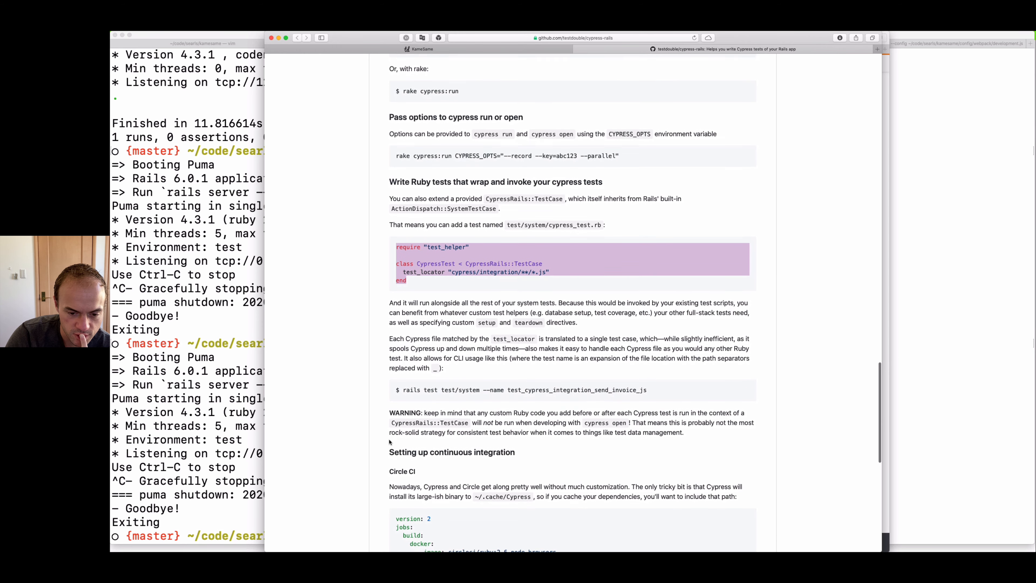
scroll("down", 3)
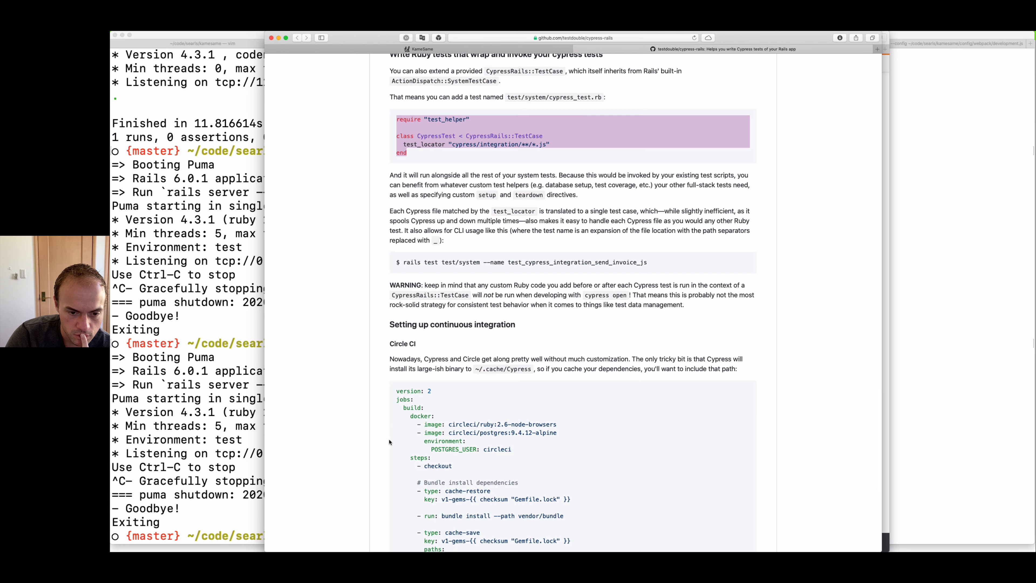
scroll("up", 3)
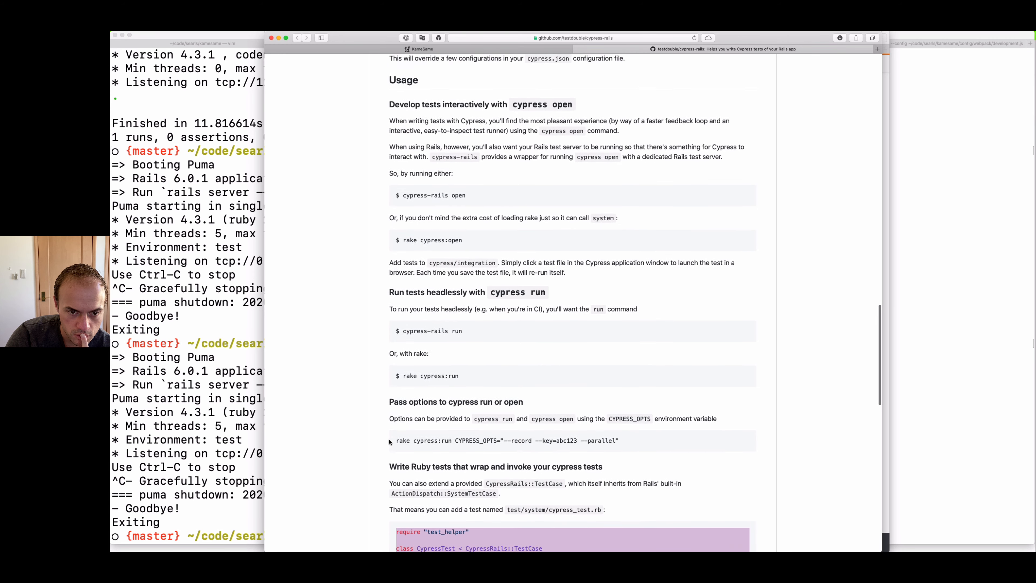
scroll("up", 3)
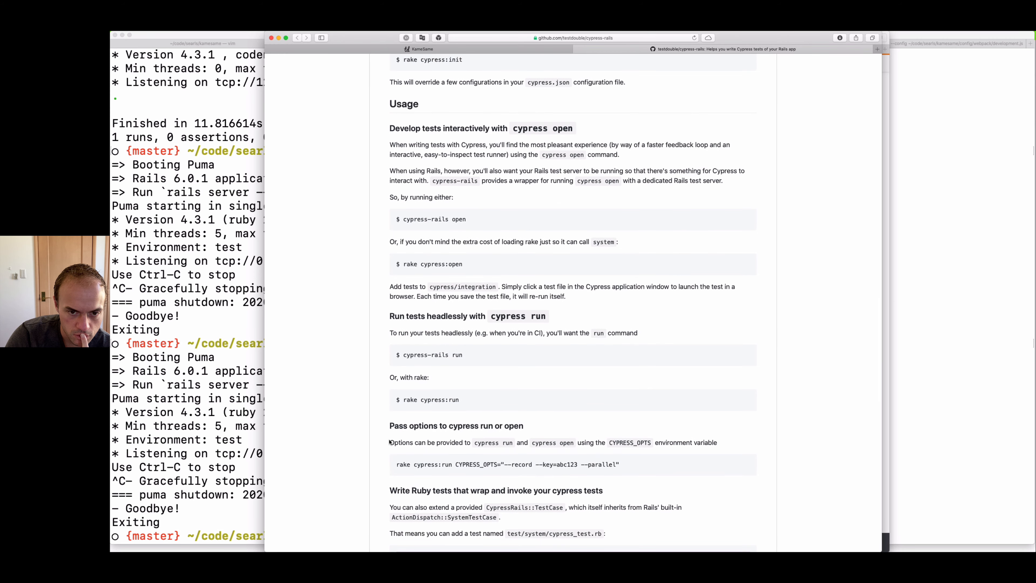
scroll("up", 3)
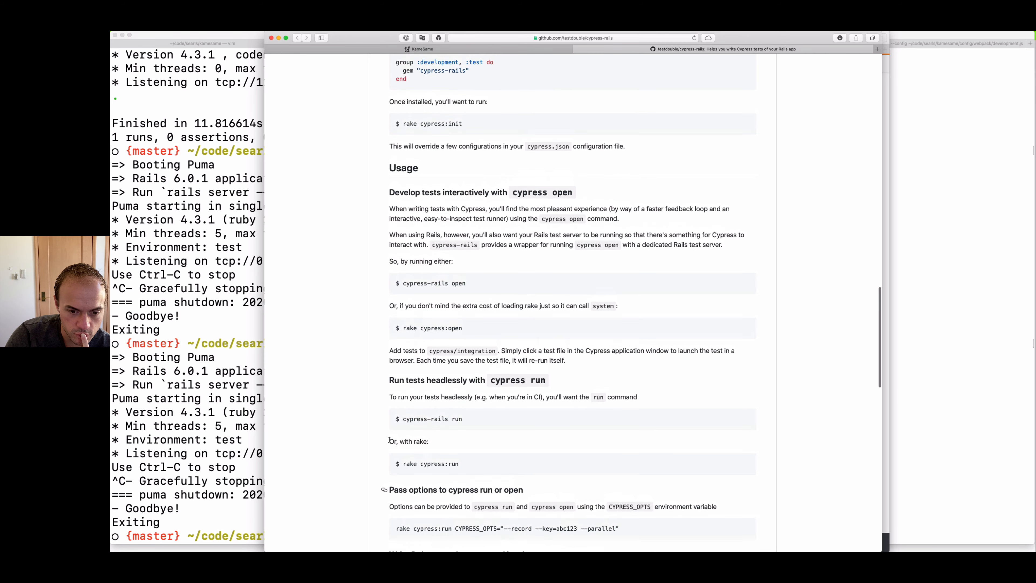
scroll("up", 3)
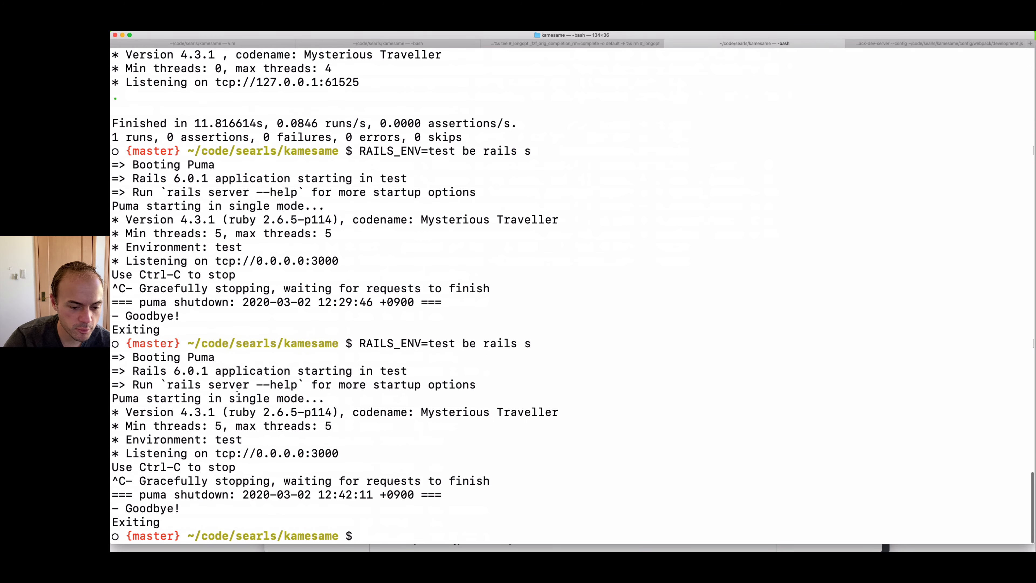
left_click(388, 44)
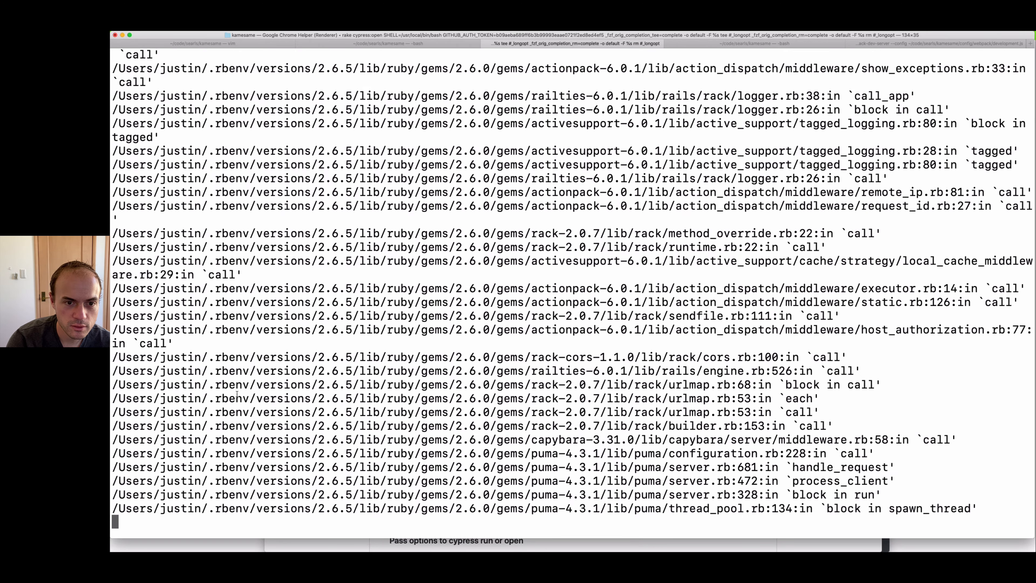
scroll("up", 3)
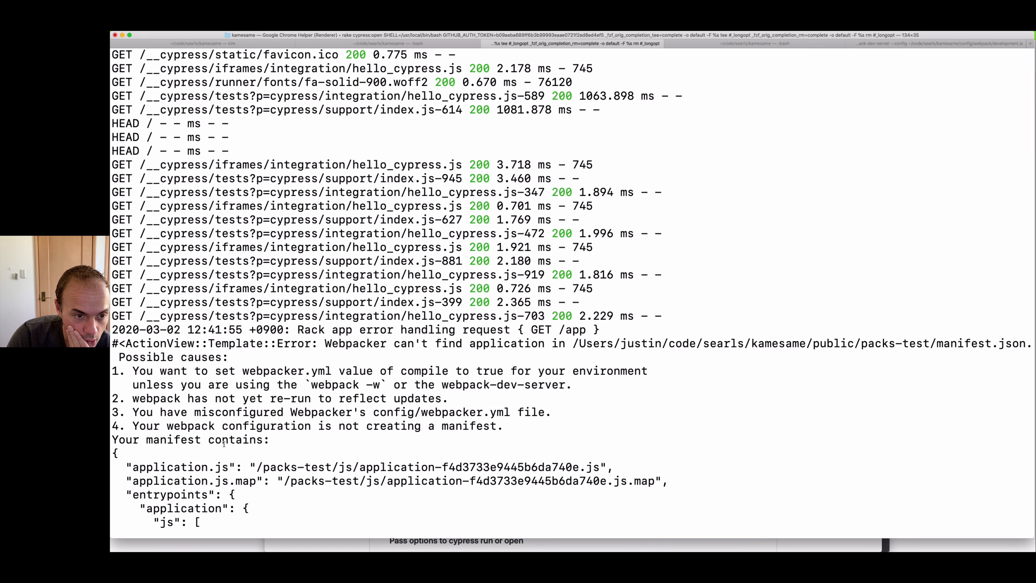
scroll("up", 3)
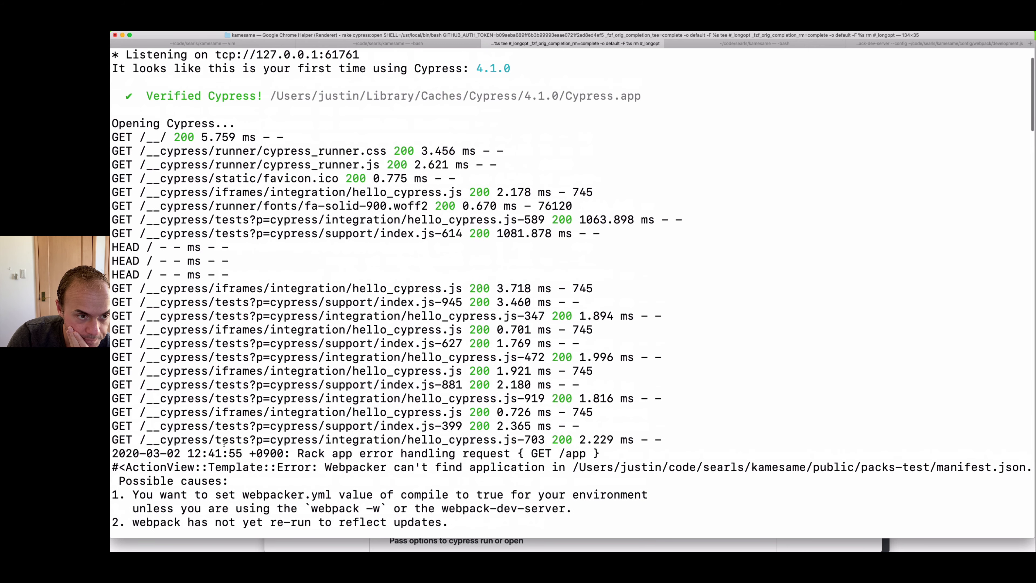
scroll("down", 3)
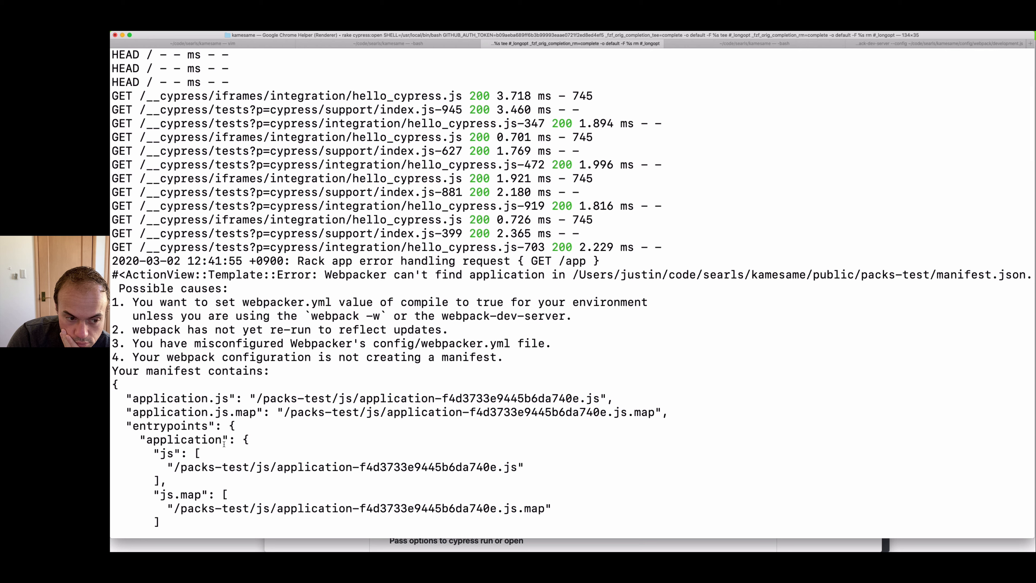
scroll("down", 3)
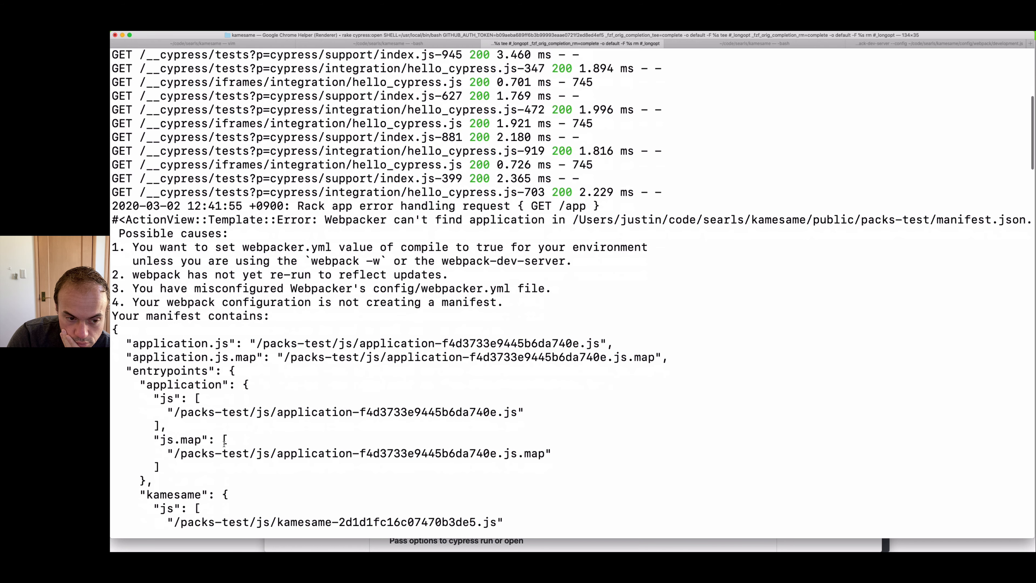
scroll("down", 3)
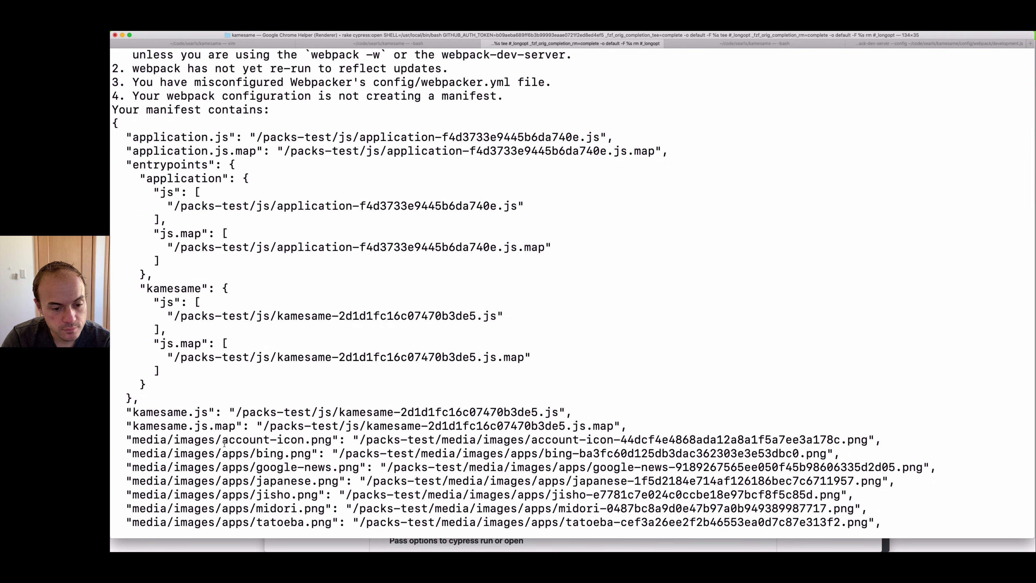
right_click(247, 439)
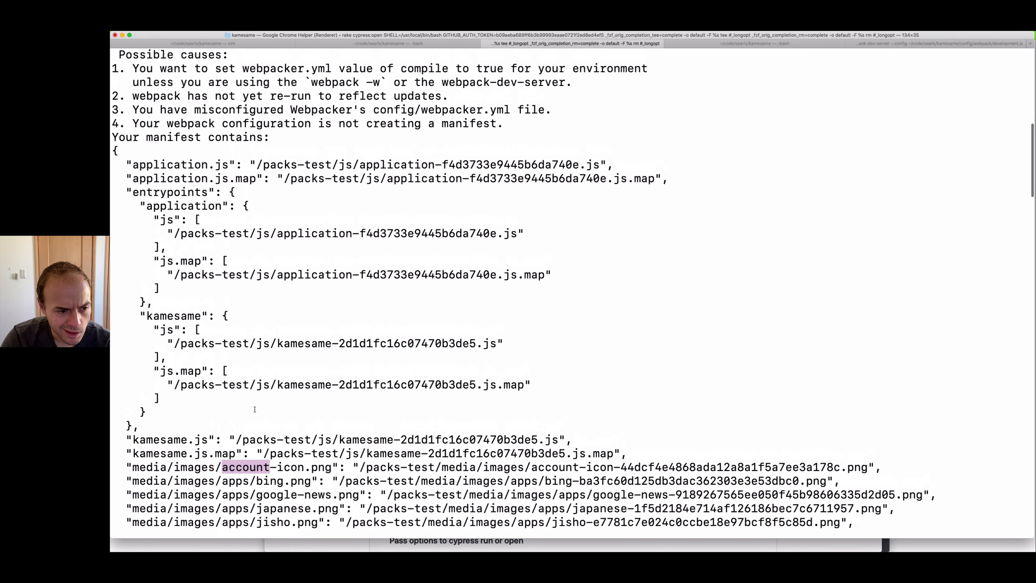
scroll("down", 3)
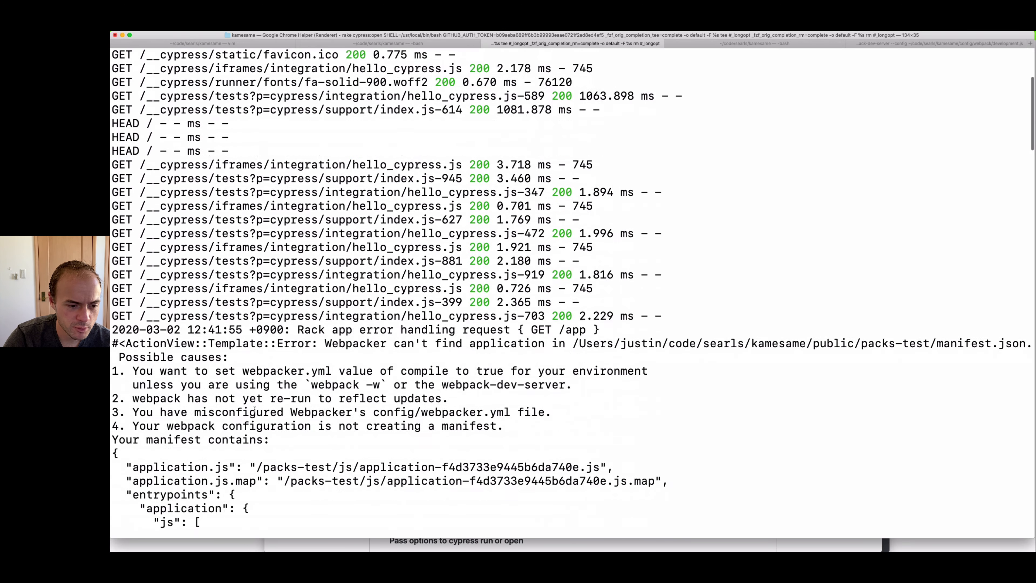
scroll("down", 3)
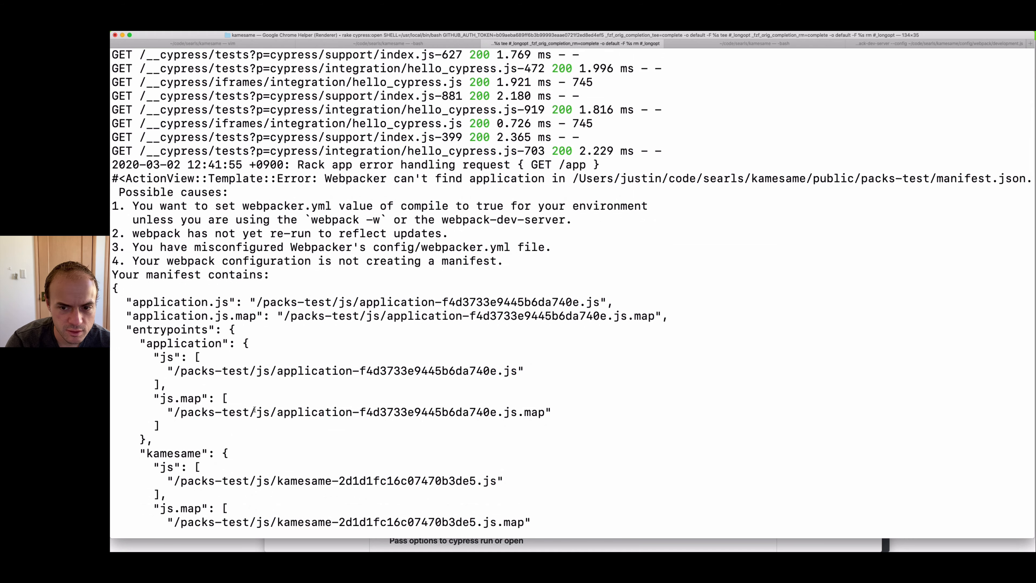
- Open webpacker.yml in Vim and navigate to the test and development sections
left_click(381, 43)
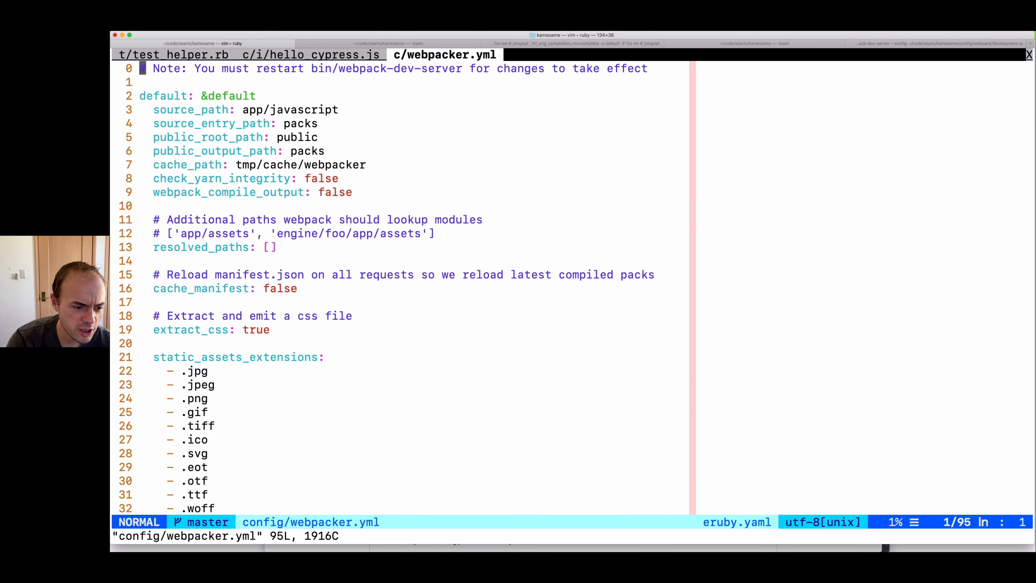
key("/")
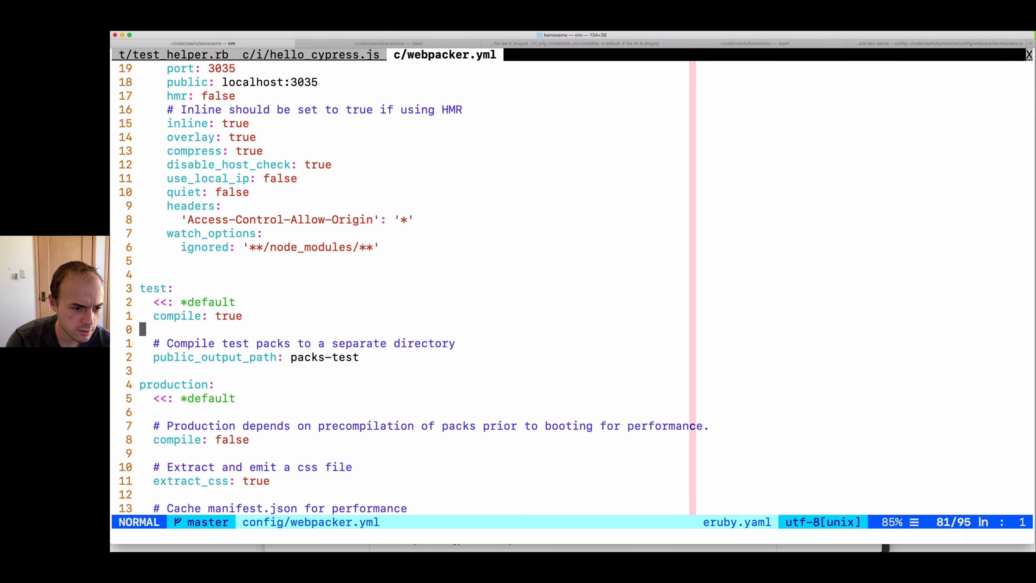
key("k")
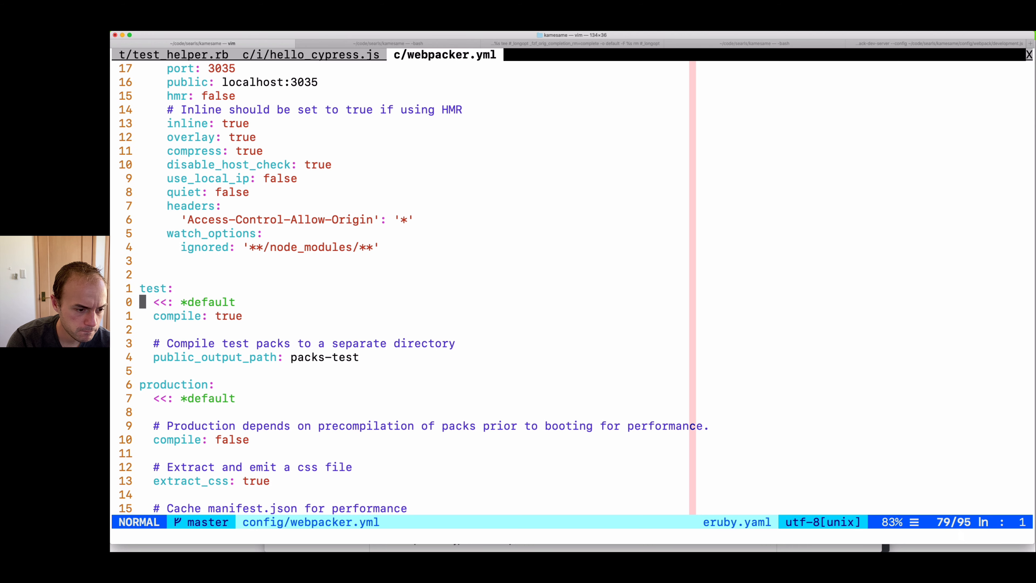
key("k")
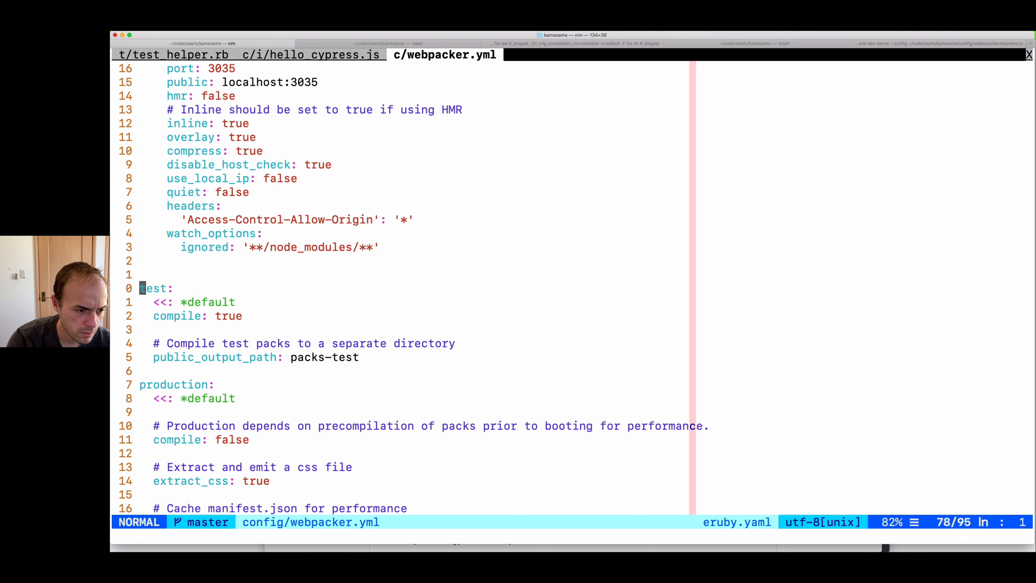
scroll("up", 3)
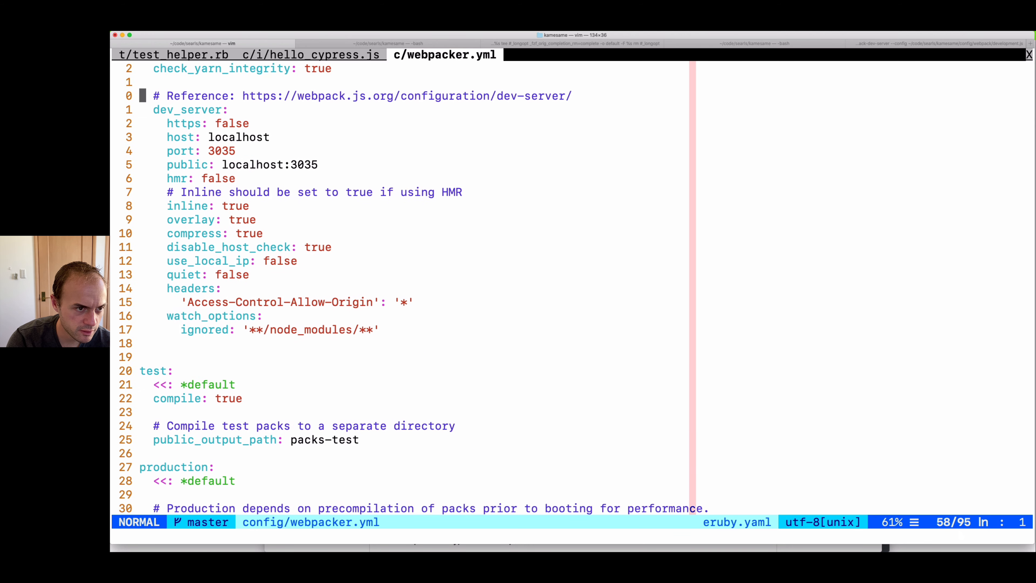
scroll("up", 3)
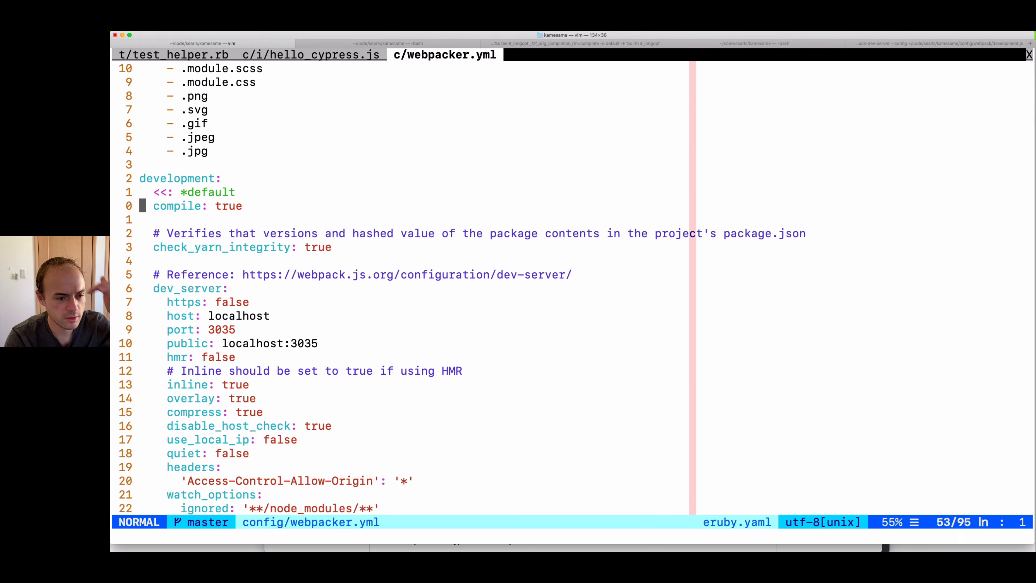
- Yank development's check_yarn_integrity and dev_server lines and paste them under test
key("j")
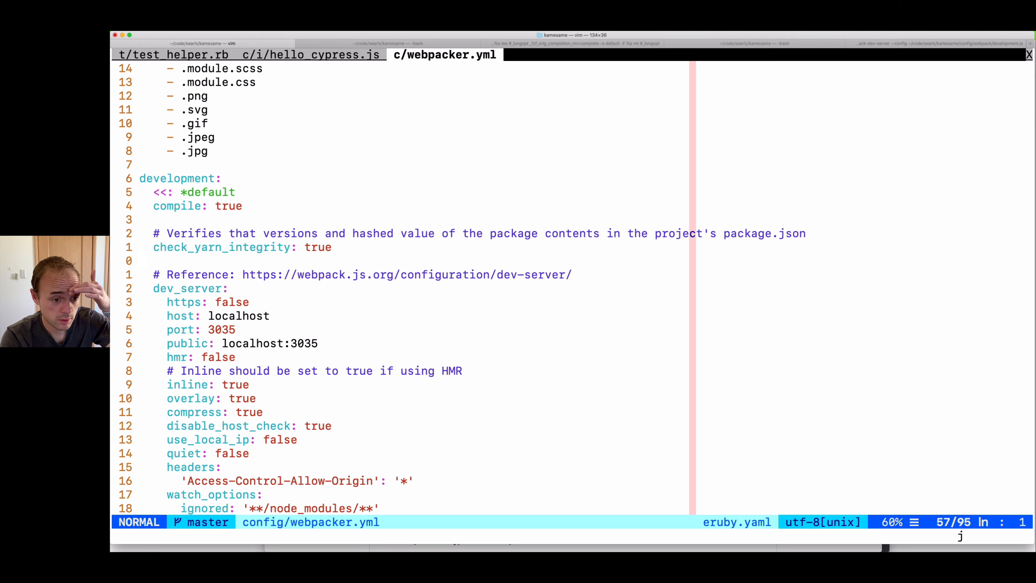
key("j")
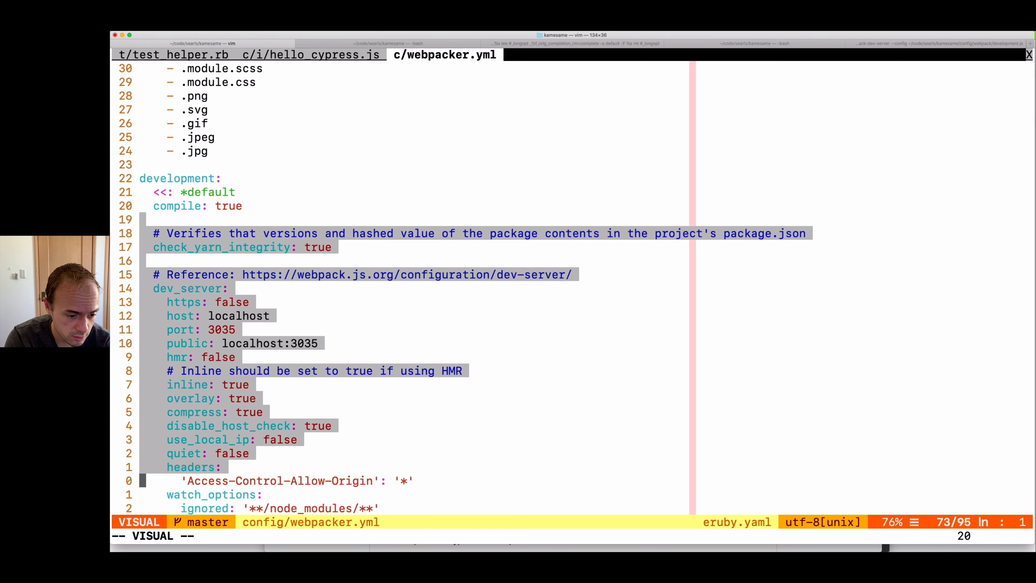
key("y")
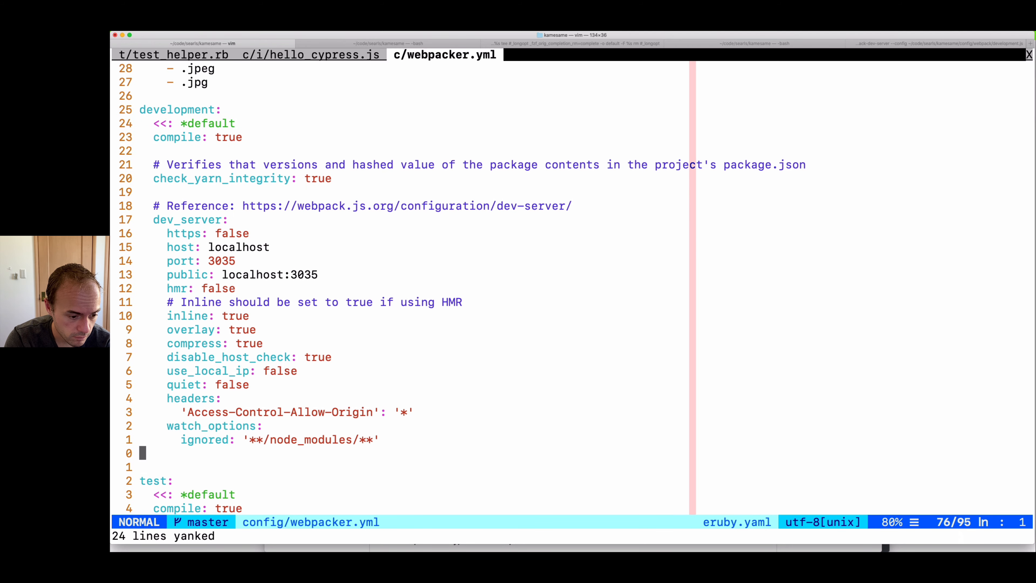
scroll("down", 3)
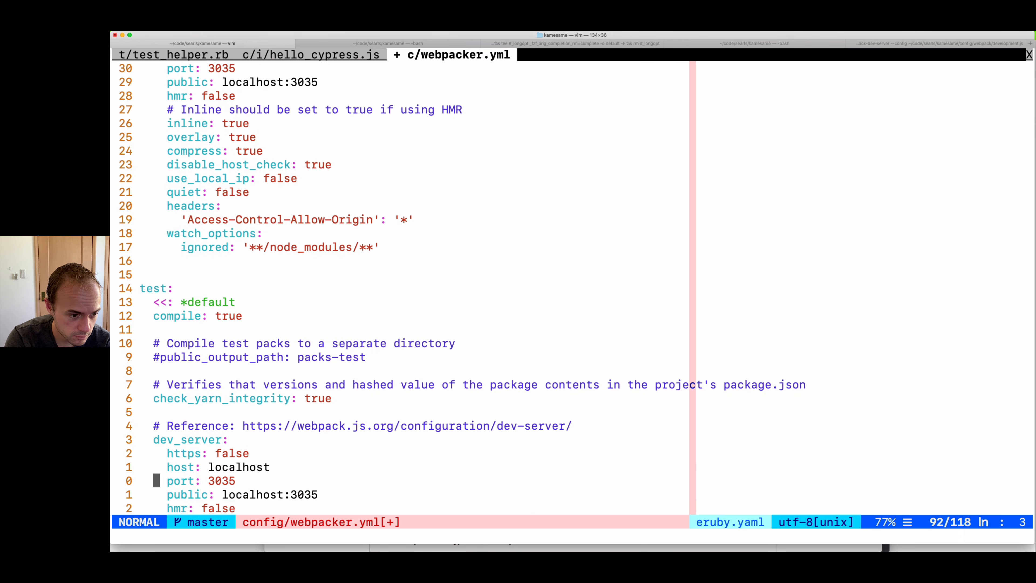
scroll("down", 3)
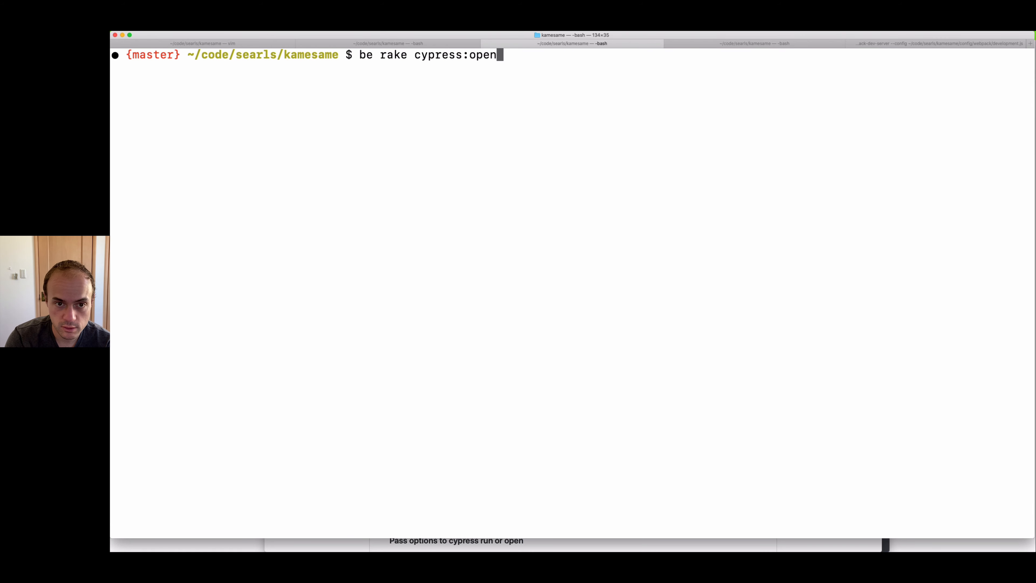
- Run be rake cypress:open and launch the hello_cypress.js spec in Chrome
key("Return")
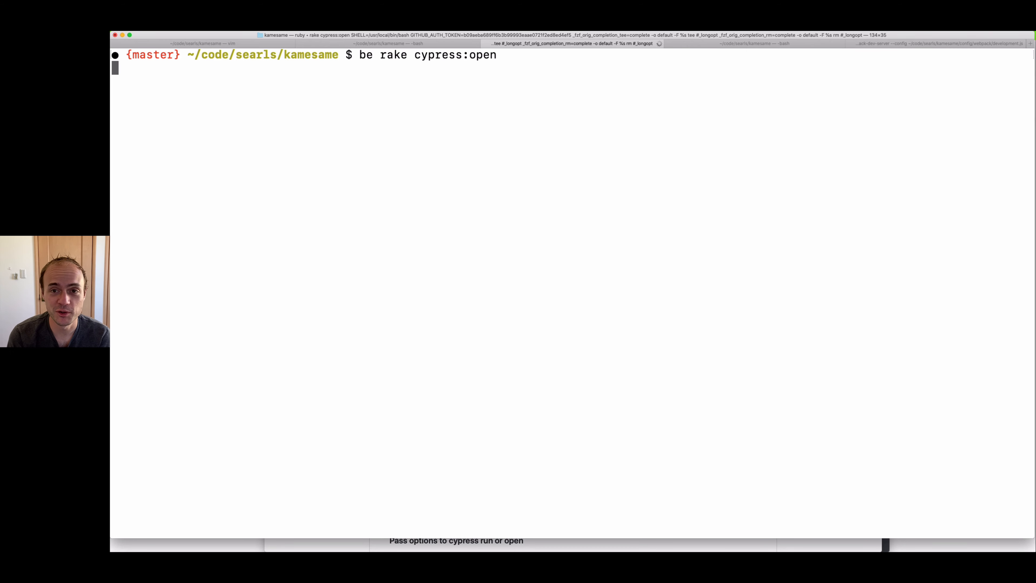
key("Return")
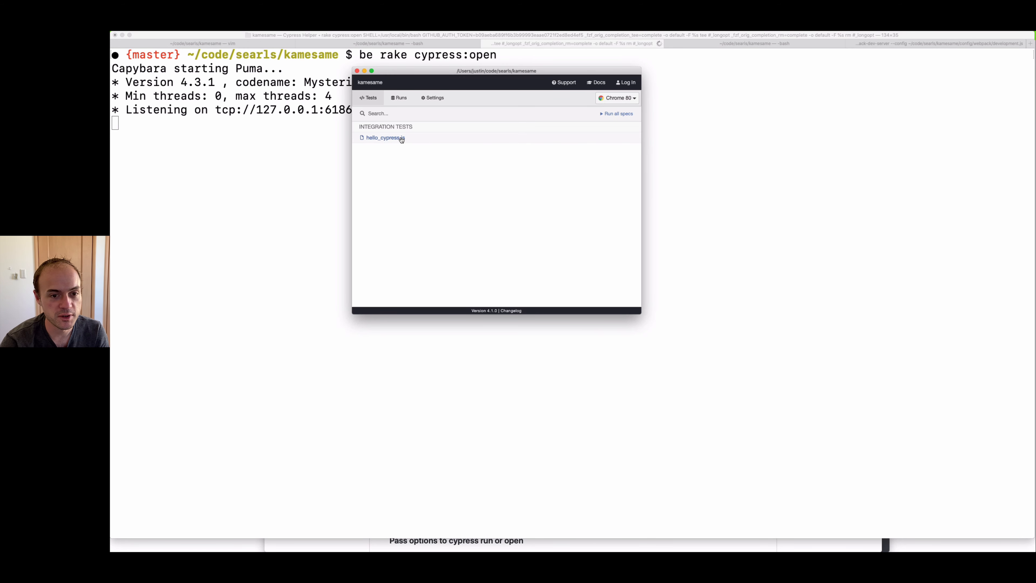
left_click(385, 137)
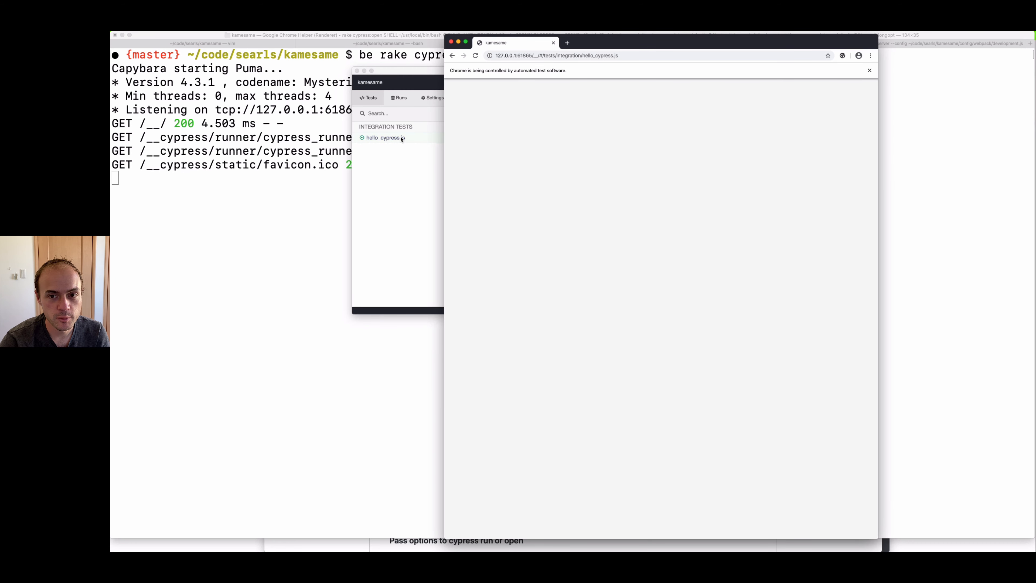
left_click(385, 138)
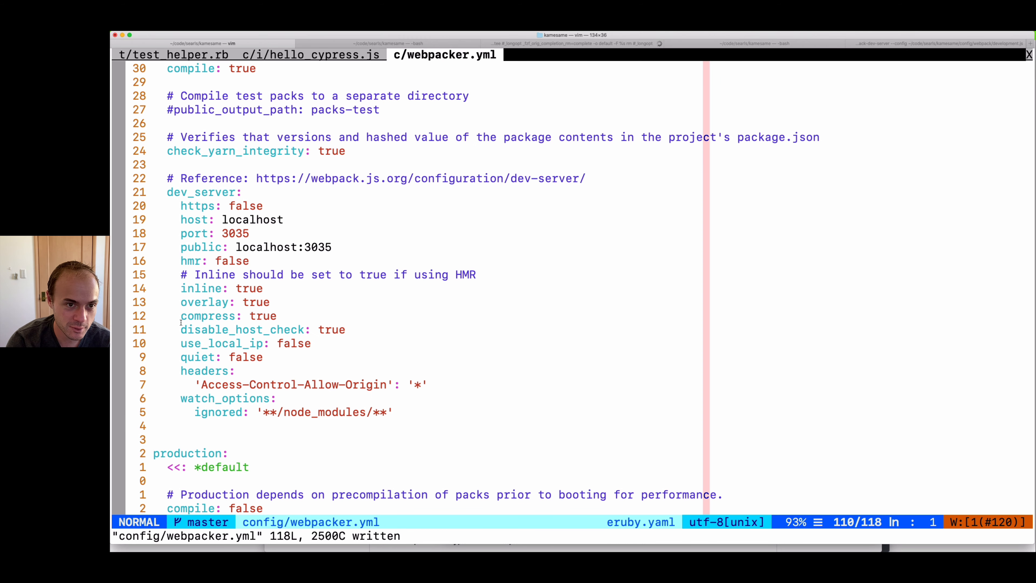
- Add a "globals" list with describe, it, expect and cy to standard in package.json
left_click(312, 55)
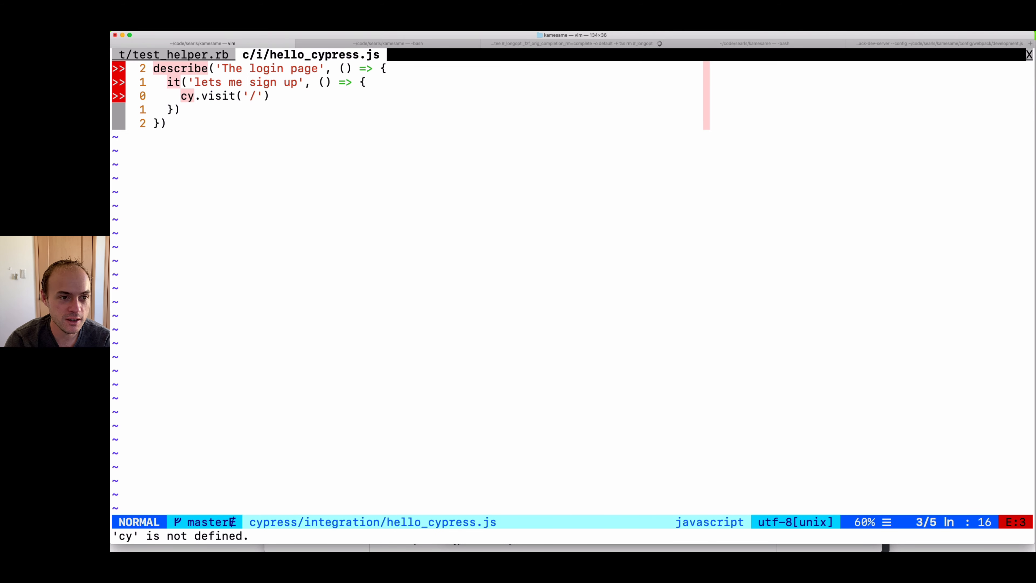
key("o")
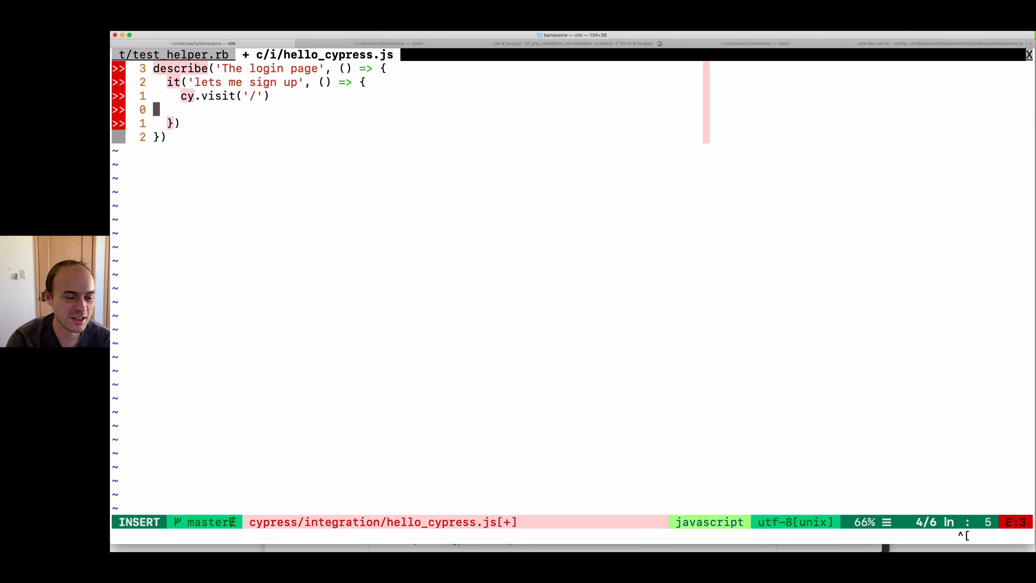
key("Escape")
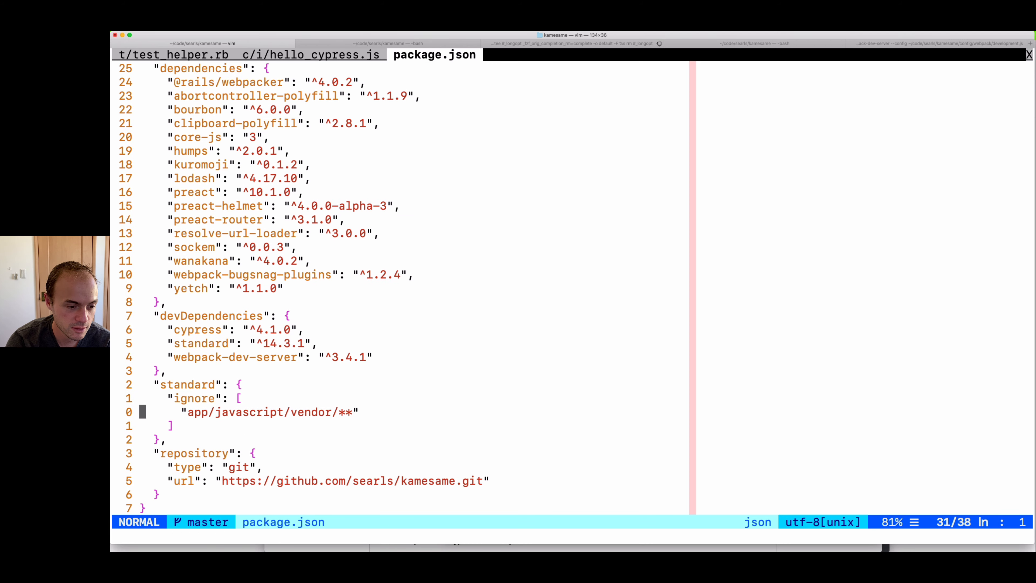
key("o")
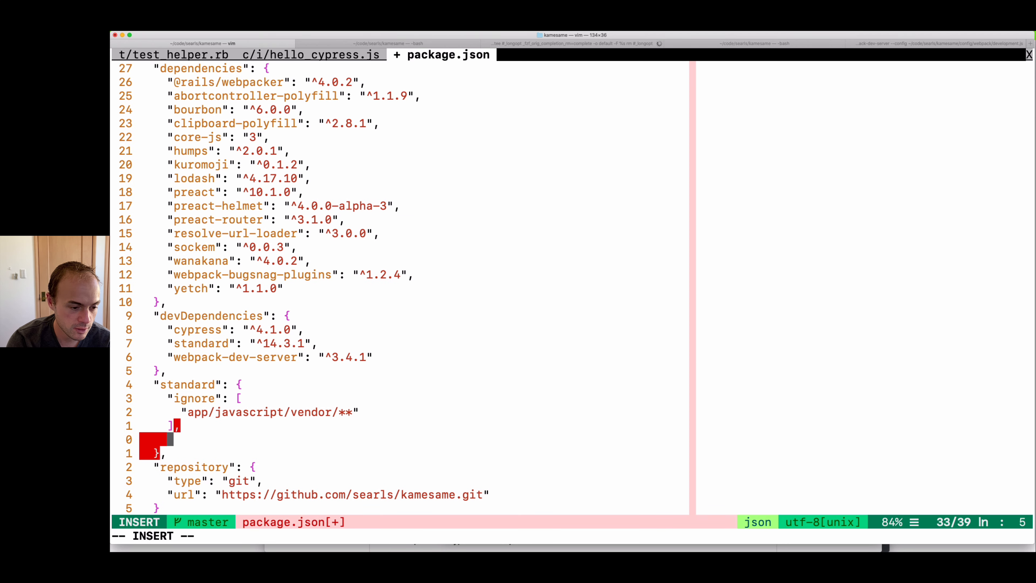
type("\"")
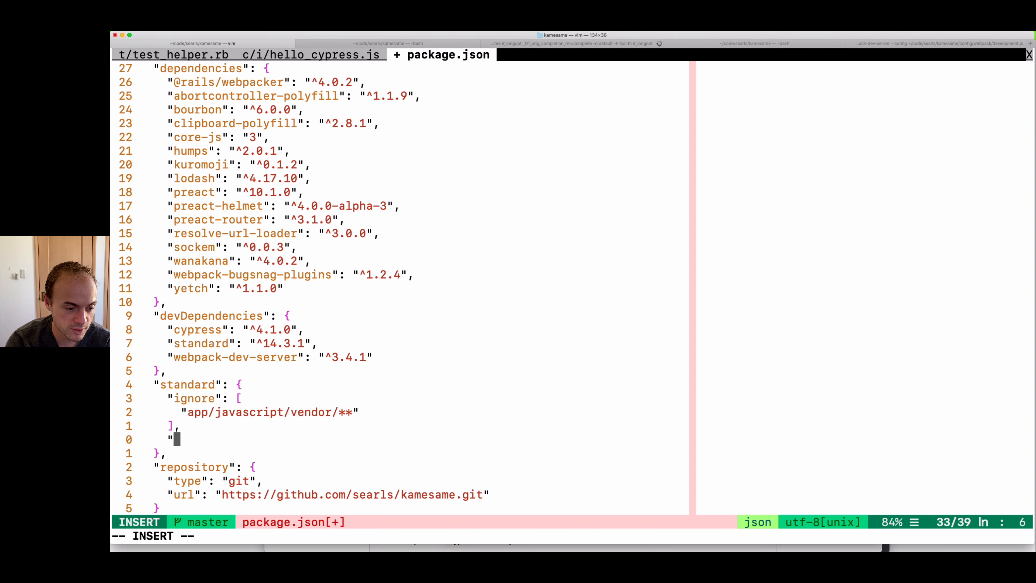
type("globals\": [")
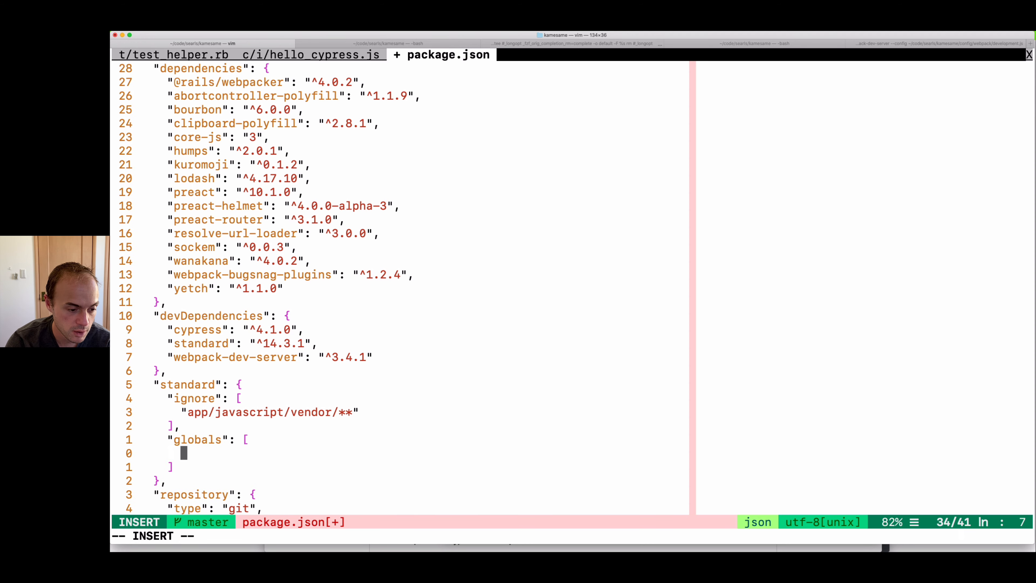
type("\"describe\"")
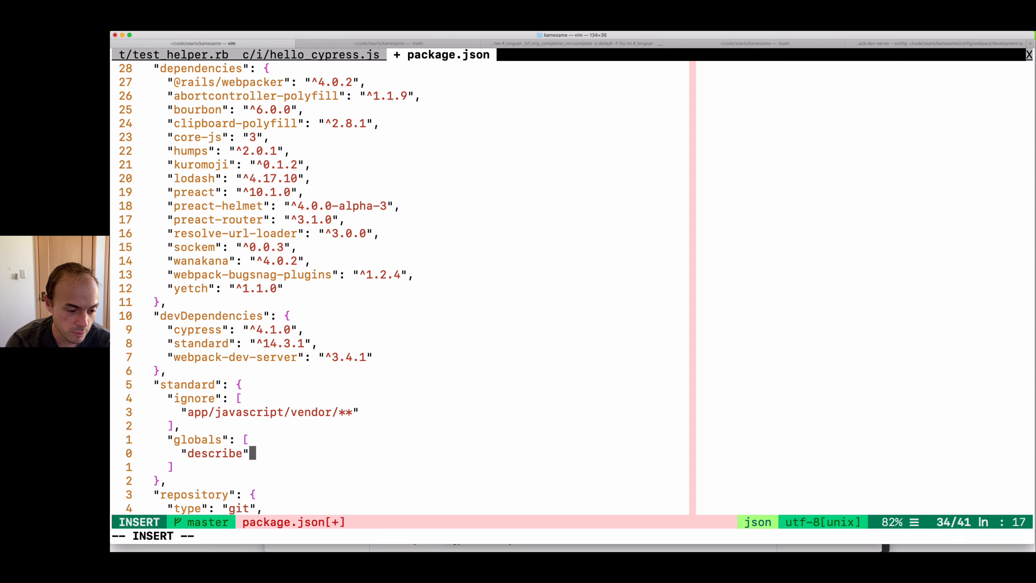
type(",")
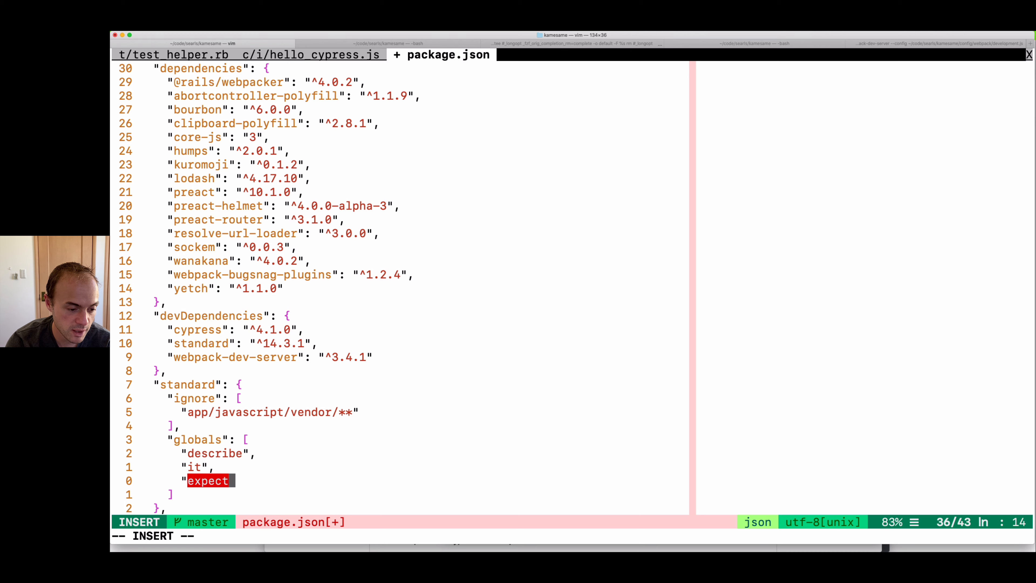
type("\"cy\"")
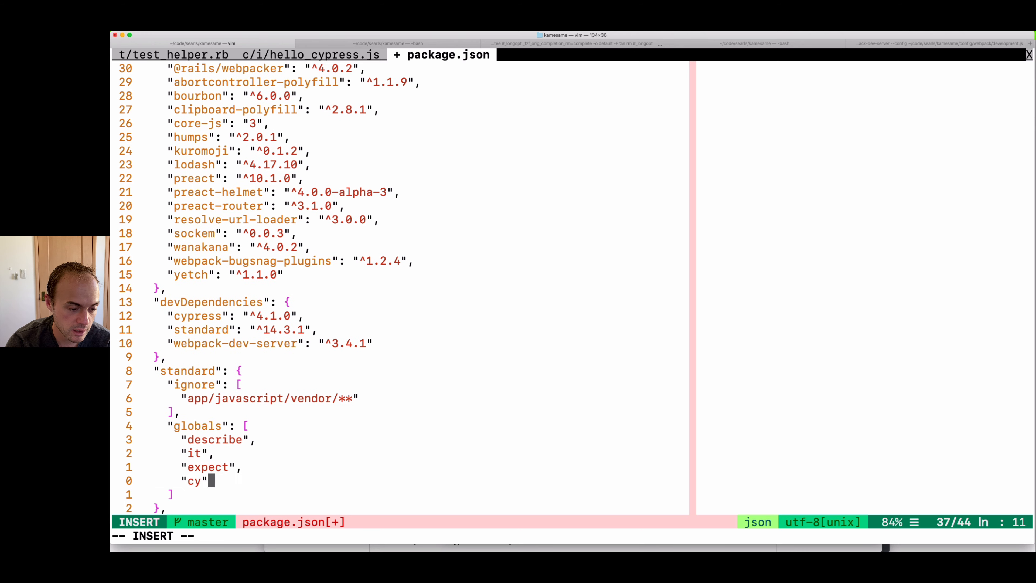
key("Escape")
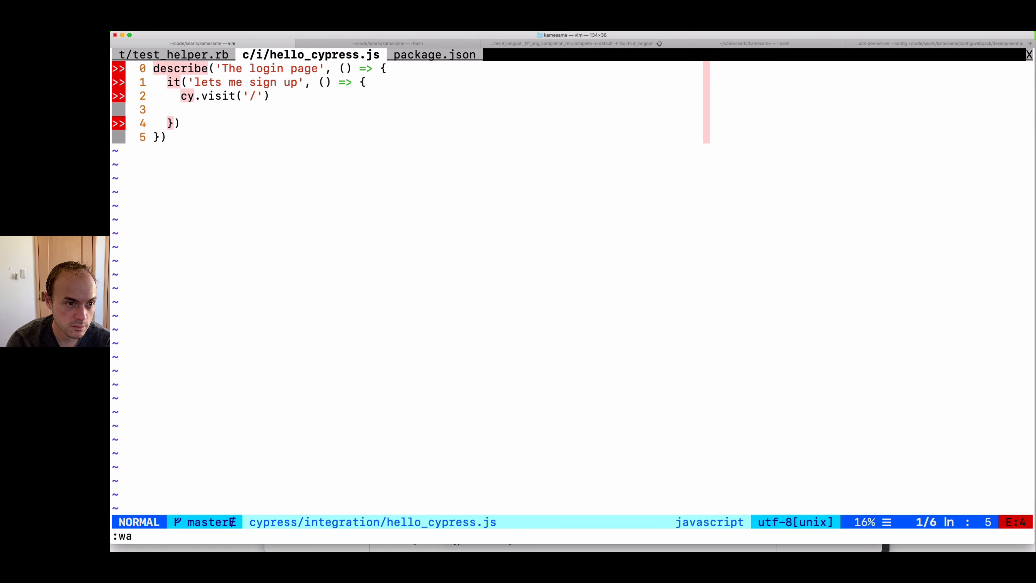
- Save all open buffers with :wa and return to the empty line in the test
key("Return")
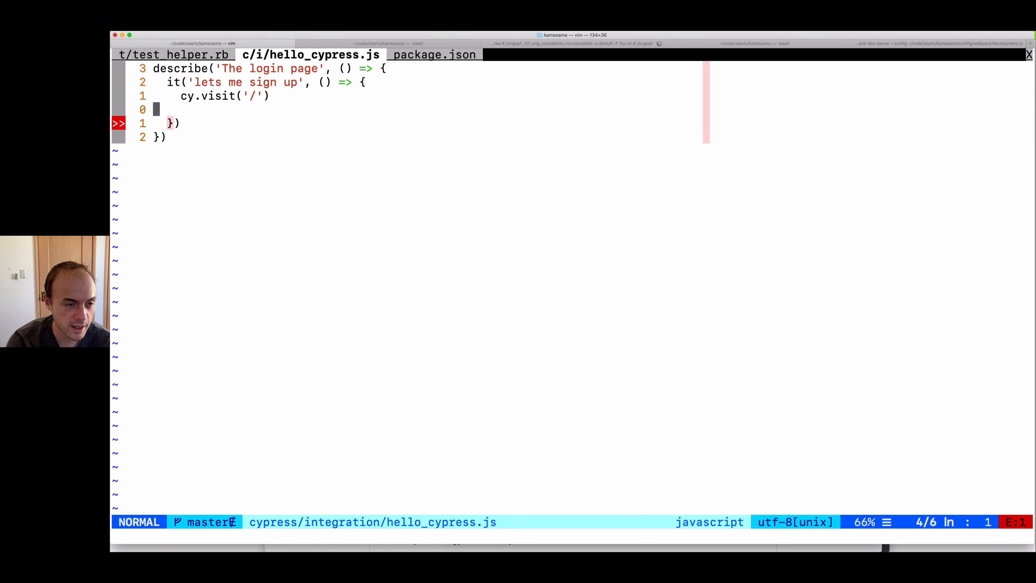
key("o")
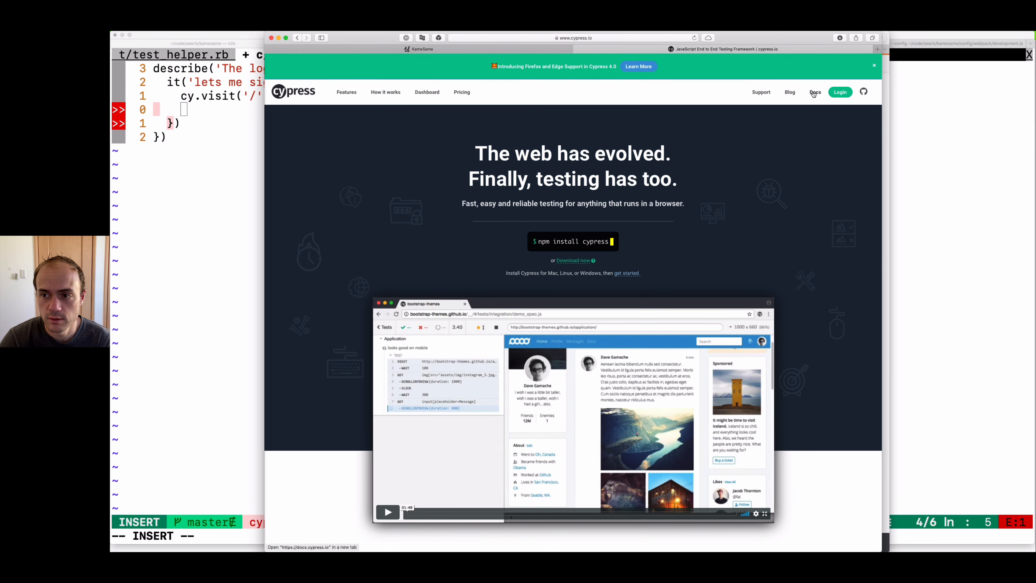
- Browse the Cypress docs Core Concepts guides: Interacting with Elements, Writing and Organizing Tests
left_click(814, 91)
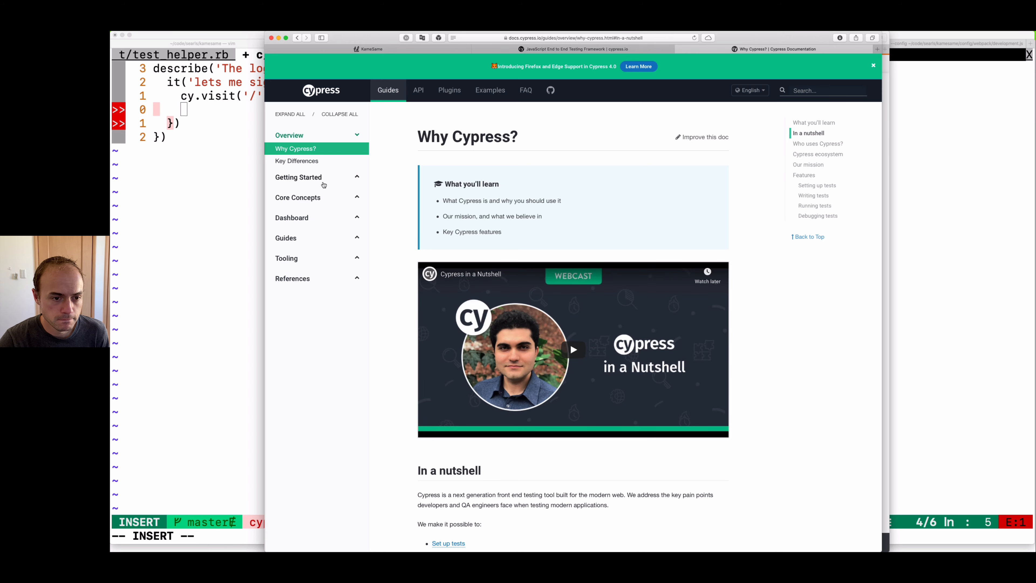
left_click(298, 197)
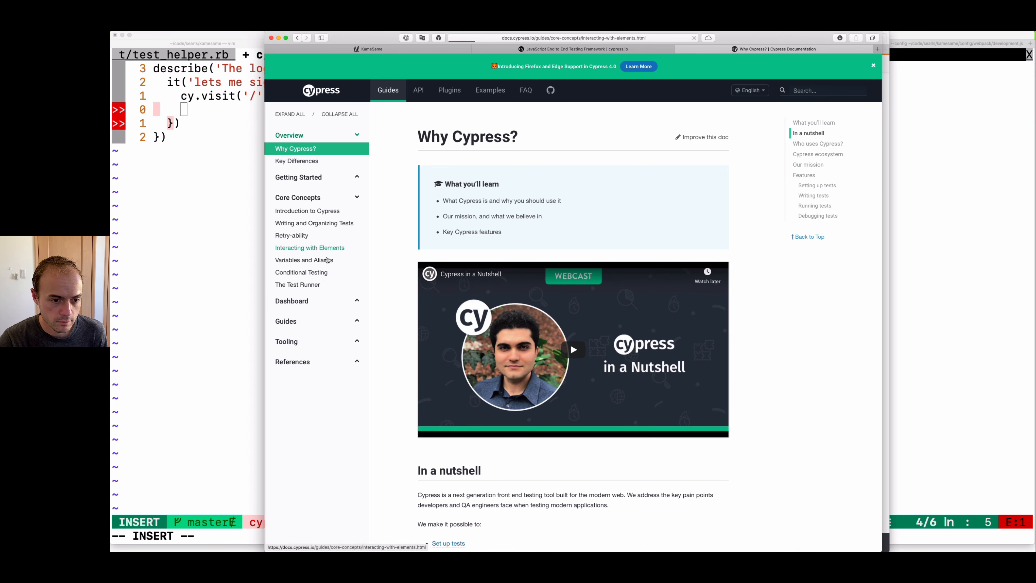
left_click(309, 247)
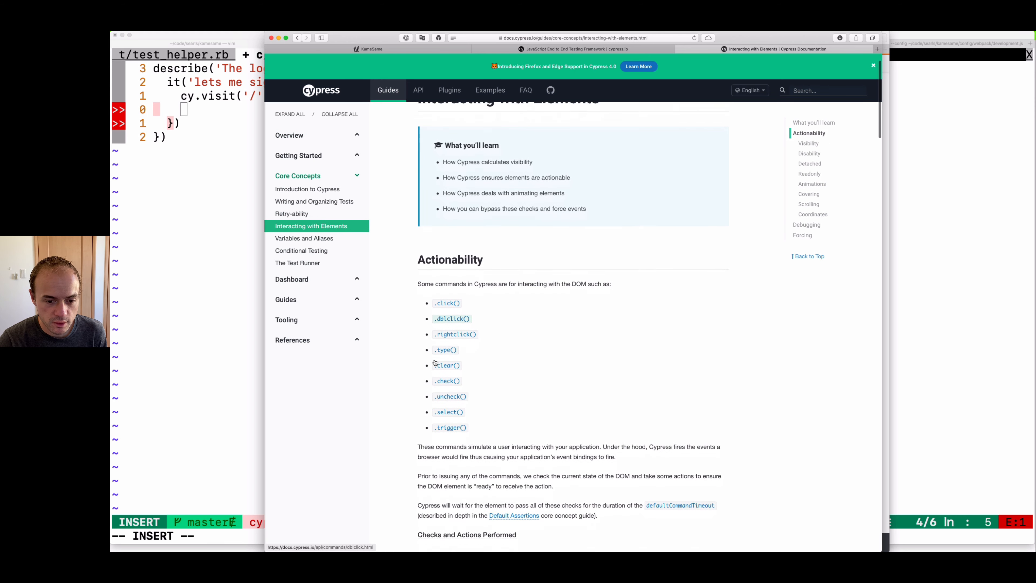
scroll("down", 3)
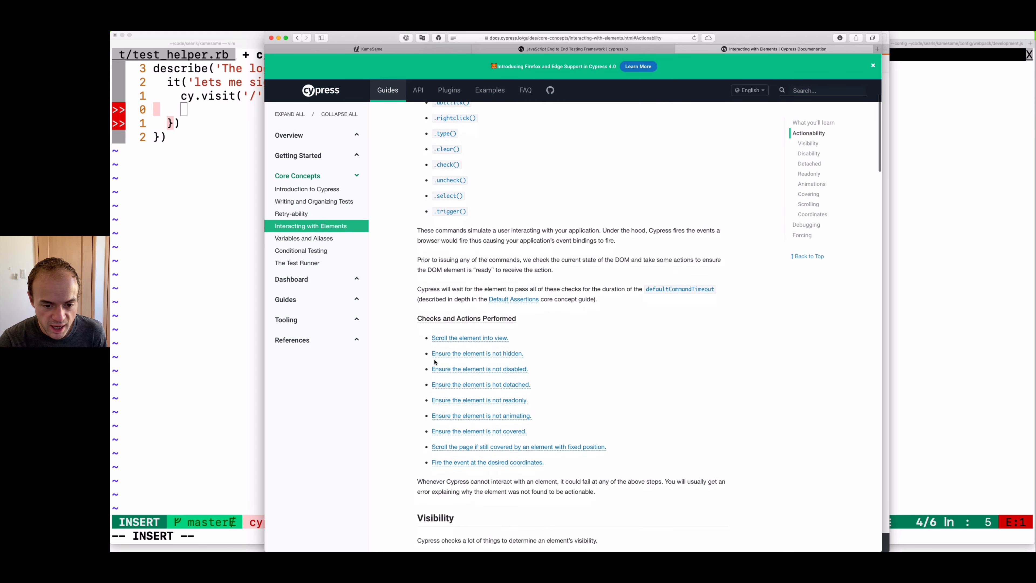
scroll("down", 3)
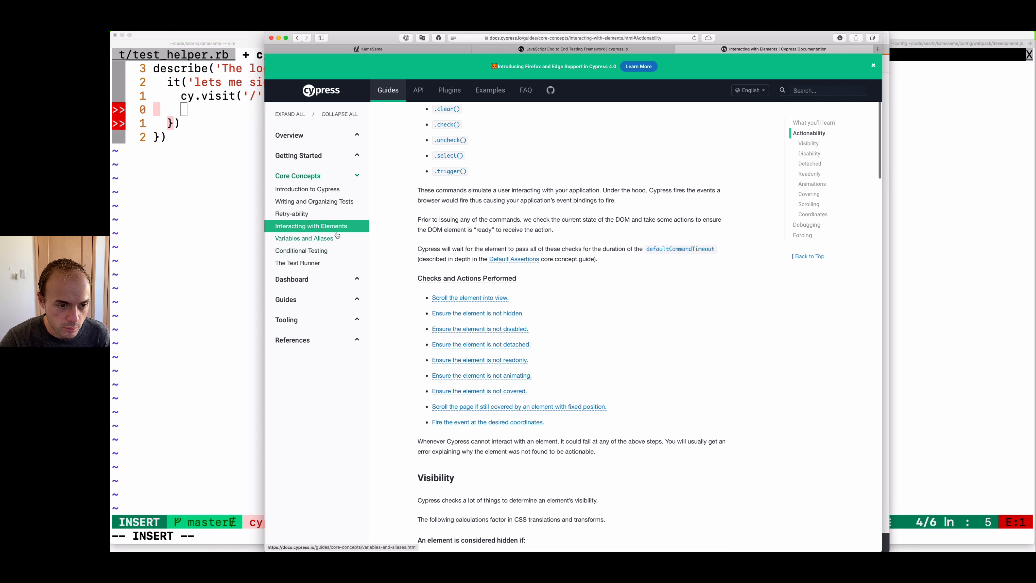
mouse_move(315, 201)
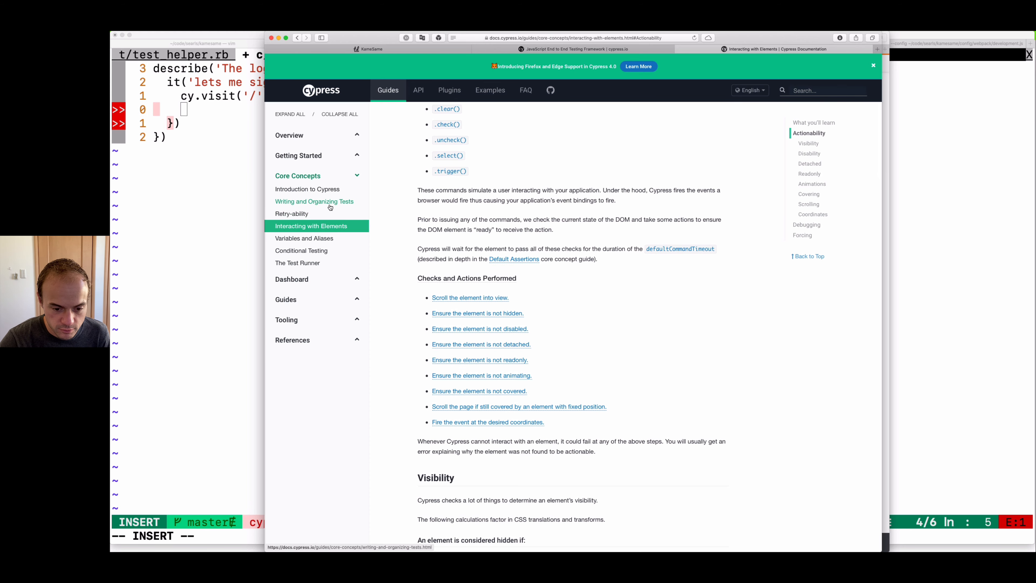
left_click(314, 201)
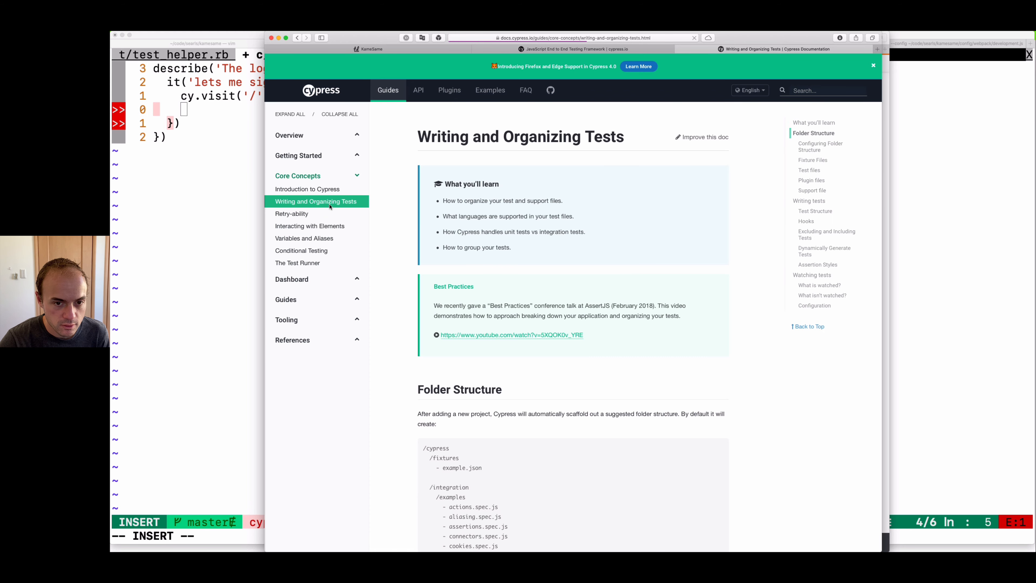
- Open Introduction to Cypress at its 'Cypress Can Be Simple' example test section
left_click(814, 132)
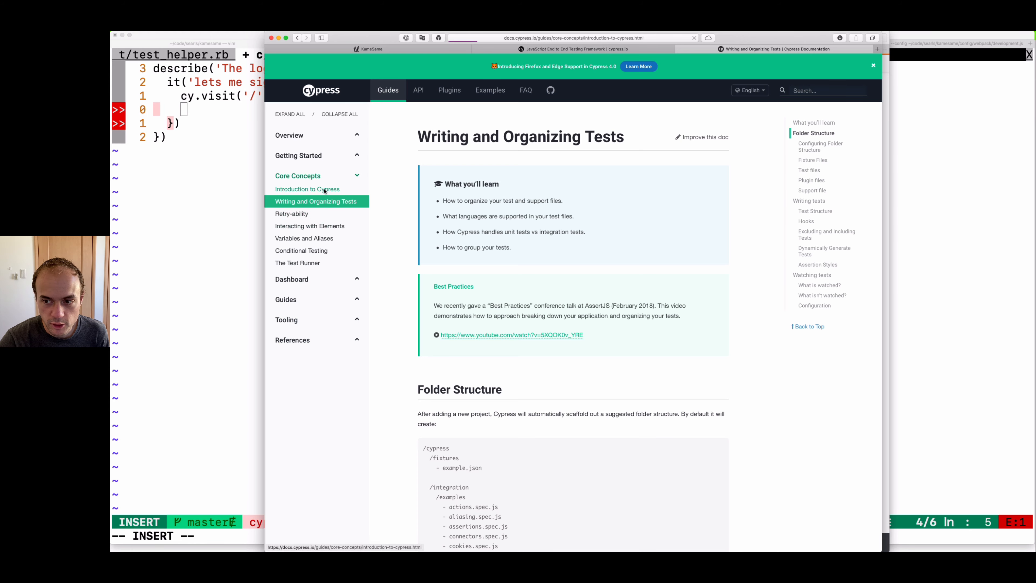
left_click(306, 189)
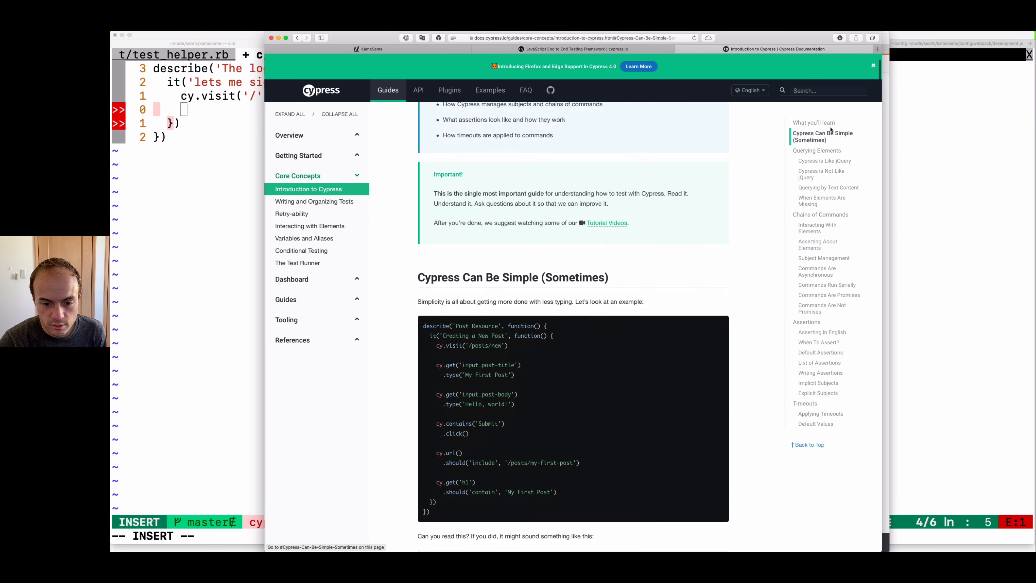
scroll("down", 3)
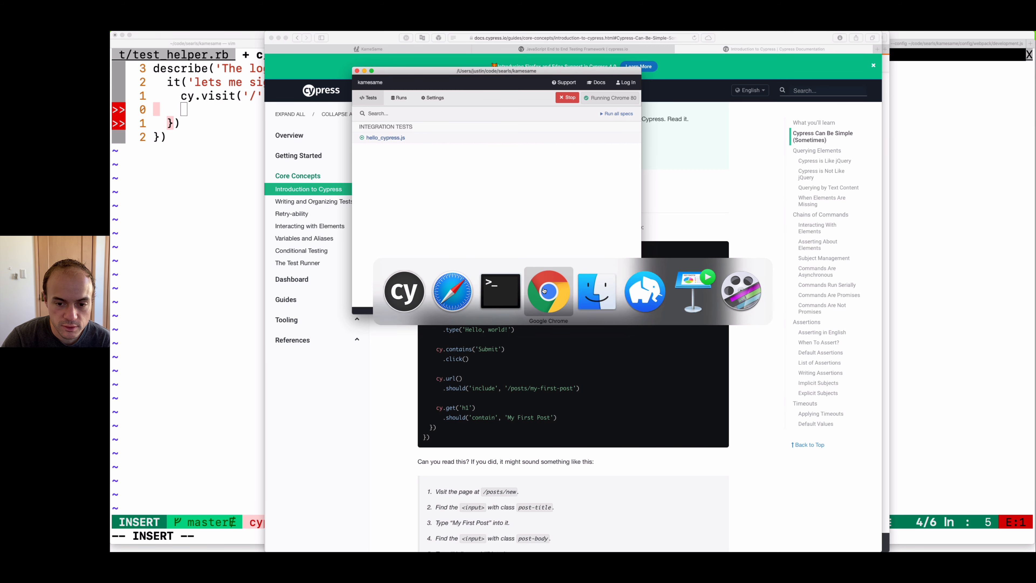
- Run hello_cypress.js and copy the Selector Playground's cy.contains('Sign up') command into the spec
left_click(547, 292)
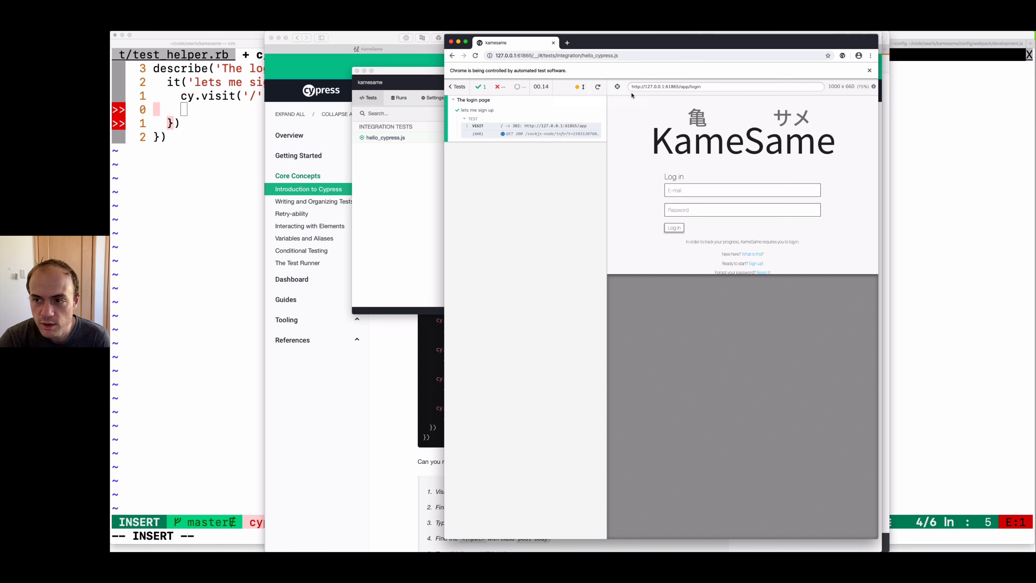
left_click(616, 86)
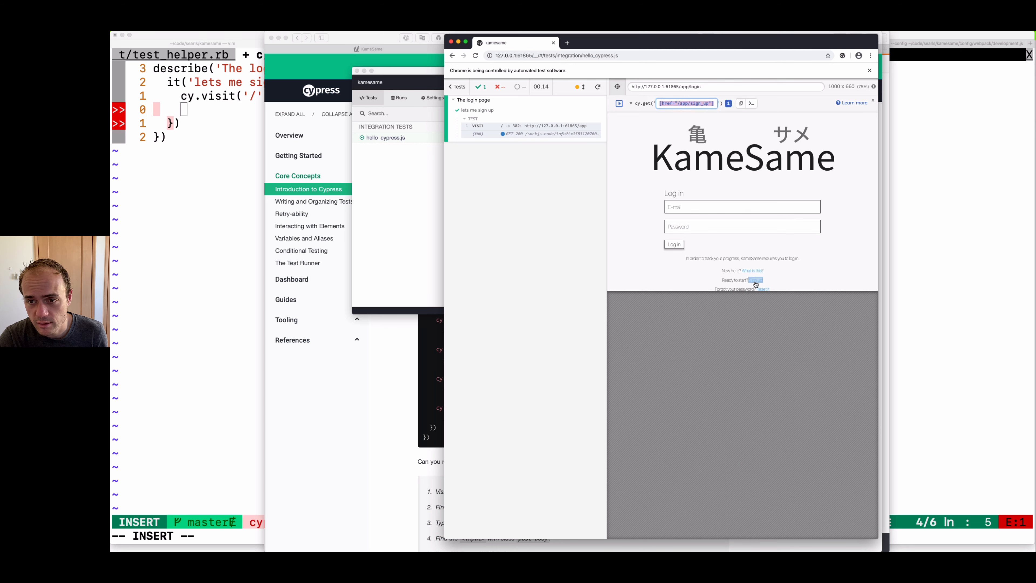
mouse_move(648, 109)
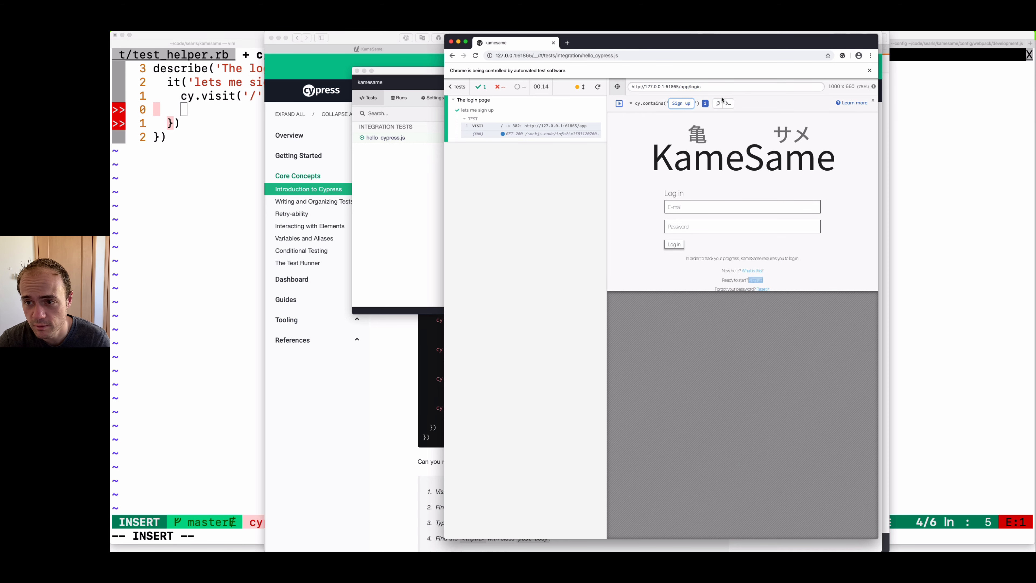
left_click(717, 103)
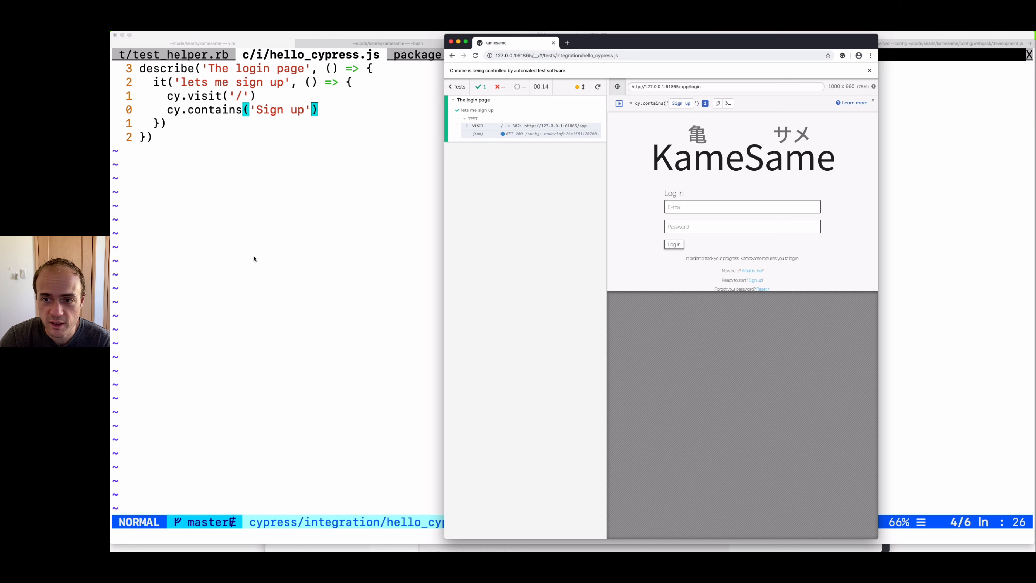
mouse_move(521, 371)
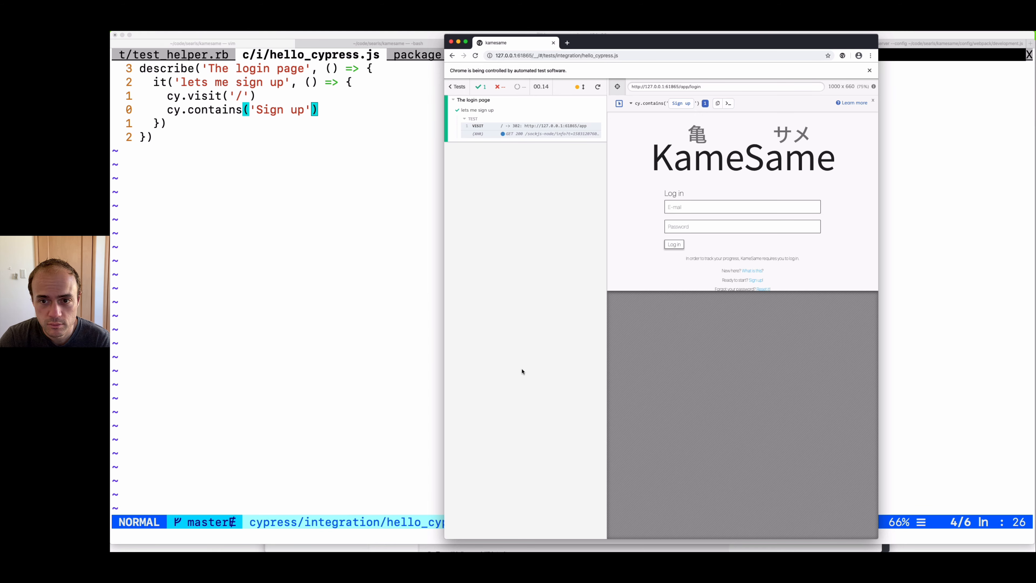
mouse_move(598, 86)
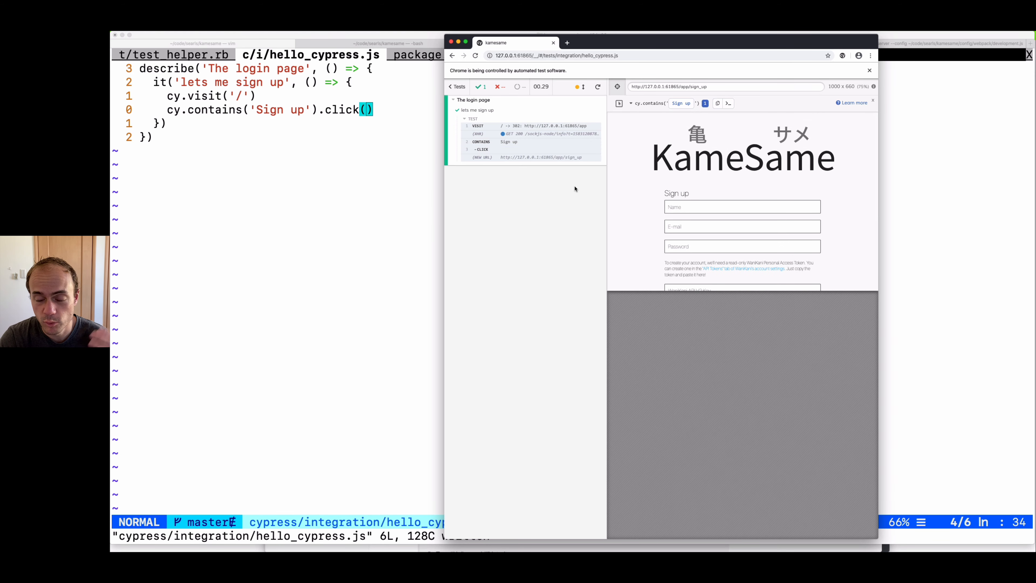
- Scroll the runner preview to confirm the rerun lands on KameSame's sign_up form
scroll("down", 3)
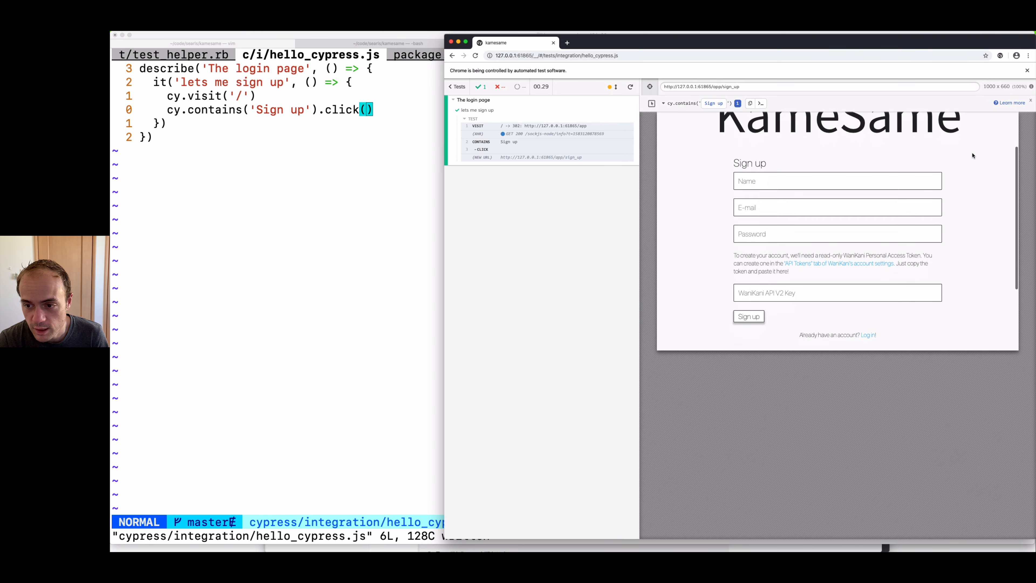
scroll("down", 3)
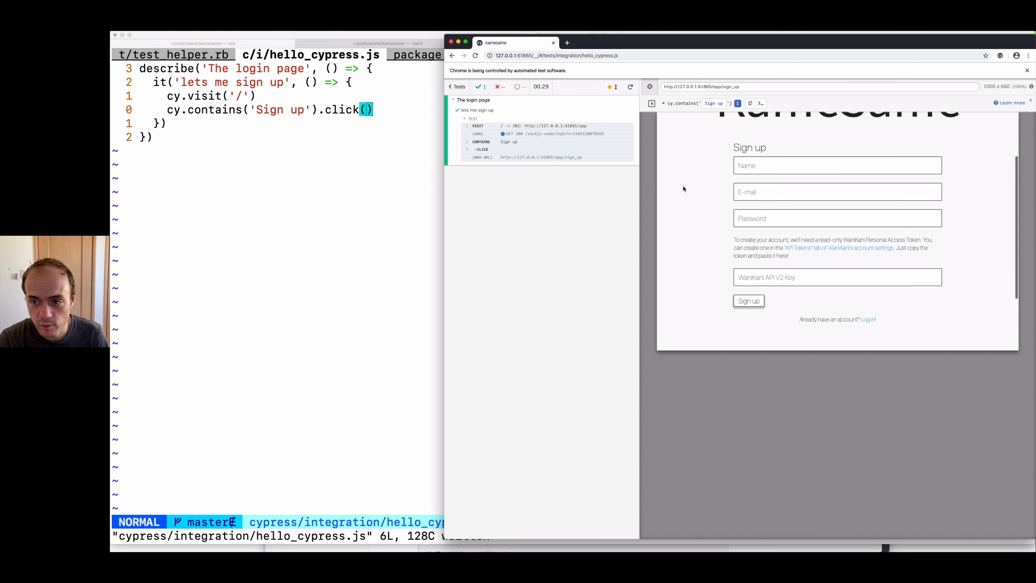
mouse_move(485, 221)
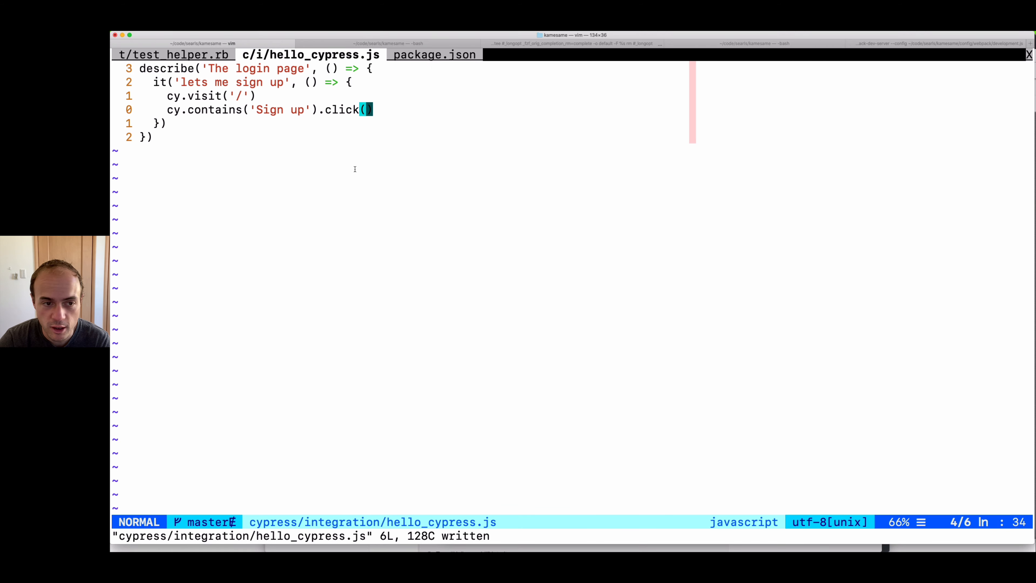
type("cy.contains('Name')")
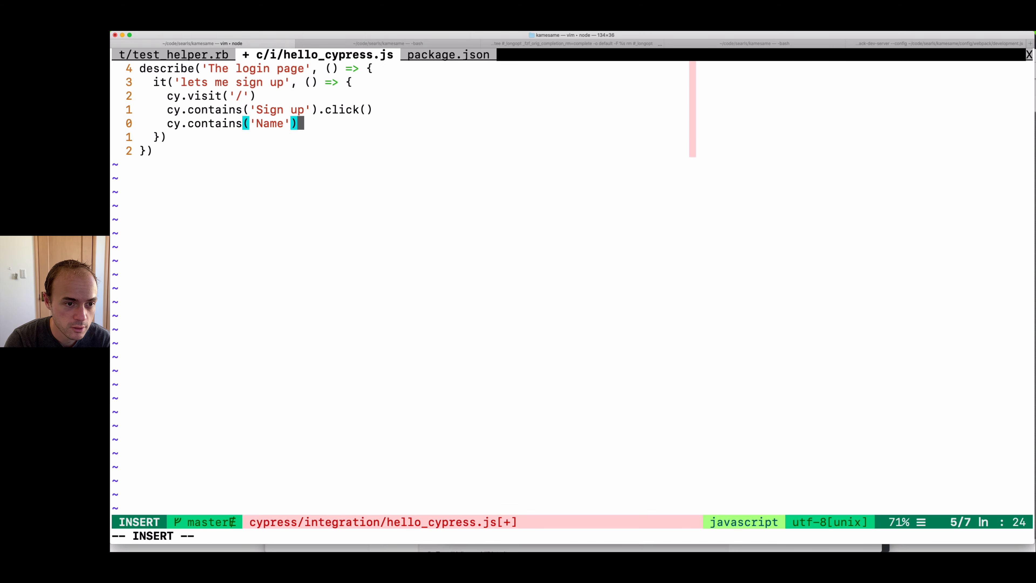
type(".")
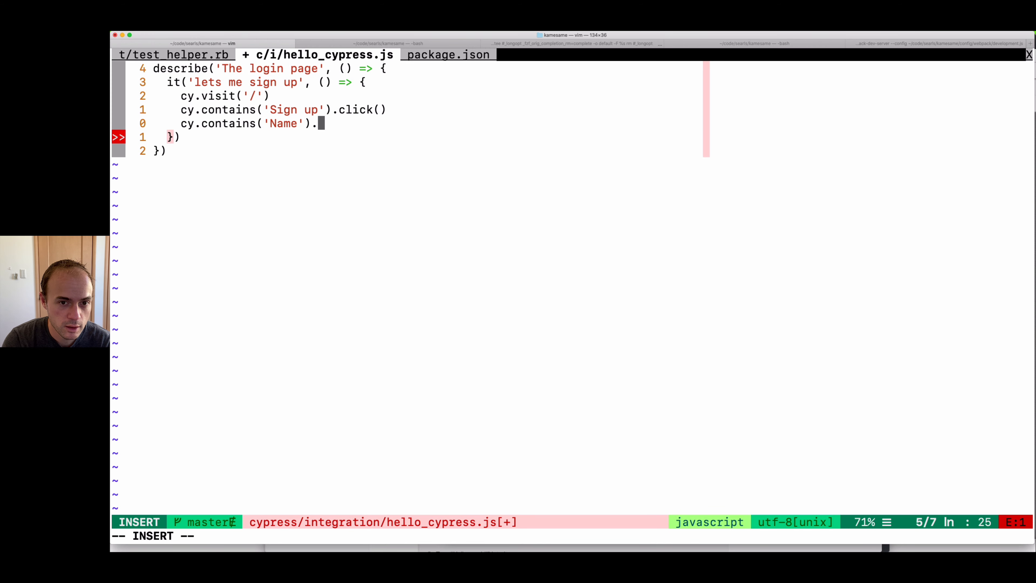
type("type('")
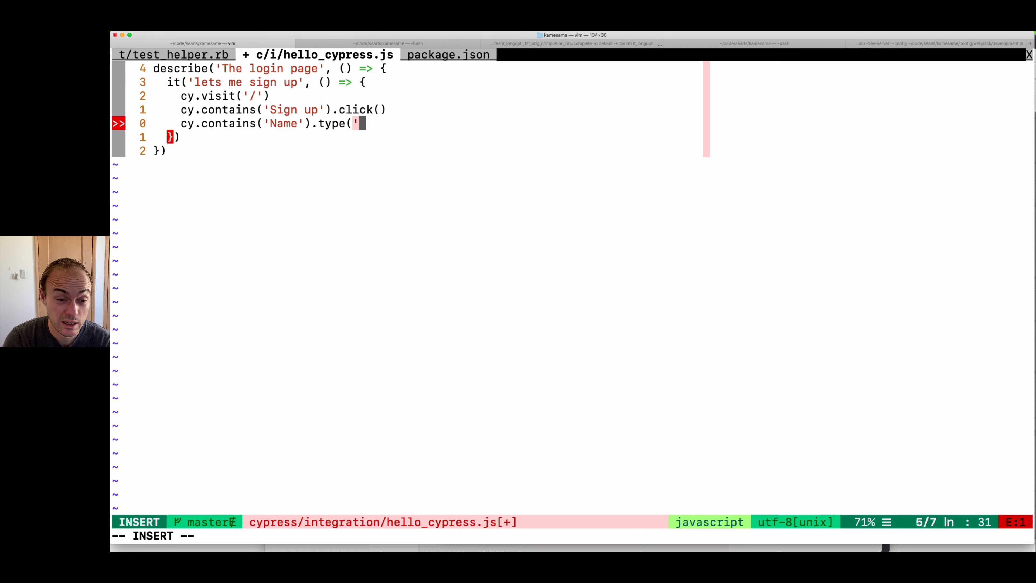
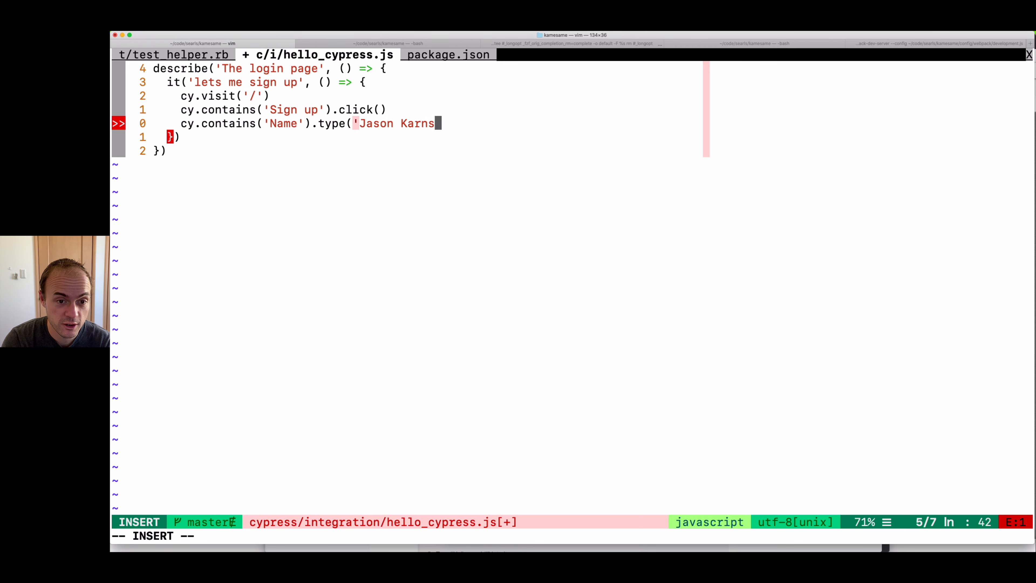
key("Escape")
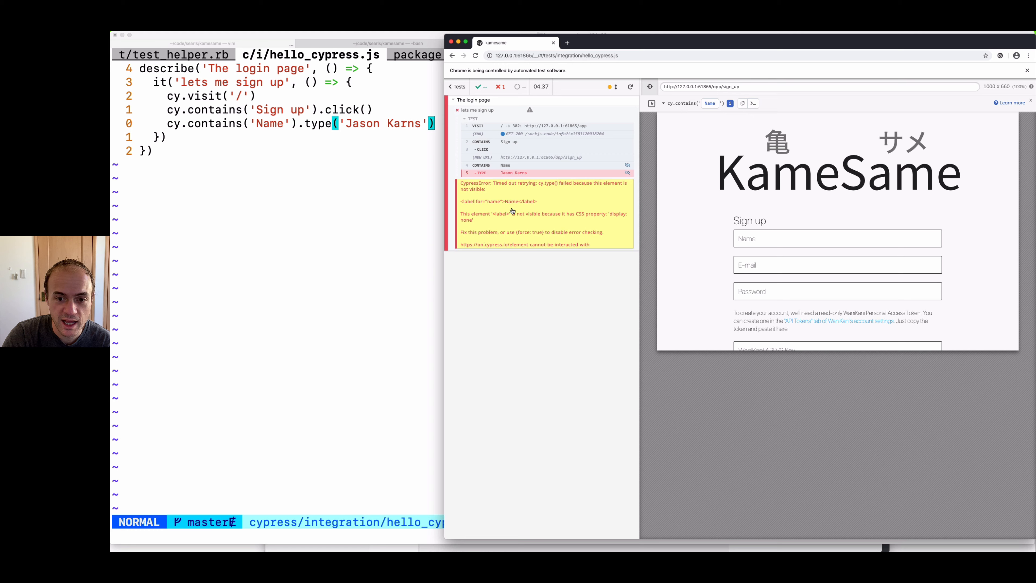
mouse_move(497, 203)
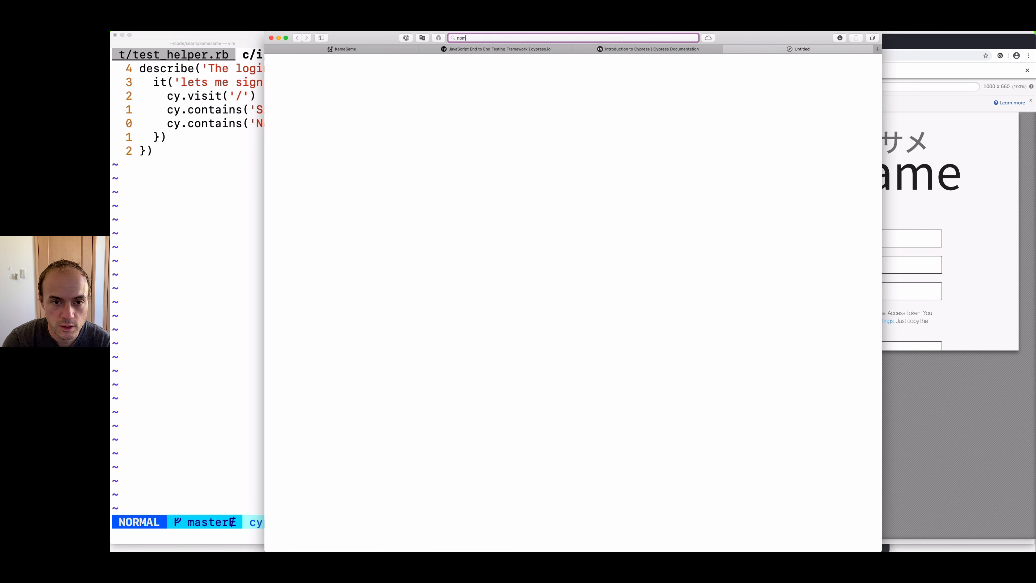
- Search npmjs.com for cypress-rails and land on the cypress-capybara package page
key("Return")
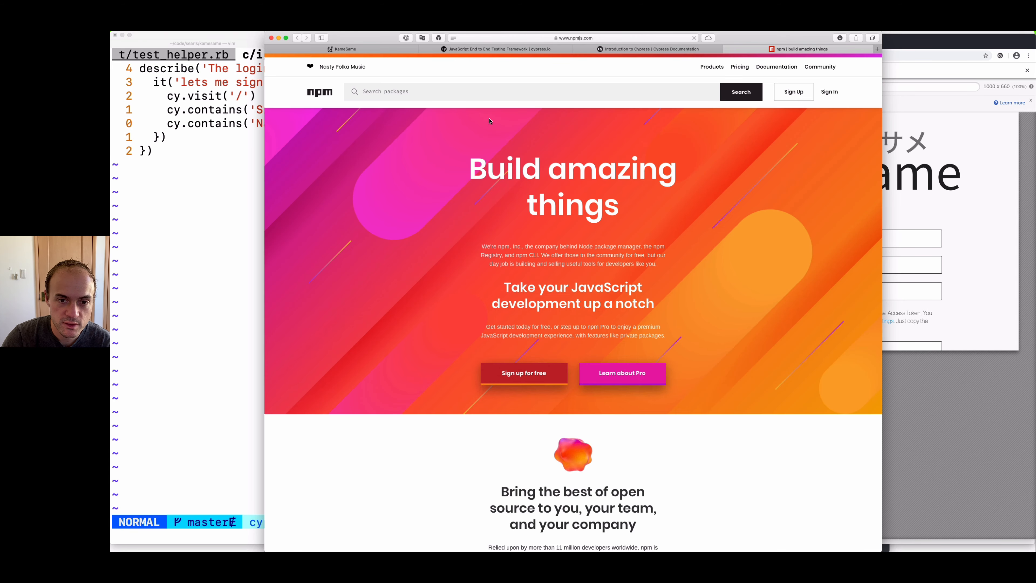
type("cypress-ra")
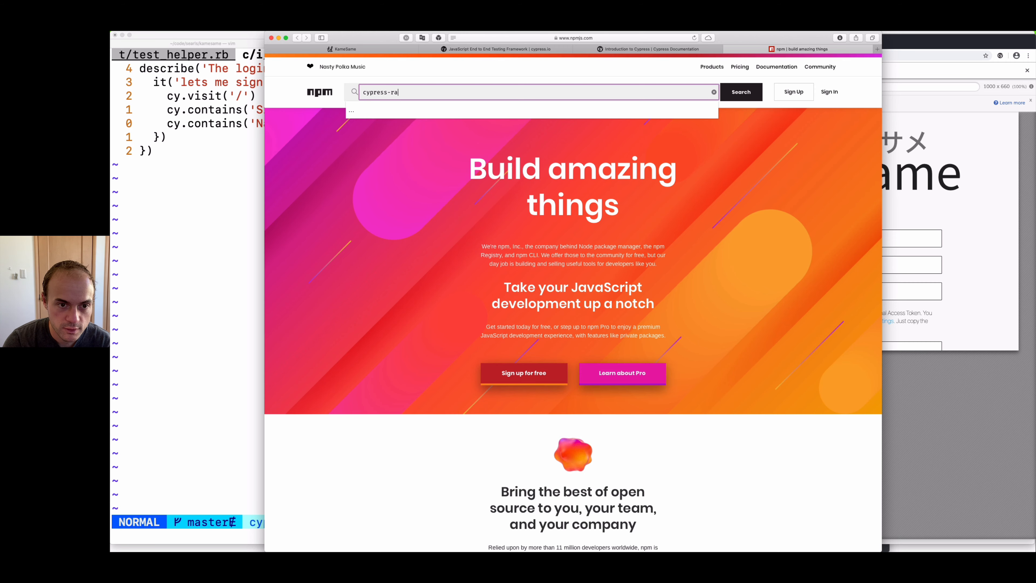
type("ils")
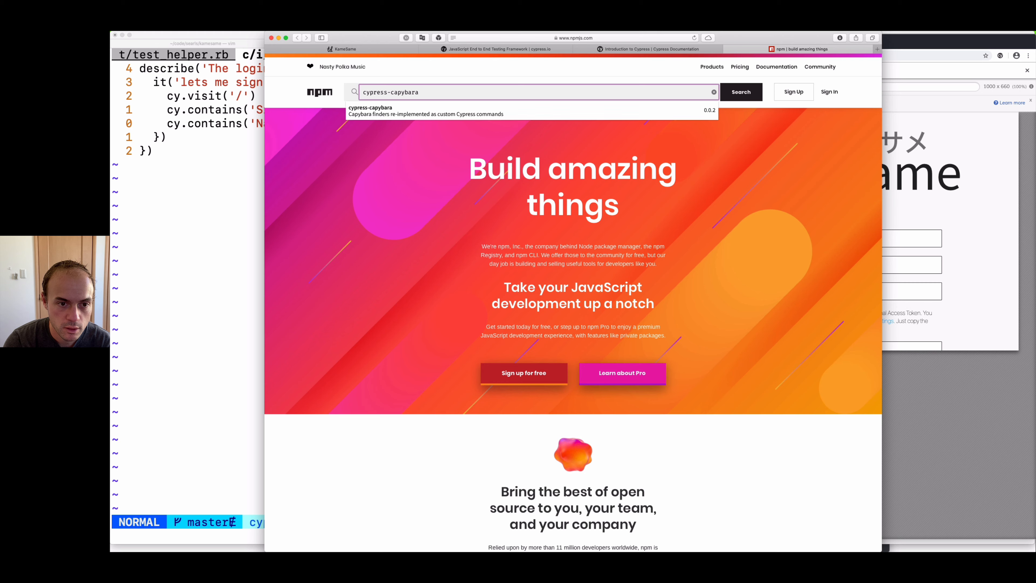
left_click(460, 110)
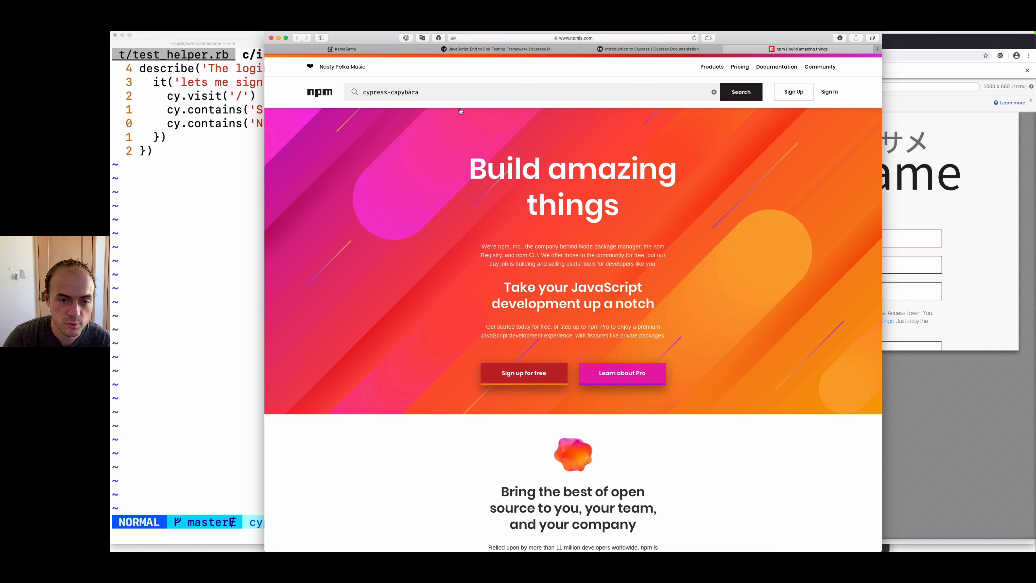
left_click(740, 91)
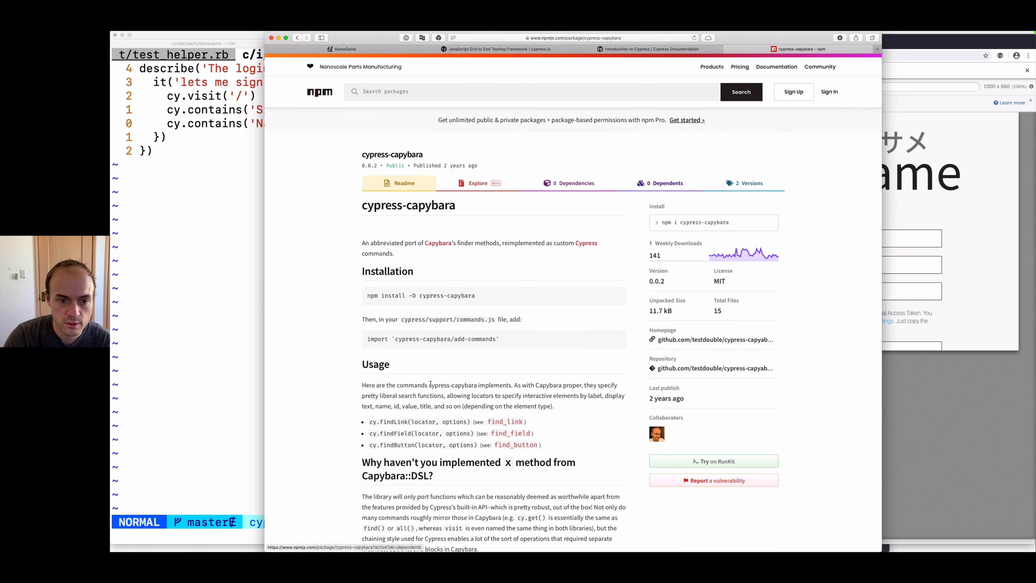
- Scroll through the cypress-capybara README's install steps and finder commands
scroll("down", 3)
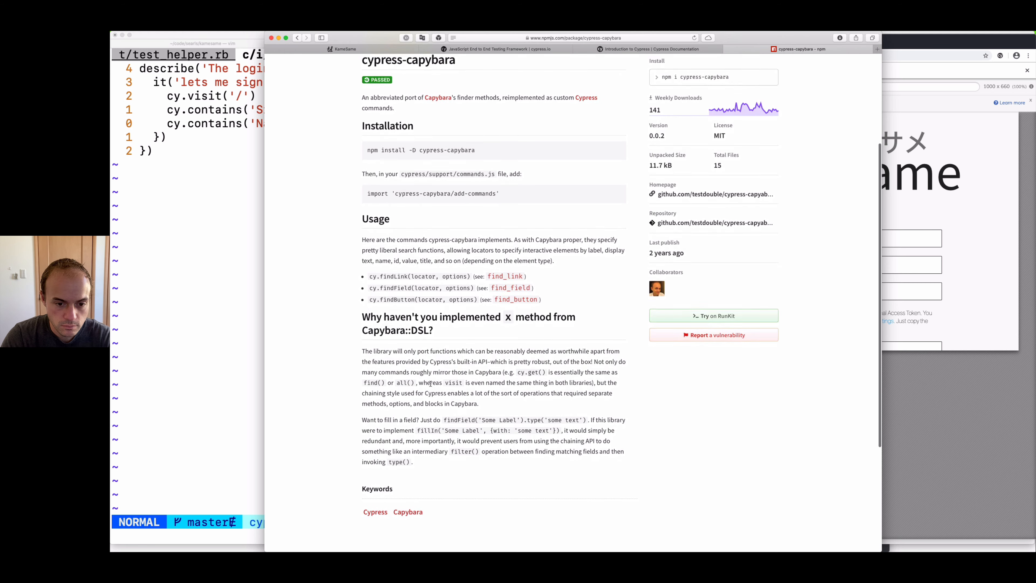
scroll("down", 3)
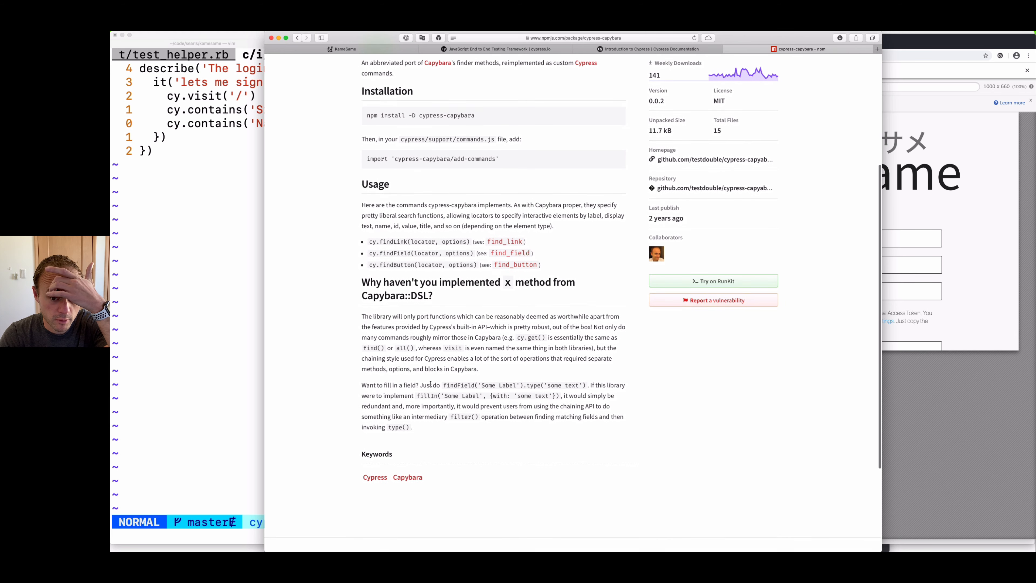
scroll("down", 3)
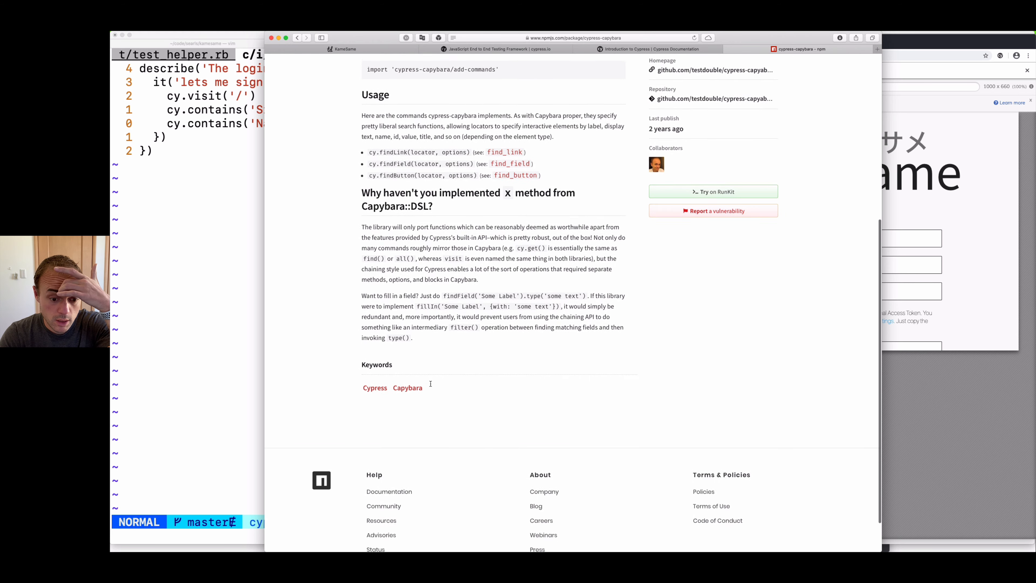
scroll("up", 3)
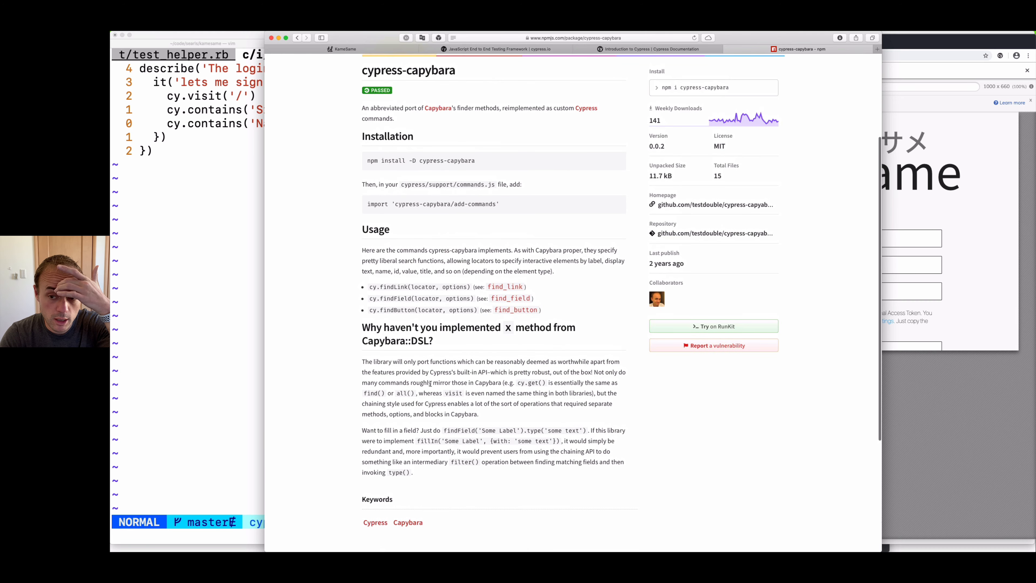
scroll("up", 3)
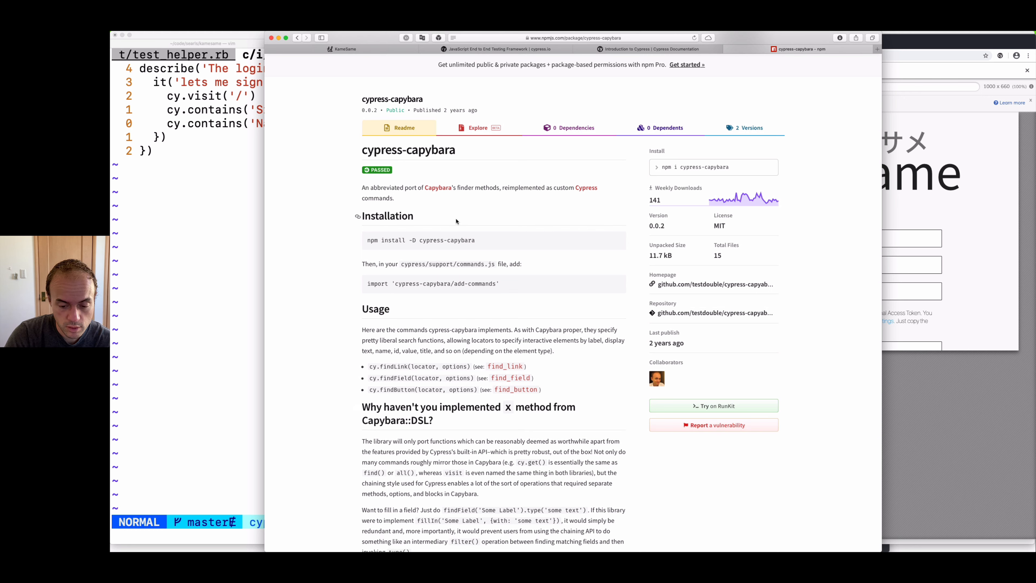
mouse_move(433, 246)
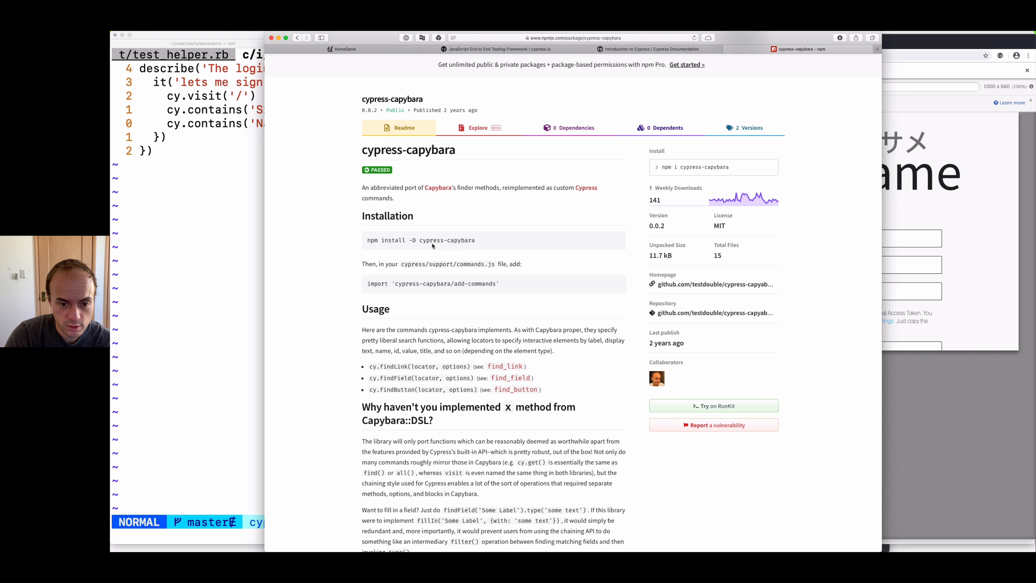
mouse_move(192, 383)
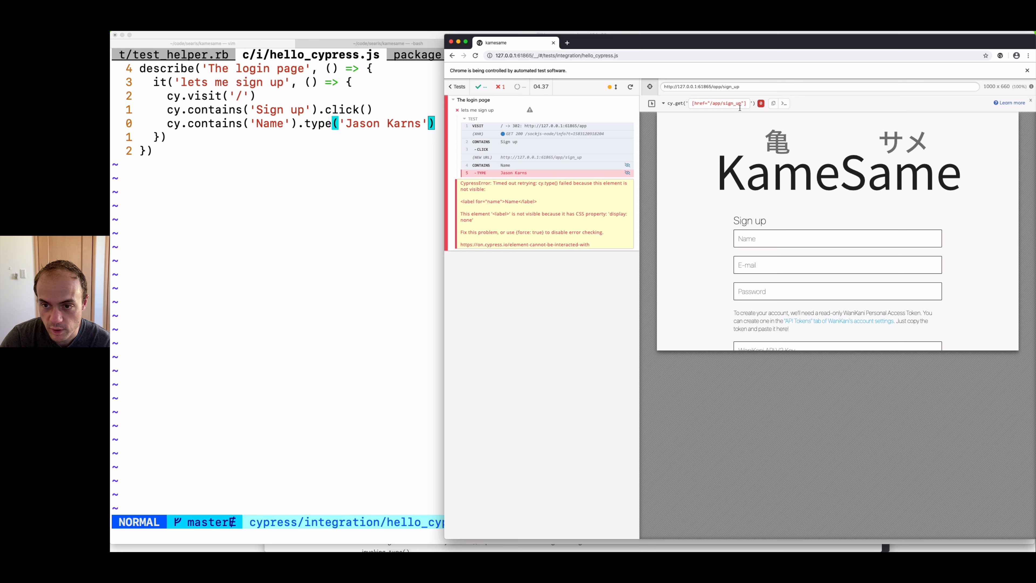
mouse_move(764, 250)
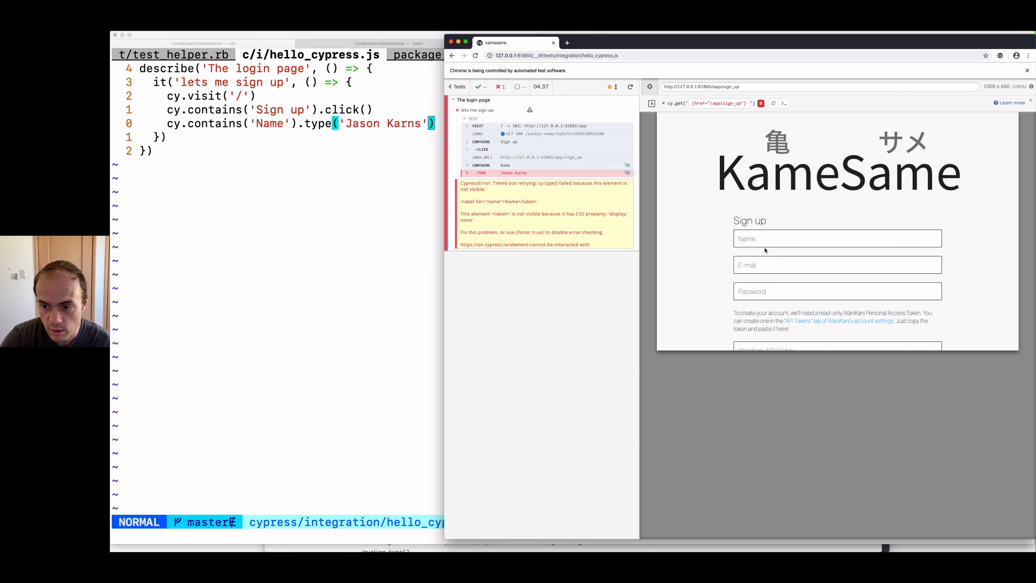
mouse_move(650, 86)
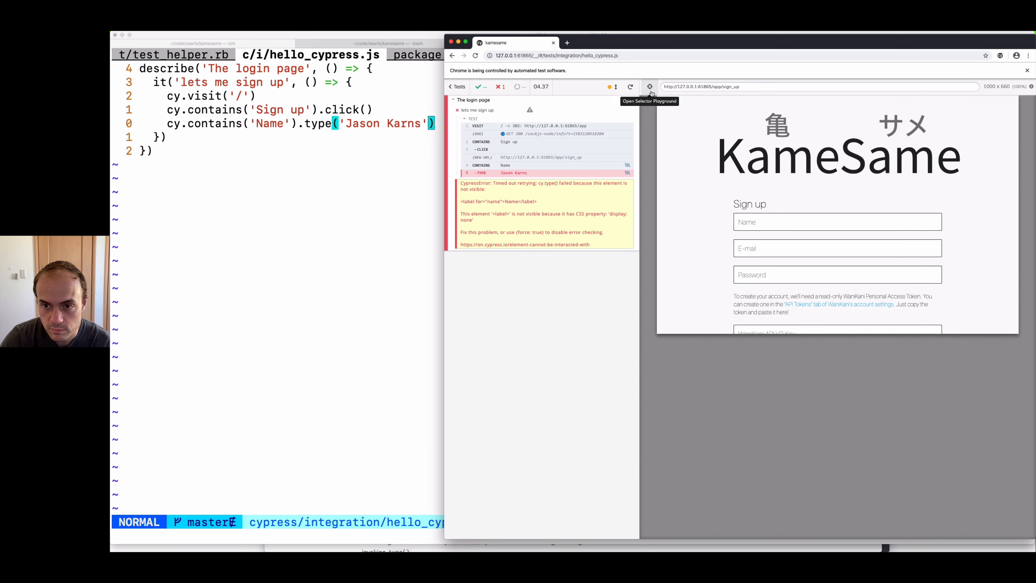
- Start the Selector Playground to find the Name input's #name selector
left_click(650, 86)
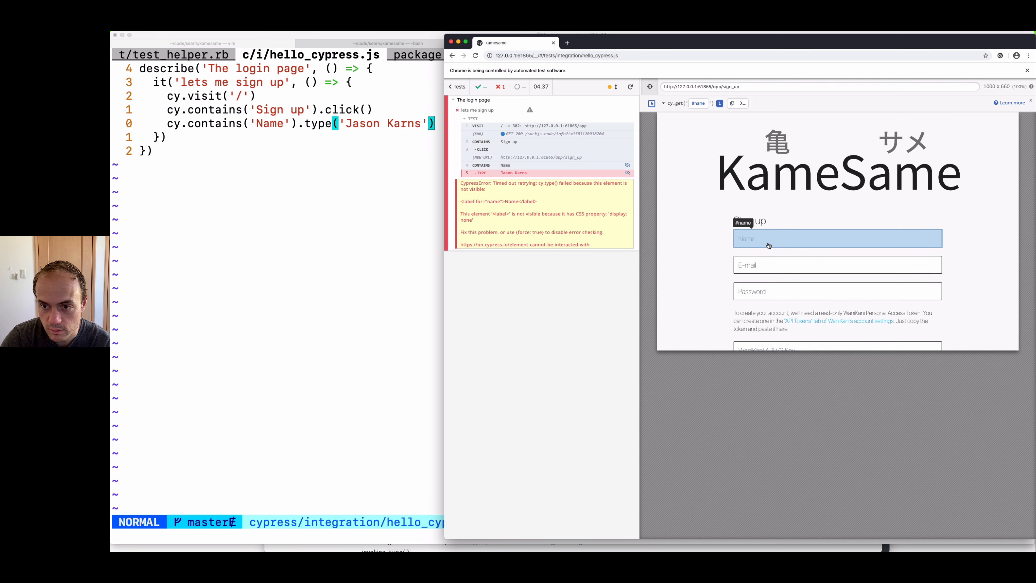
mouse_move(401, 96)
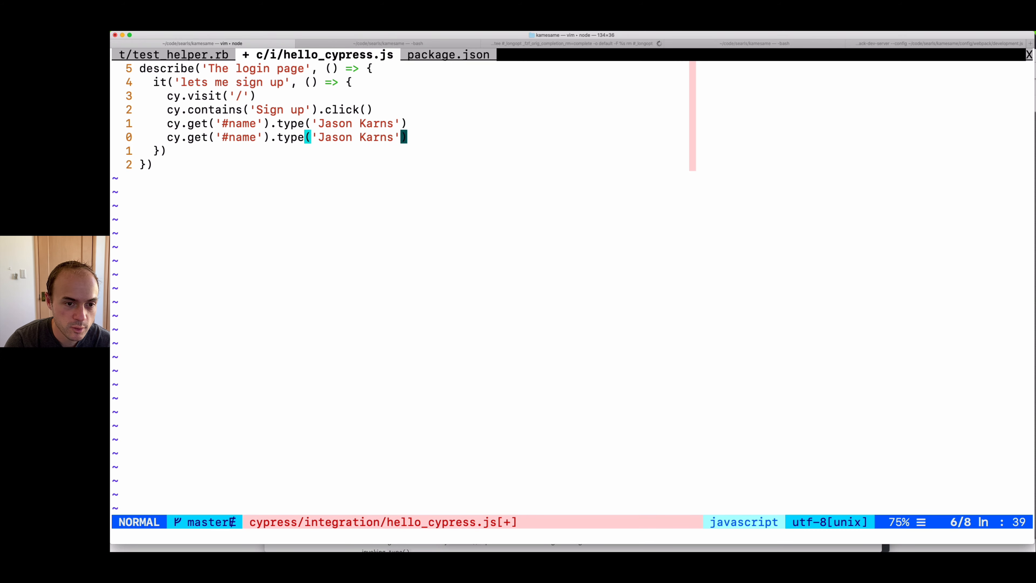
type("js")
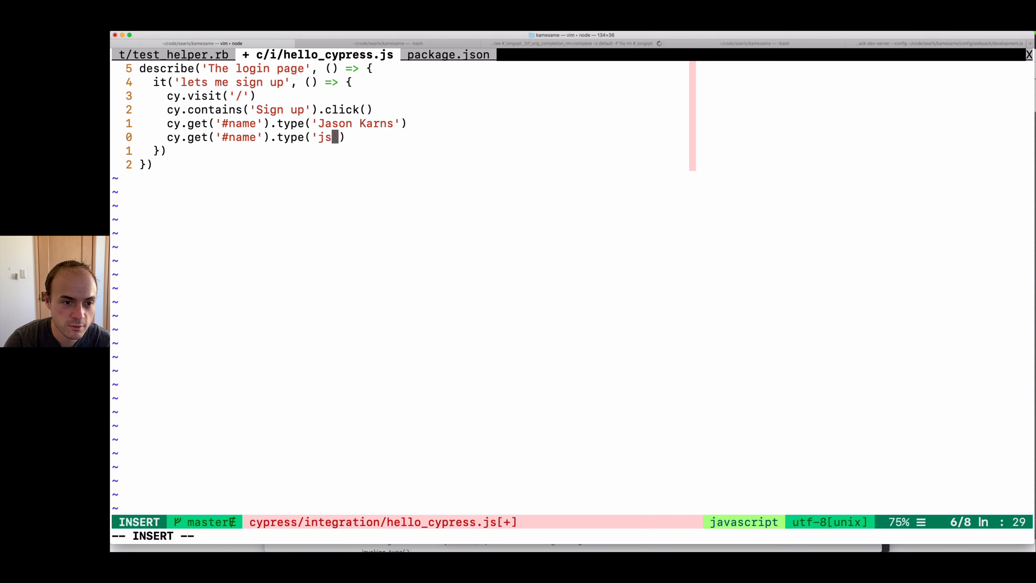
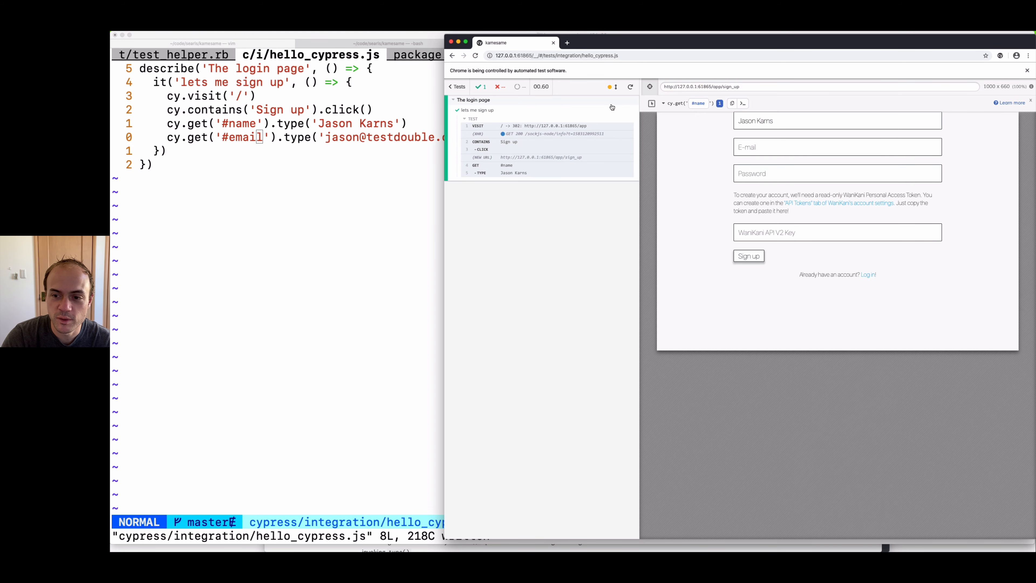
left_click(630, 87)
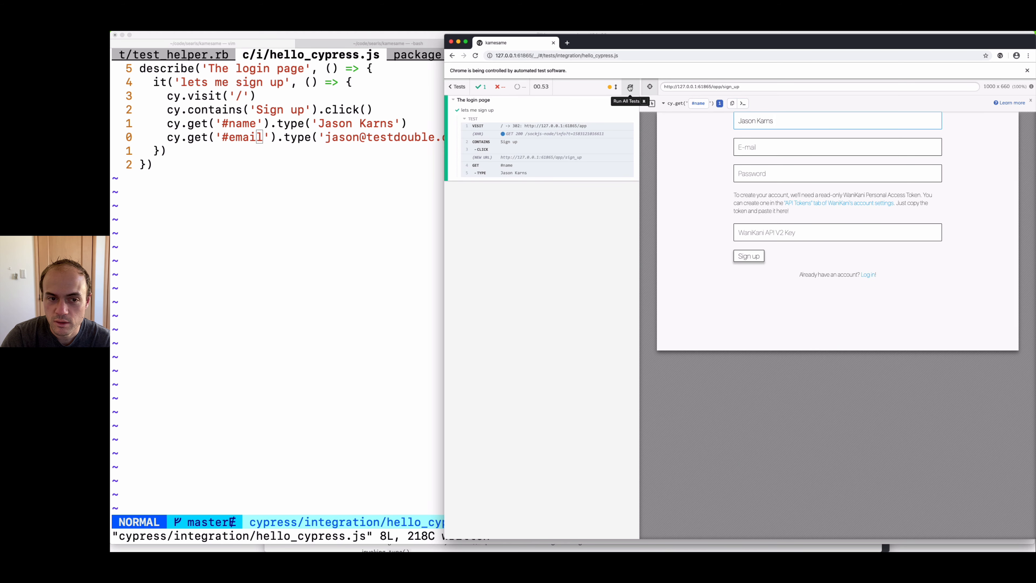
mouse_move(367, 232)
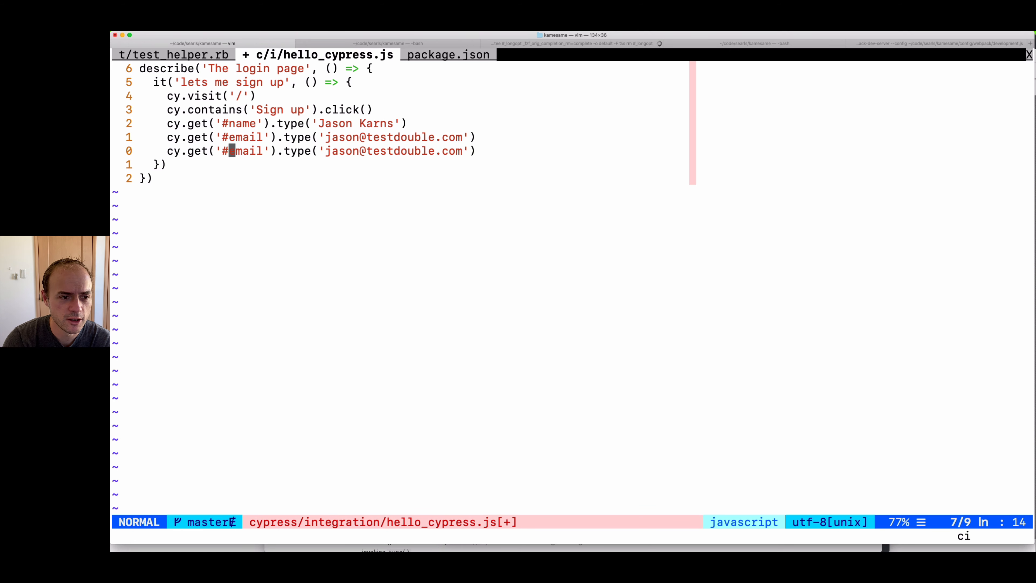
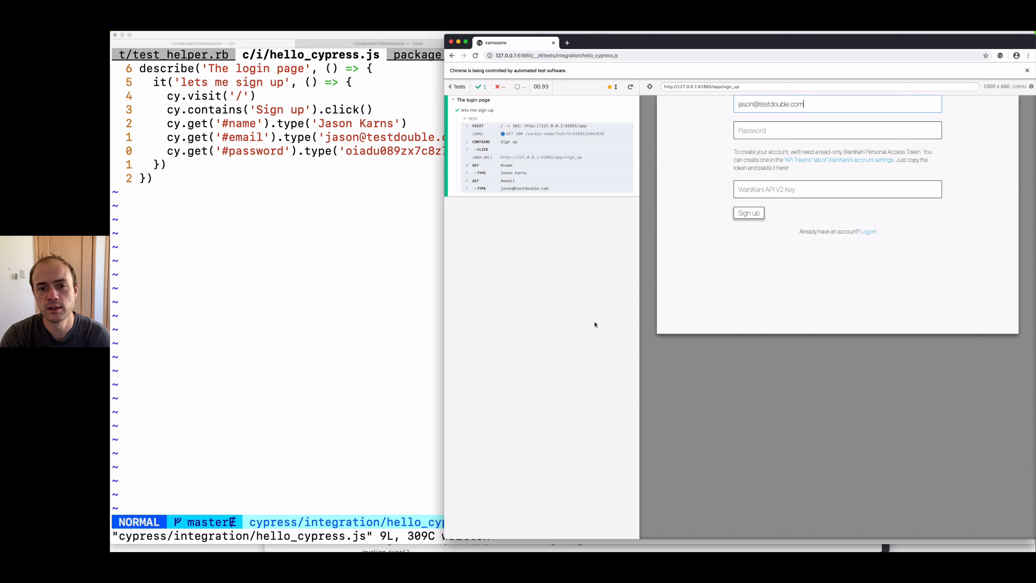
- Make the last line cy.get('#password').type a long random password string
mouse_move(628, 256)
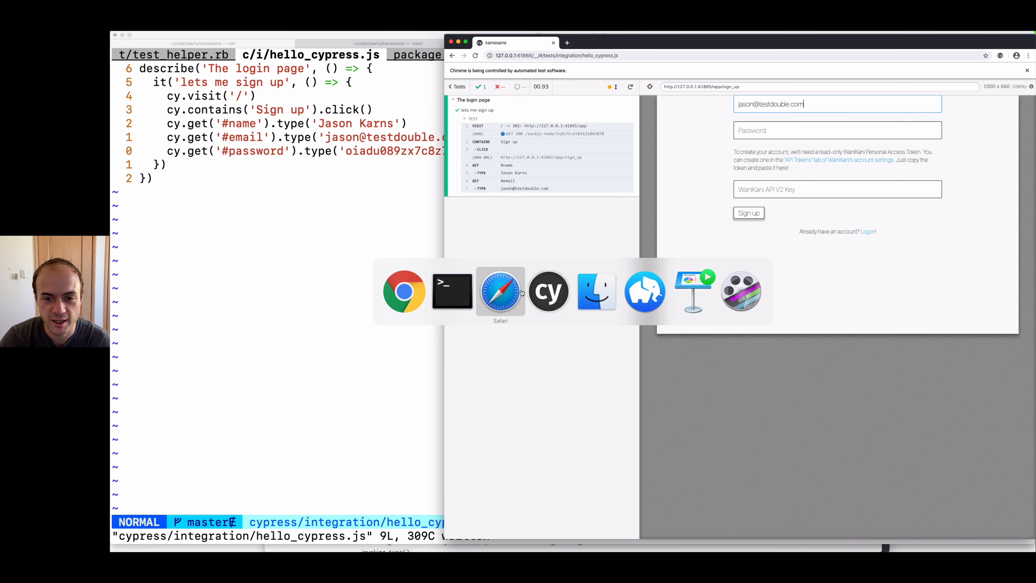
- Run hello_cypress.js from the spec list and watch the rerun stop on the empty WaniKani key field
left_click(548, 292)
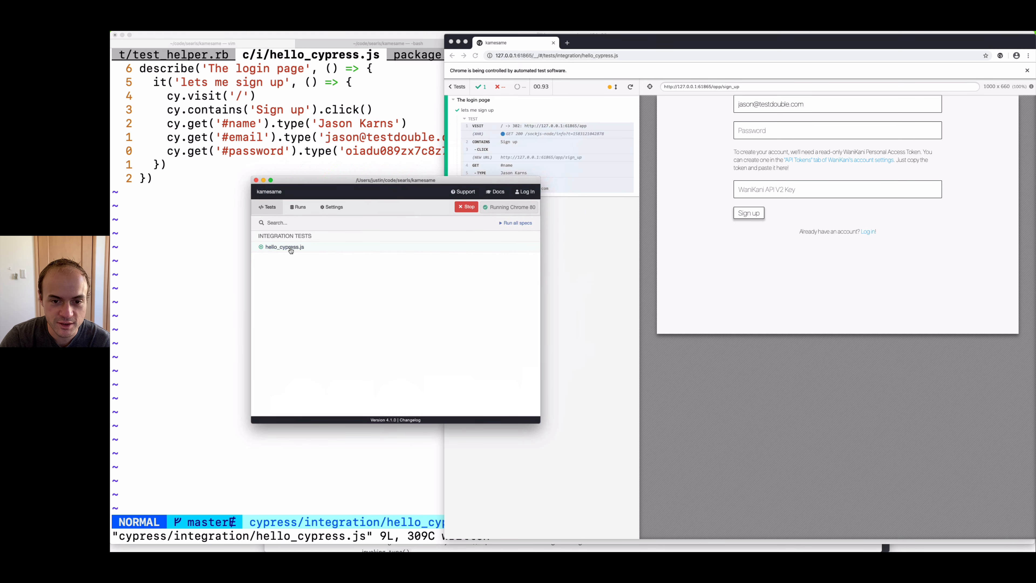
mouse_move(434, 209)
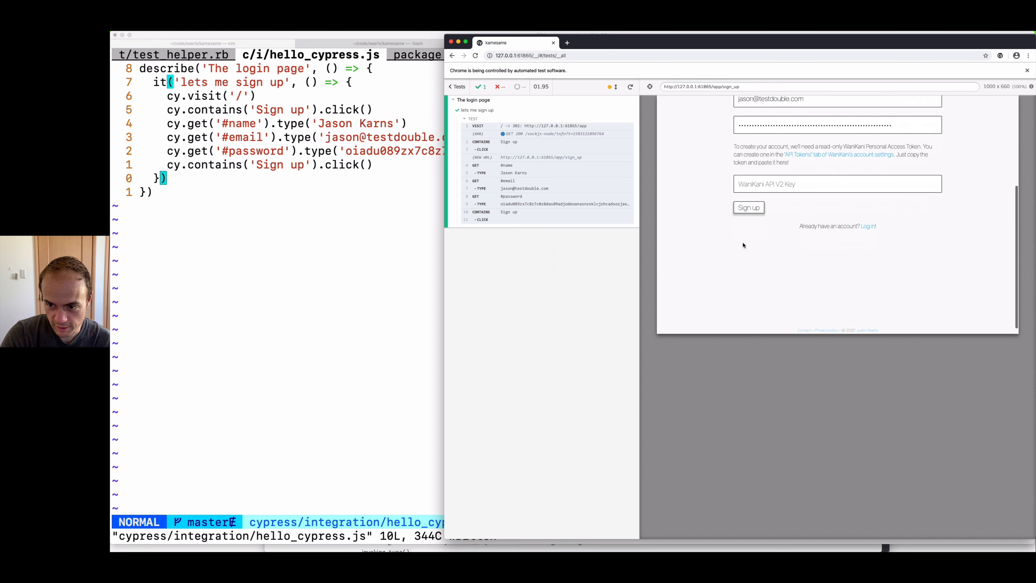
left_click(748, 207)
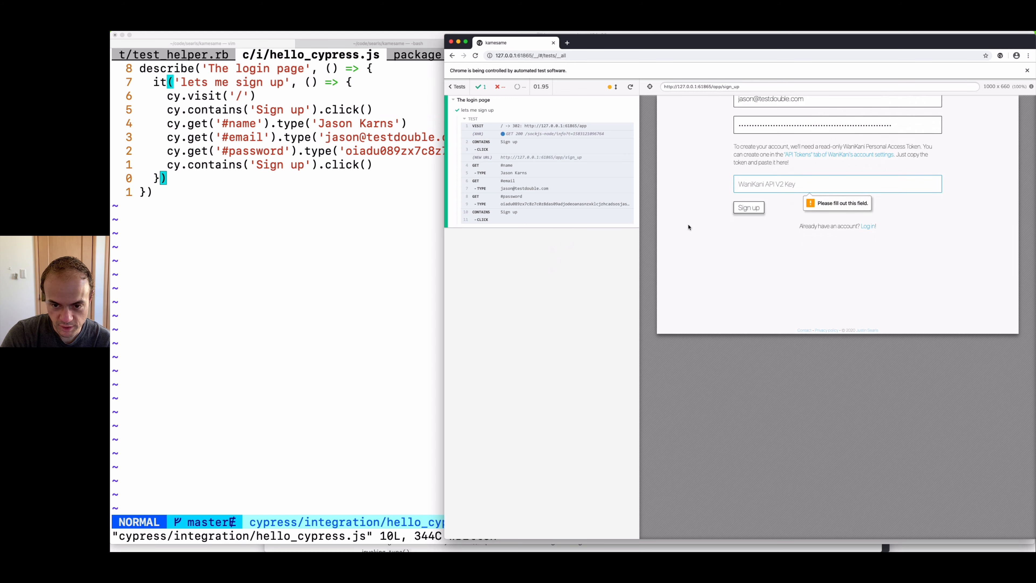